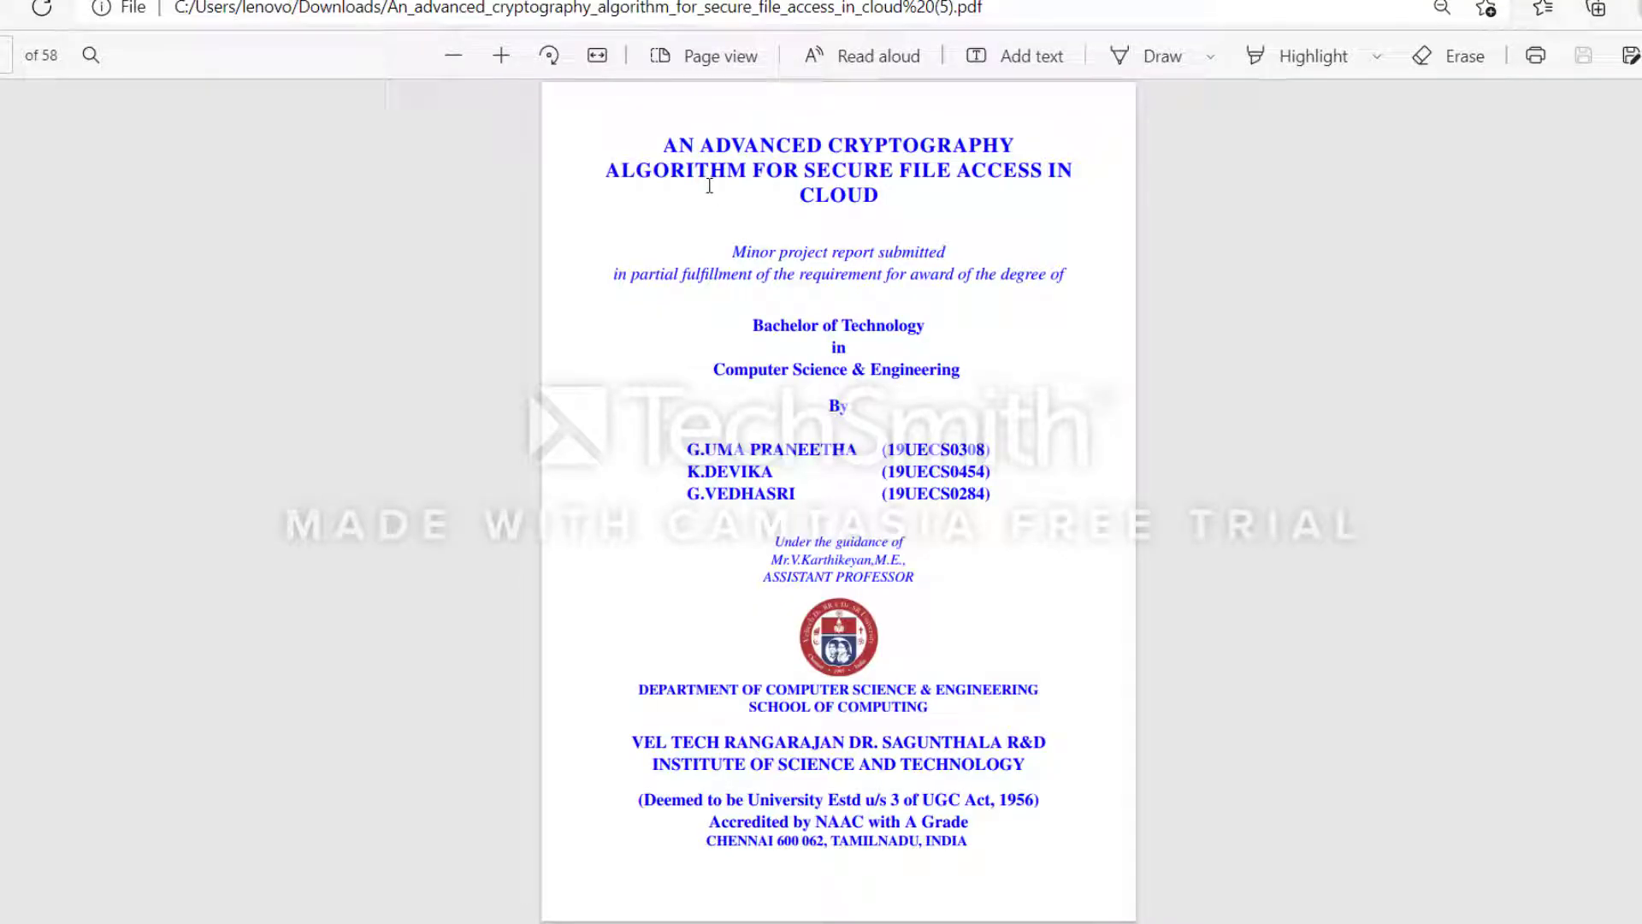
pyautogui.moveTo(872, 230)
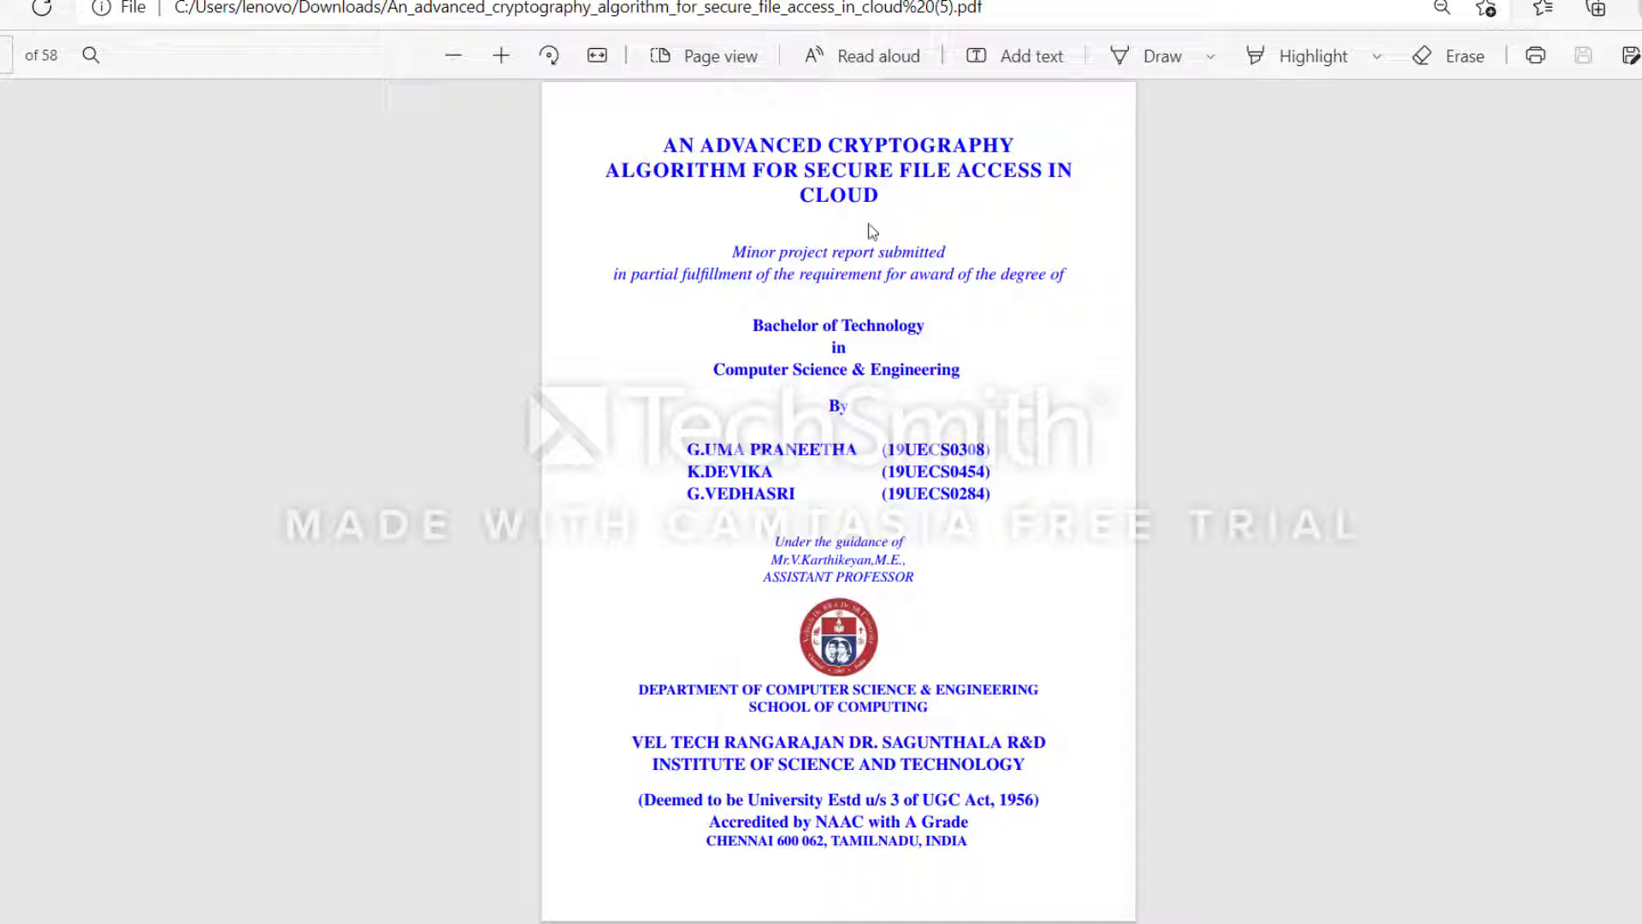
pyautogui.moveTo(852, 379)
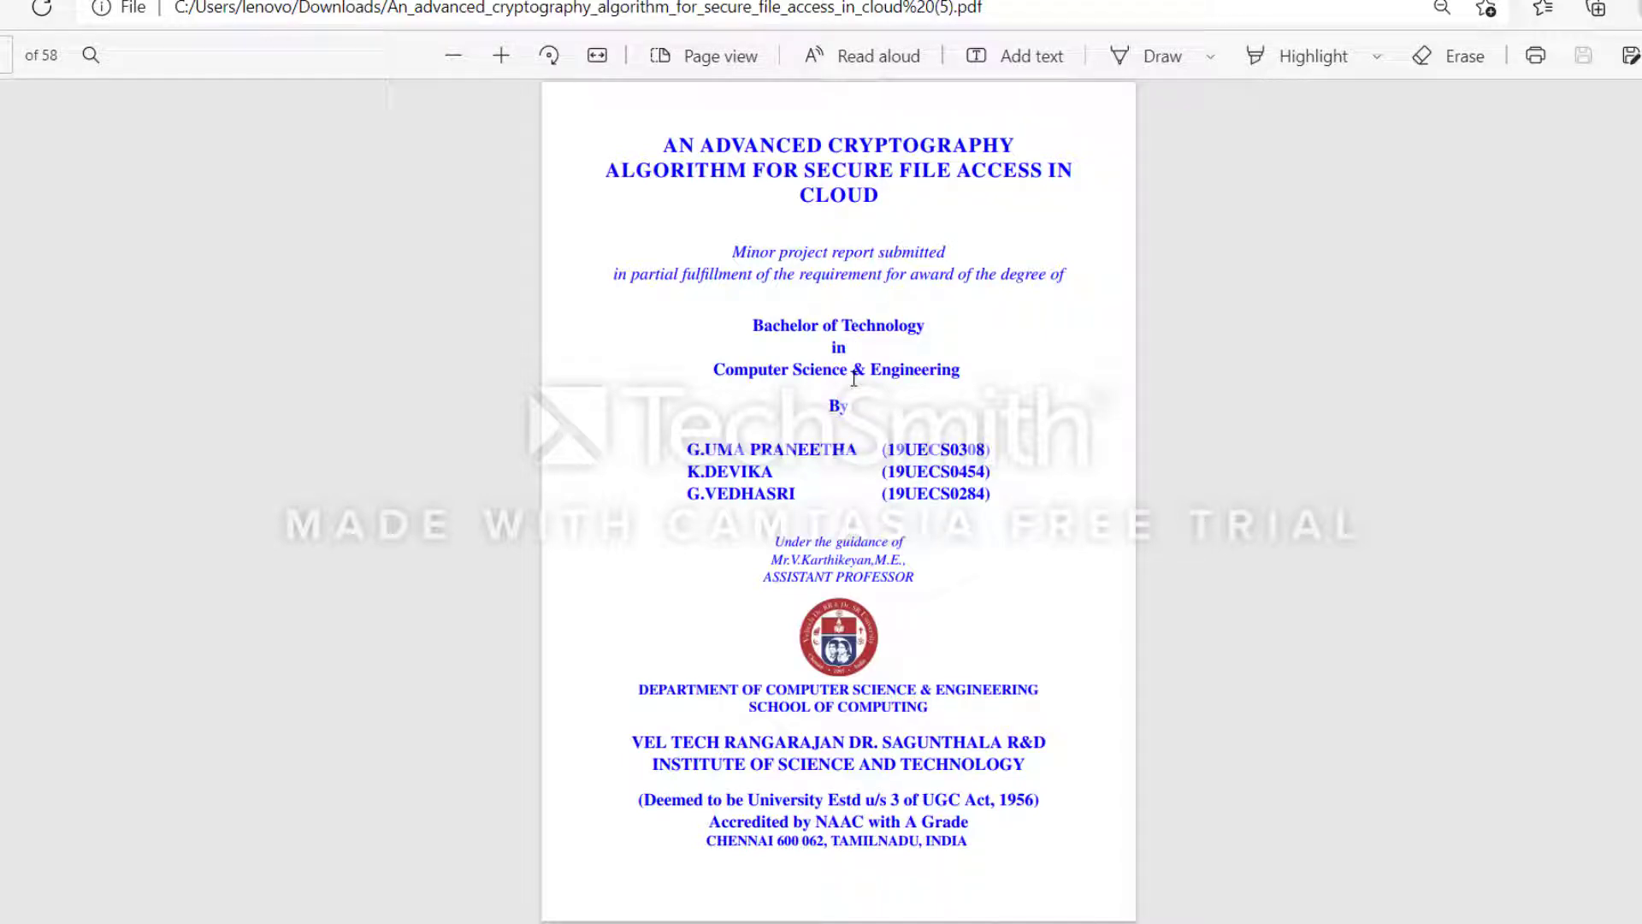
pyautogui.moveTo(852, 345)
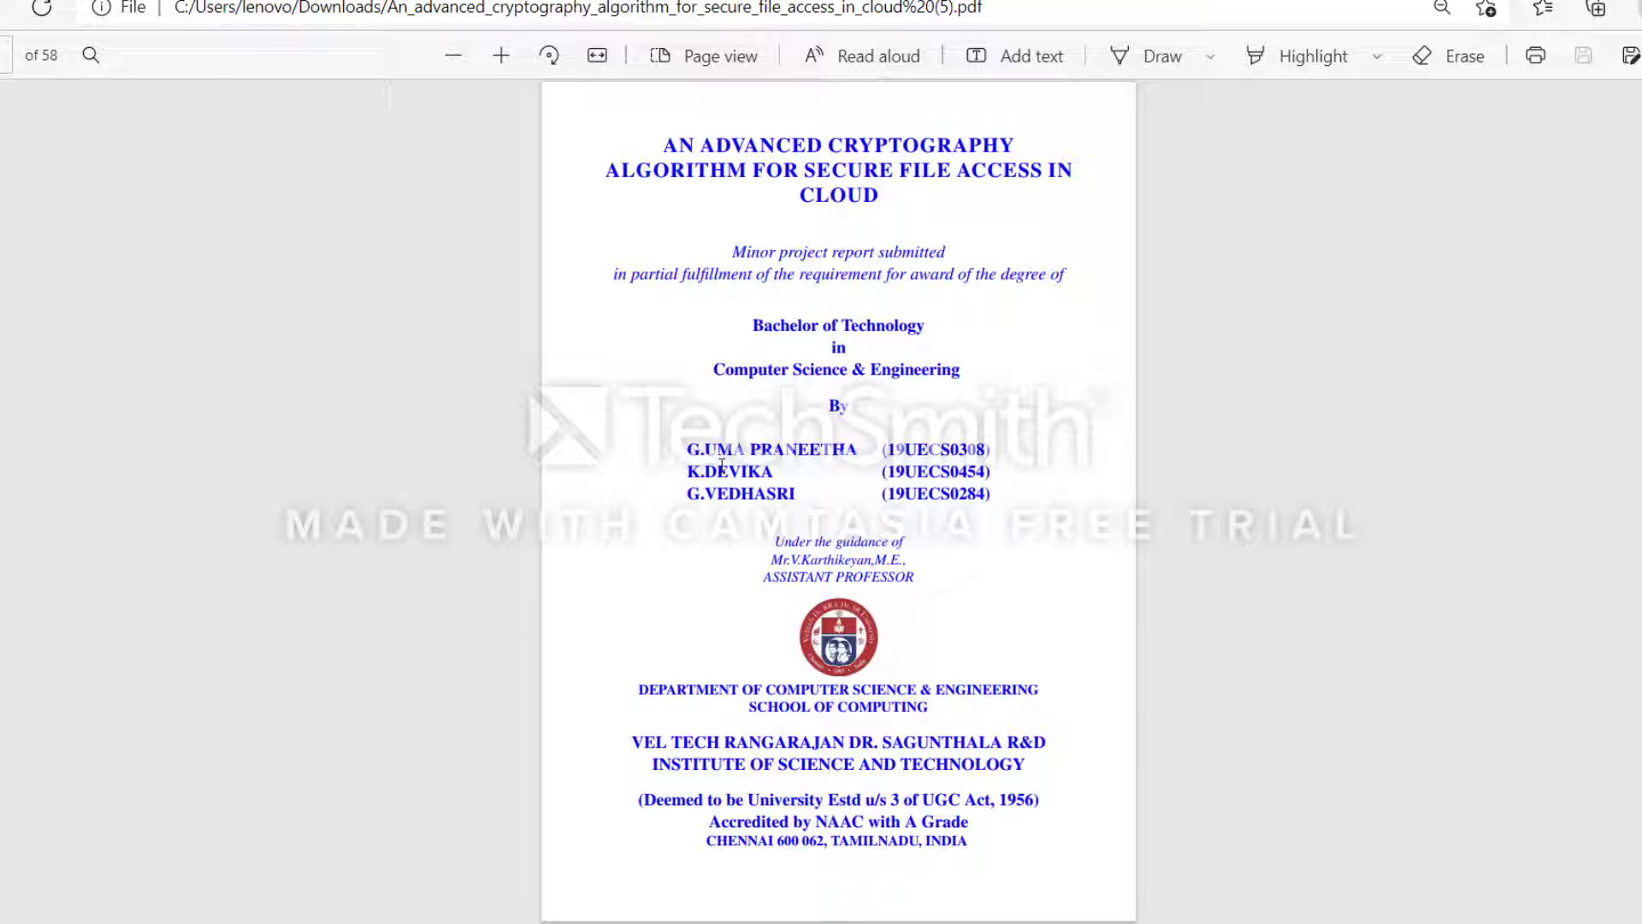
pyautogui.moveTo(823, 500)
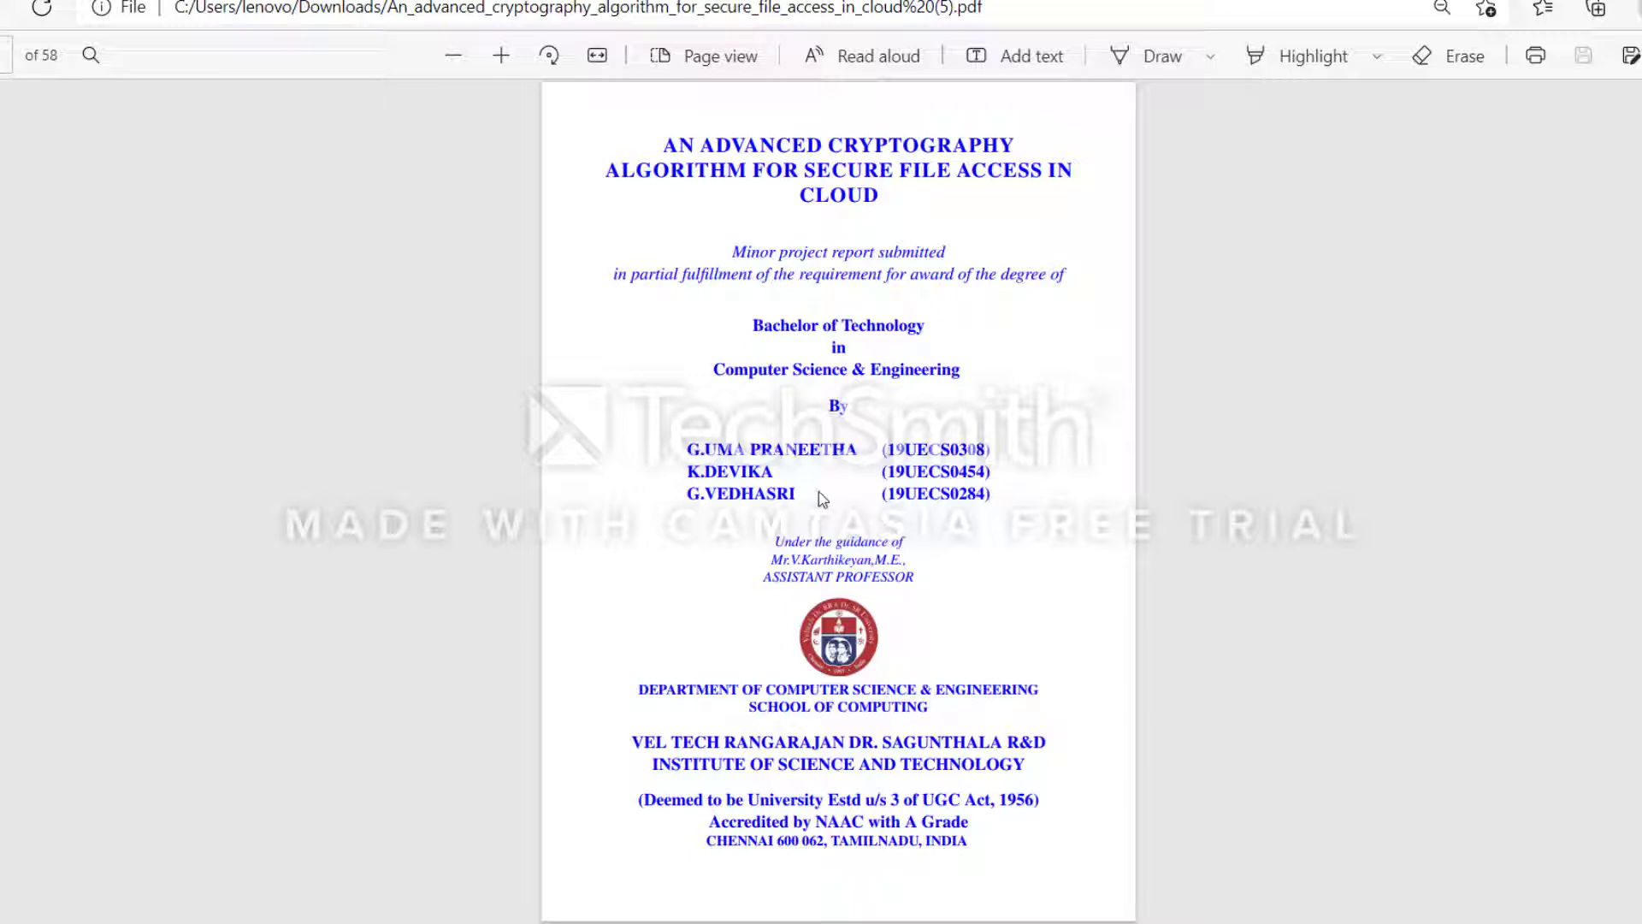
pyautogui.moveTo(919, 572)
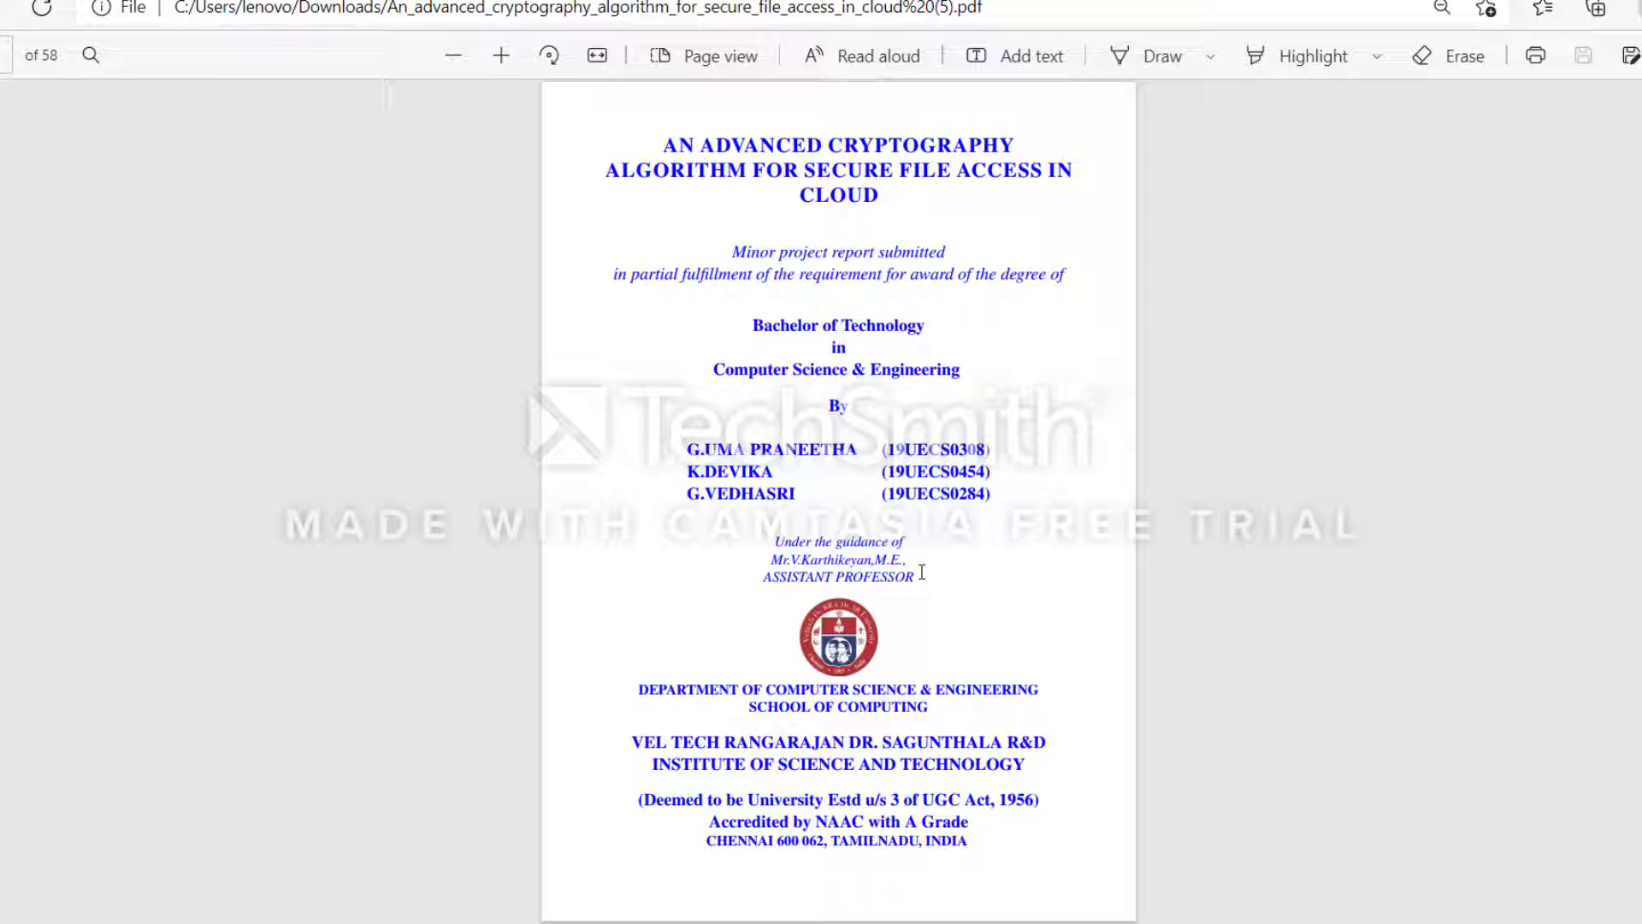
pyautogui.moveTo(998, 563)
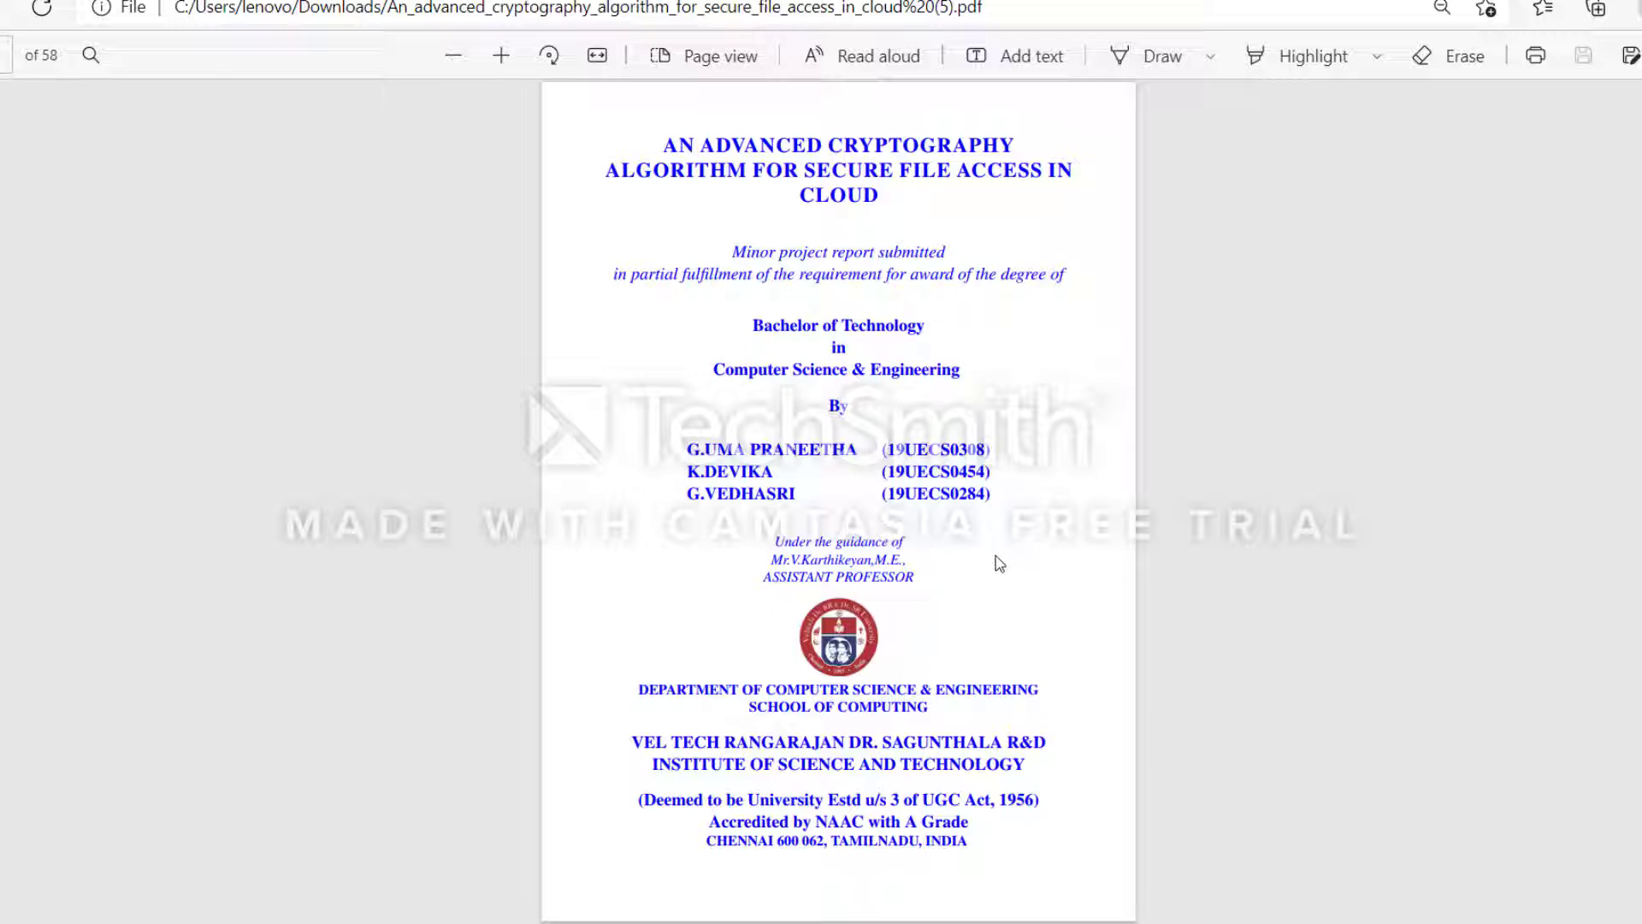
pyautogui.moveTo(1006, 566)
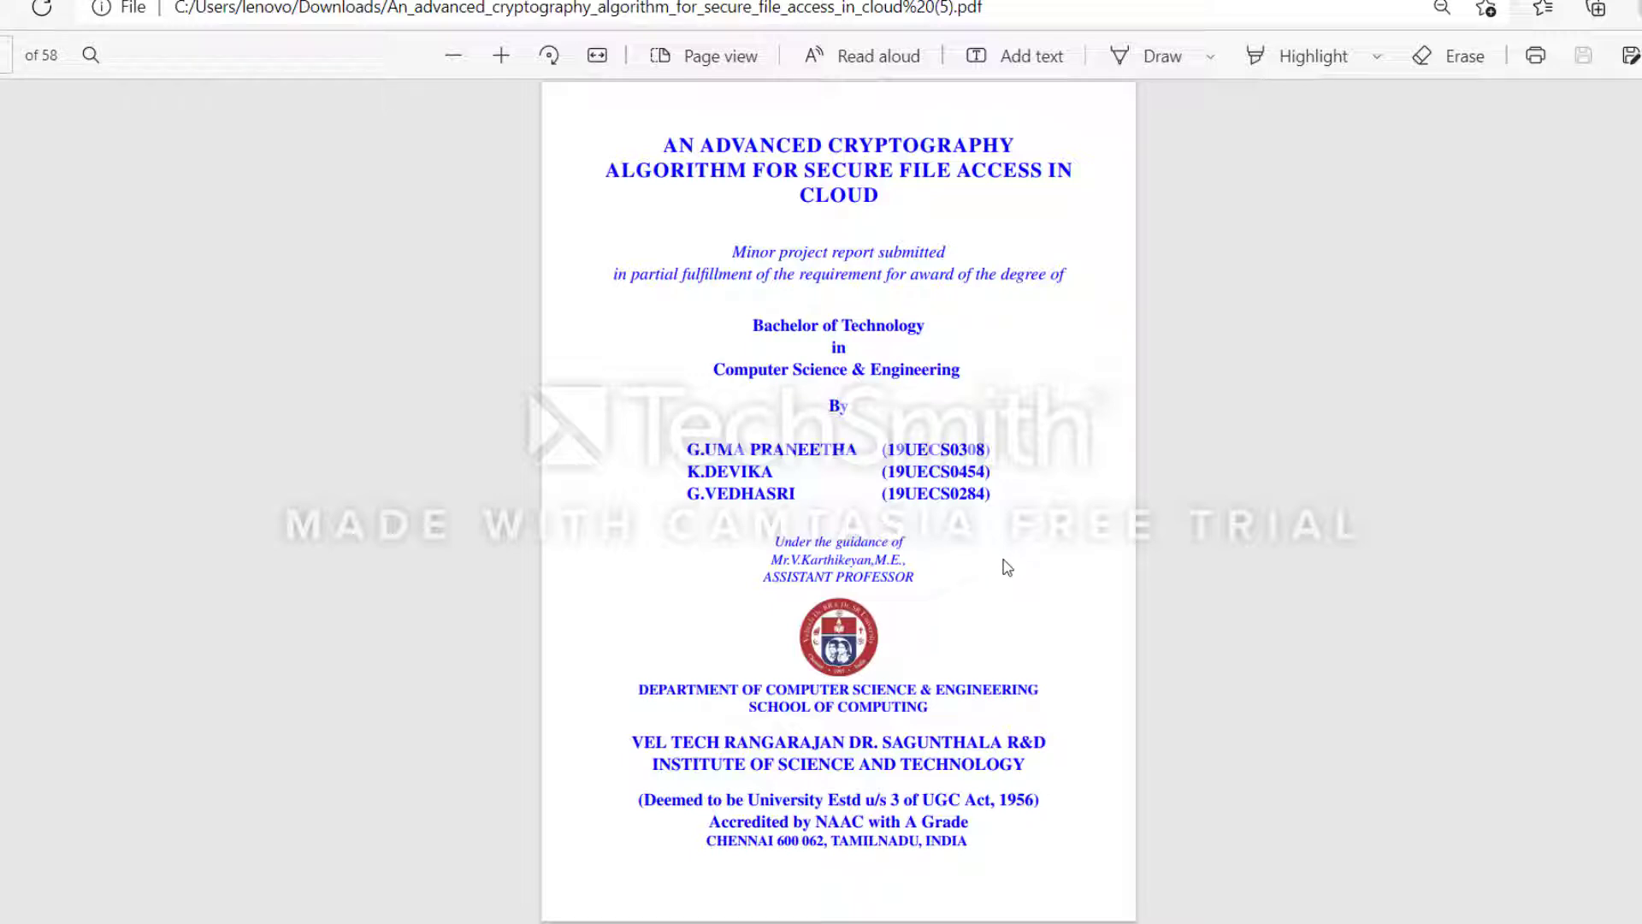
pyautogui.moveTo(1026, 583)
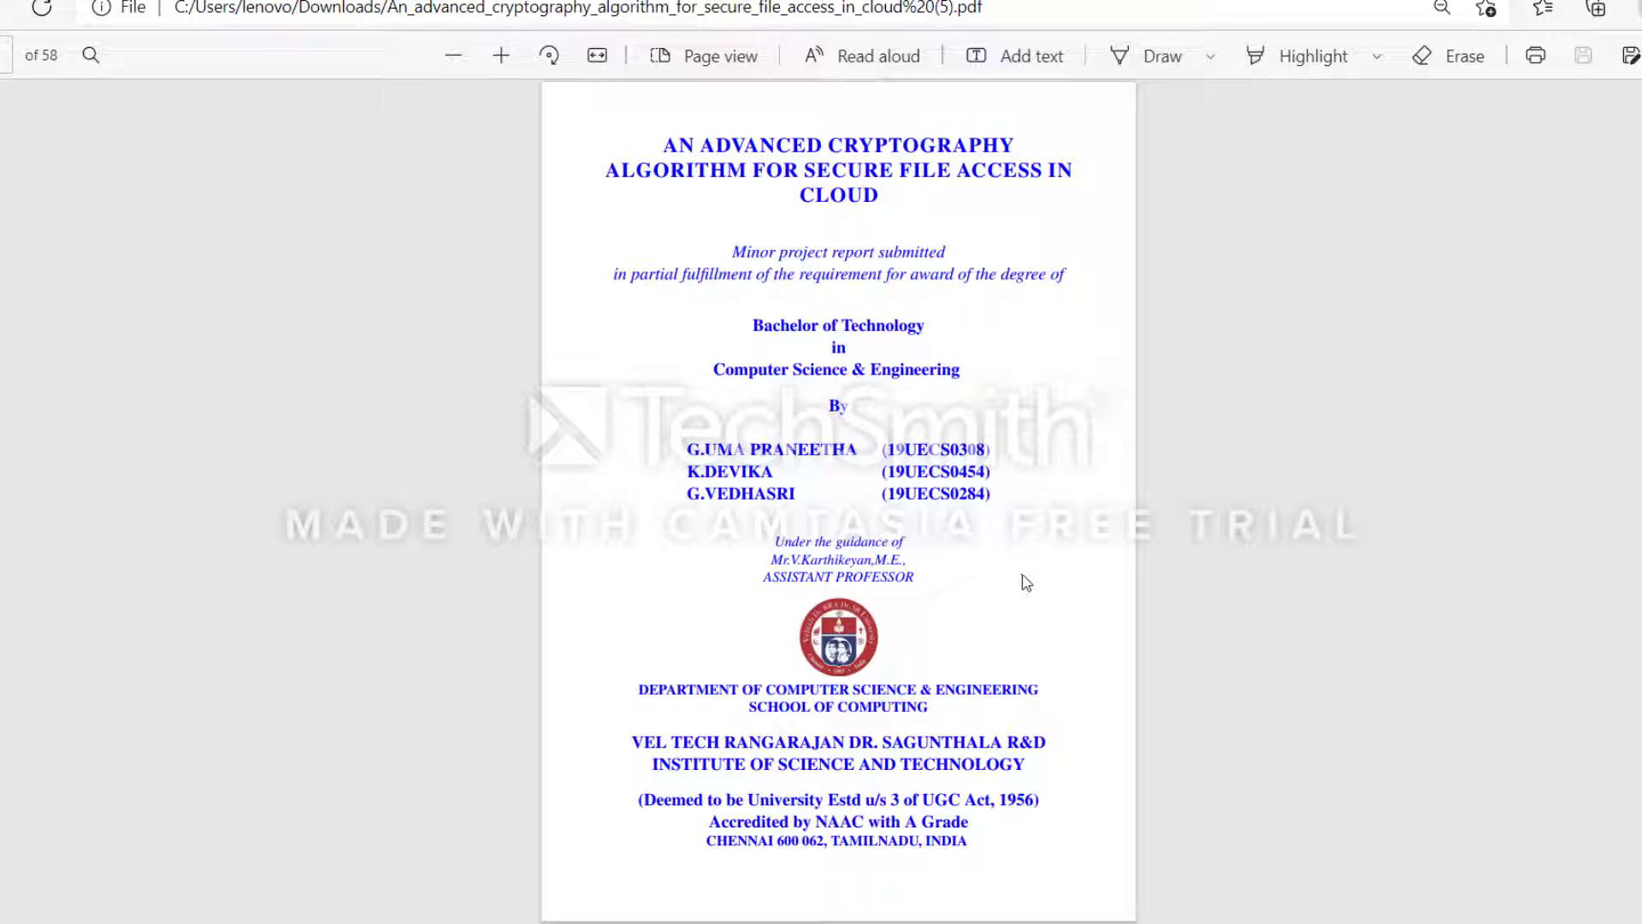
# Scroll past the Certificate, Declaration, Approval Sheet and Acknowledgement pages toward the abstract
pyautogui.scroll(-3)
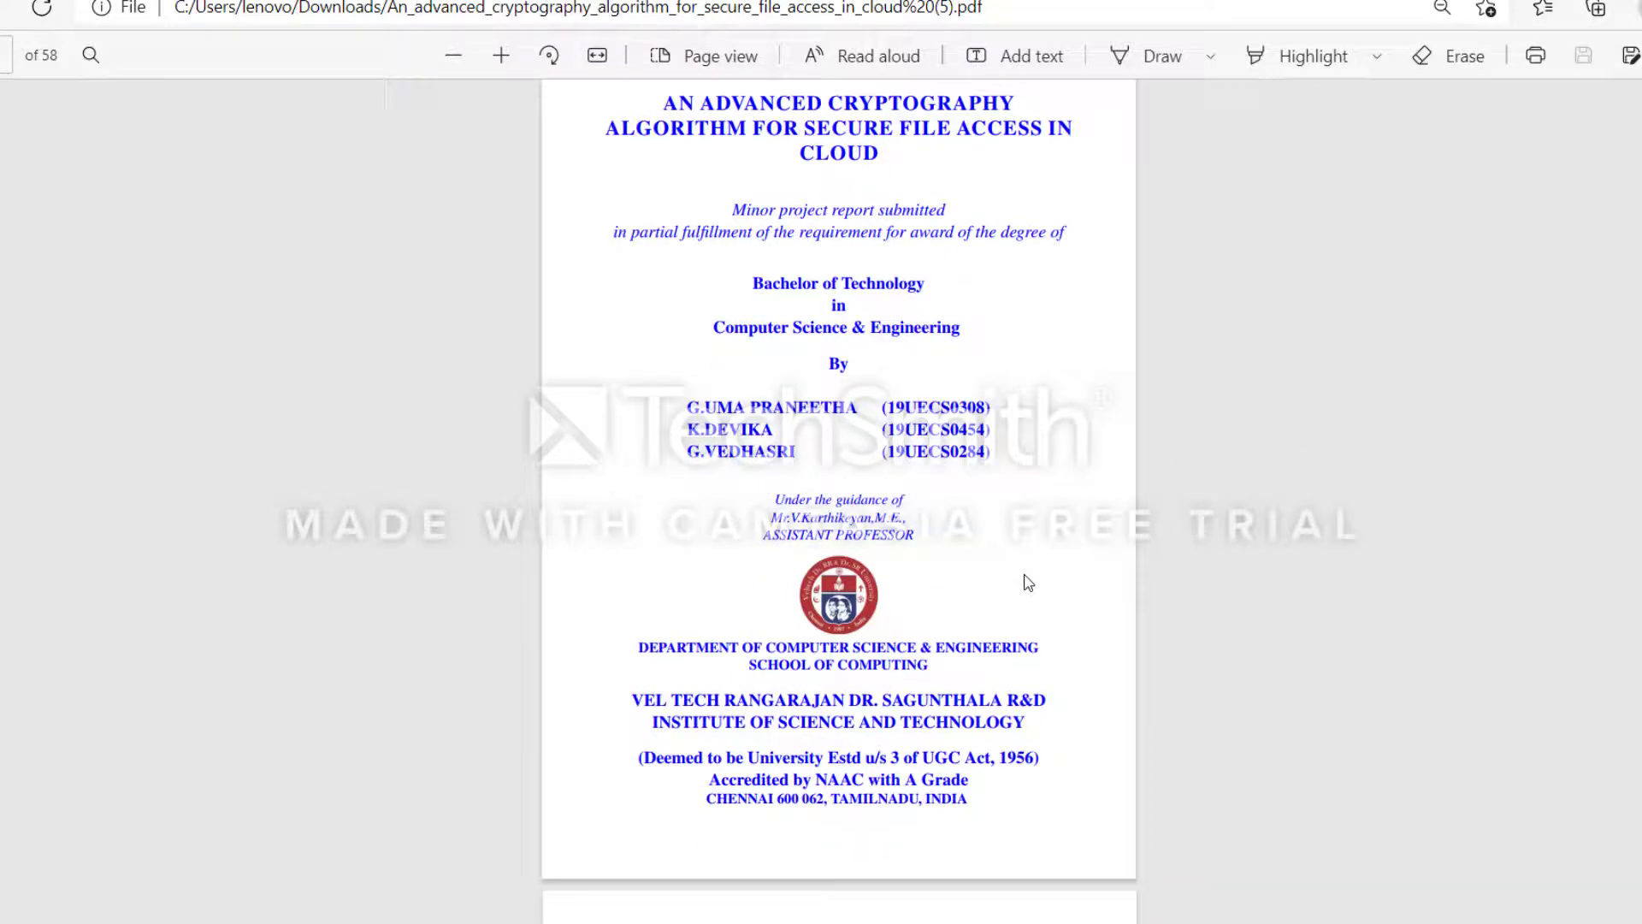
pyautogui.scroll(-3)
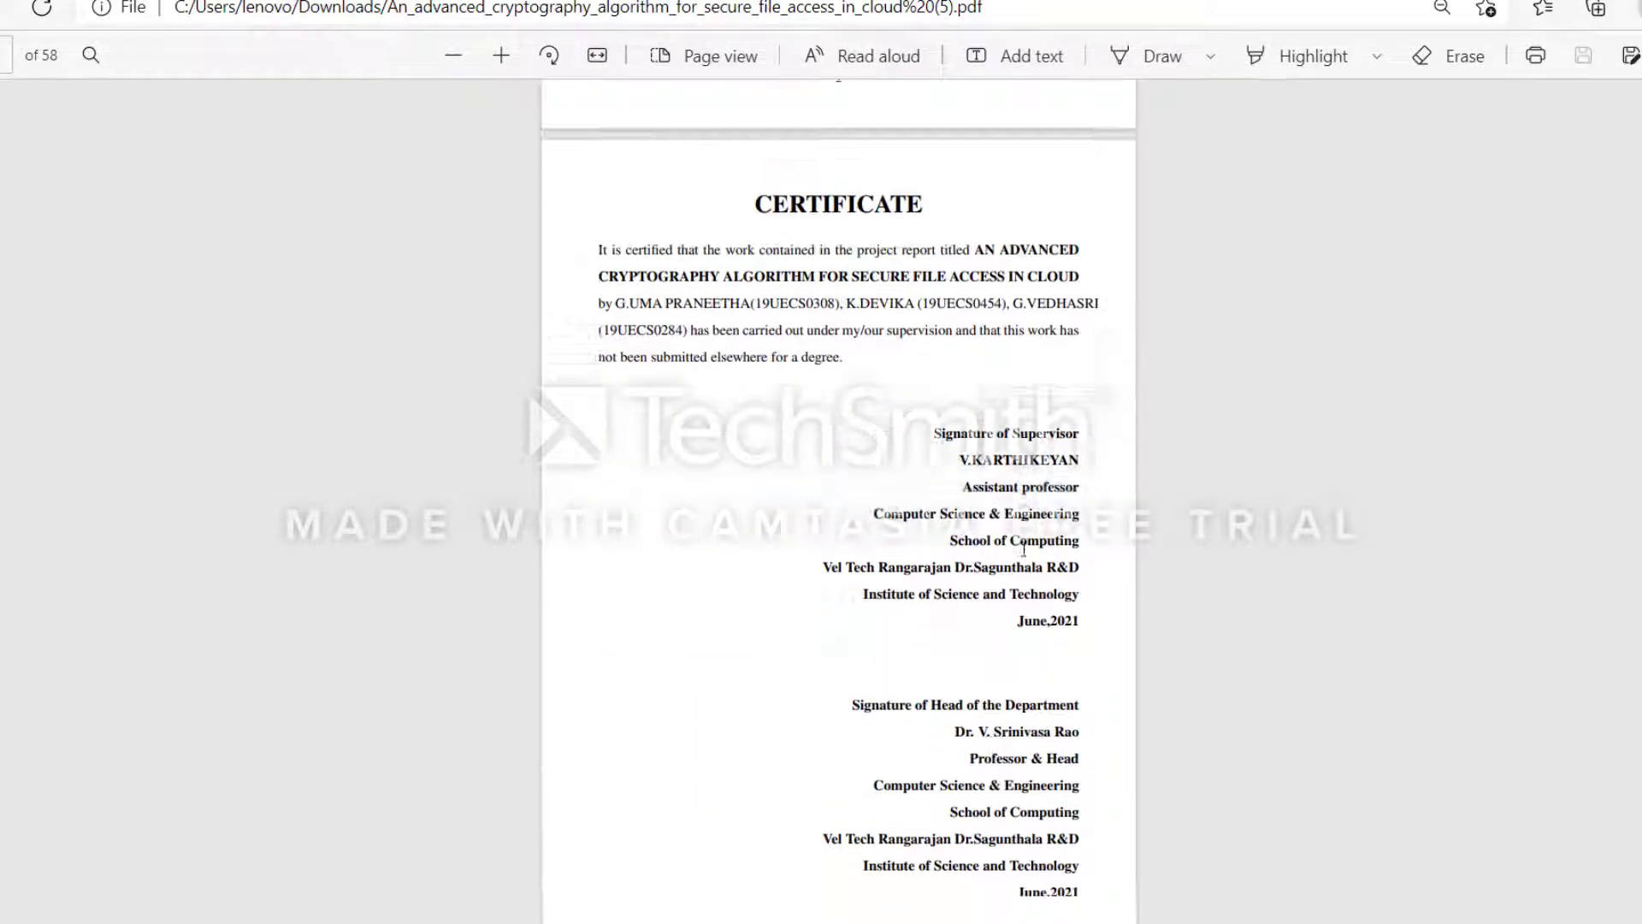
pyautogui.scroll(-3)
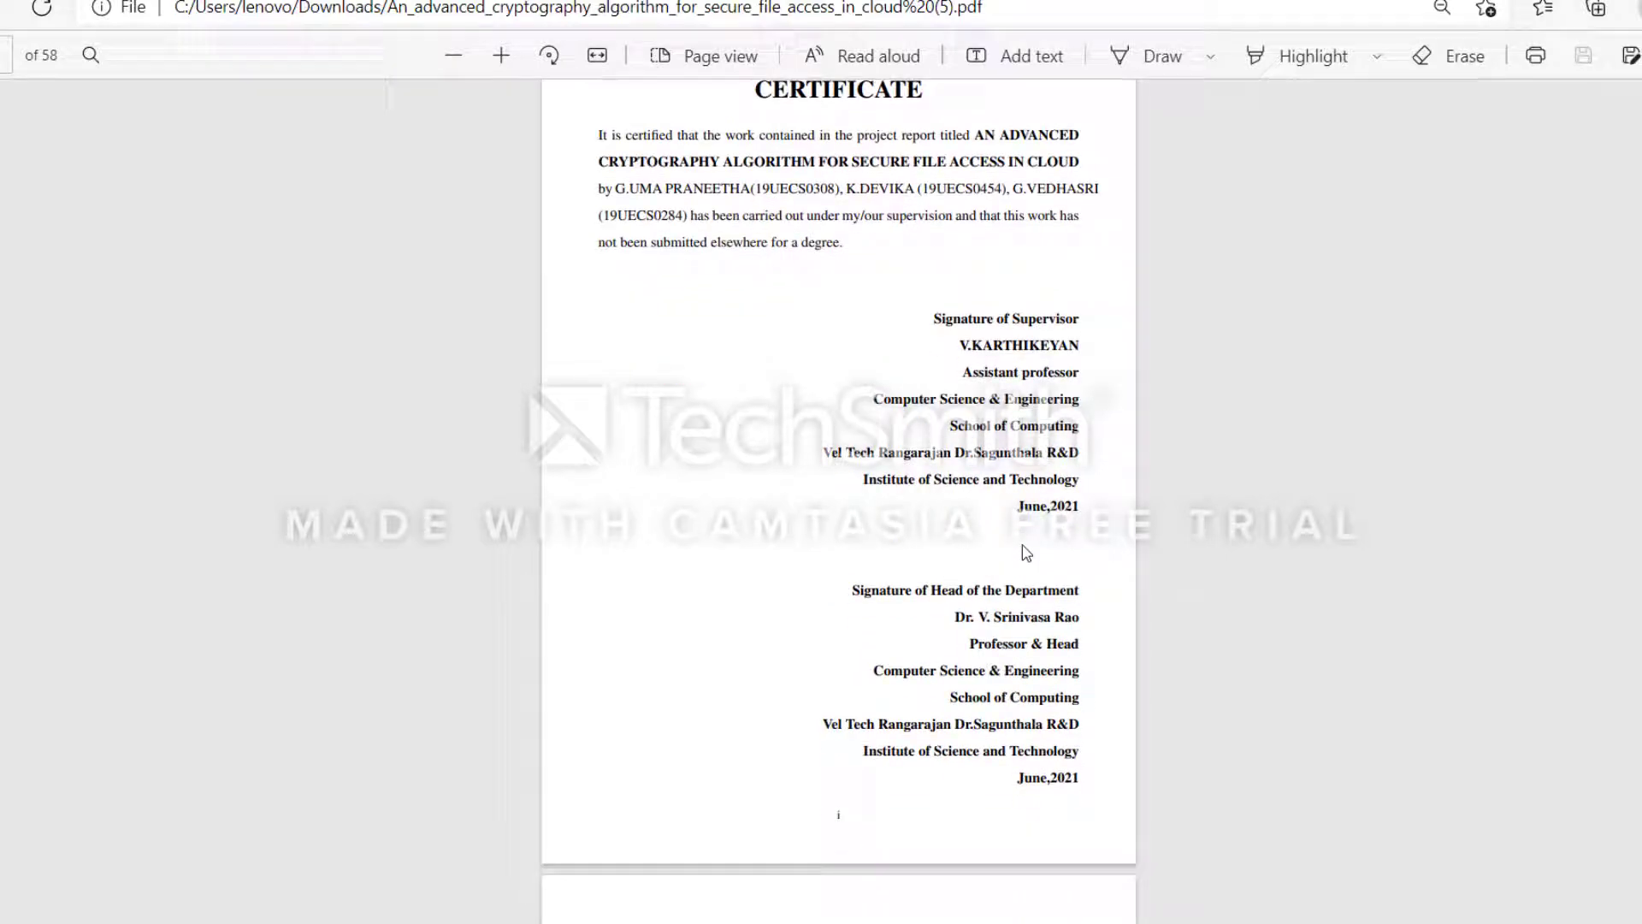
pyautogui.scroll(-3)
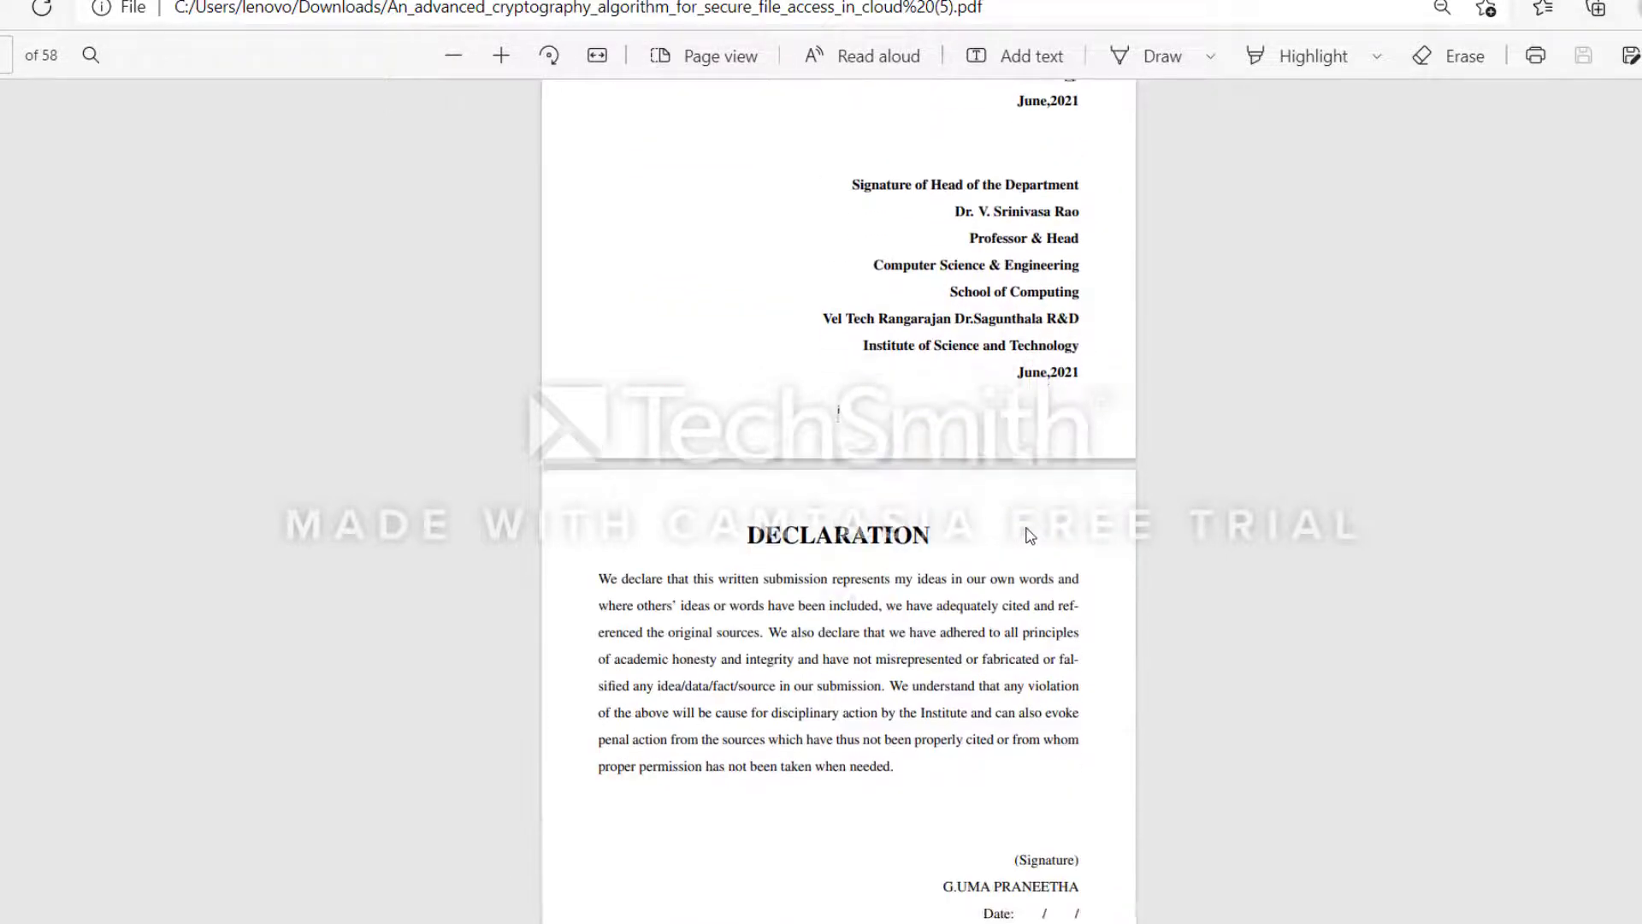
pyautogui.scroll(-3)
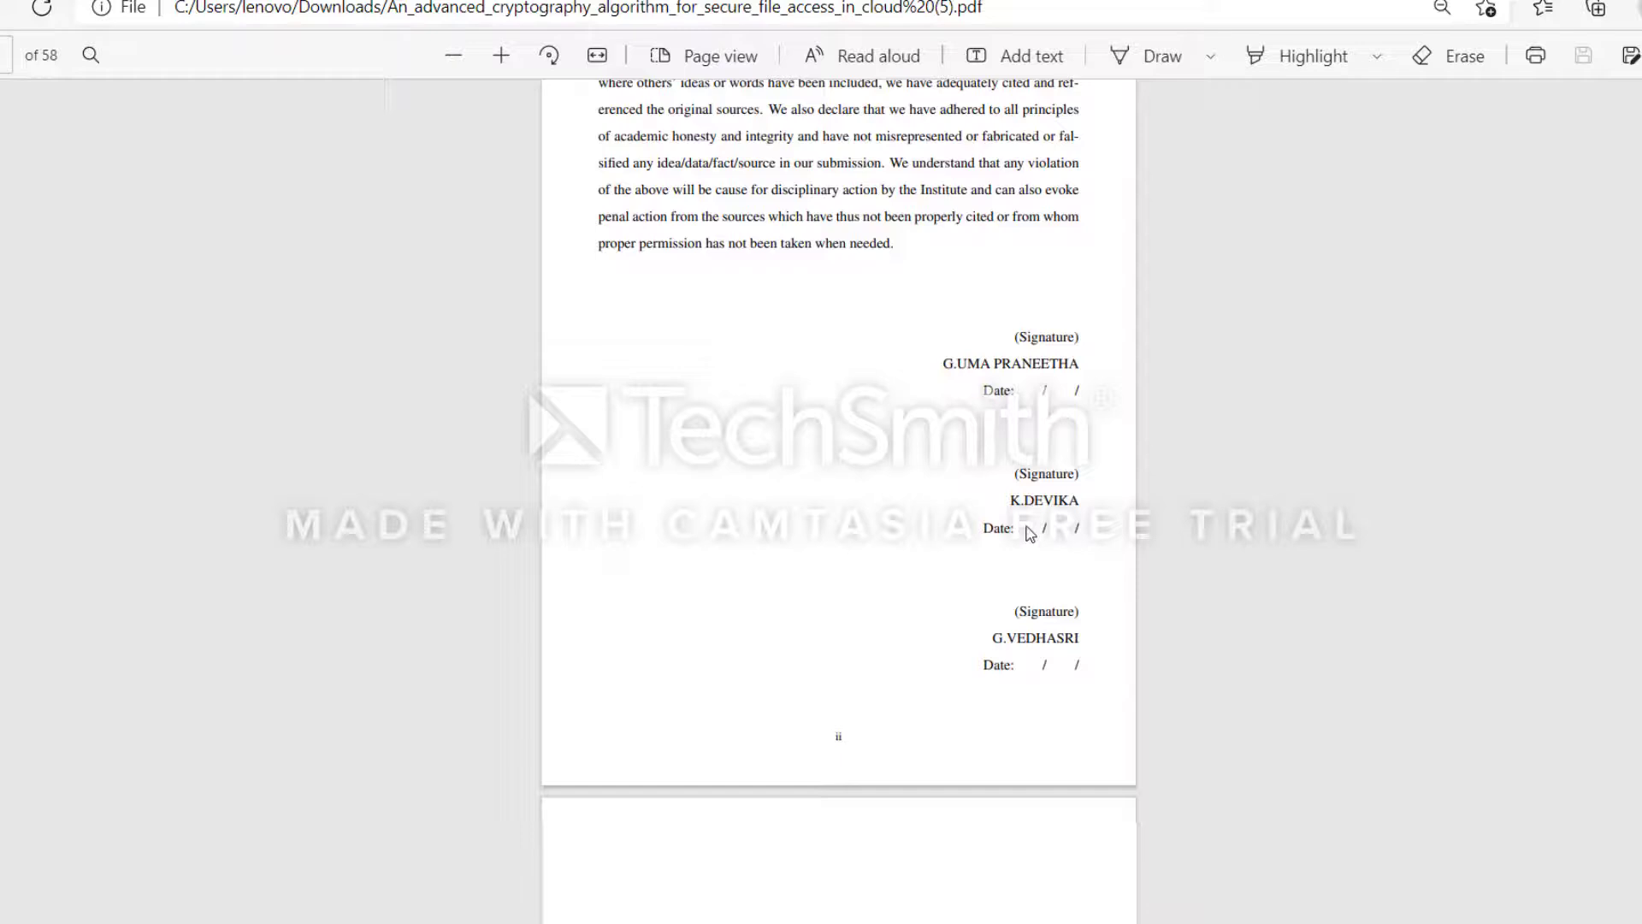
pyautogui.scroll(-3)
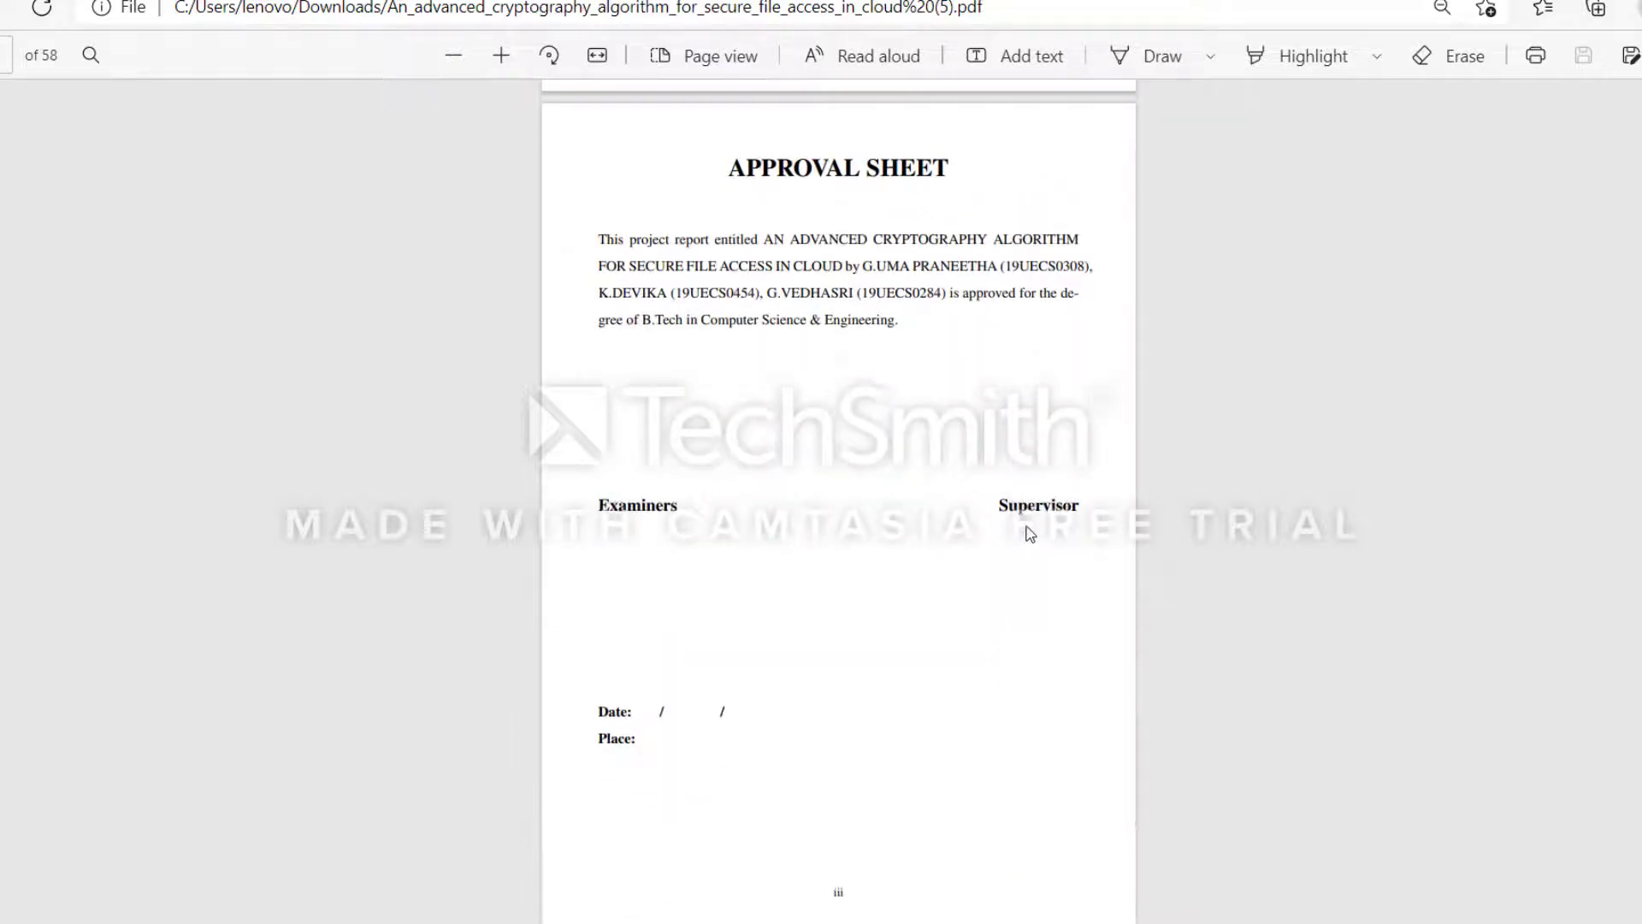
pyautogui.scroll(-3)
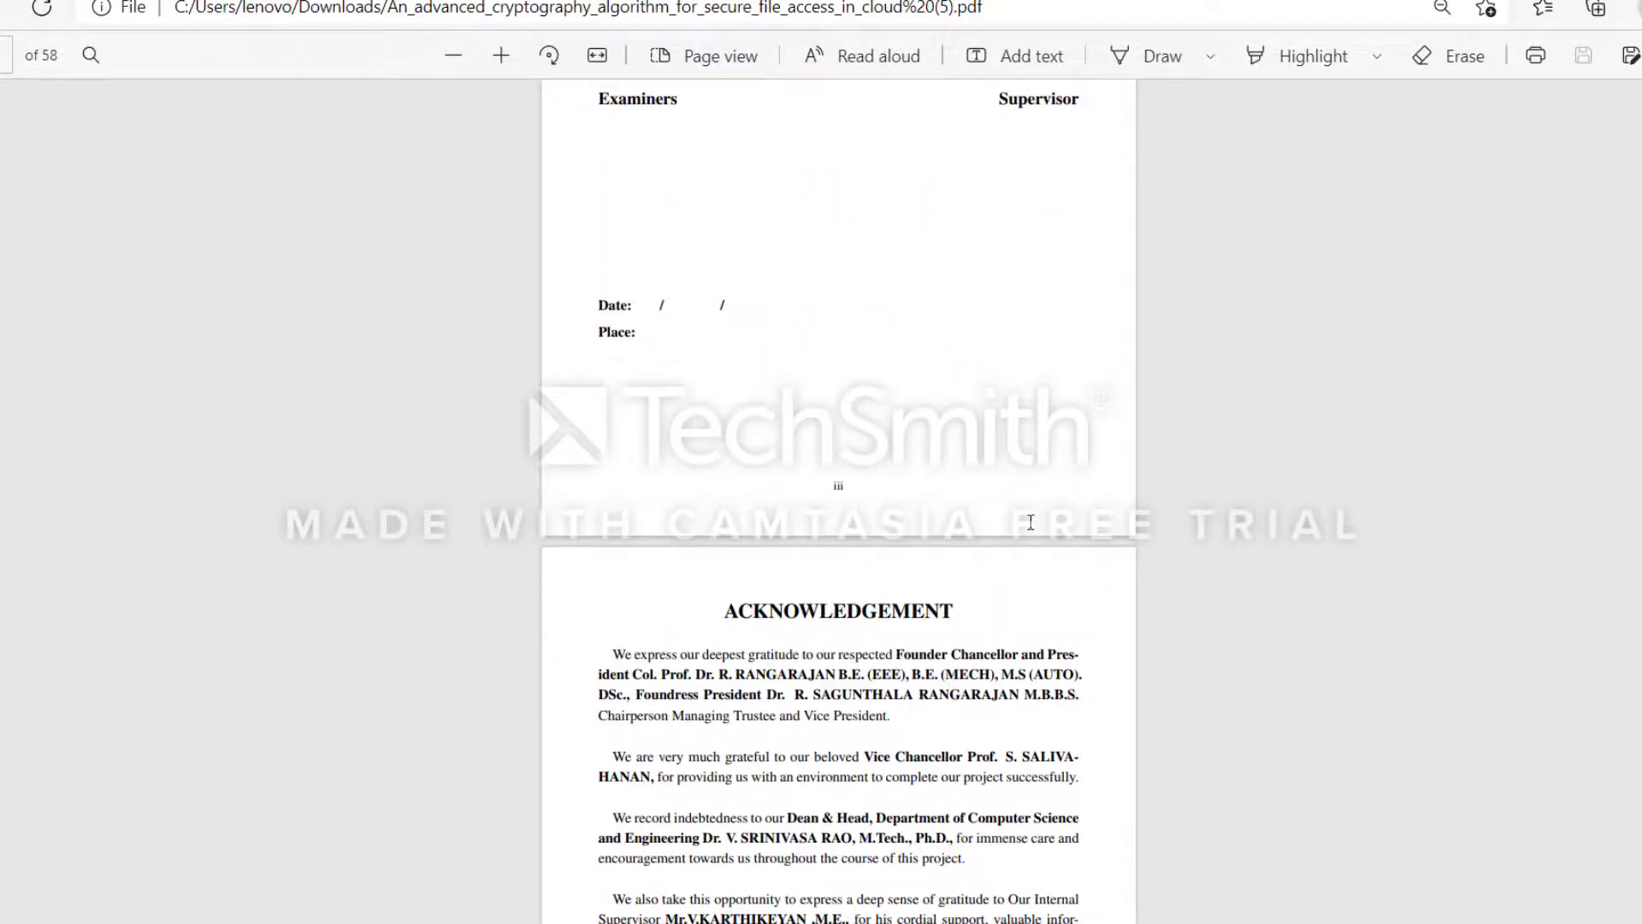
pyautogui.scroll(-3)
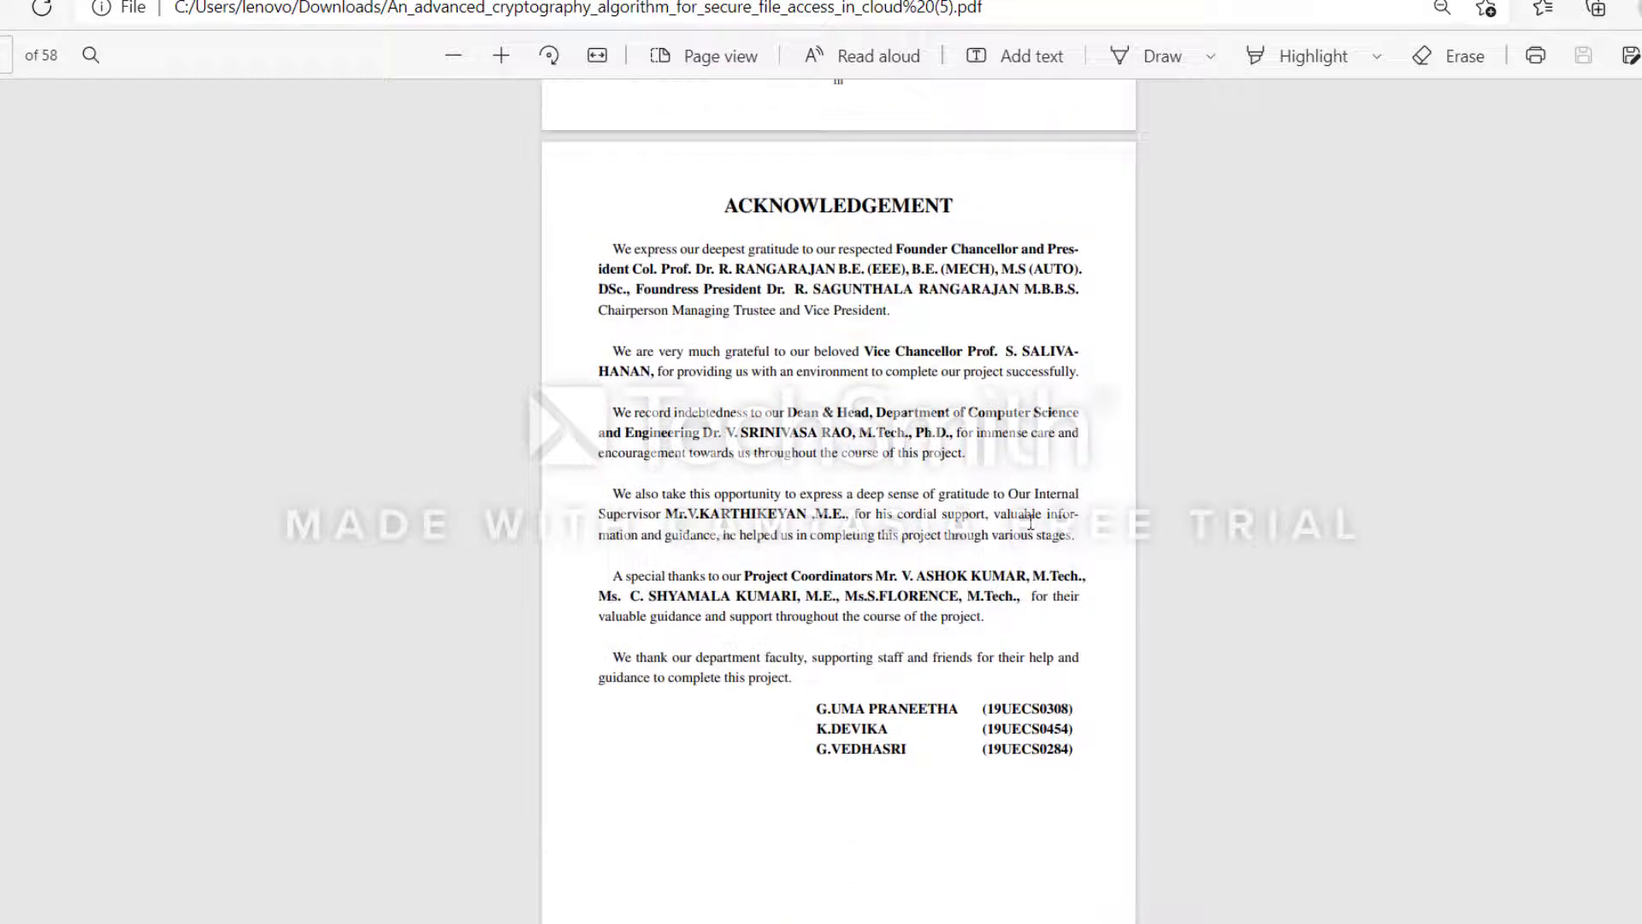
pyautogui.scroll(-3)
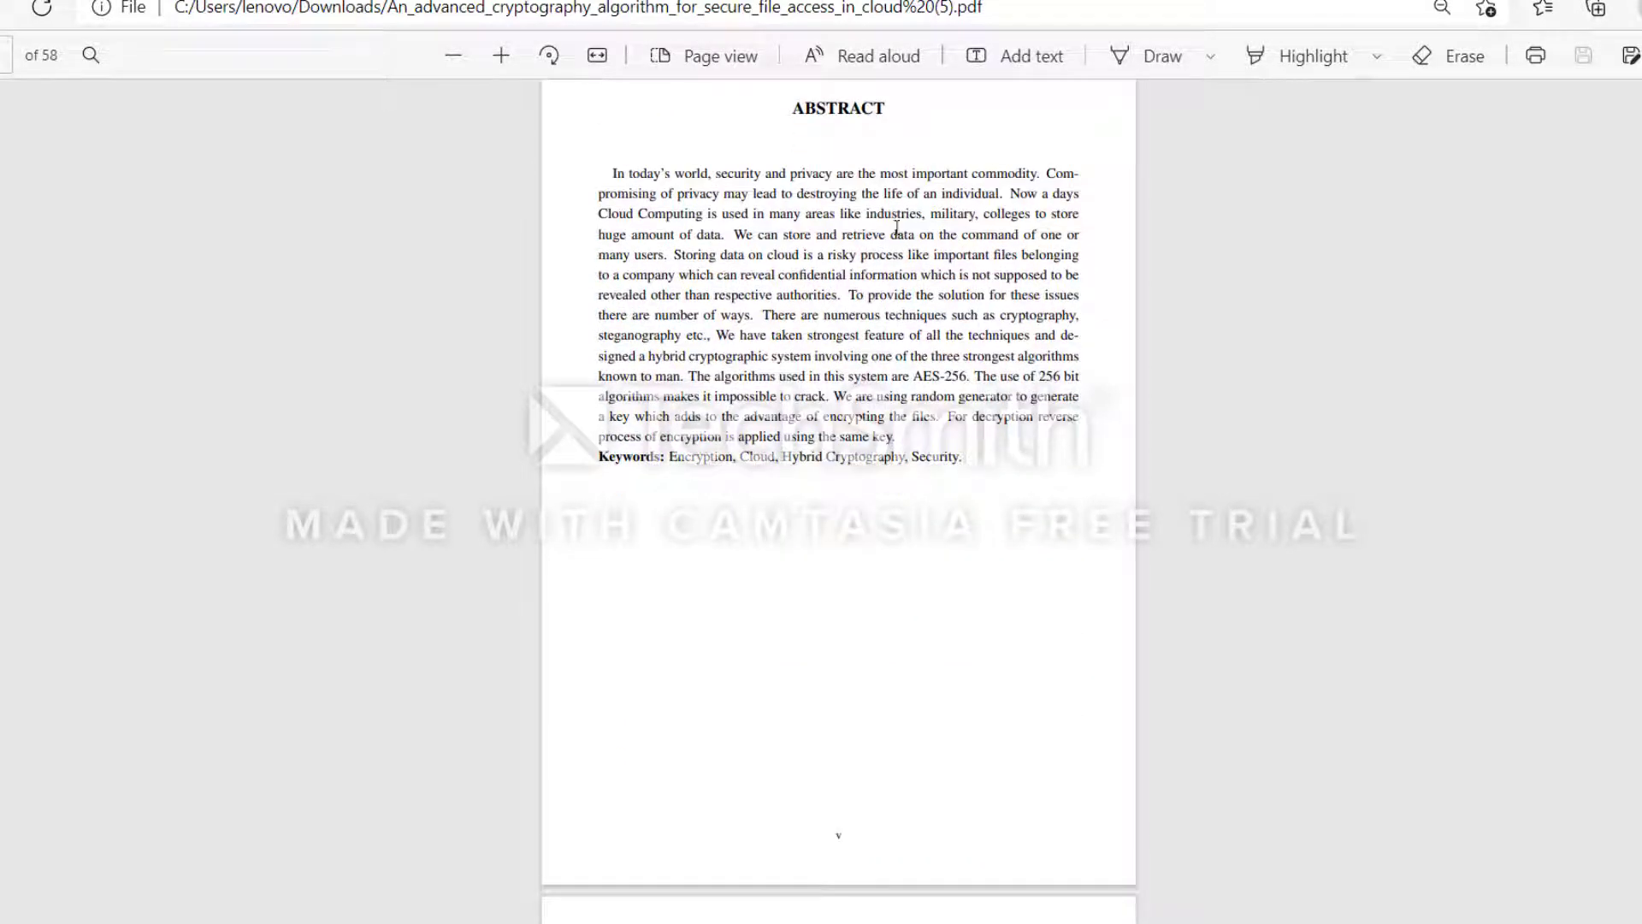
pyautogui.moveTo(1264, 293)
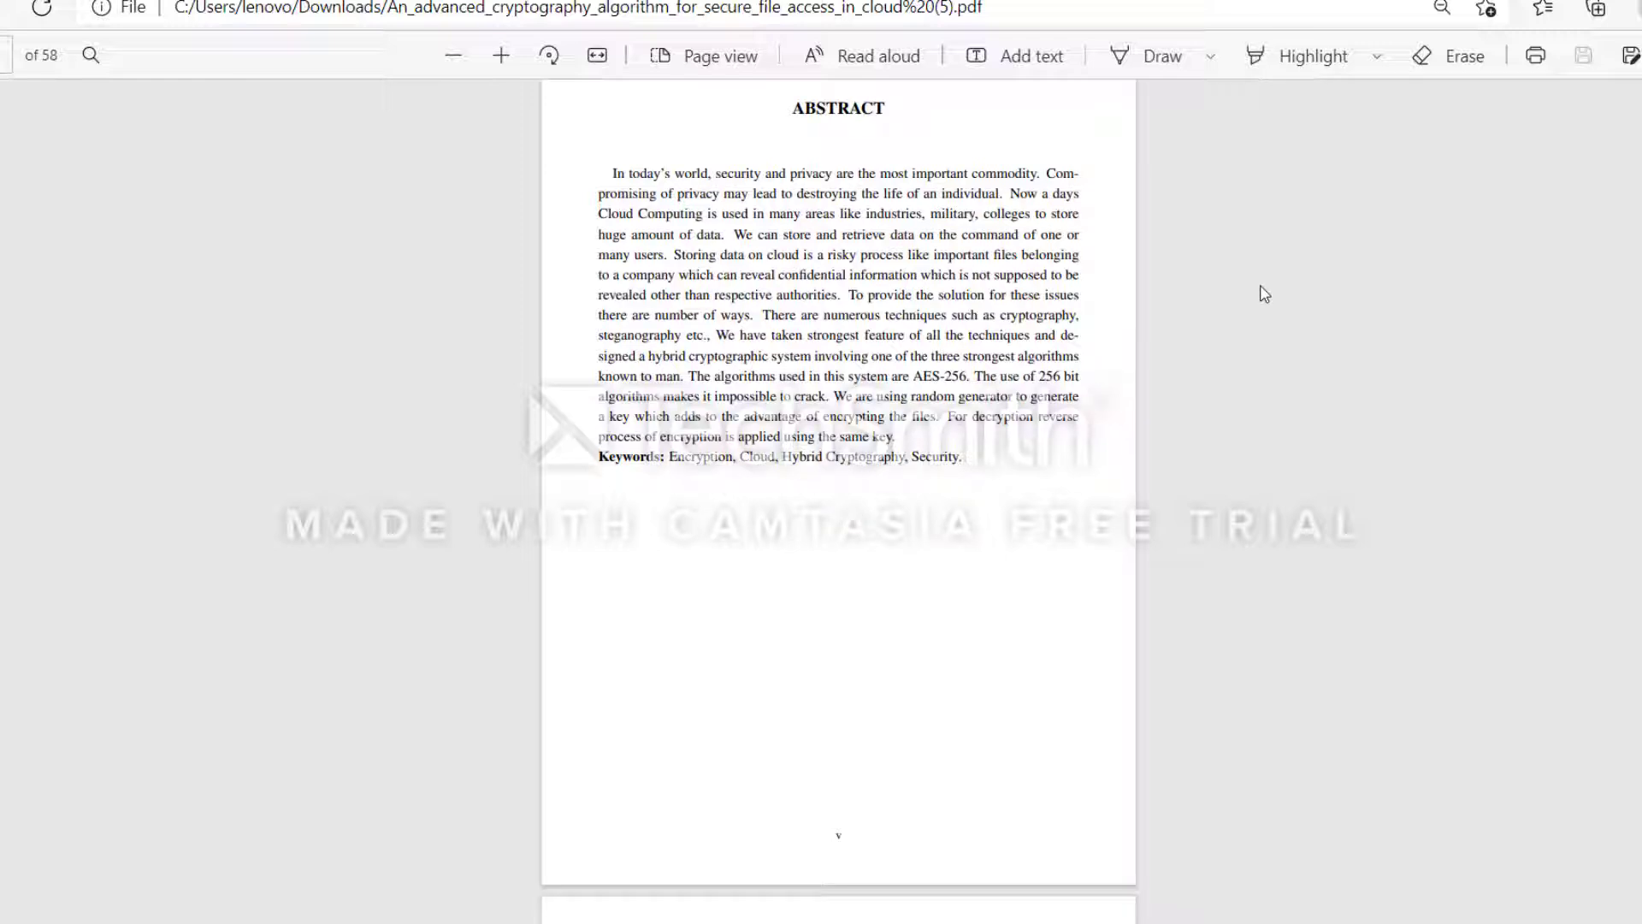
pyautogui.moveTo(1204, 257)
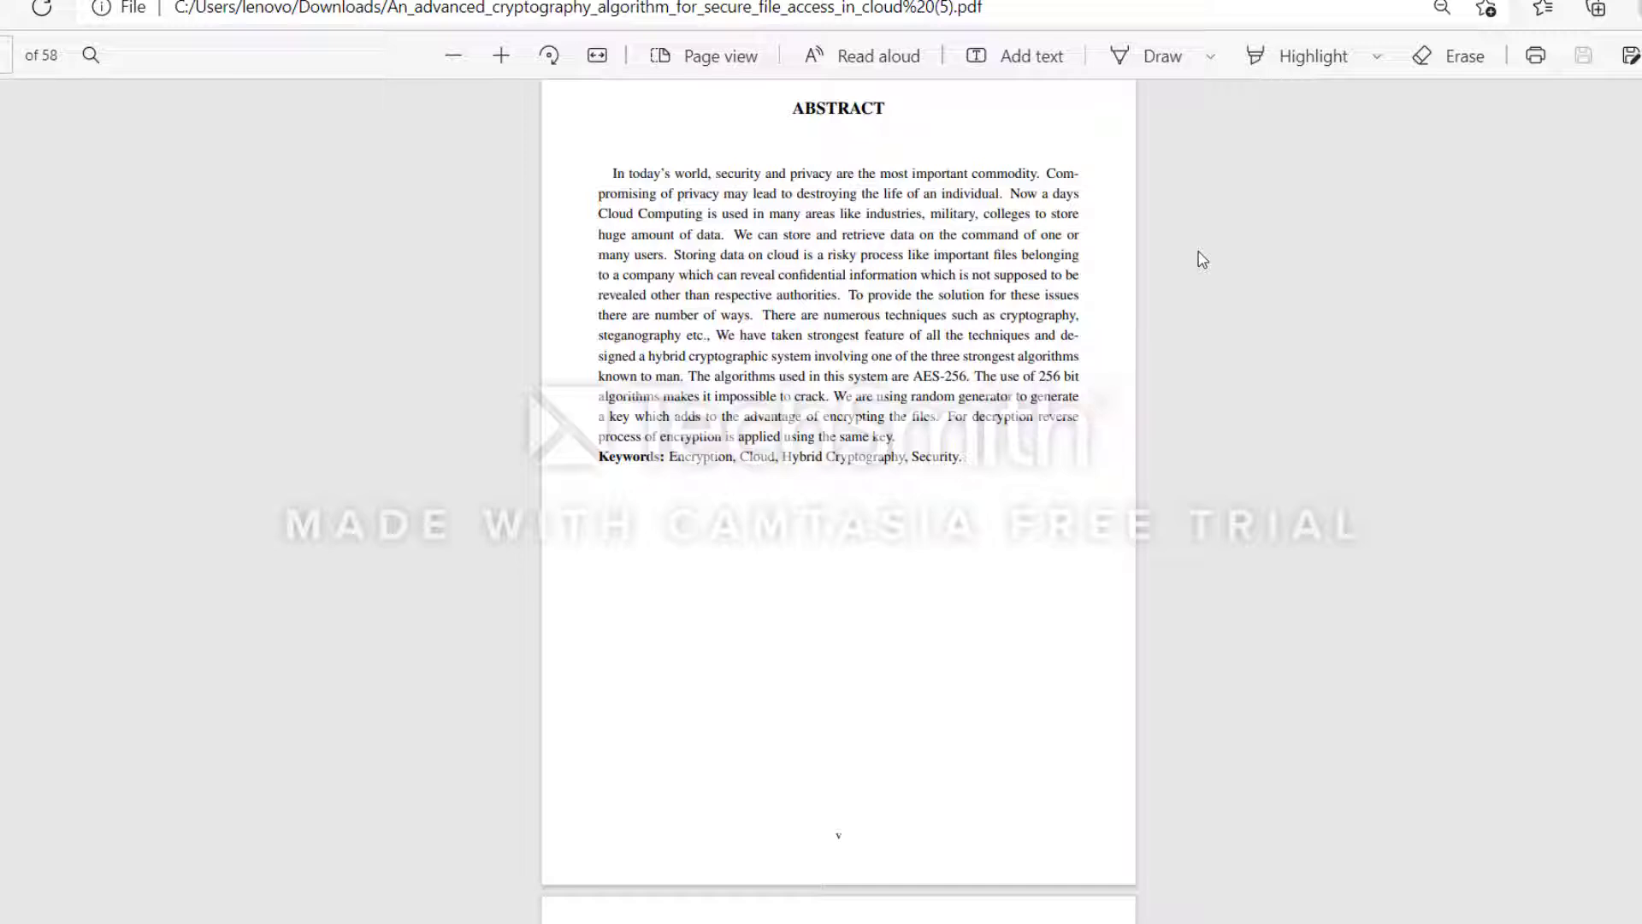
pyautogui.moveTo(1042, 241)
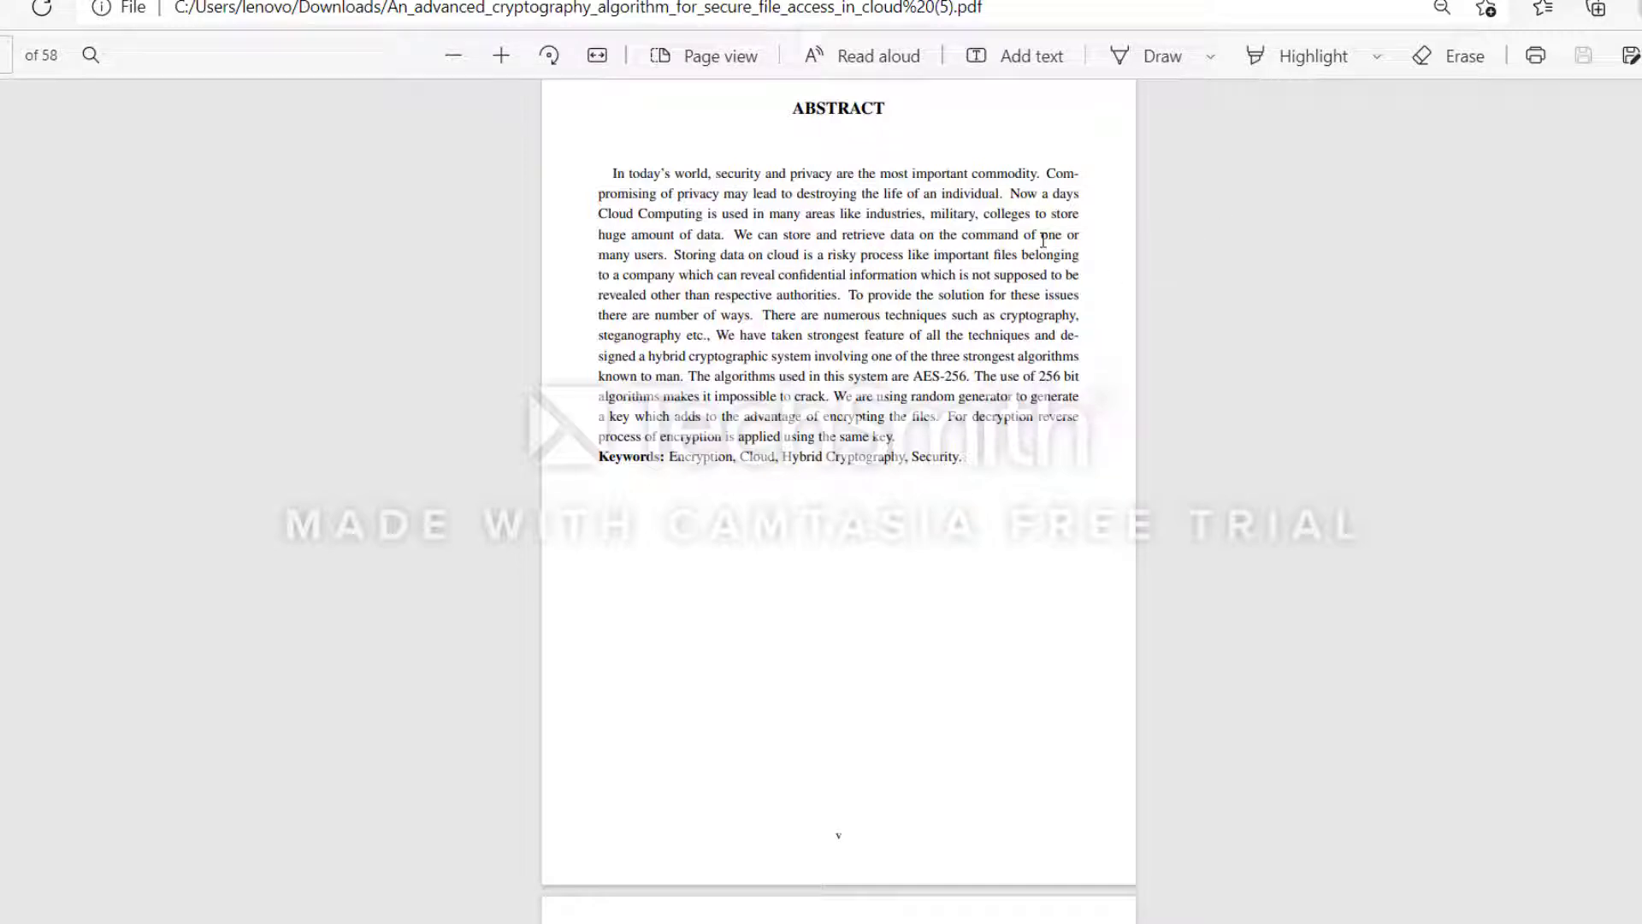
pyautogui.moveTo(1268, 259)
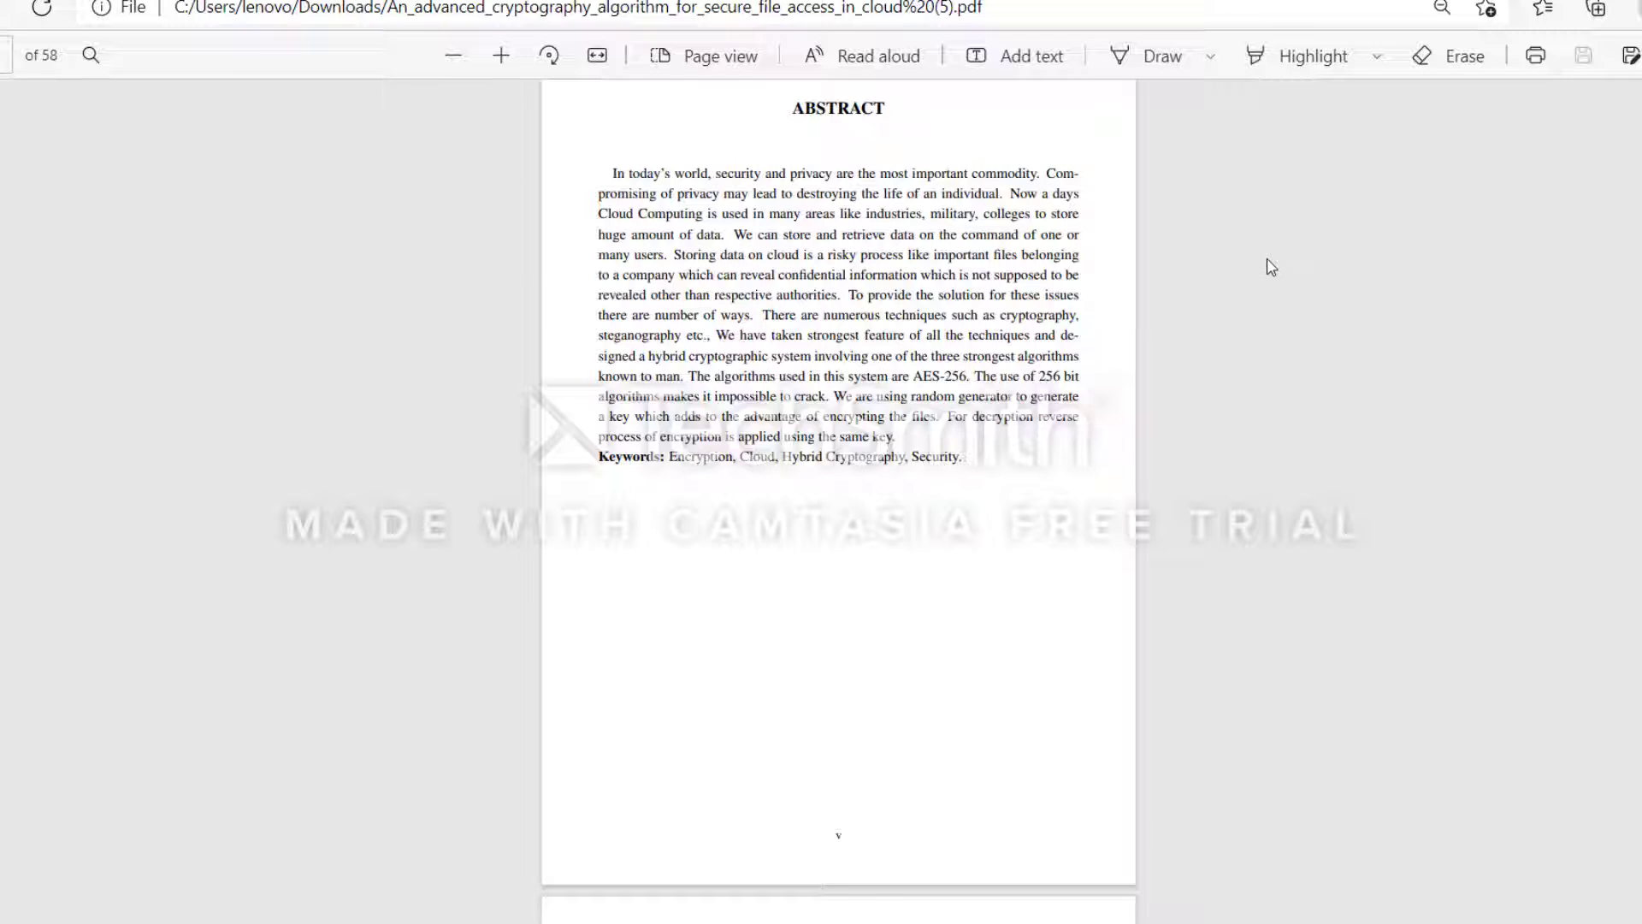
pyautogui.moveTo(1277, 277)
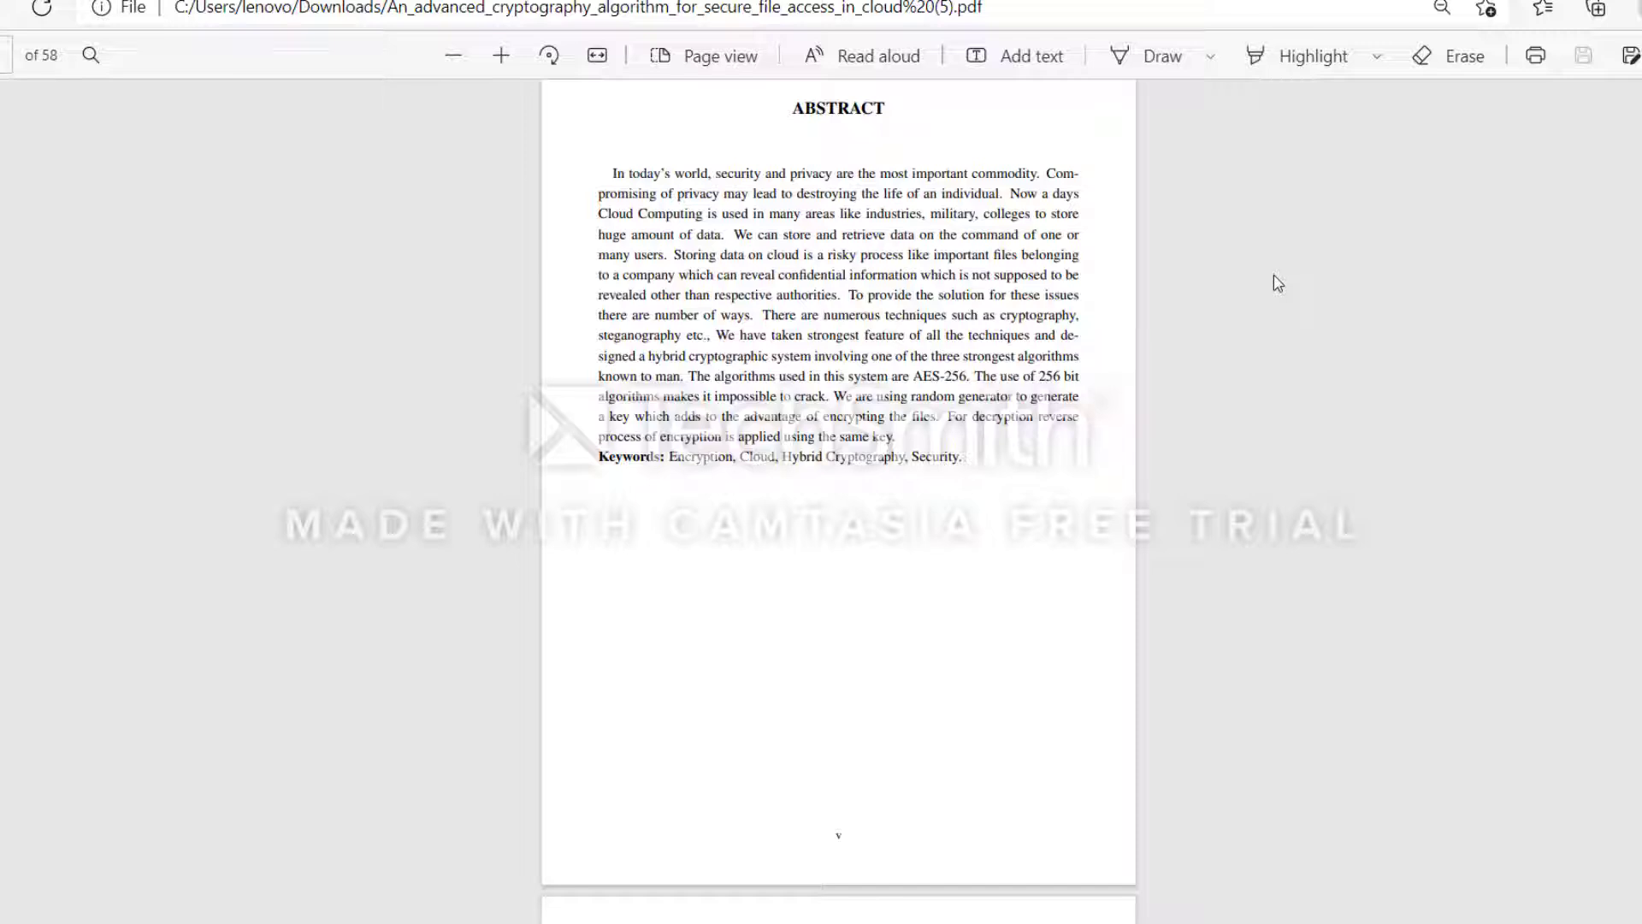
pyautogui.moveTo(1286, 325)
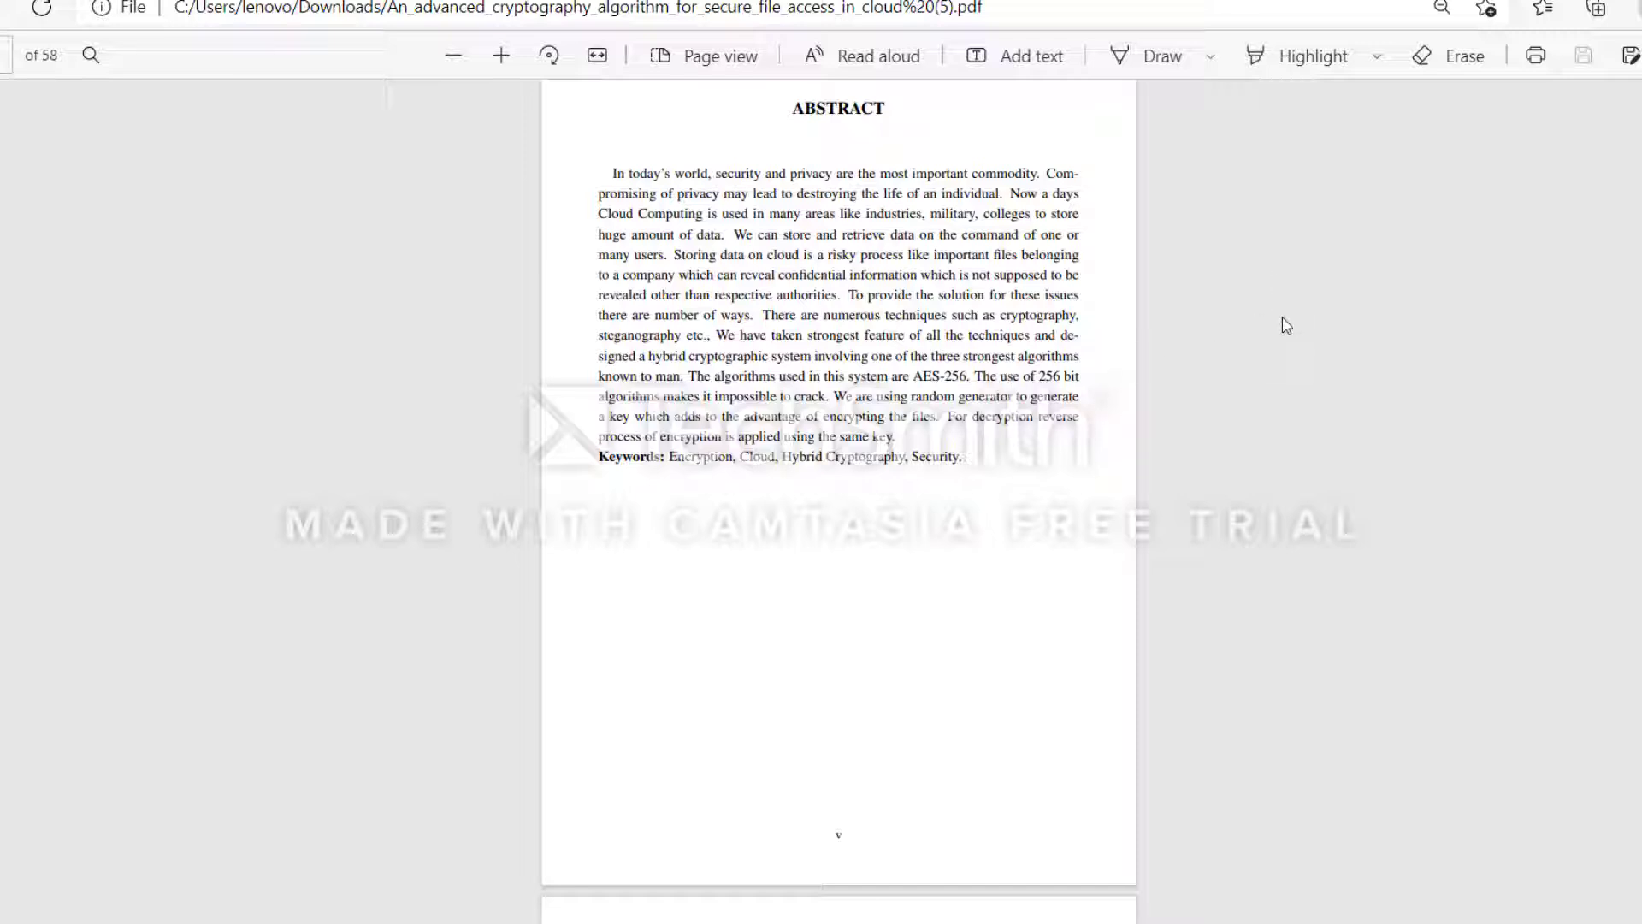
pyautogui.moveTo(1286, 334)
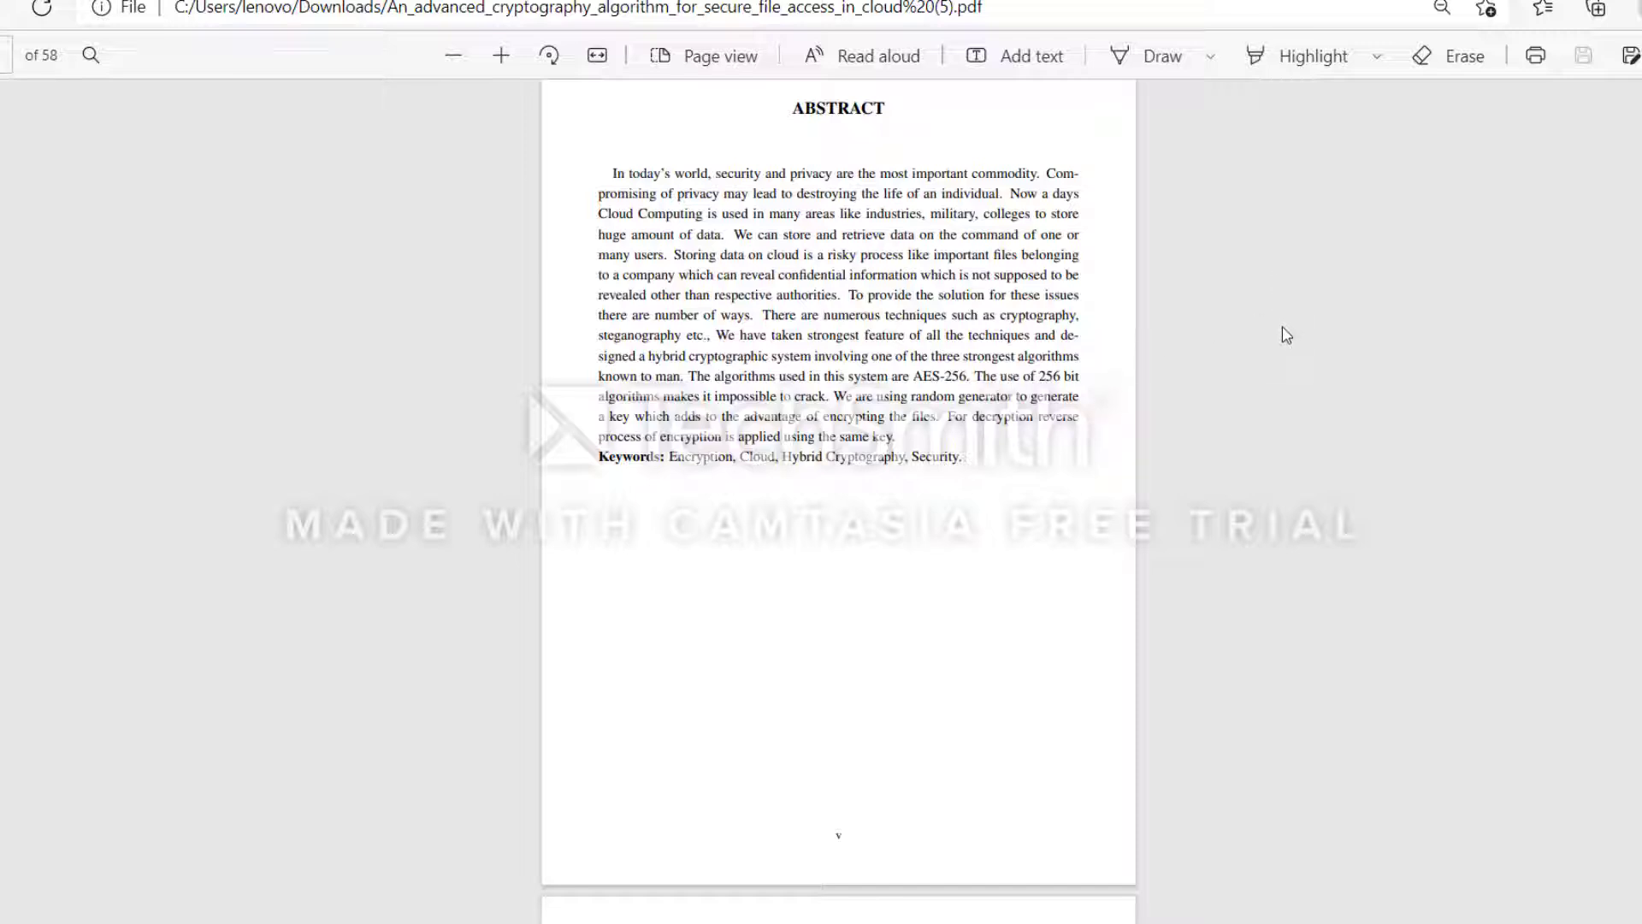
pyautogui.moveTo(1287, 346)
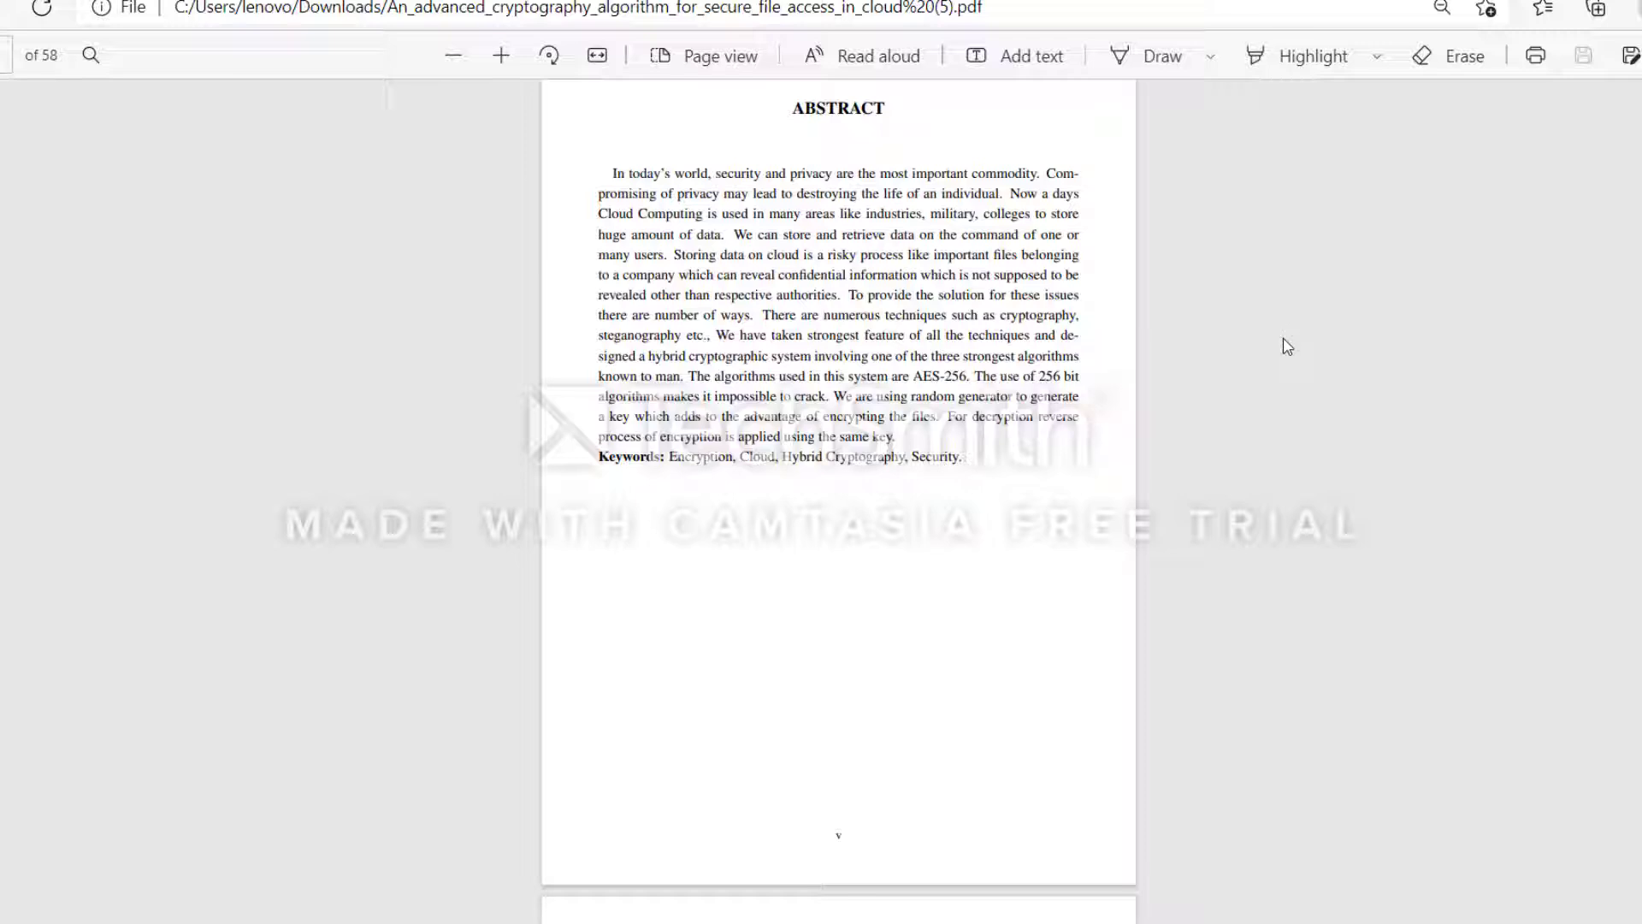
pyautogui.moveTo(934, 520)
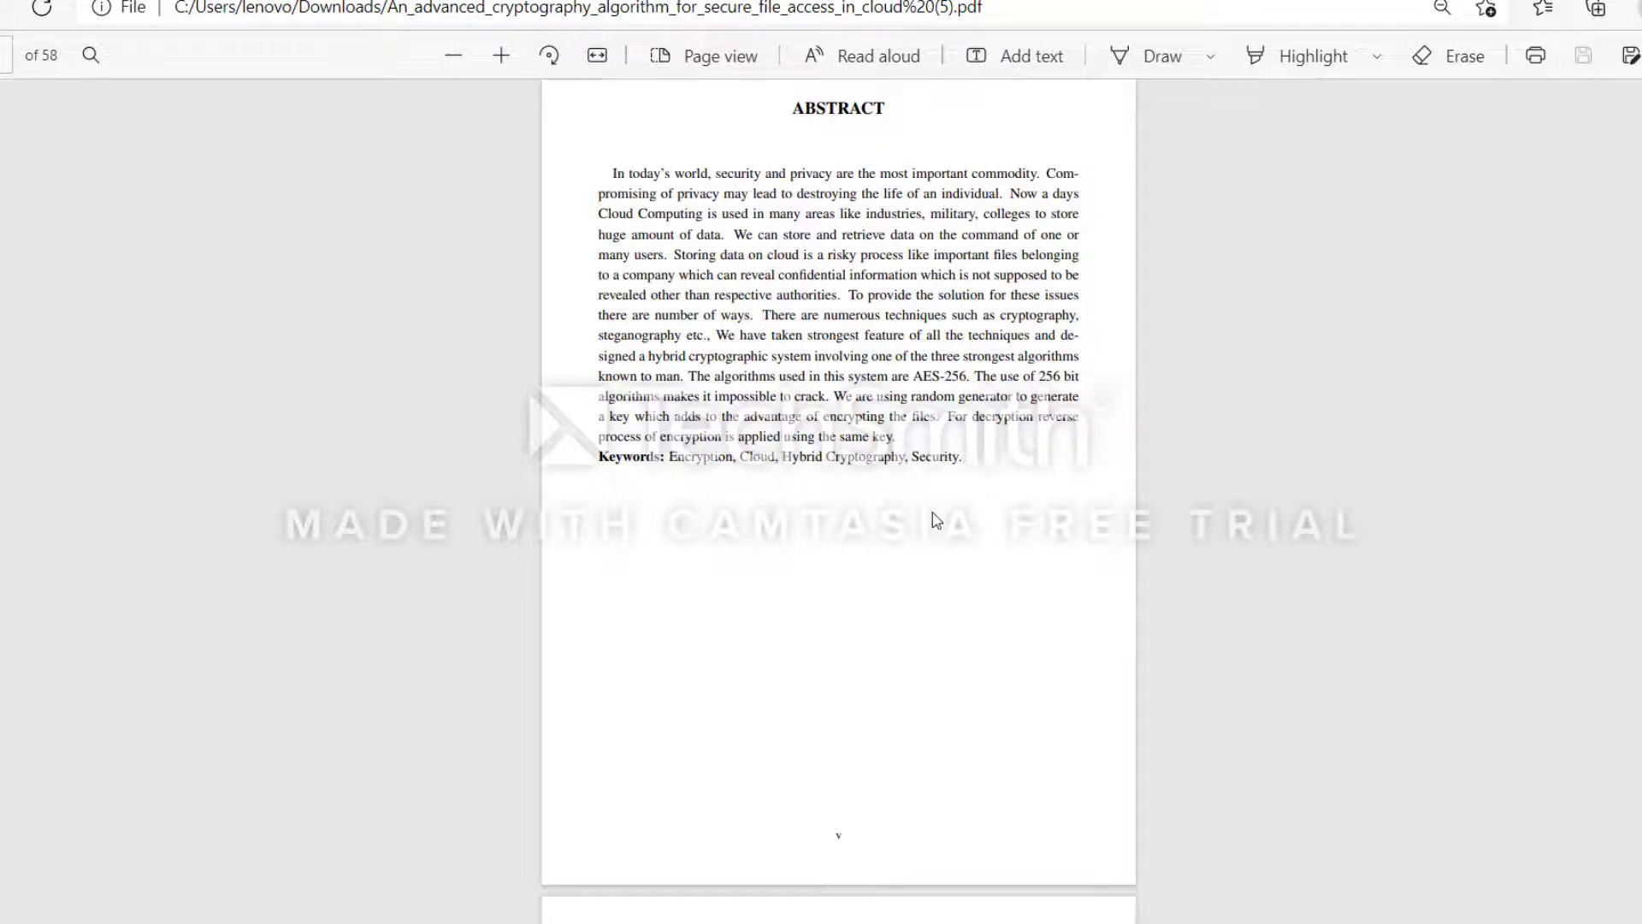
# Scroll past the List of Figures to the acronyms page listing IAAS, PAAS, SAAS, AES
pyautogui.scroll(-3)
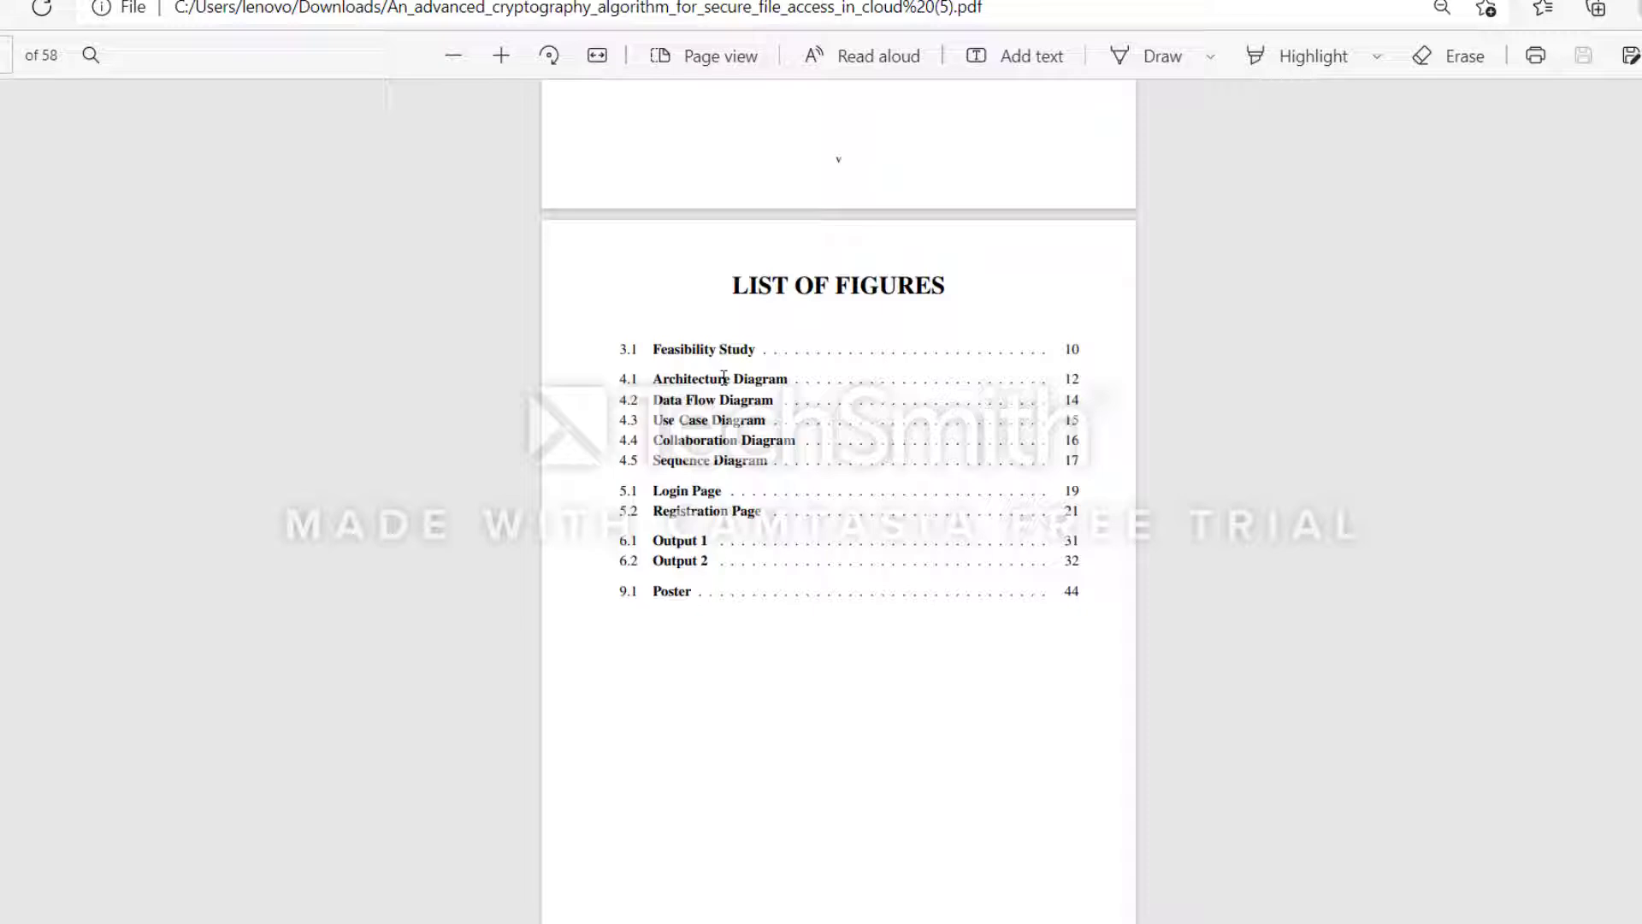
pyautogui.moveTo(859, 419)
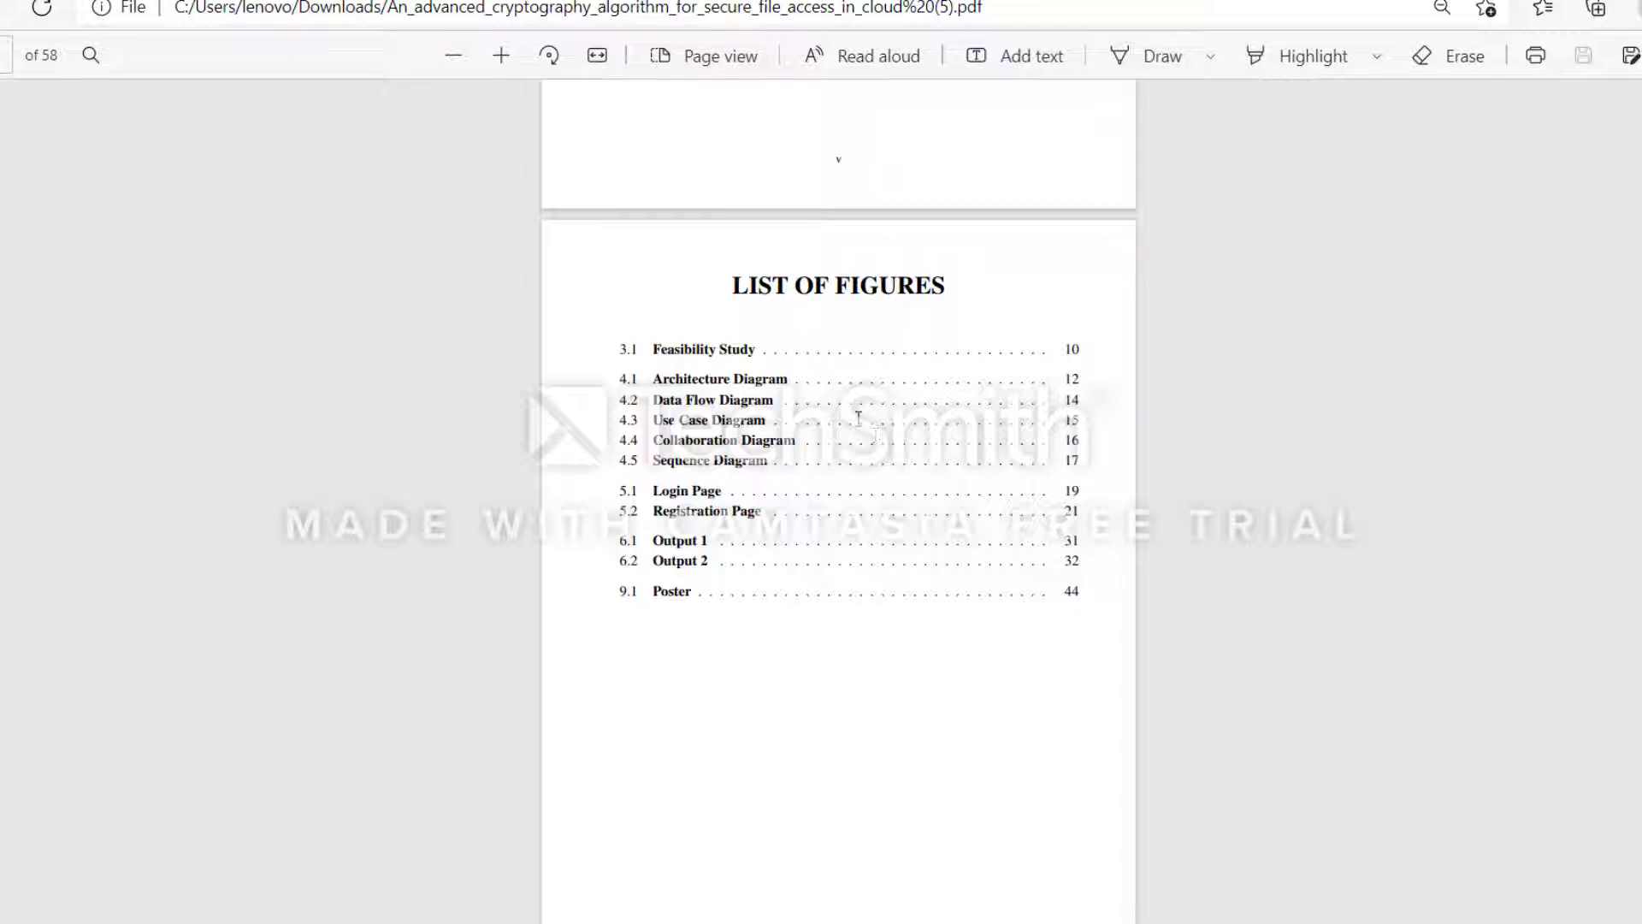
pyautogui.scroll(-3)
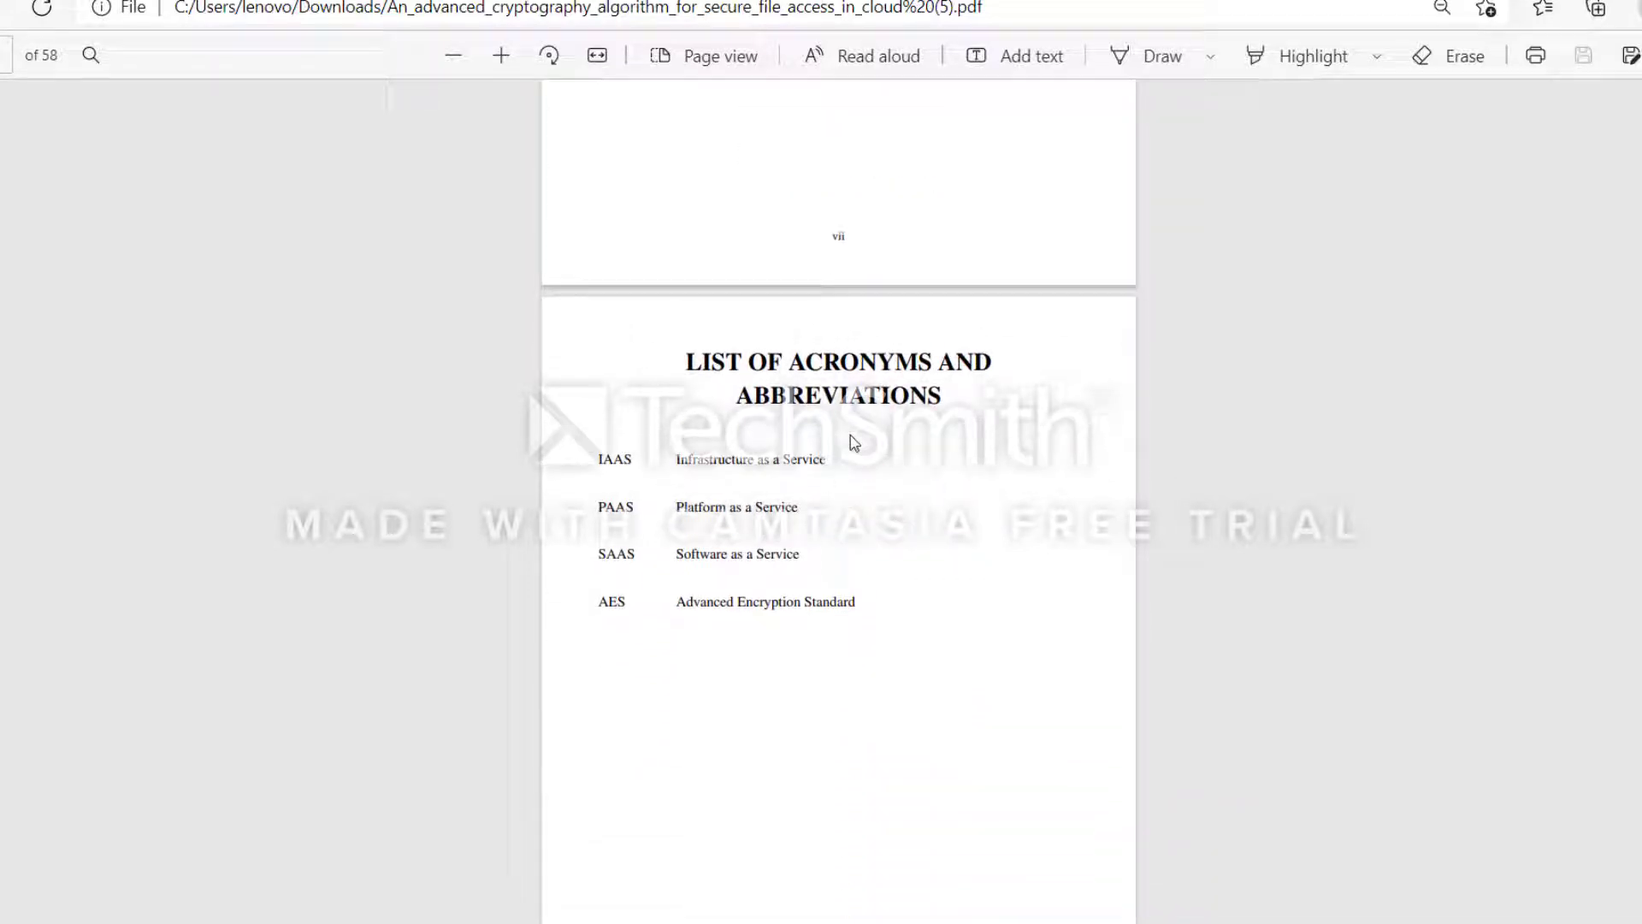
pyautogui.scroll(-3)
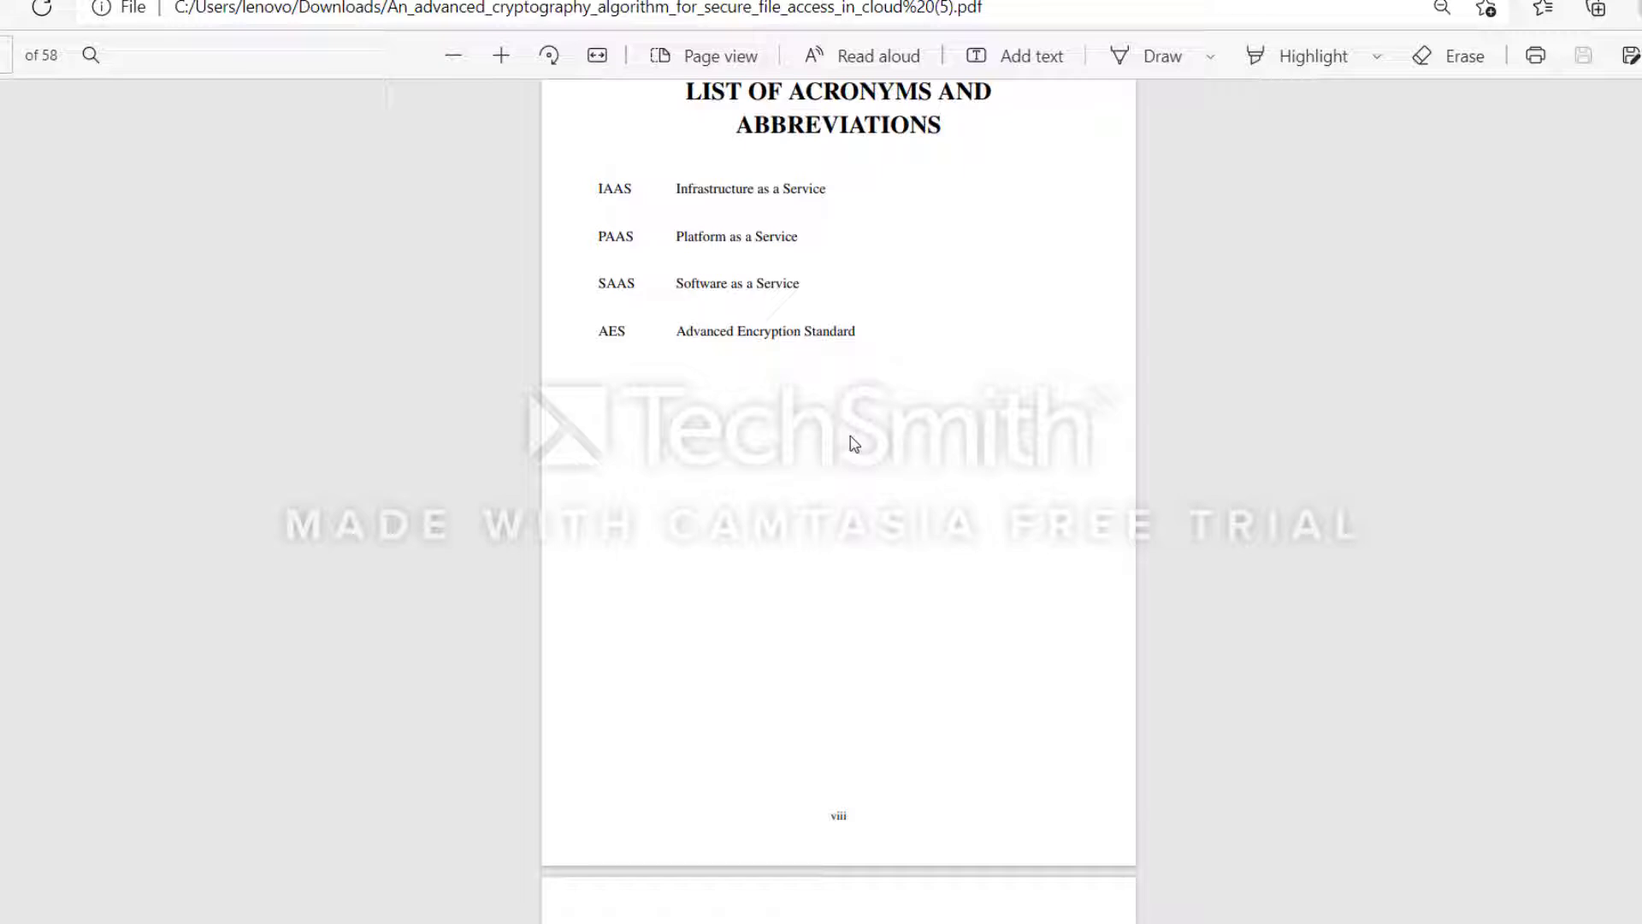
pyautogui.moveTo(643, 245)
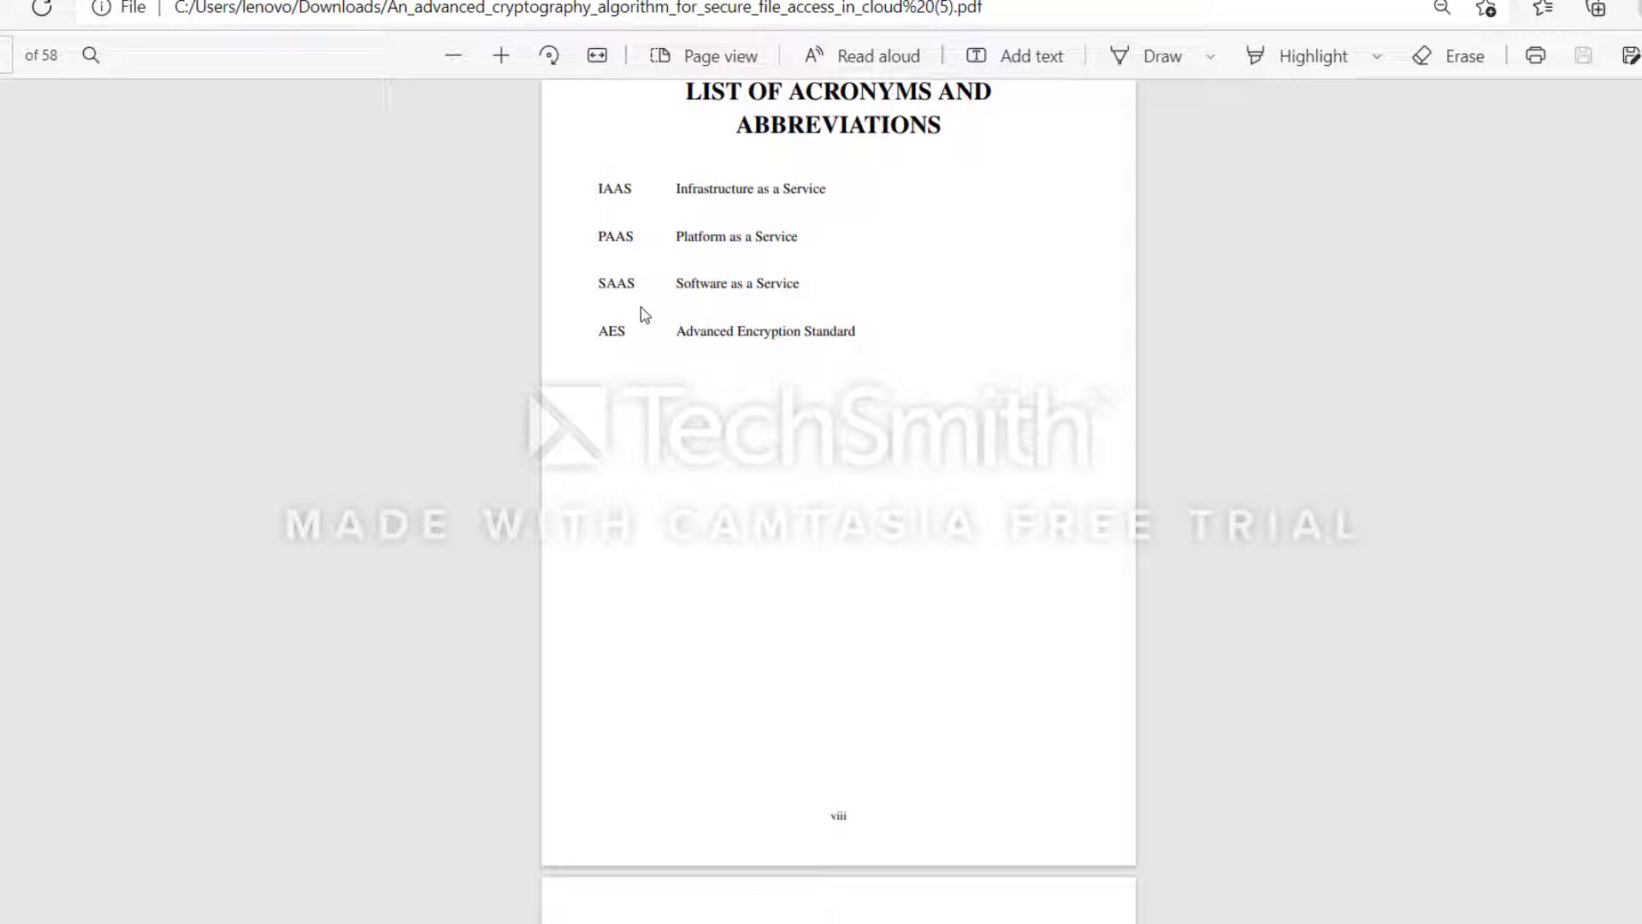
pyautogui.moveTo(639, 352)
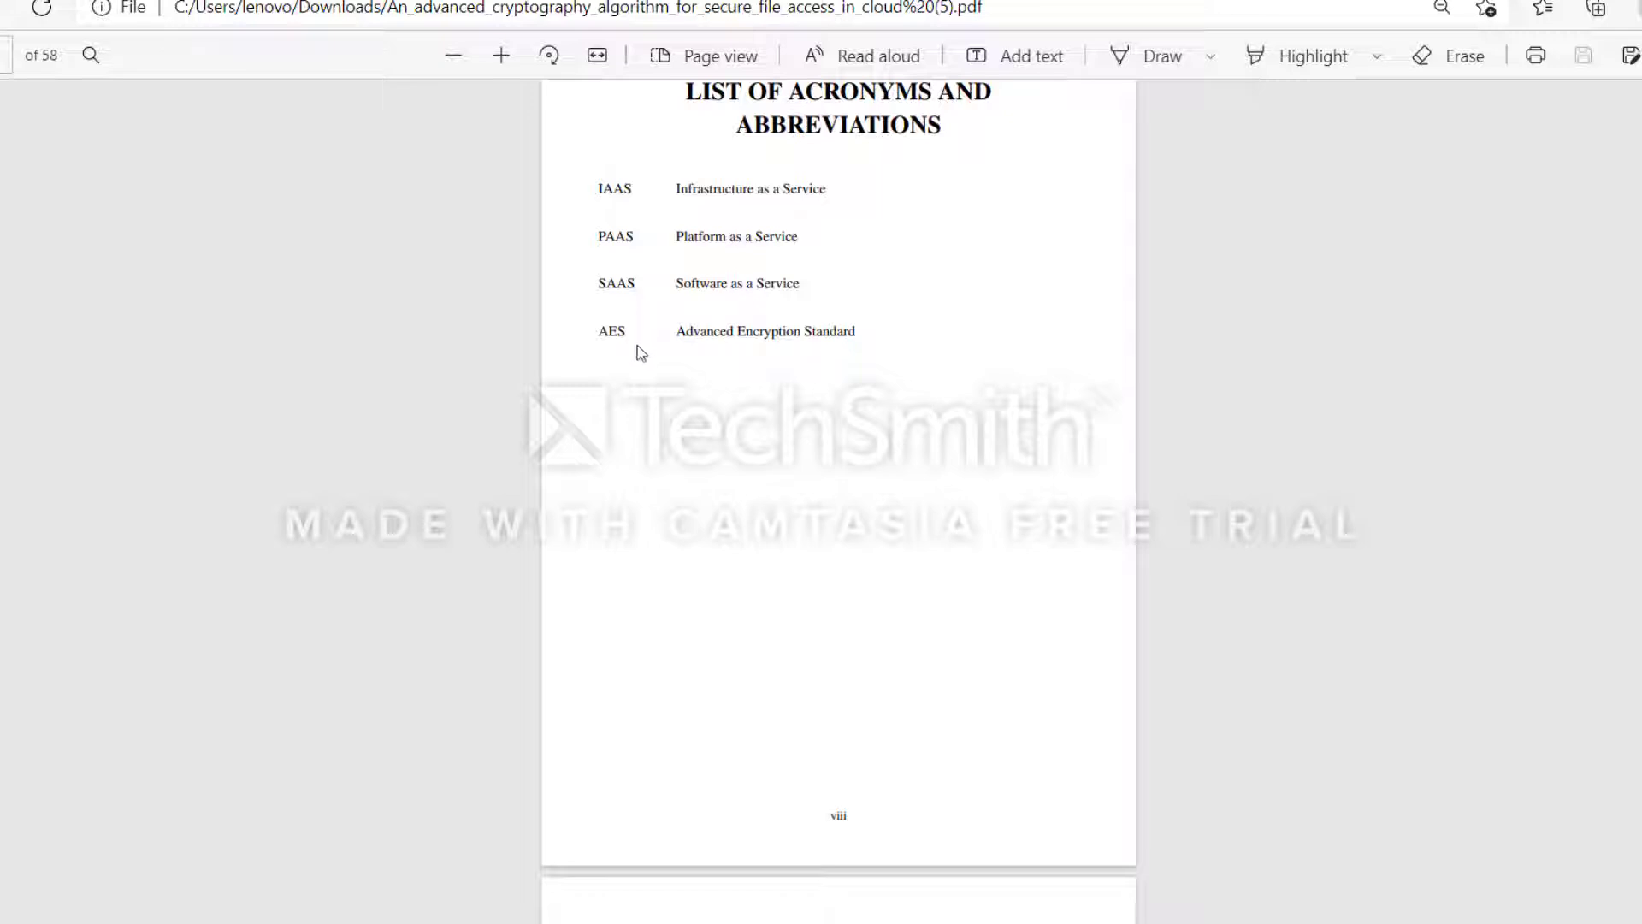
# Scroll past the Table of Contents to the Chapter 1 Introduction heading
pyautogui.scroll(-3)
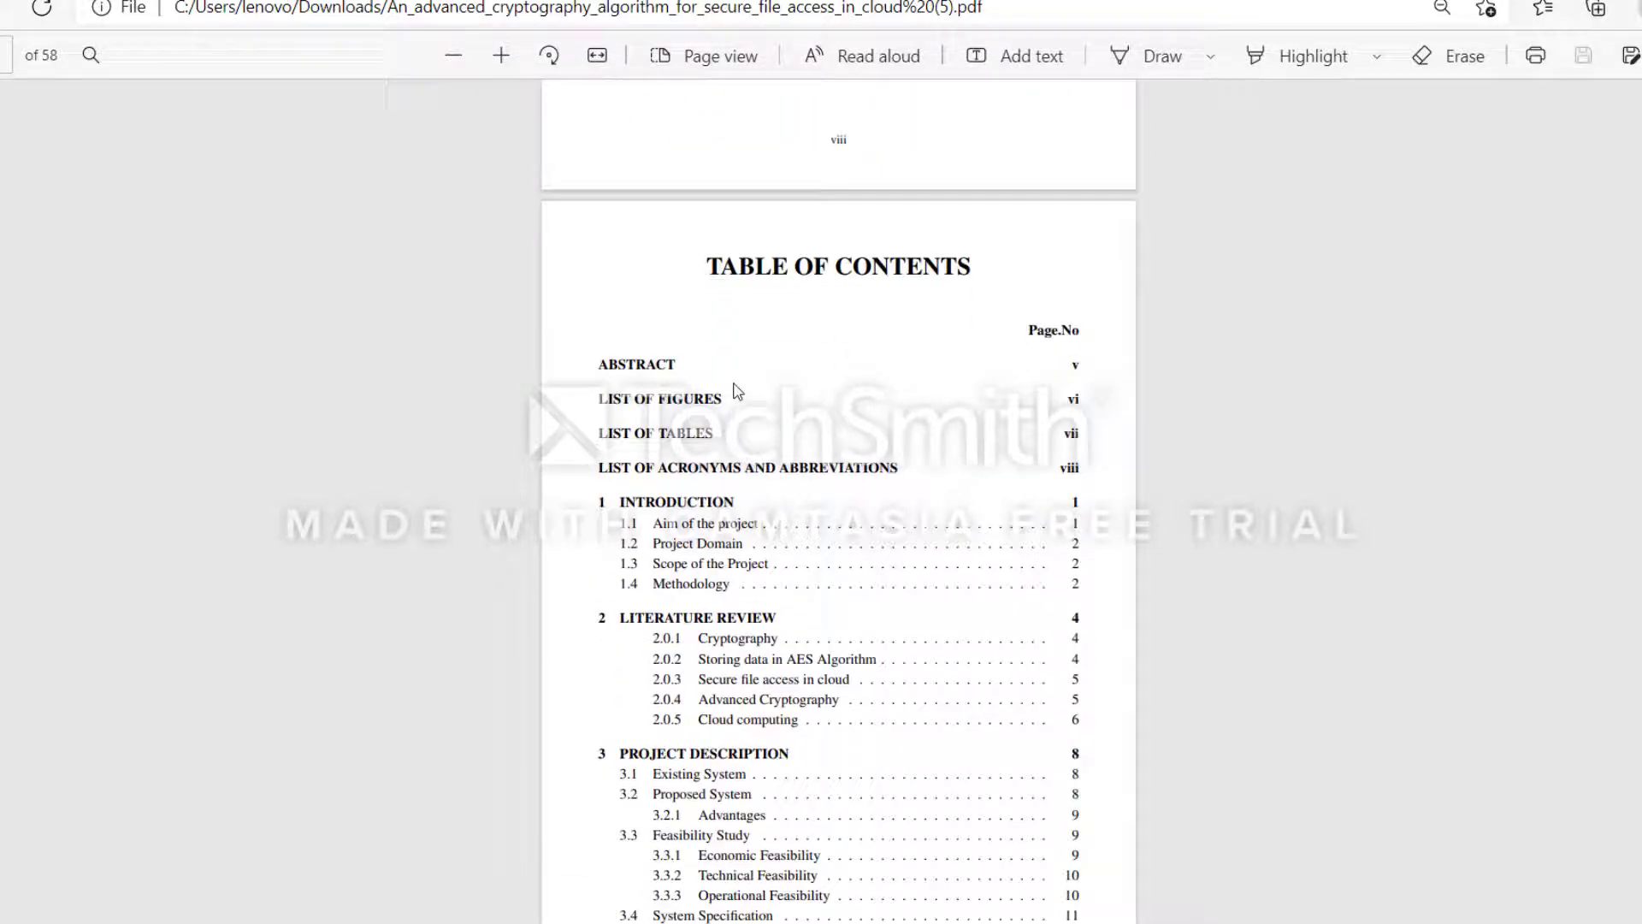
pyautogui.scroll(3)
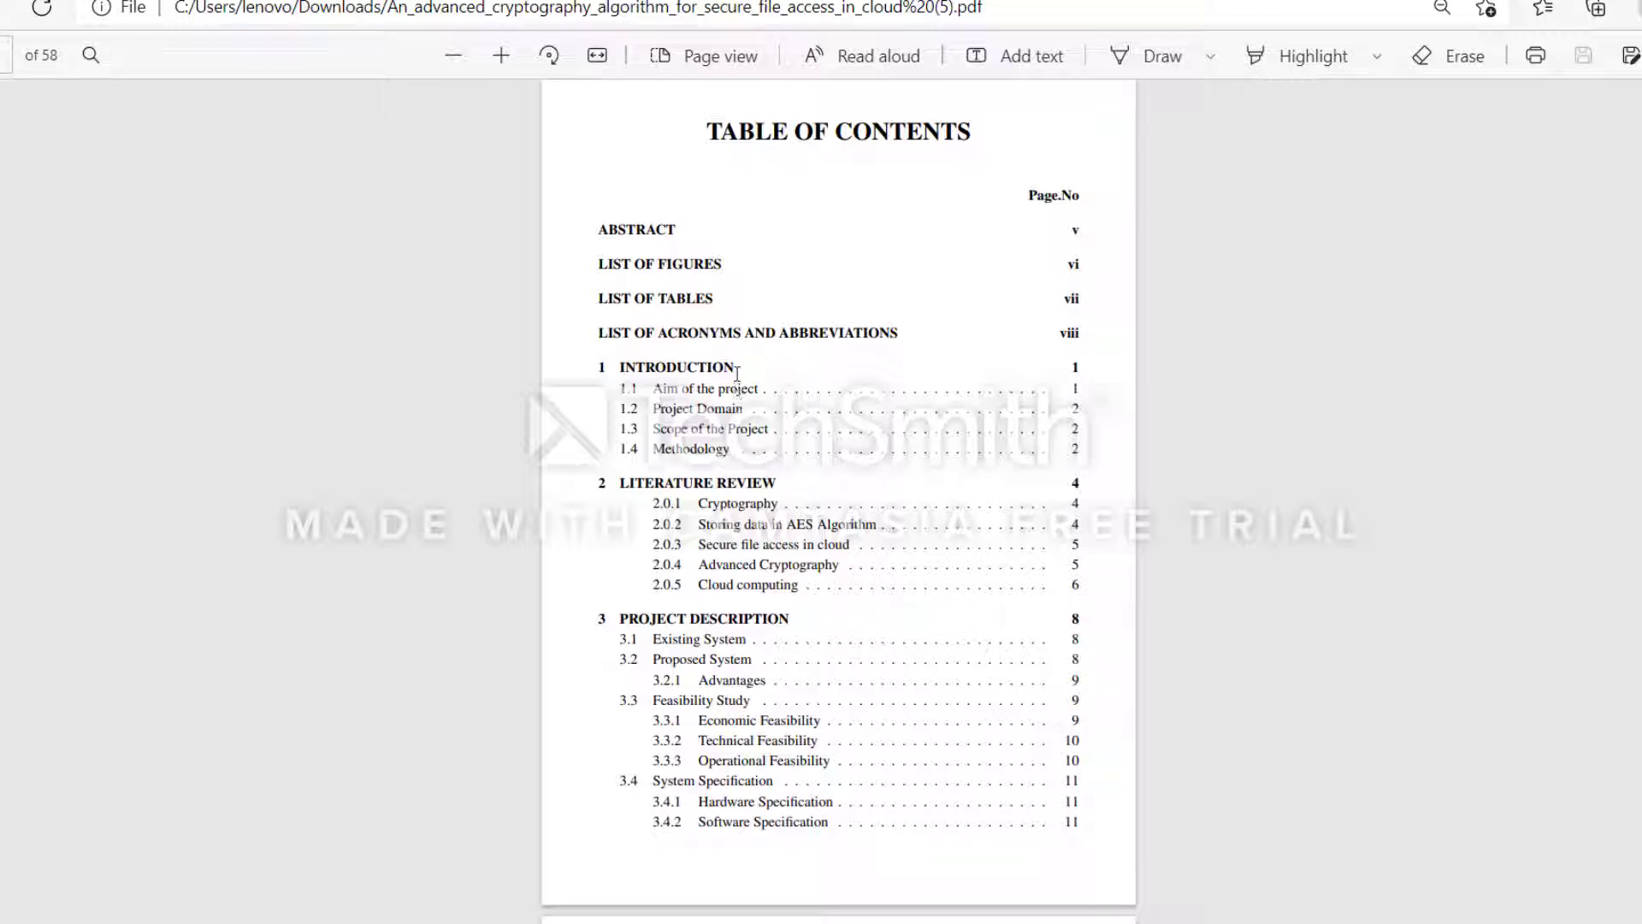
pyautogui.scroll(-3)
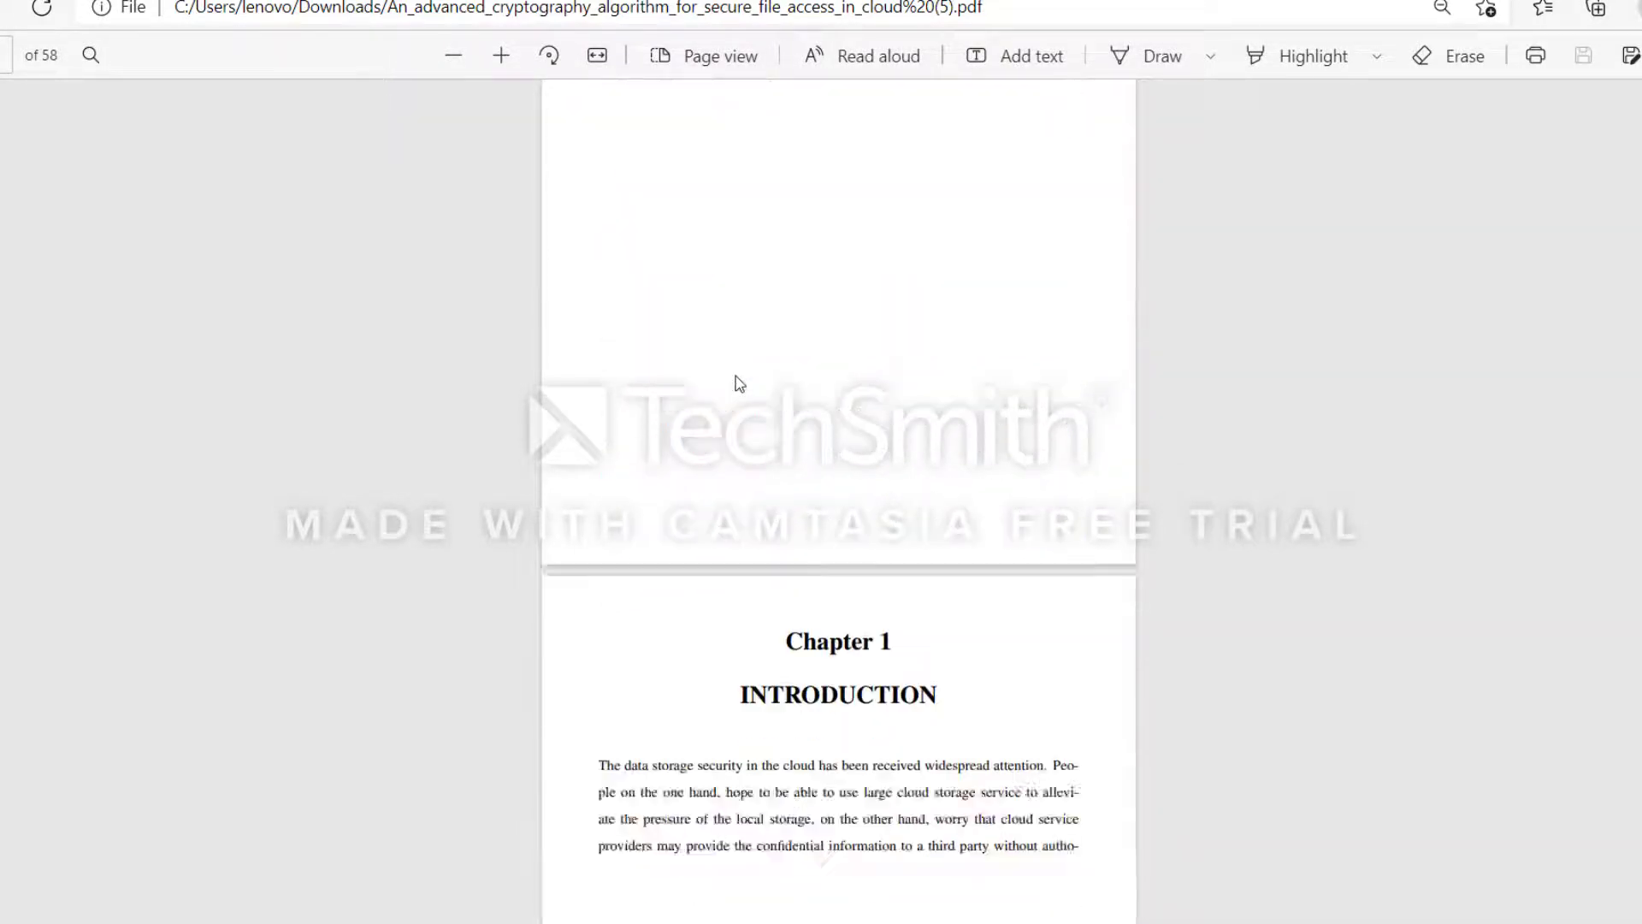
# Read through 1.1 Aim of the Project down to 1.2 Project Domain and Scope
pyautogui.scroll(-3)
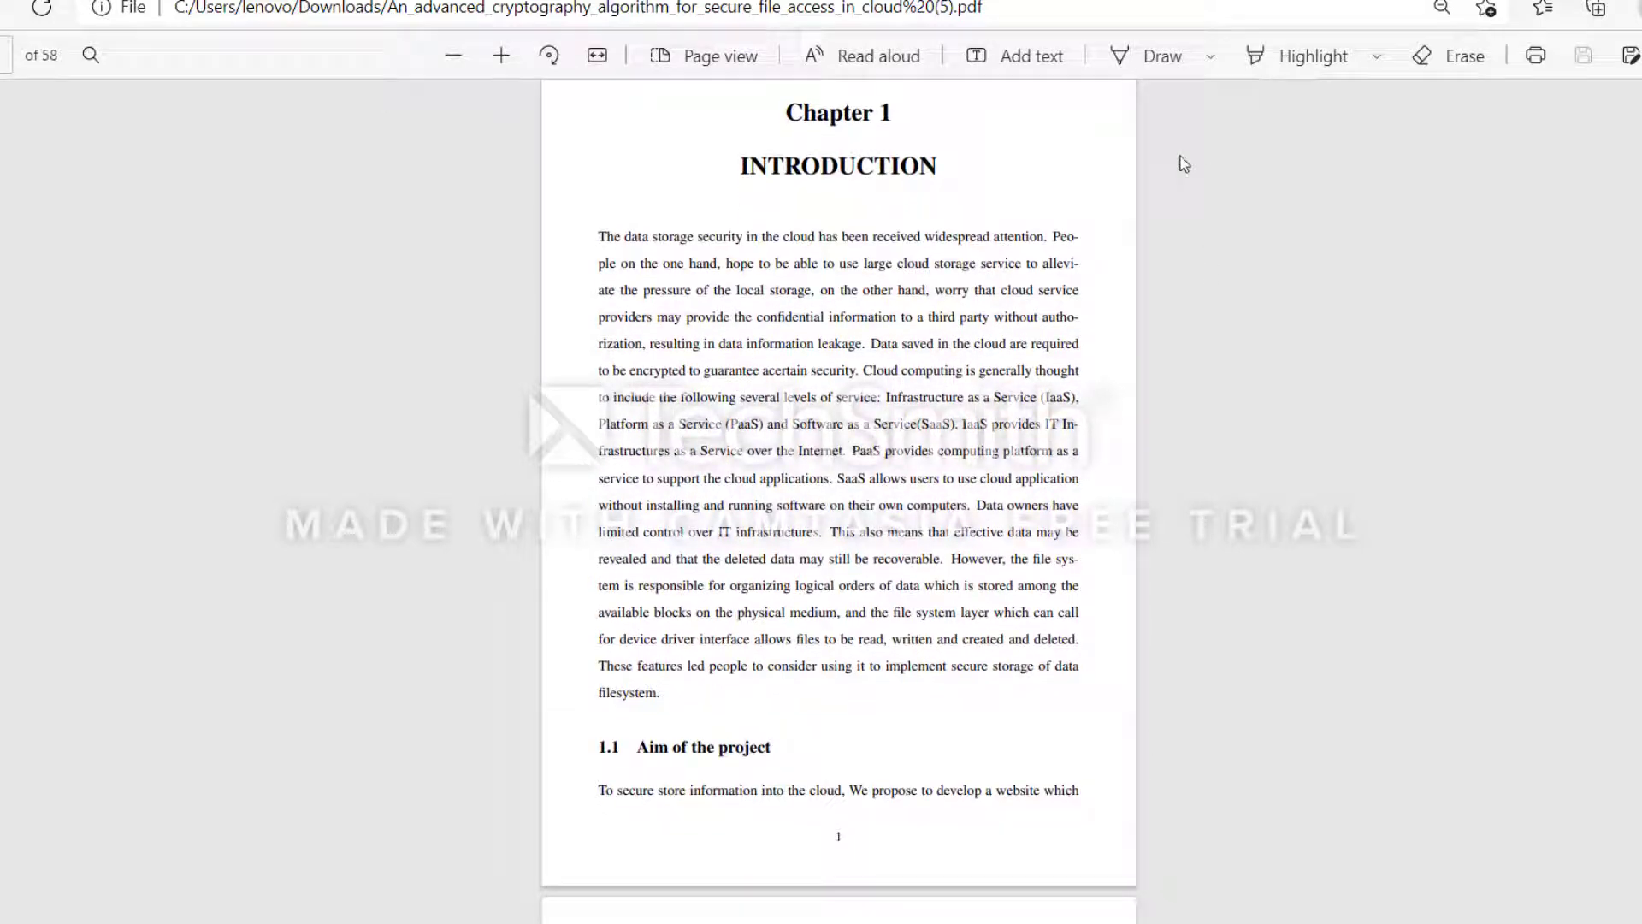
pyautogui.moveTo(1217, 295)
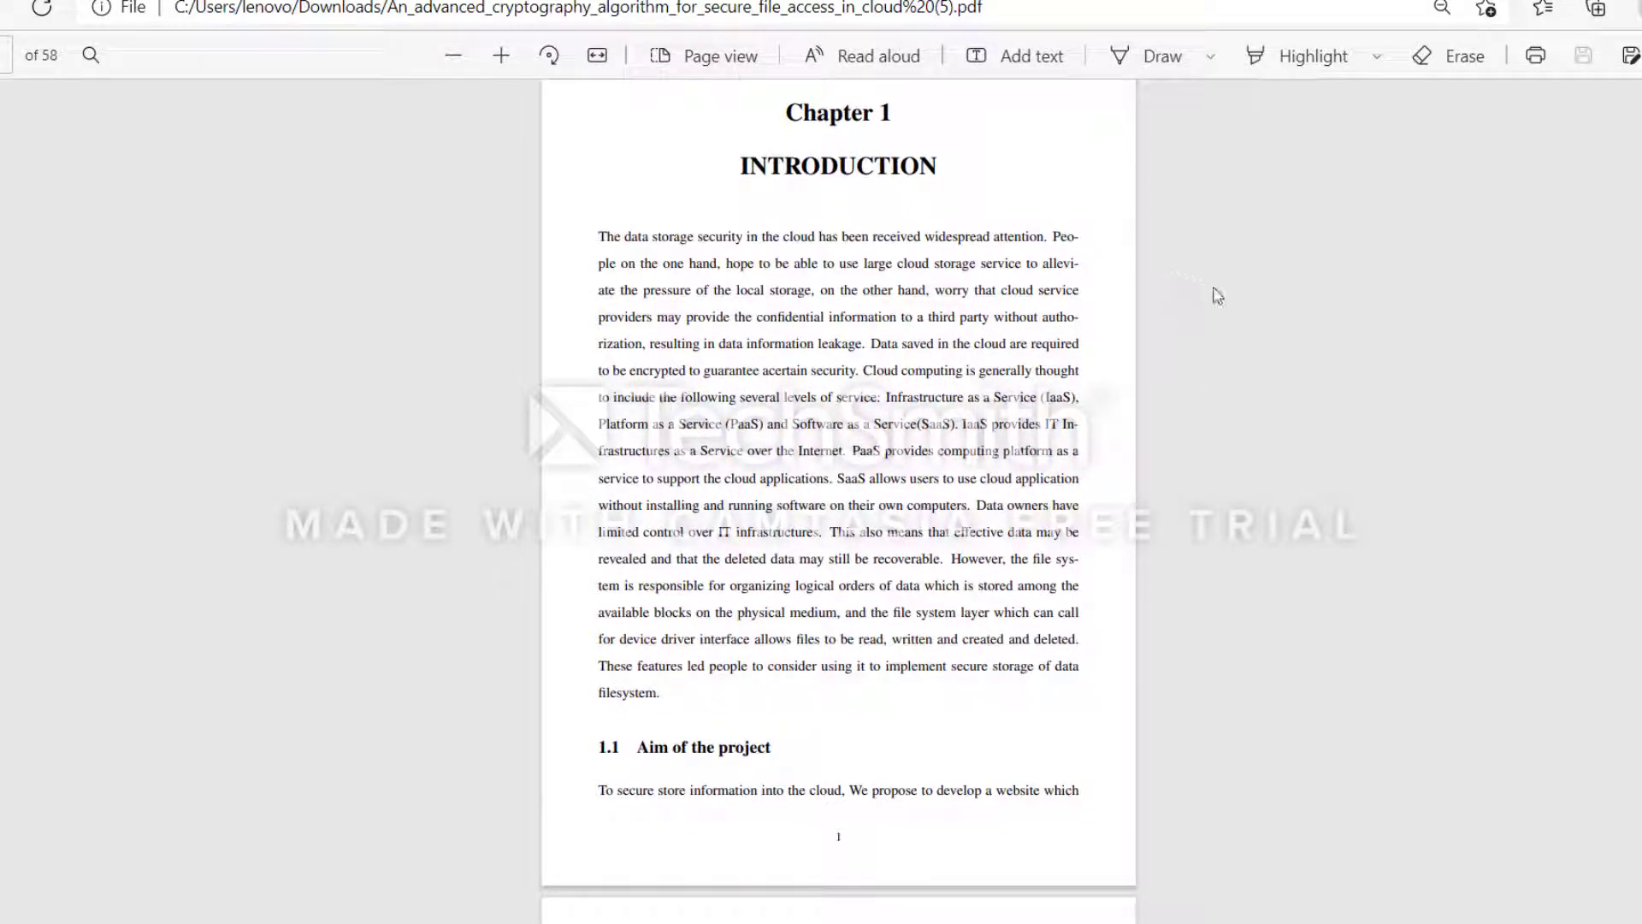
pyautogui.moveTo(1268, 317)
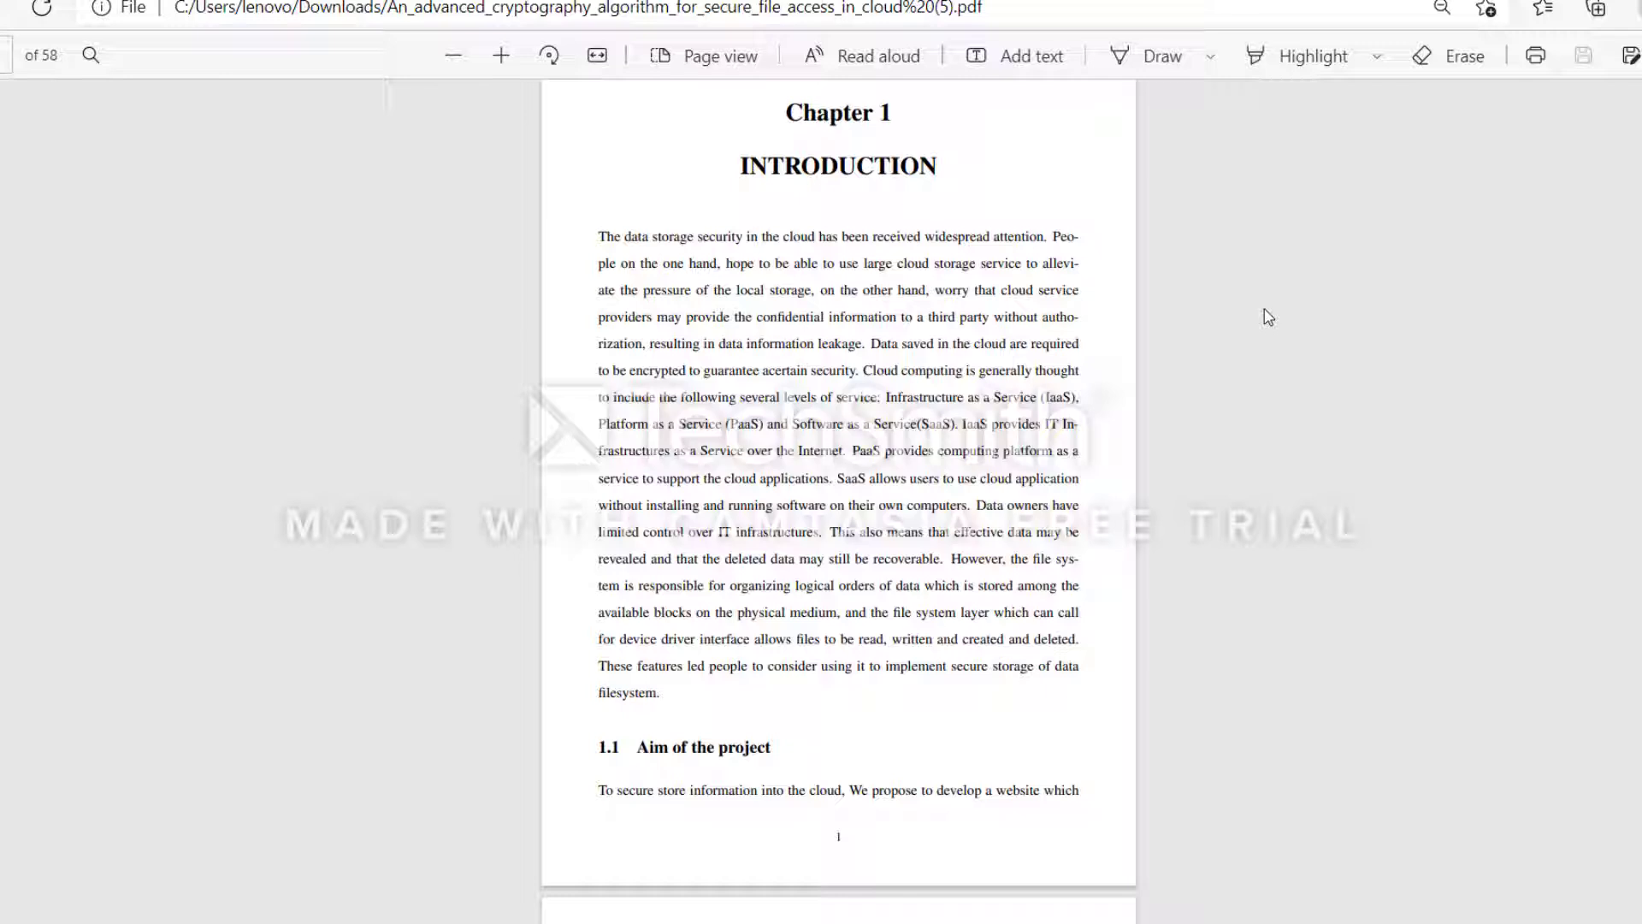
pyautogui.moveTo(999, 368)
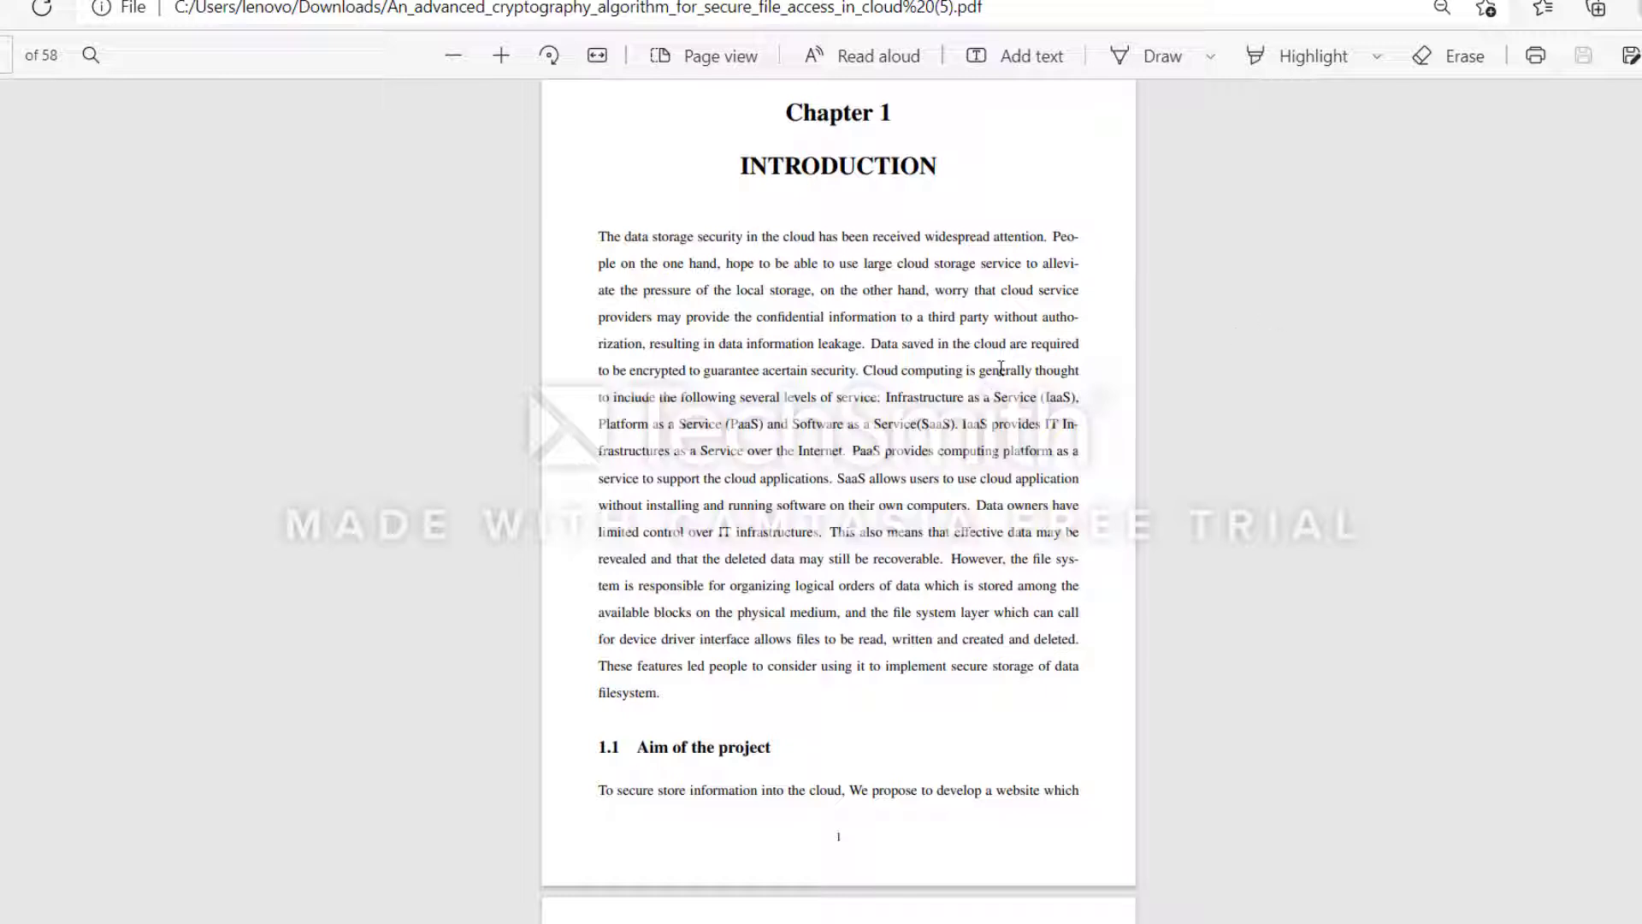
pyautogui.moveTo(1293, 327)
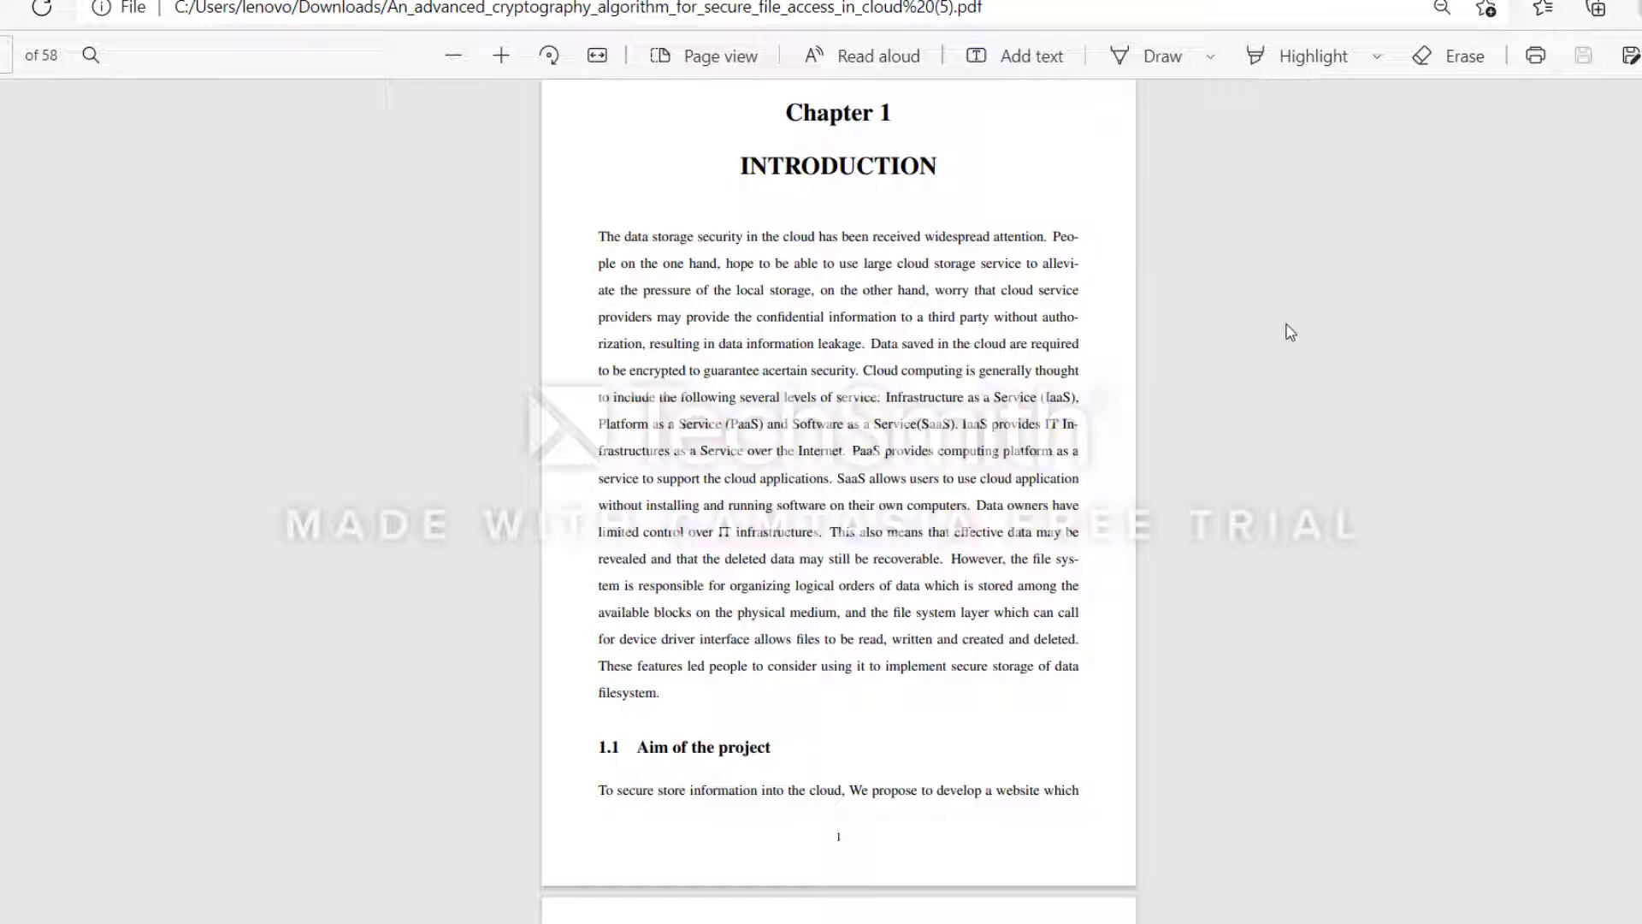
pyautogui.moveTo(1291, 337)
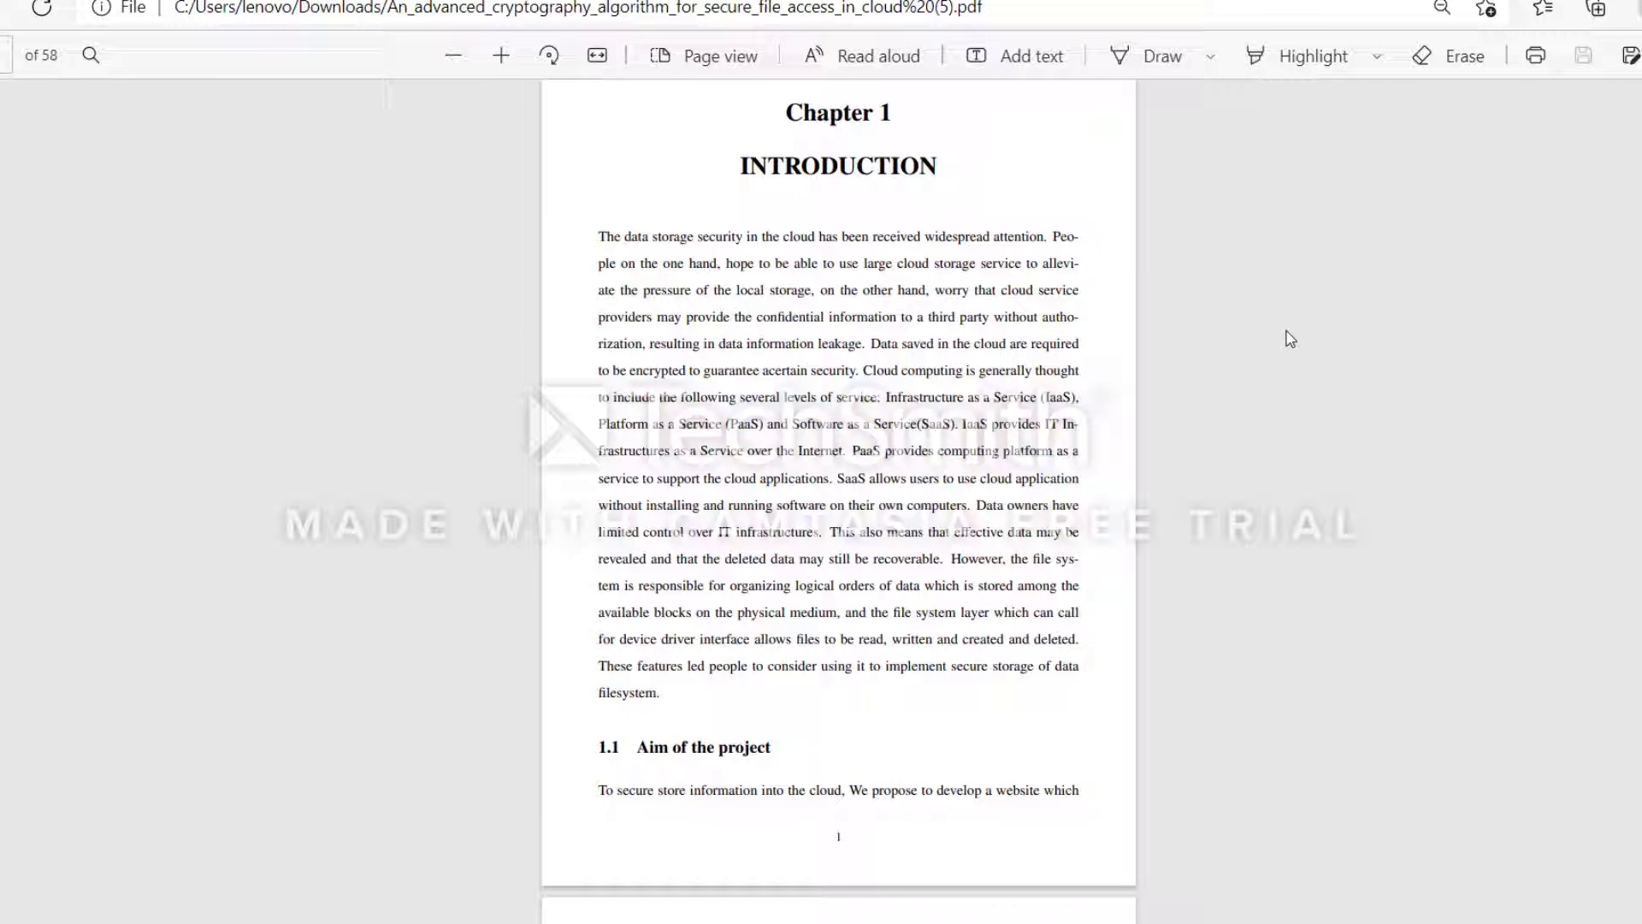
pyautogui.moveTo(1162, 597)
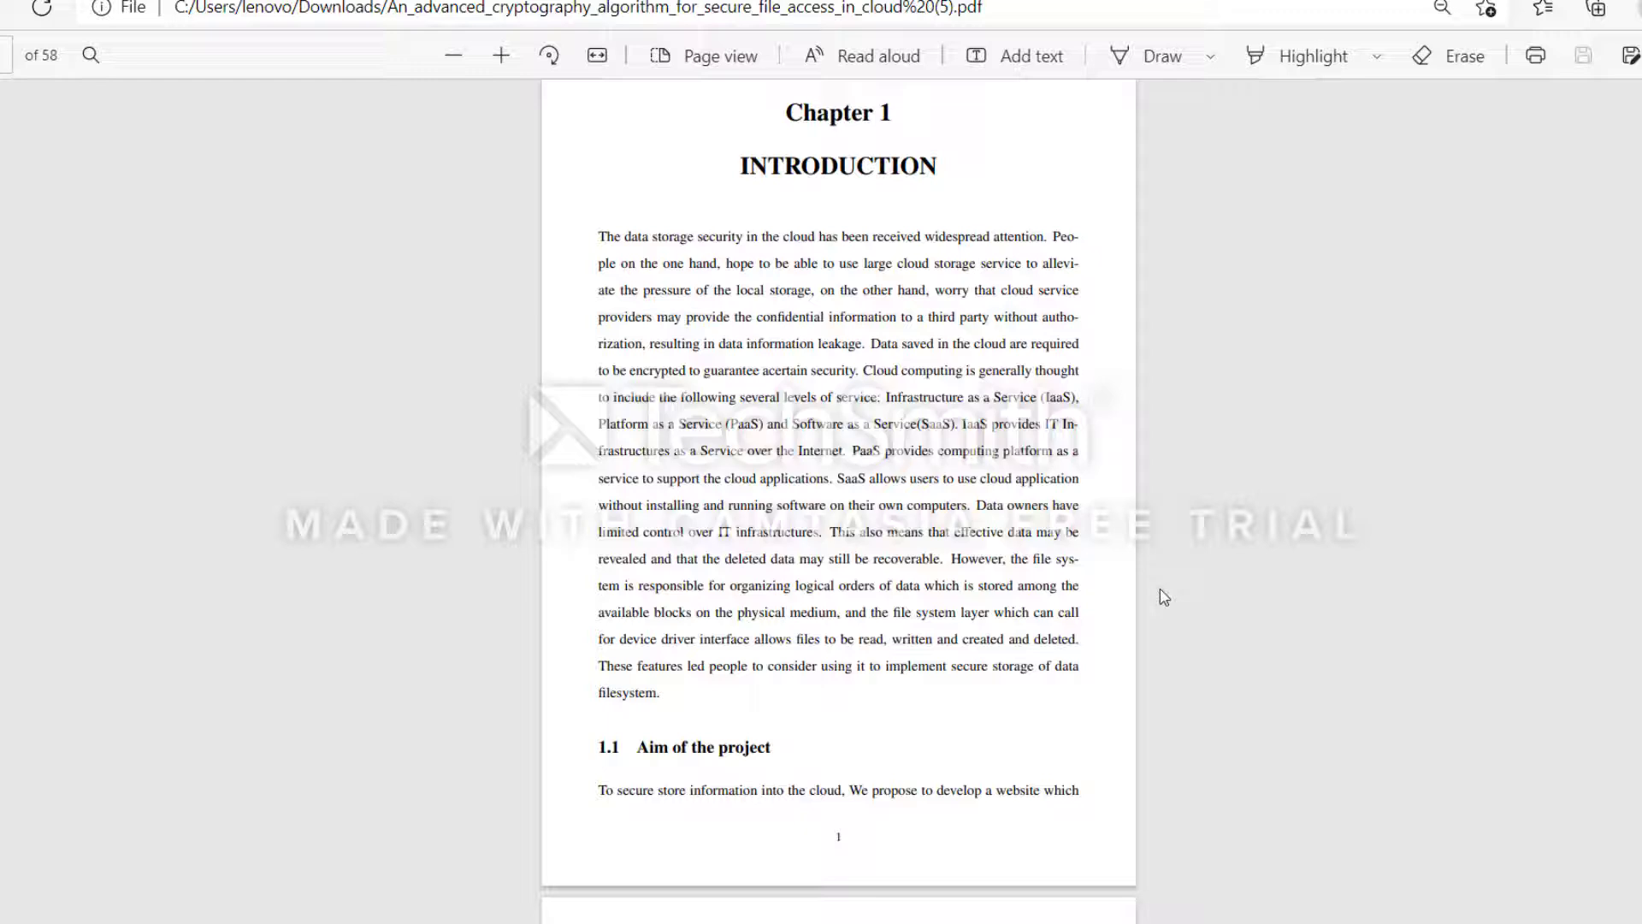
pyautogui.scroll(-3)
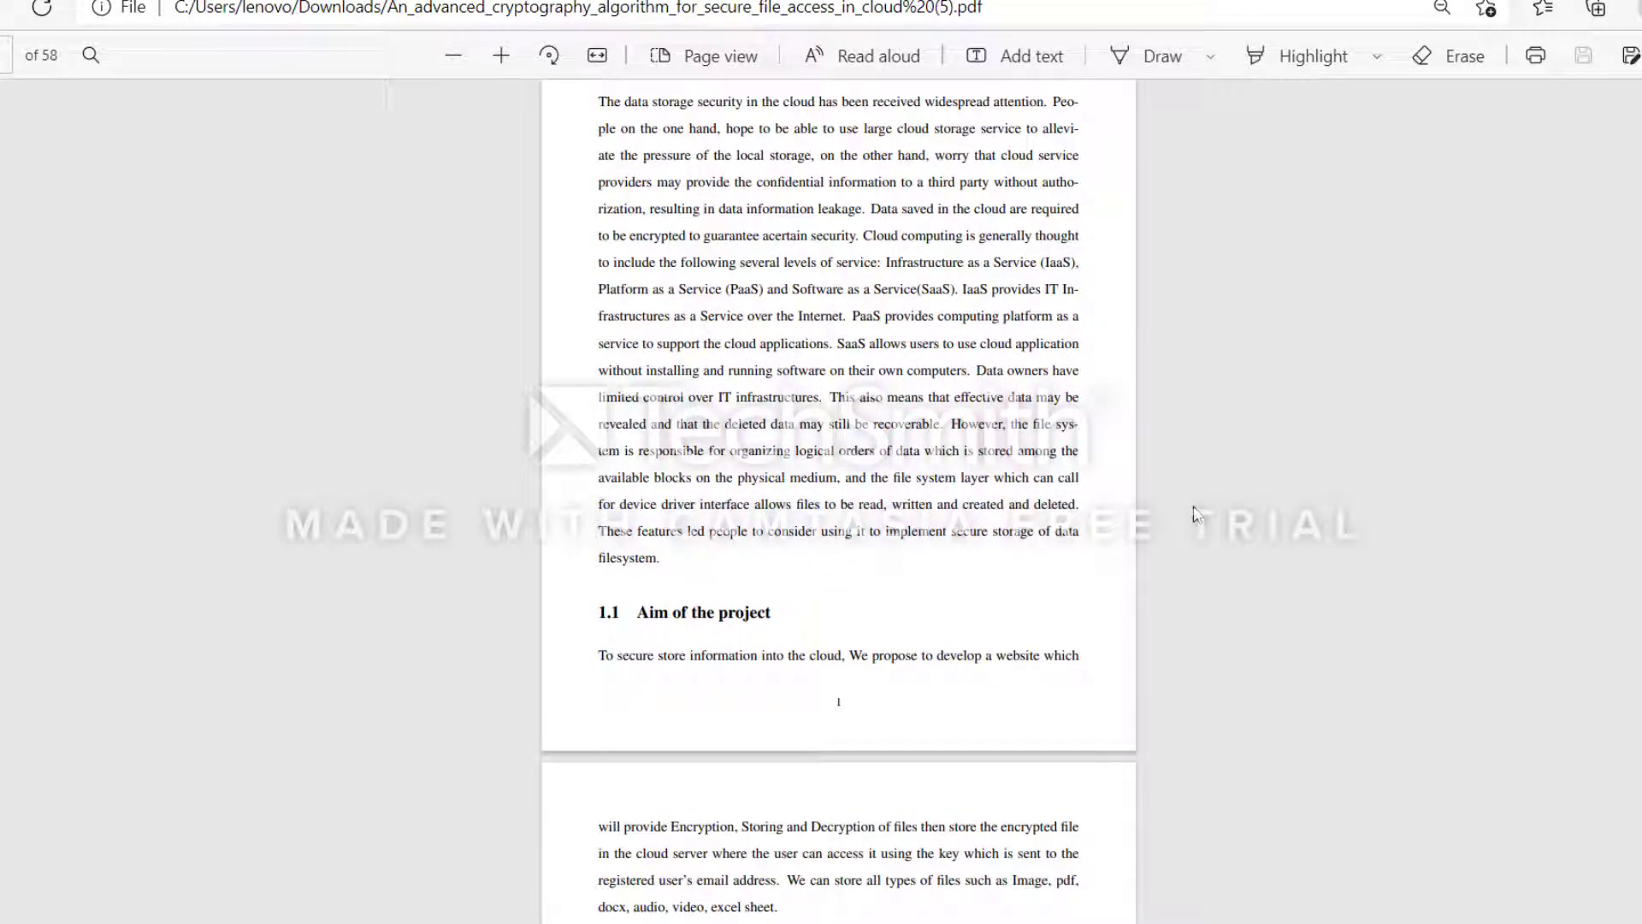
pyautogui.moveTo(1230, 514)
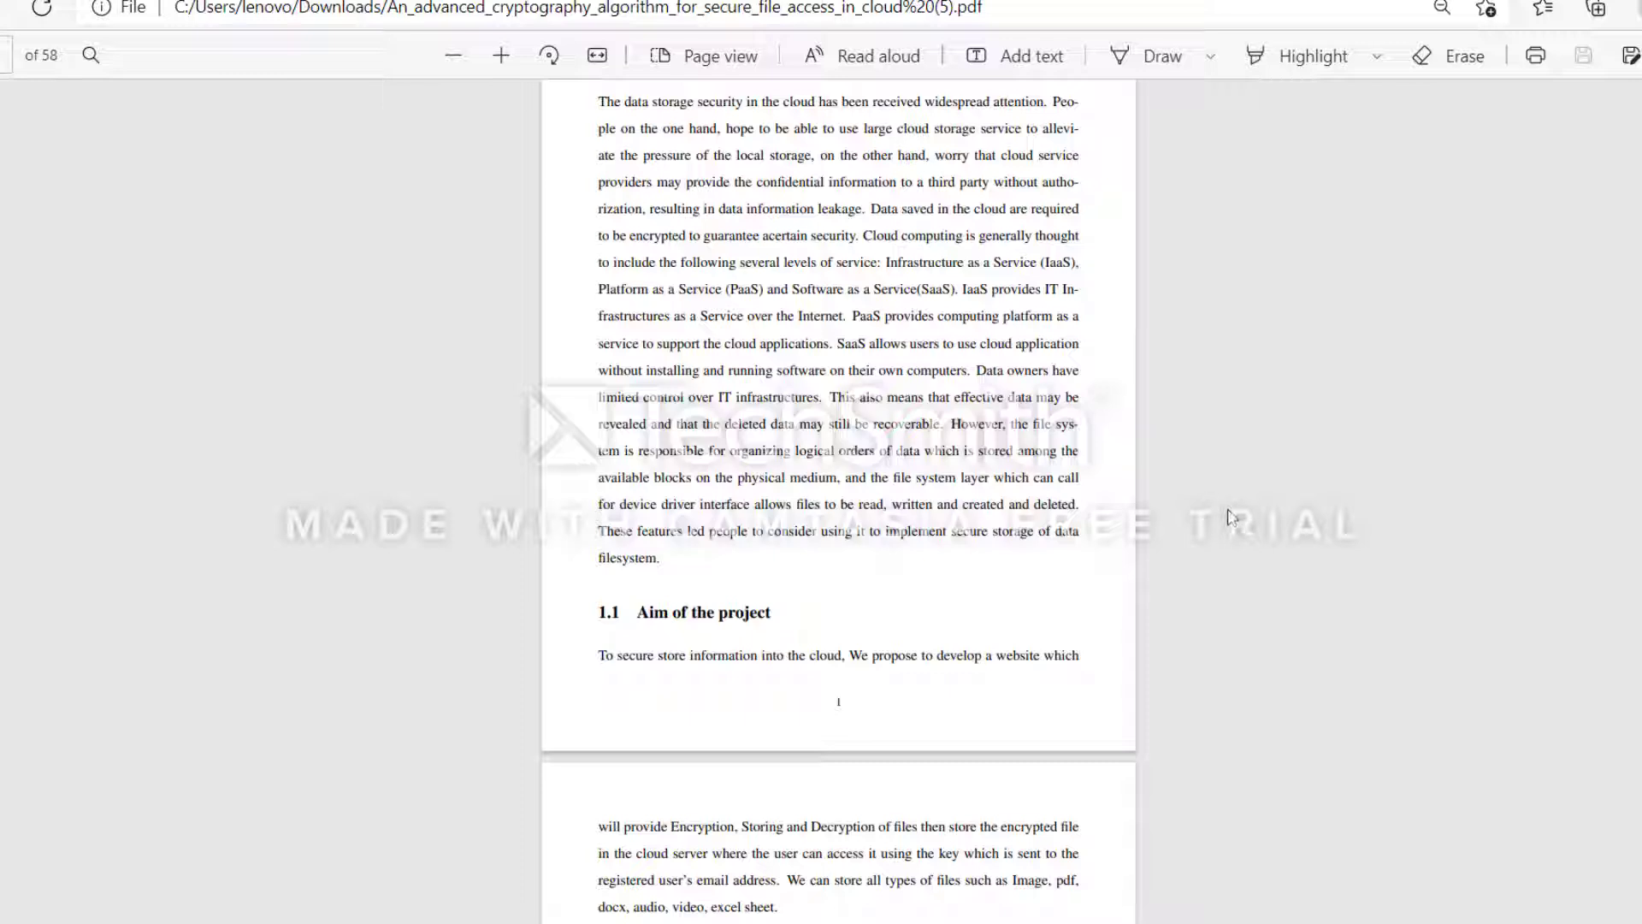
pyautogui.moveTo(1230, 518)
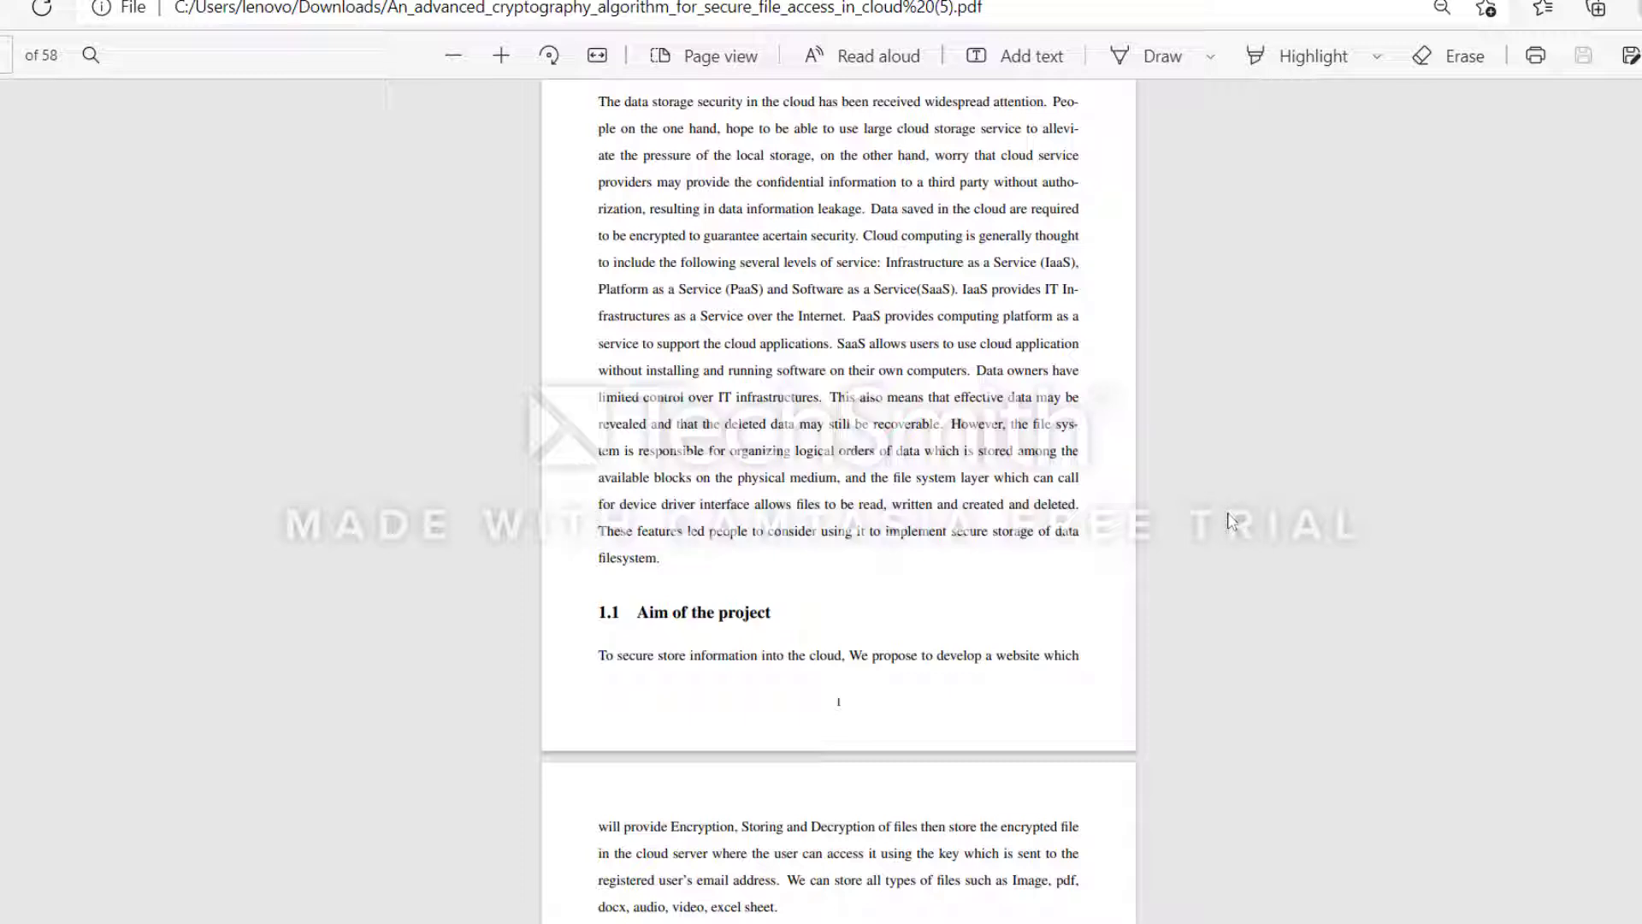
pyautogui.moveTo(1204, 382)
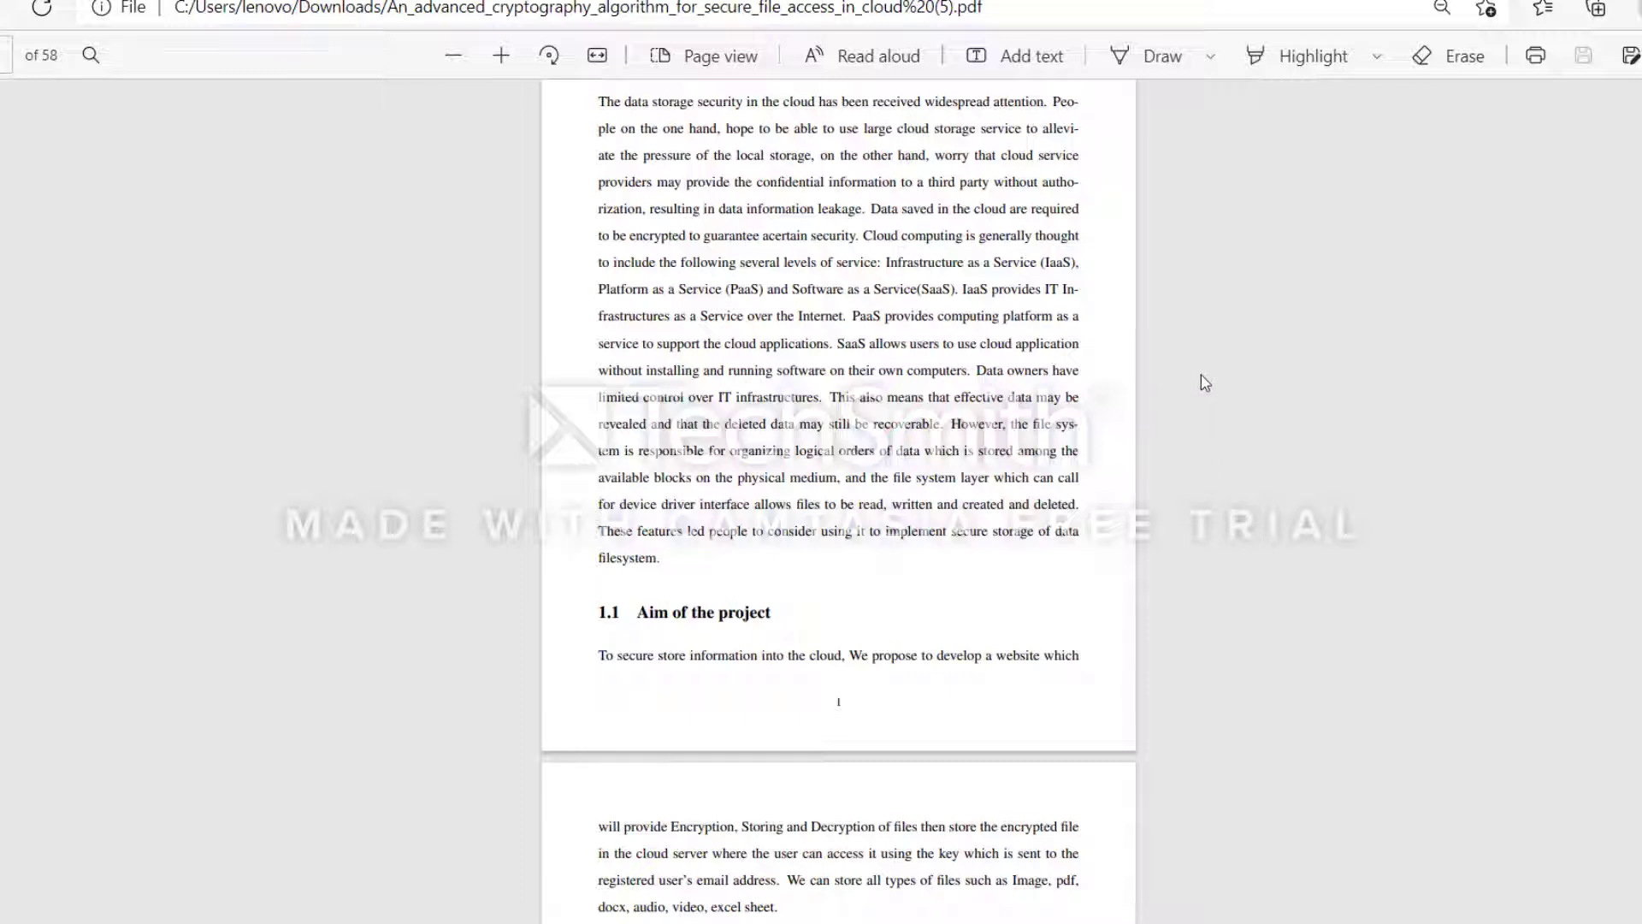
pyautogui.moveTo(1232, 405)
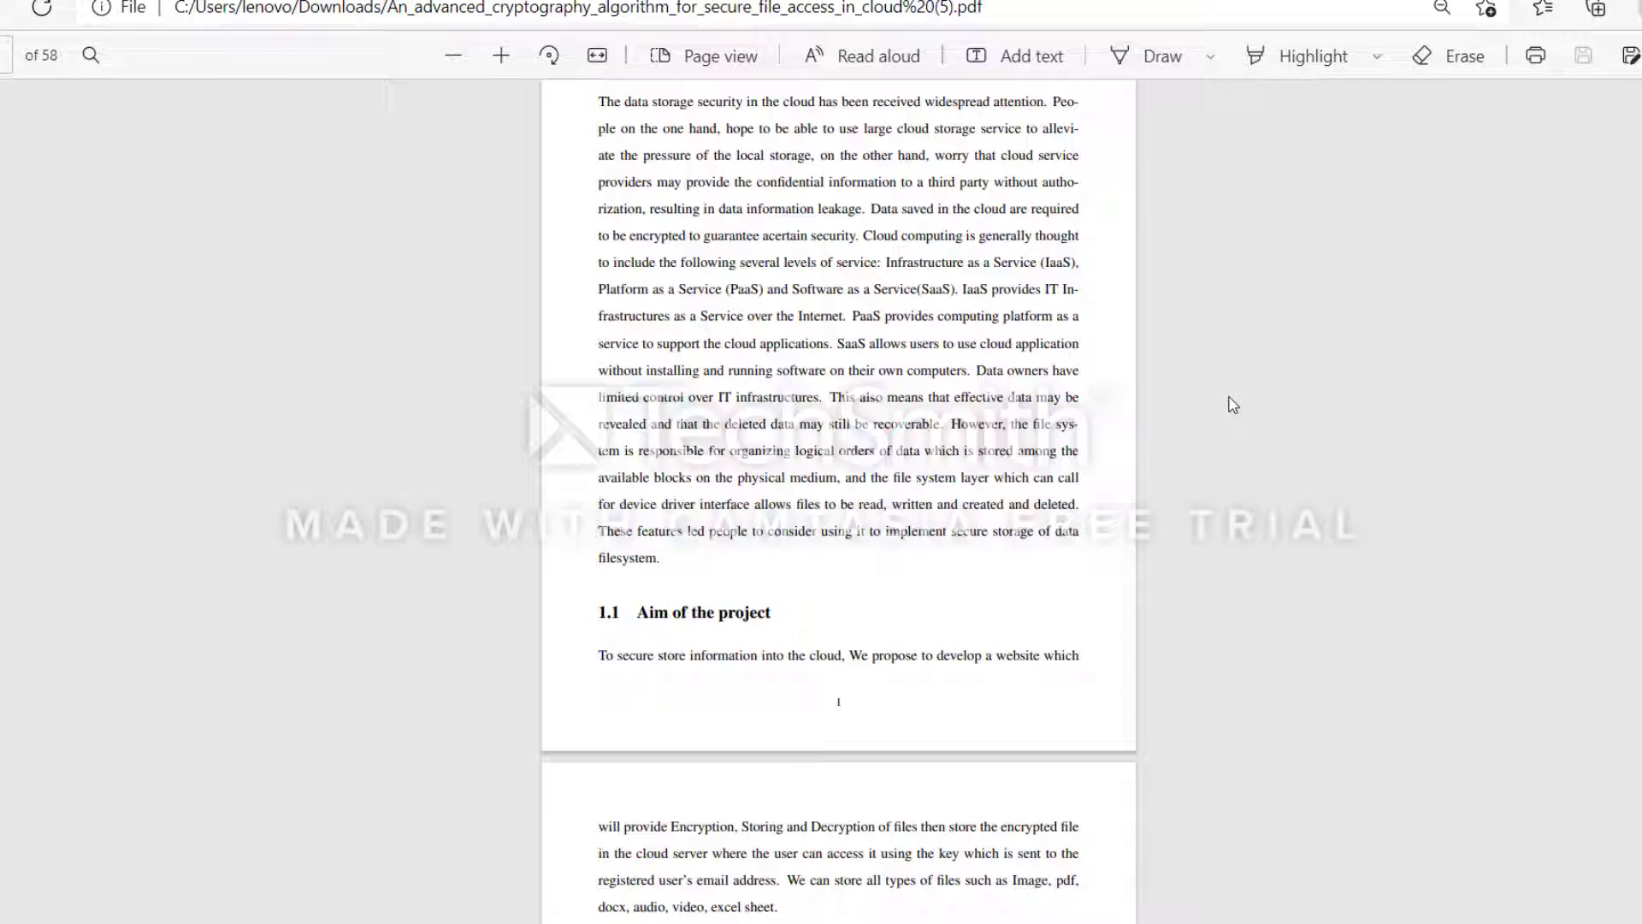
pyautogui.moveTo(1234, 400)
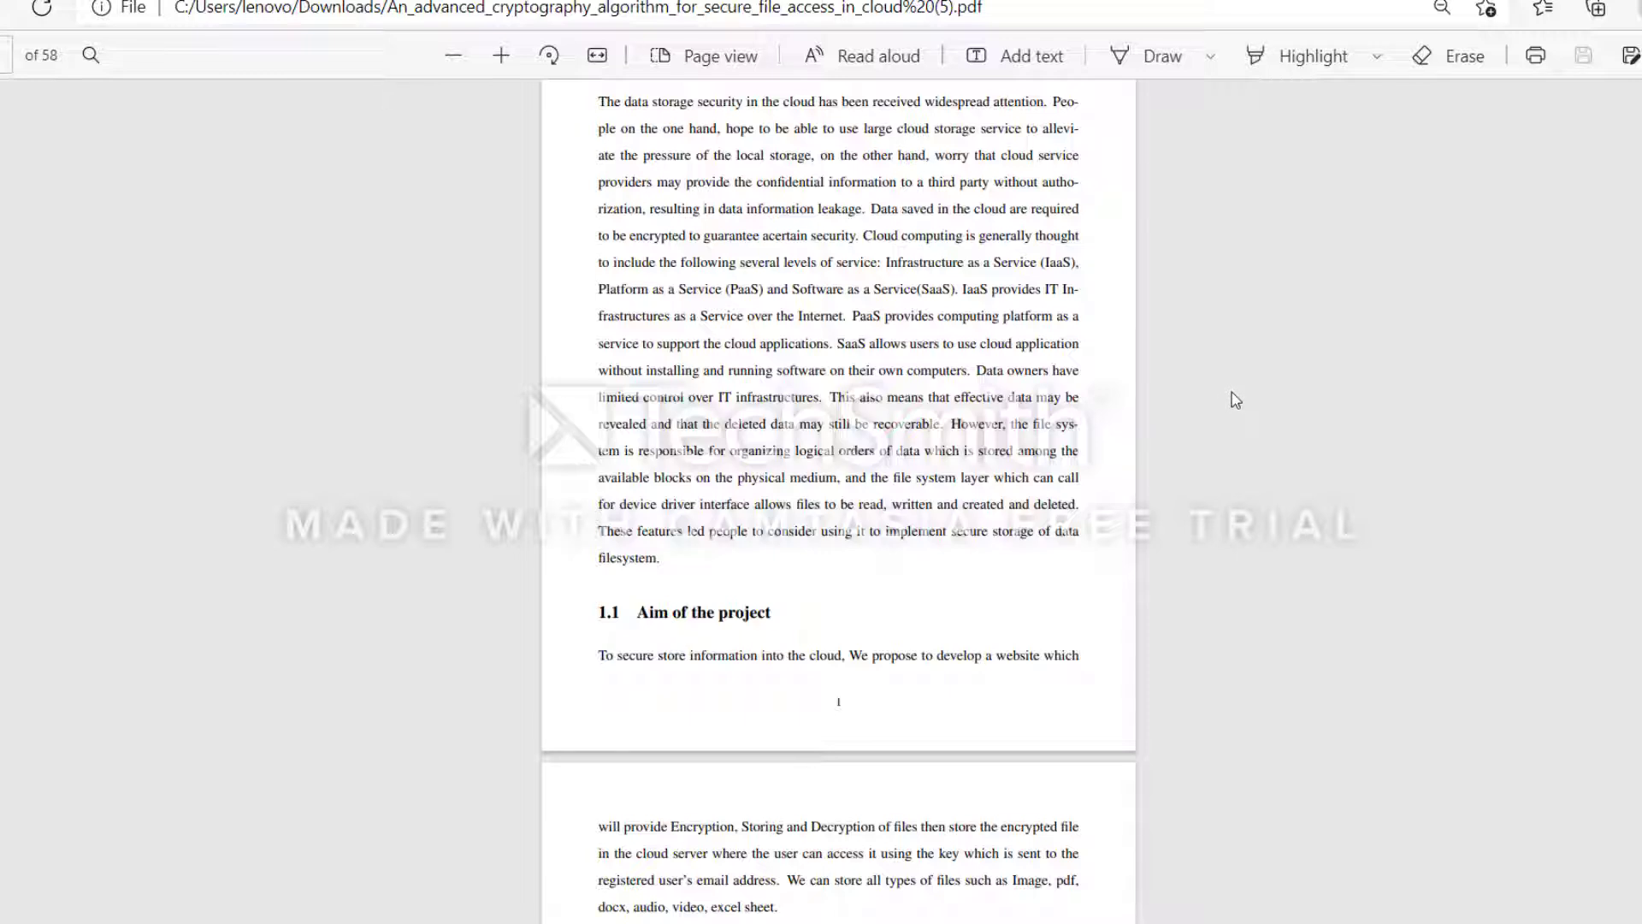
pyautogui.moveTo(1239, 420)
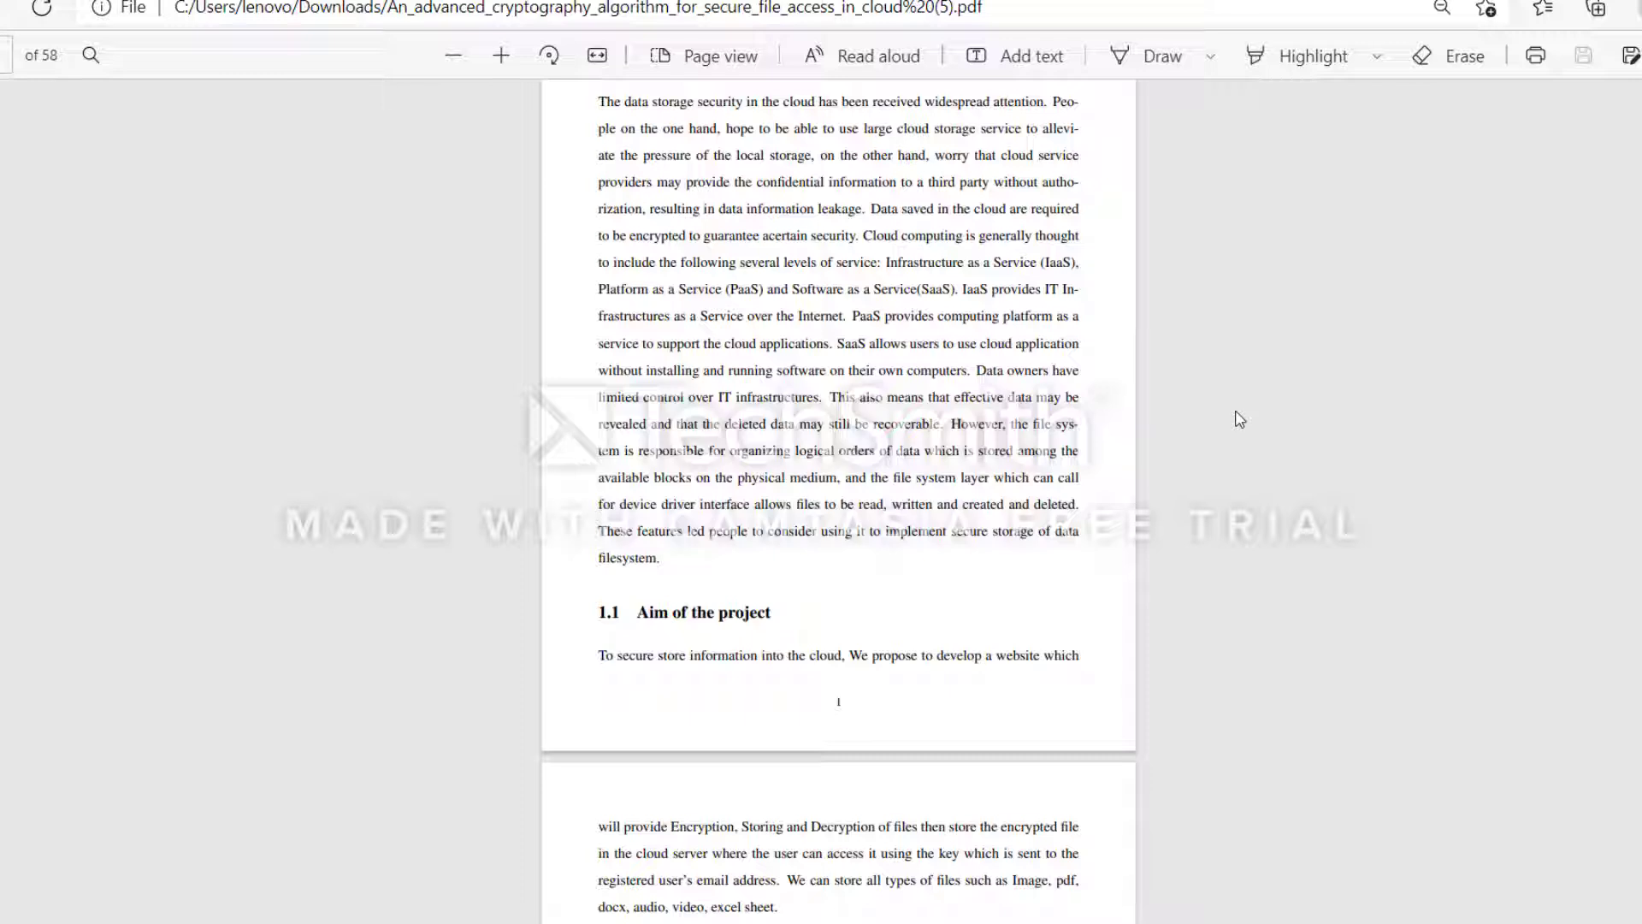
pyautogui.moveTo(1240, 435)
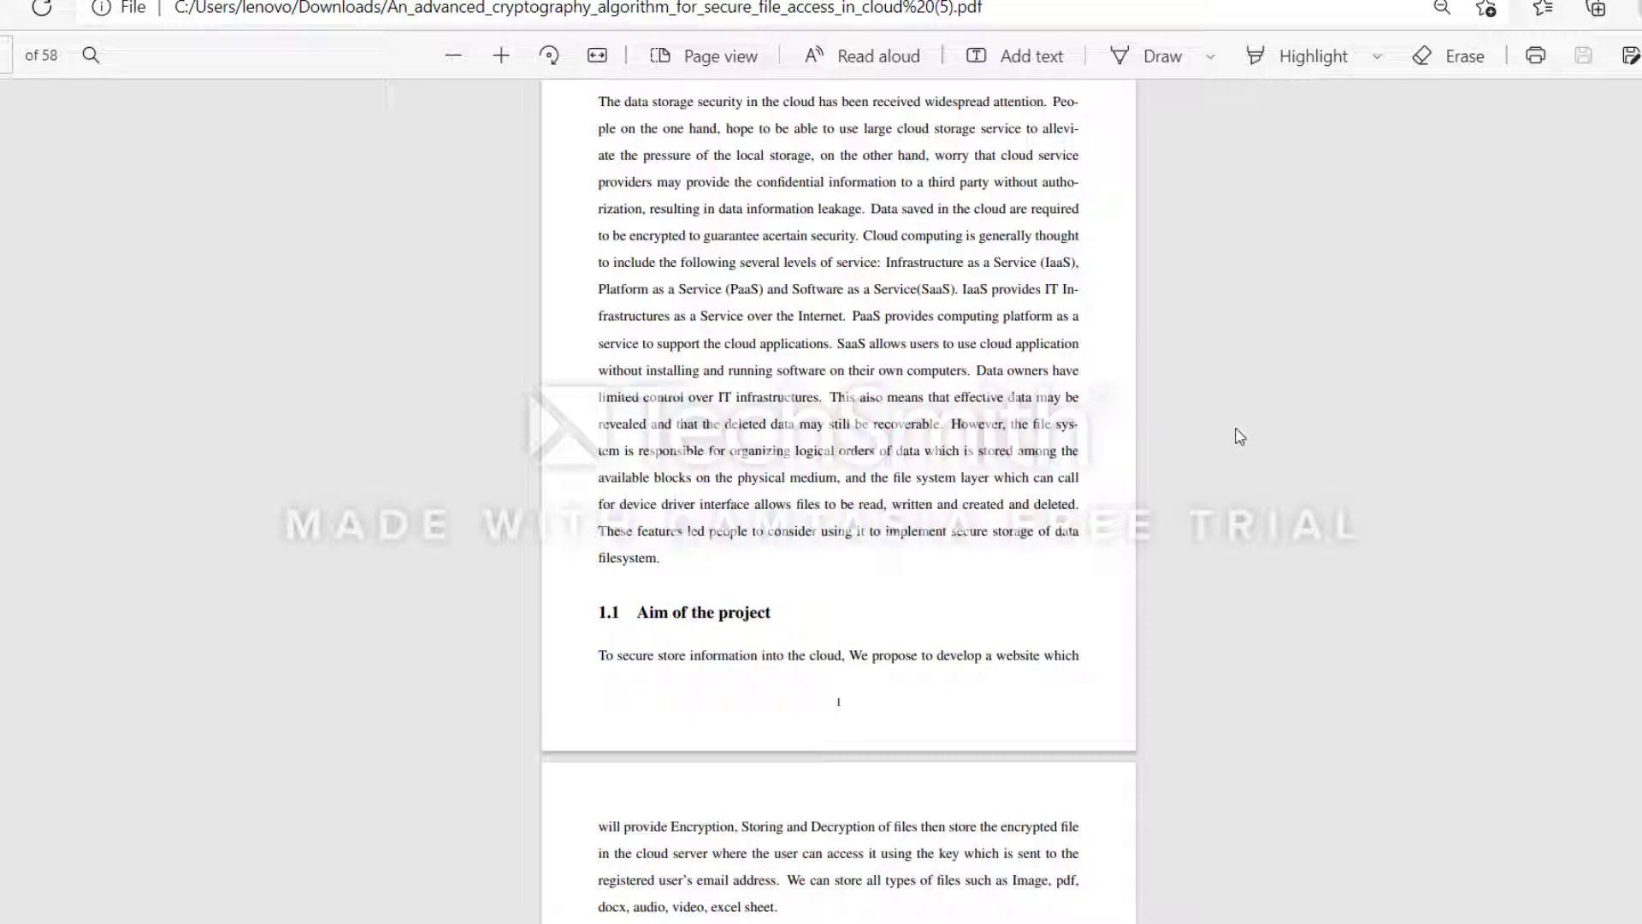
pyautogui.moveTo(1207, 453)
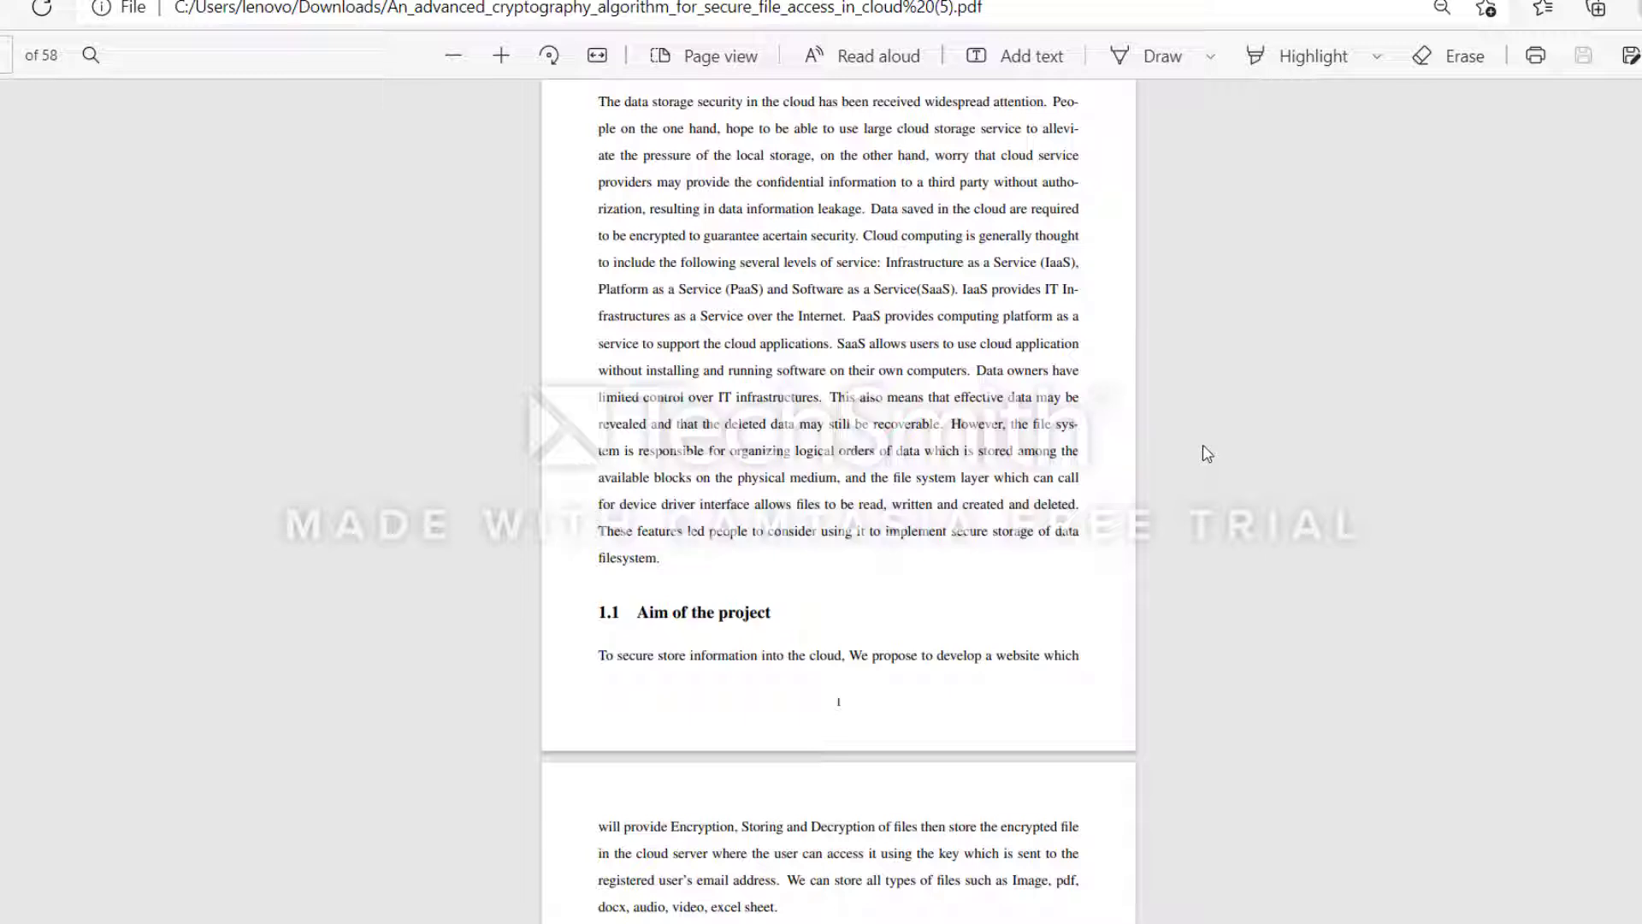
pyautogui.moveTo(1235, 474)
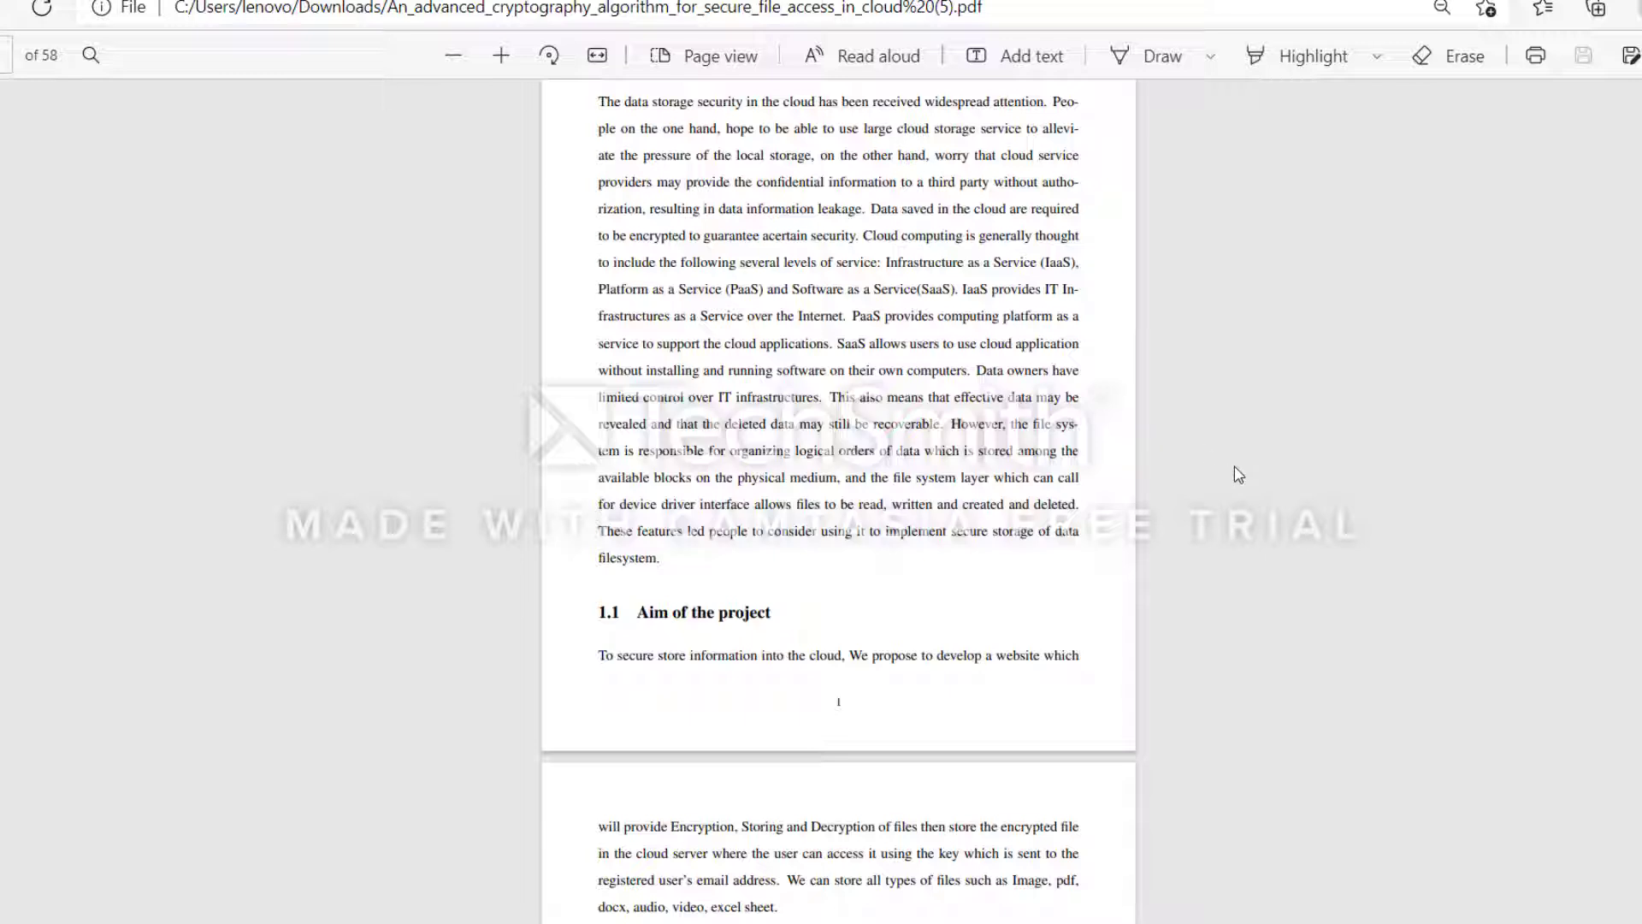
pyautogui.scroll(-3)
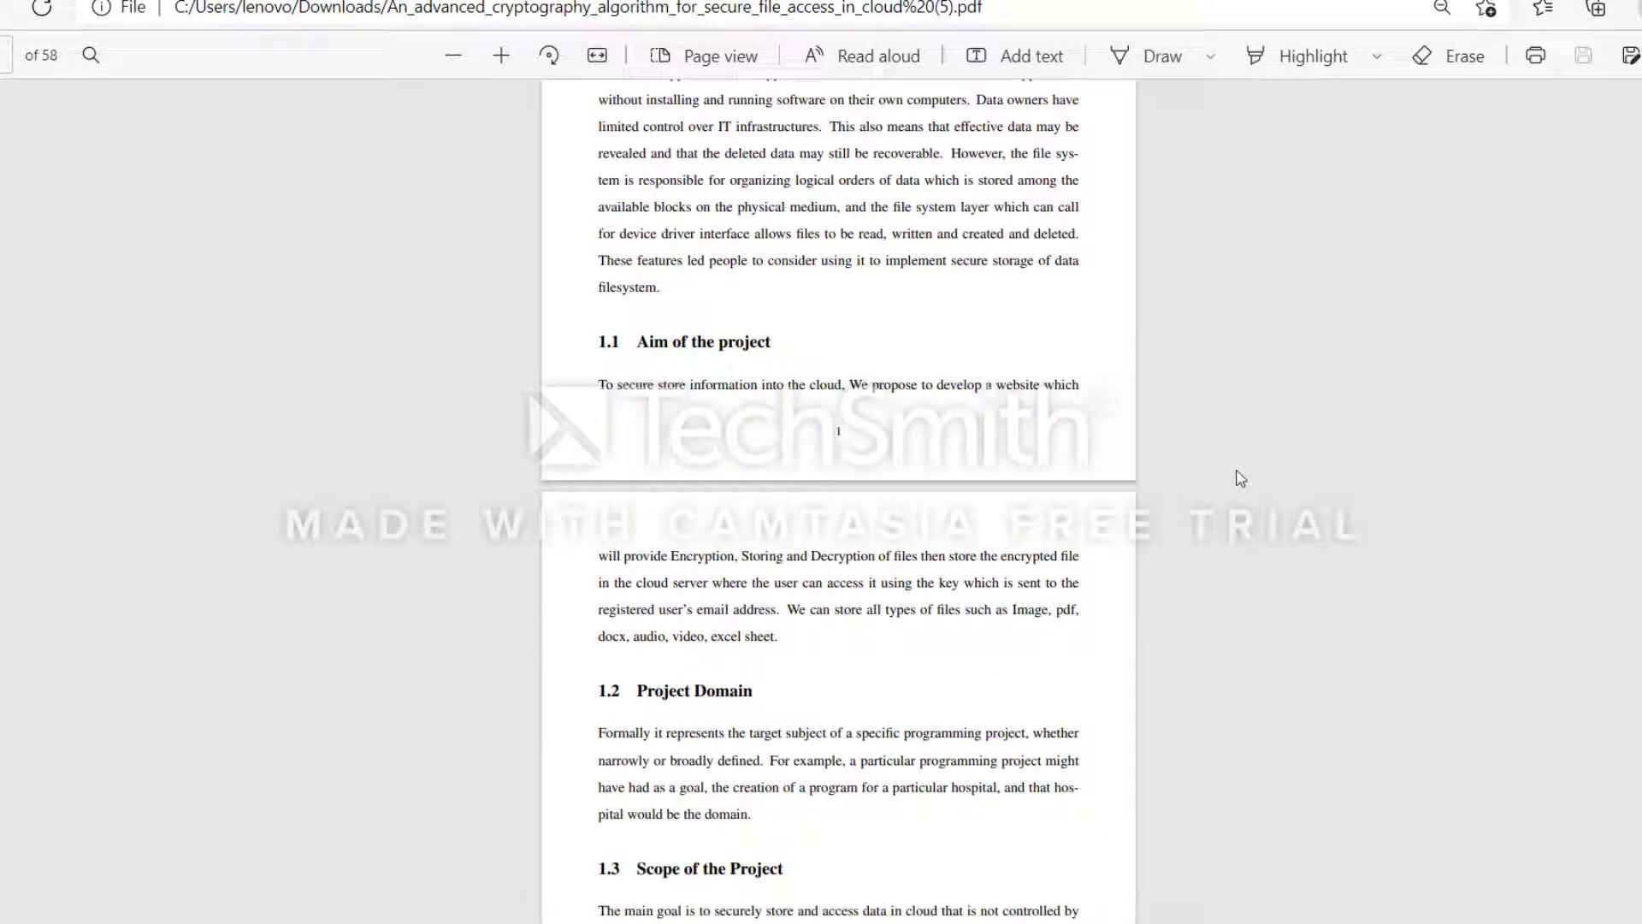
pyautogui.moveTo(1382, 464)
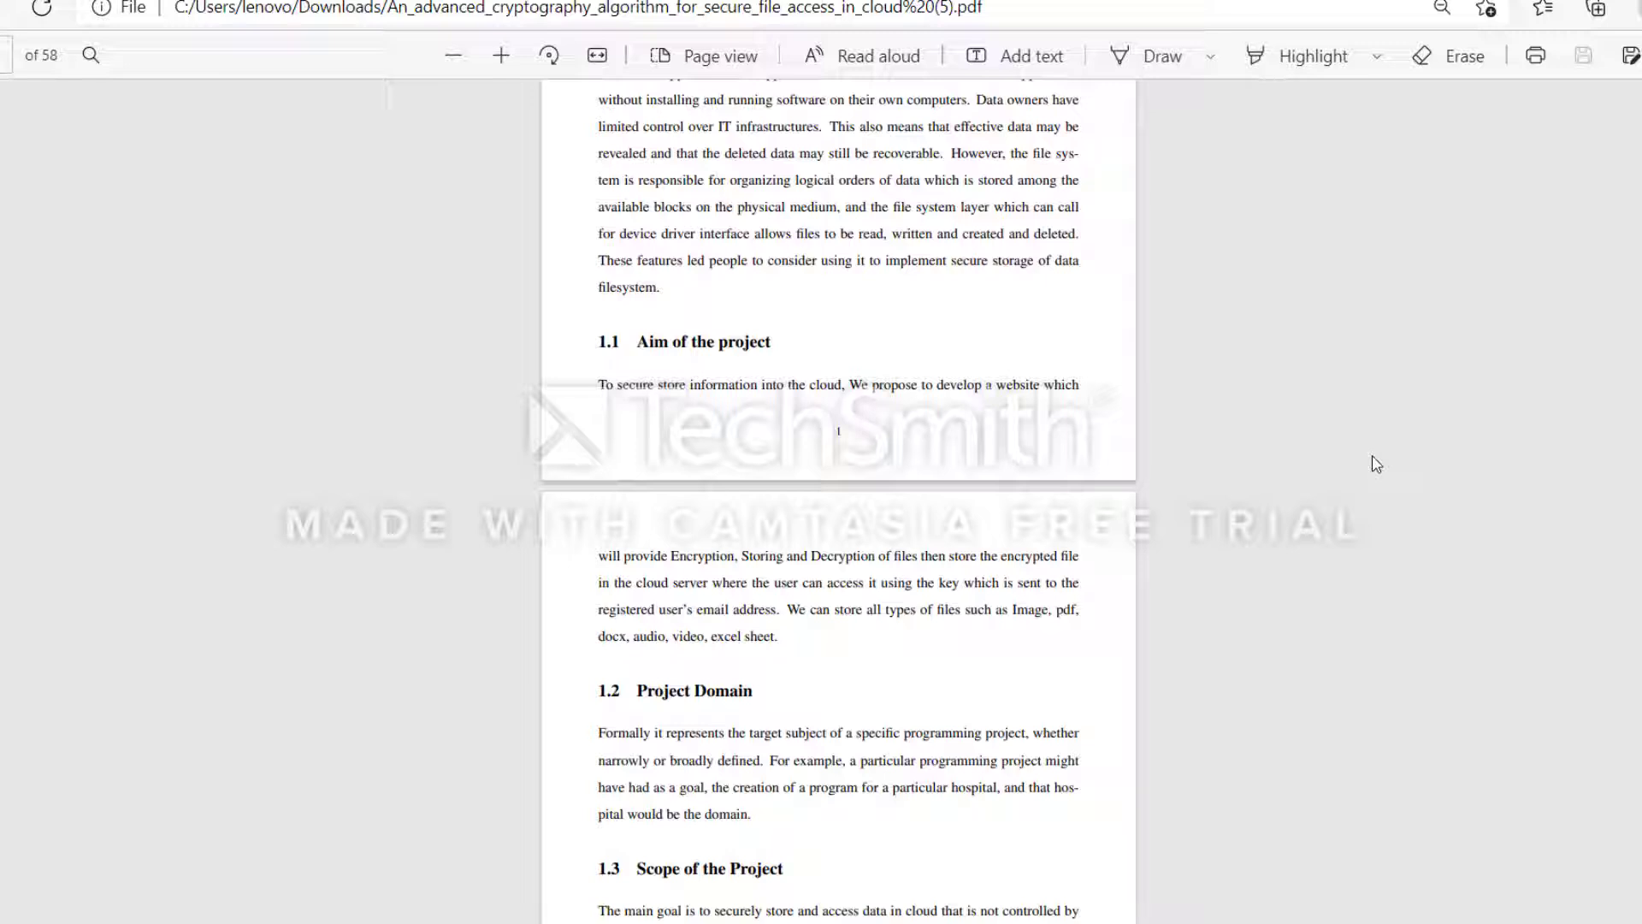
pyautogui.moveTo(1343, 406)
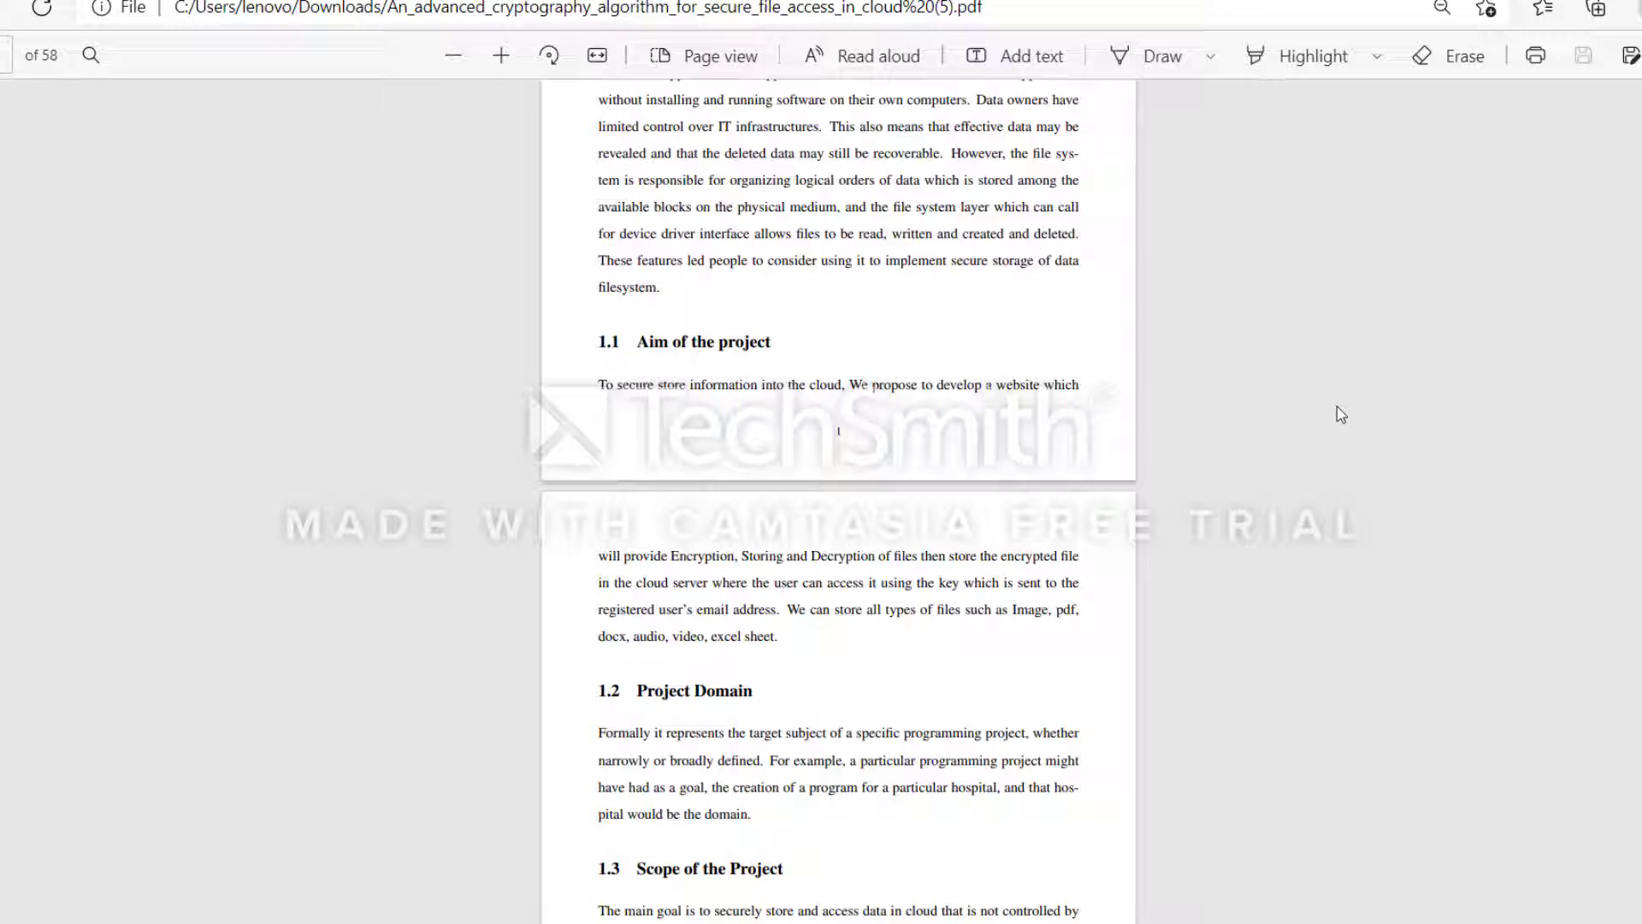
# Scroll through section 1.4 Methodology to its end on page 3
pyautogui.scroll(-3)
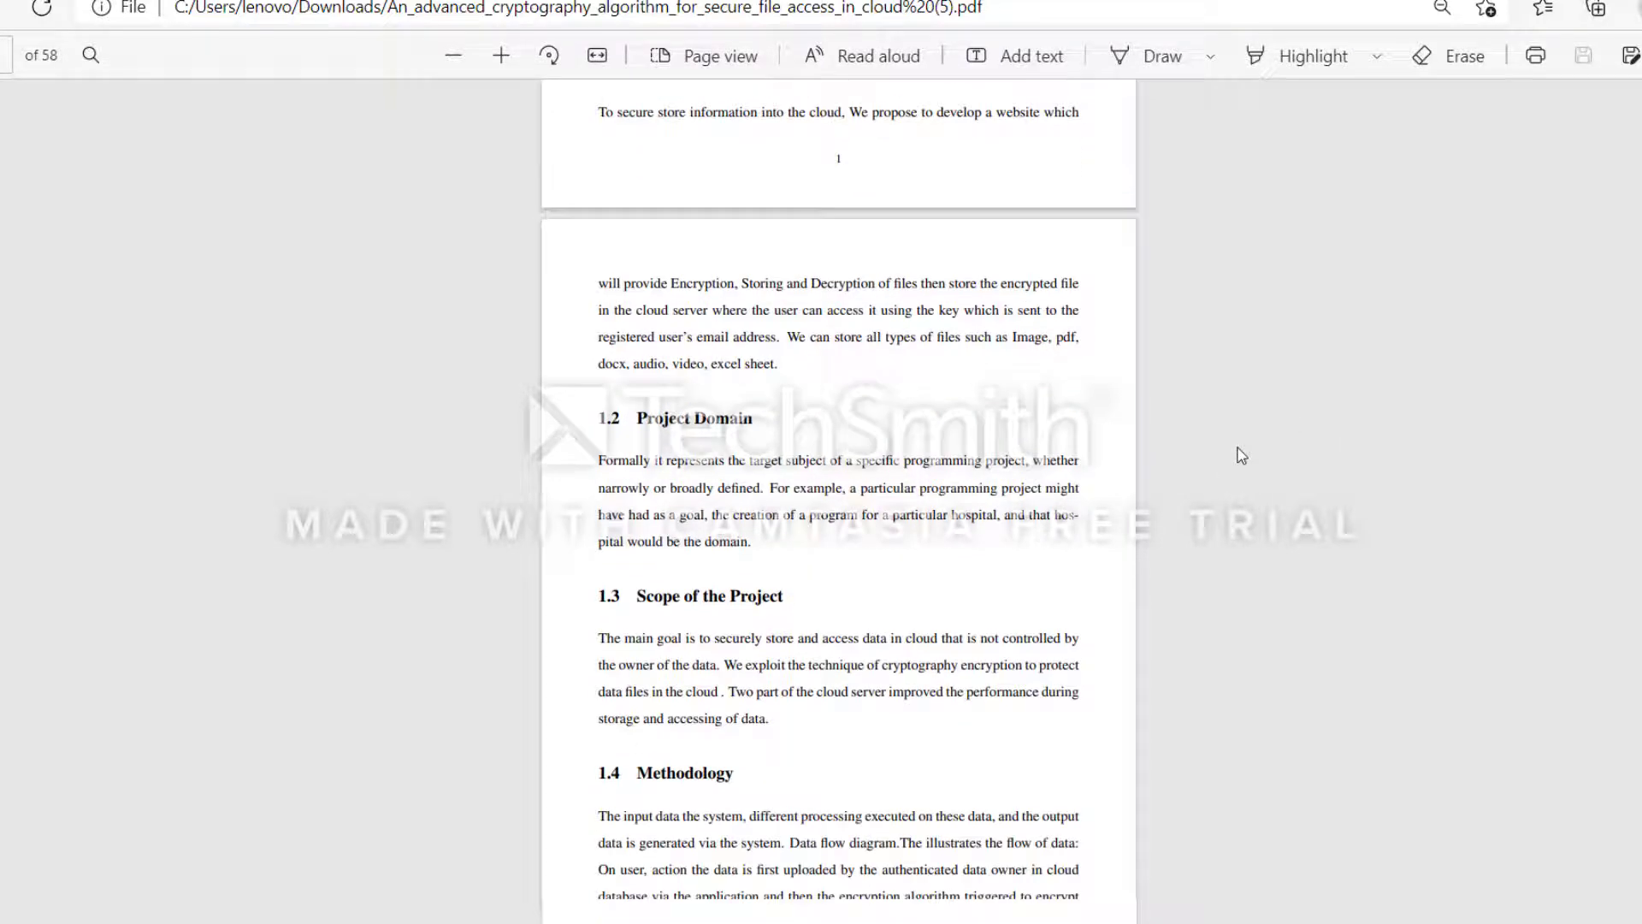
pyautogui.scroll(-3)
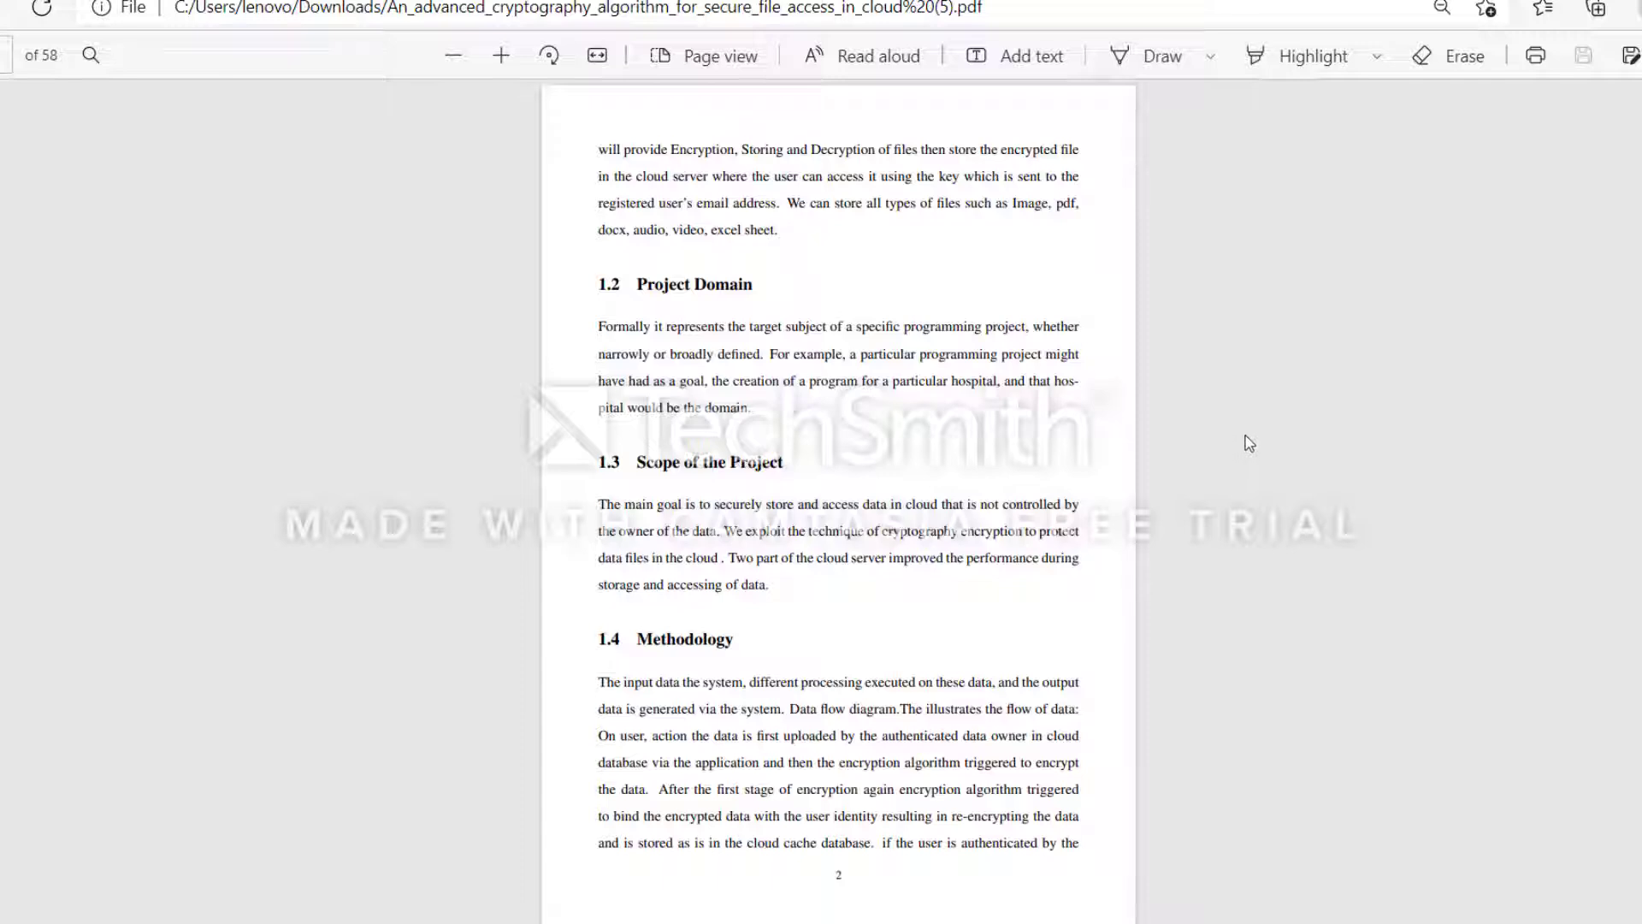
pyautogui.moveTo(1257, 419)
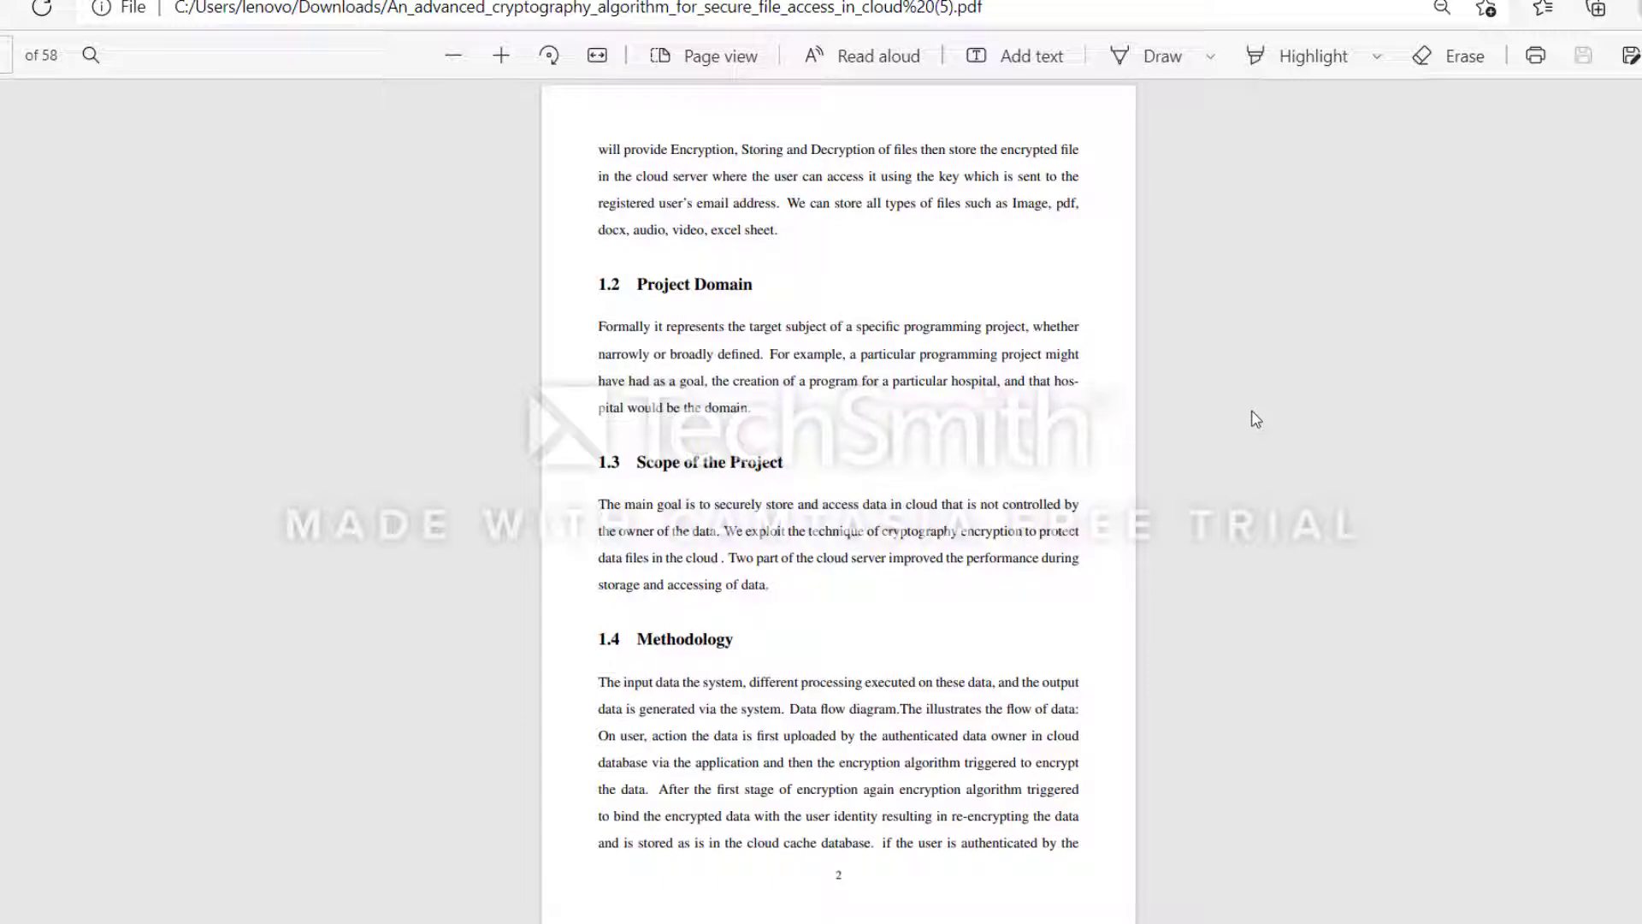
pyautogui.moveTo(1252, 427)
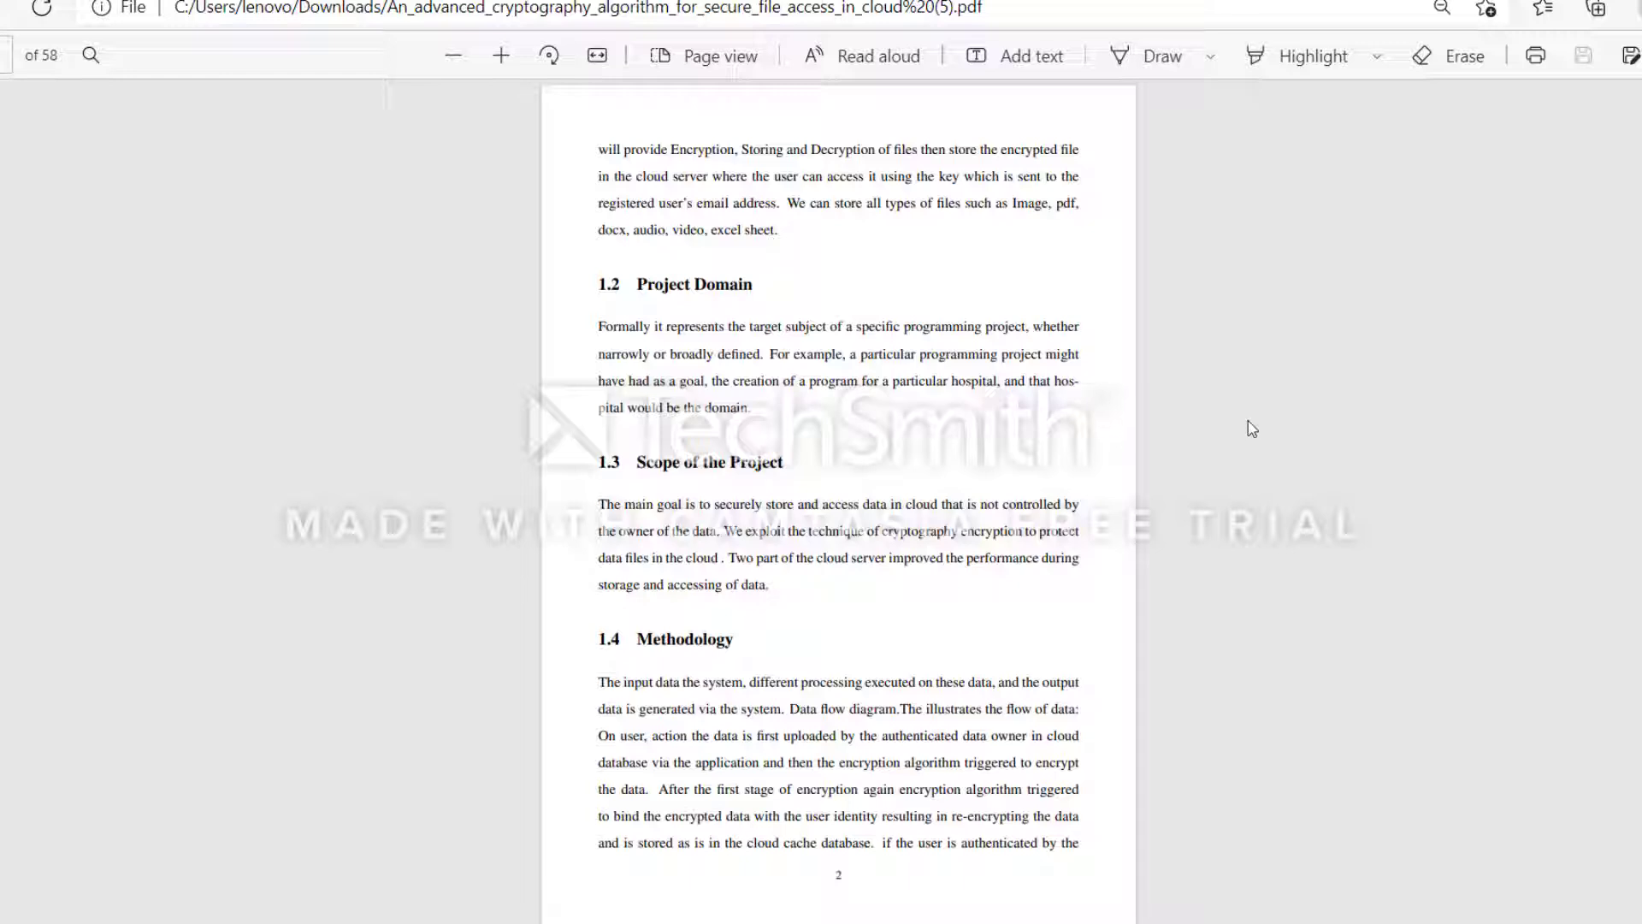
pyautogui.moveTo(1265, 453)
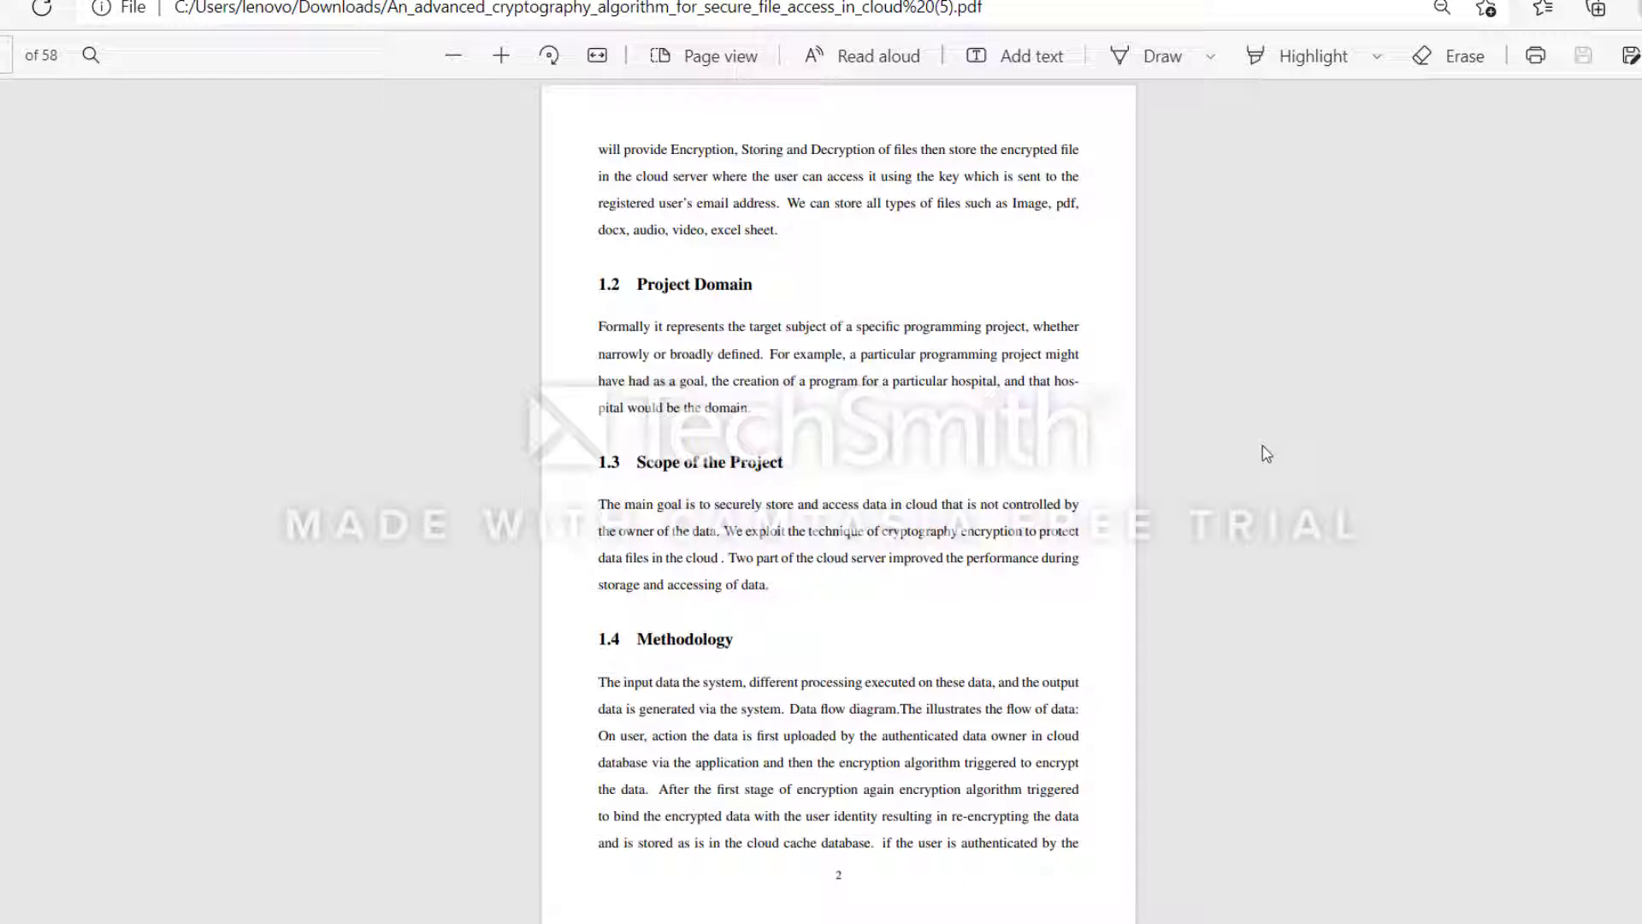
pyautogui.moveTo(1227, 482)
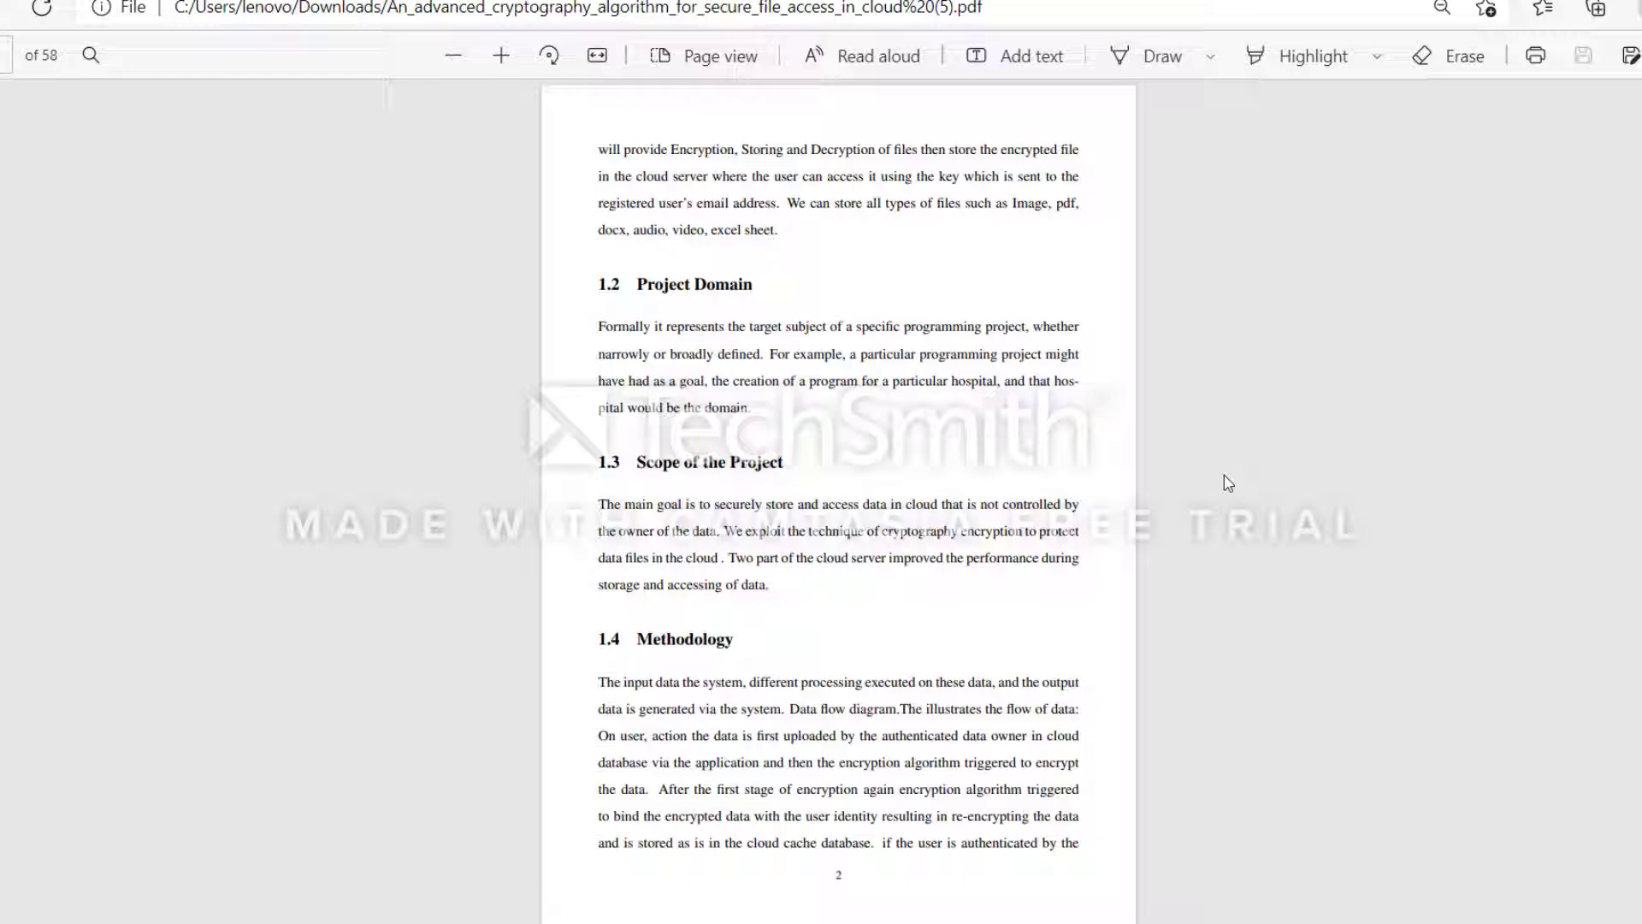
pyautogui.moveTo(1195, 538)
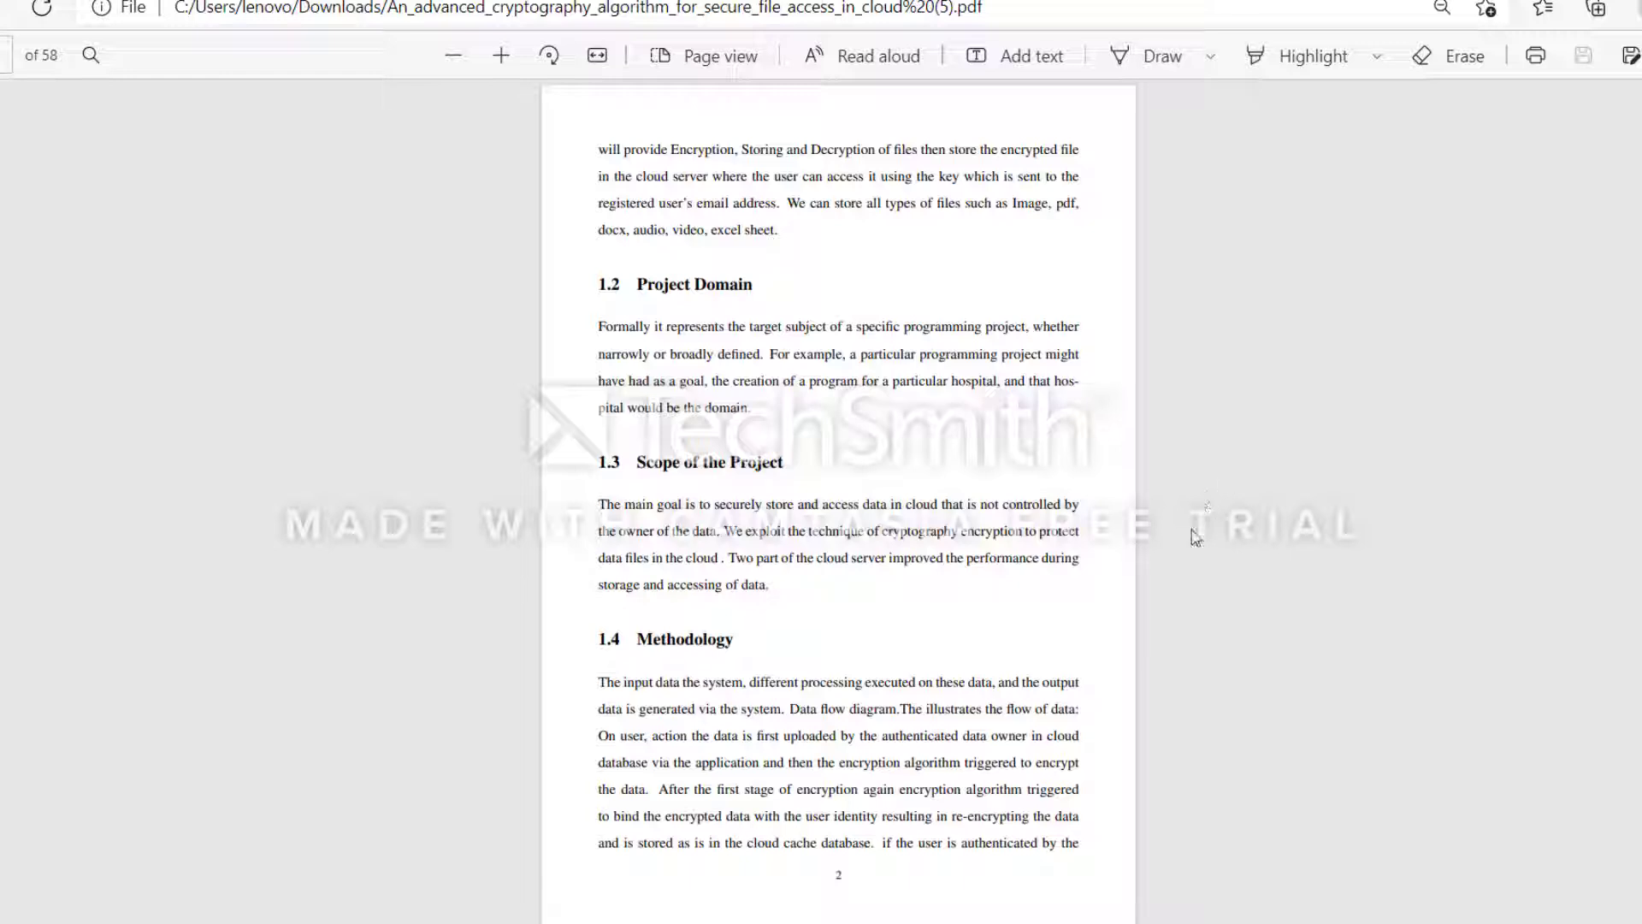
pyautogui.moveTo(1194, 565)
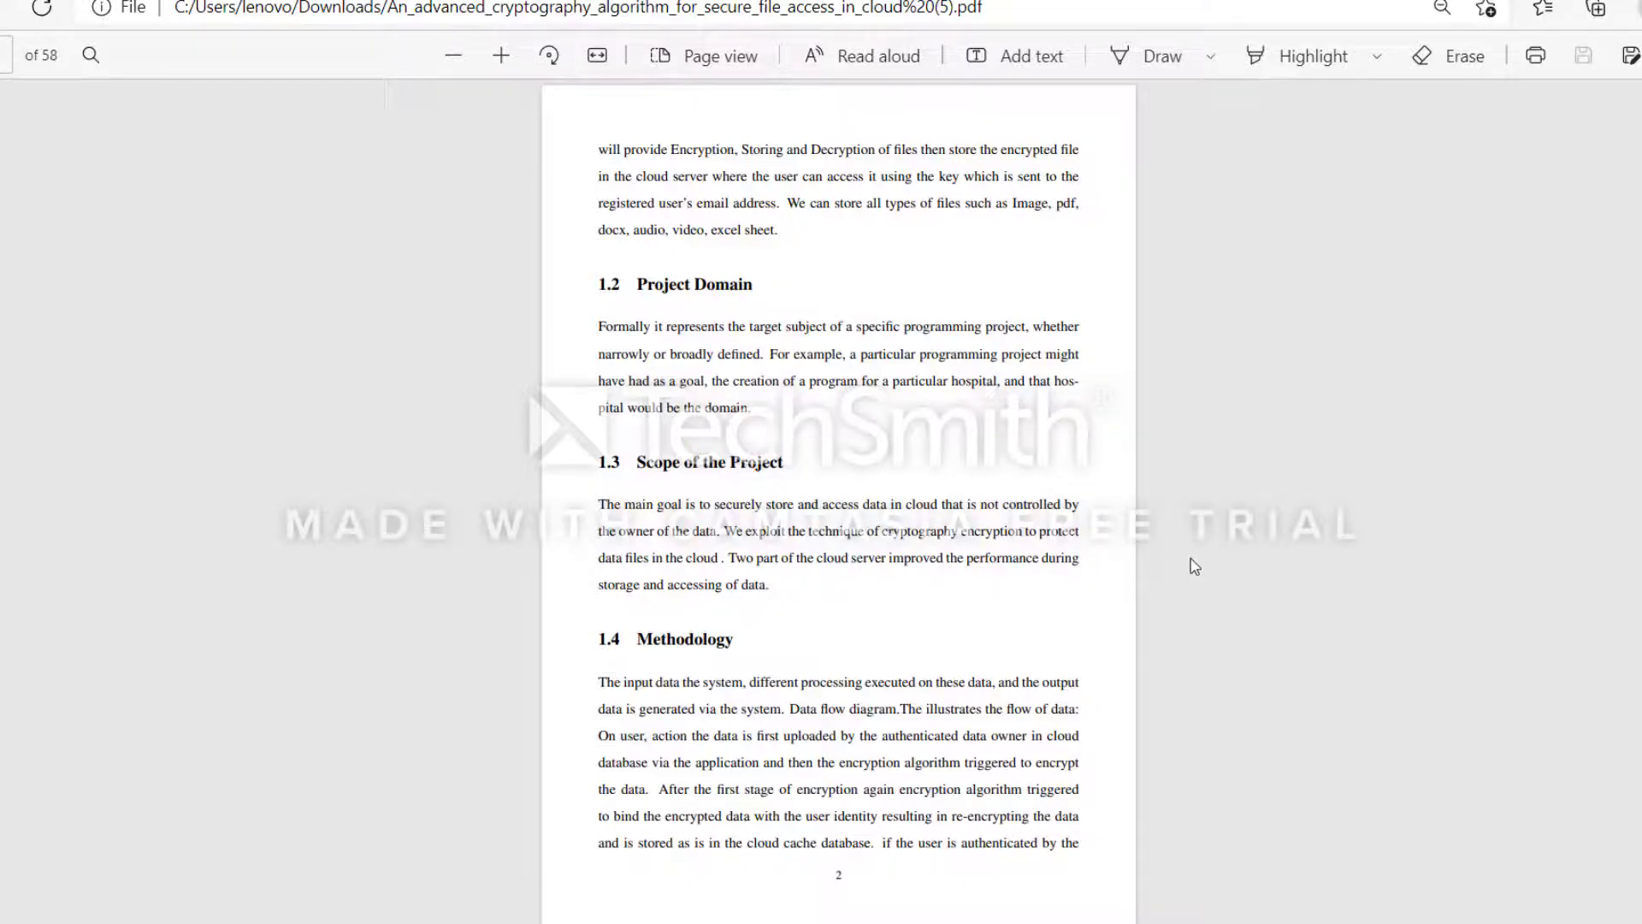
pyautogui.scroll(-3)
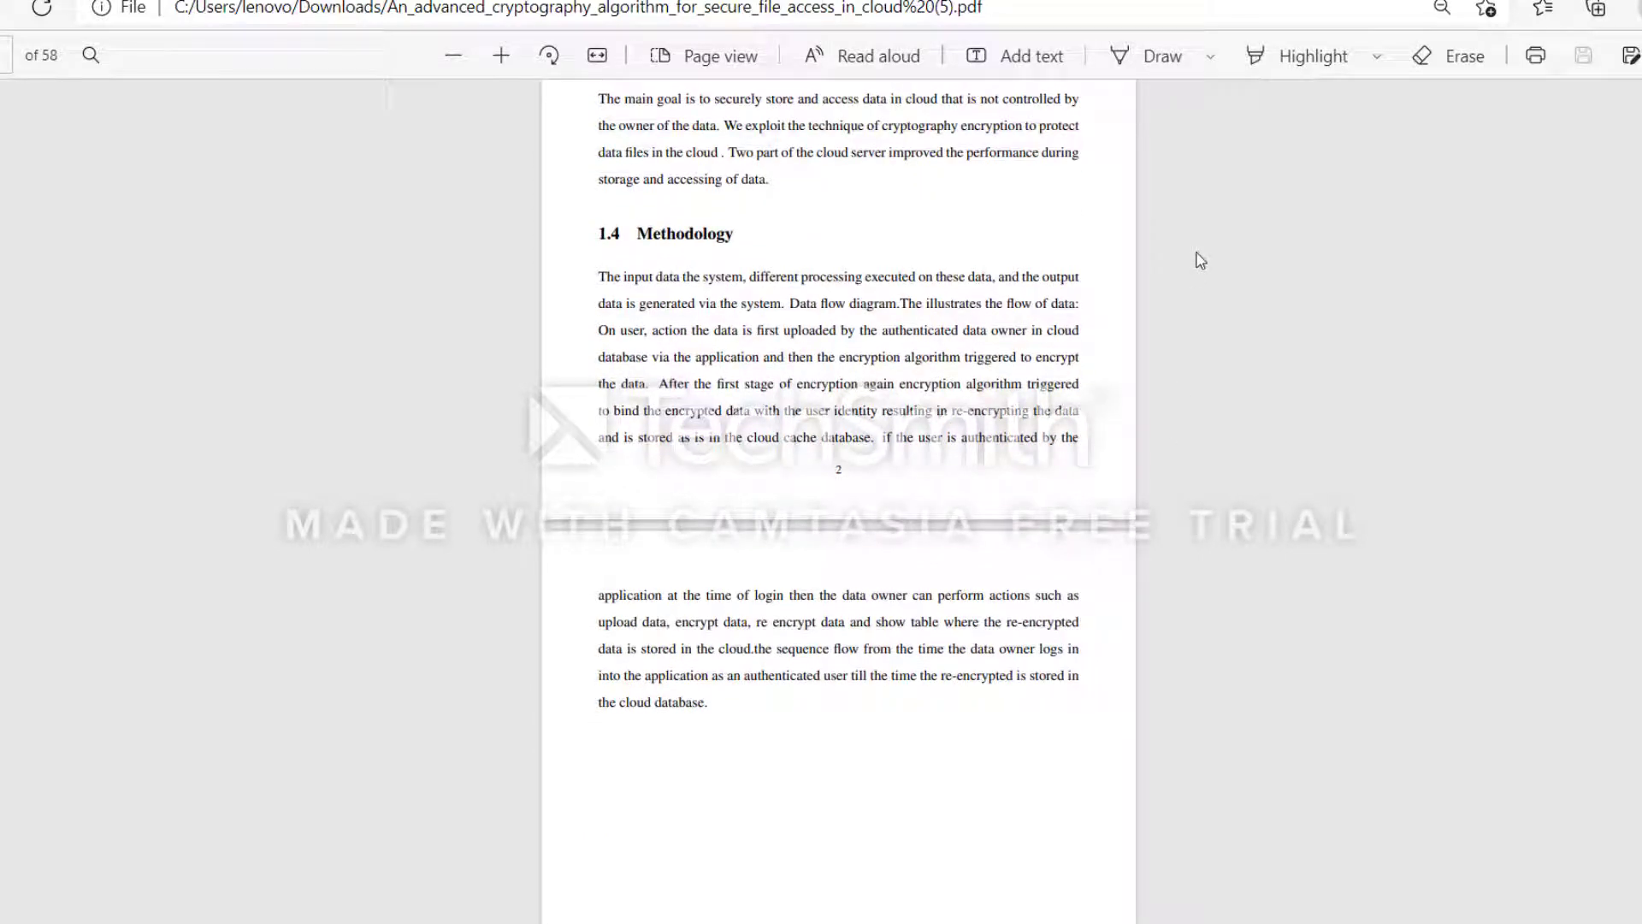
pyautogui.scroll(3)
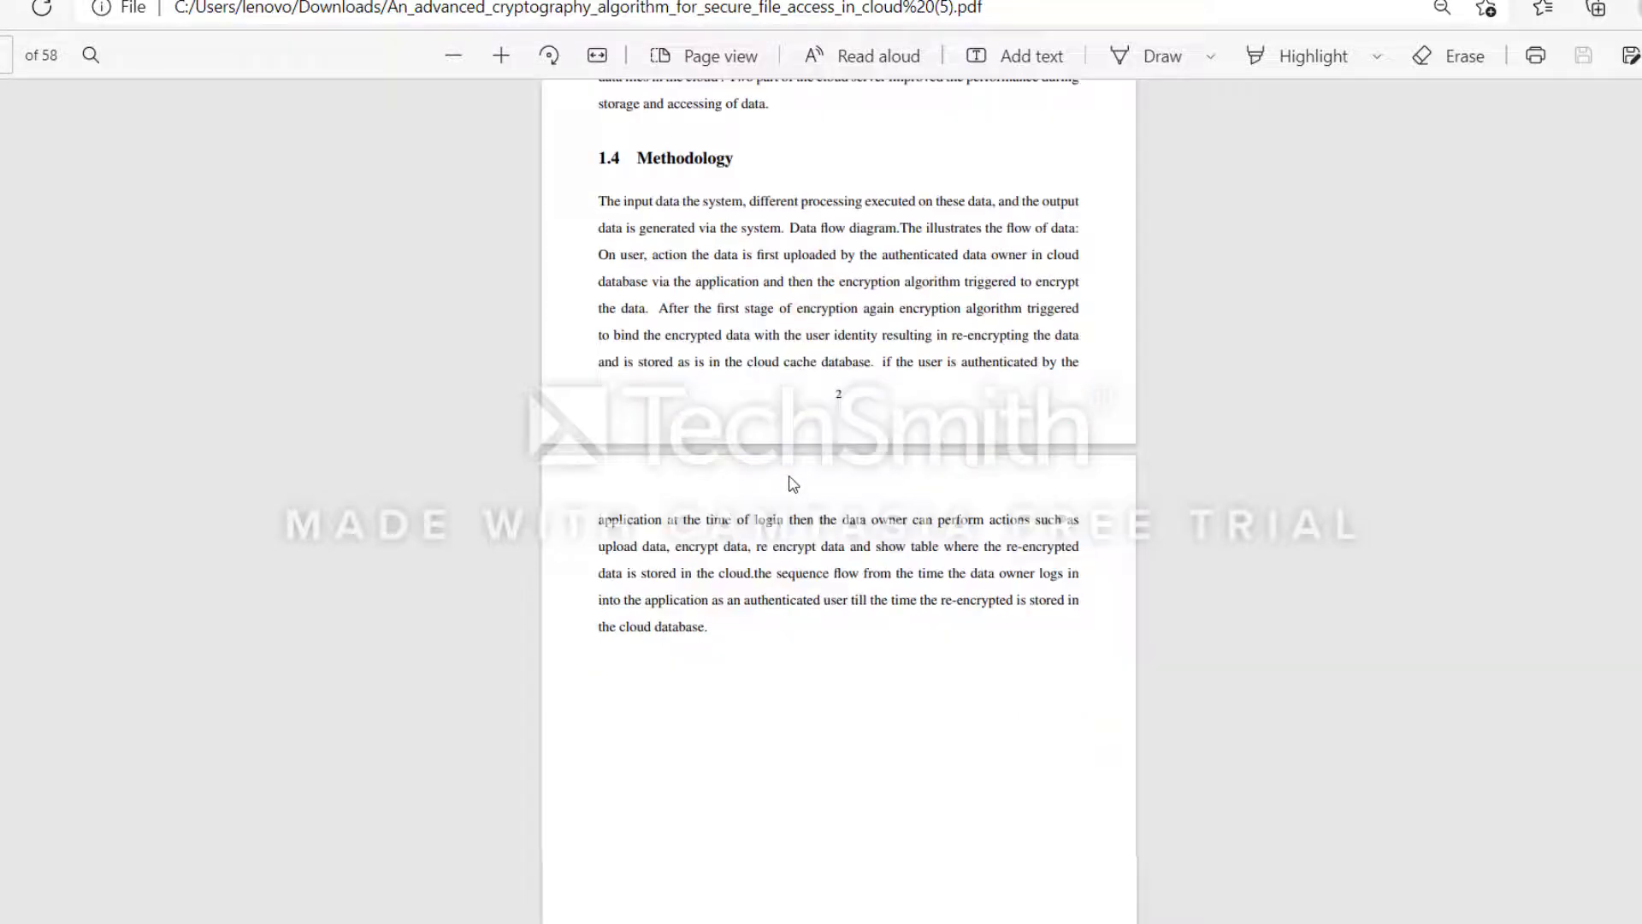
pyautogui.scroll(-3)
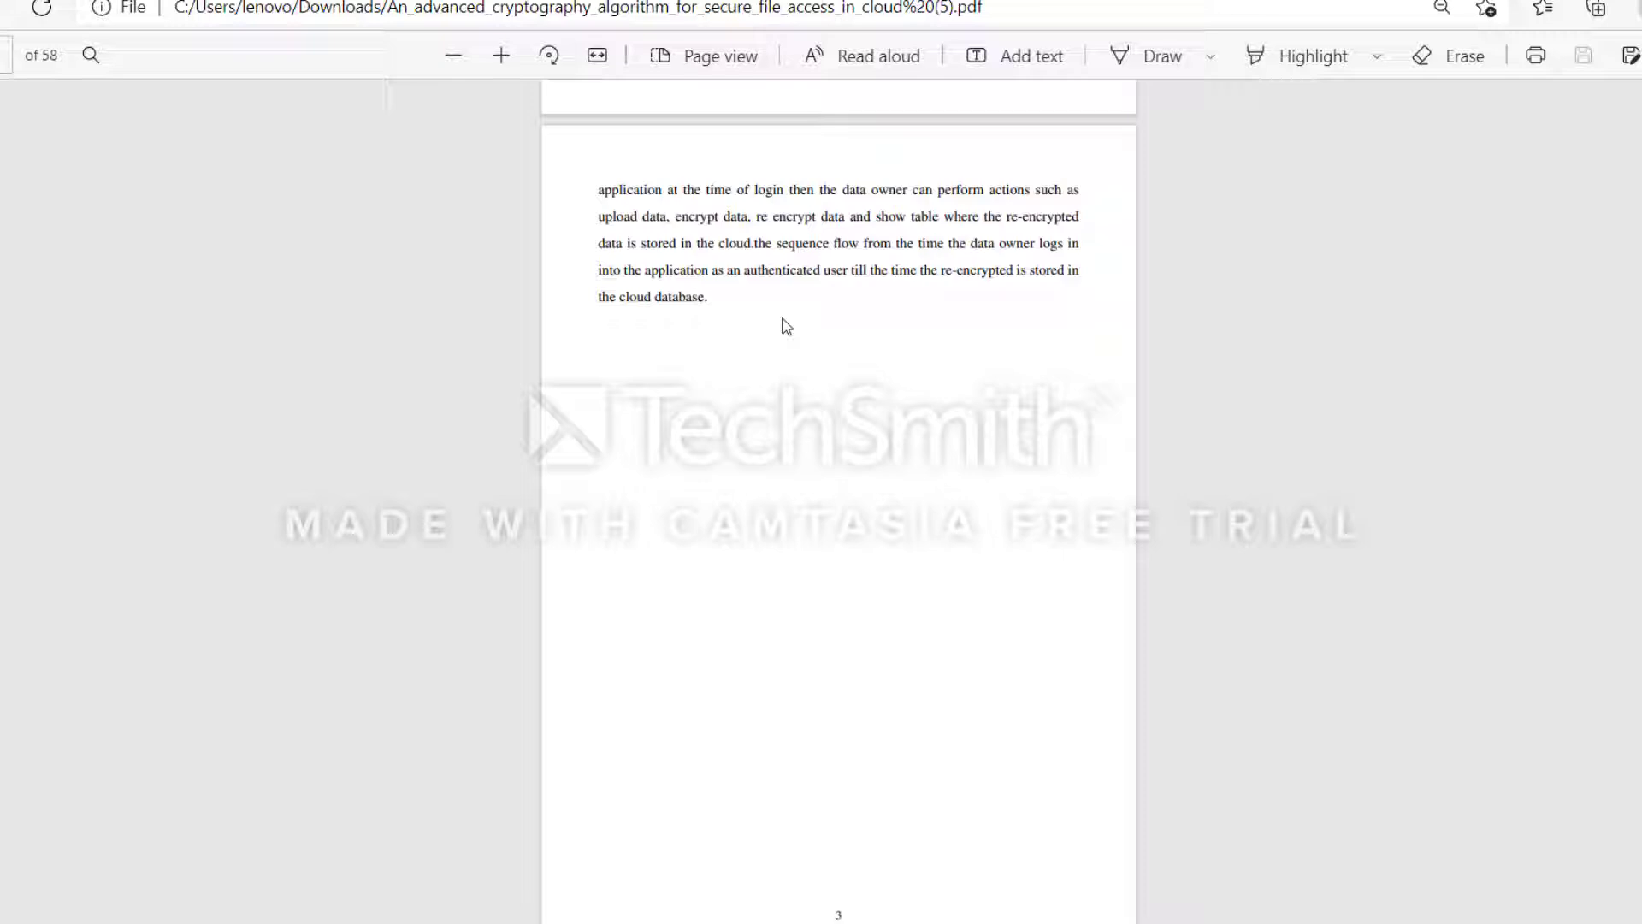
pyautogui.moveTo(935, 223)
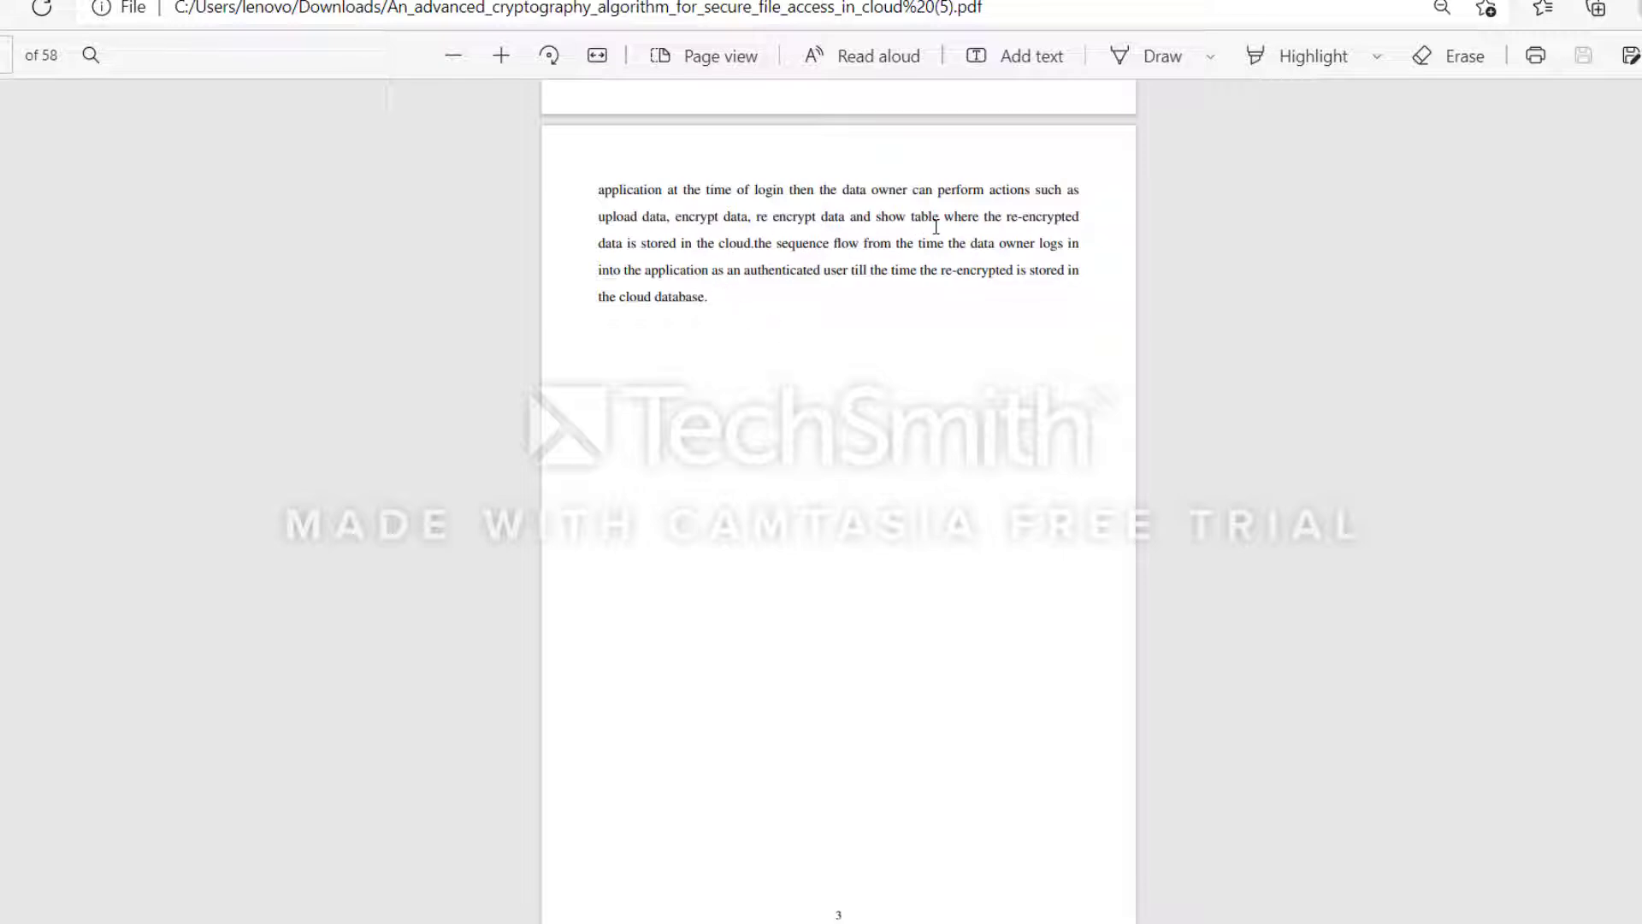
pyautogui.moveTo(841, 269)
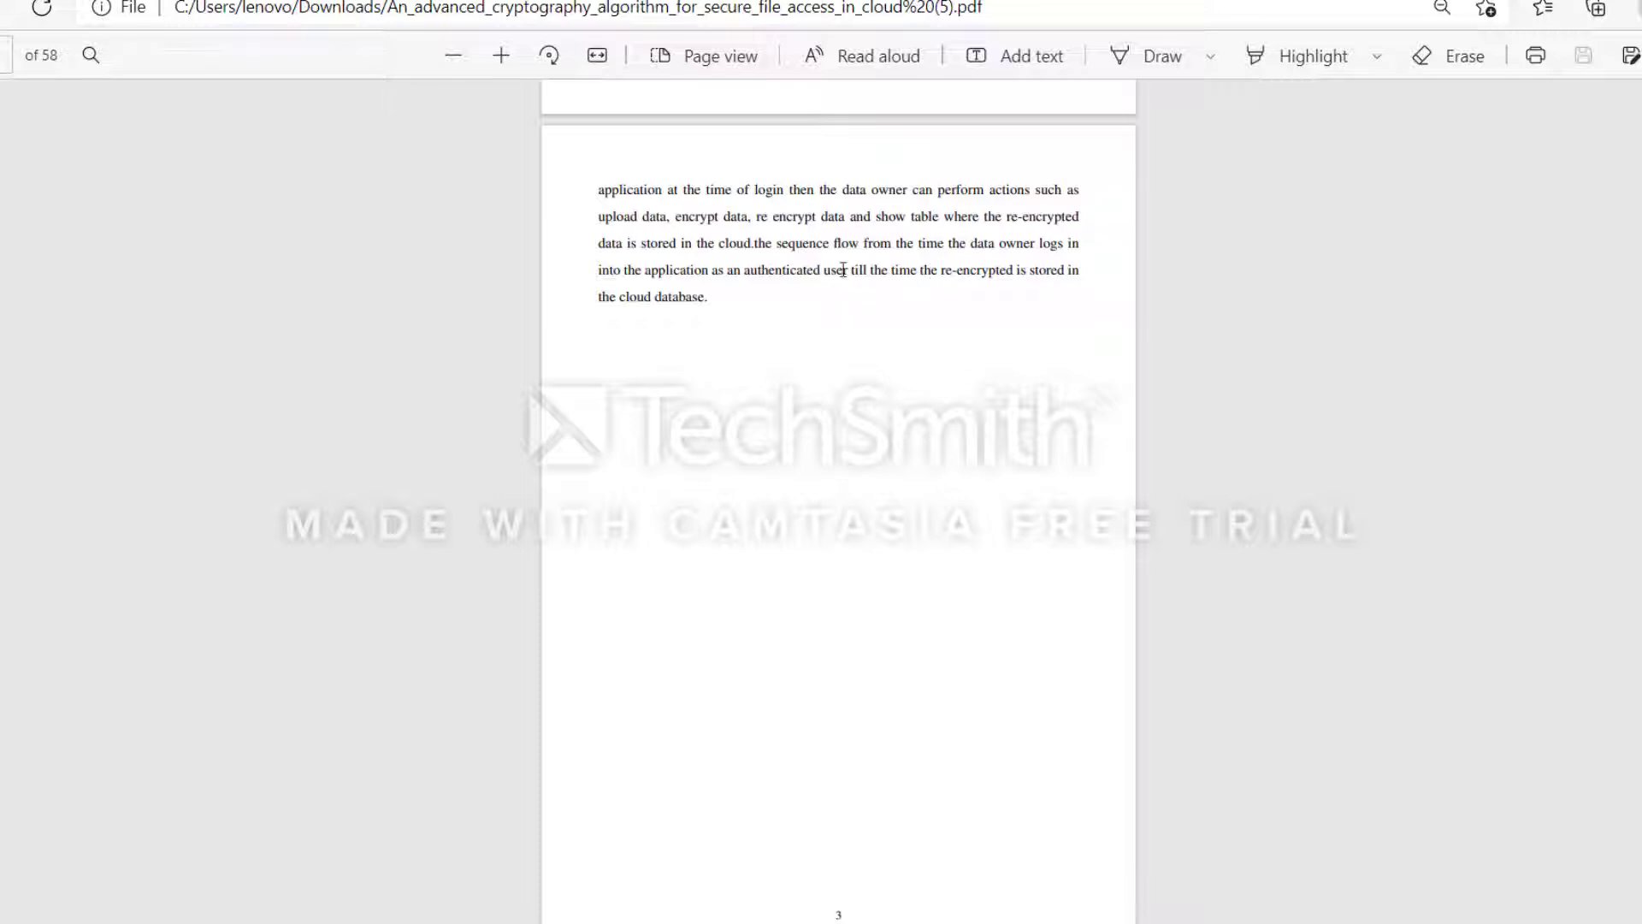
pyautogui.moveTo(751, 283)
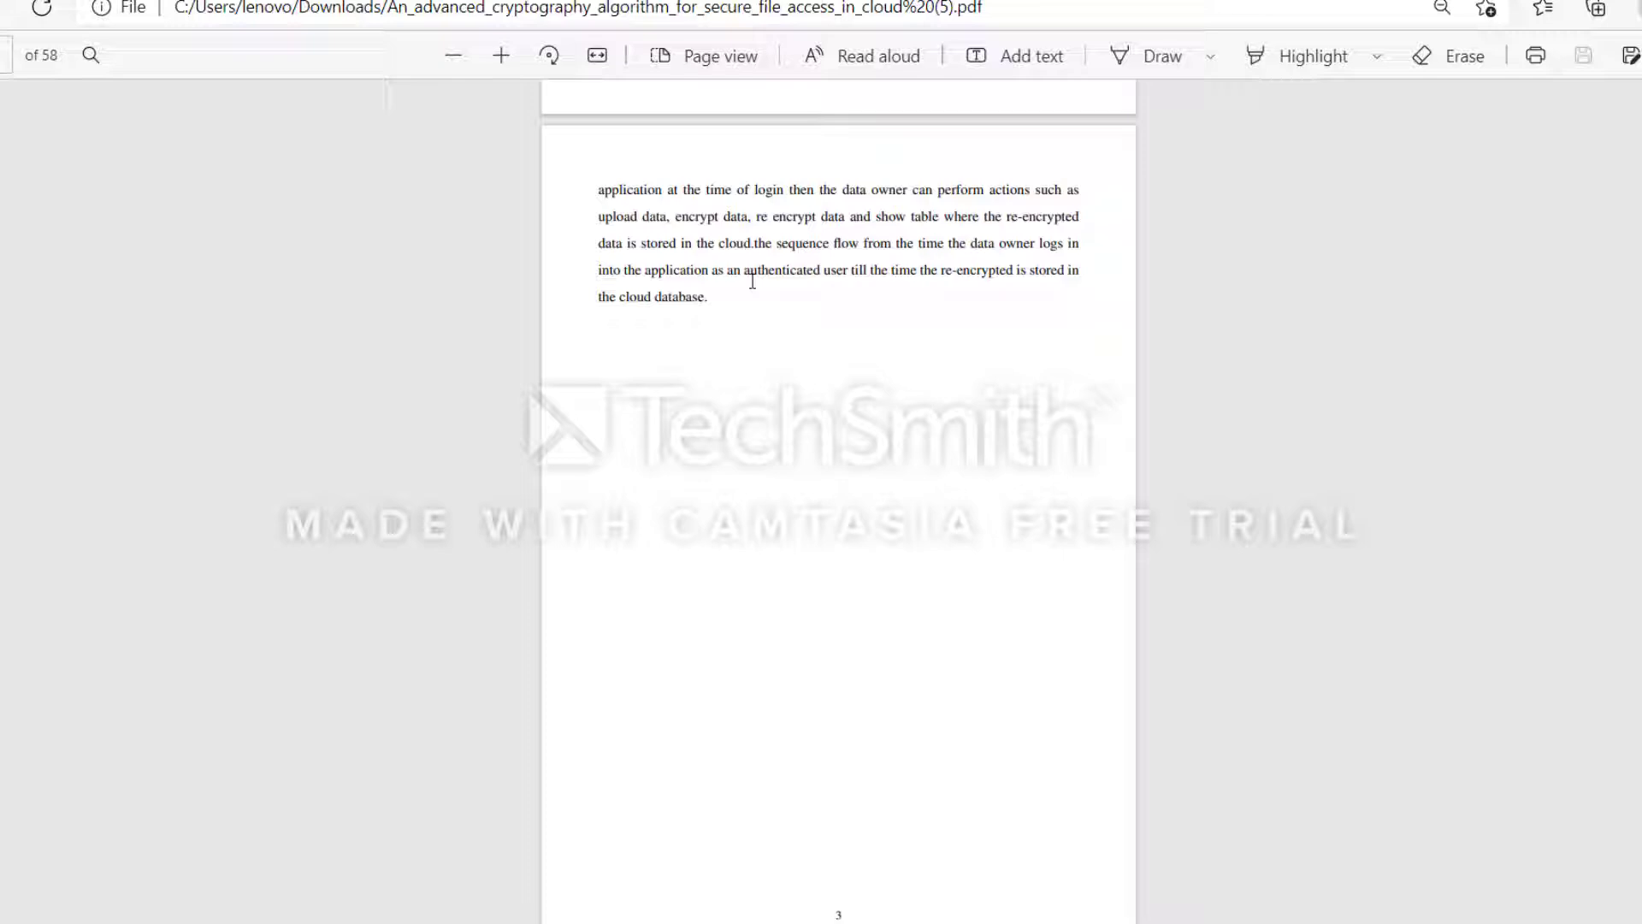
# Scroll into Chapter 2 Literature Review, deselect reference [1] authors, and reach section 2.0.3
pyautogui.scroll(-3)
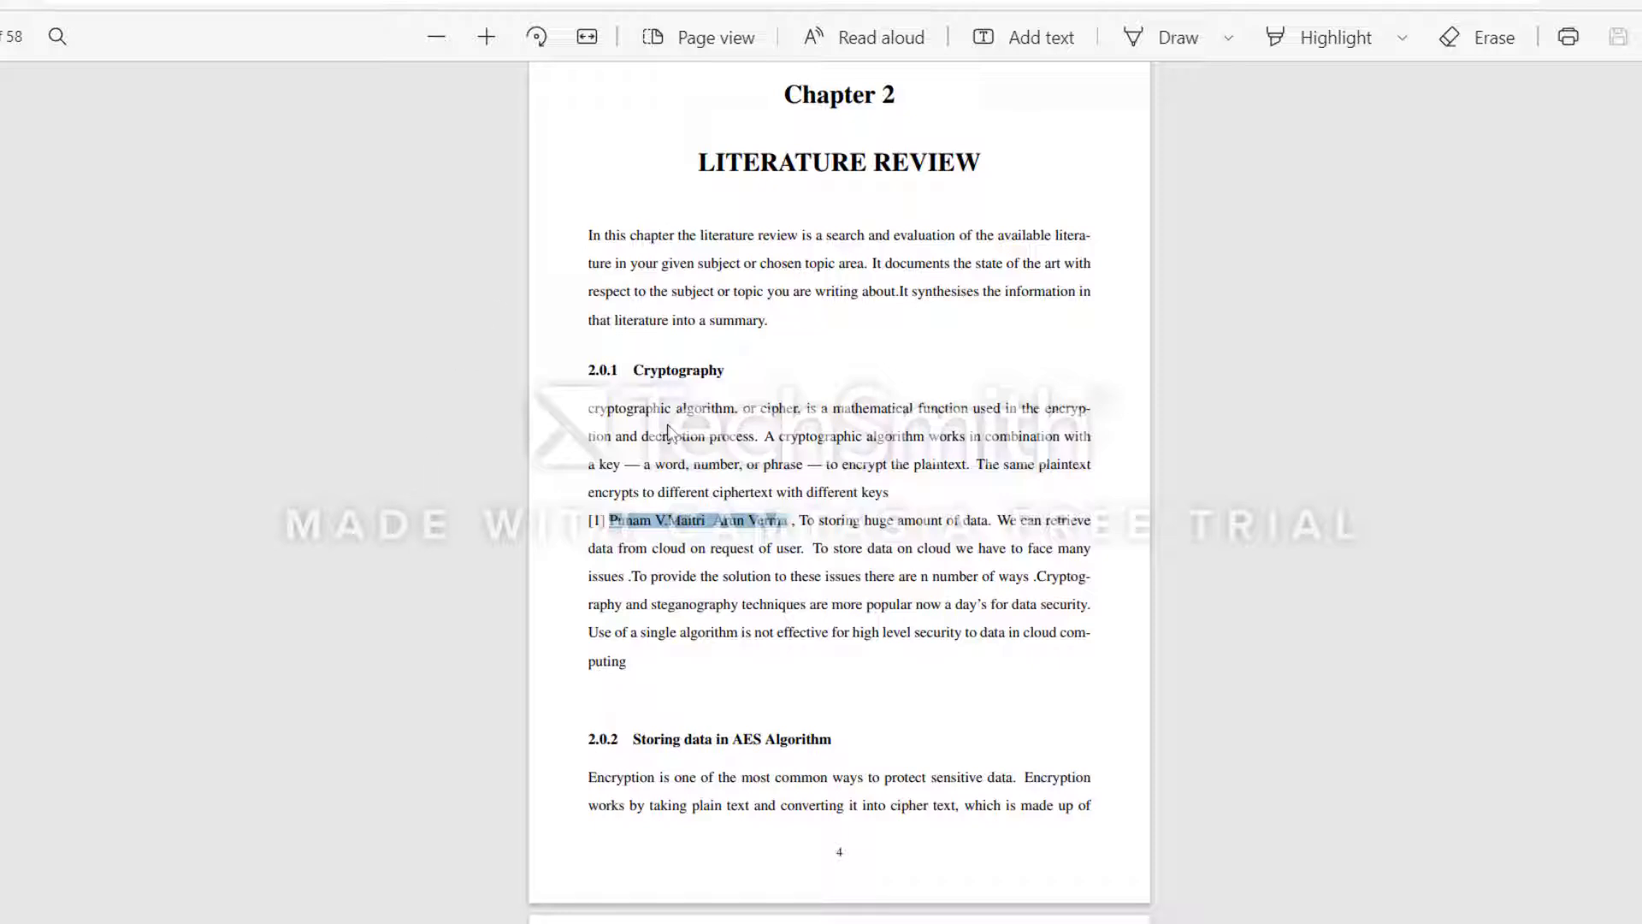
pyautogui.click(534, 640)
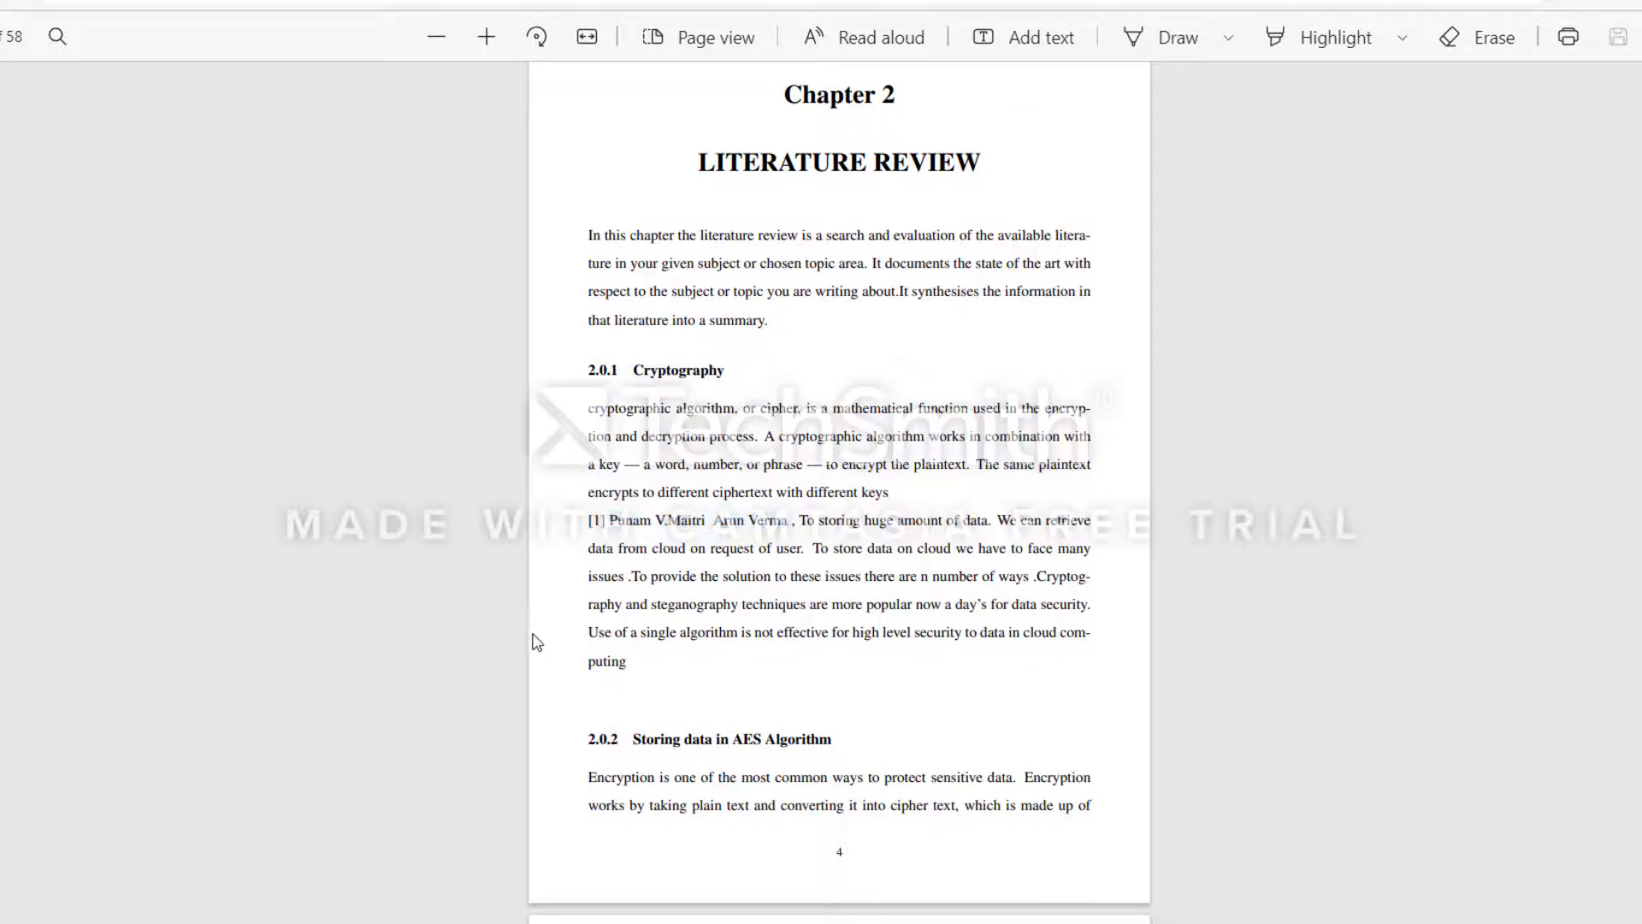
pyautogui.scroll(-3)
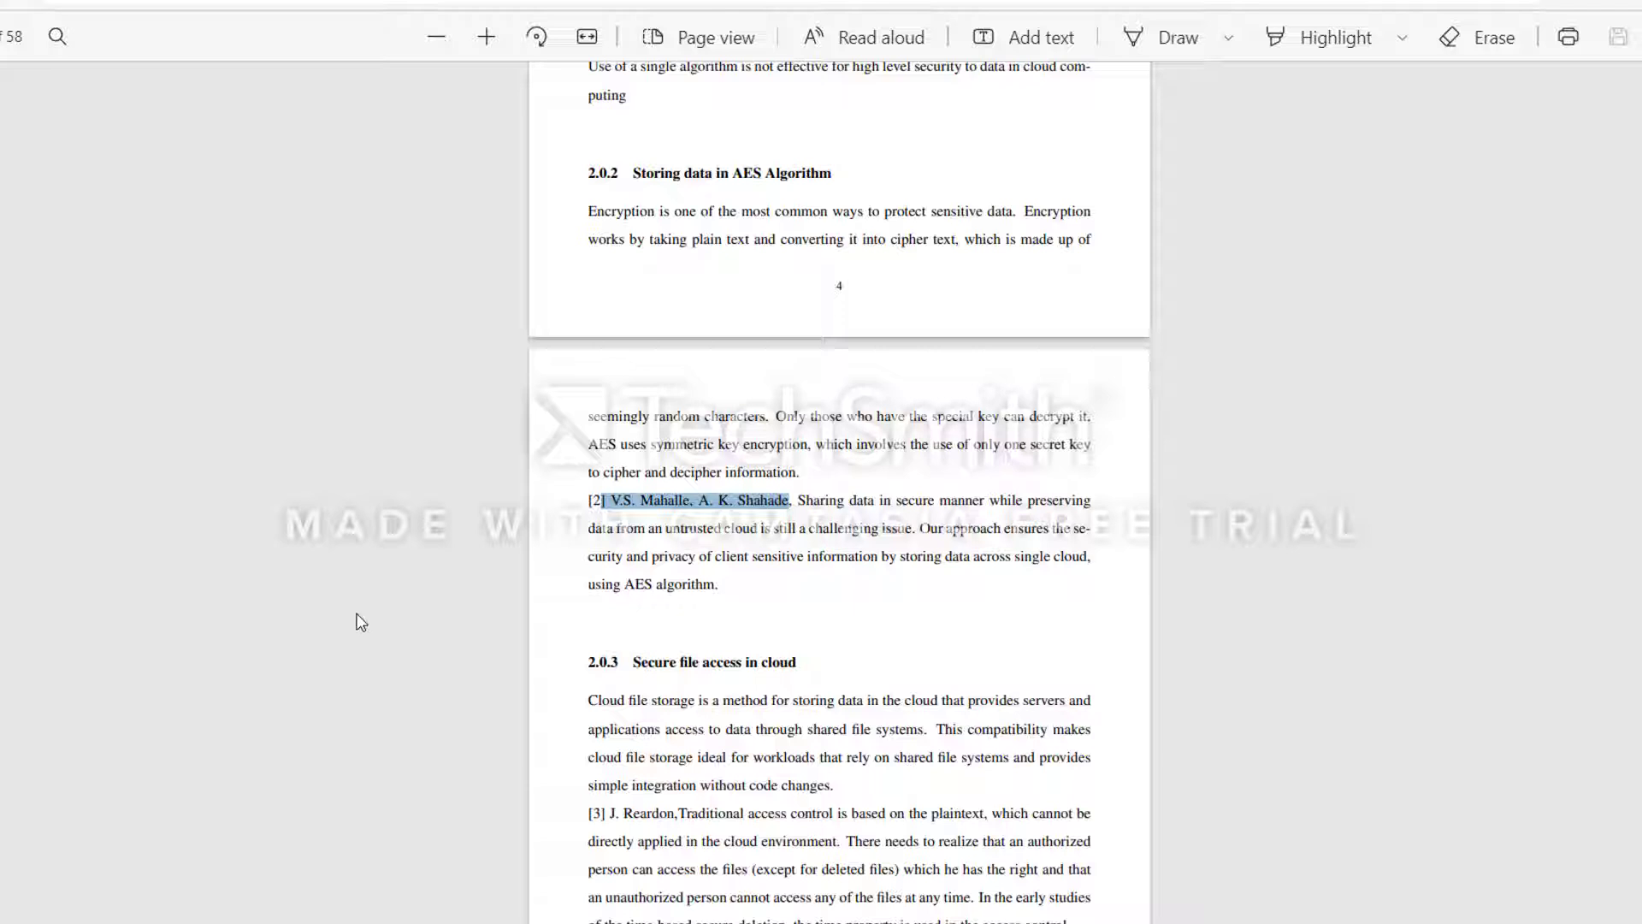
pyautogui.moveTo(407, 583)
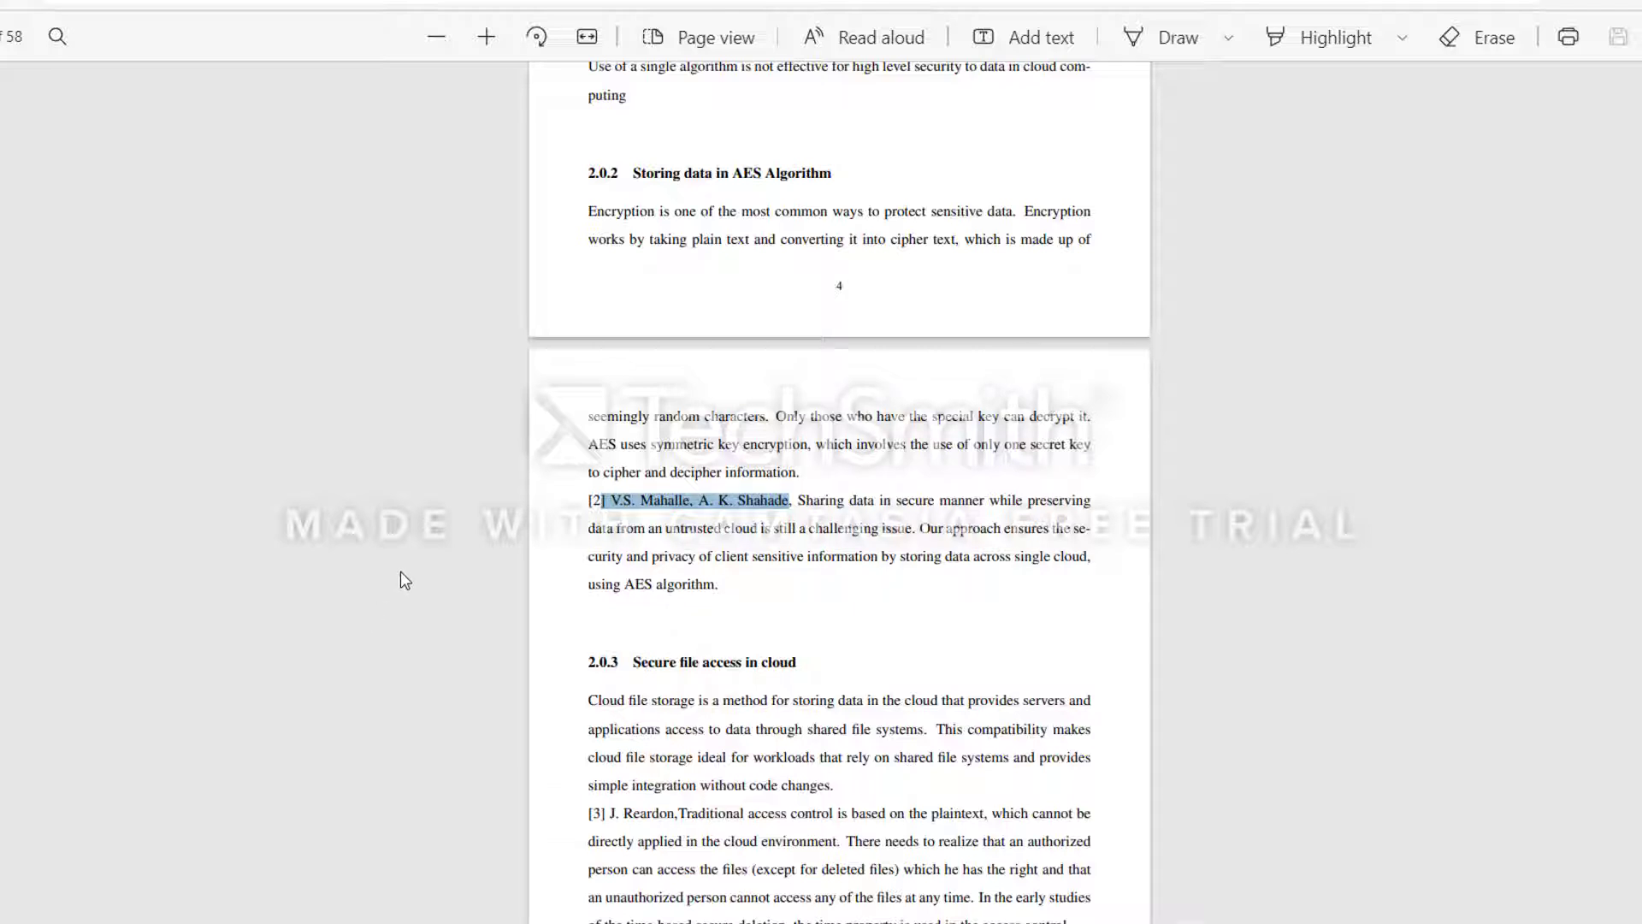
pyautogui.moveTo(420, 640)
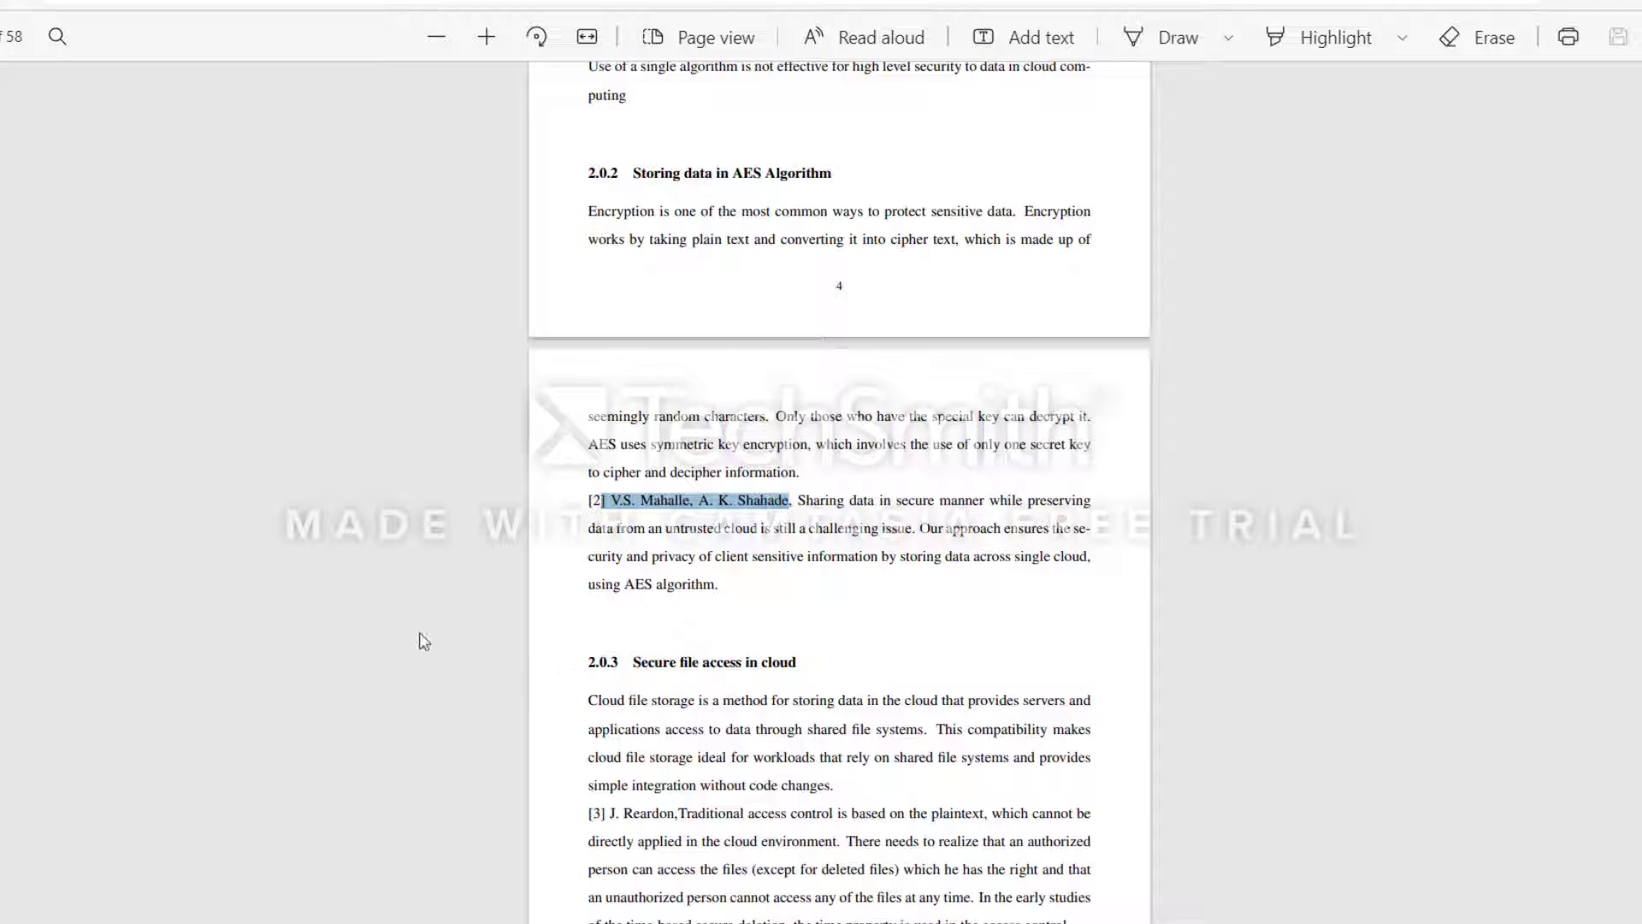
pyautogui.moveTo(440, 631)
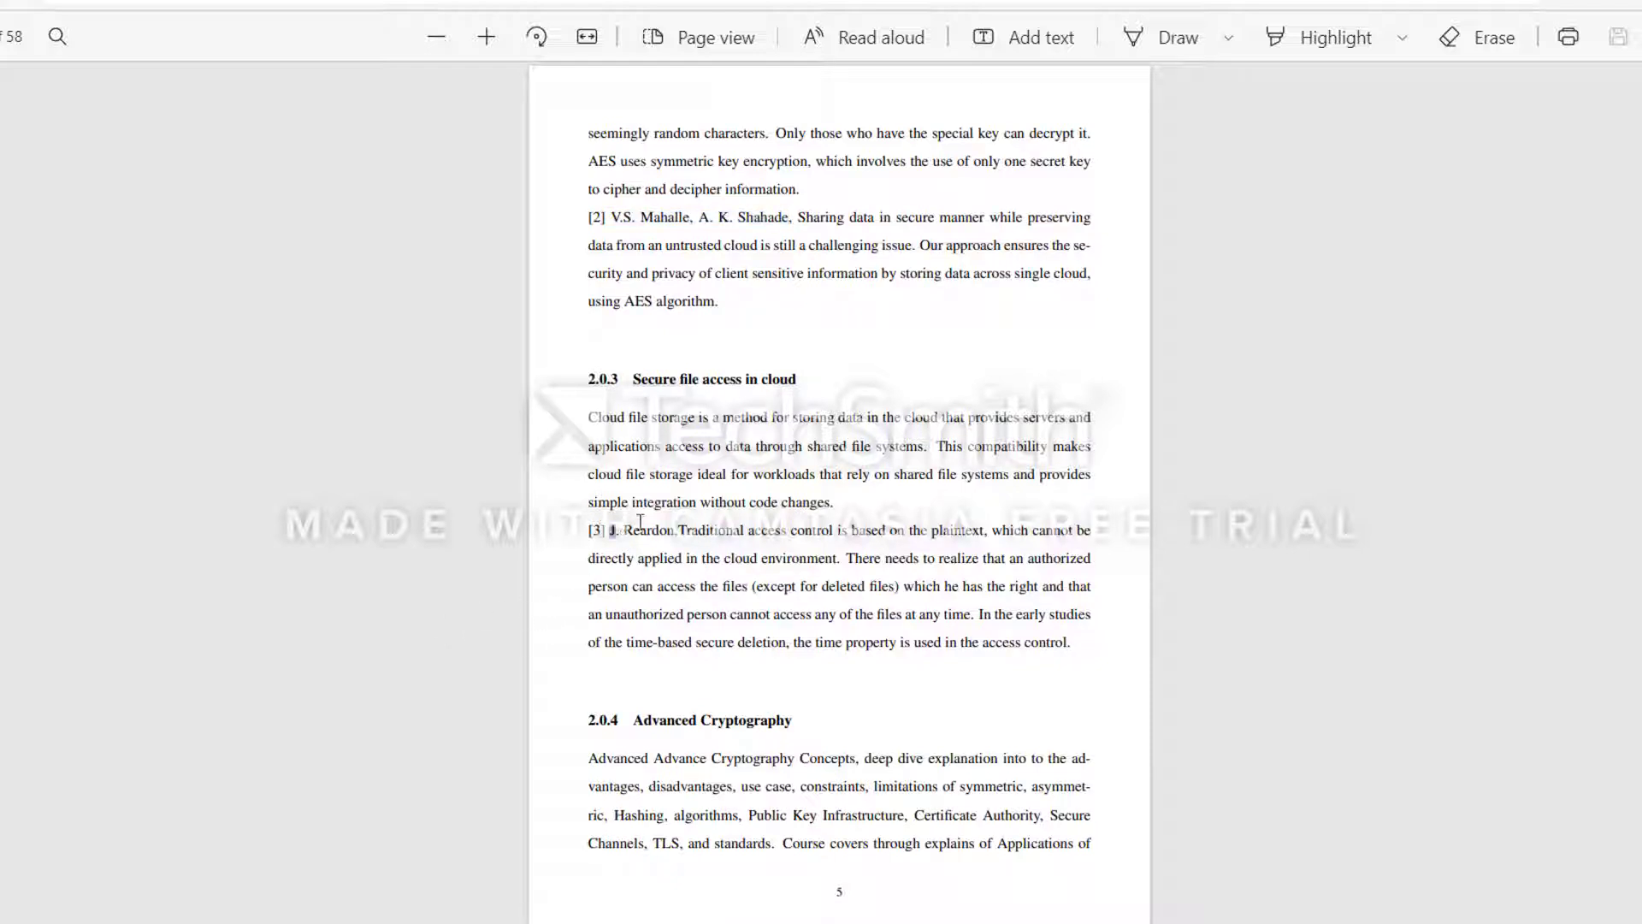
# Highlight the author names in references [3] and [4] while scrolling page 6
pyautogui.doubleClick(639, 530)
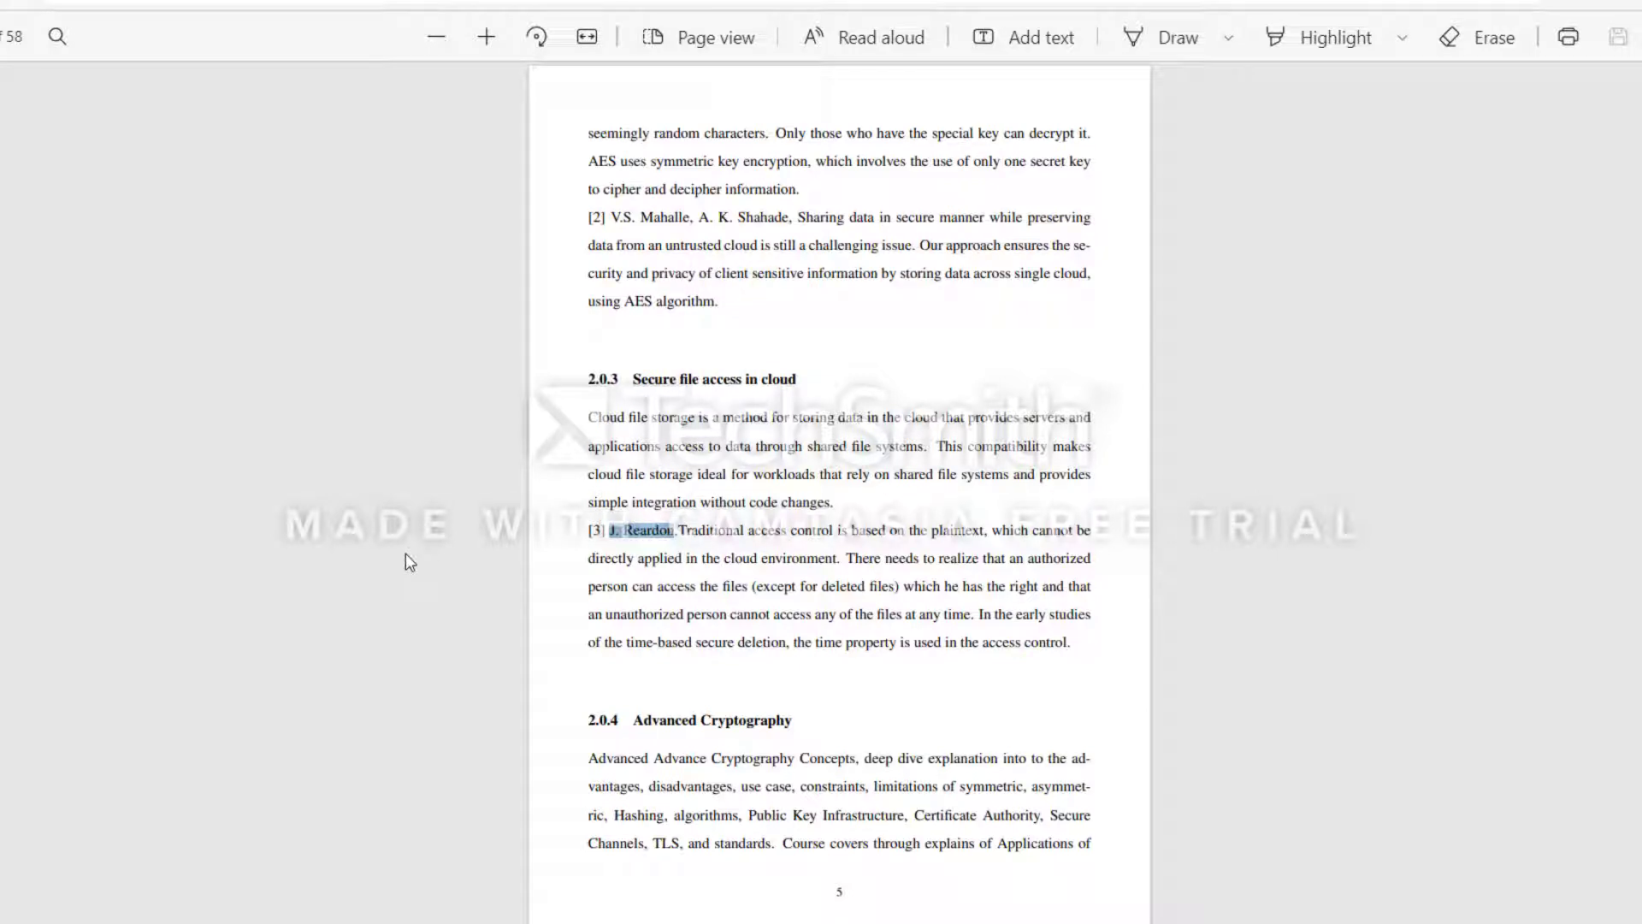
pyautogui.moveTo(478, 172)
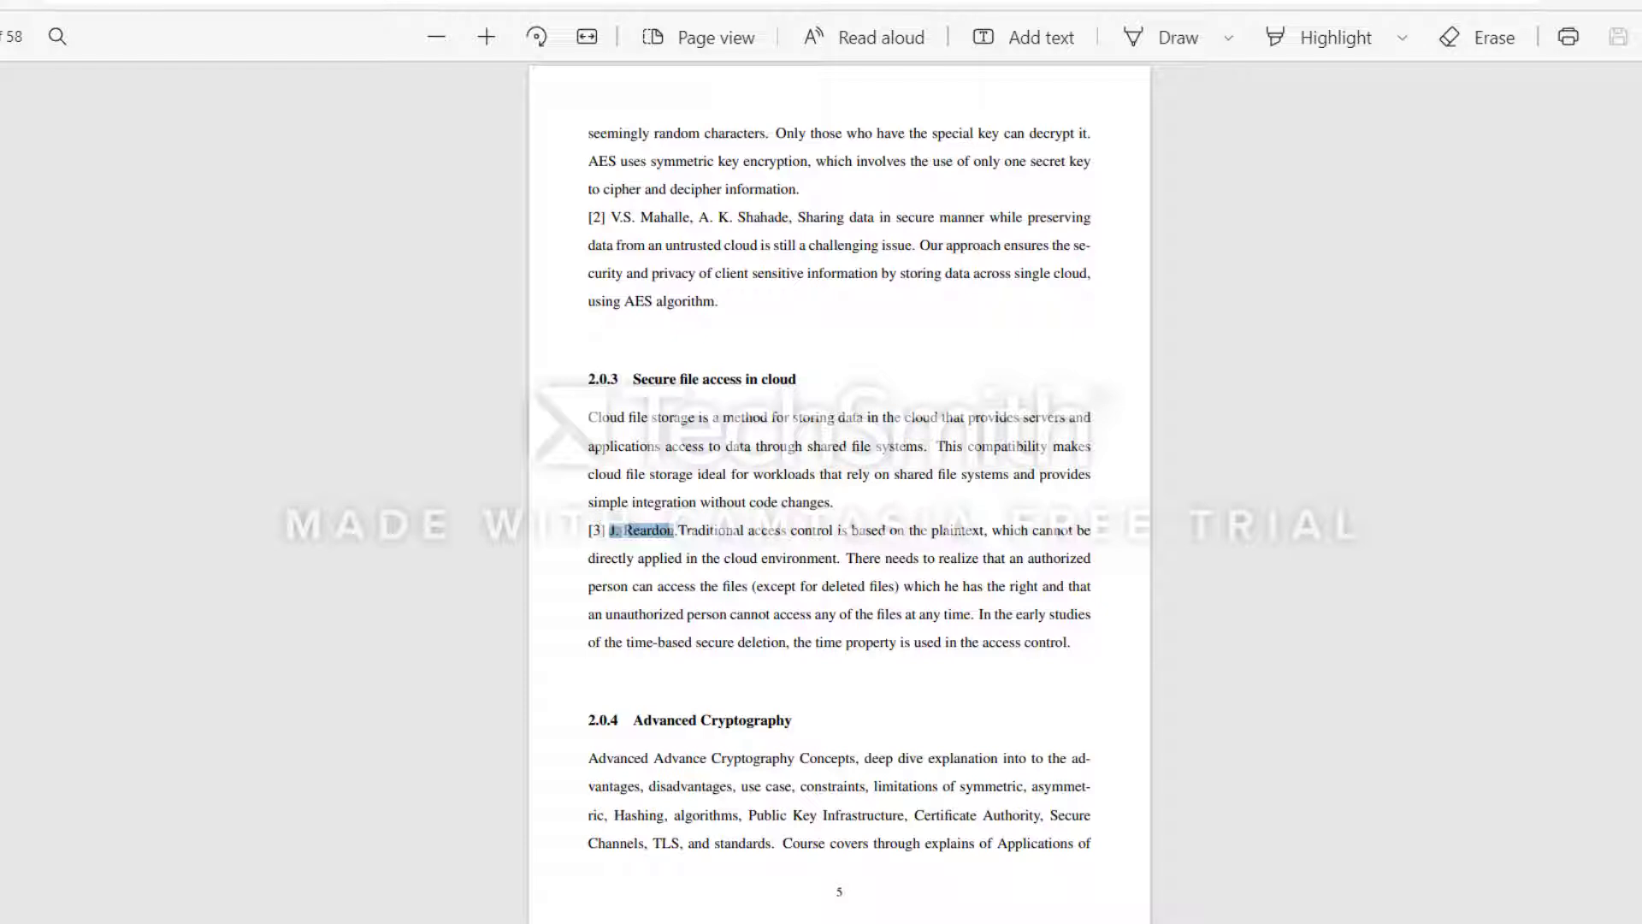
pyautogui.moveTo(514, 650)
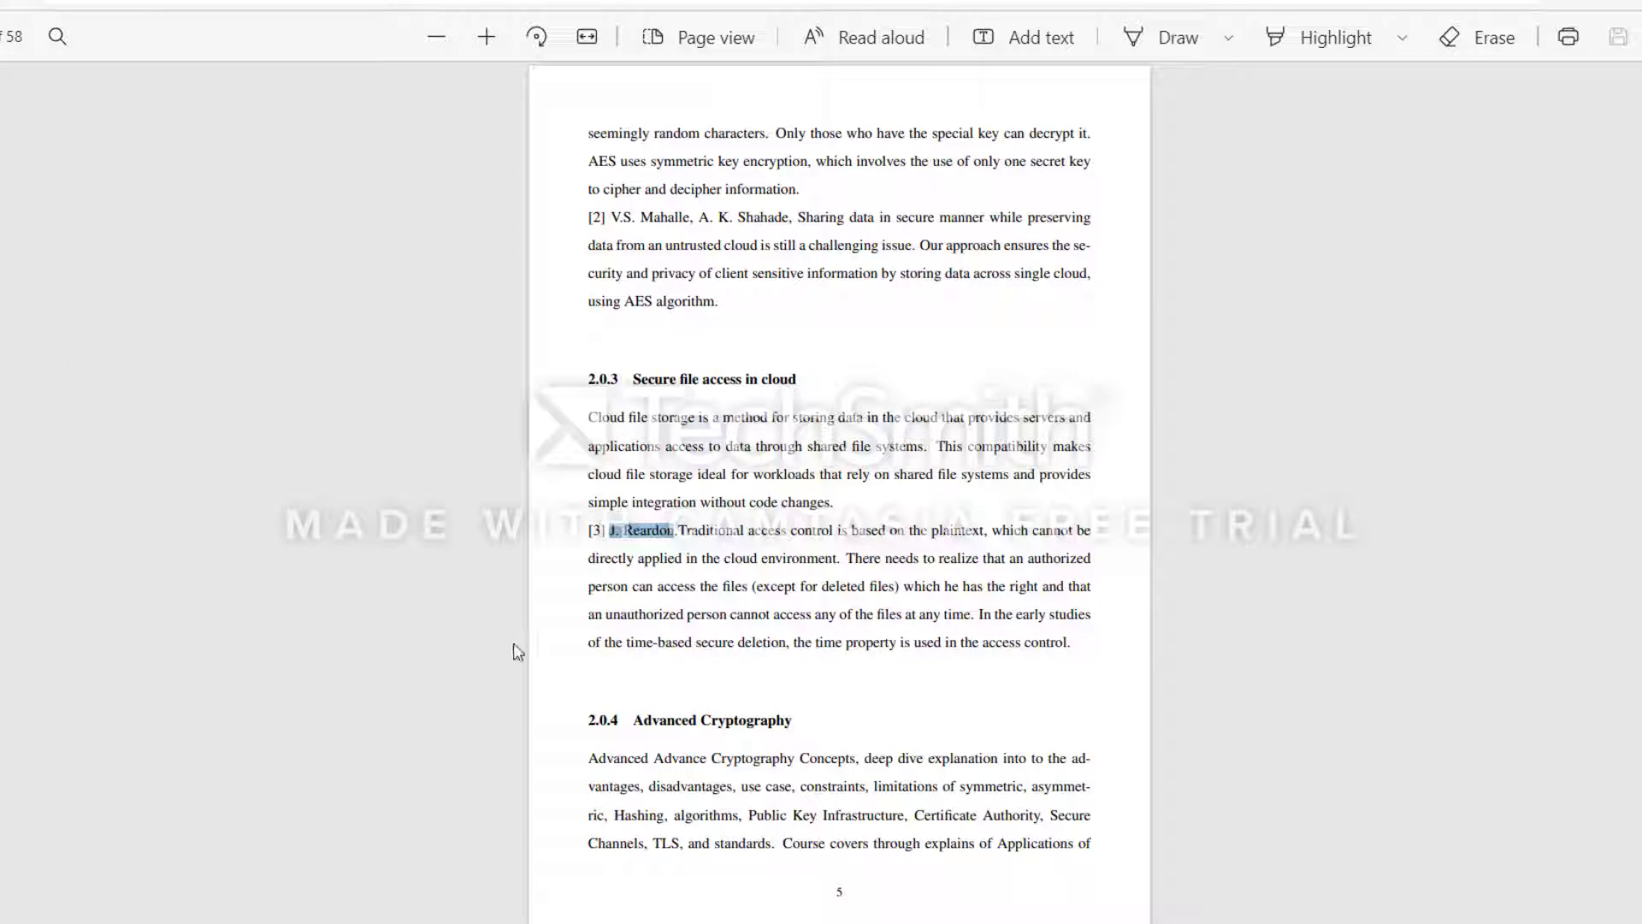
pyautogui.moveTo(351, 629)
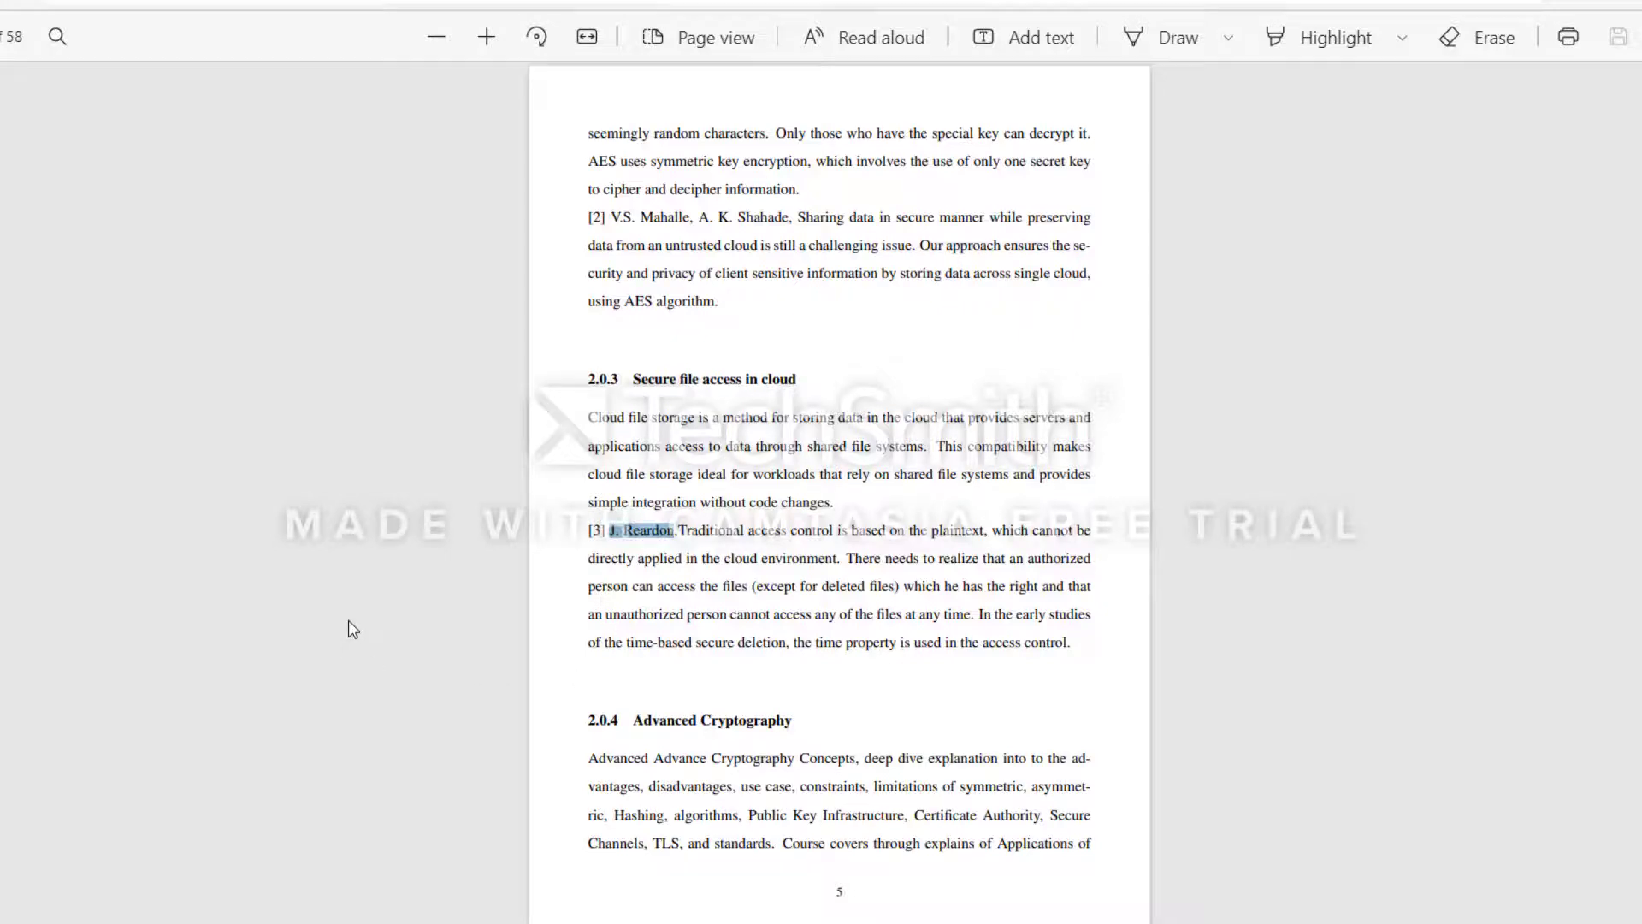
pyautogui.scroll(-3)
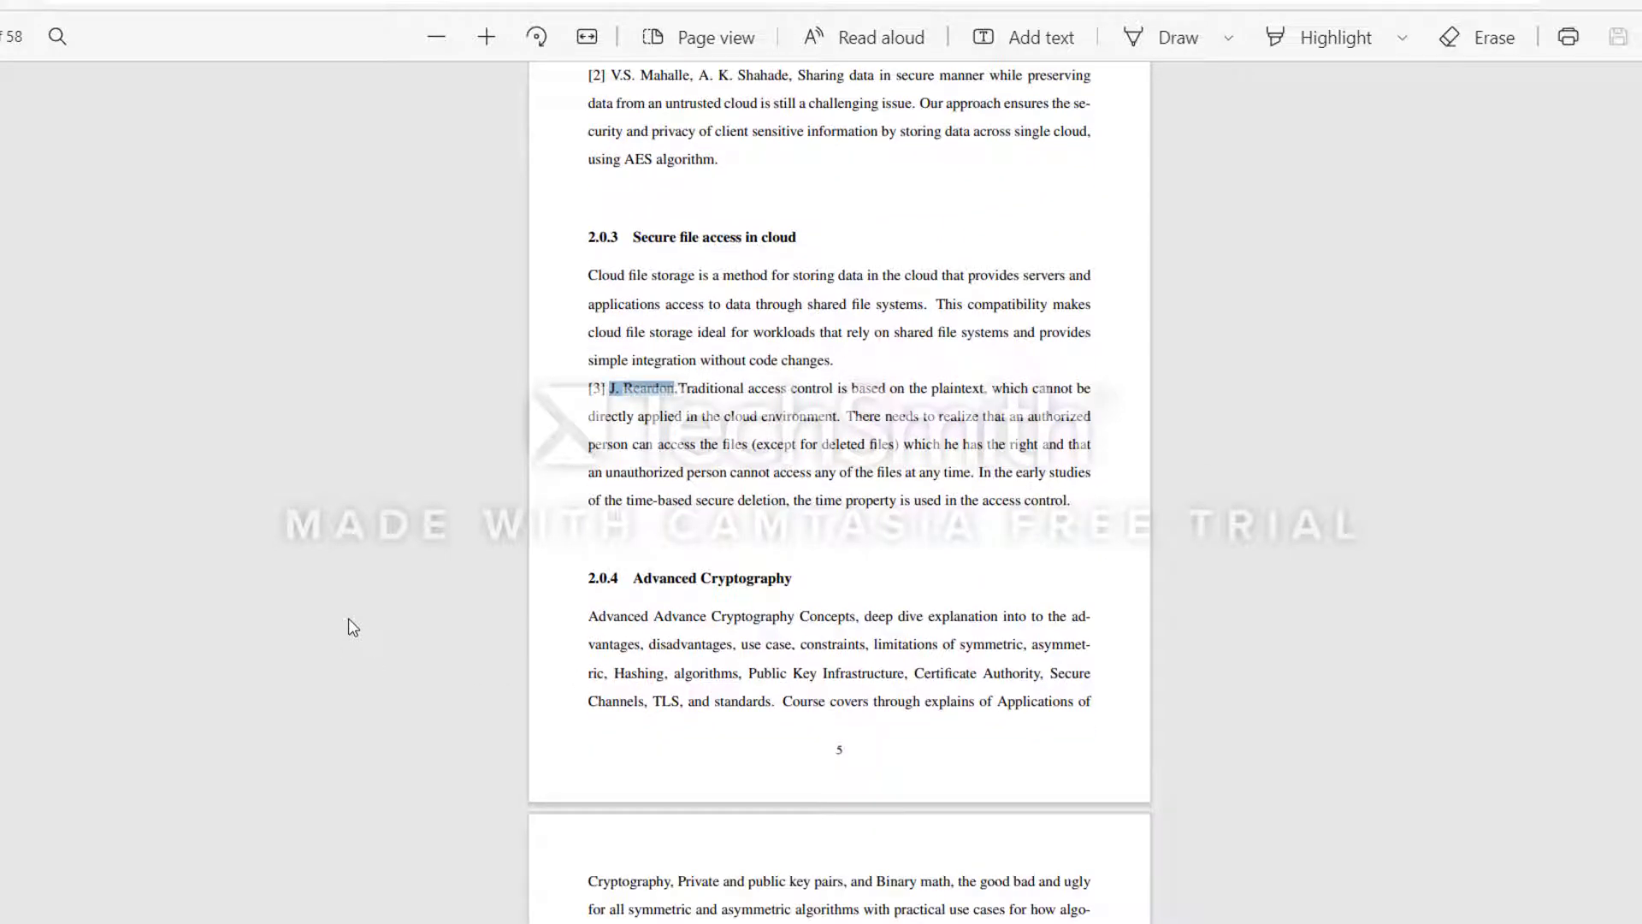
pyautogui.scroll(-3)
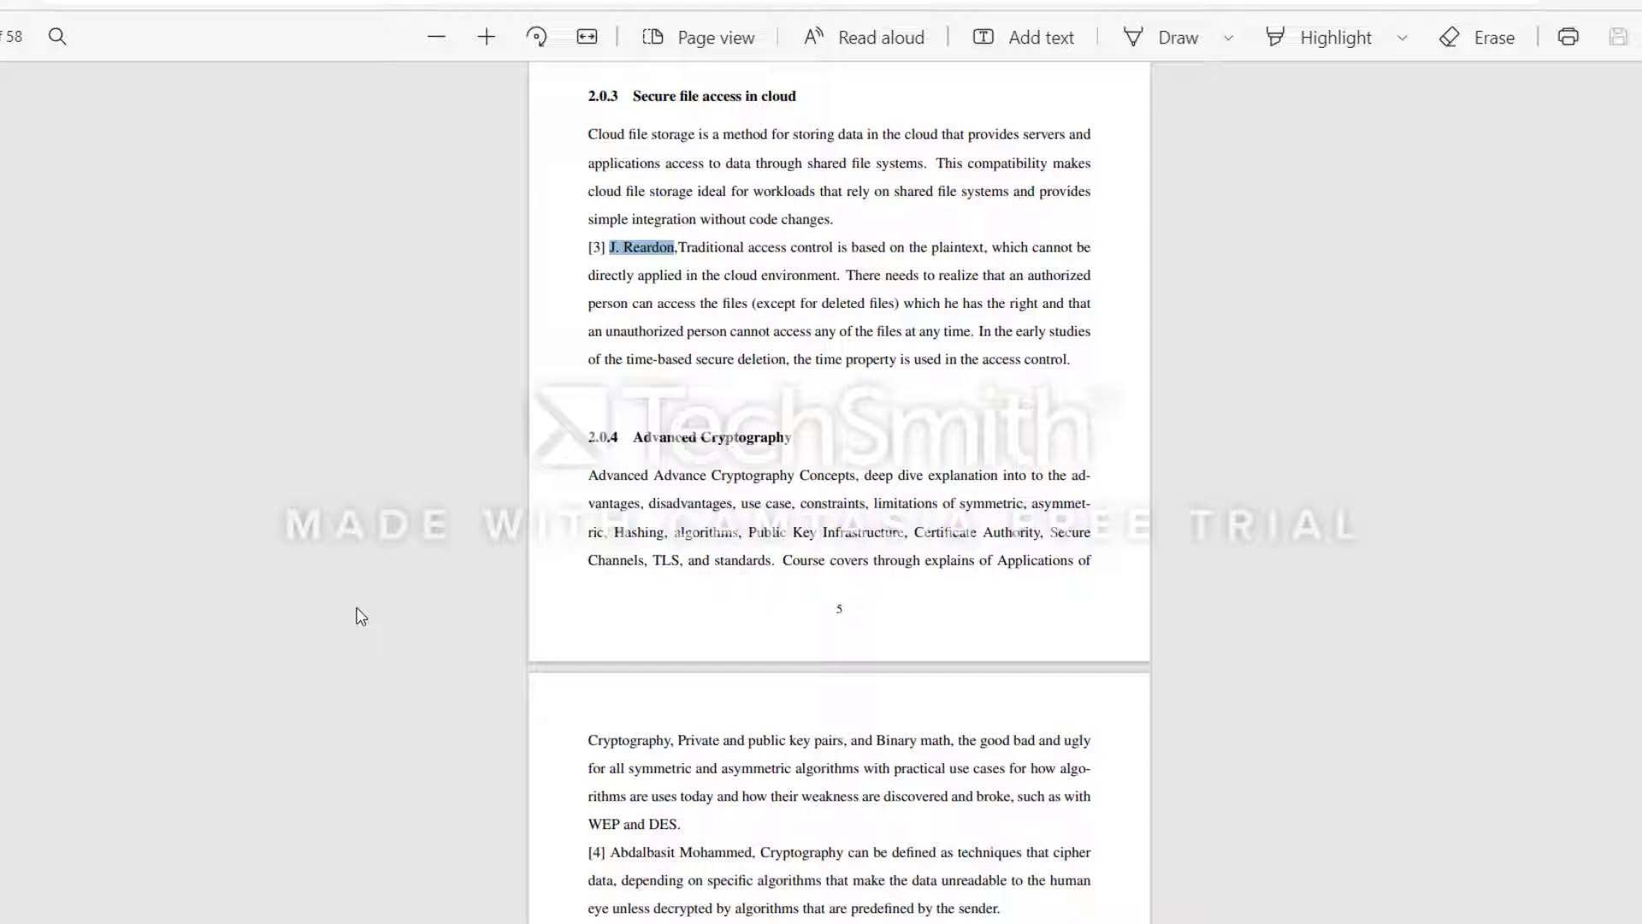
pyautogui.moveTo(724, 550)
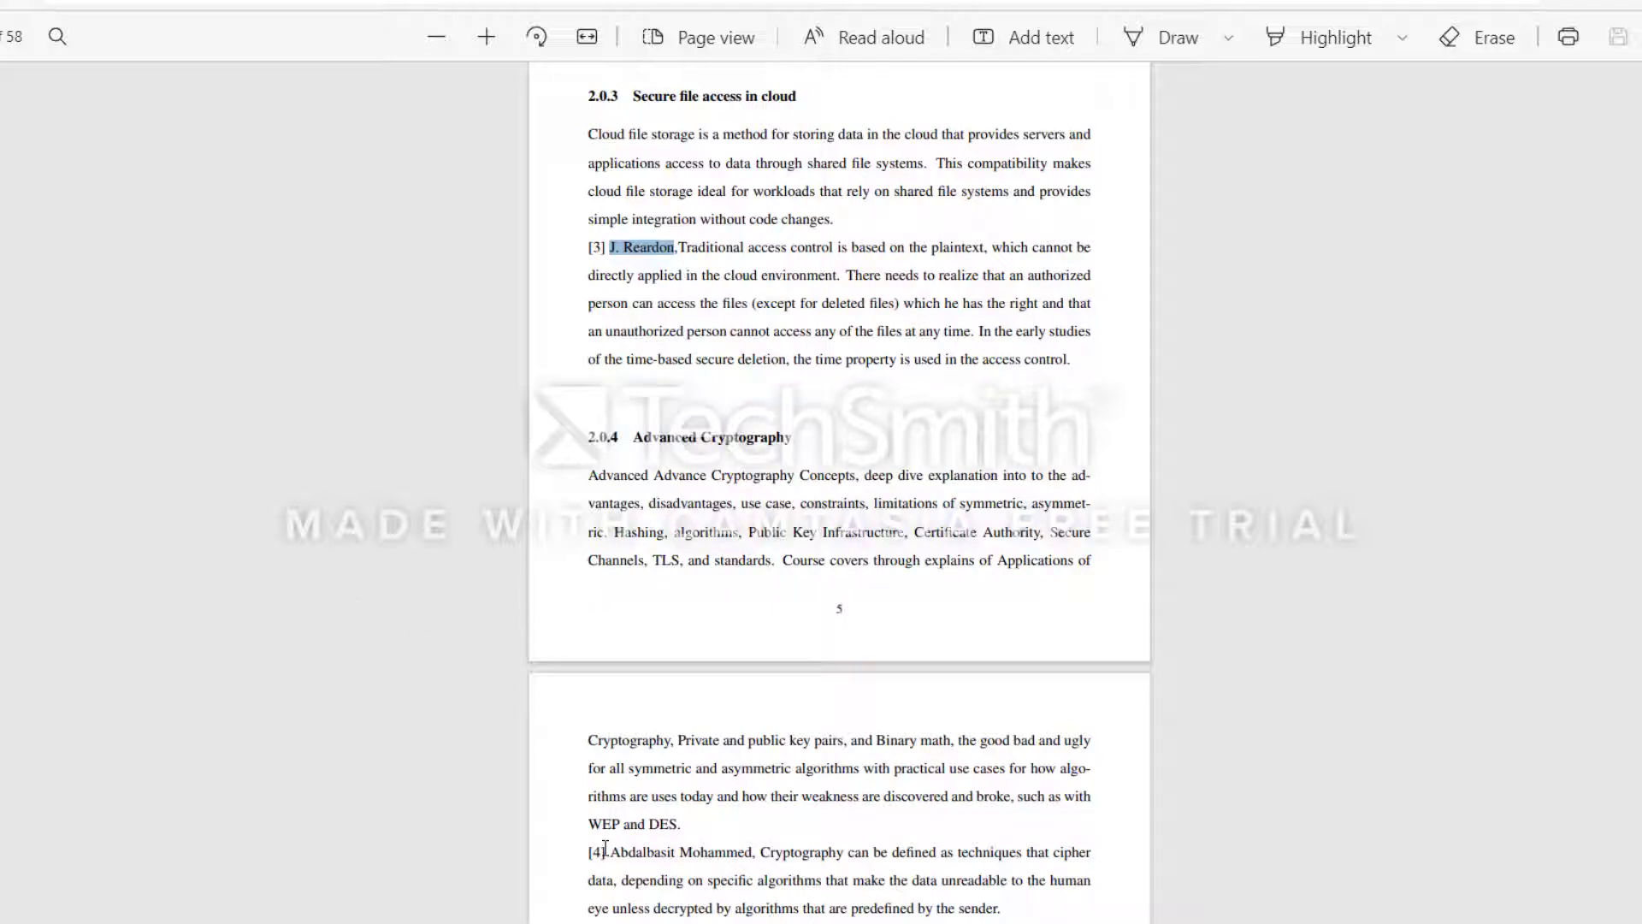
pyautogui.doubleClick(678, 852)
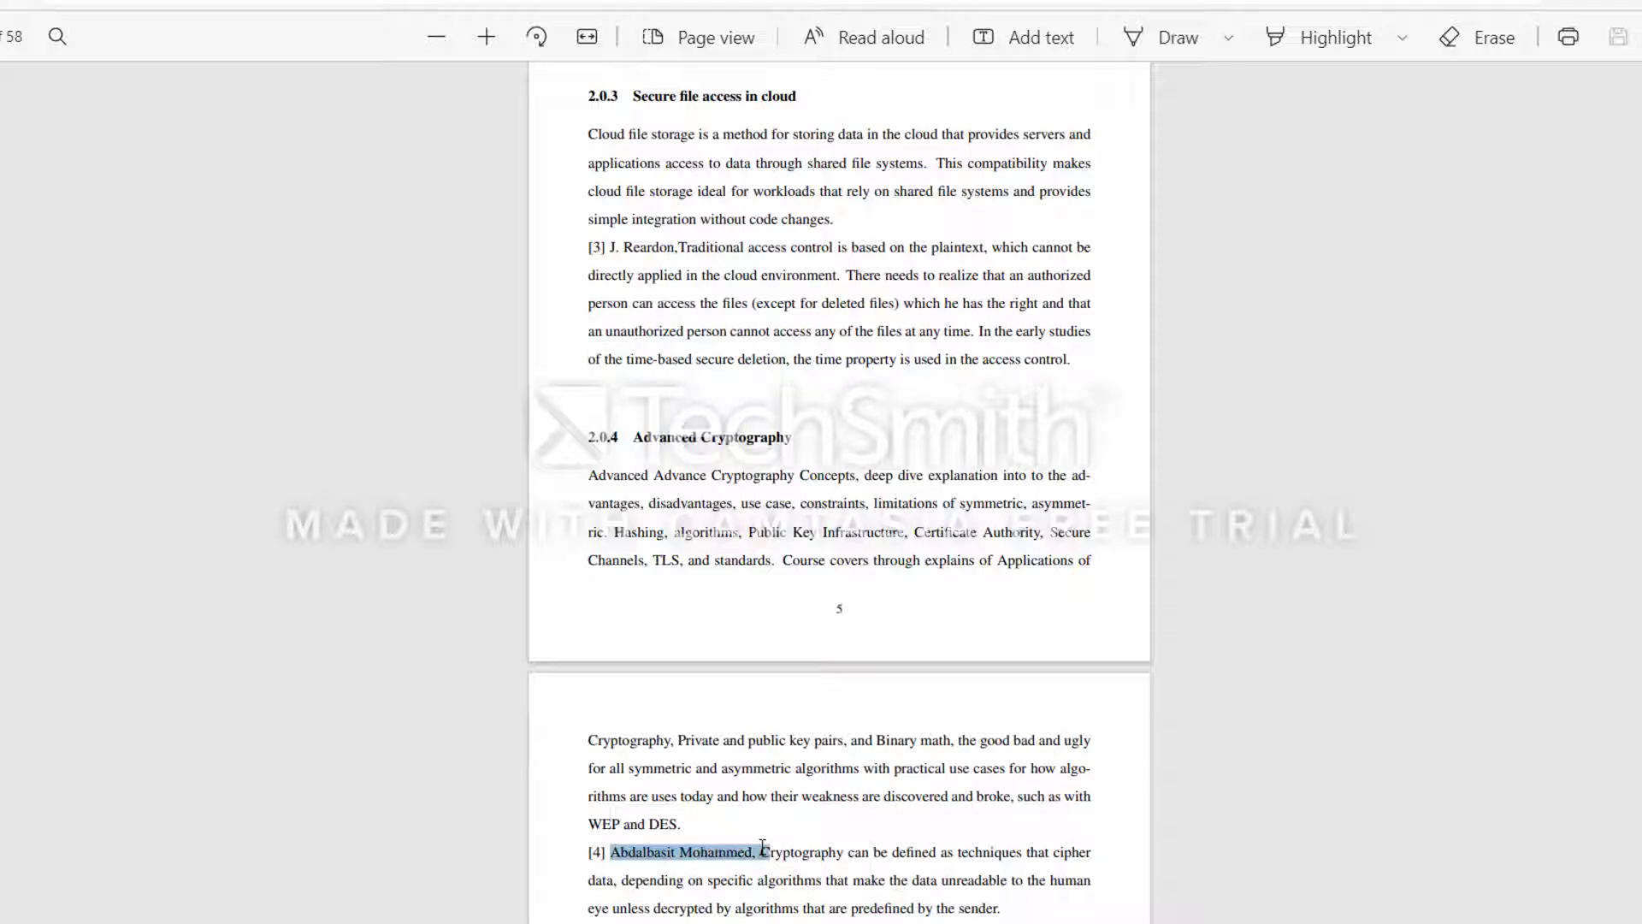
pyautogui.scroll(-3)
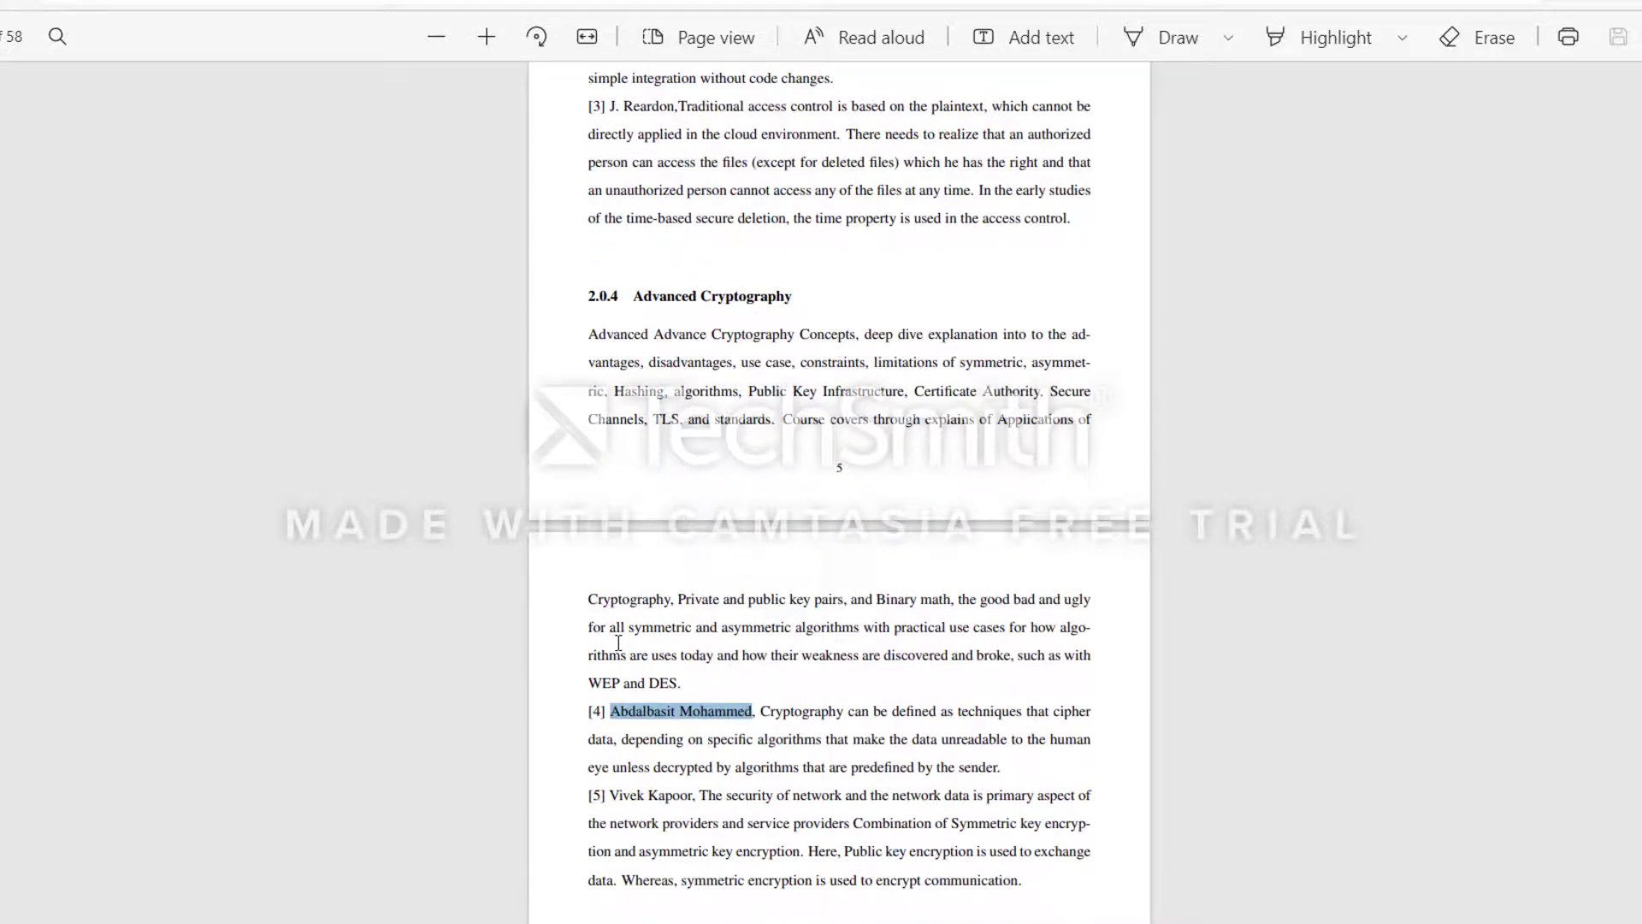
pyautogui.scroll(-3)
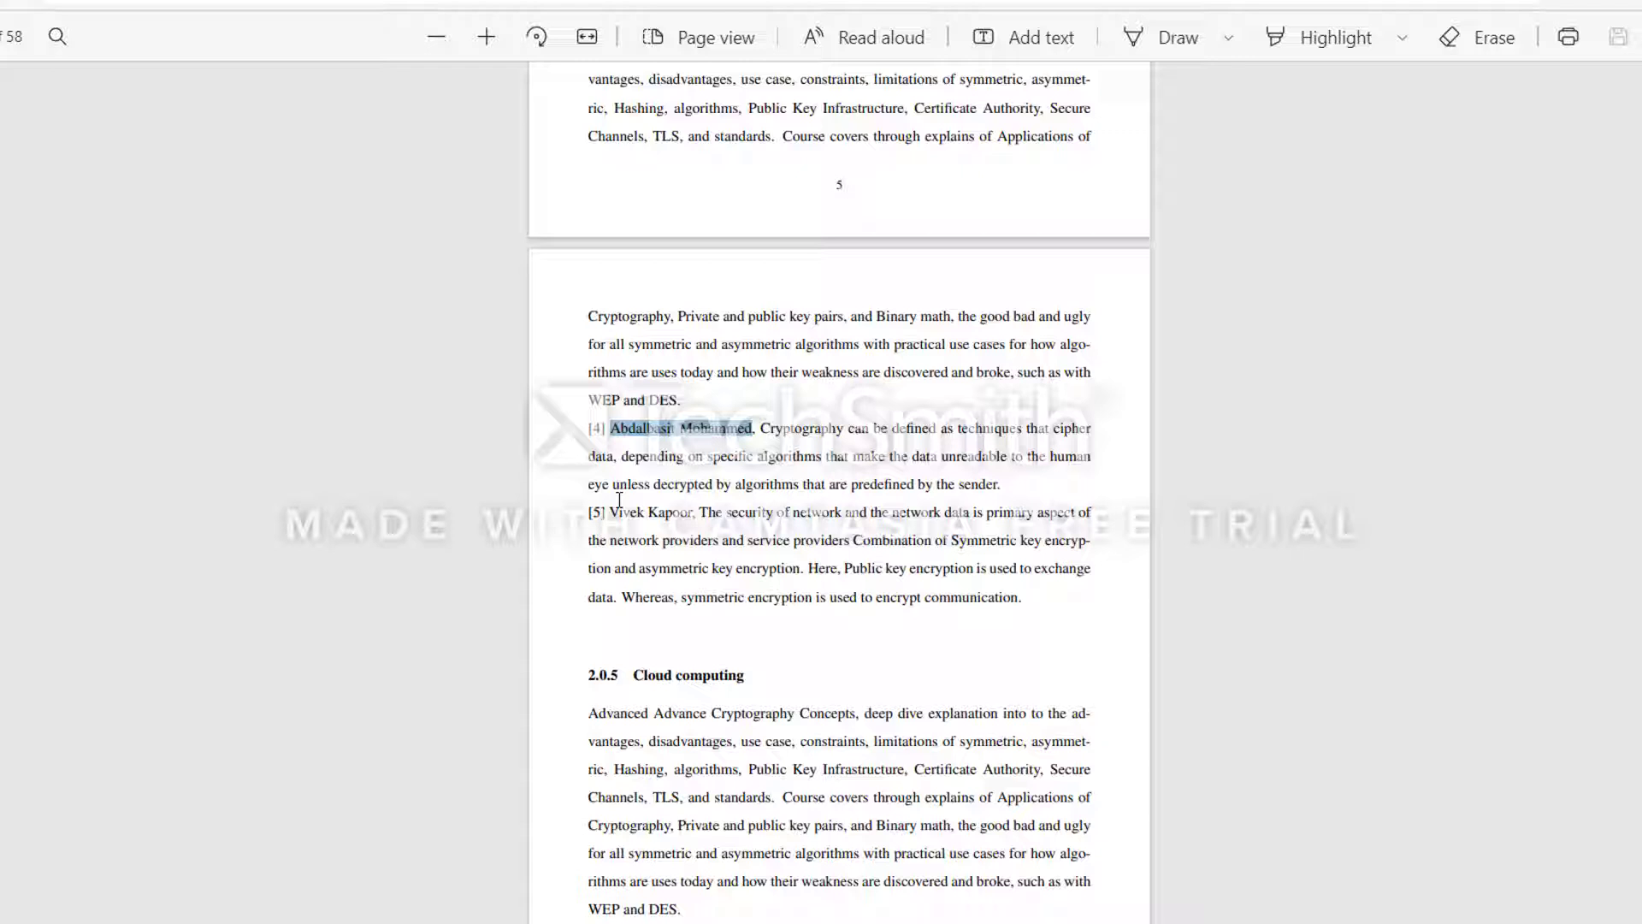
pyautogui.moveTo(620, 504)
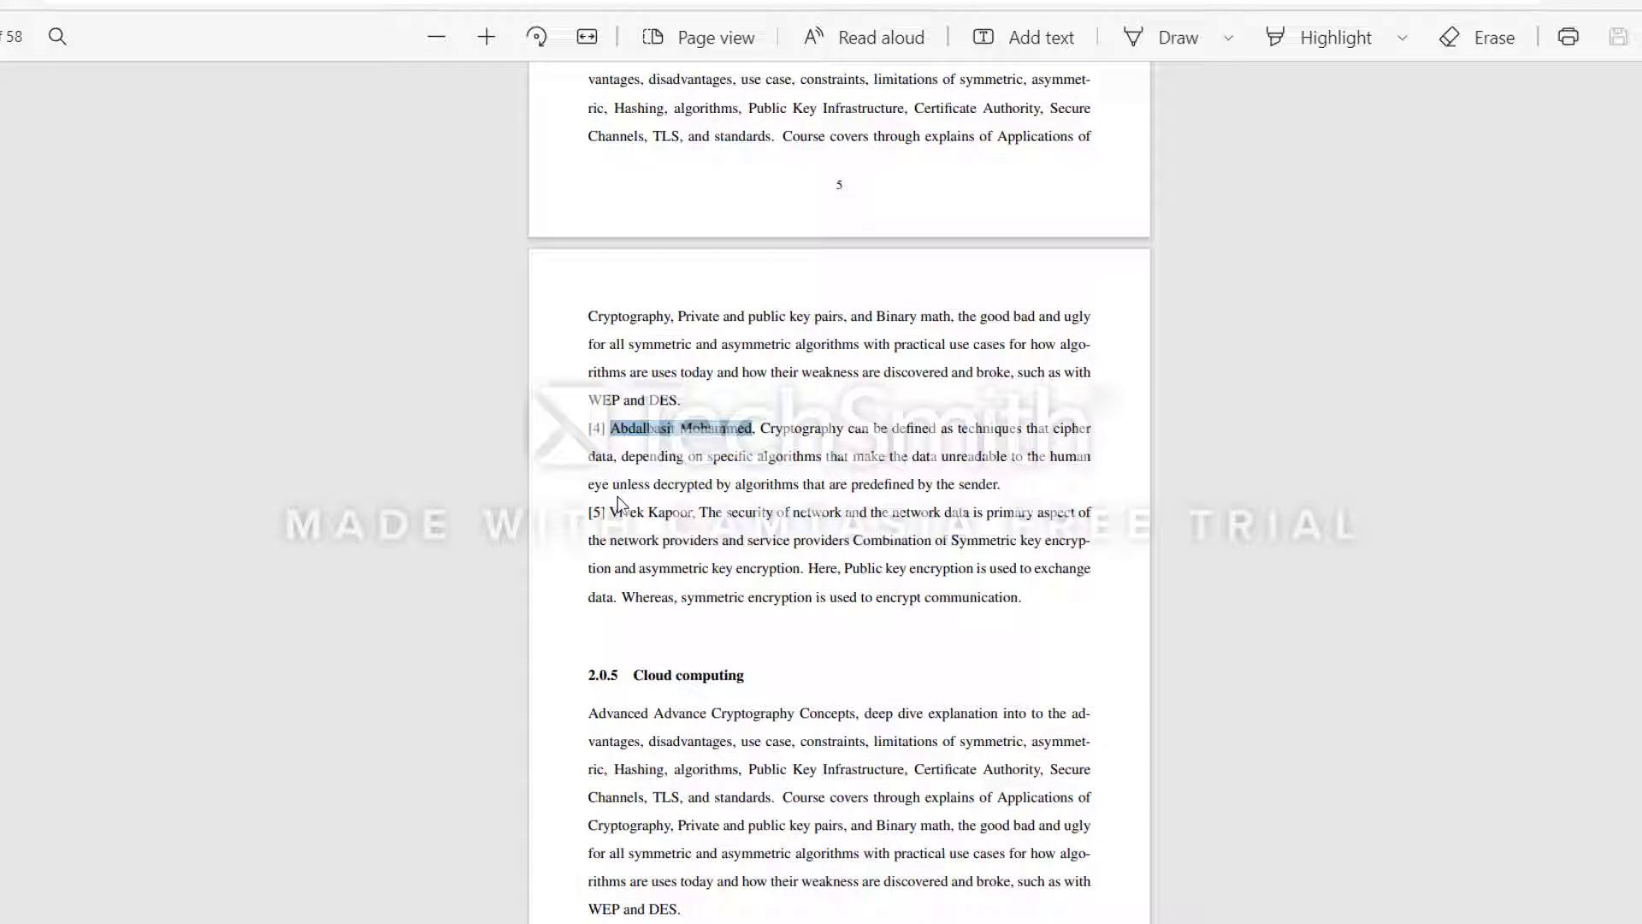
pyautogui.moveTo(619, 494)
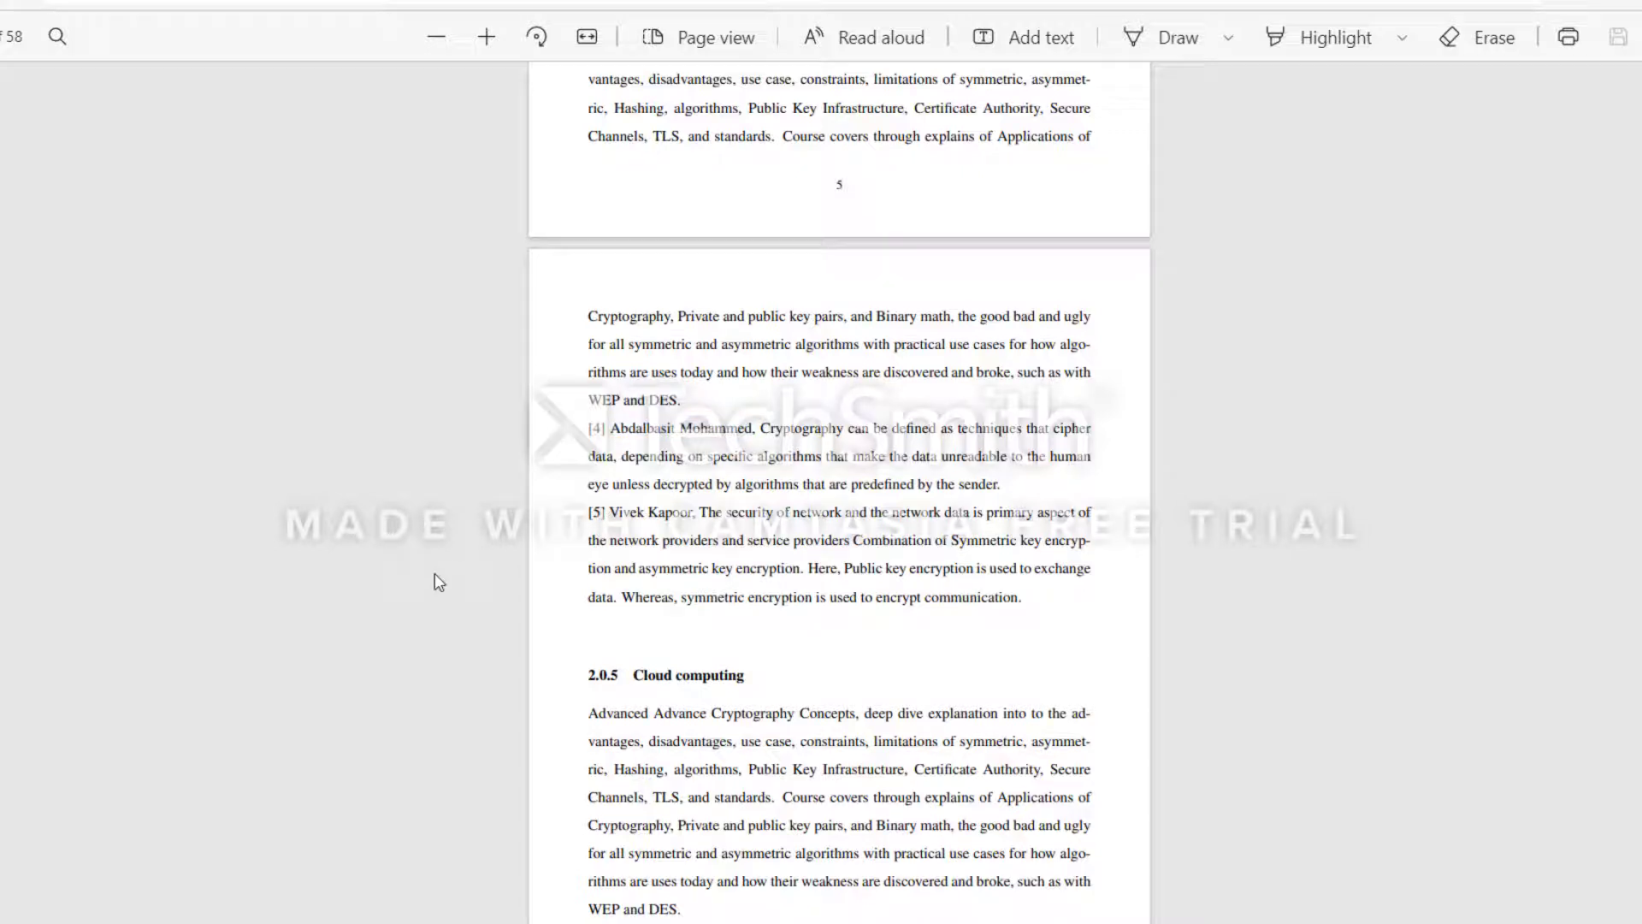
# Highlight reference [6]'s author name and scroll to the Chapter 3 Project Description heading
pyautogui.scroll(-3)
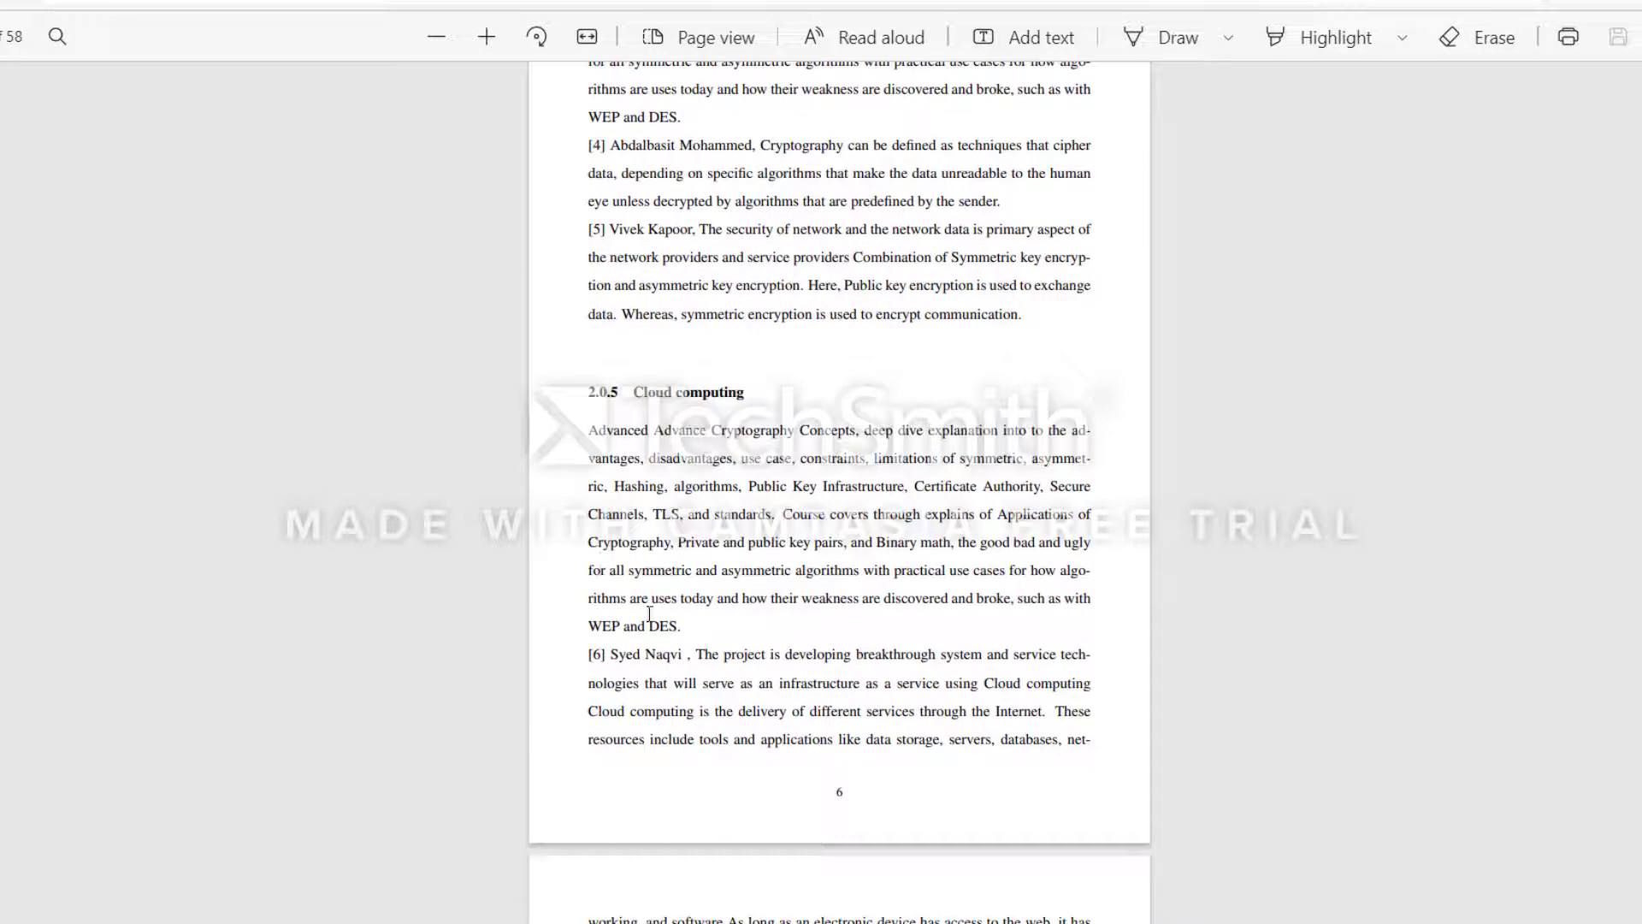
pyautogui.doubleClick(641, 653)
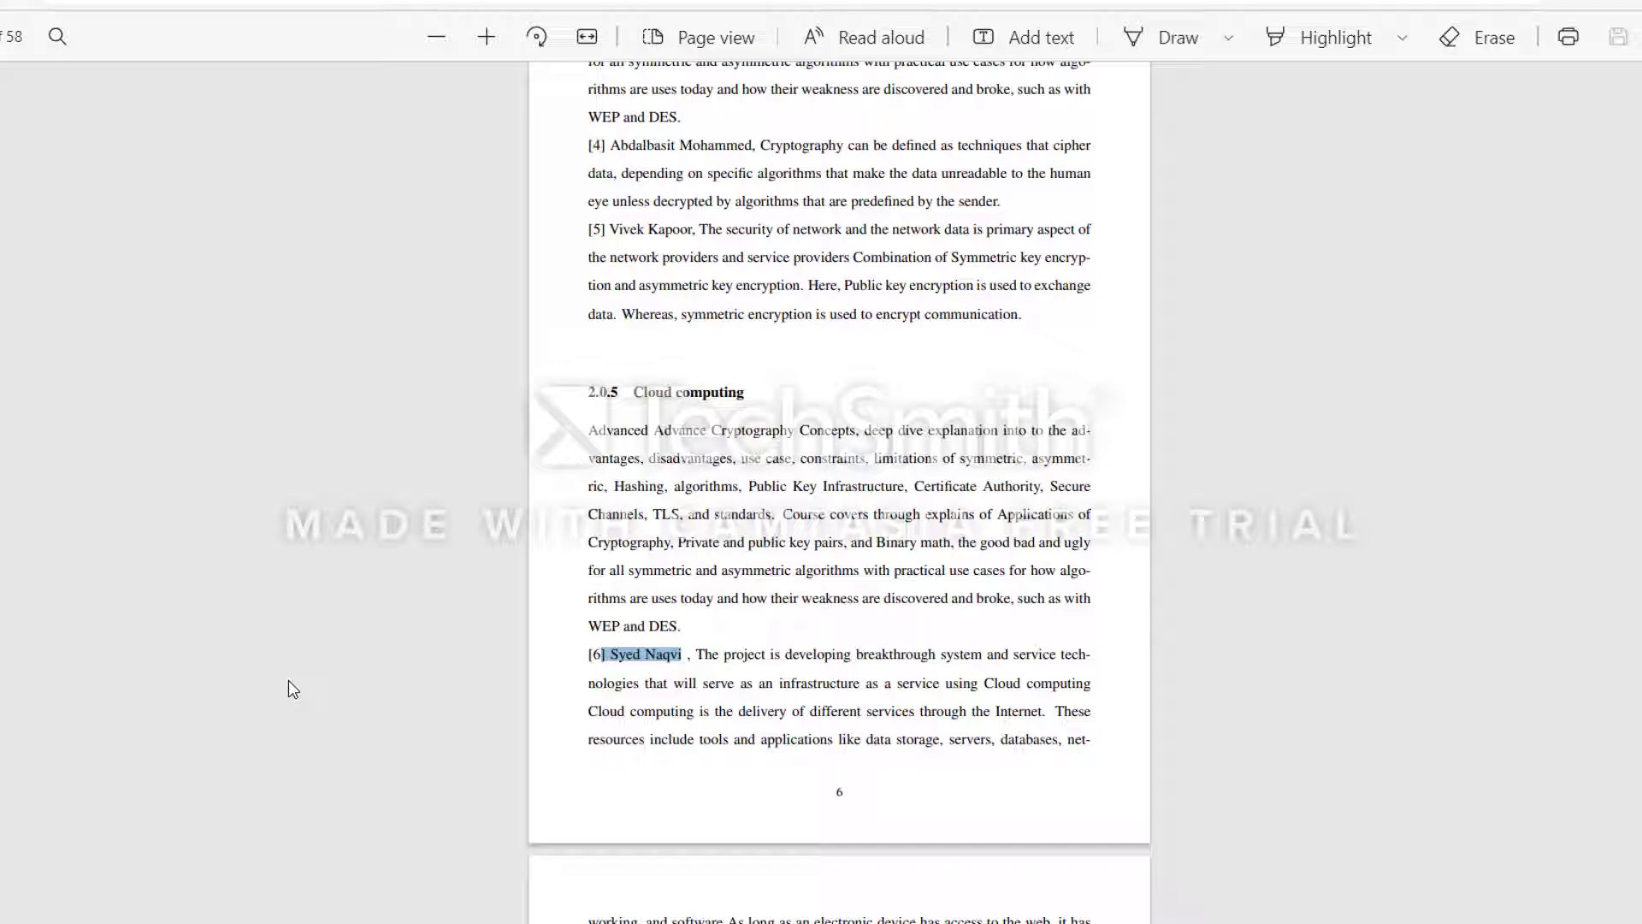
pyautogui.moveTo(427, 616)
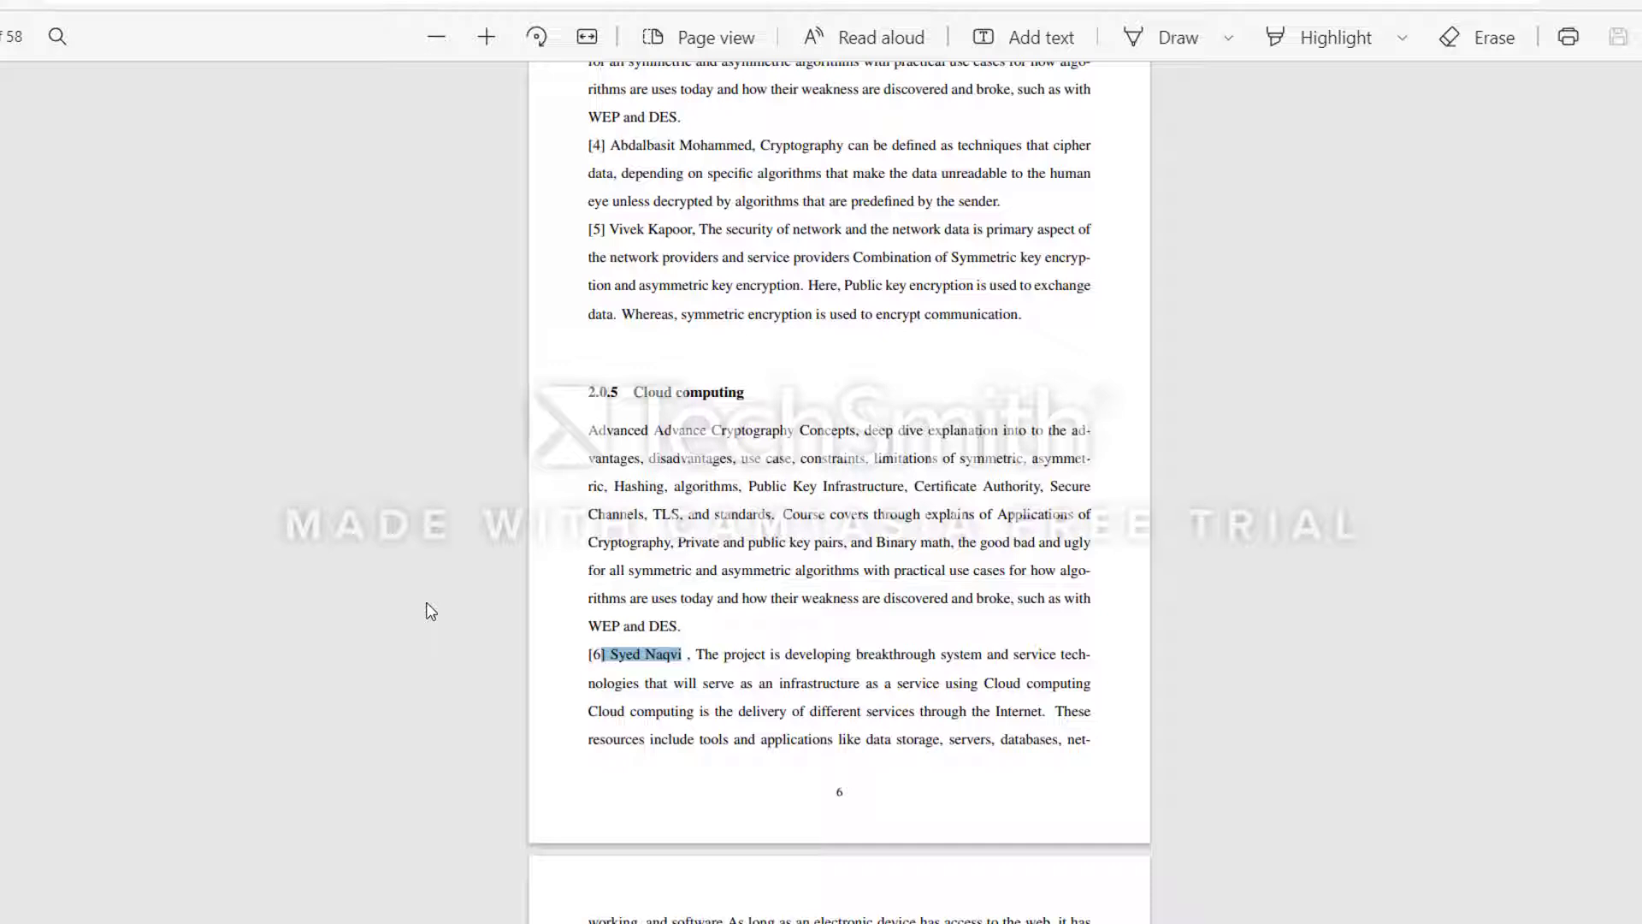
pyautogui.moveTo(466, 561)
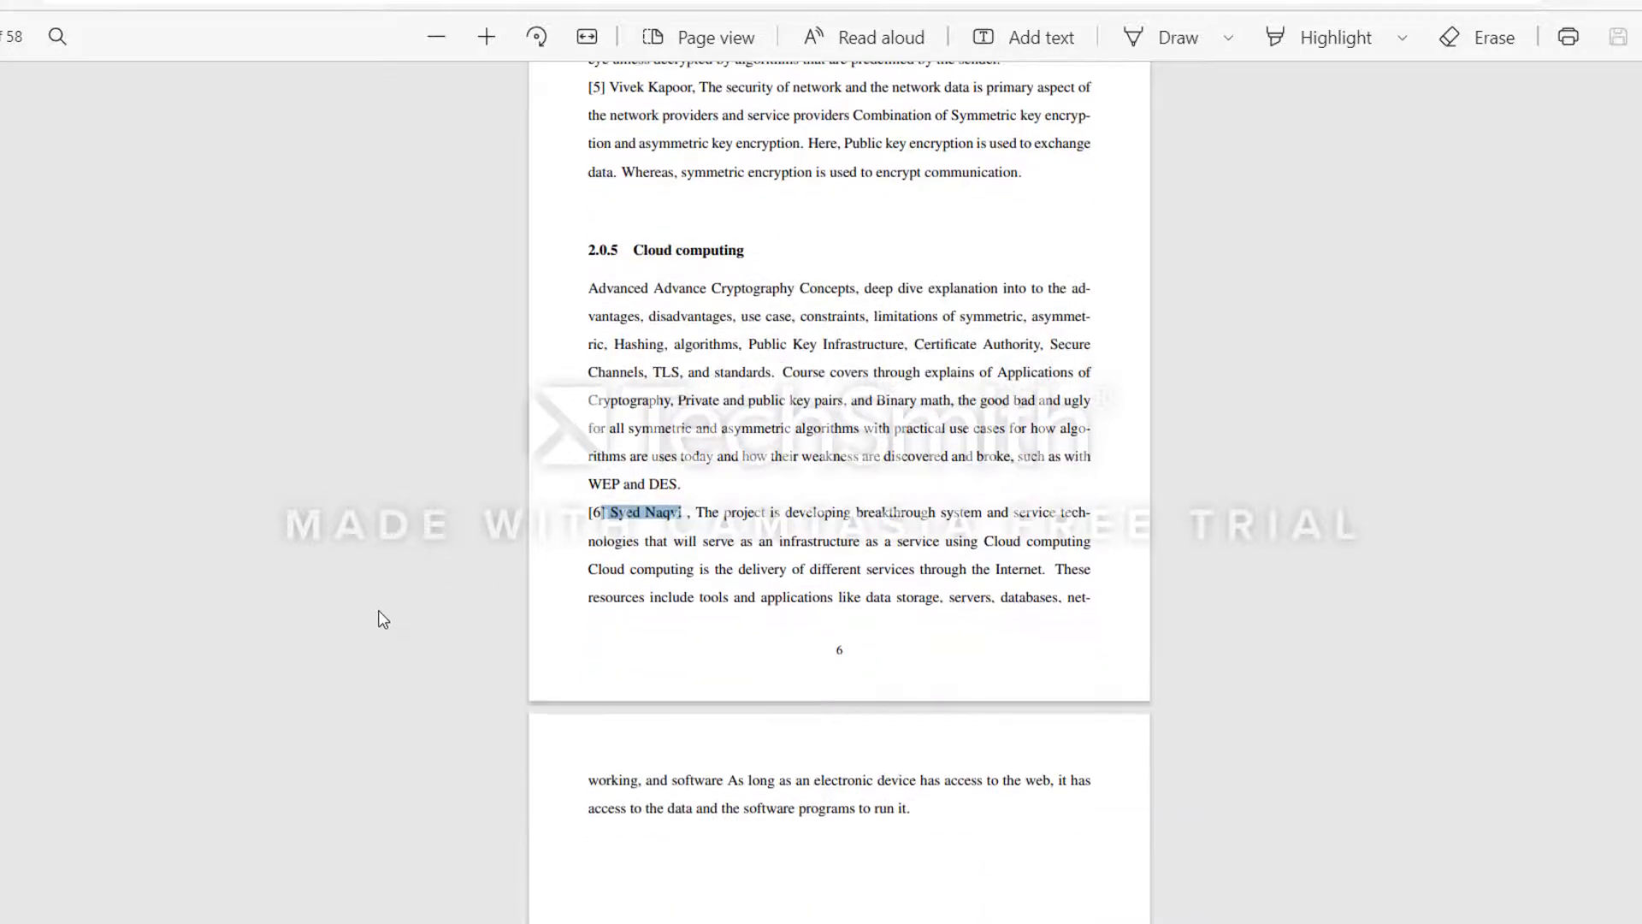
pyautogui.scroll(-3)
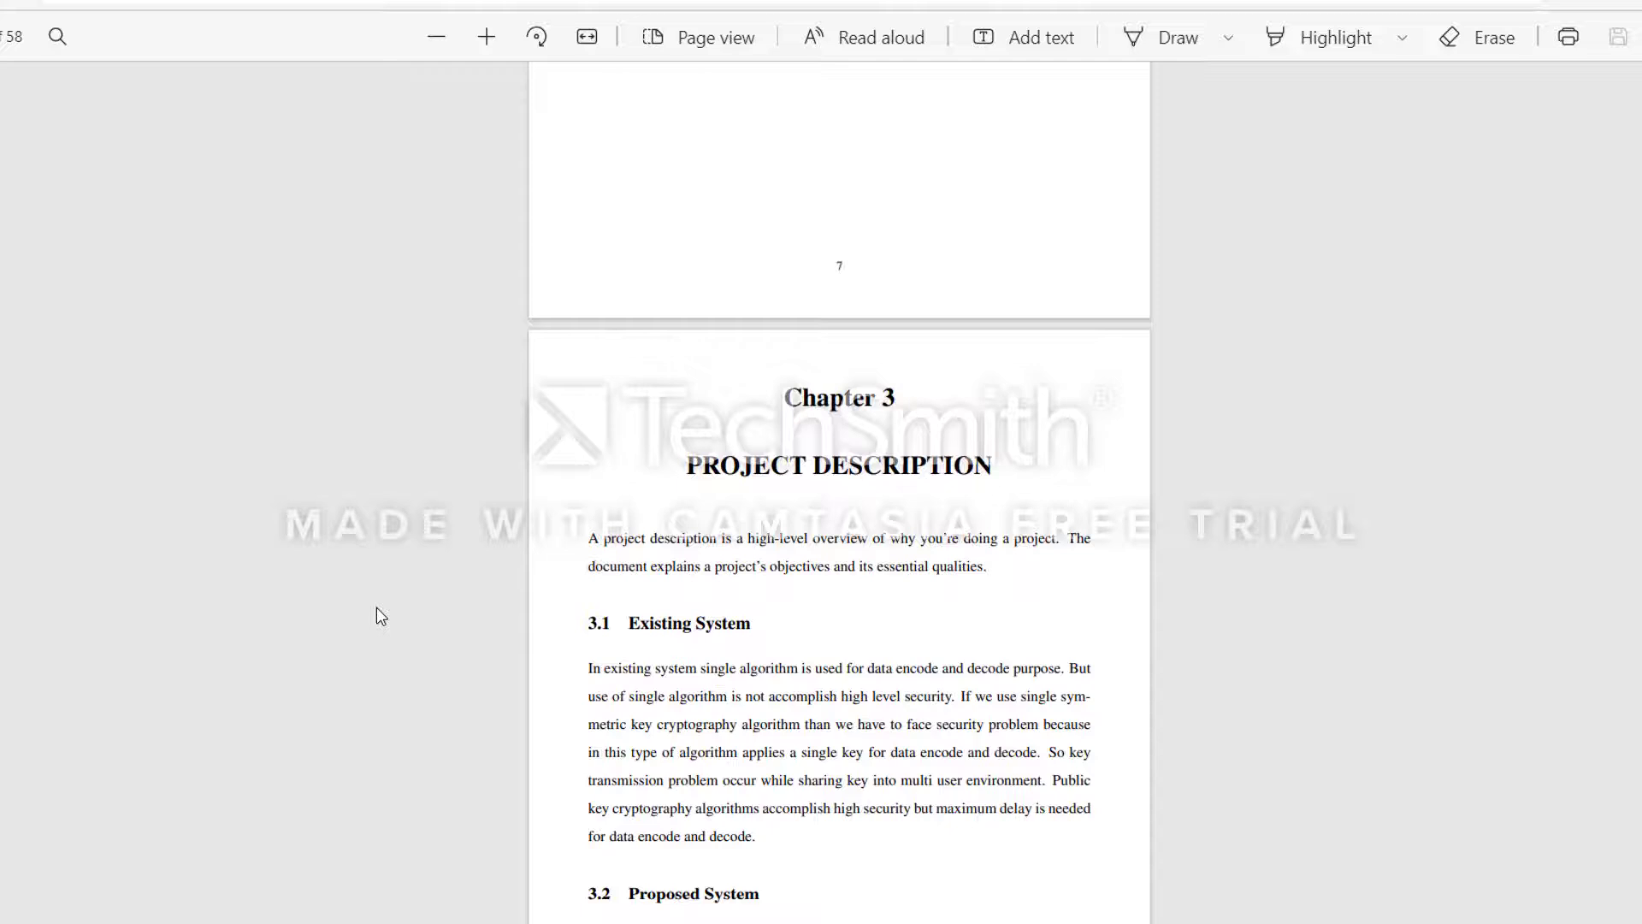
# Scroll past 3.1 Existing System to 3.2 Proposed System and 3.2.1 Advantages
pyautogui.scroll(-3)
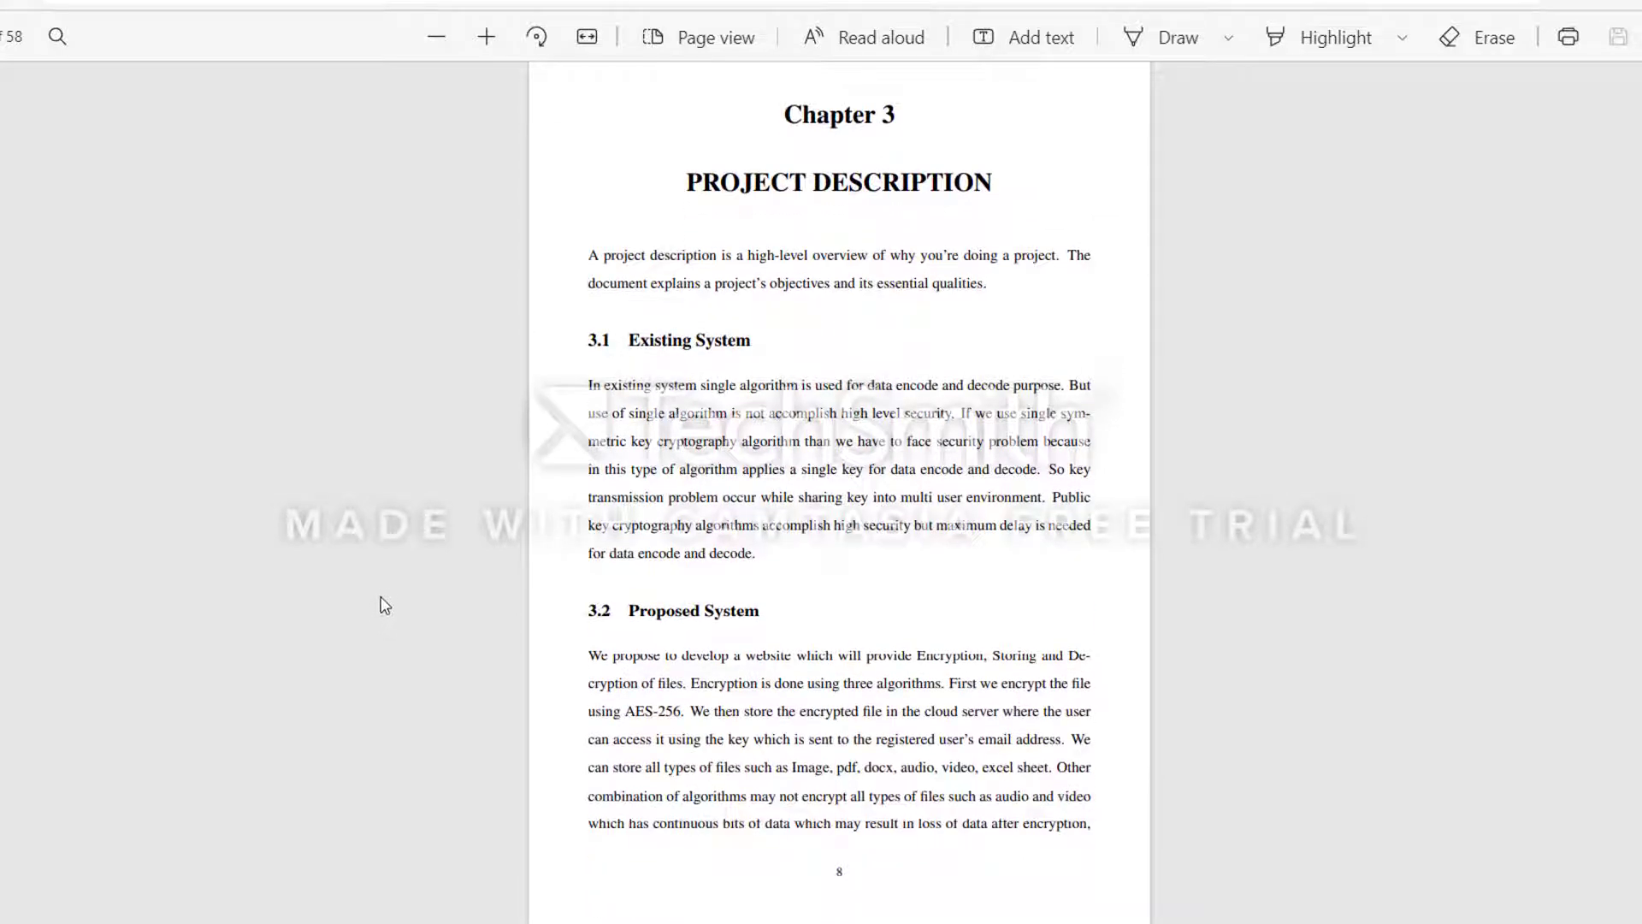
pyautogui.moveTo(346, 385)
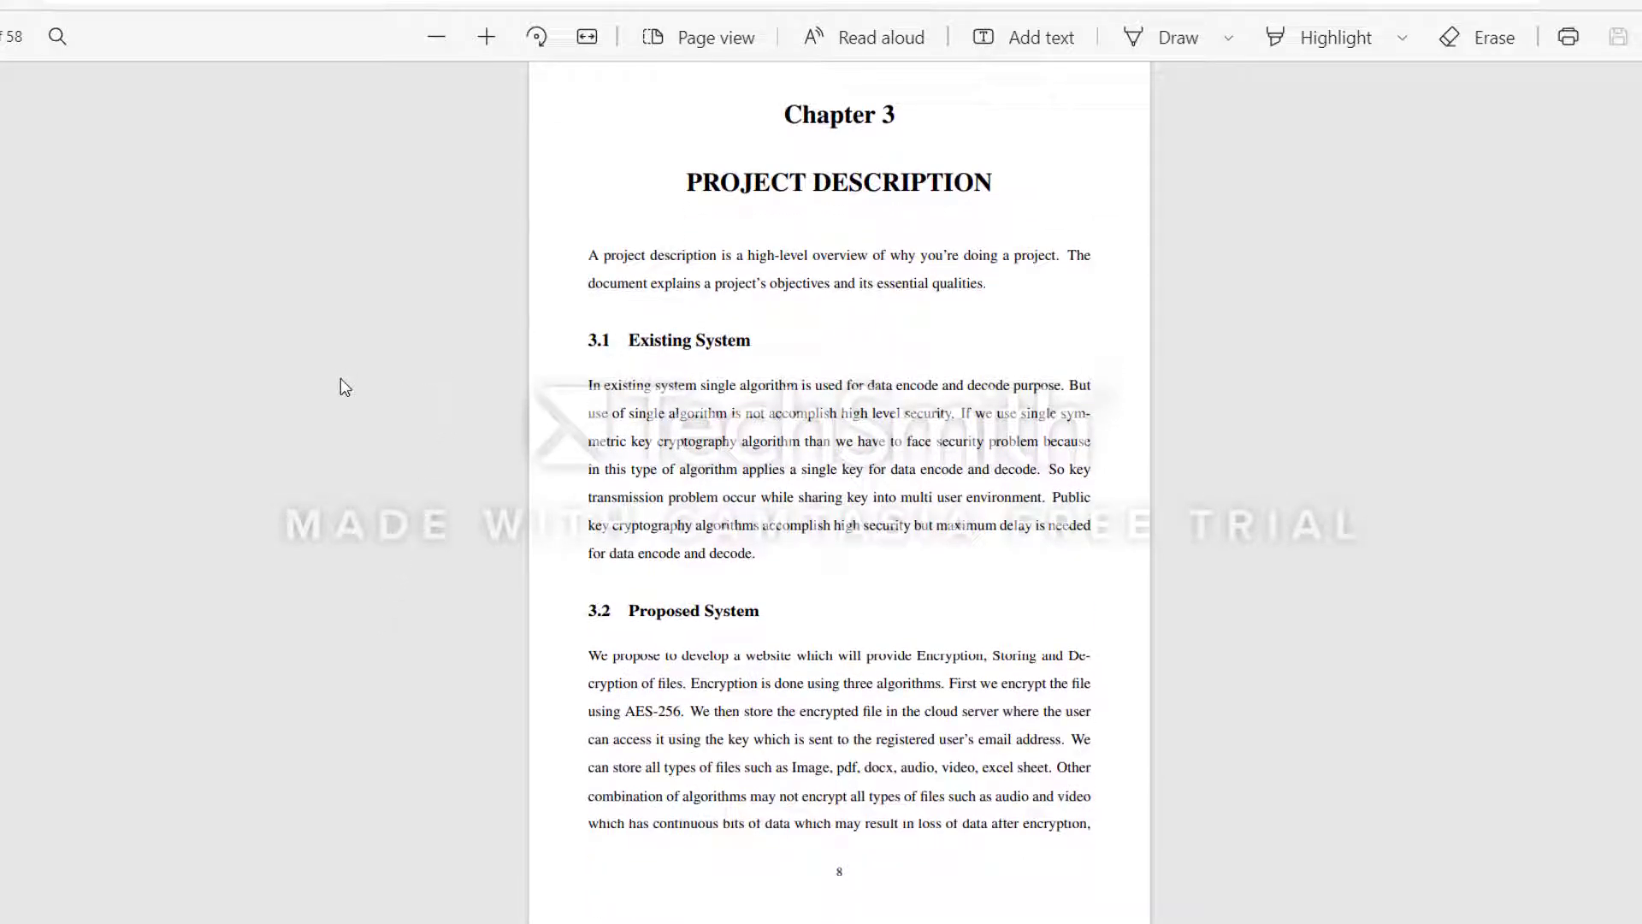
pyautogui.moveTo(350, 398)
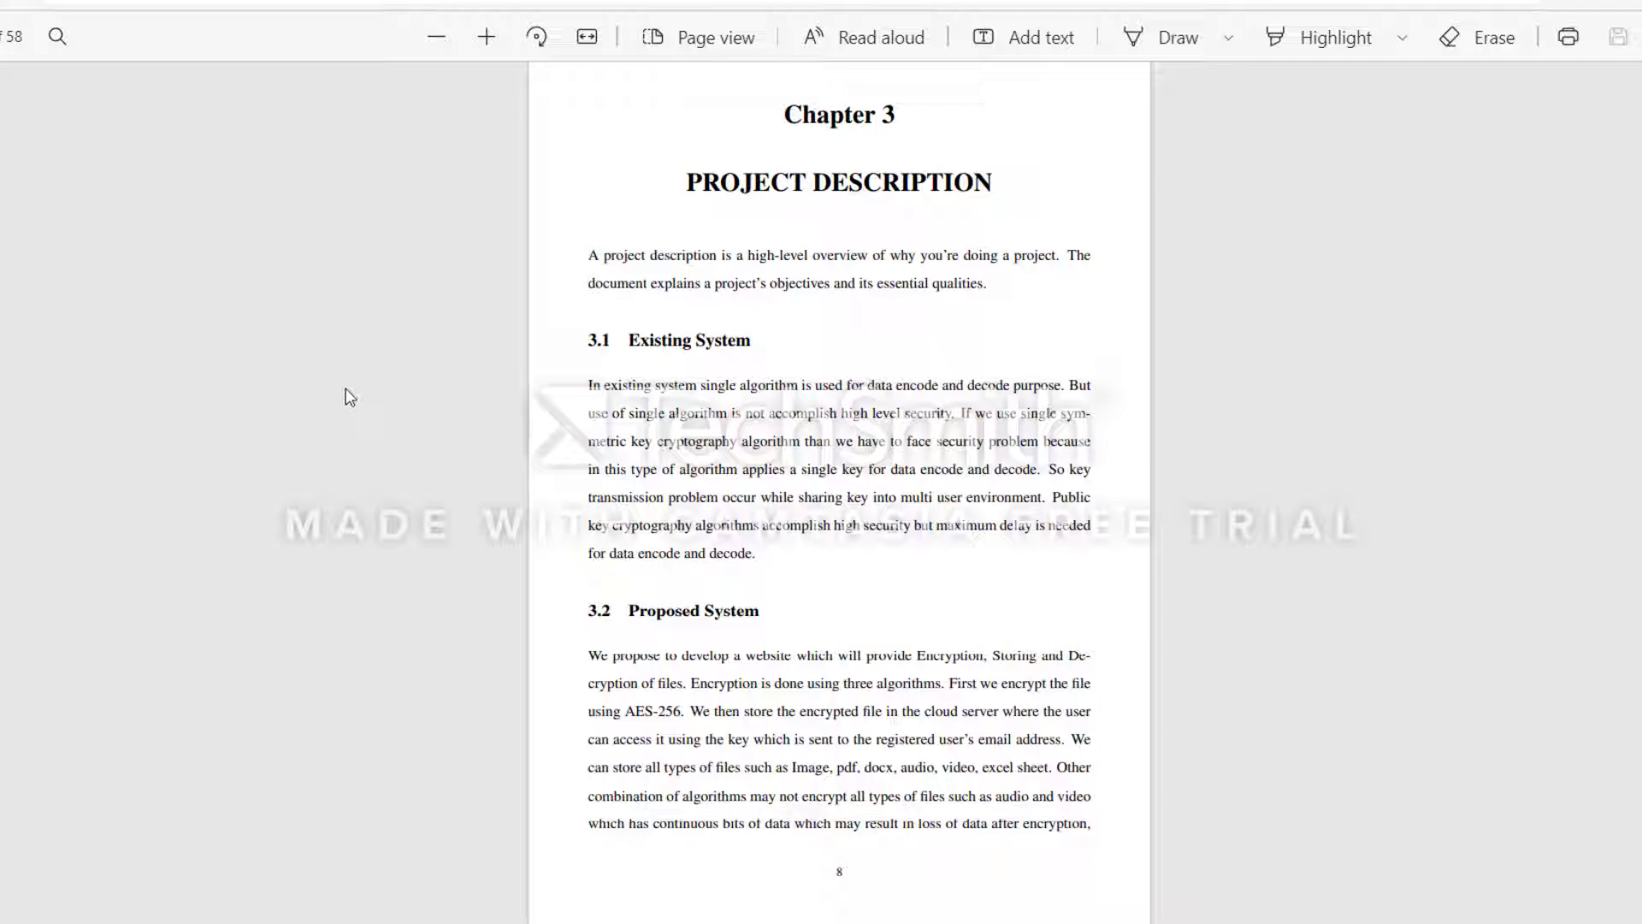
pyautogui.moveTo(386, 349)
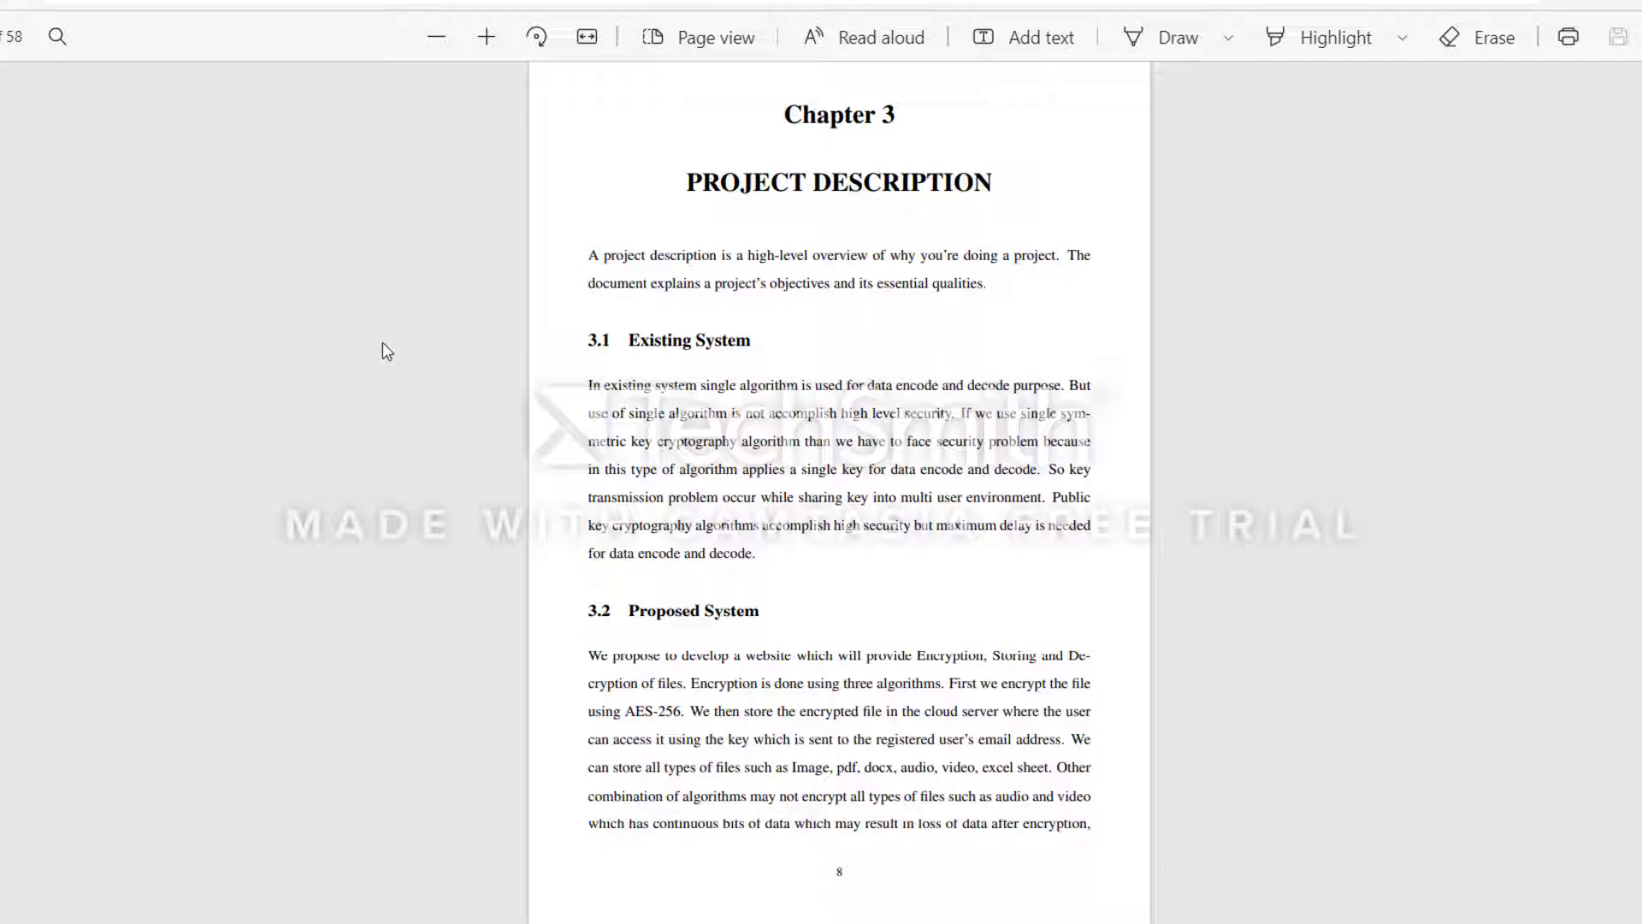
pyautogui.moveTo(396, 341)
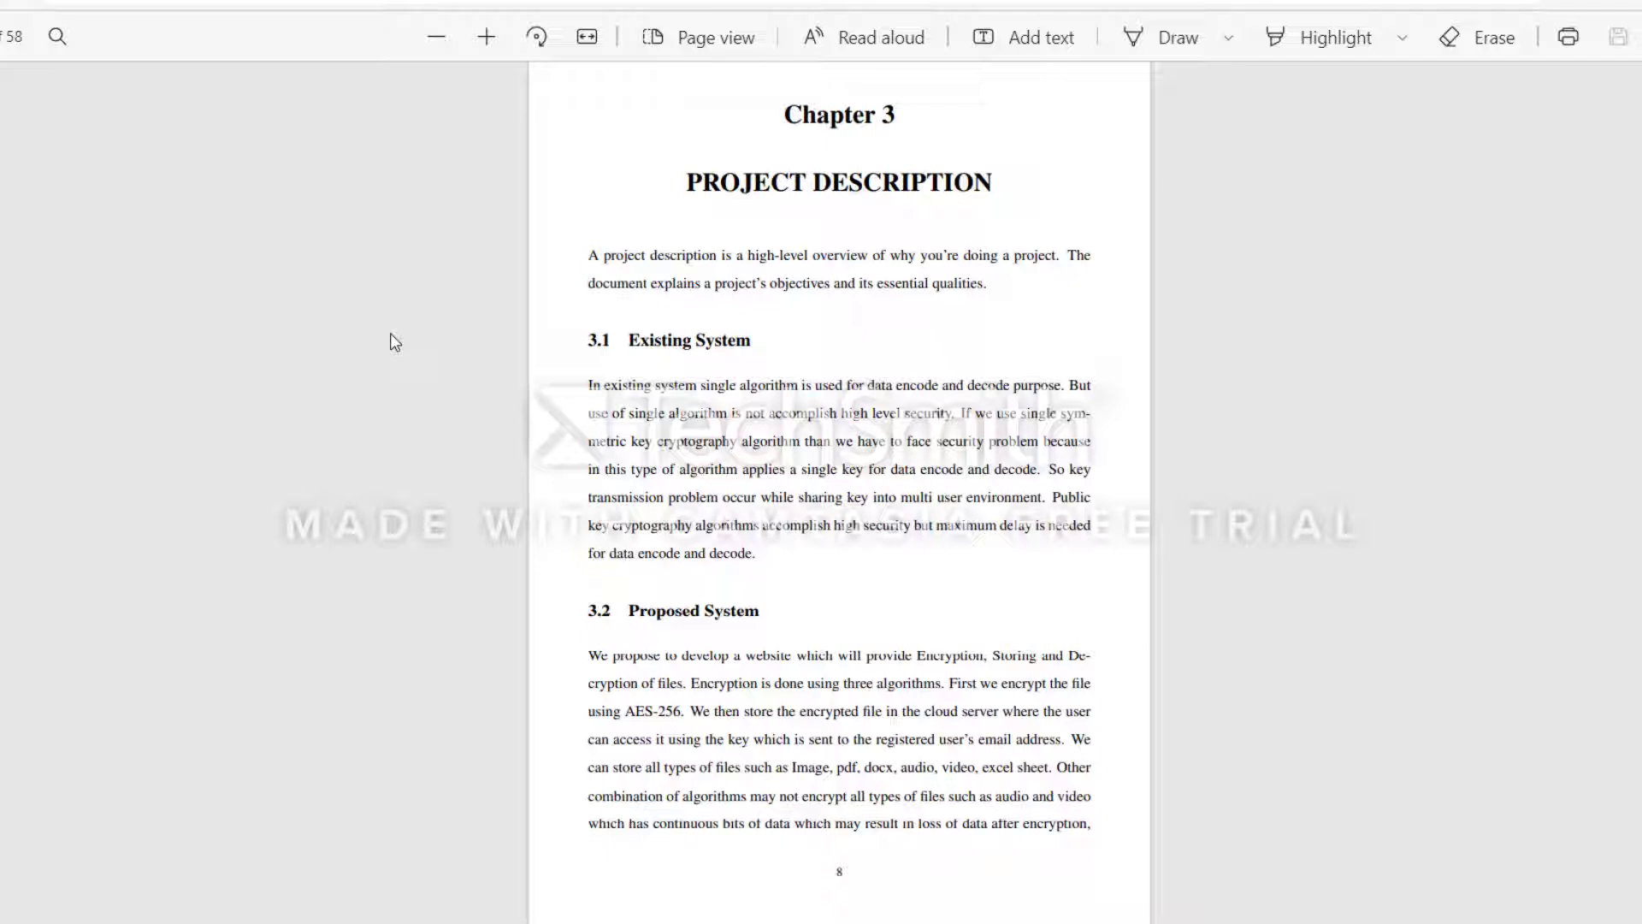
pyautogui.scroll(-3)
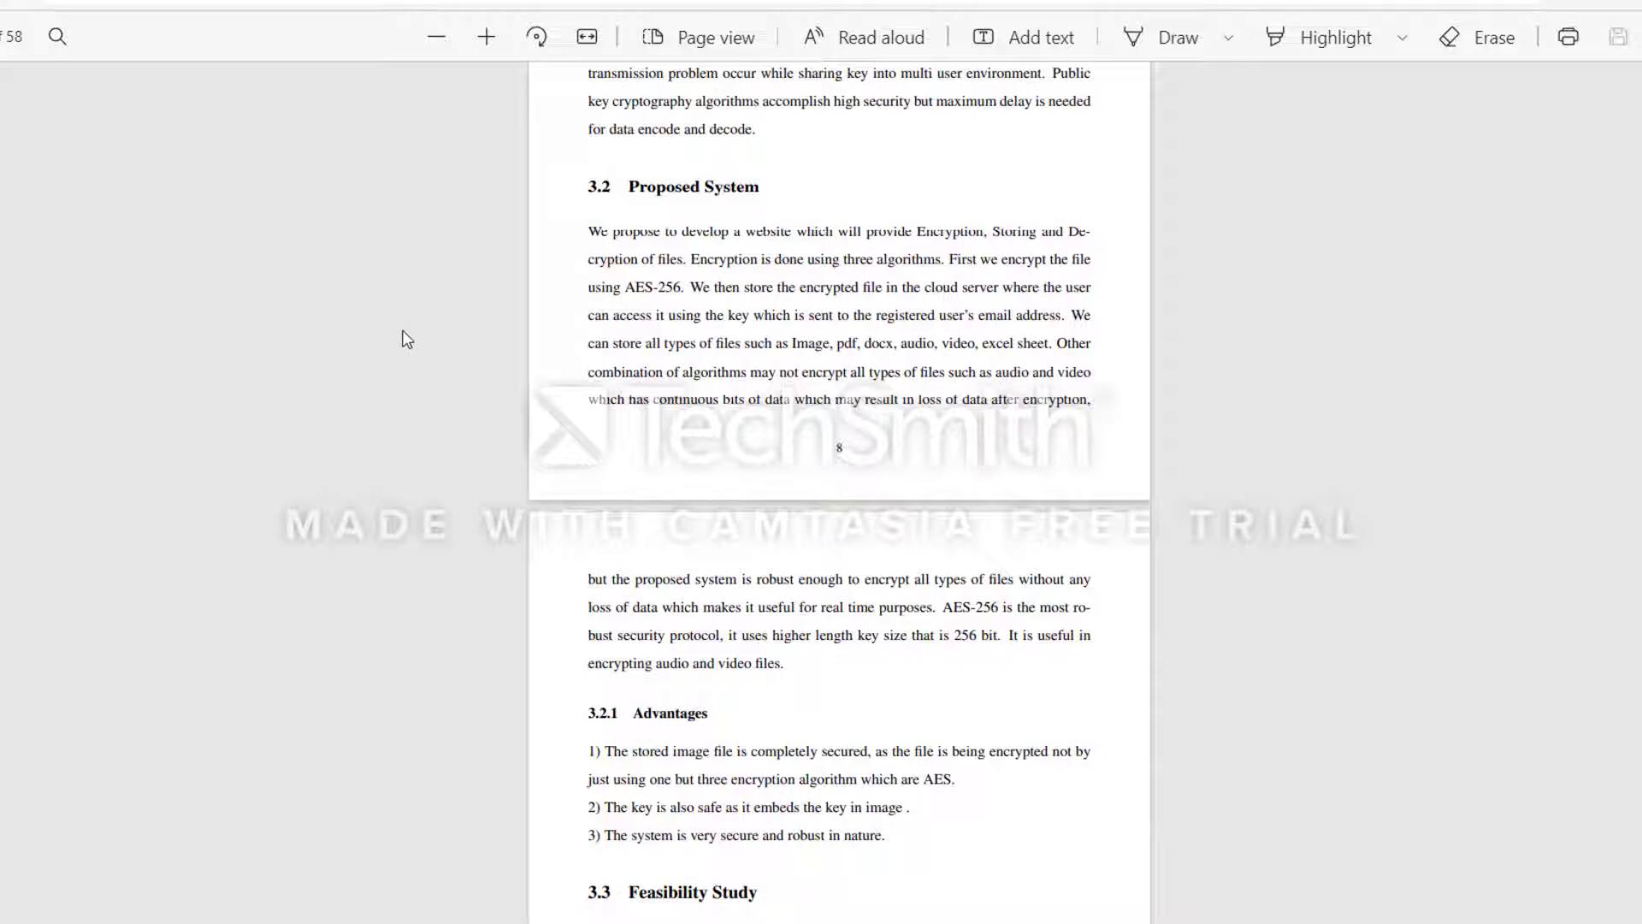
pyautogui.moveTo(551, 318)
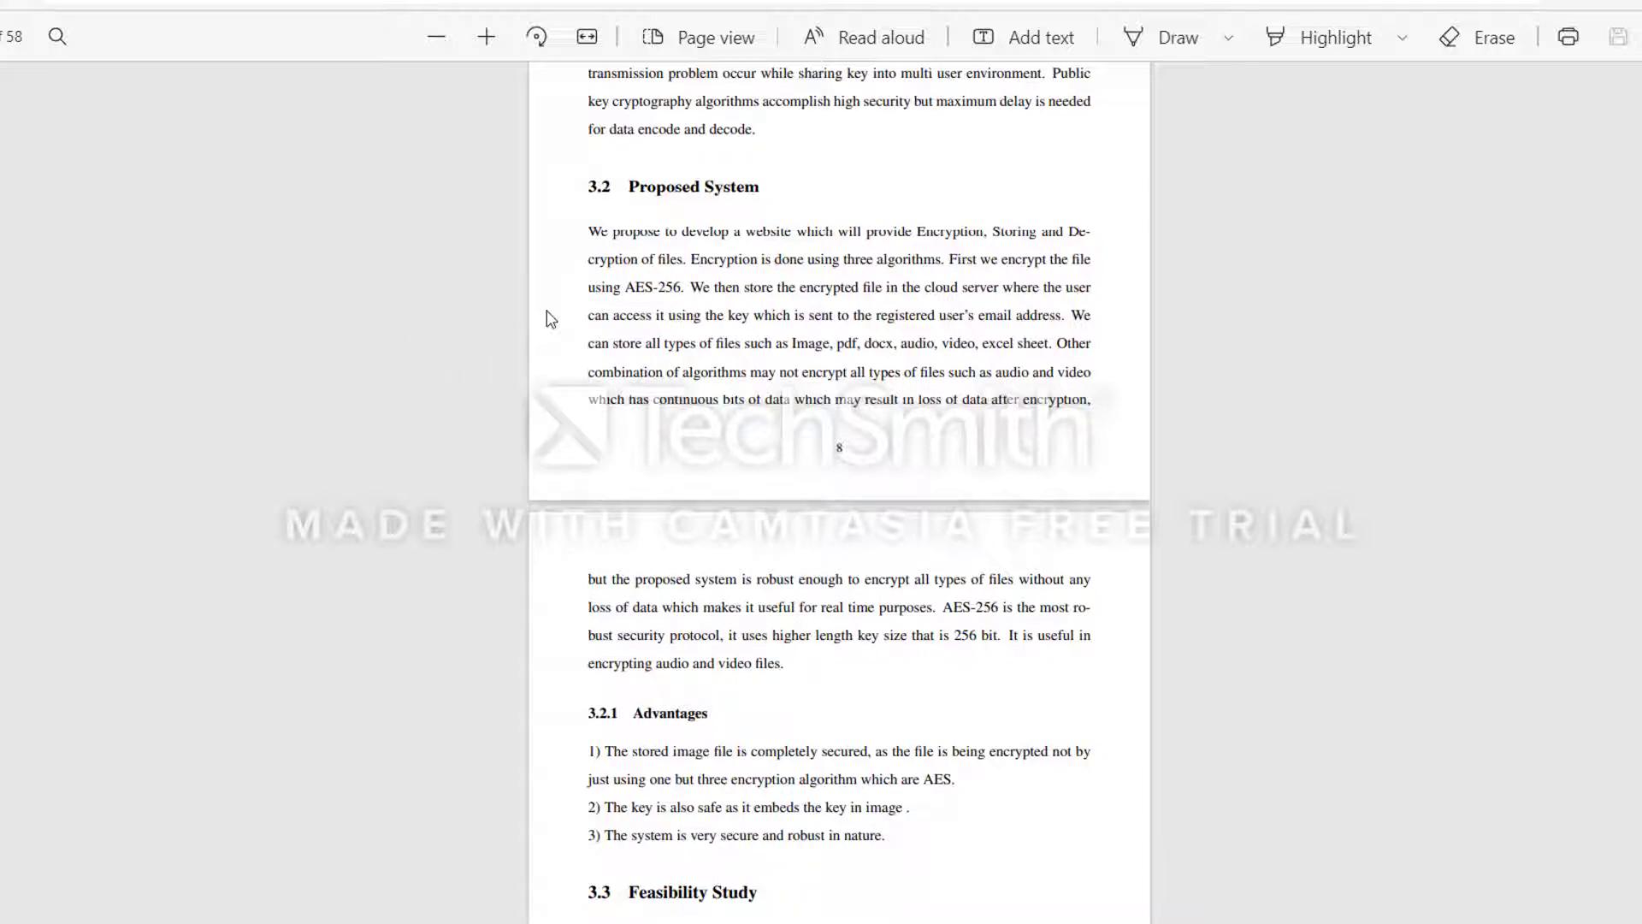
pyautogui.moveTo(385, 241)
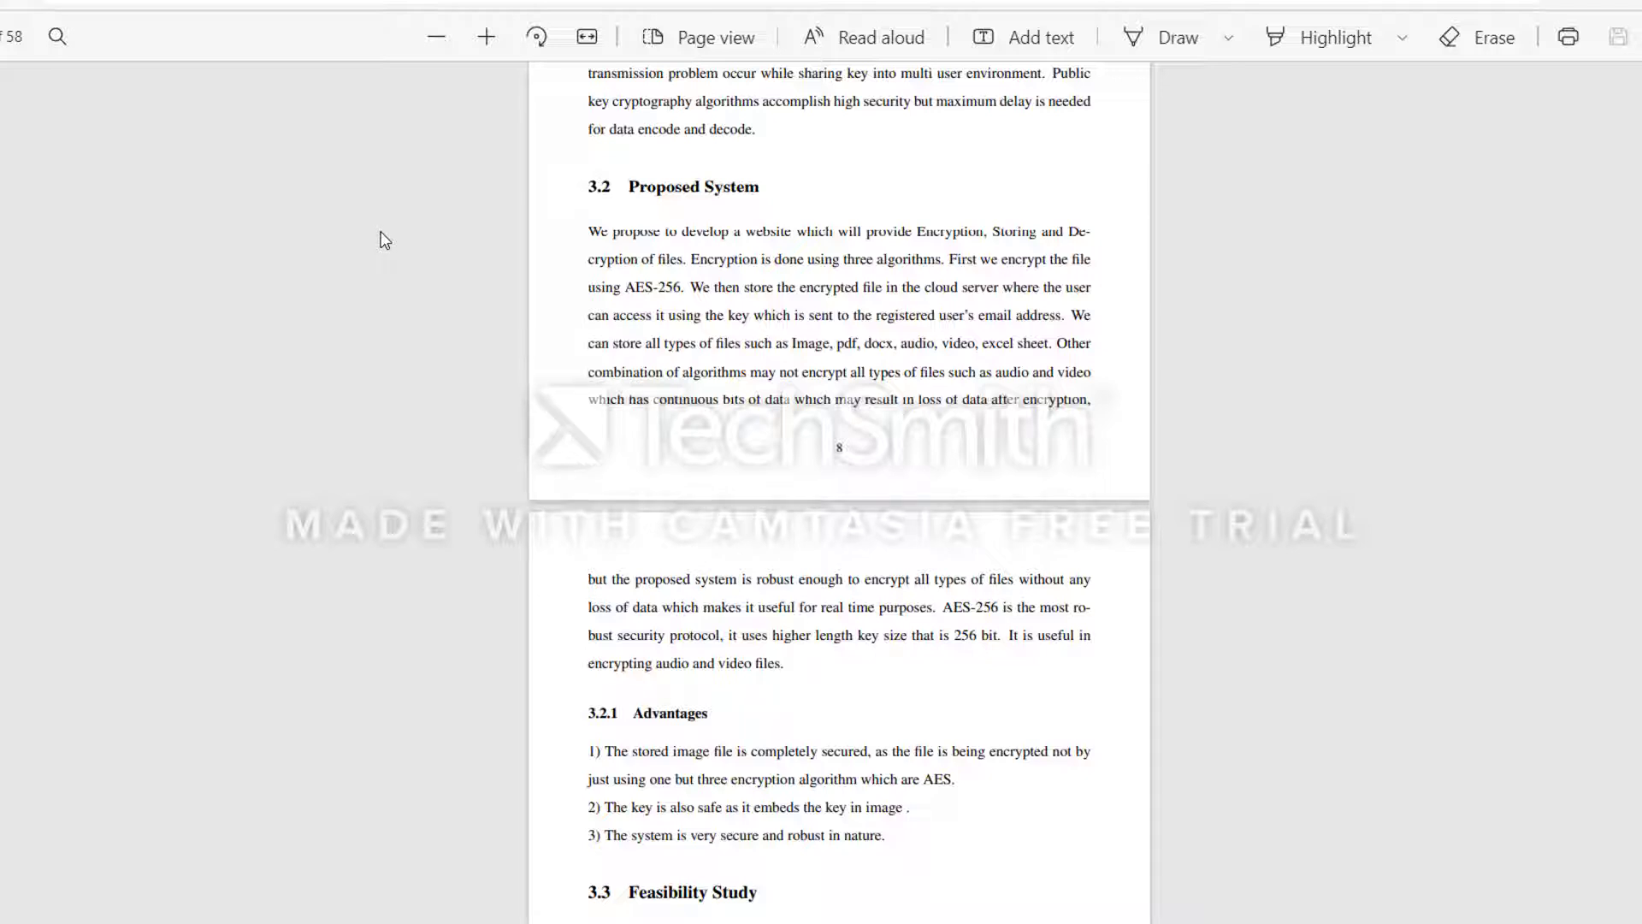
pyautogui.moveTo(398, 242)
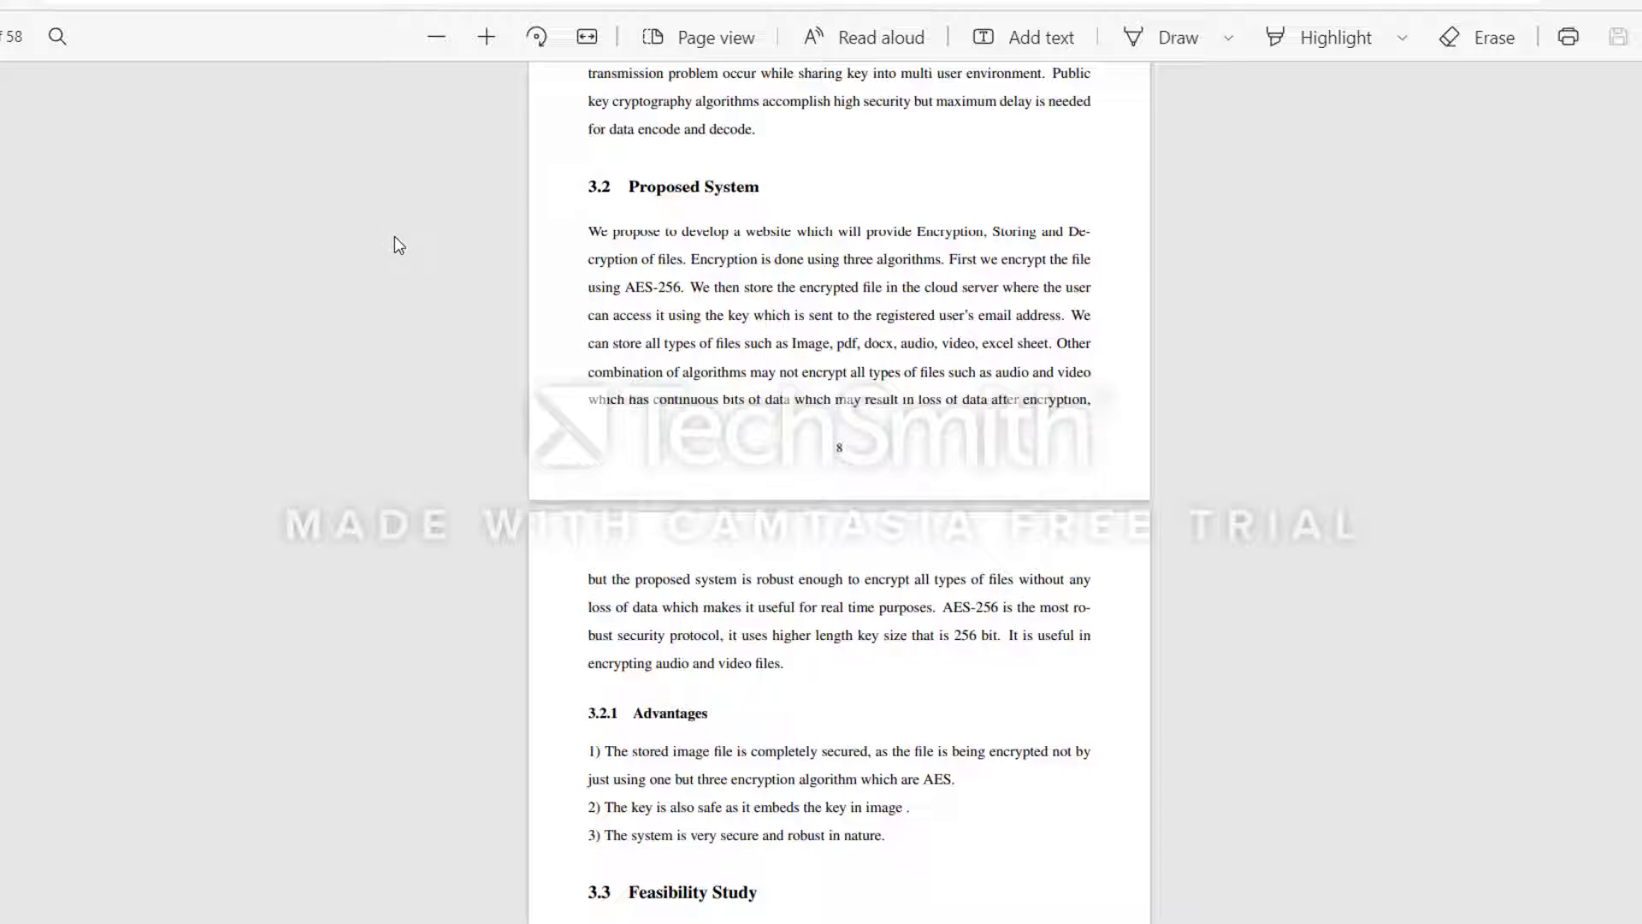
# Scroll through 3.3 Feasibility Study to Figure 3.1 and 3.3.2 Technical Feasibility
pyautogui.scroll(-3)
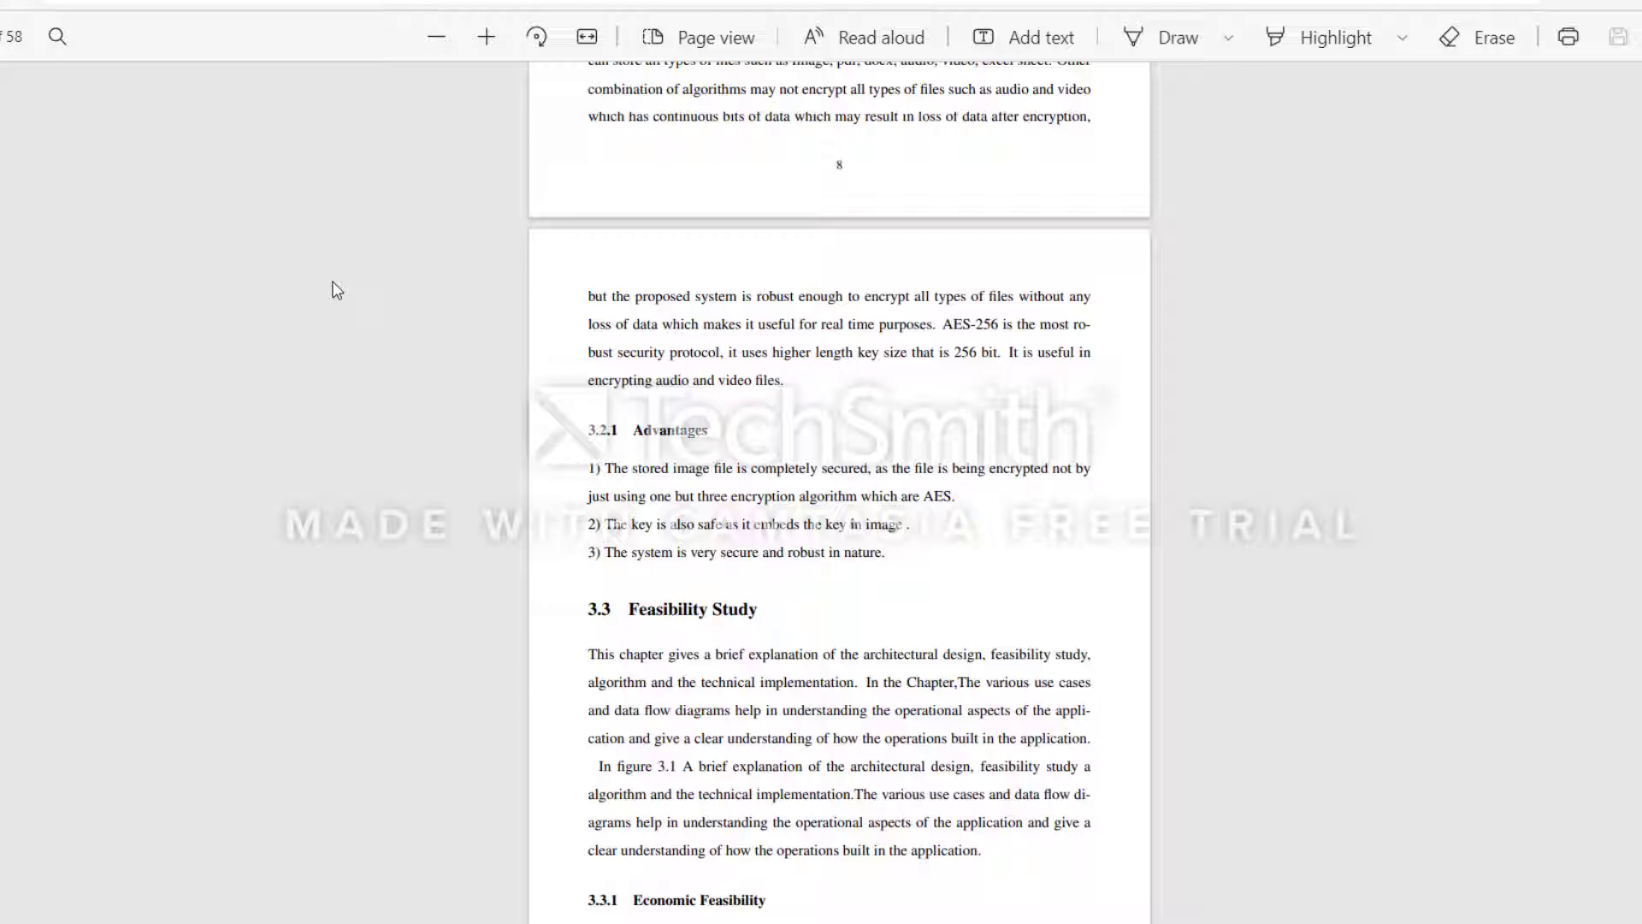
pyautogui.moveTo(545, 521)
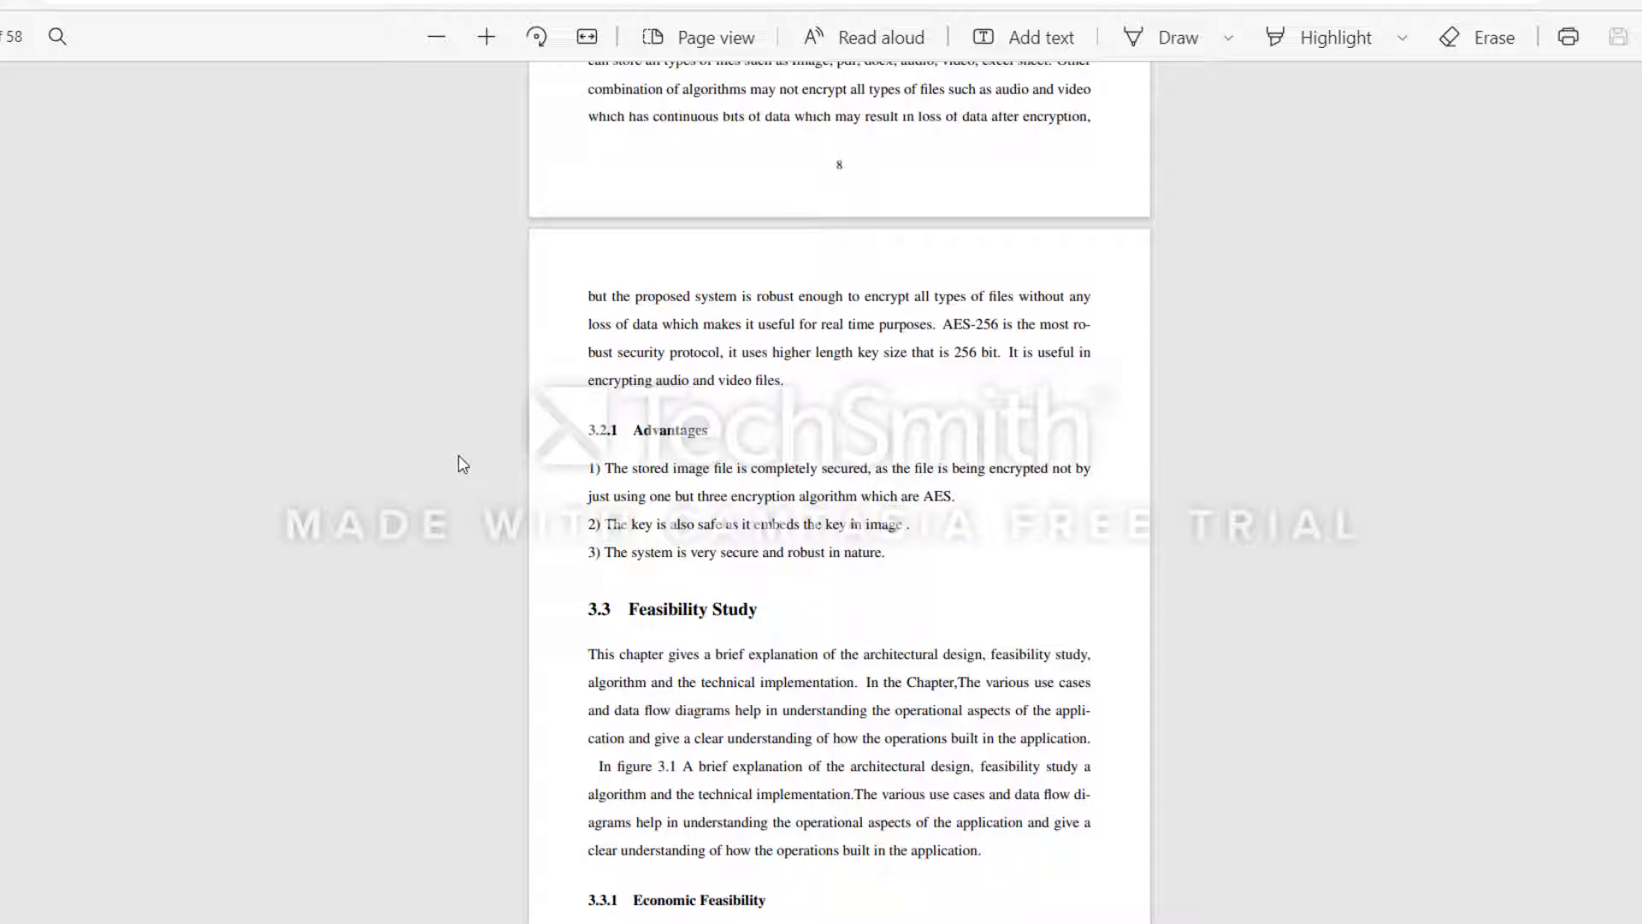
pyautogui.moveTo(485, 457)
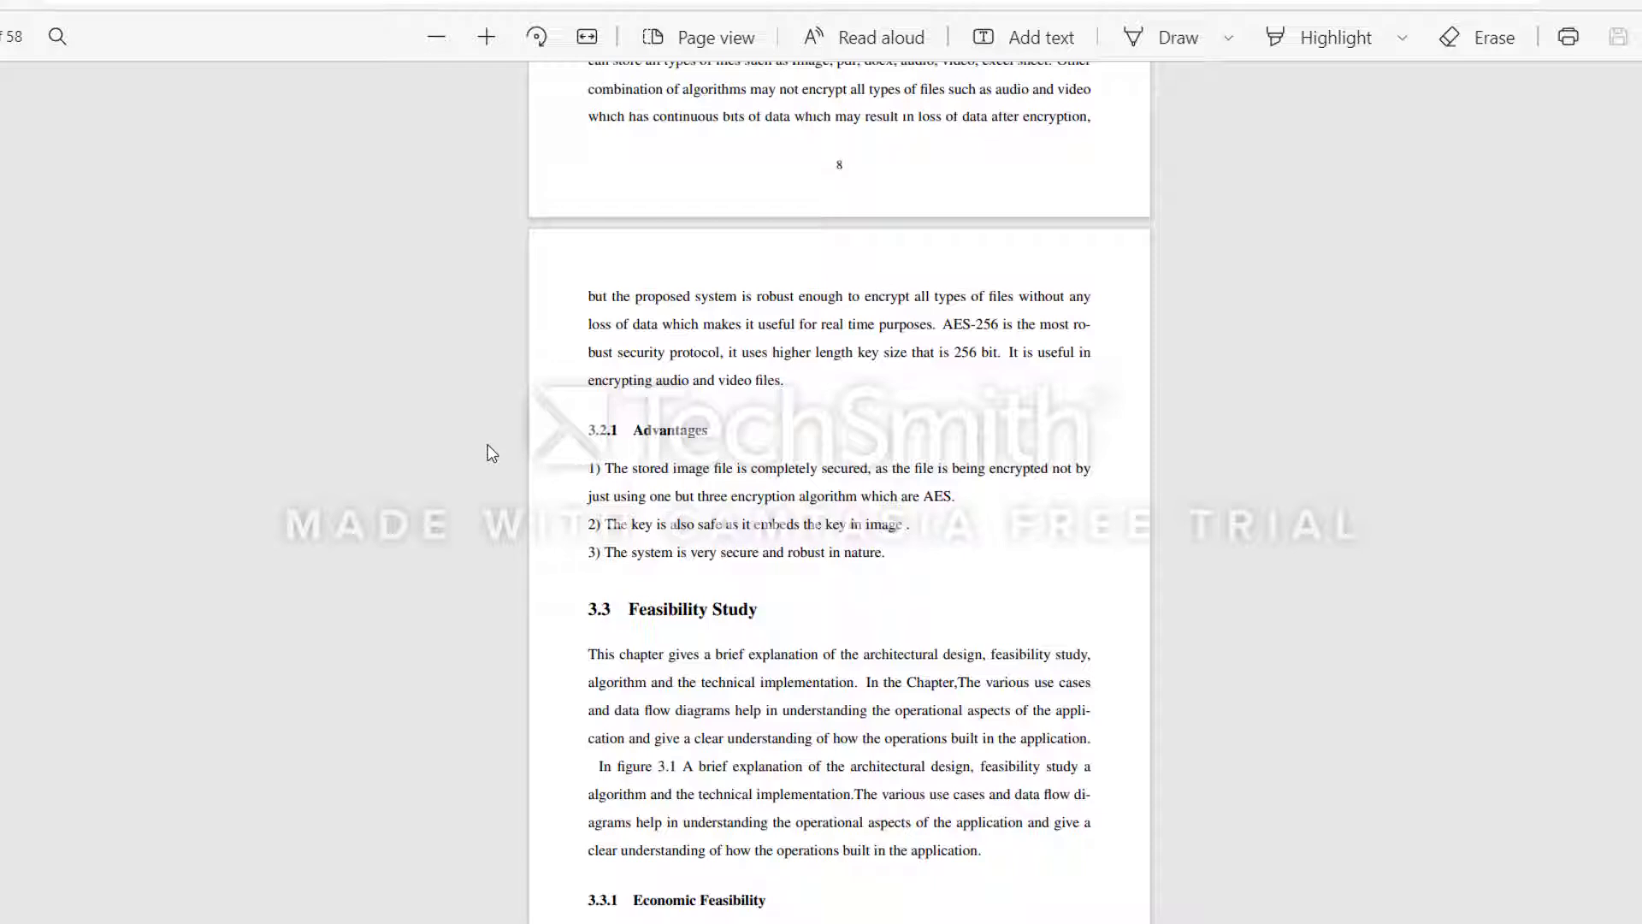
pyautogui.scroll(-3)
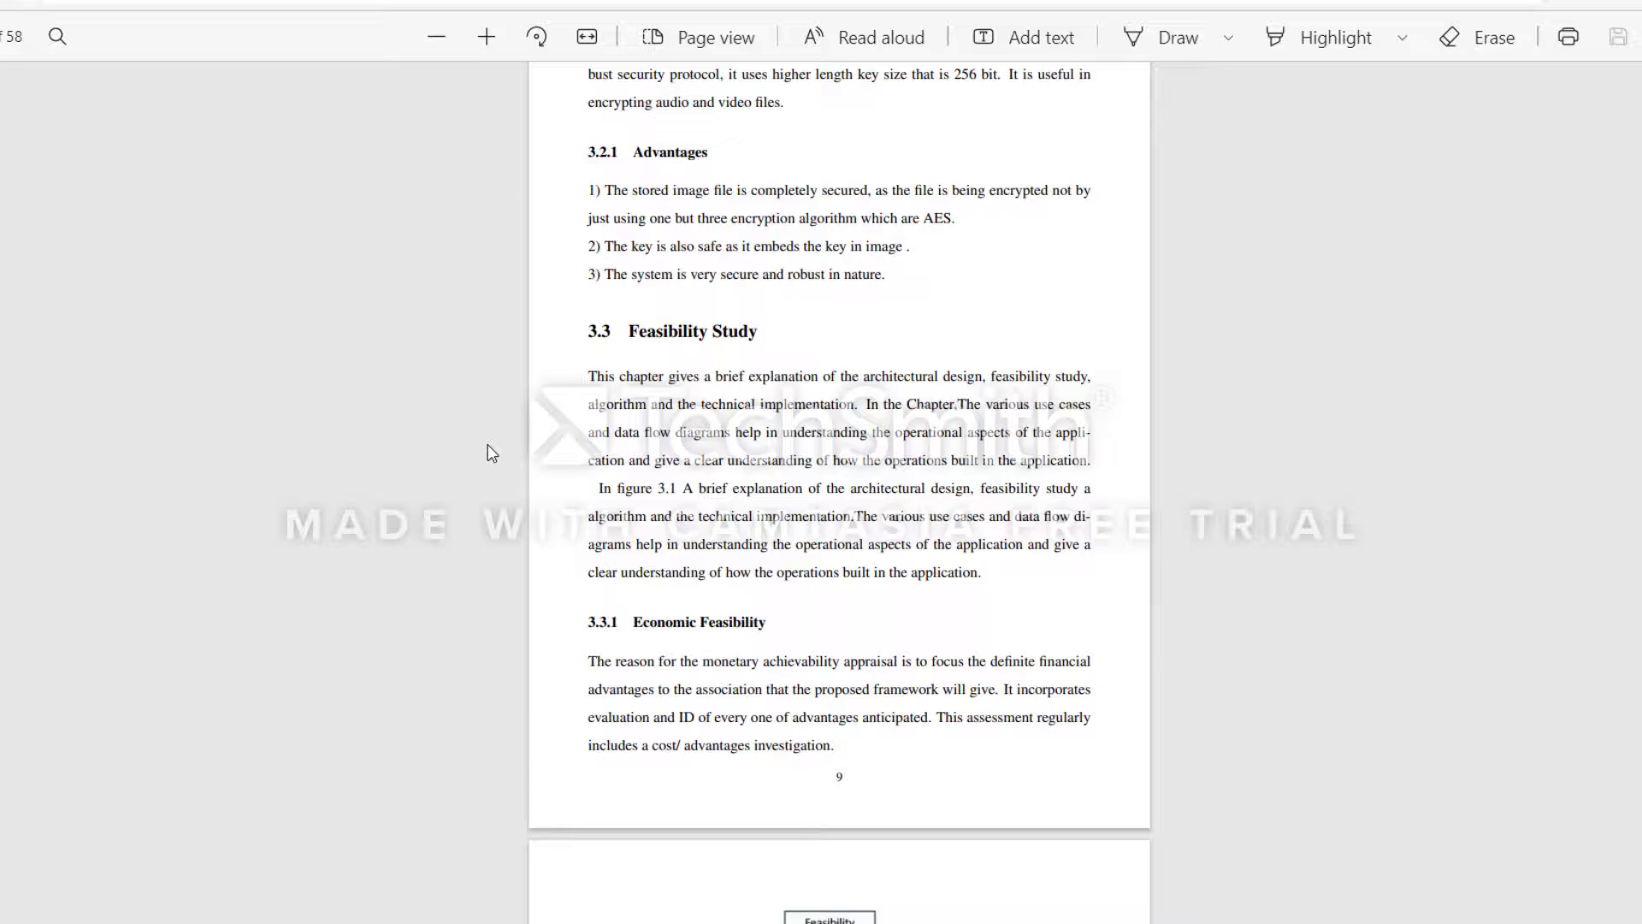
pyautogui.scroll(-3)
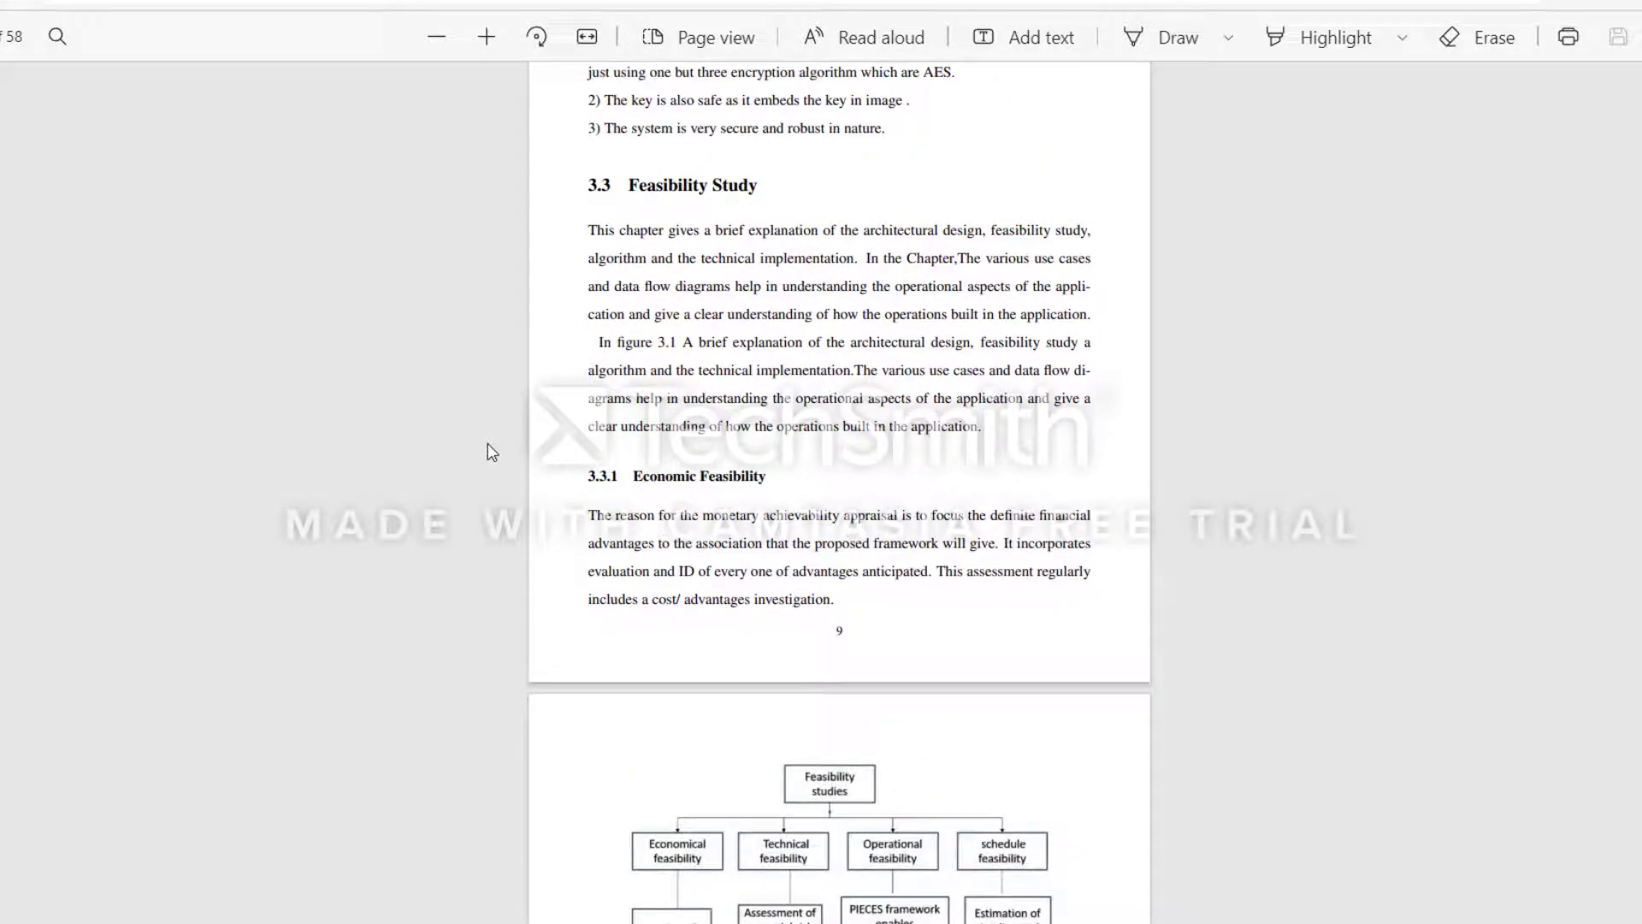
pyautogui.scroll(-3)
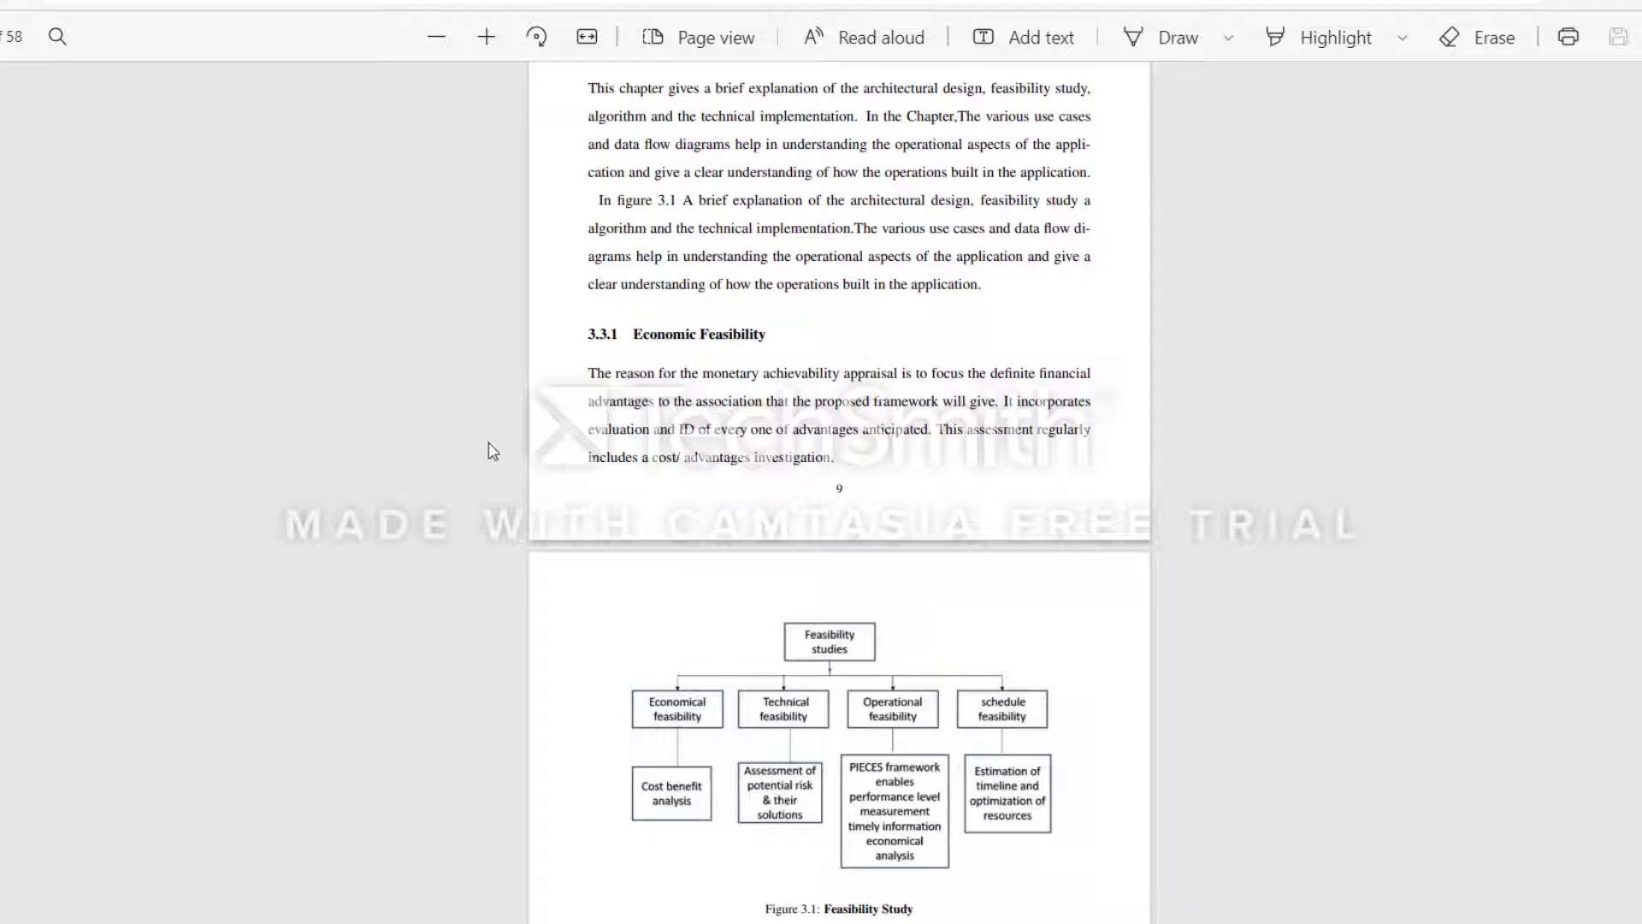
pyautogui.scroll(-3)
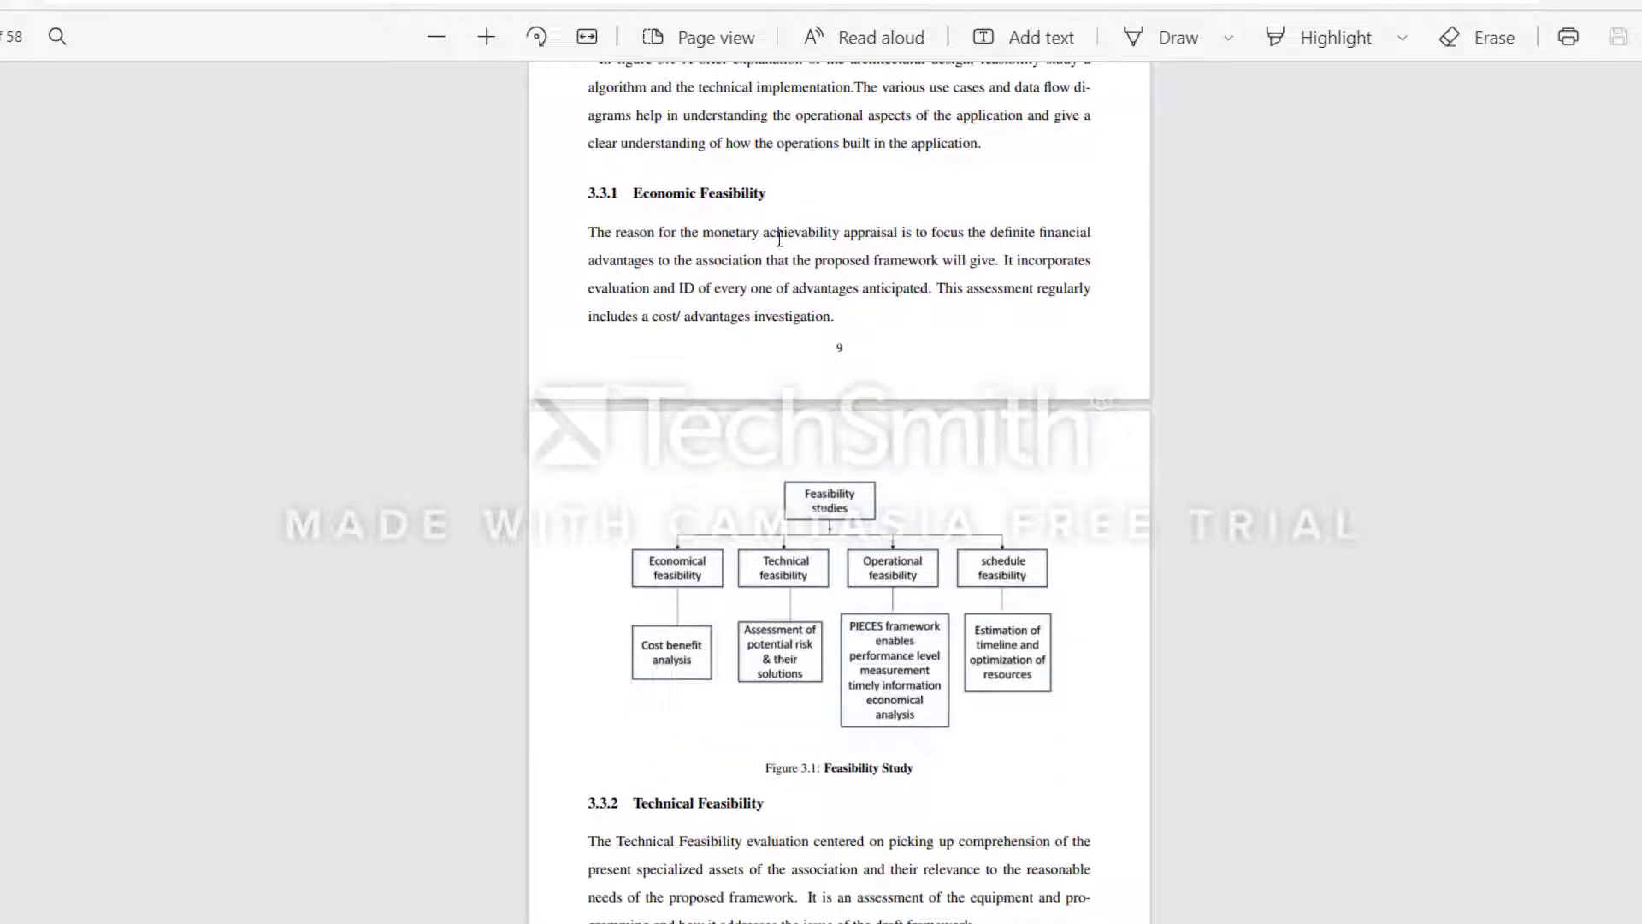
pyautogui.moveTo(514, 557)
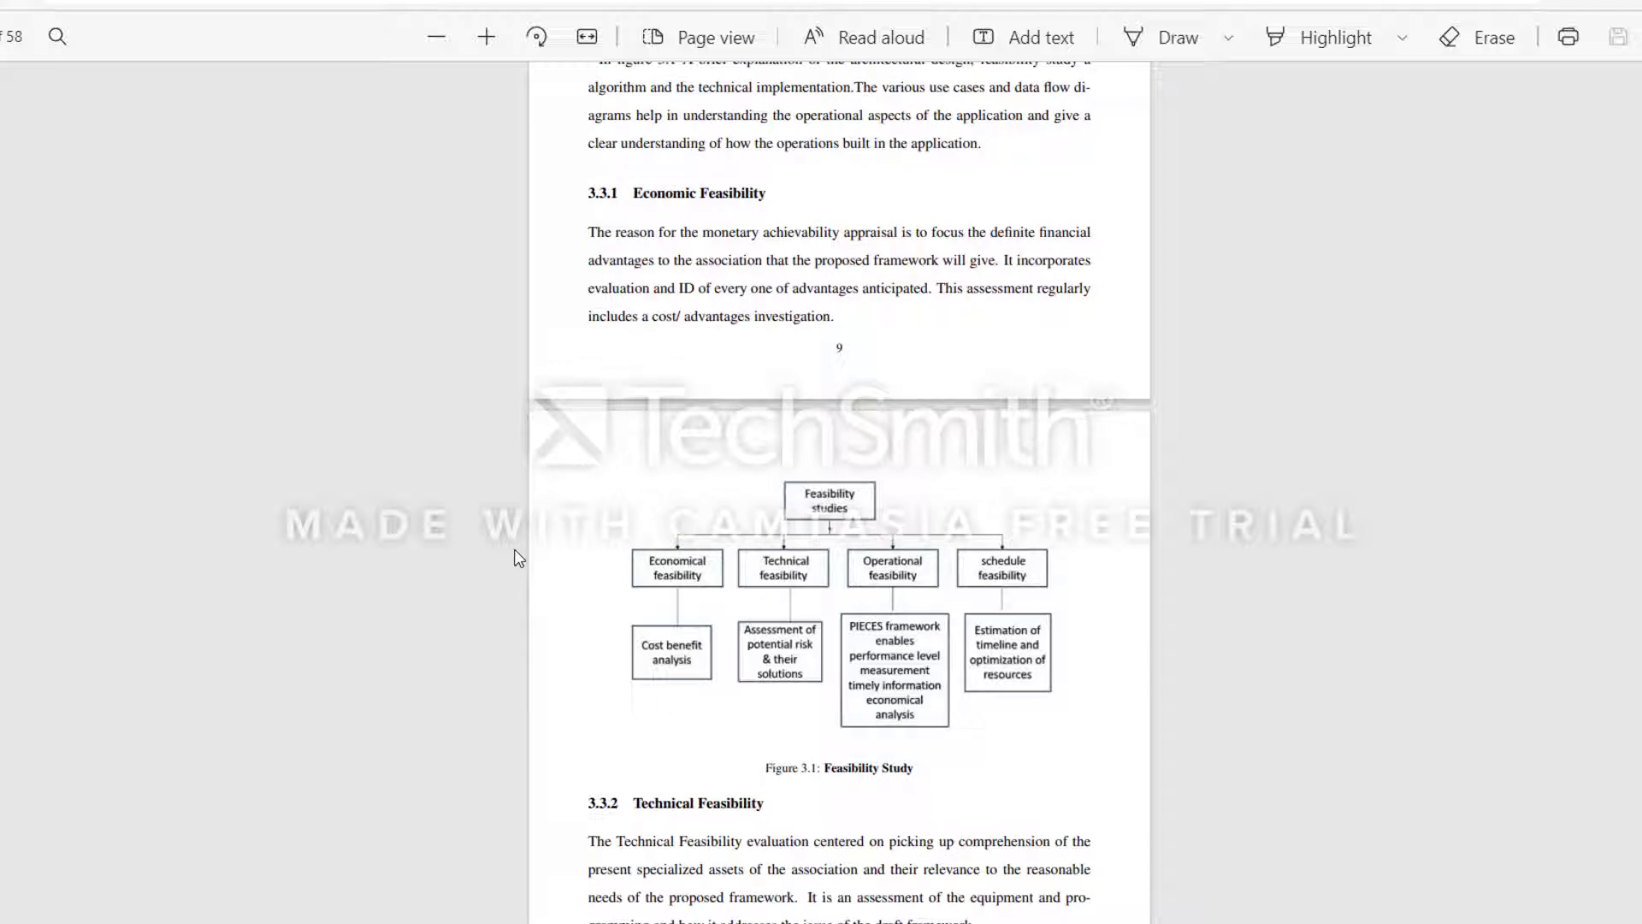
pyautogui.moveTo(638, 481)
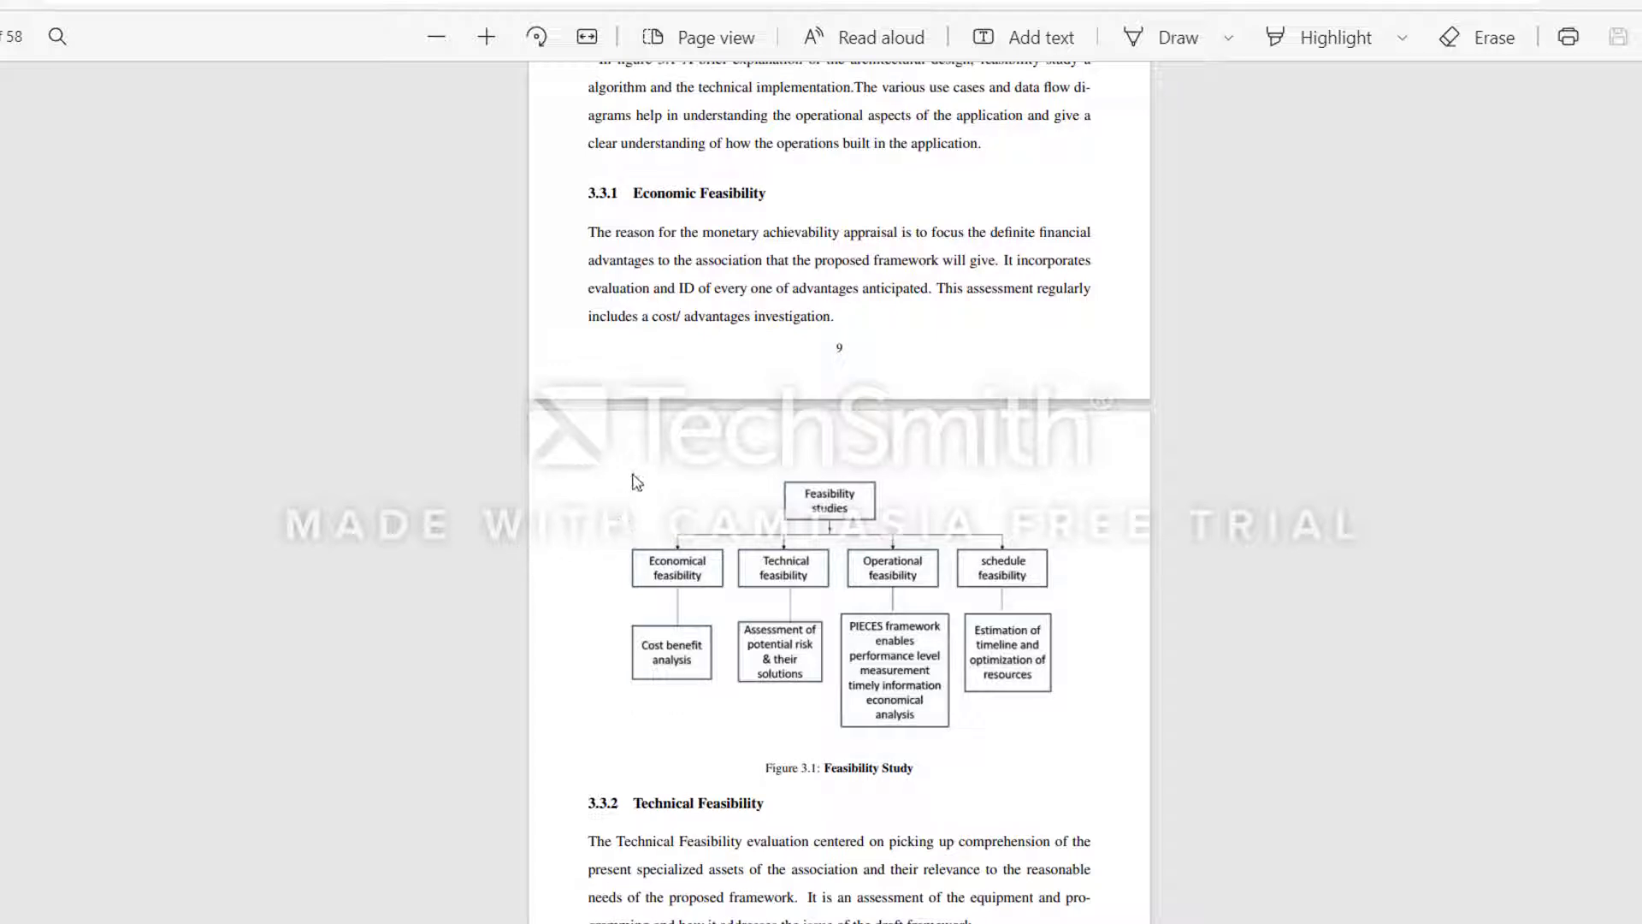
pyautogui.moveTo(761, 755)
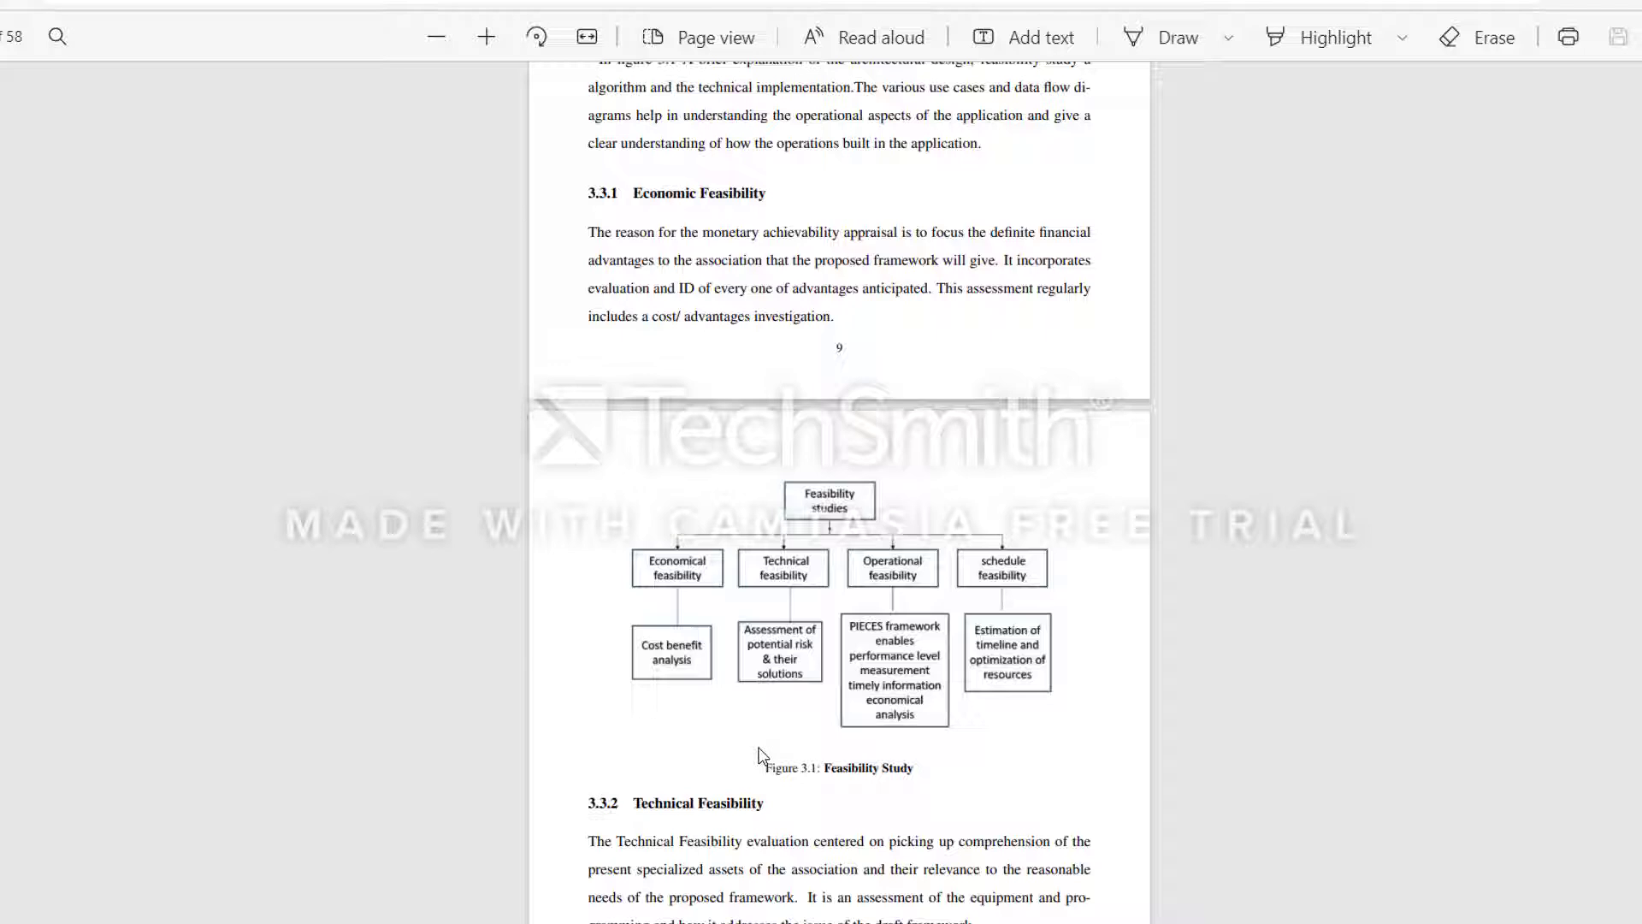
pyautogui.moveTo(915, 756)
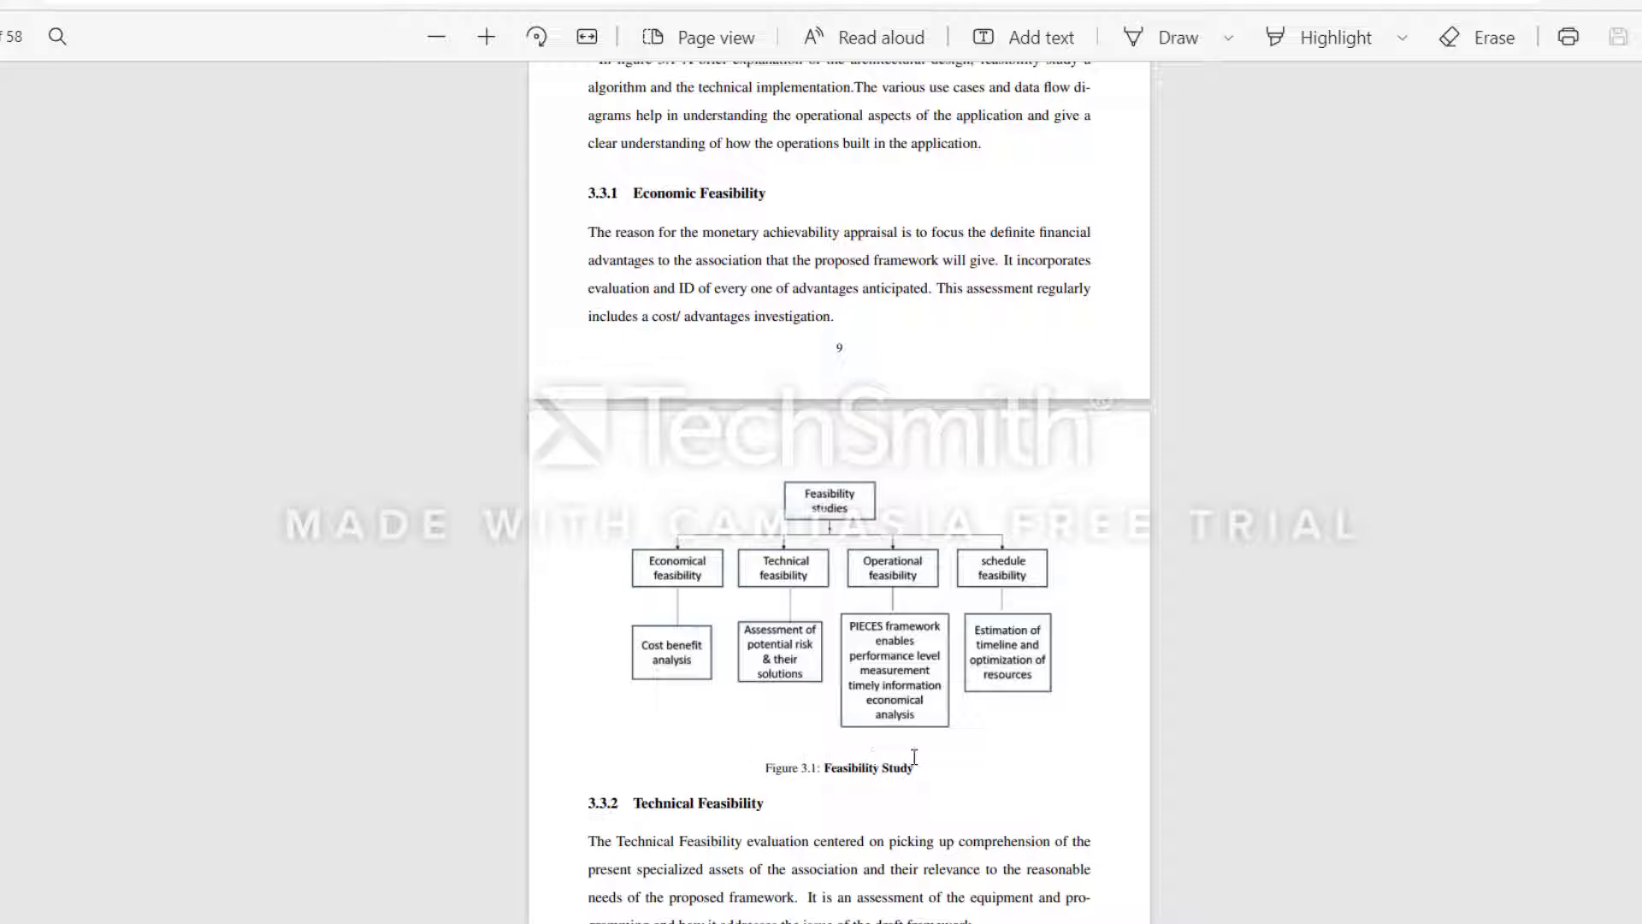
pyautogui.scroll(-3)
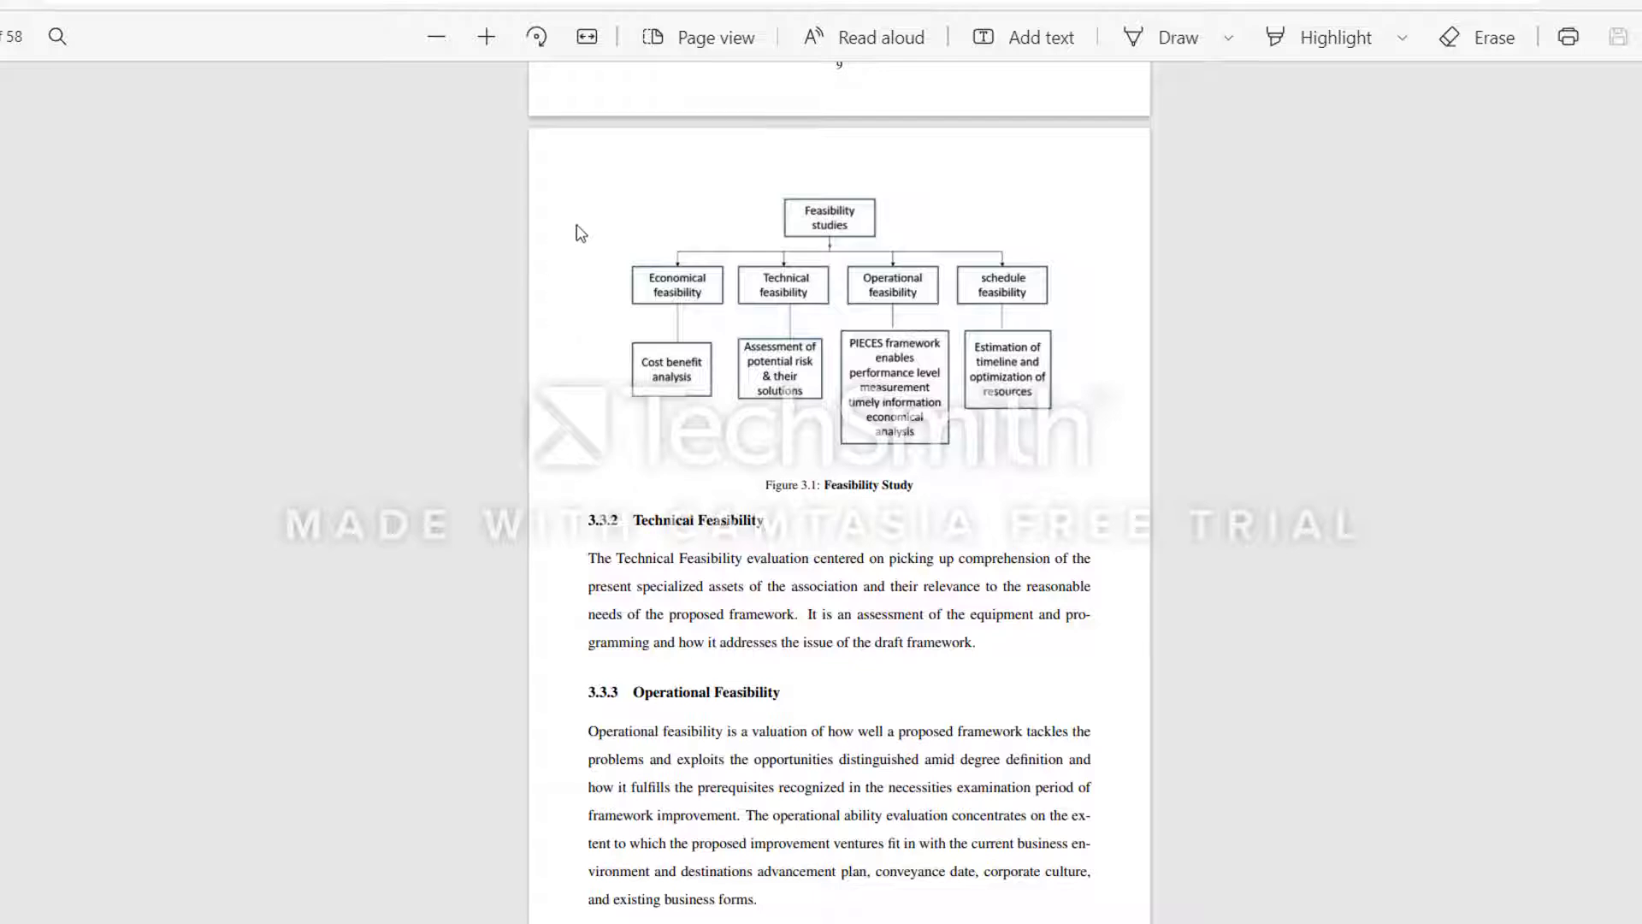
pyautogui.moveTo(667, 488)
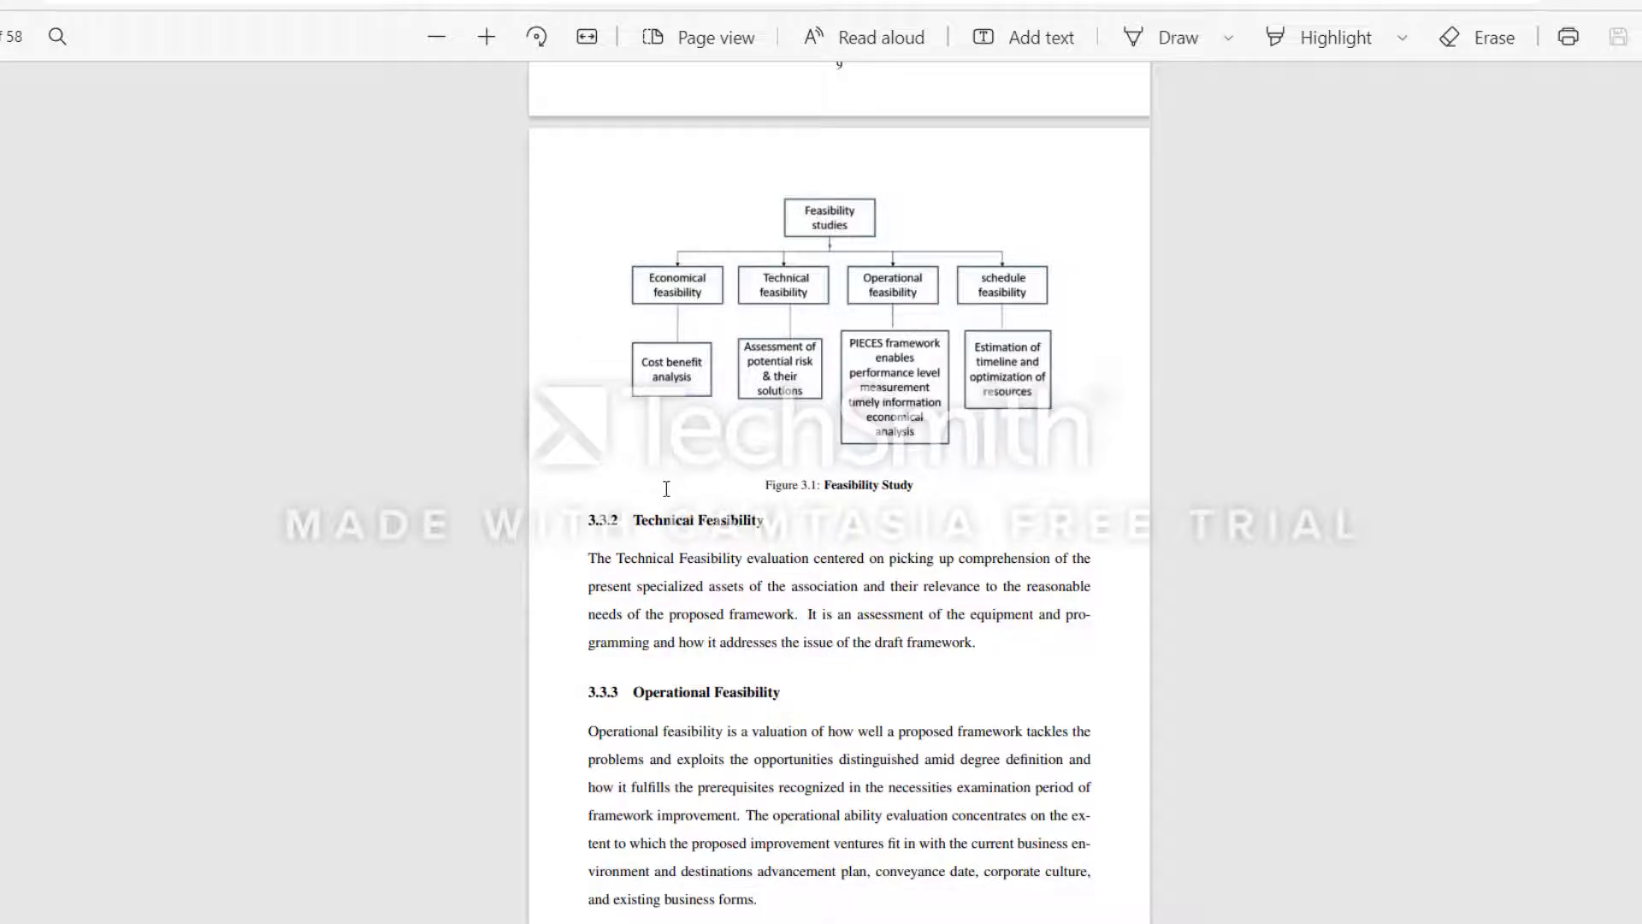
# Fit page 10 to width to read 3.3.3 Operational Feasibility, then restore page fit
pyautogui.click(586, 37)
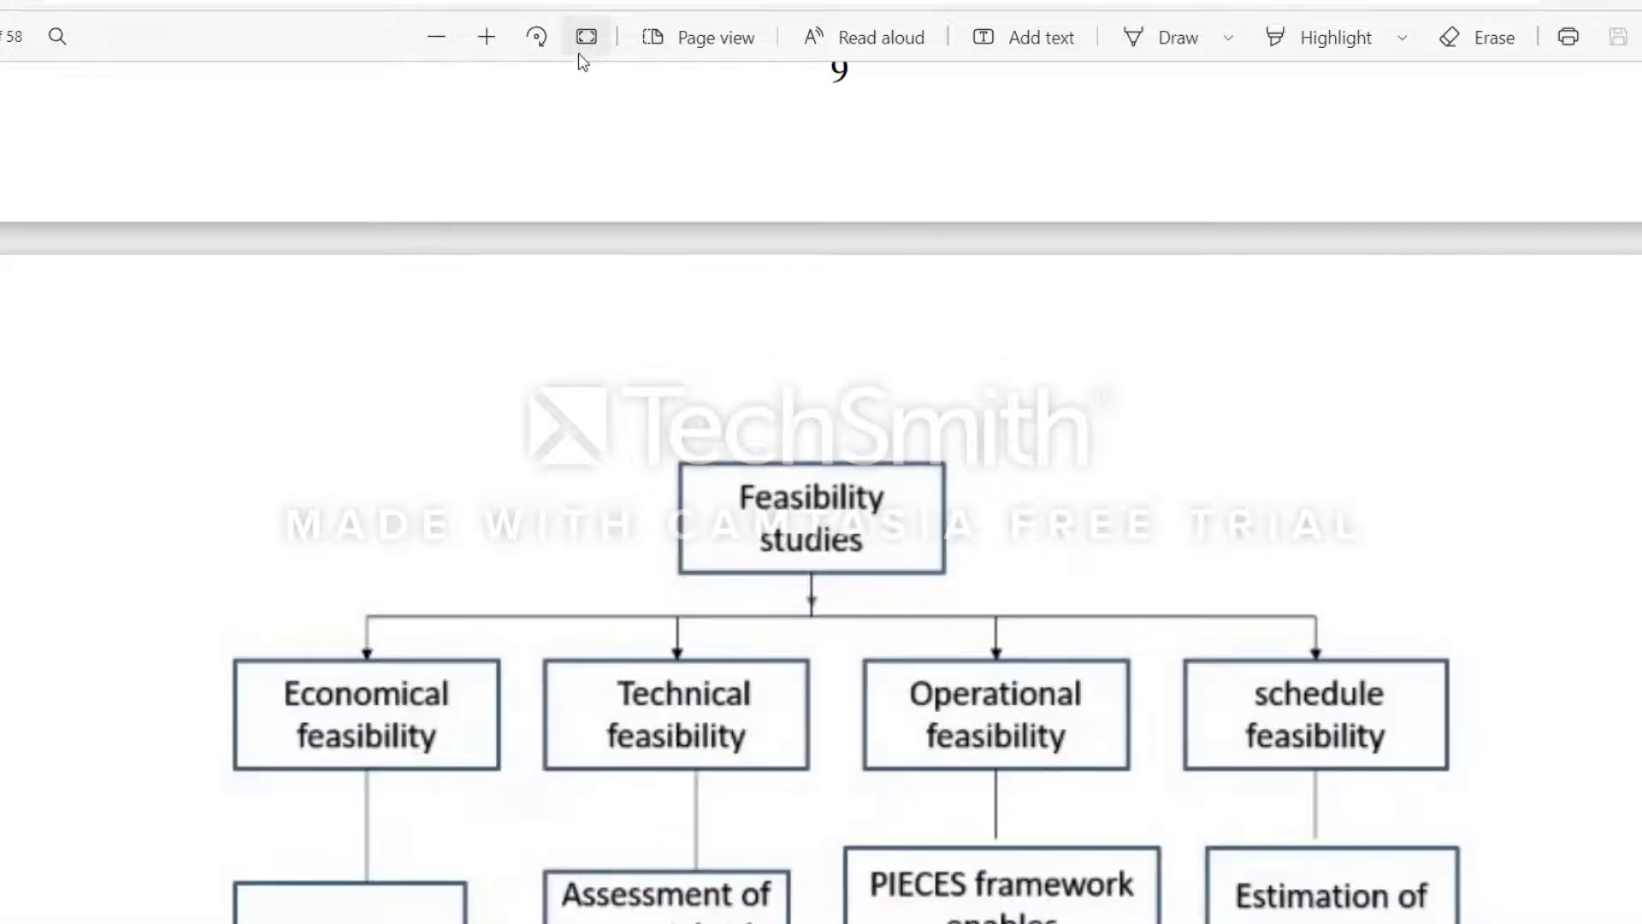
pyautogui.scroll(-3)
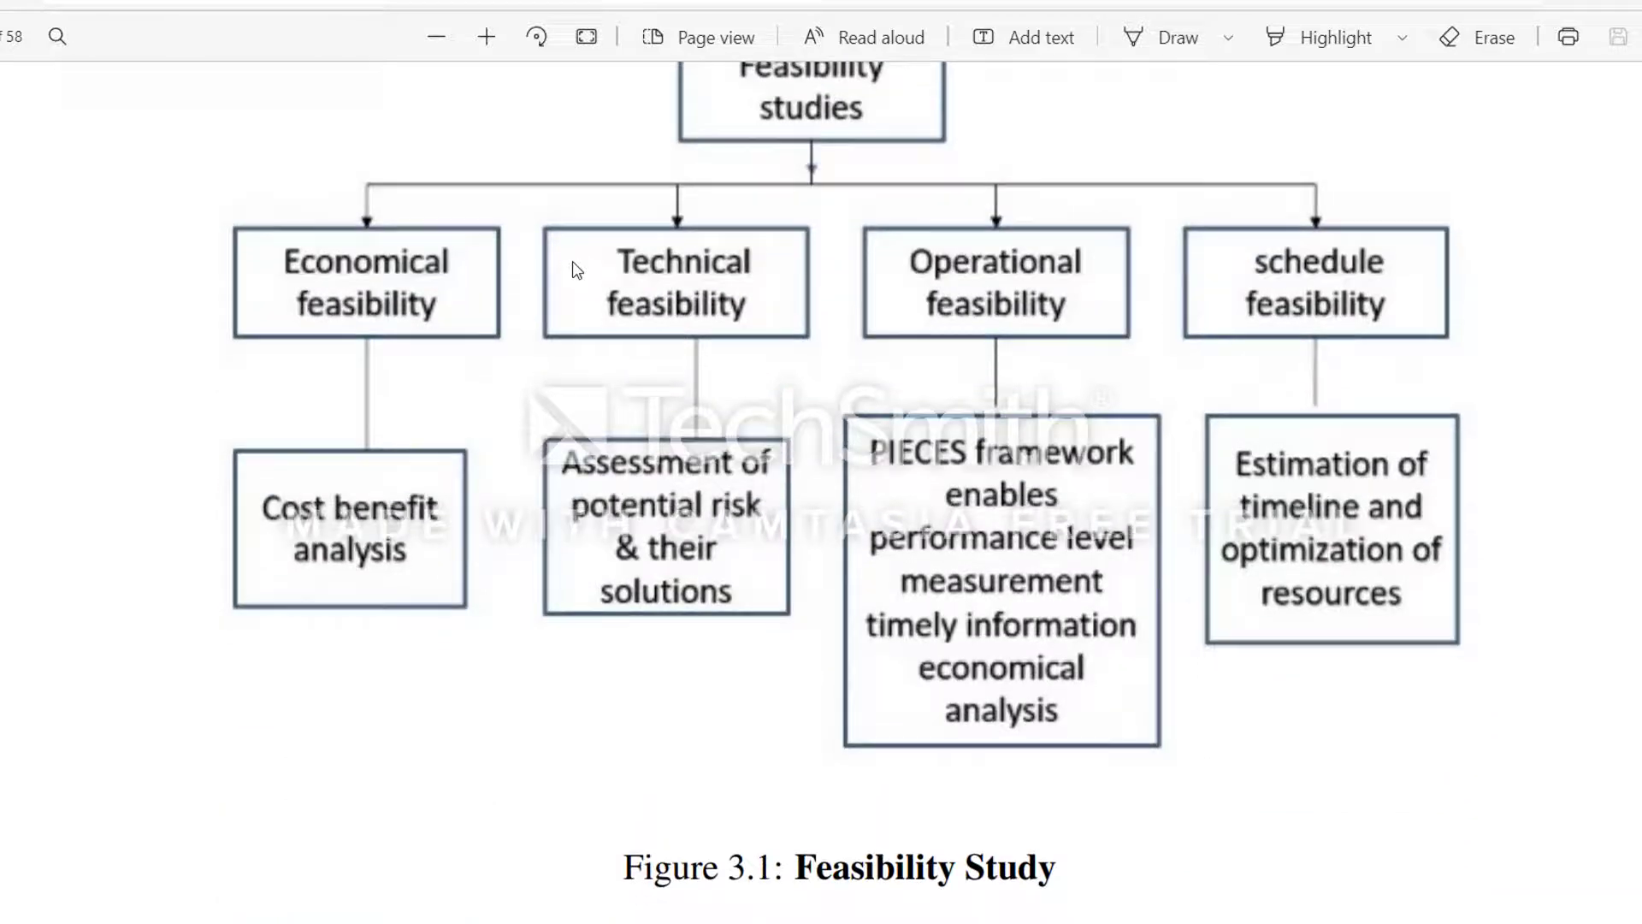
pyautogui.scroll(-3)
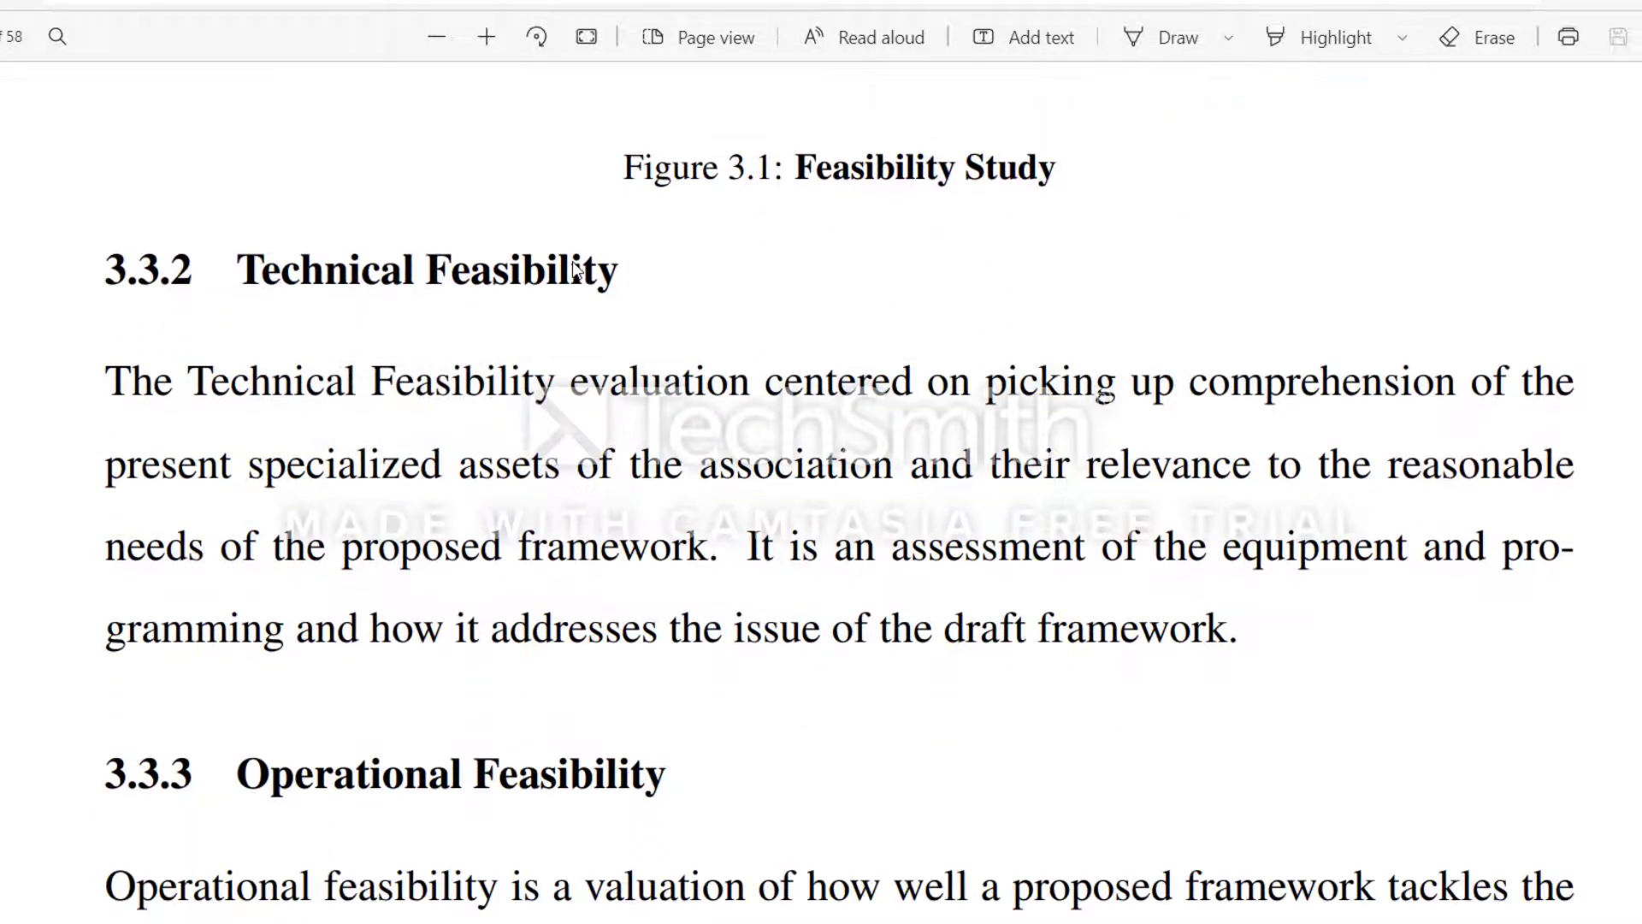
pyautogui.scroll(3)
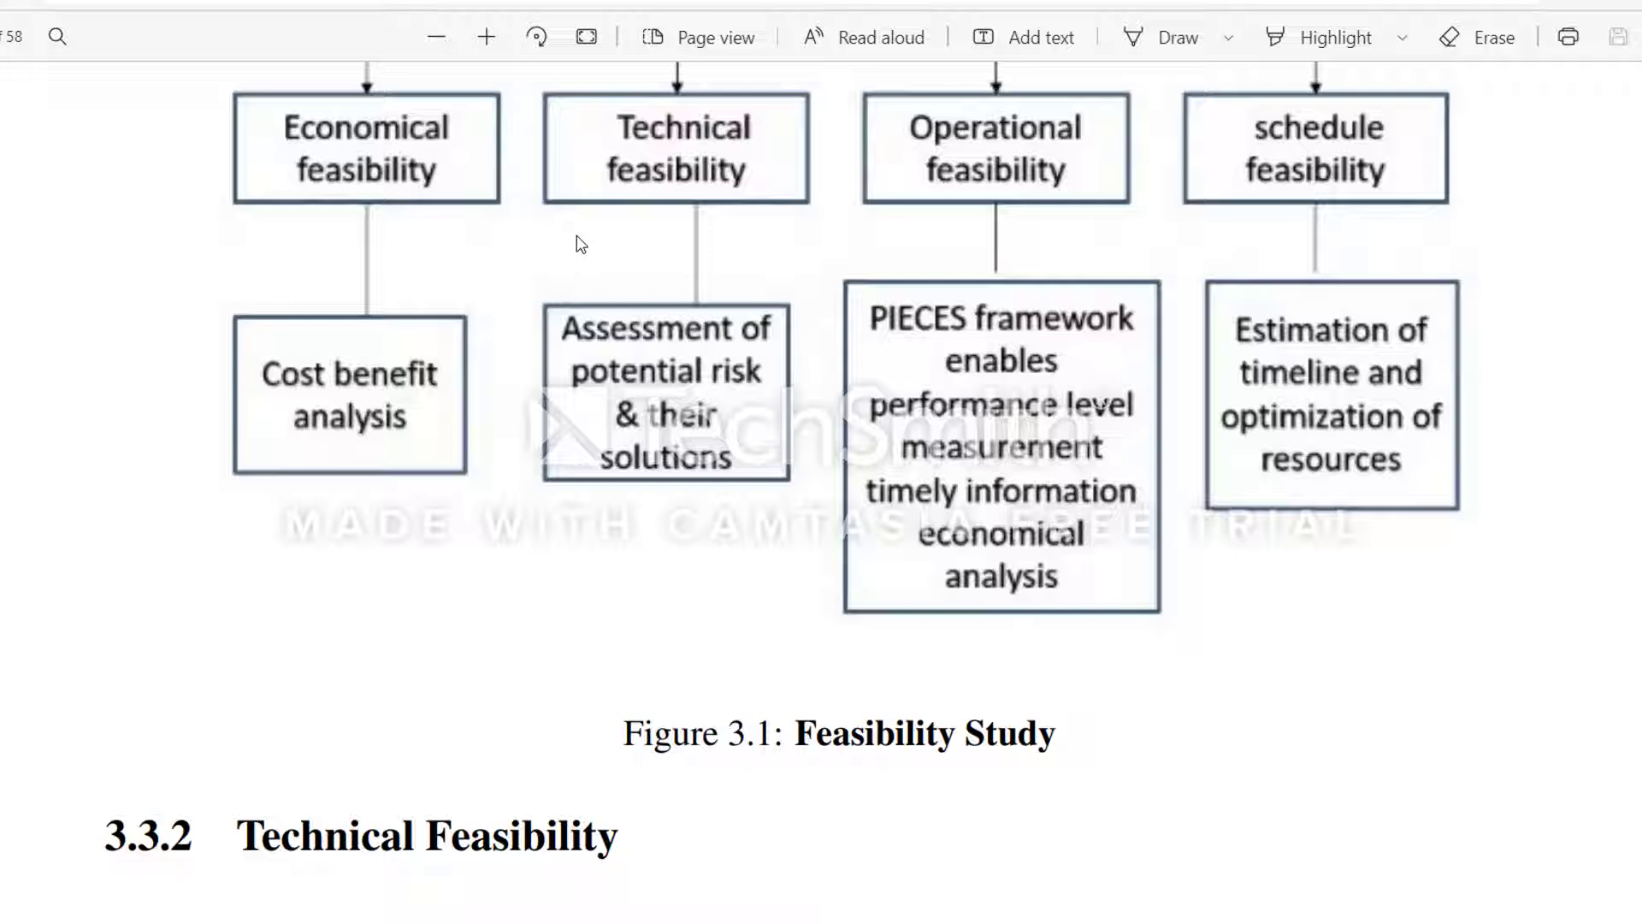
pyautogui.moveTo(597, 210)
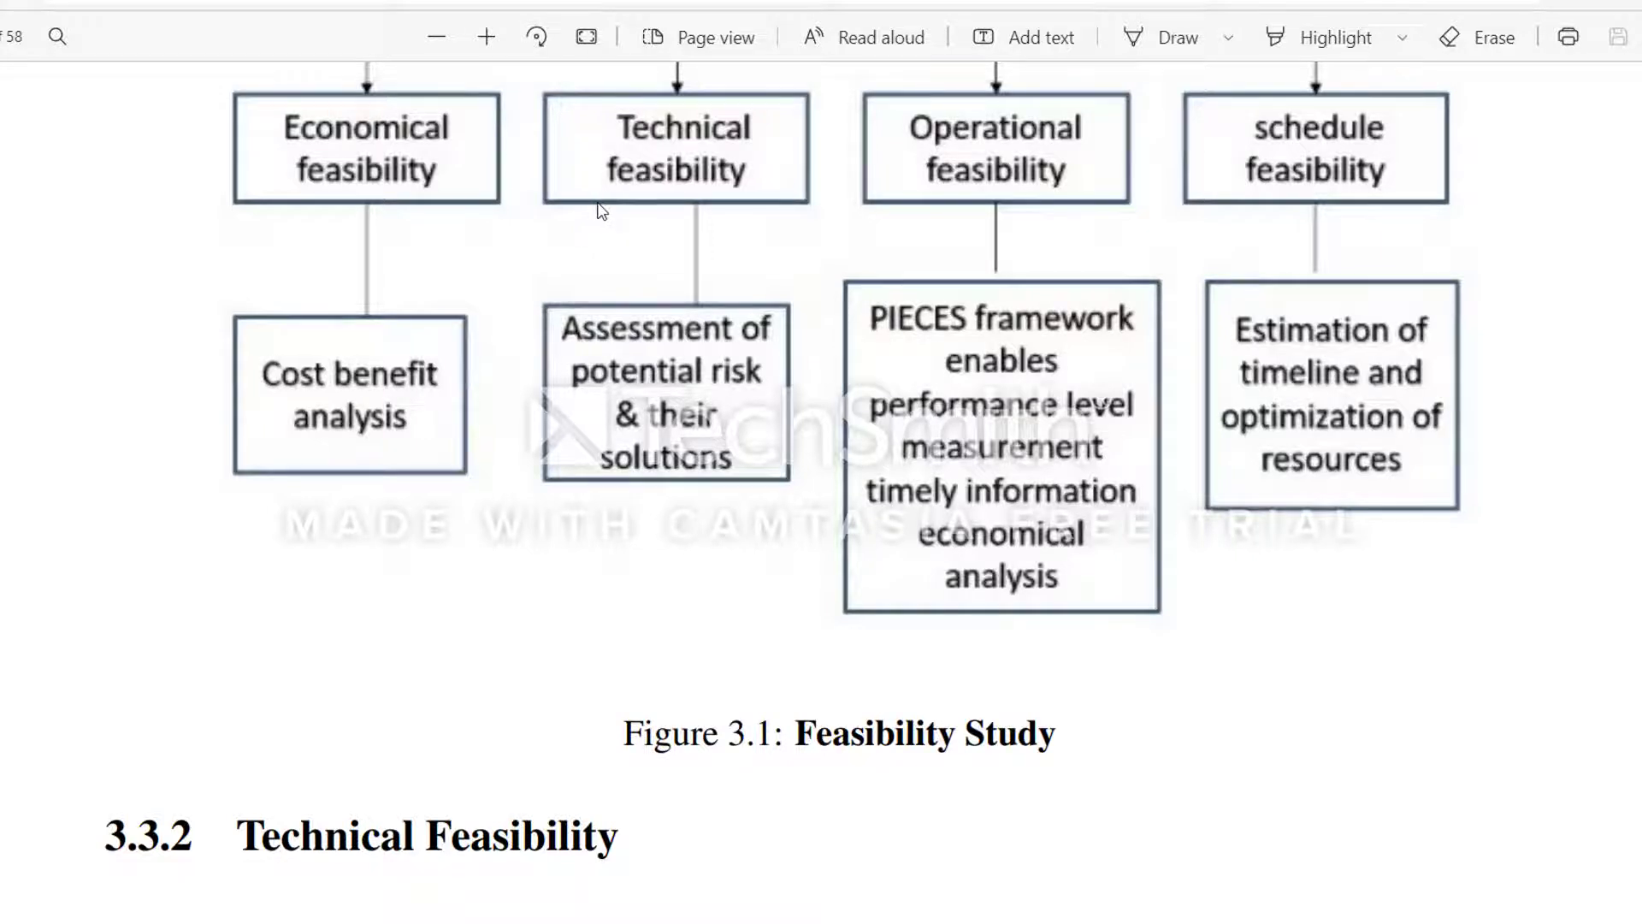
pyautogui.scroll(-3)
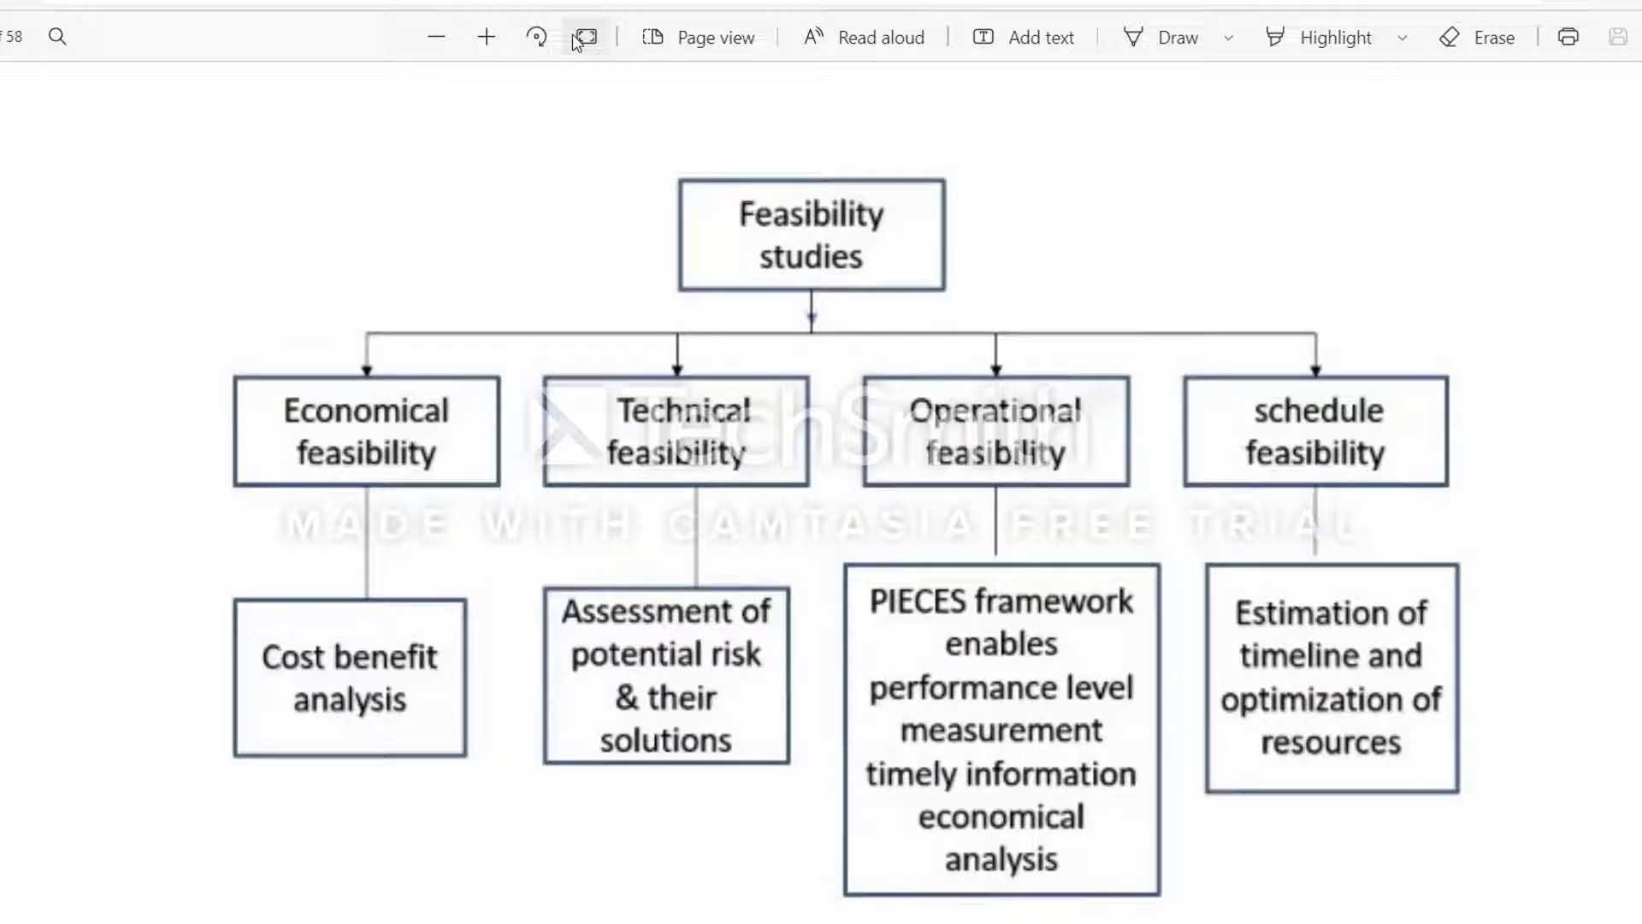
pyautogui.click(585, 37)
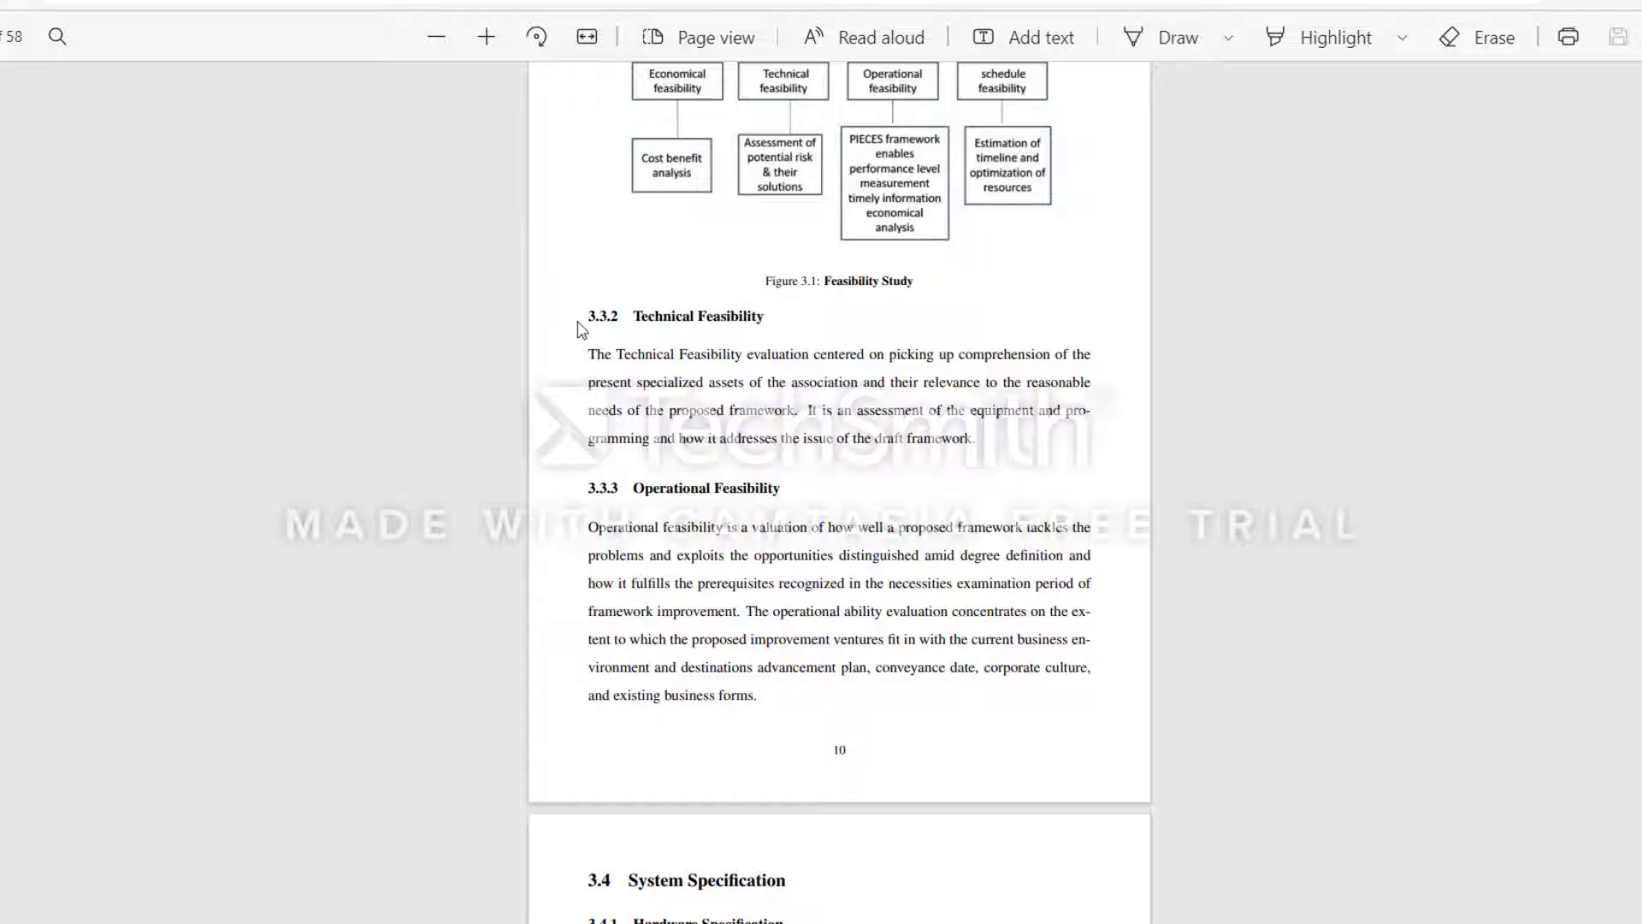
pyautogui.moveTo(566, 510)
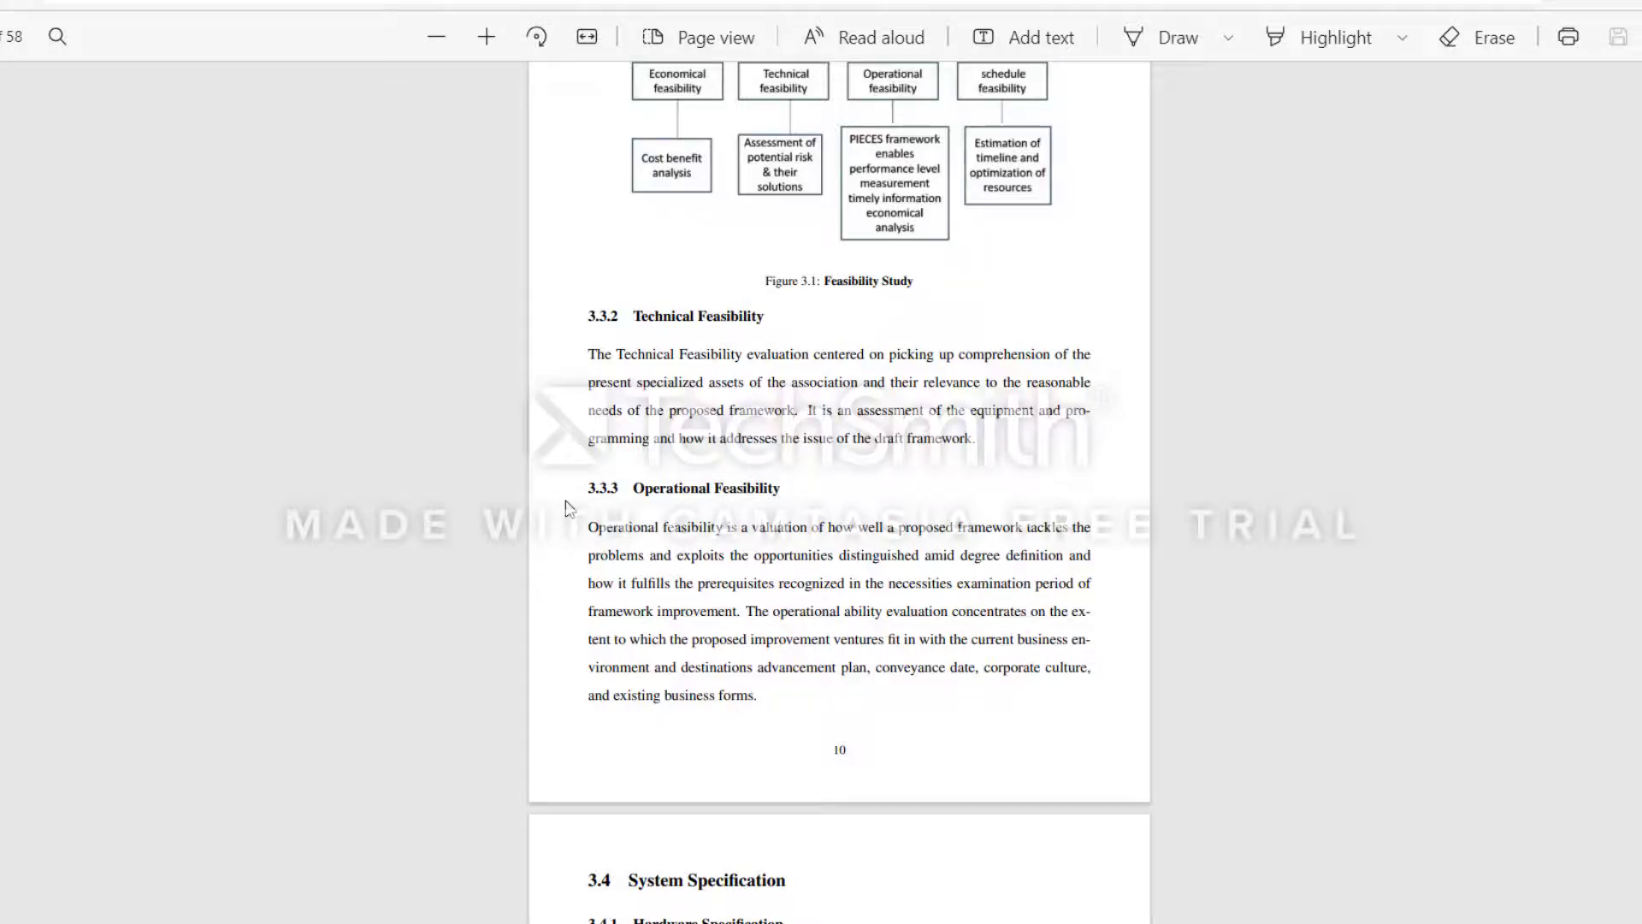
# Scroll past the 3.4 hardware and software specifications to Chapter 4, Module Description
pyautogui.scroll(-3)
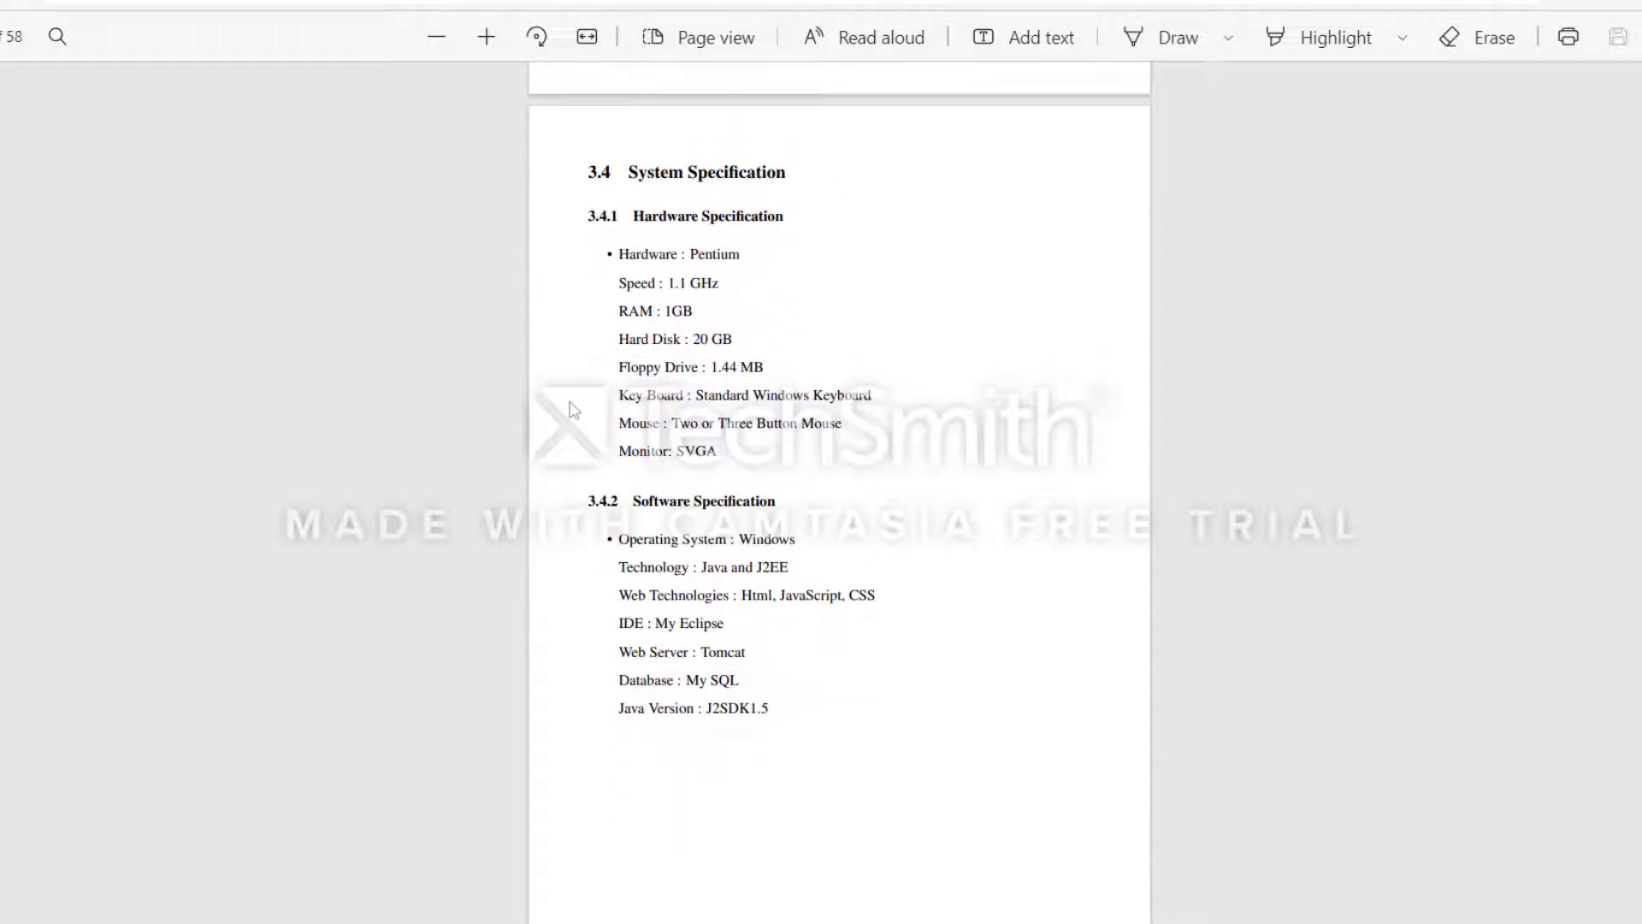
pyautogui.moveTo(593, 262)
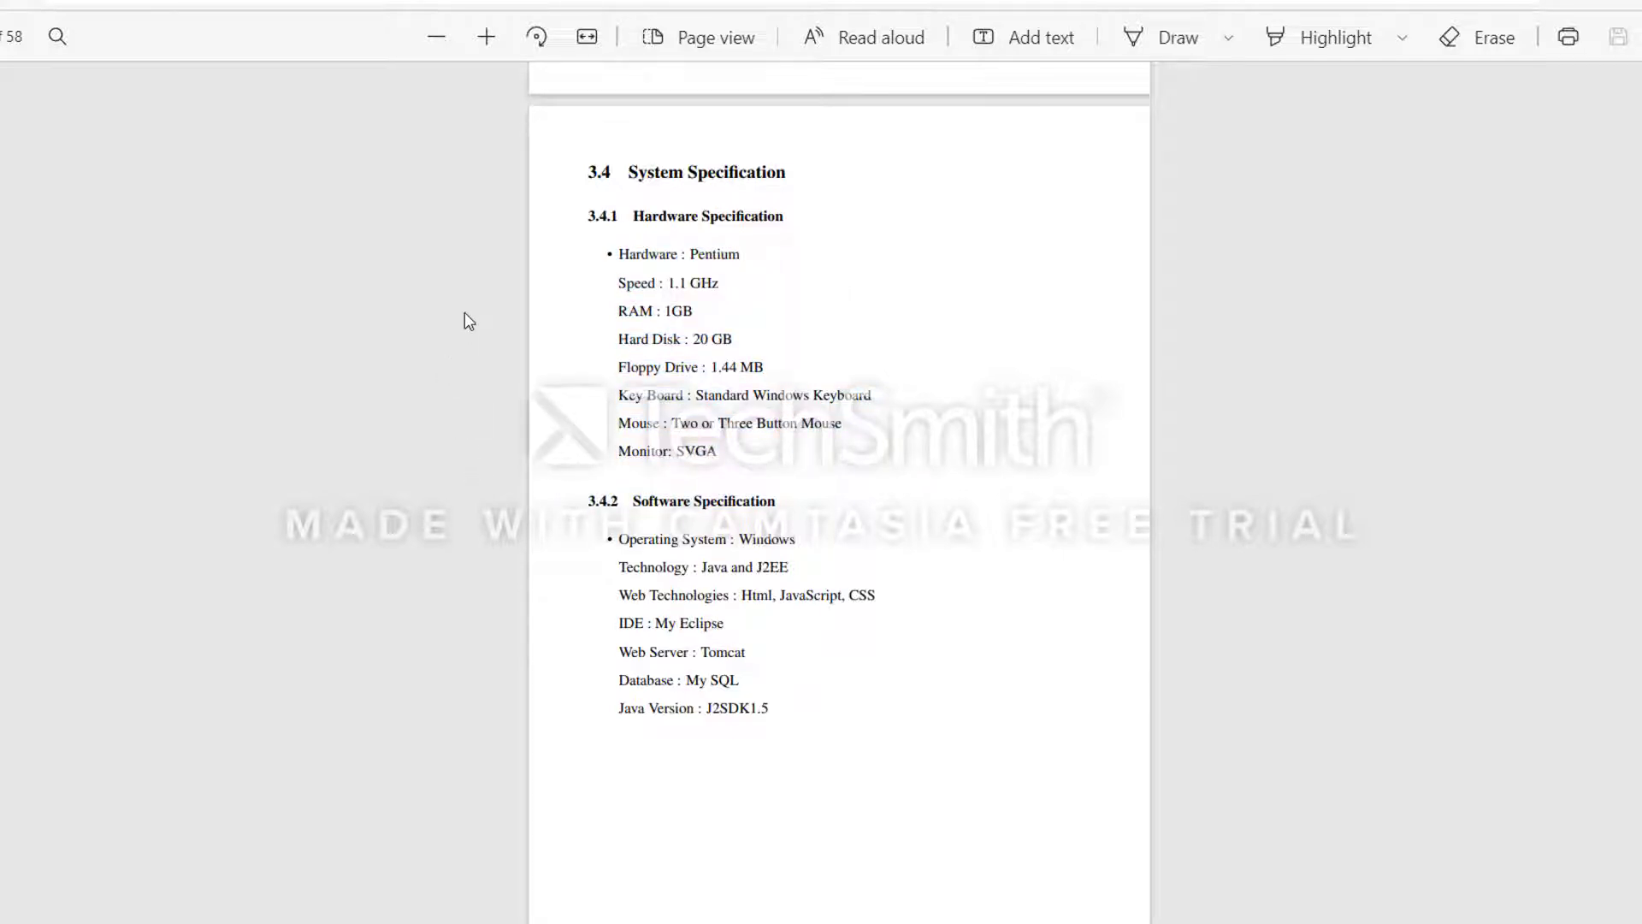
pyautogui.moveTo(638, 158)
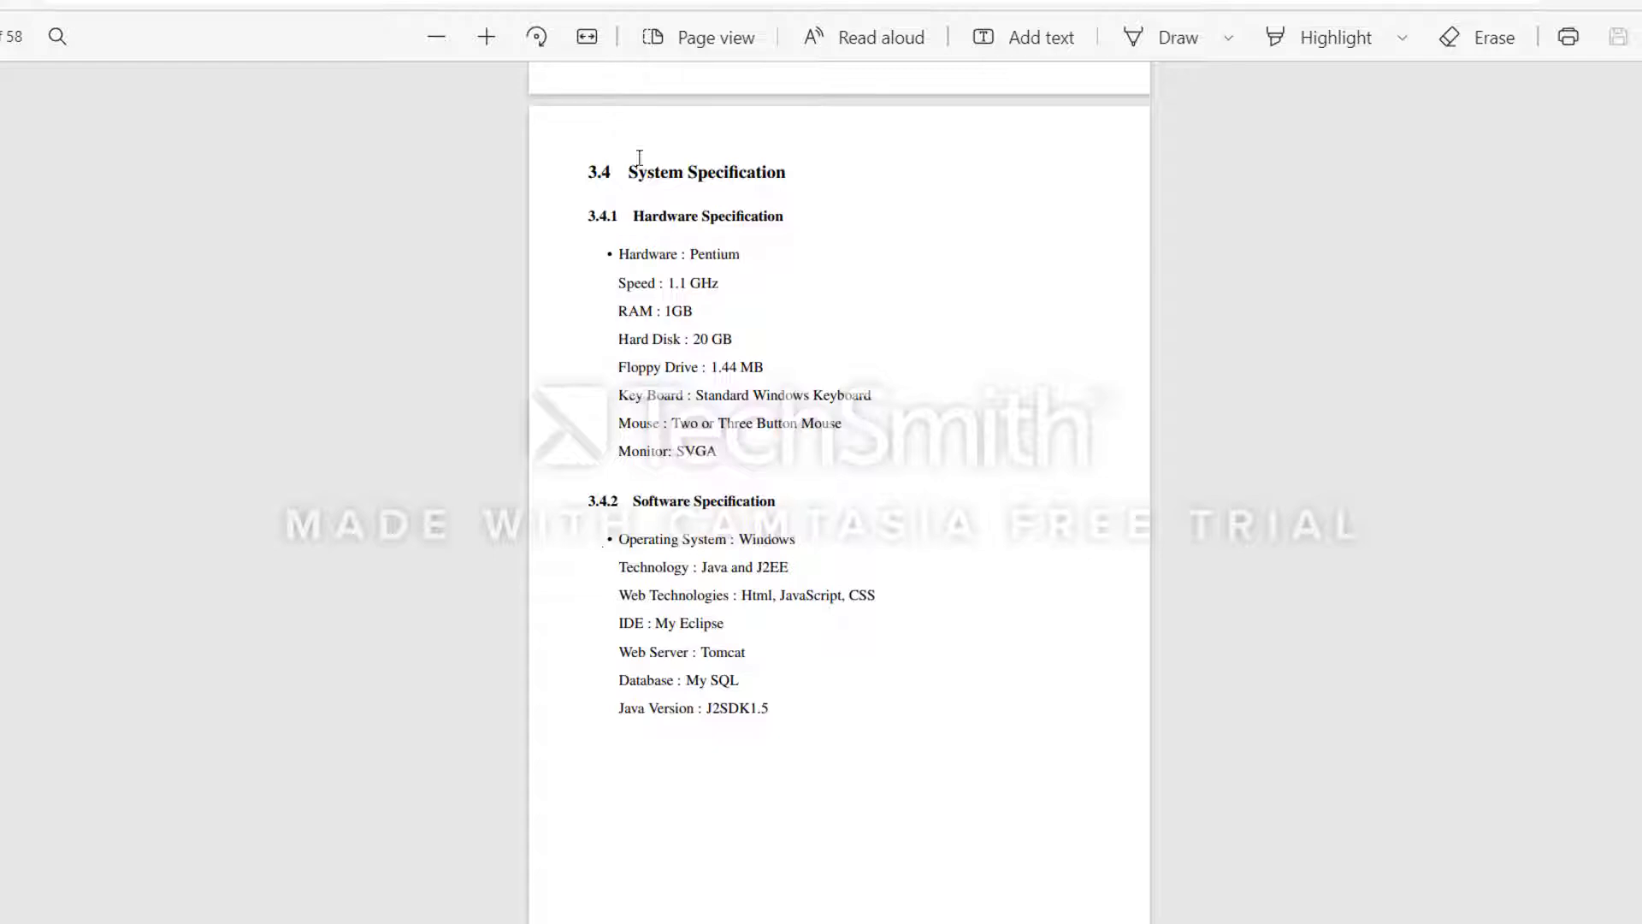
pyautogui.click(586, 37)
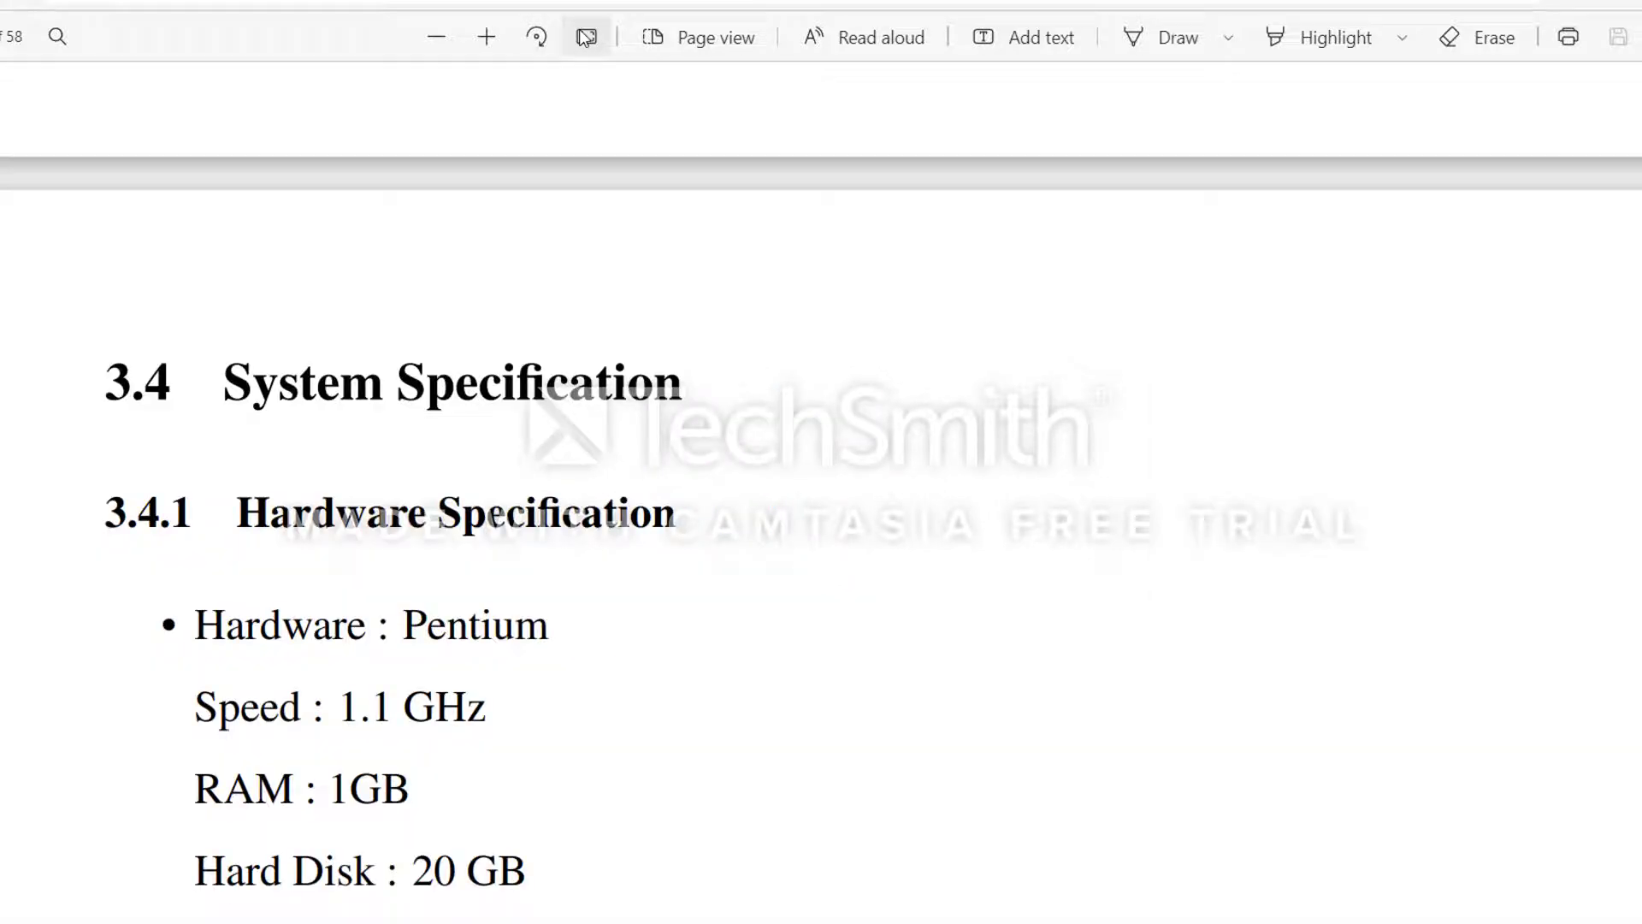
pyautogui.scroll(-3)
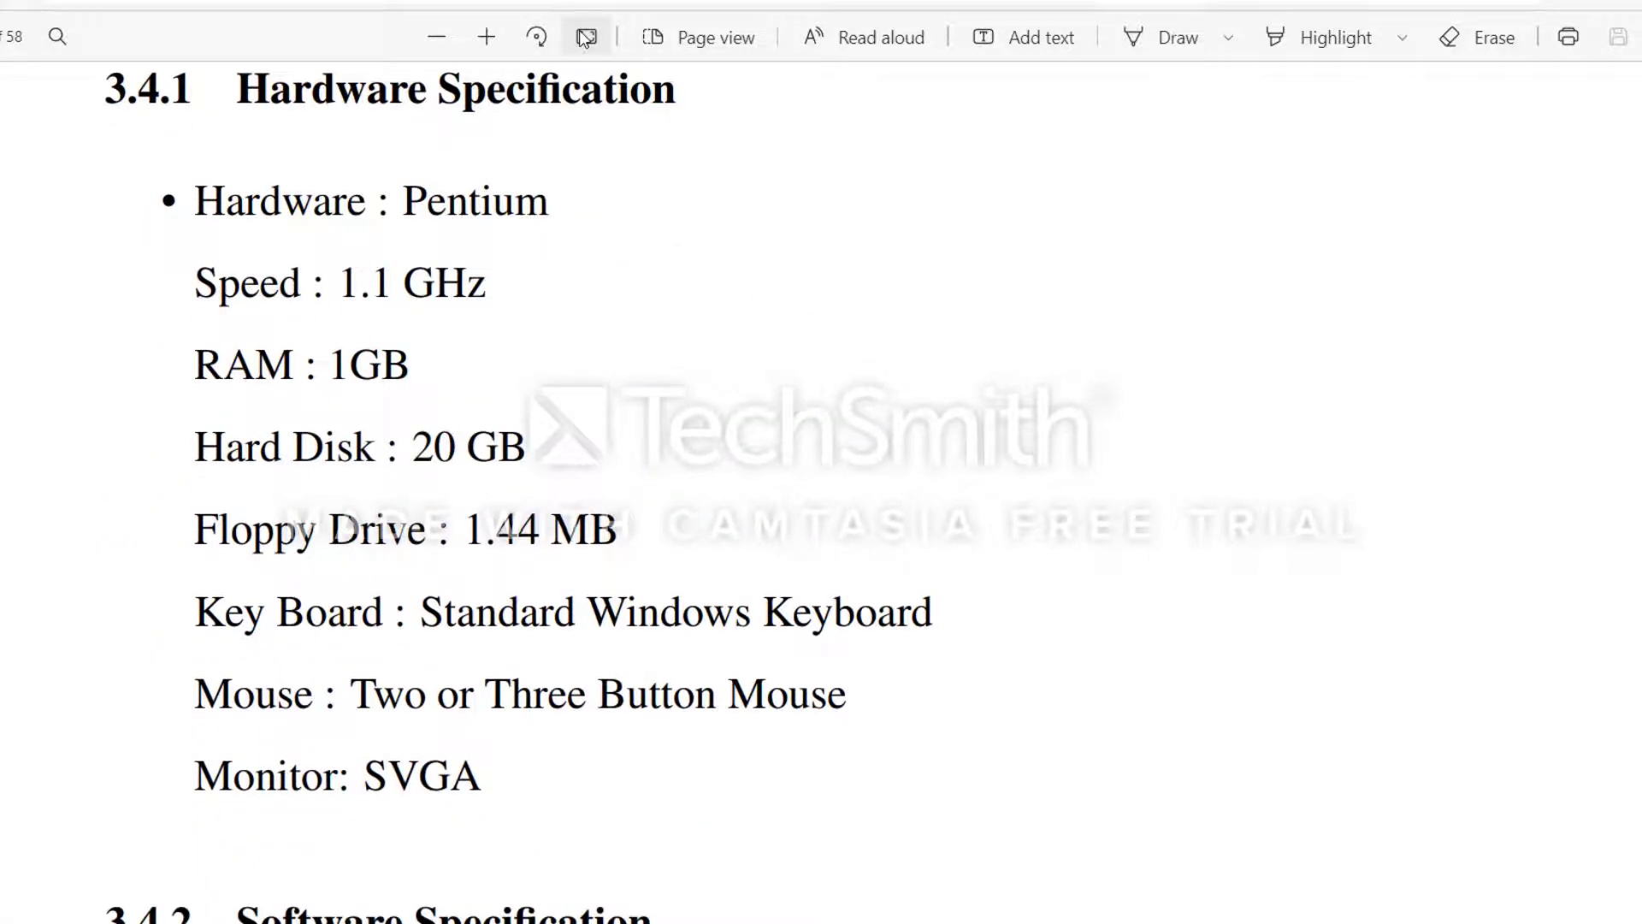
pyautogui.scroll(-3)
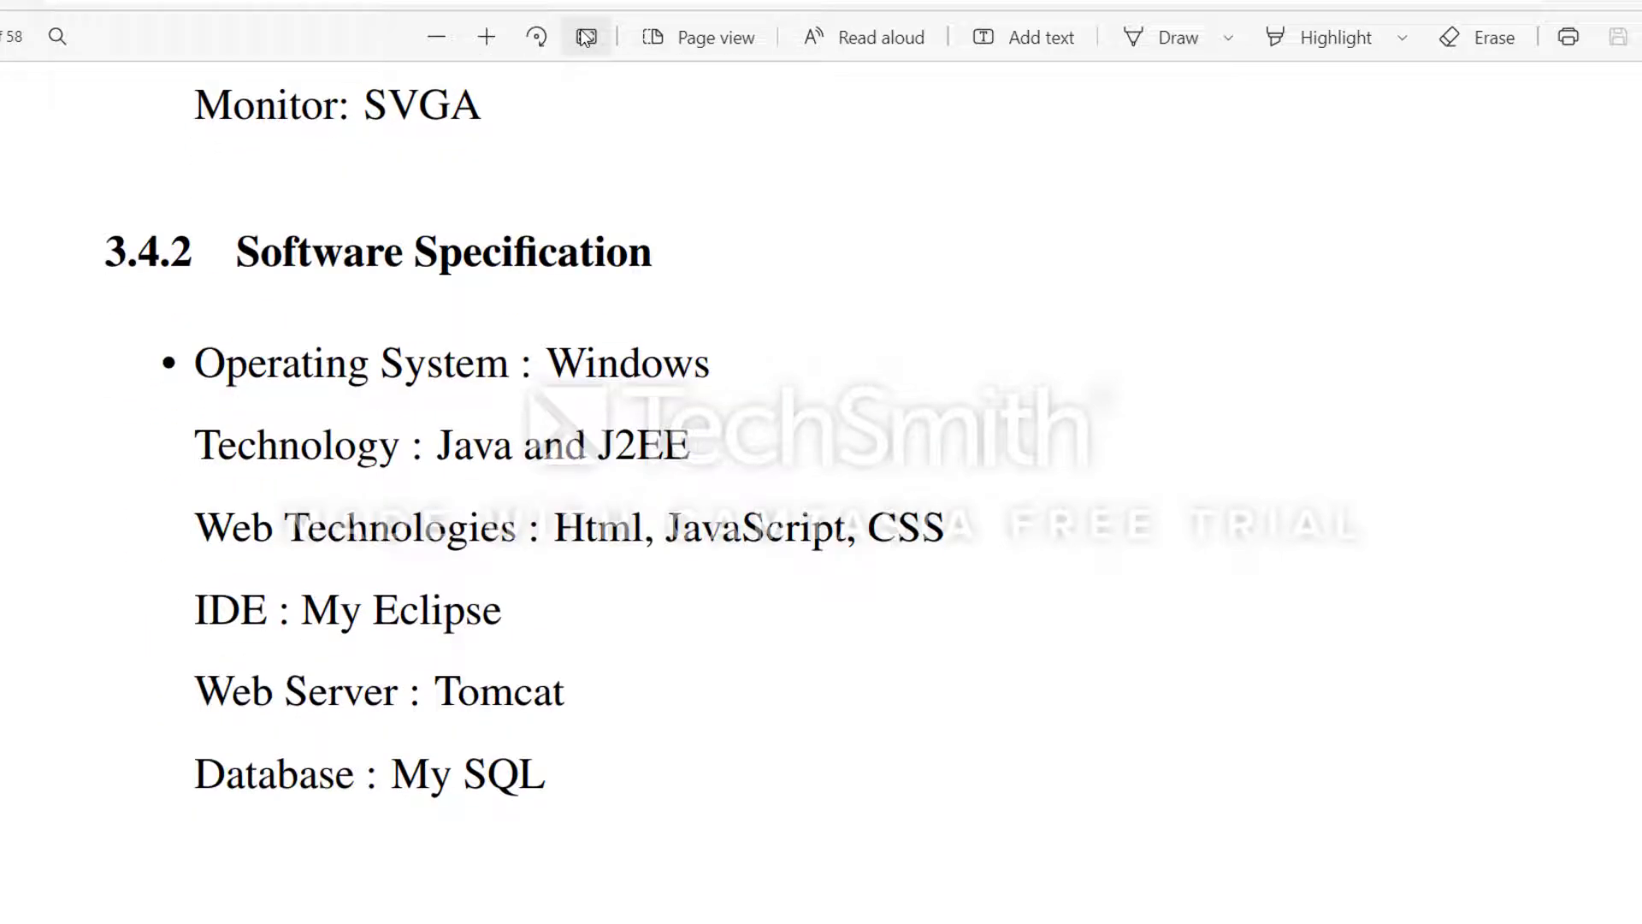
pyautogui.scroll(-3)
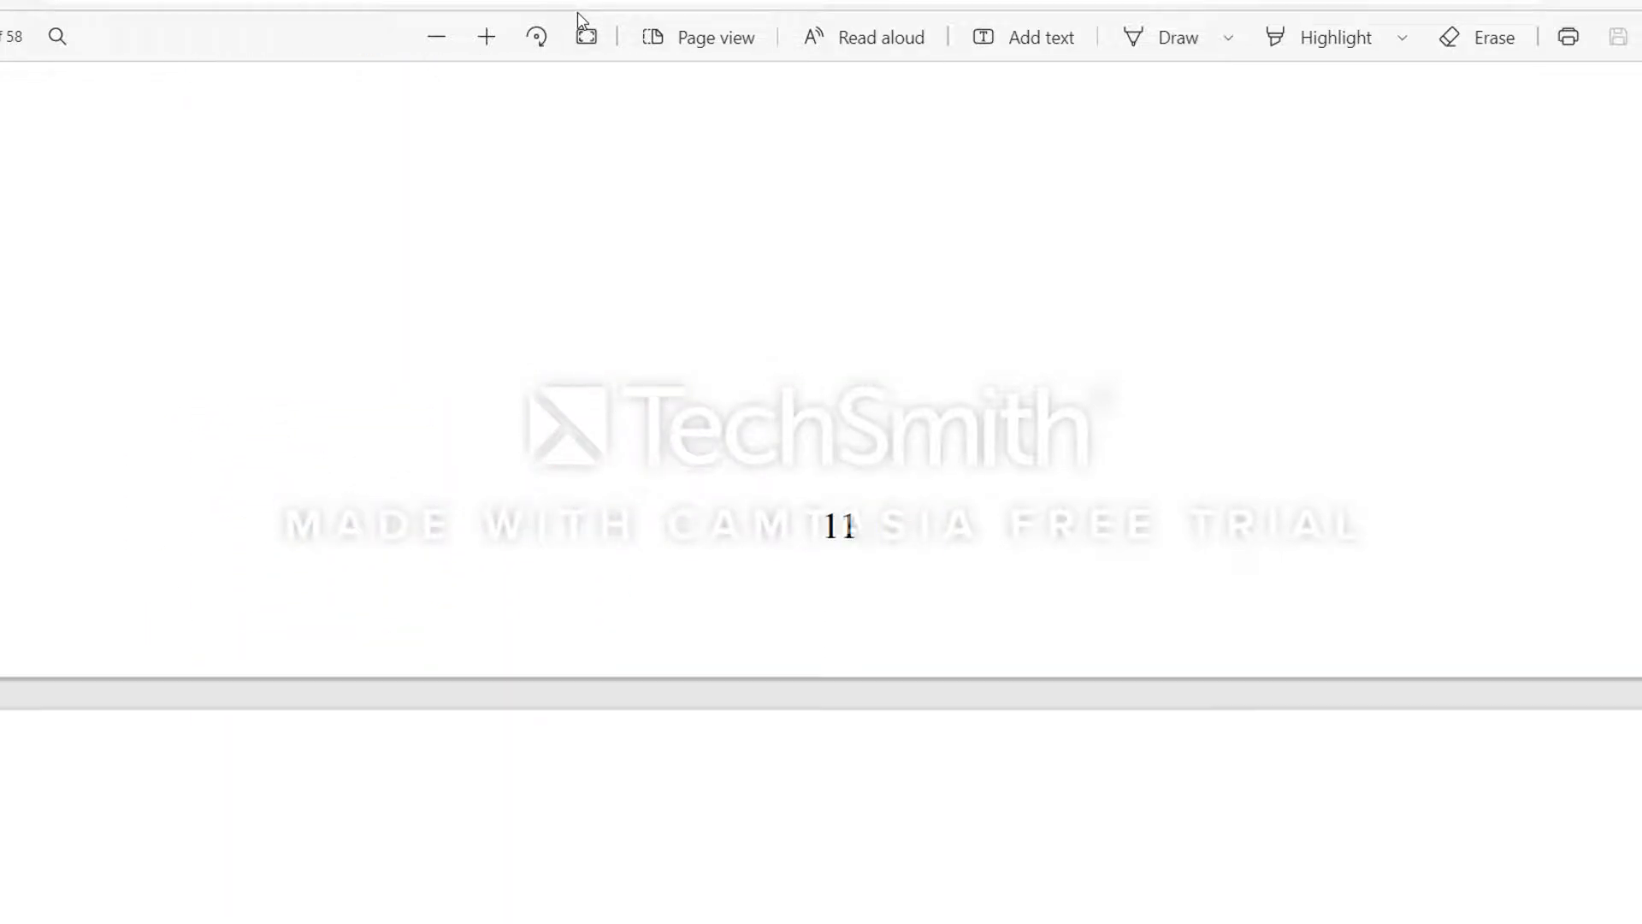
pyautogui.scroll(-3)
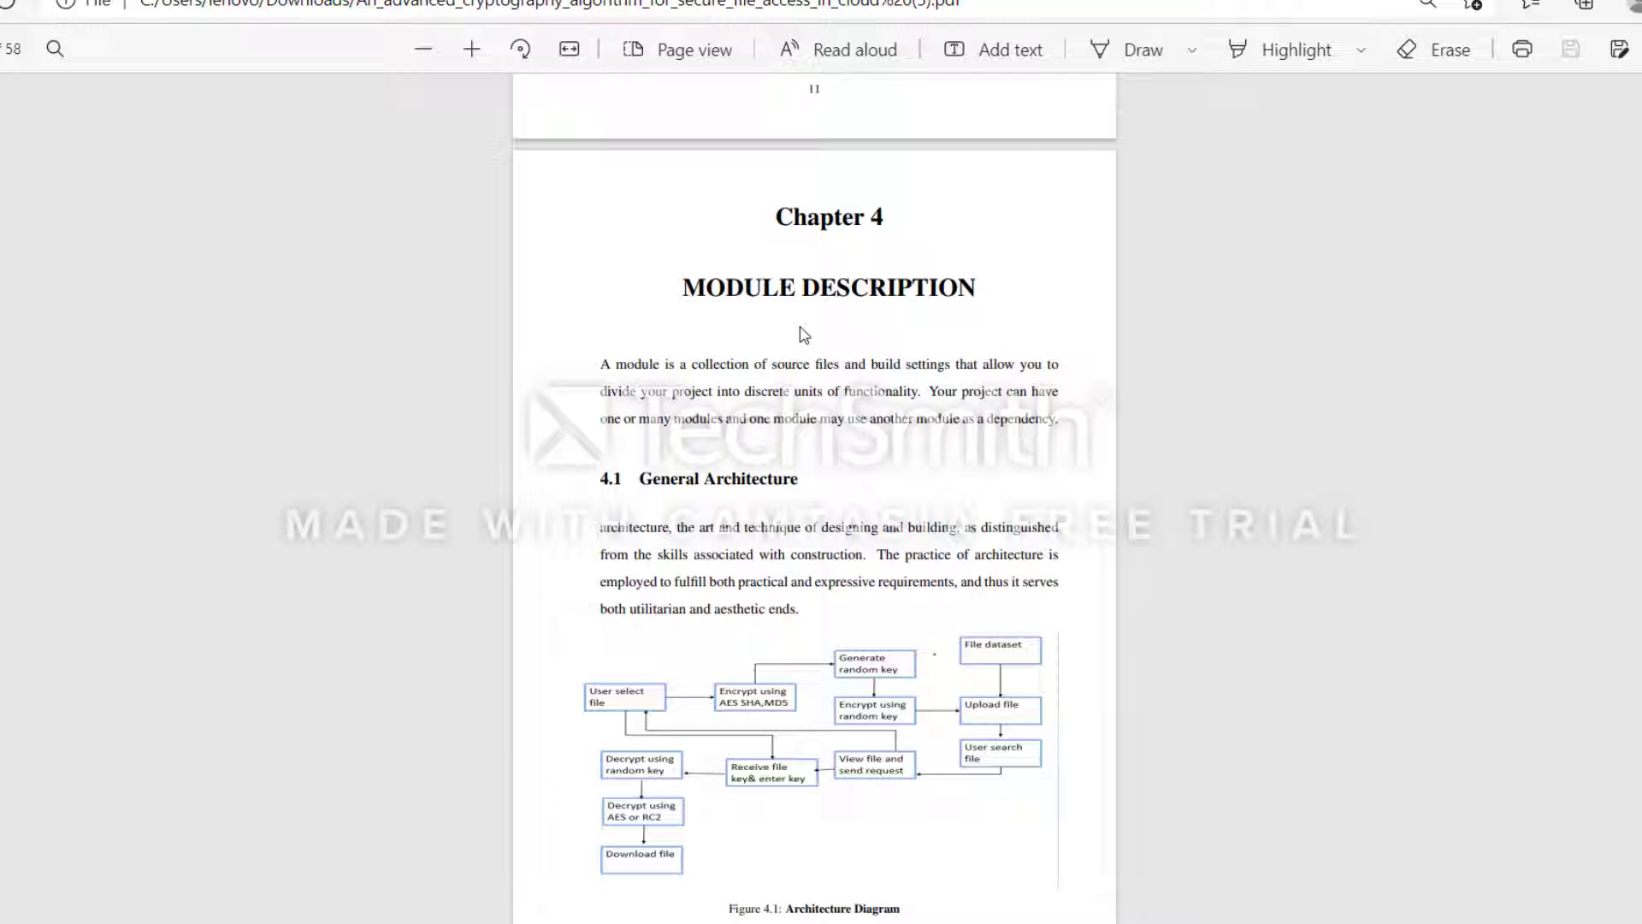
pyautogui.moveTo(964, 326)
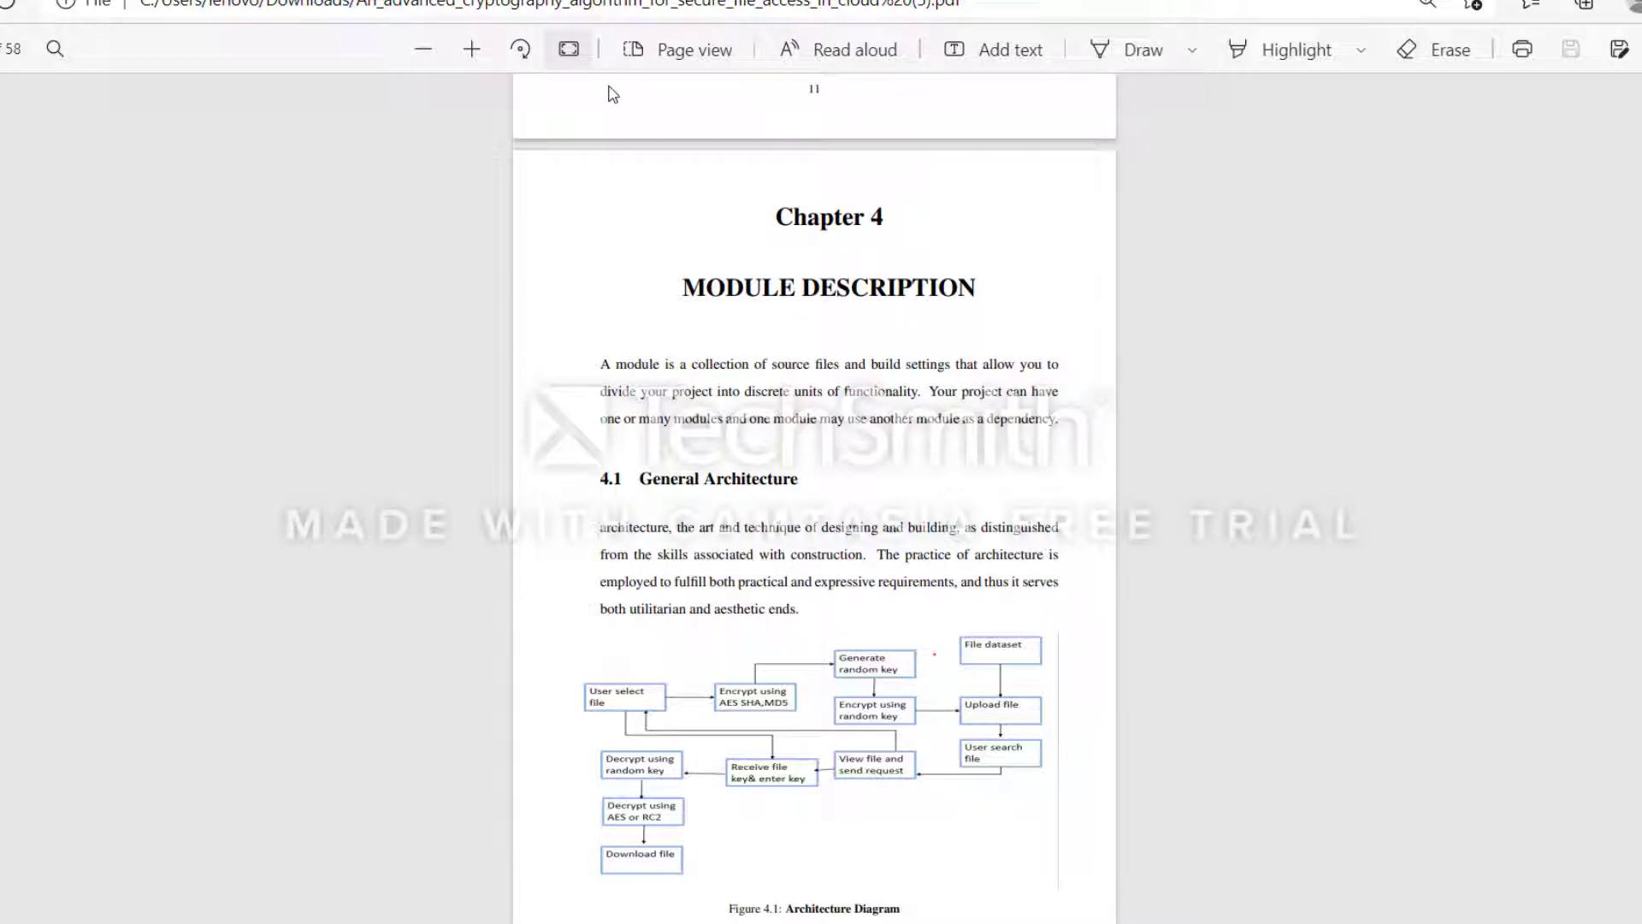
# Scroll through 4.1 General Architecture to Figure 4.1 Architecture Diagram on page 12
pyautogui.click(471, 49)
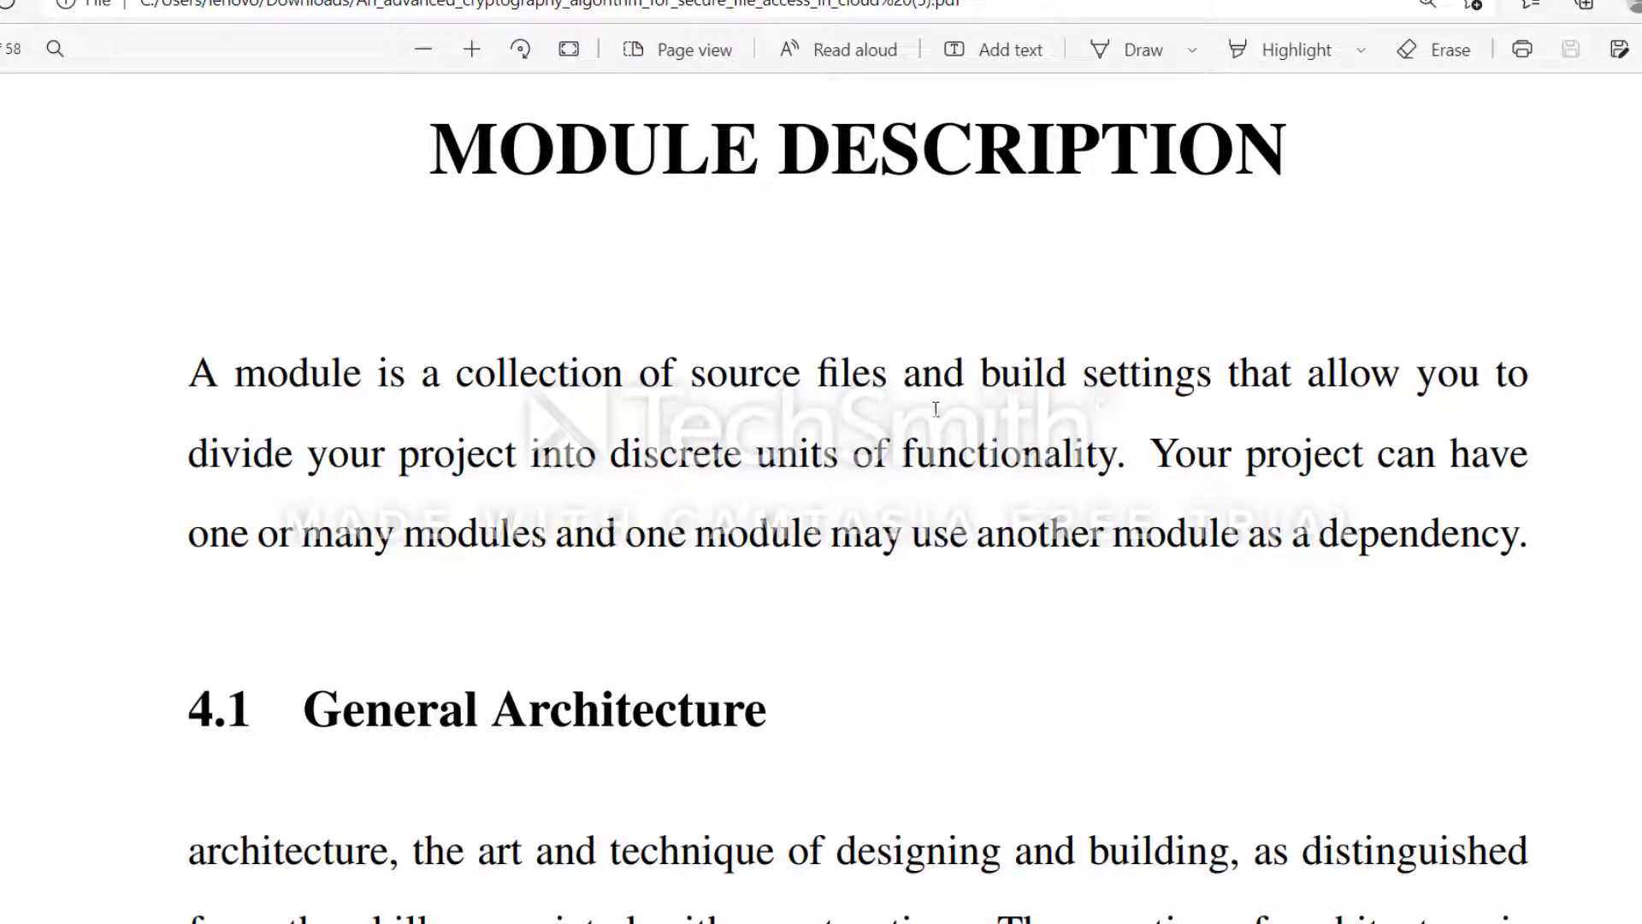
pyautogui.scroll(-3)
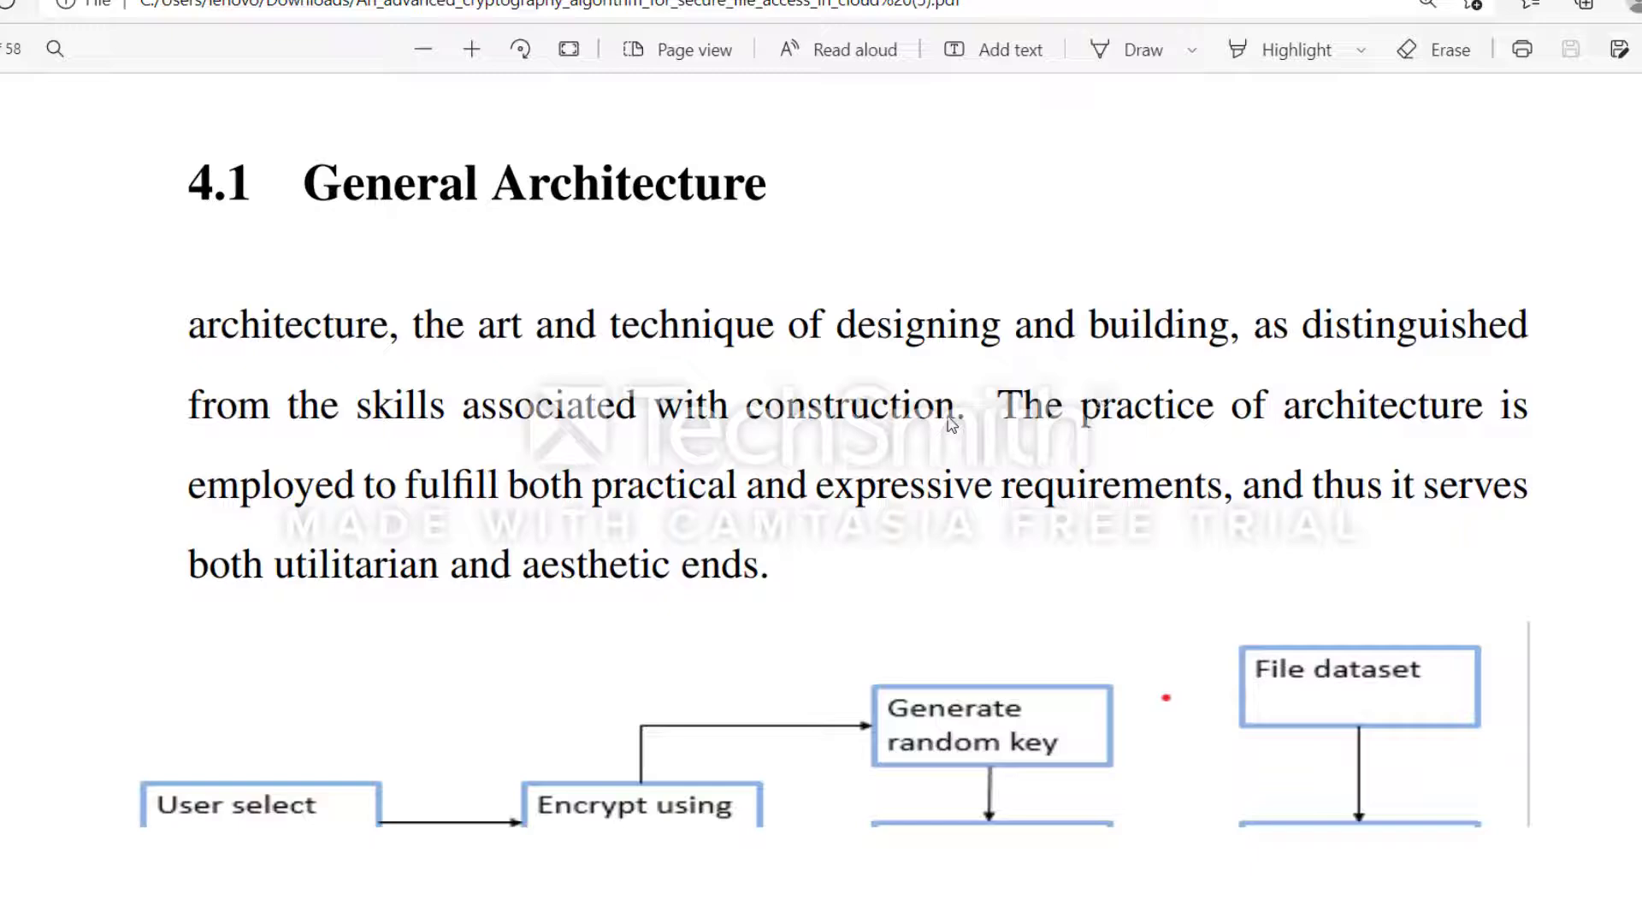
pyautogui.scroll(-3)
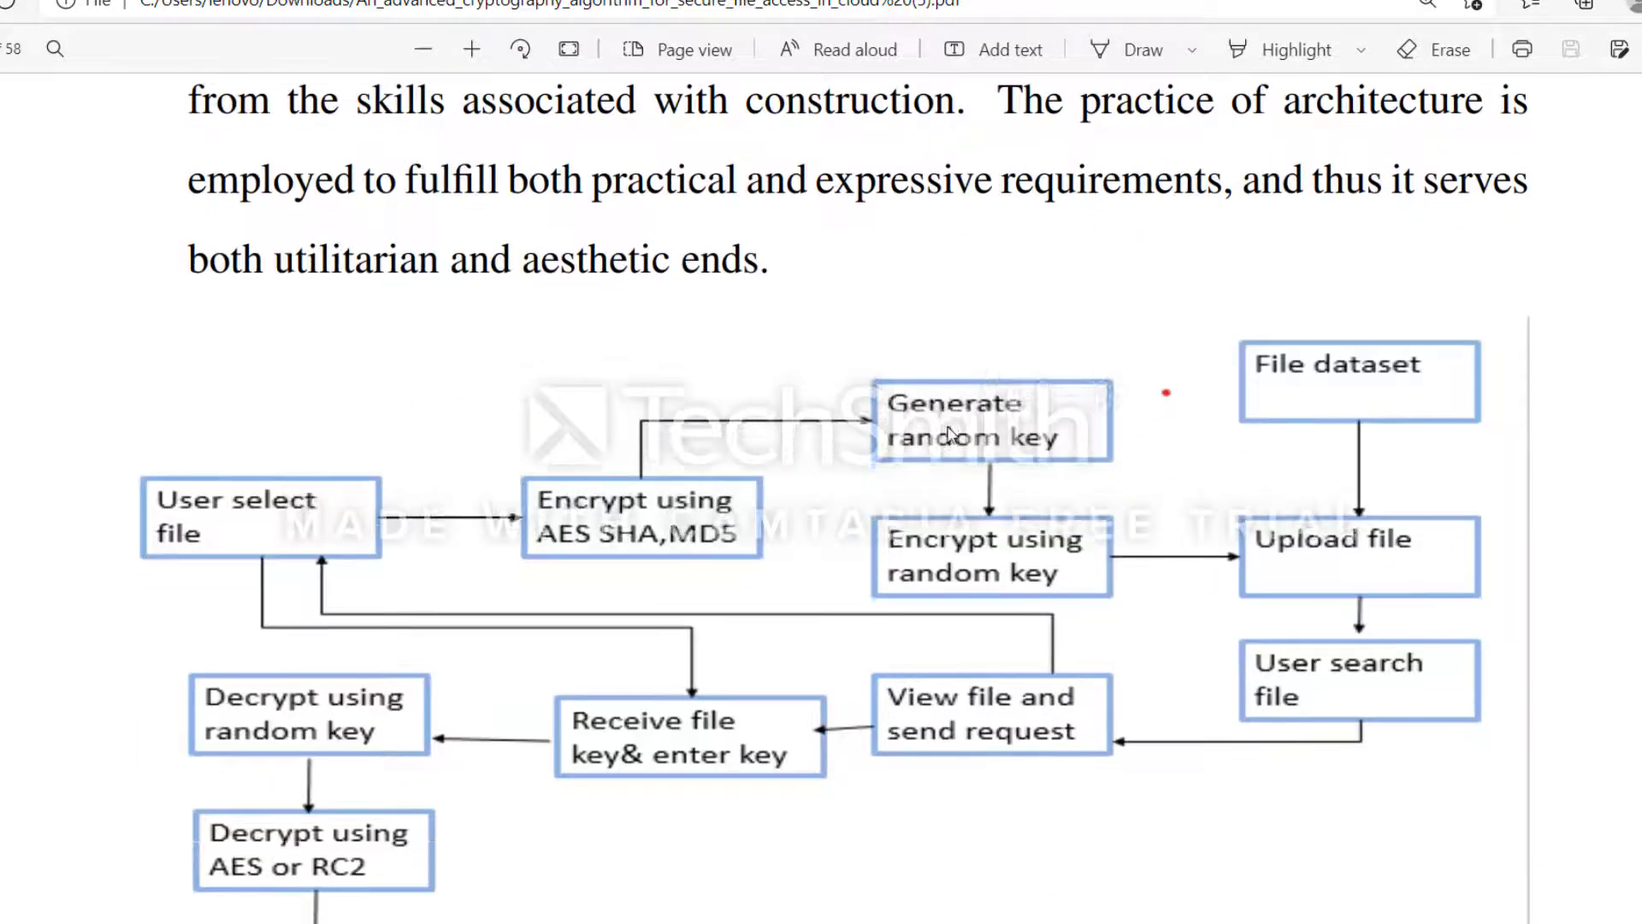
pyautogui.scroll(-3)
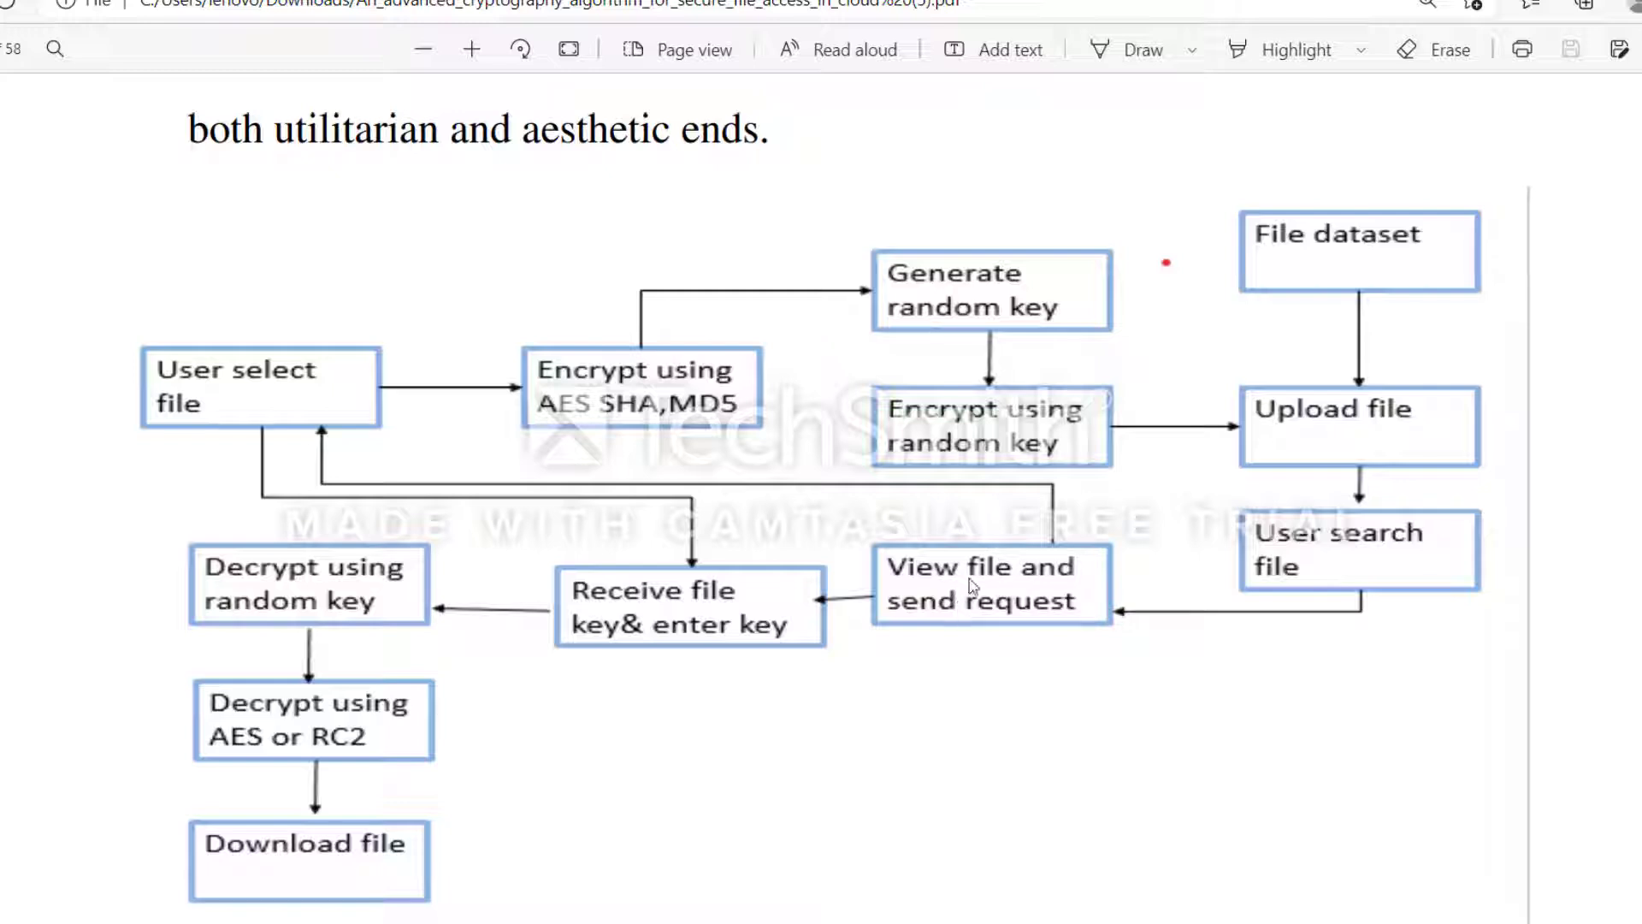
pyautogui.scroll(-3)
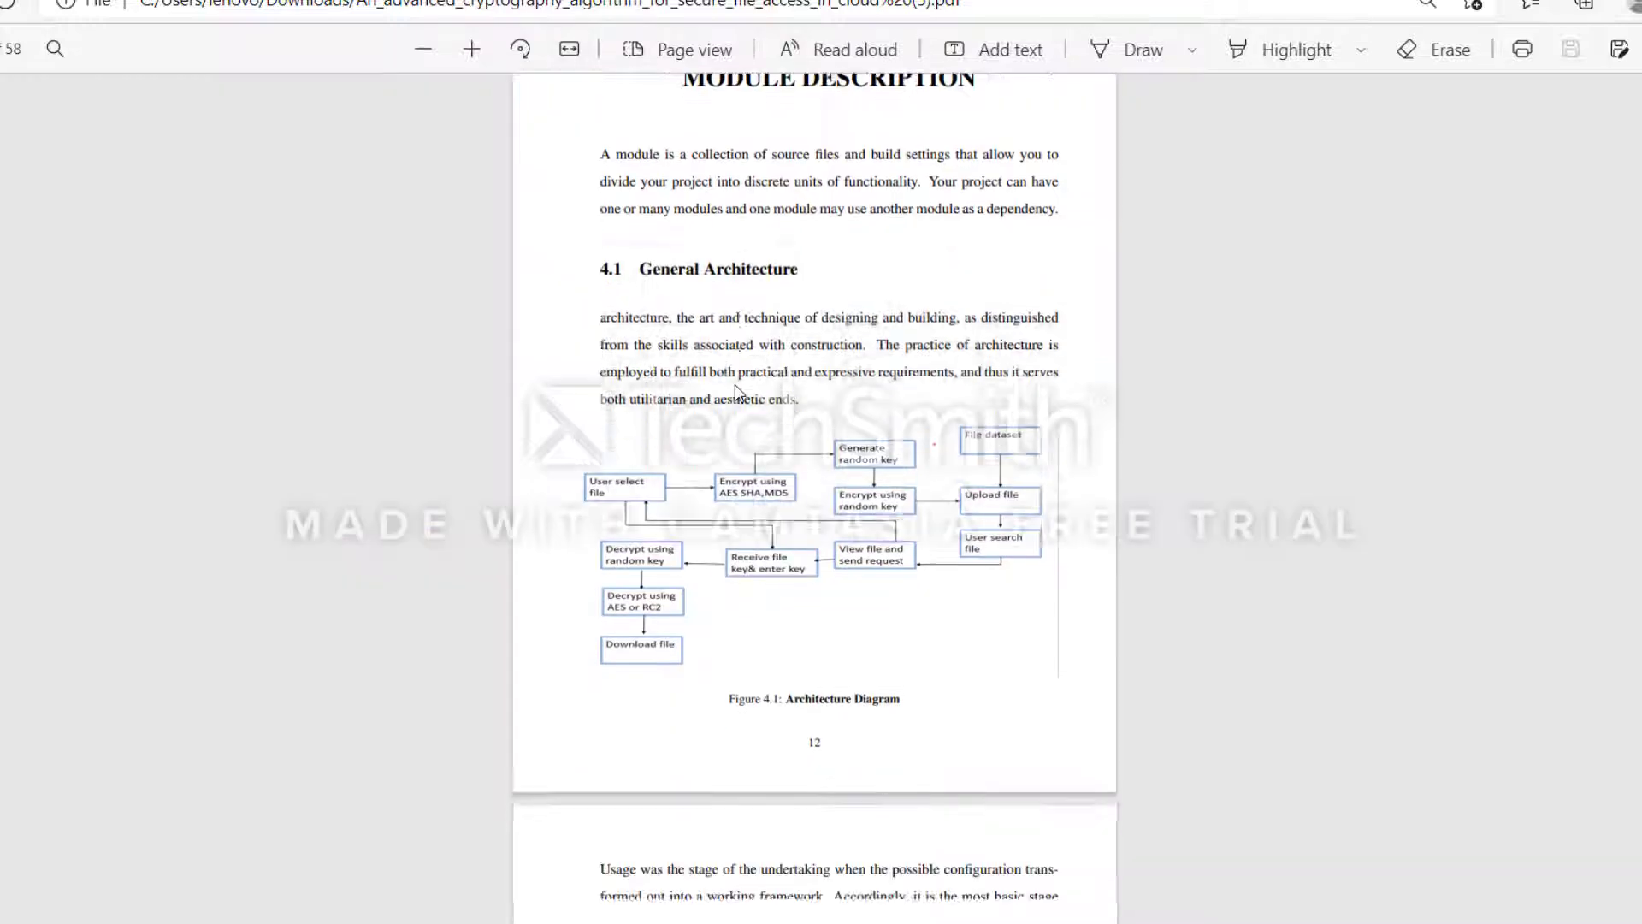
# Scroll past 4.2 Design Phase and Figure 4.2 Data Flow Diagram to 4.2.2 Use Case Diagram
pyautogui.scroll(-3)
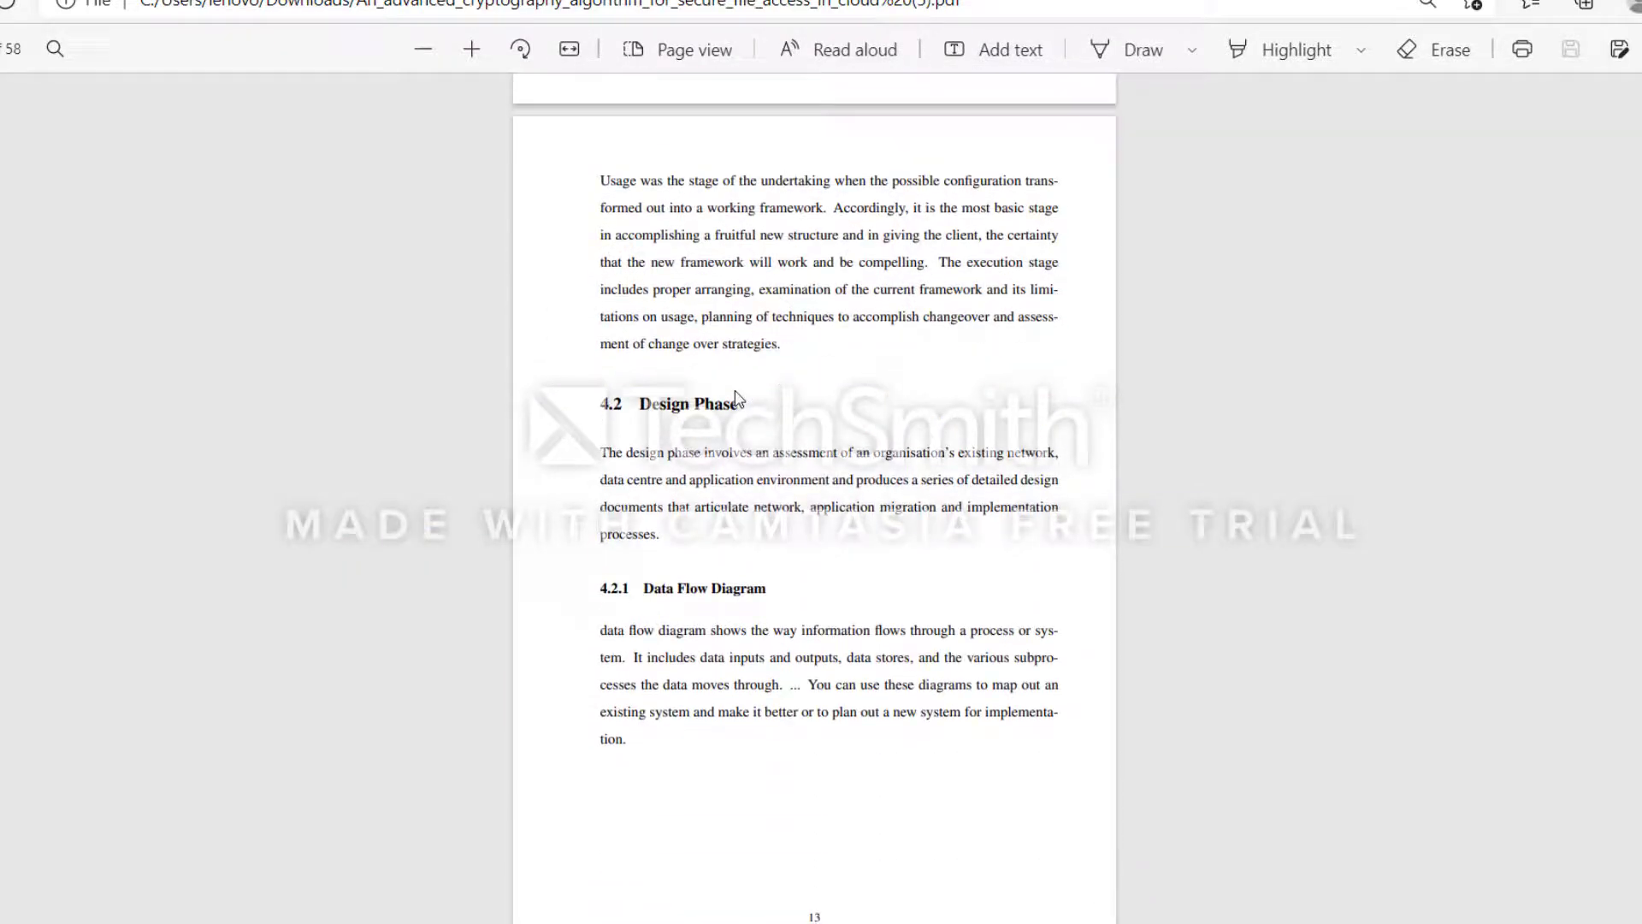
pyautogui.scroll(-3)
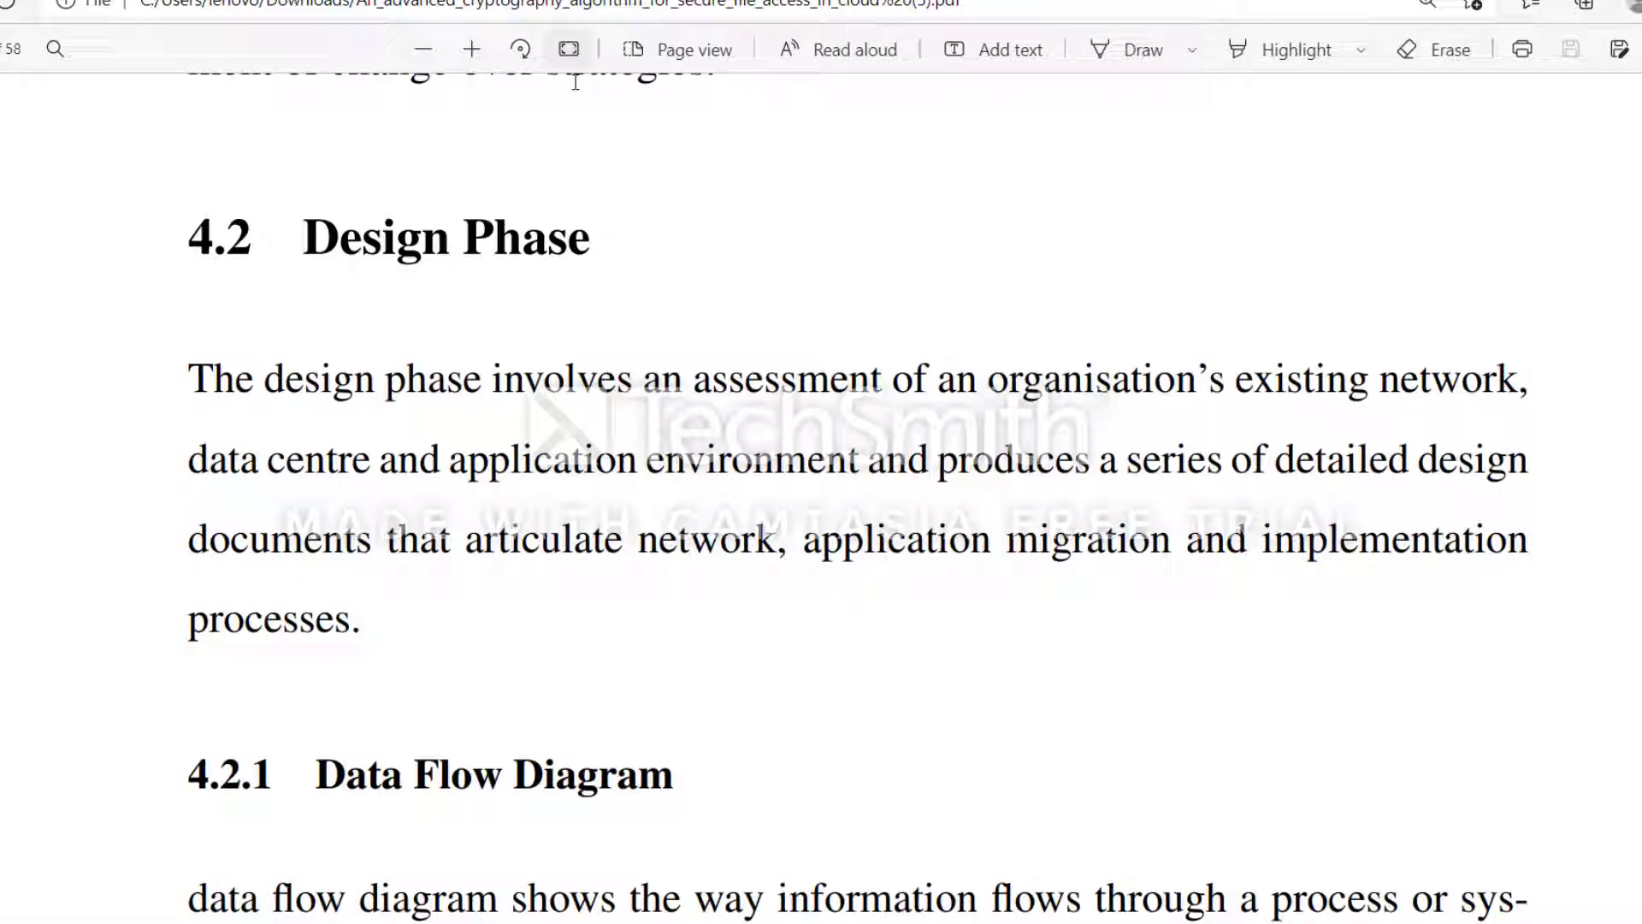
pyautogui.scroll(-3)
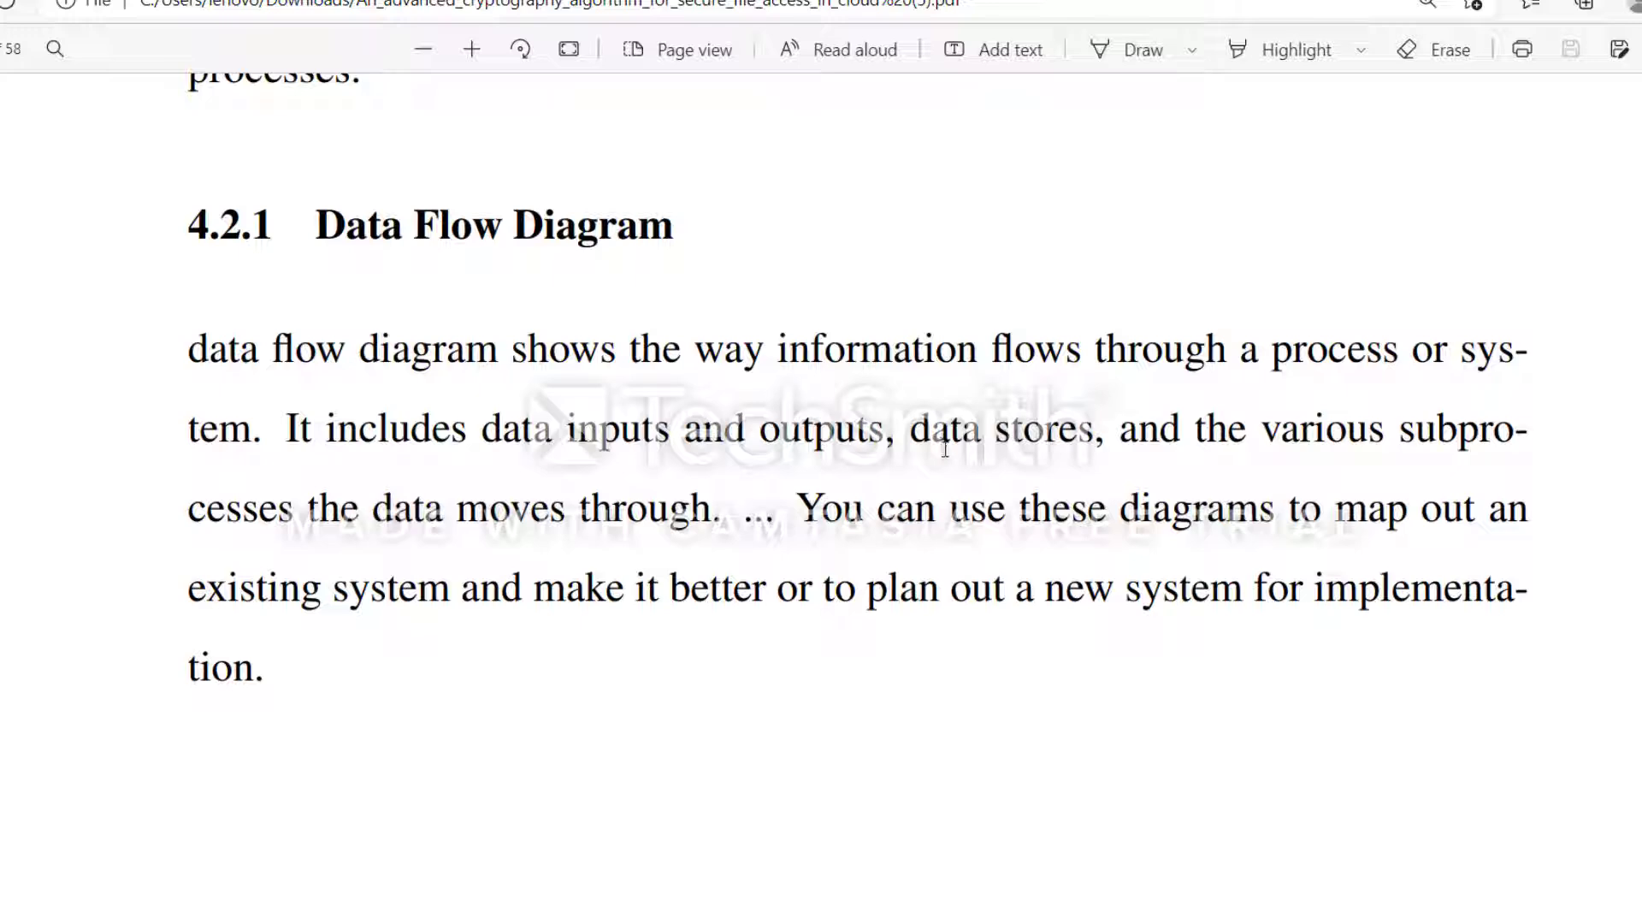
pyautogui.scroll(3)
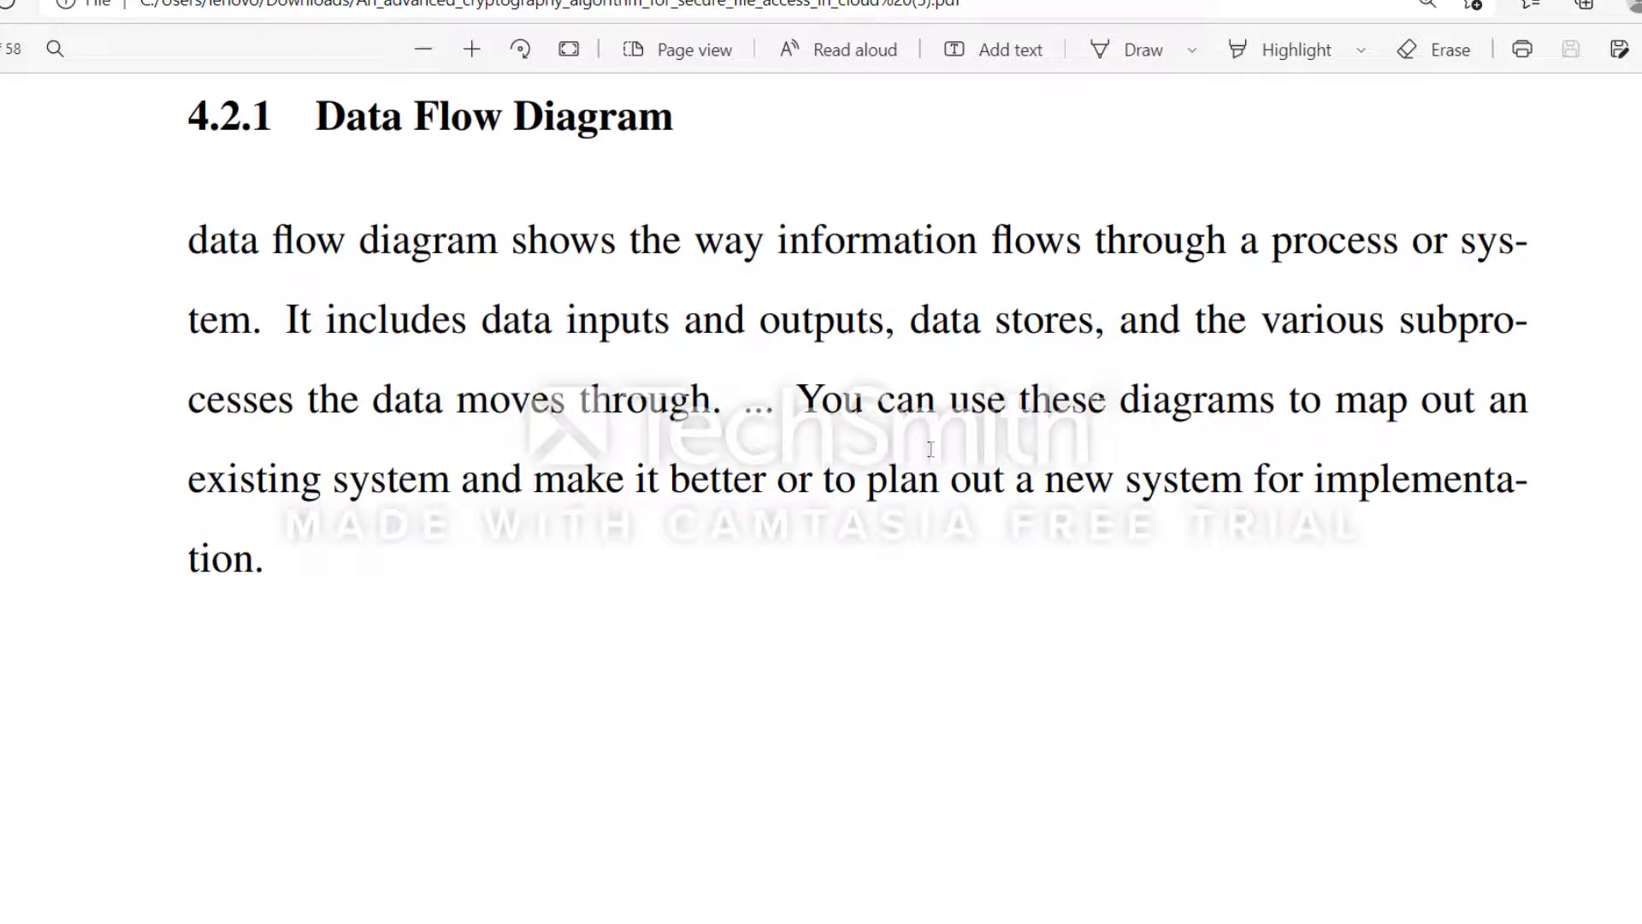
pyautogui.scroll(-3)
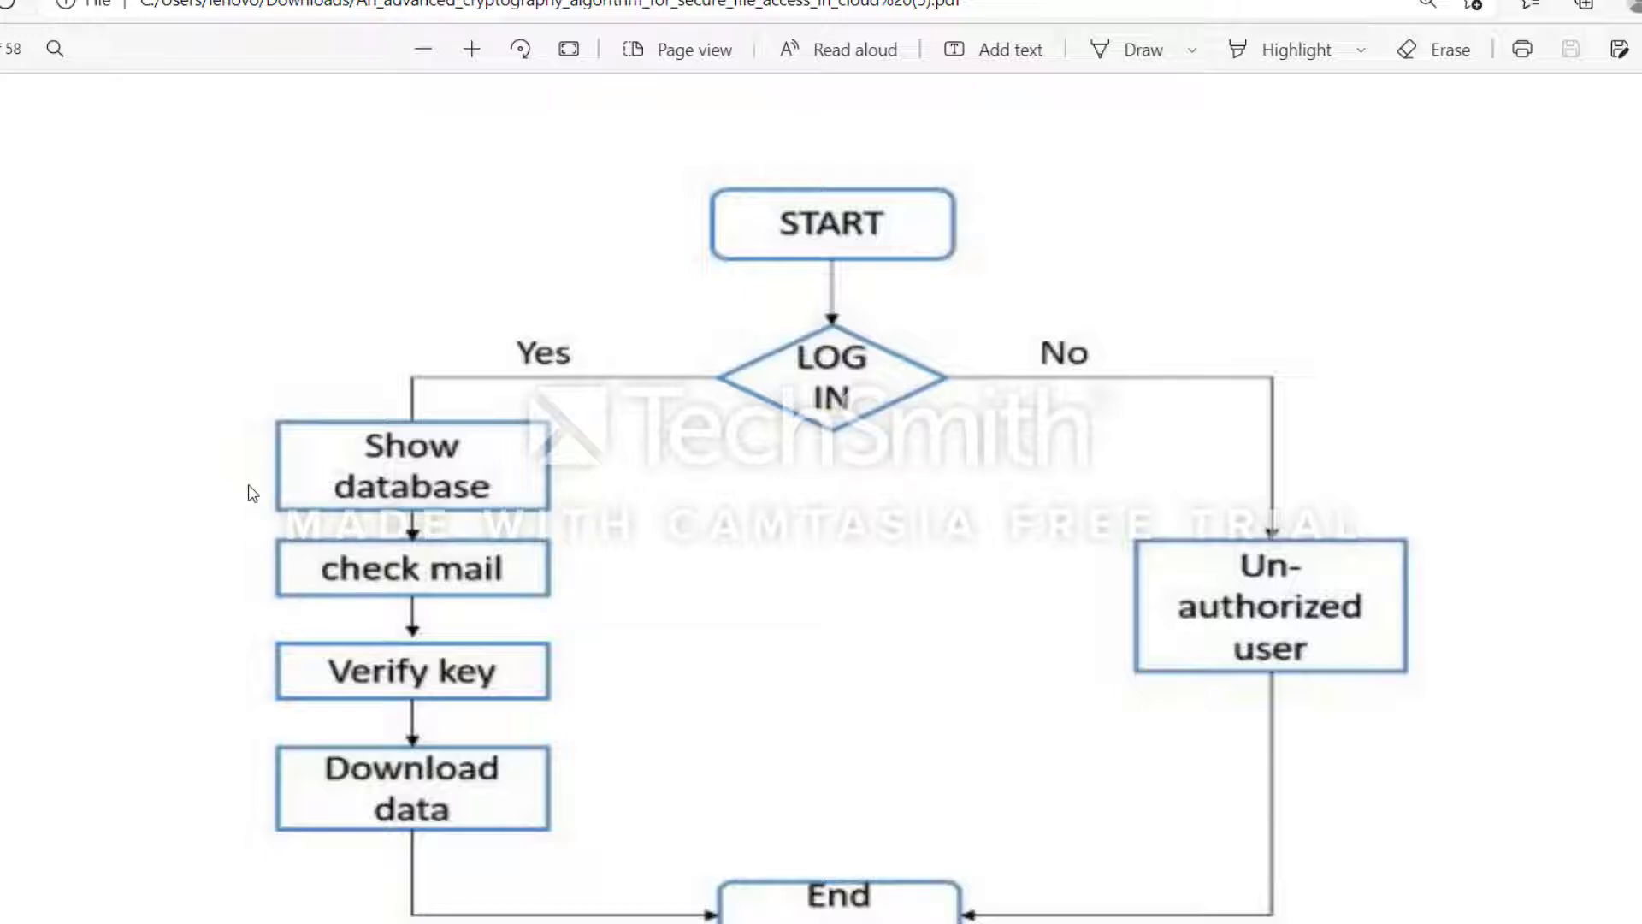
pyautogui.moveTo(452, 546)
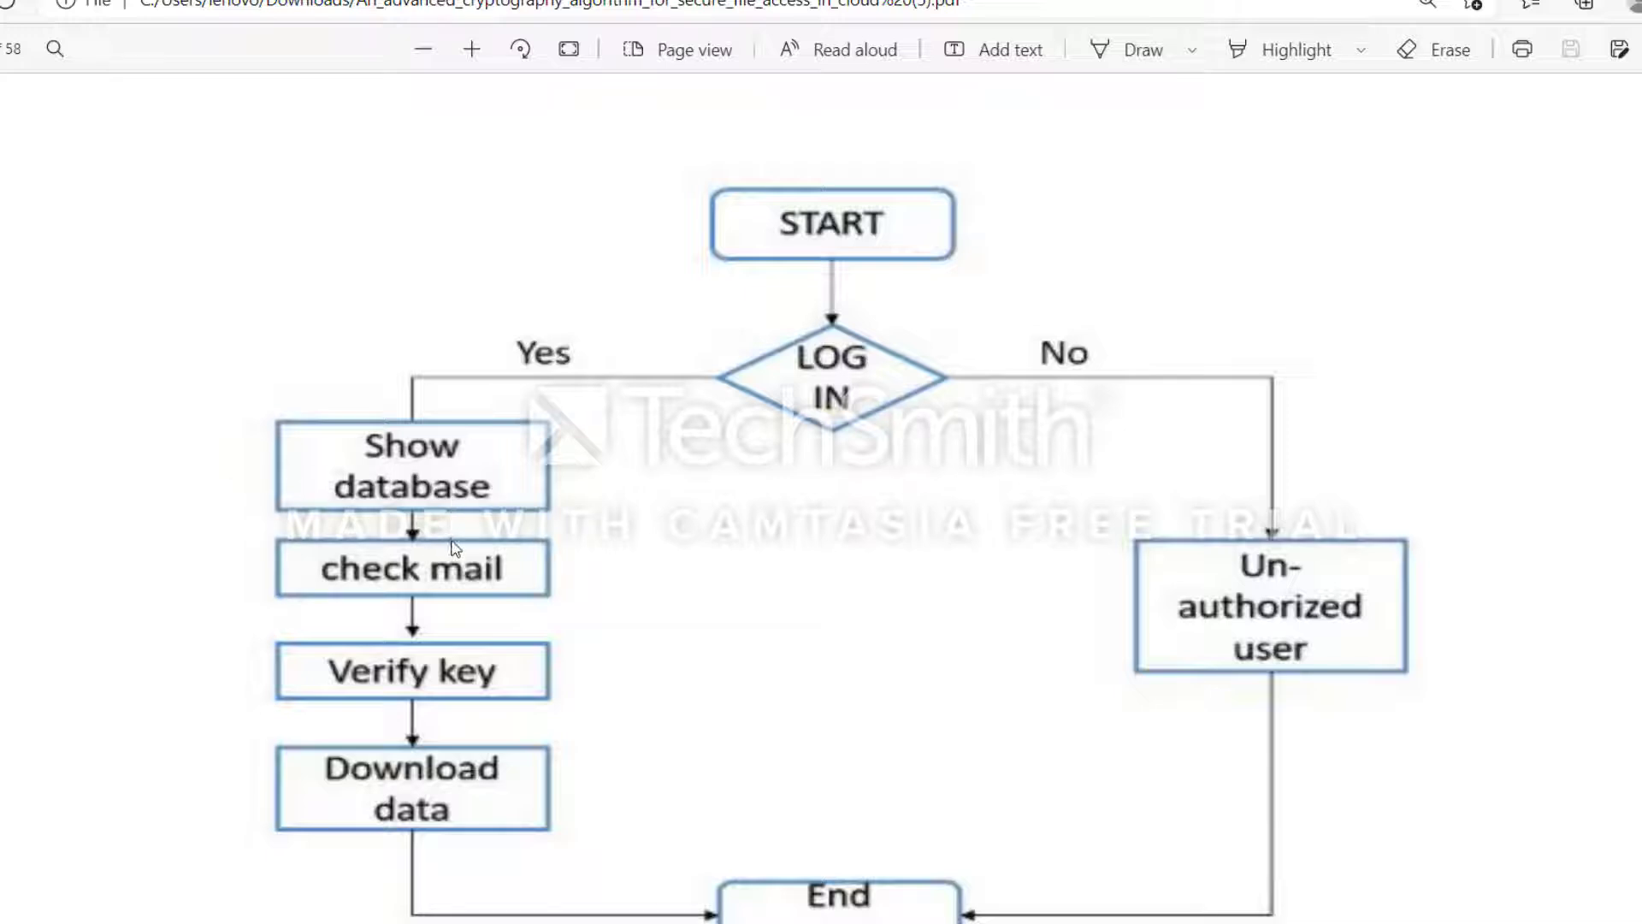
pyautogui.scroll(-3)
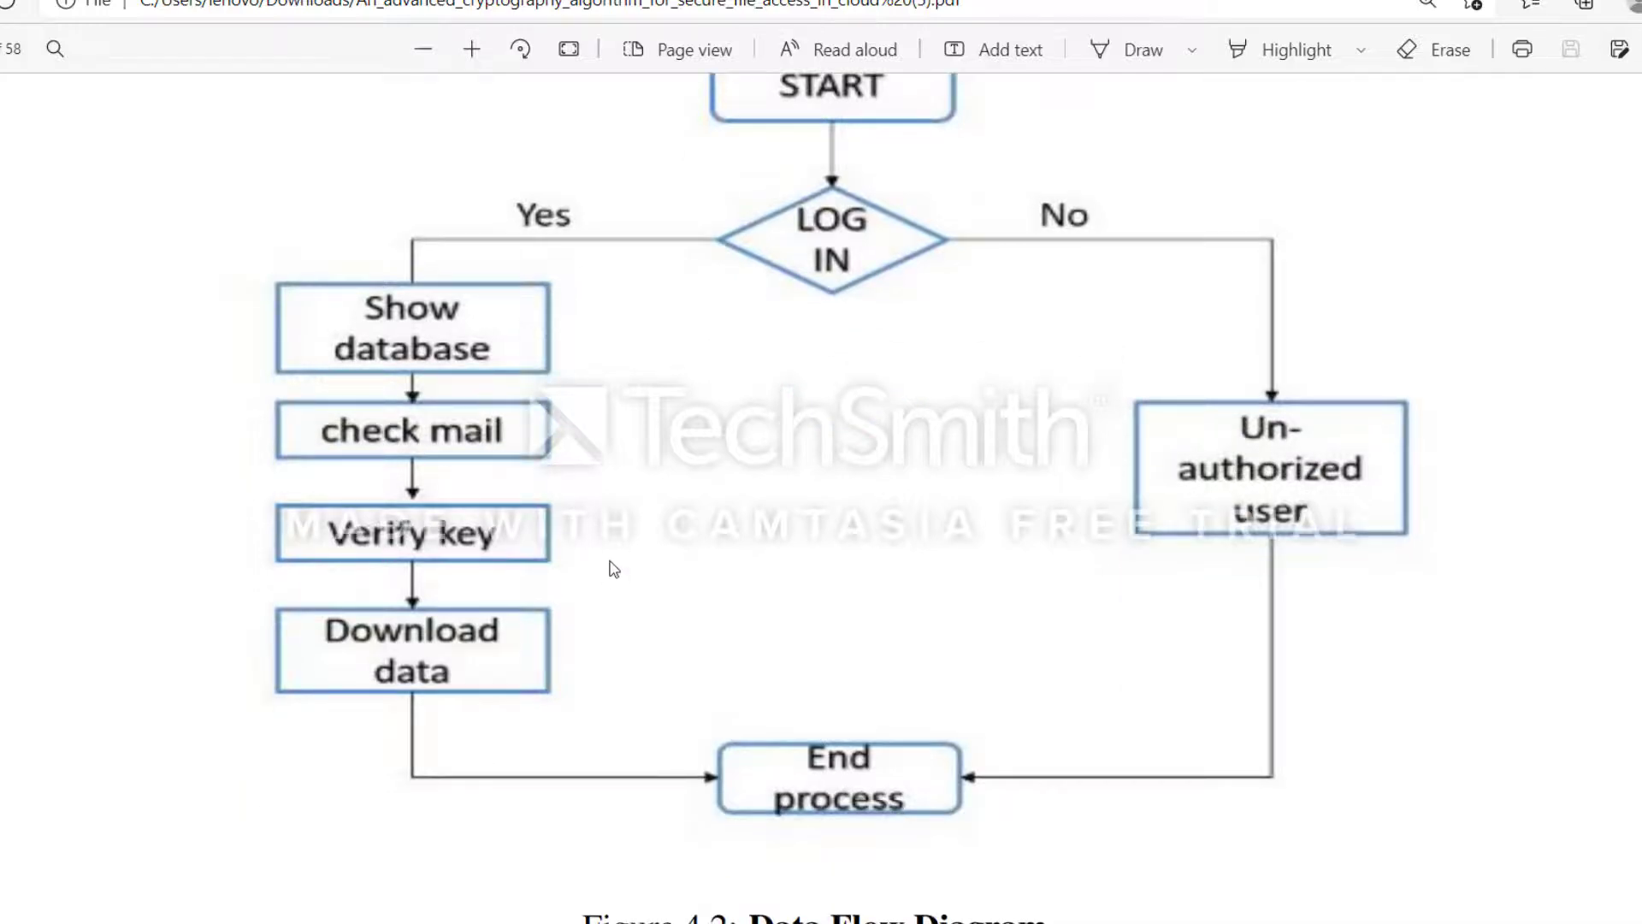
pyautogui.scroll(-3)
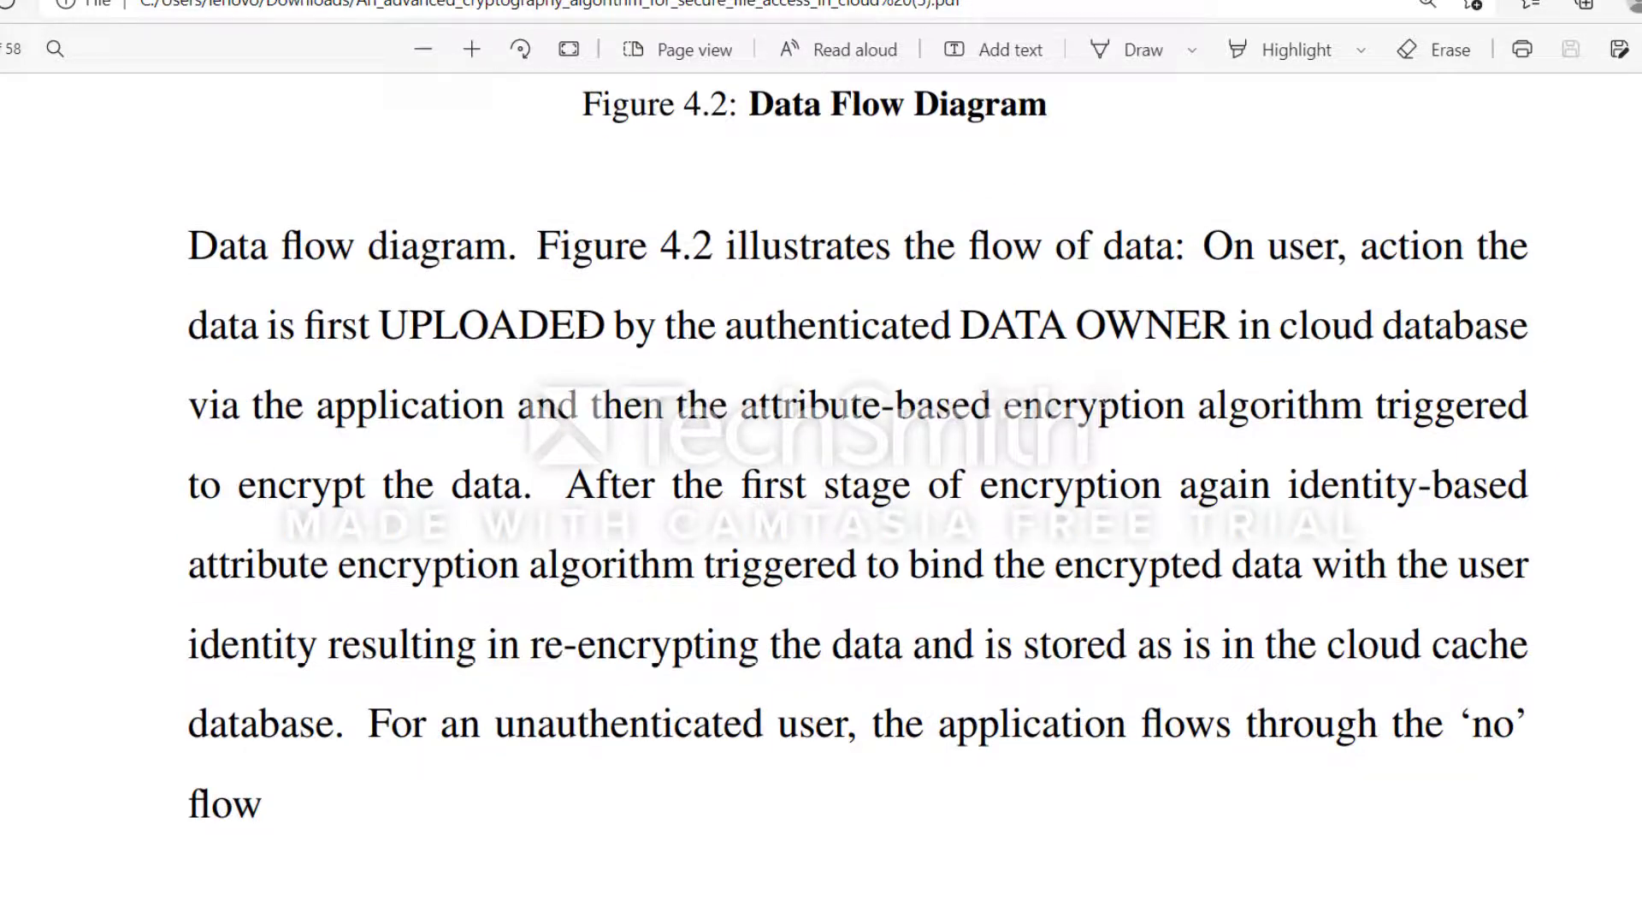
pyautogui.scroll(-3)
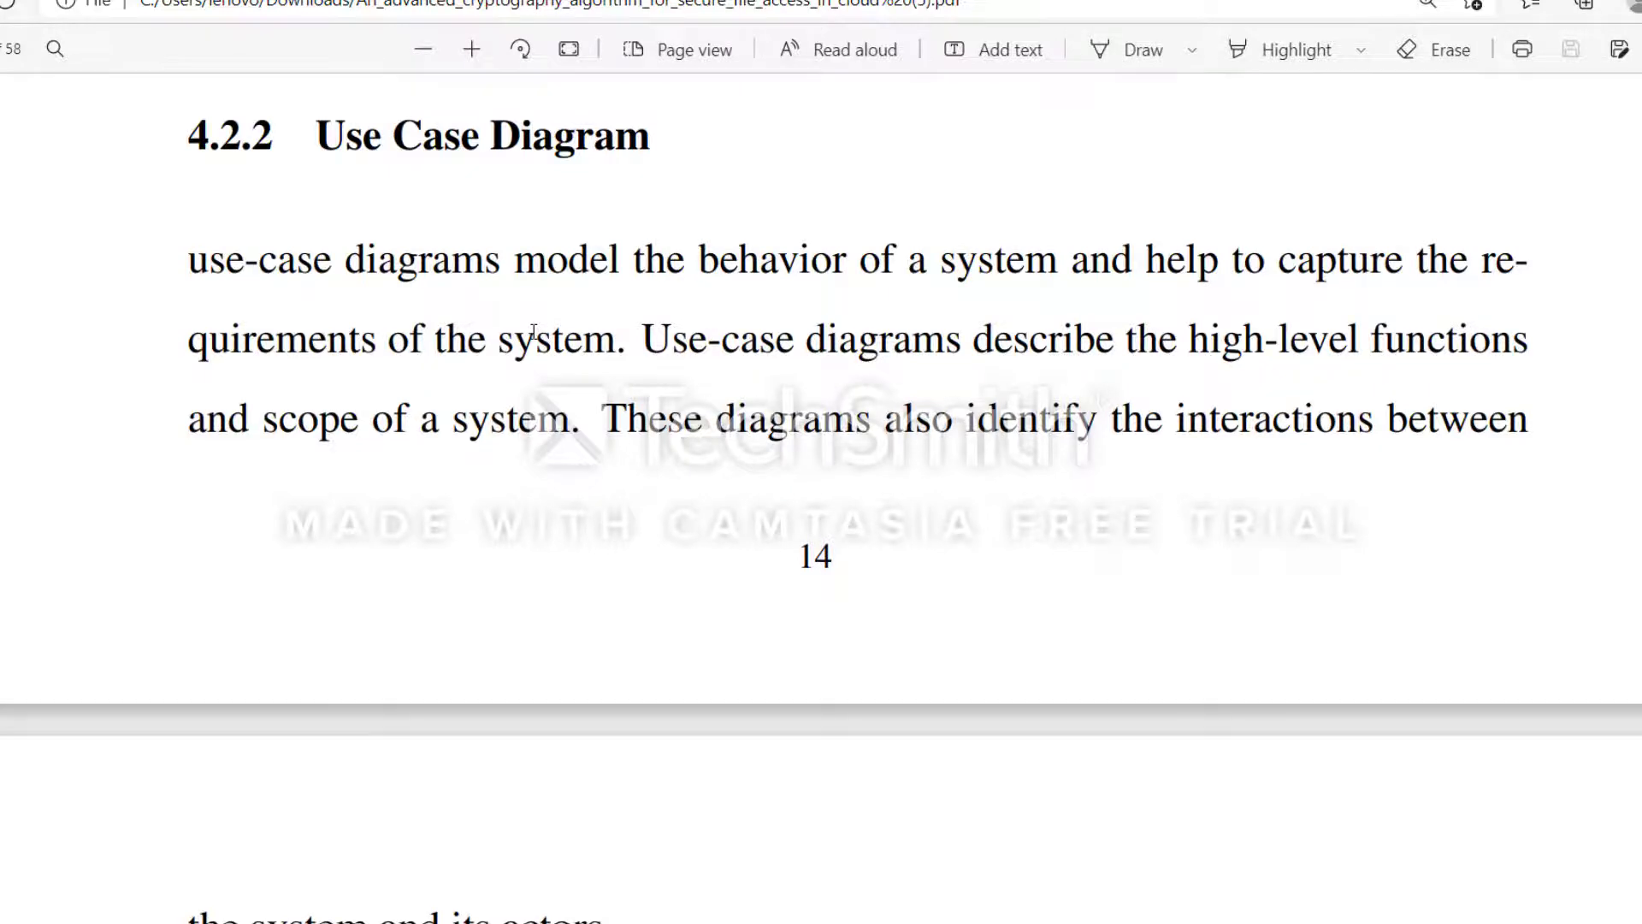
# Scroll past Figure 4.3 Use Case Diagram to 4.2.3 Collaboration Diagram on page 15
pyautogui.scroll(-3)
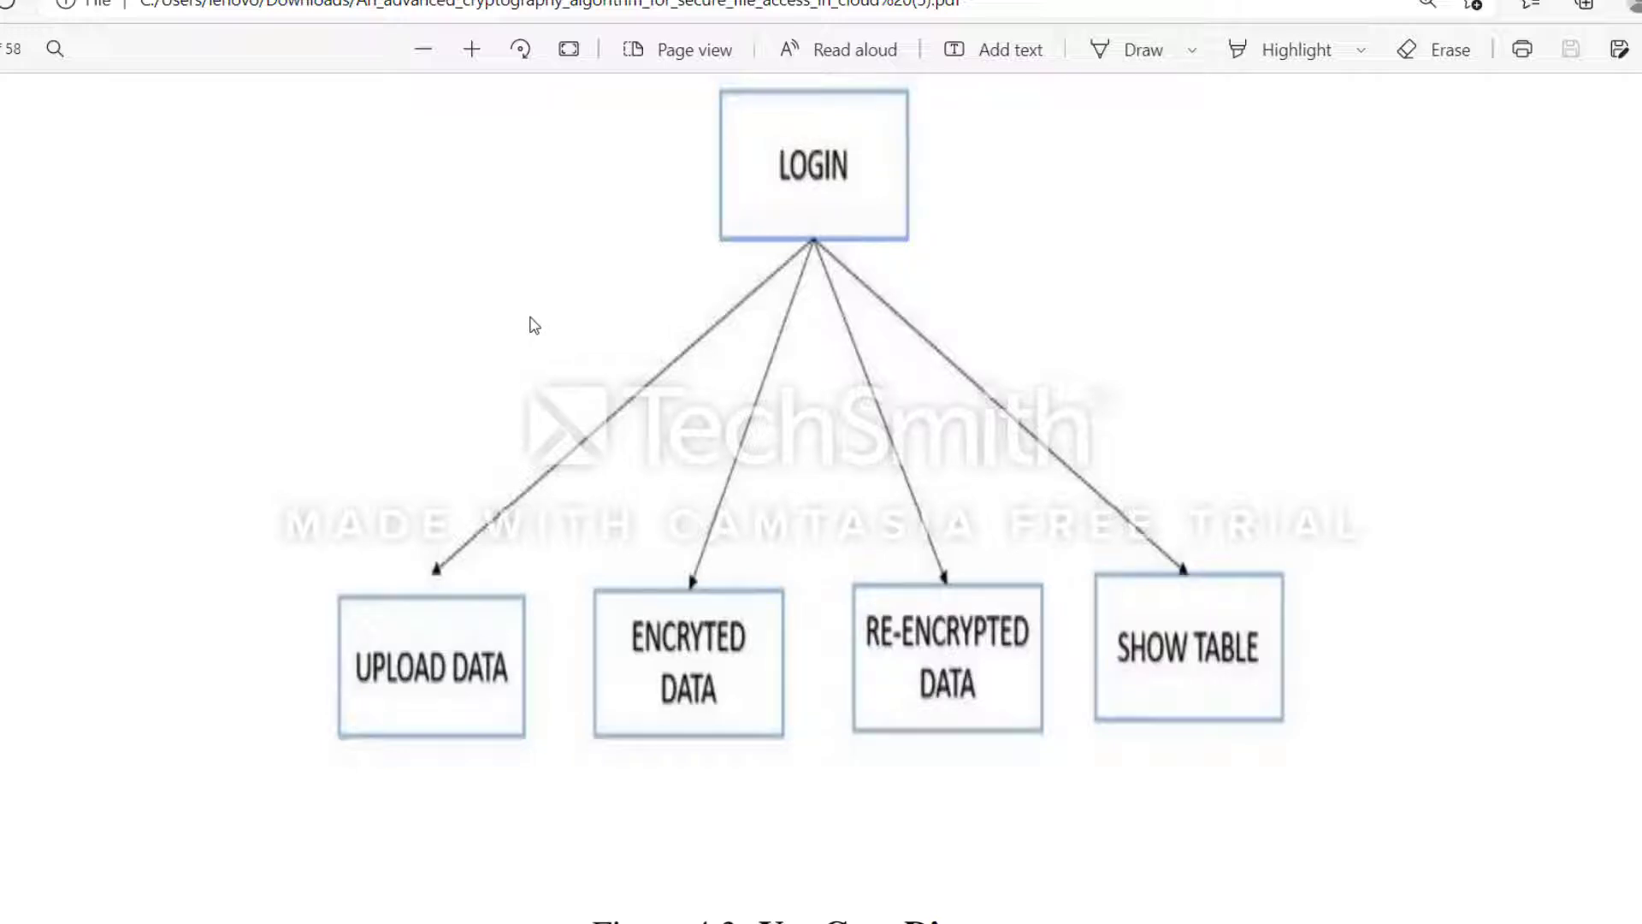
pyautogui.scroll(-3)
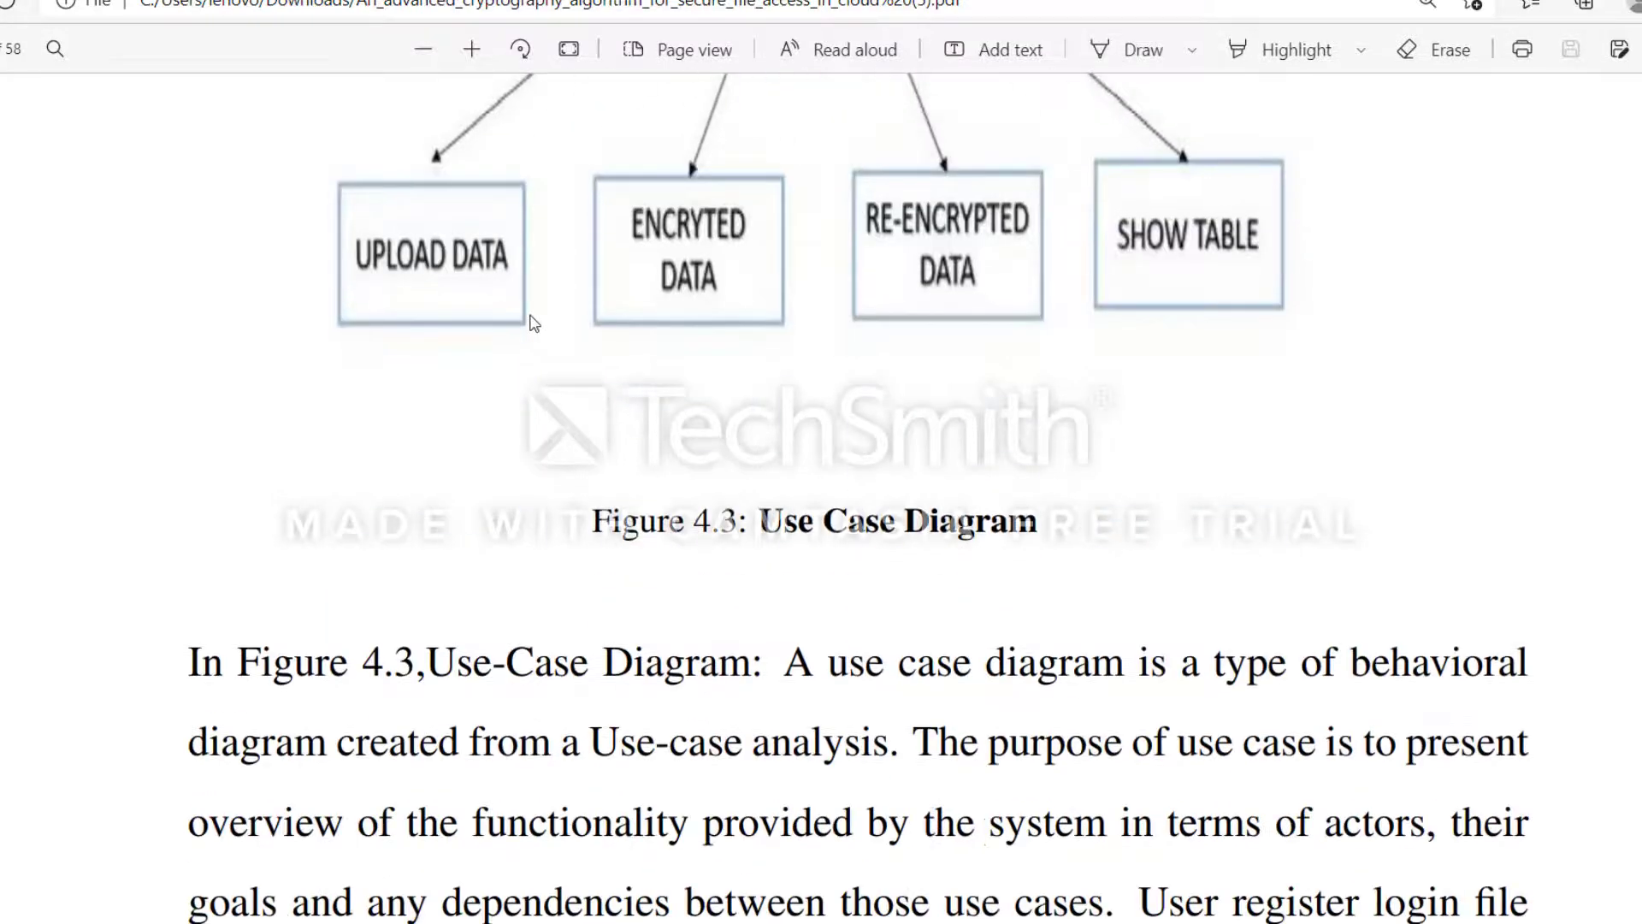
pyautogui.scroll(-3)
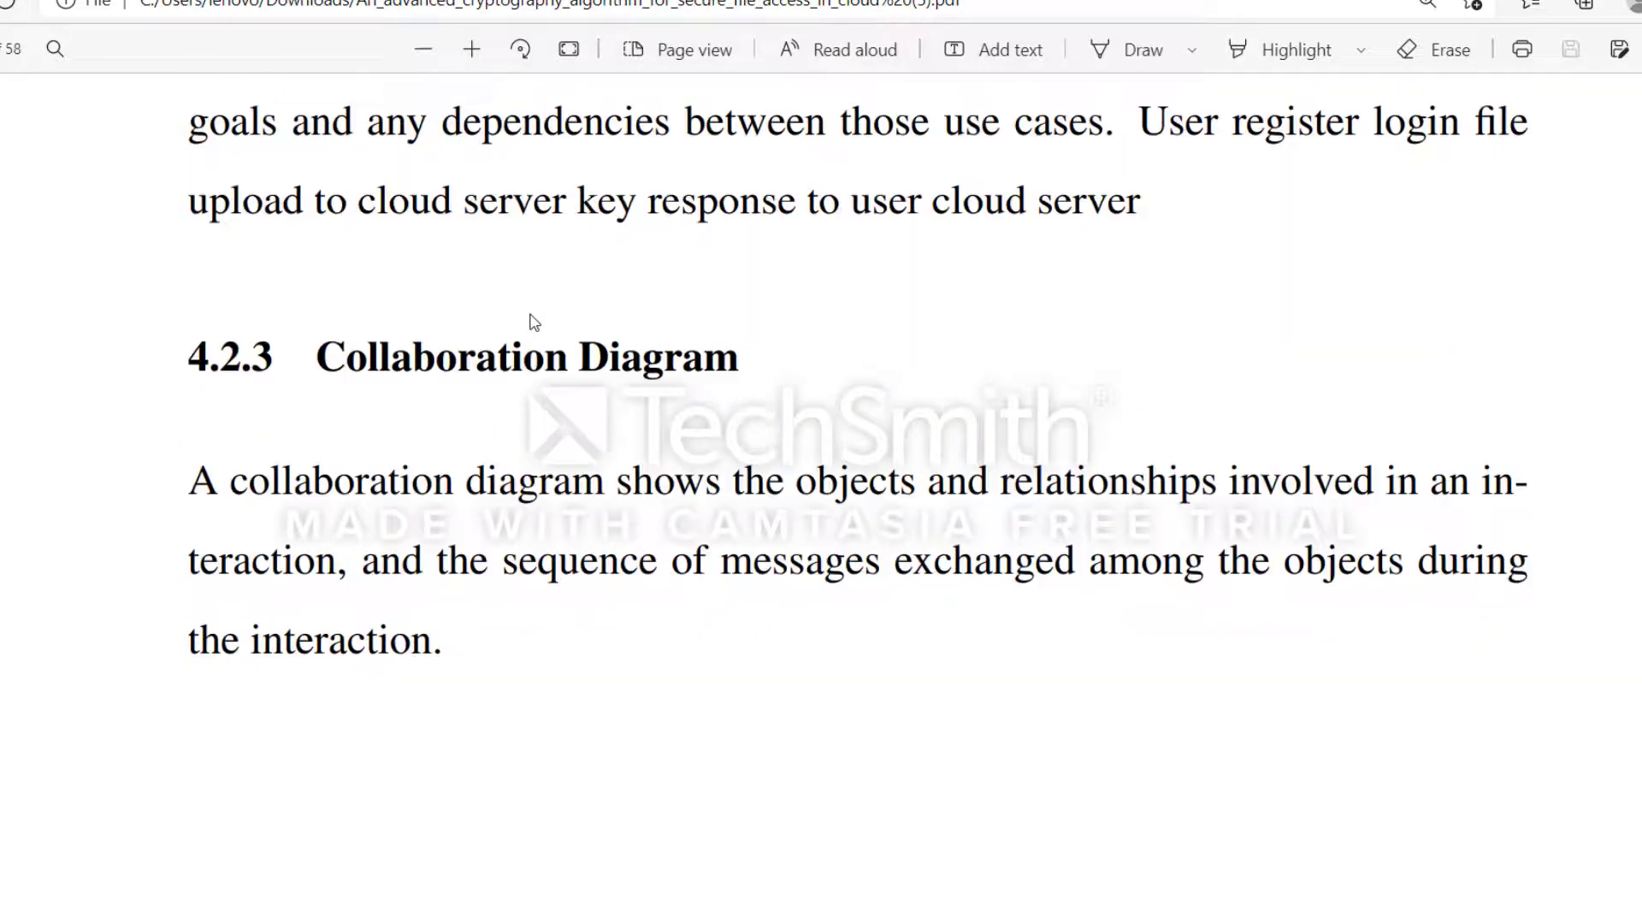
pyautogui.scroll(-3)
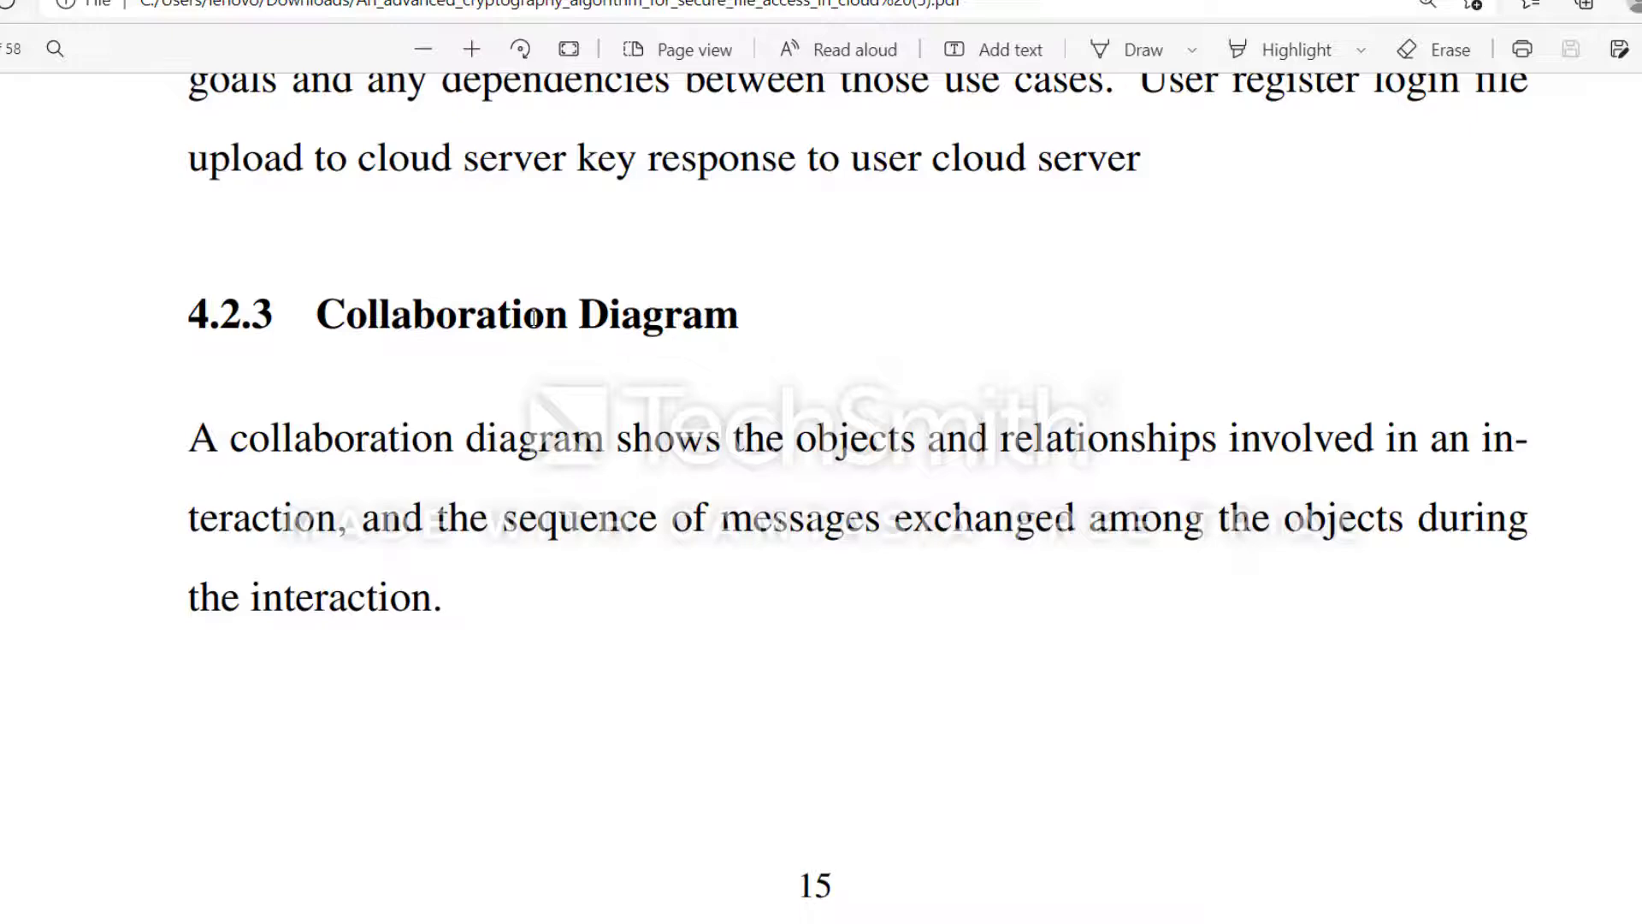
# Scroll past Figure 4.4 Collaboration Diagram to the 4.2.4 Sequence Diagram heading
pyautogui.scroll(-3)
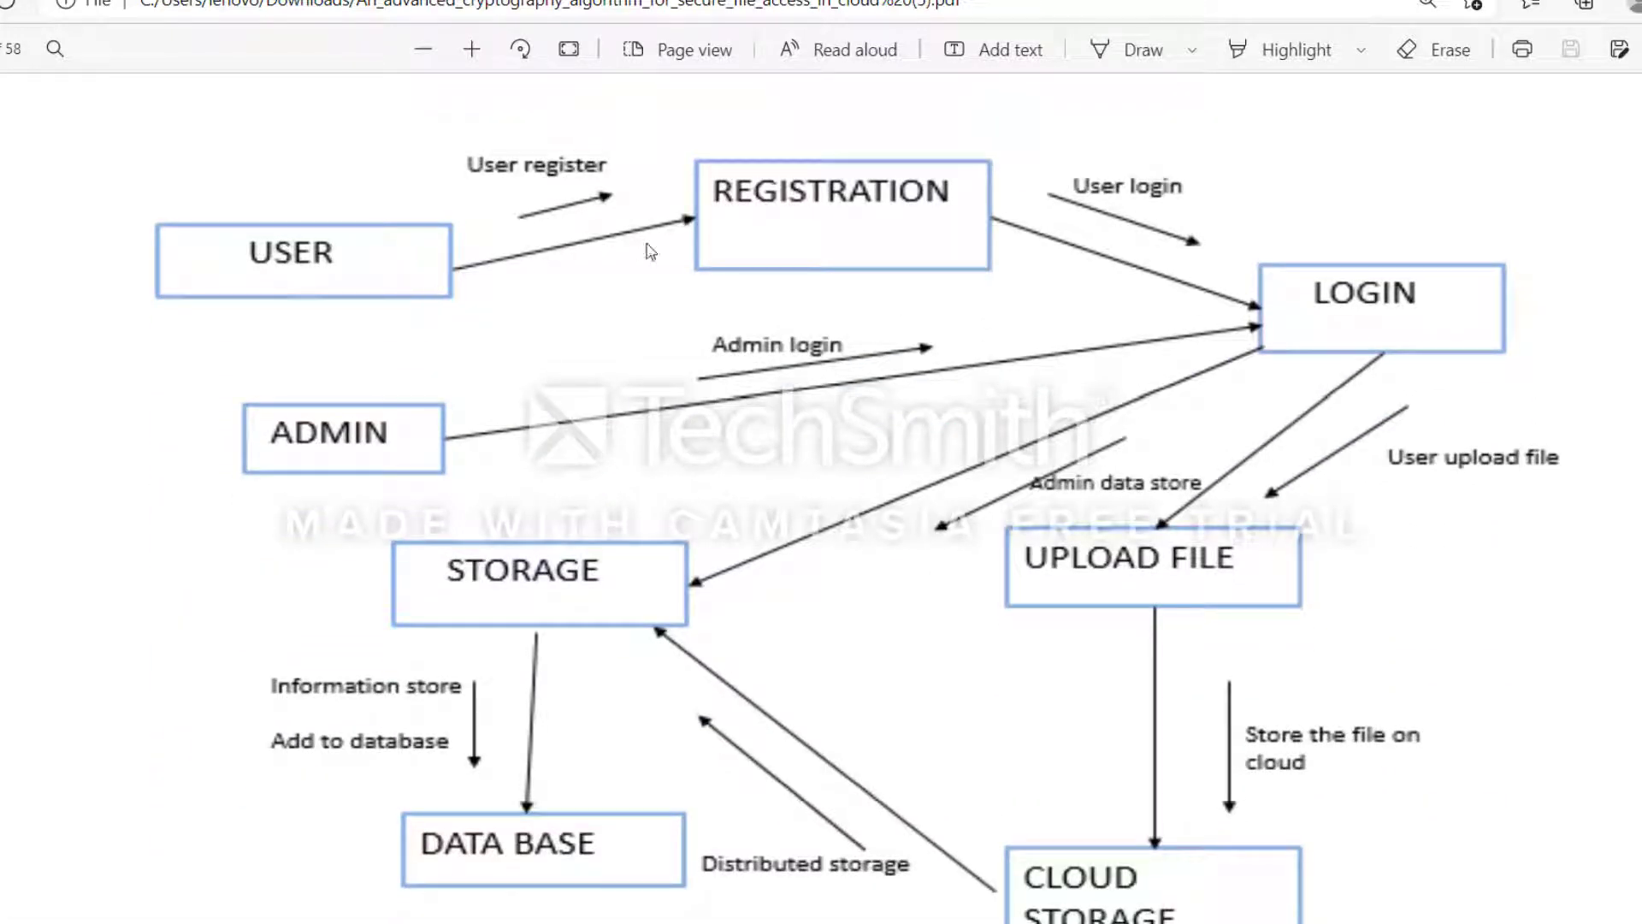
pyautogui.moveTo(924, 251)
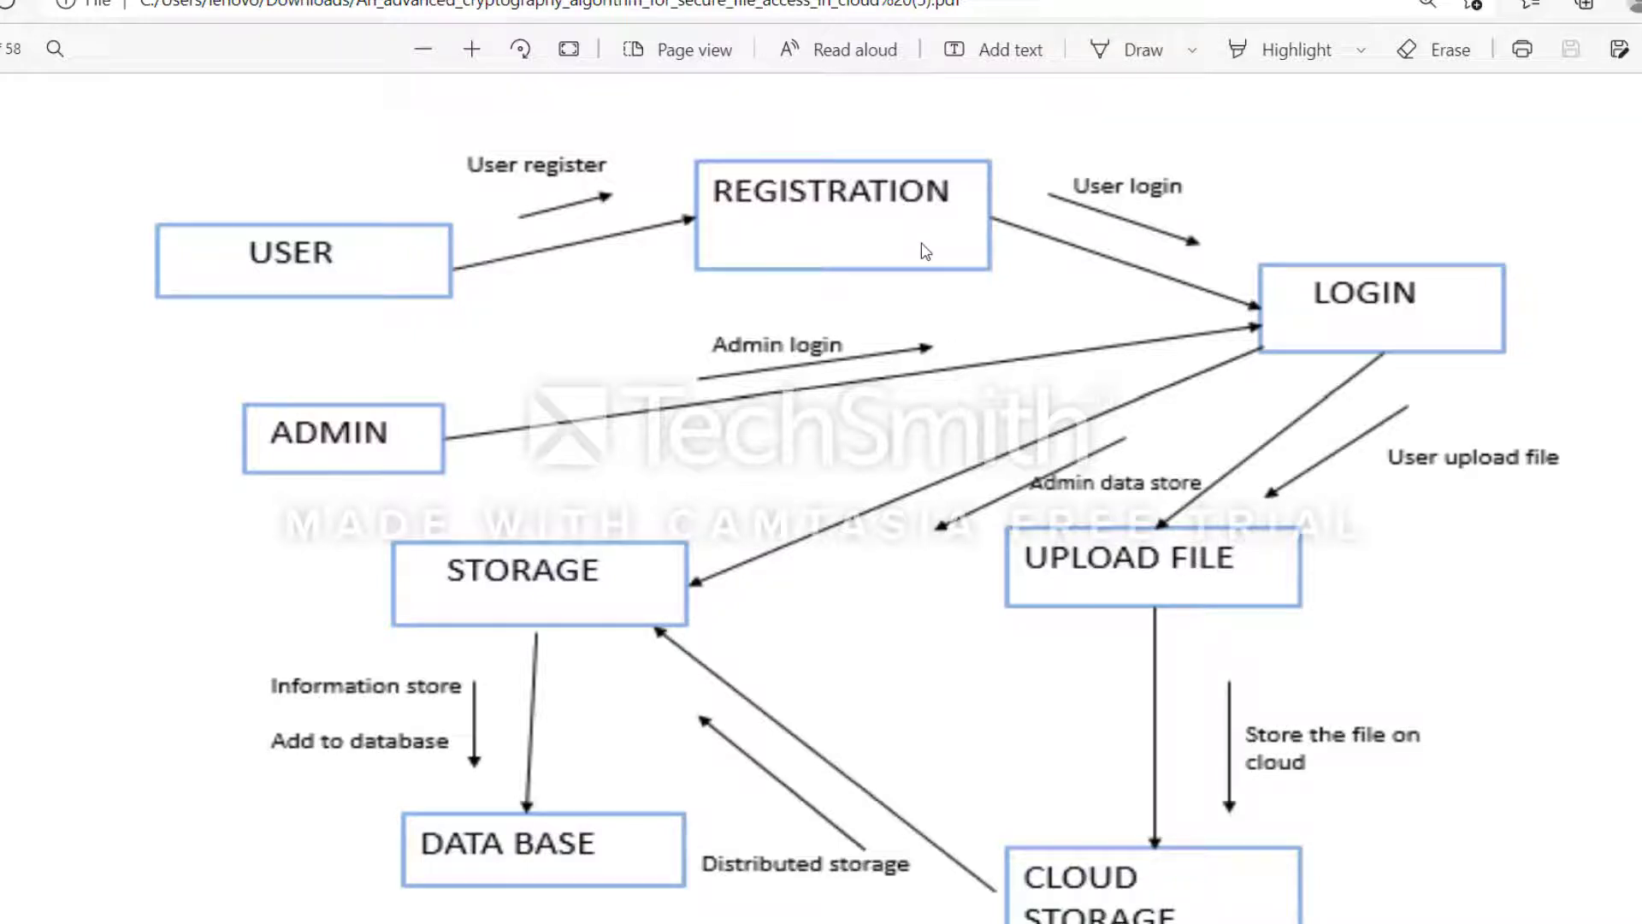
pyautogui.scroll(-3)
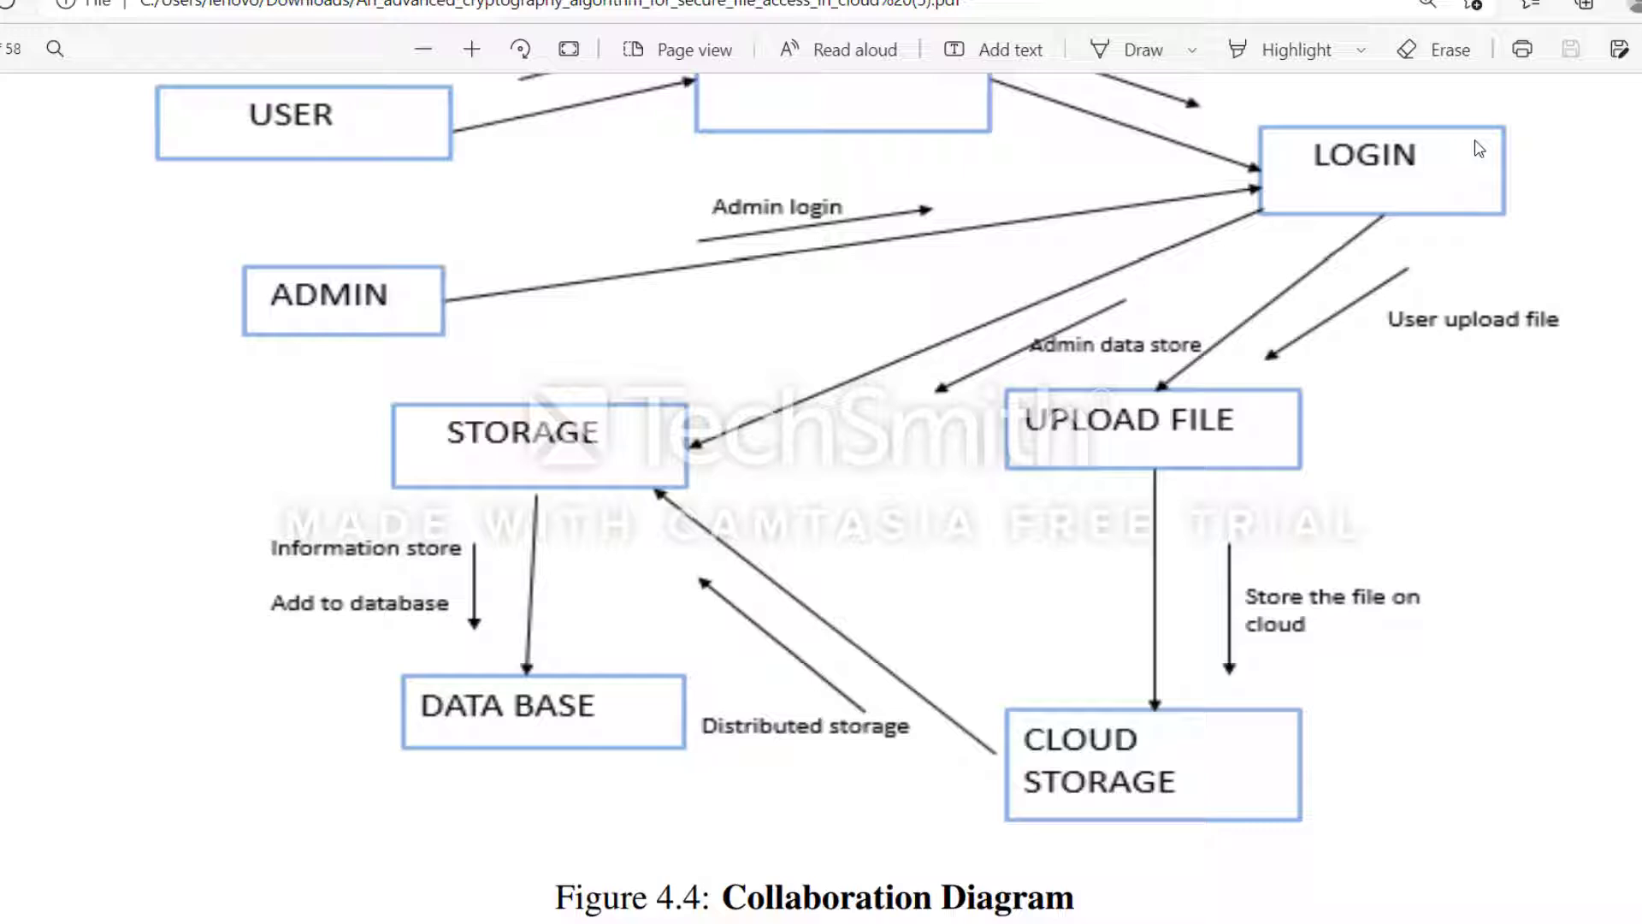
pyautogui.moveTo(1286, 356)
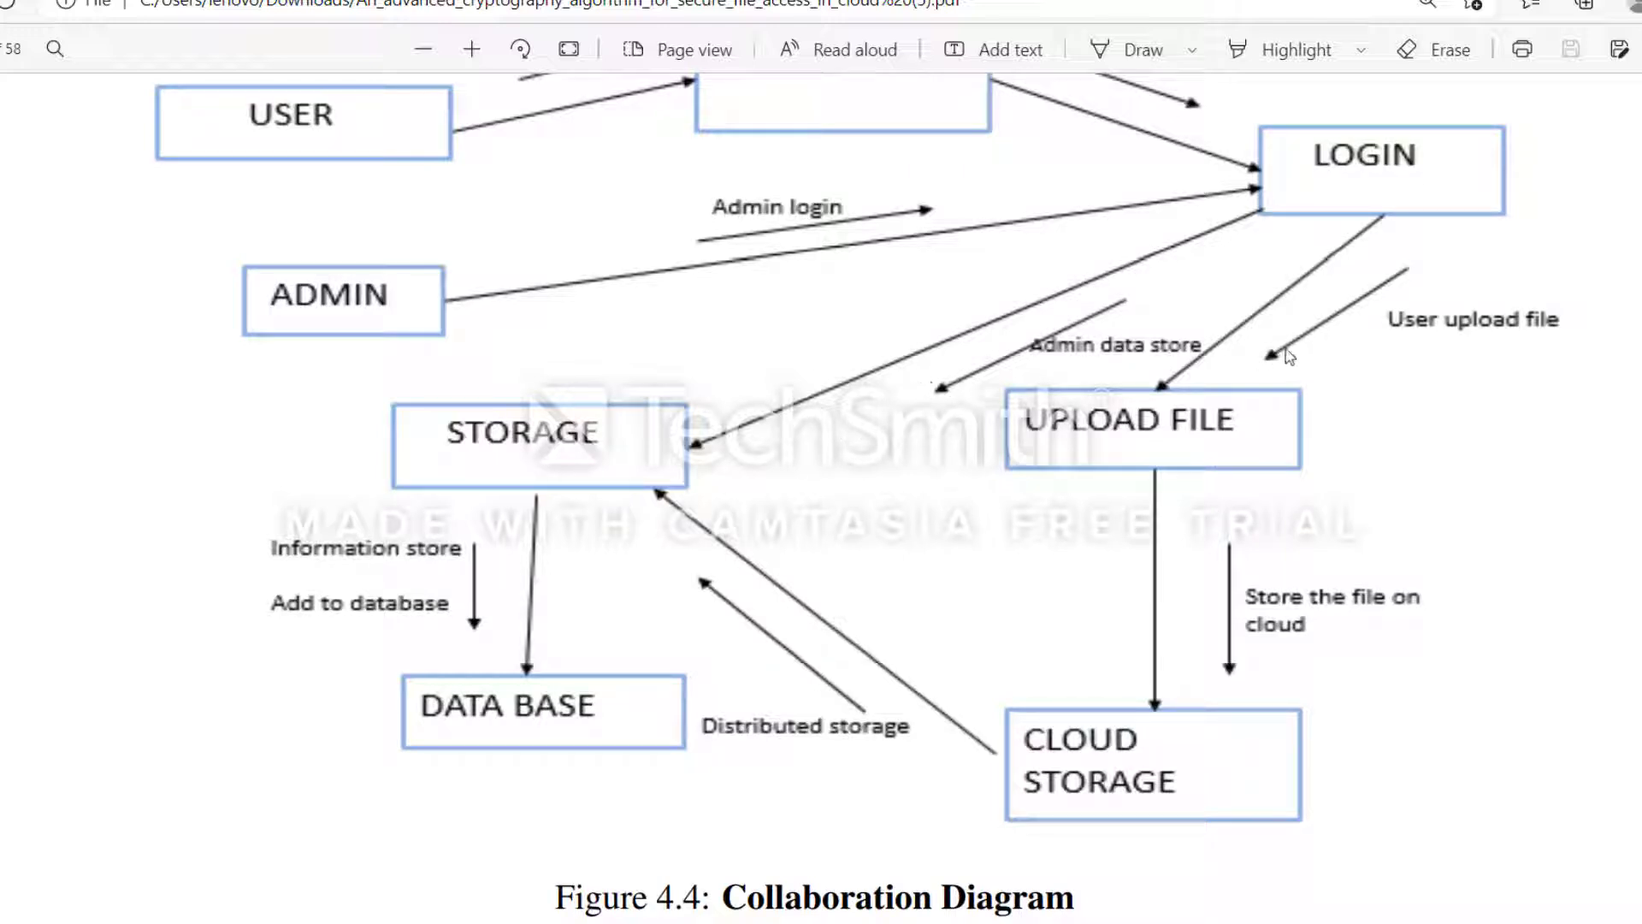
pyautogui.moveTo(1244, 458)
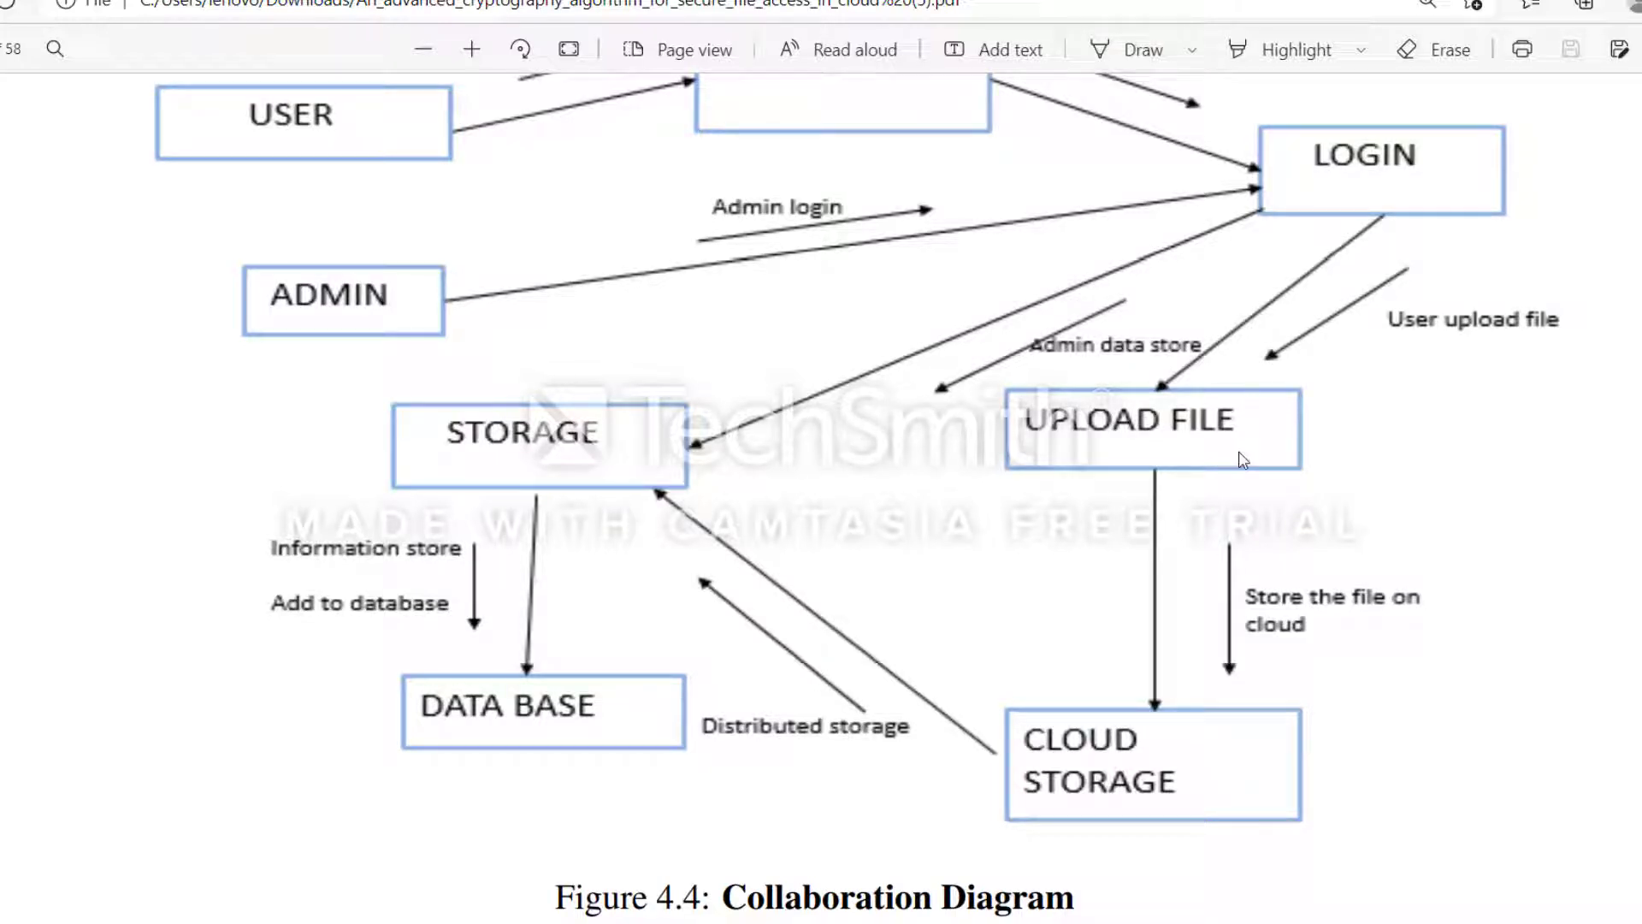
pyautogui.moveTo(1205, 747)
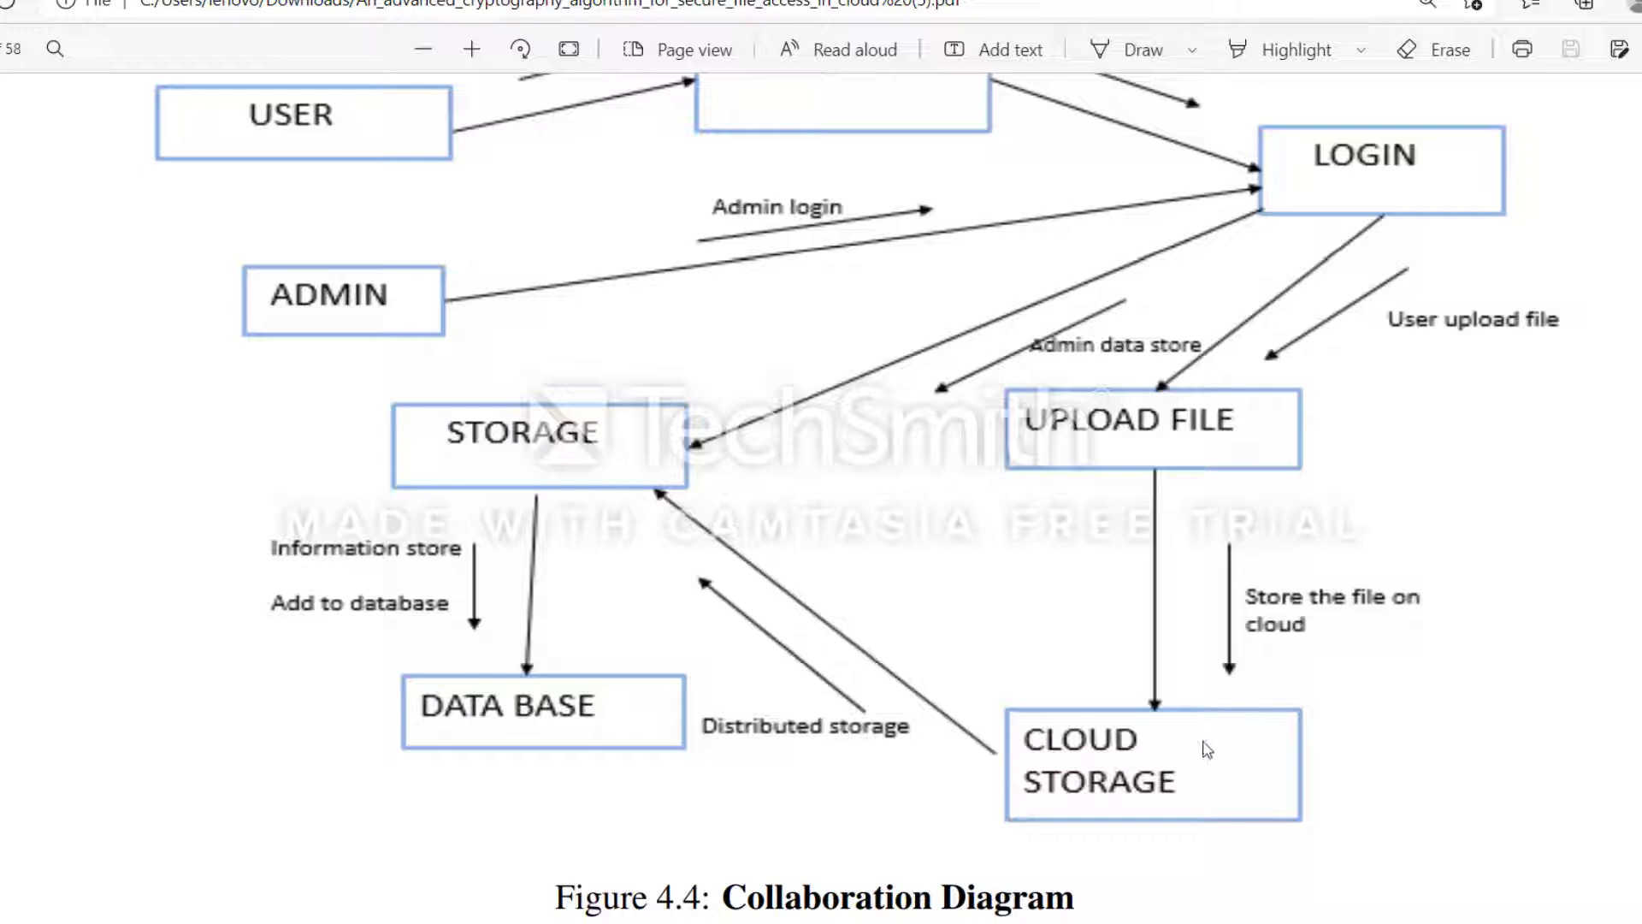
pyautogui.moveTo(560, 566)
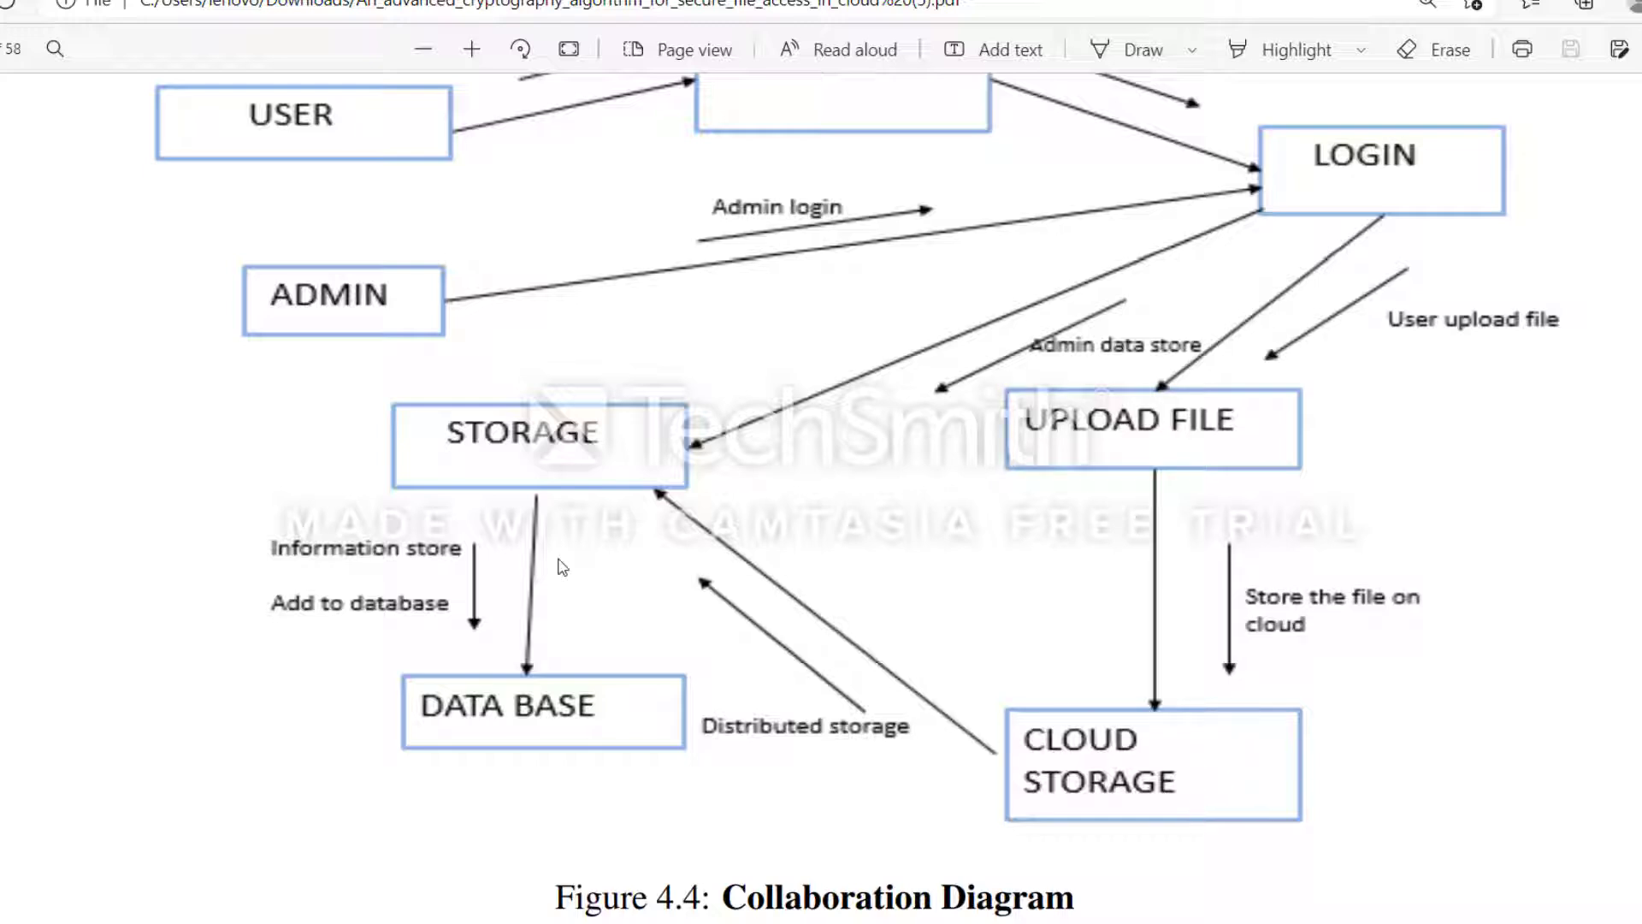
pyautogui.moveTo(566, 472)
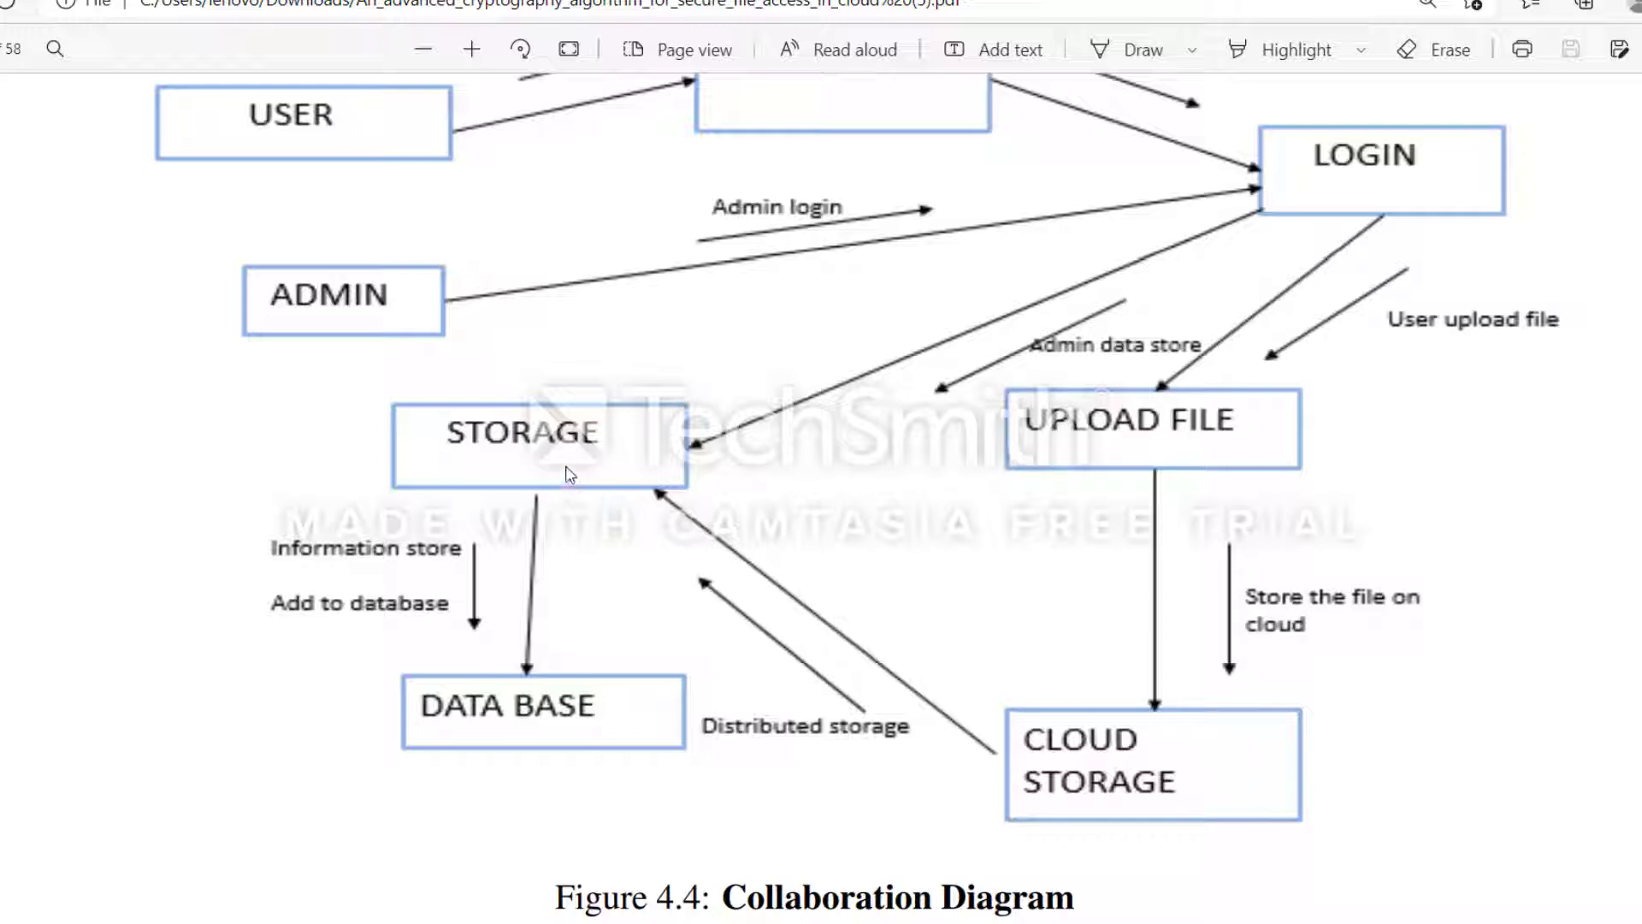
pyautogui.moveTo(586, 759)
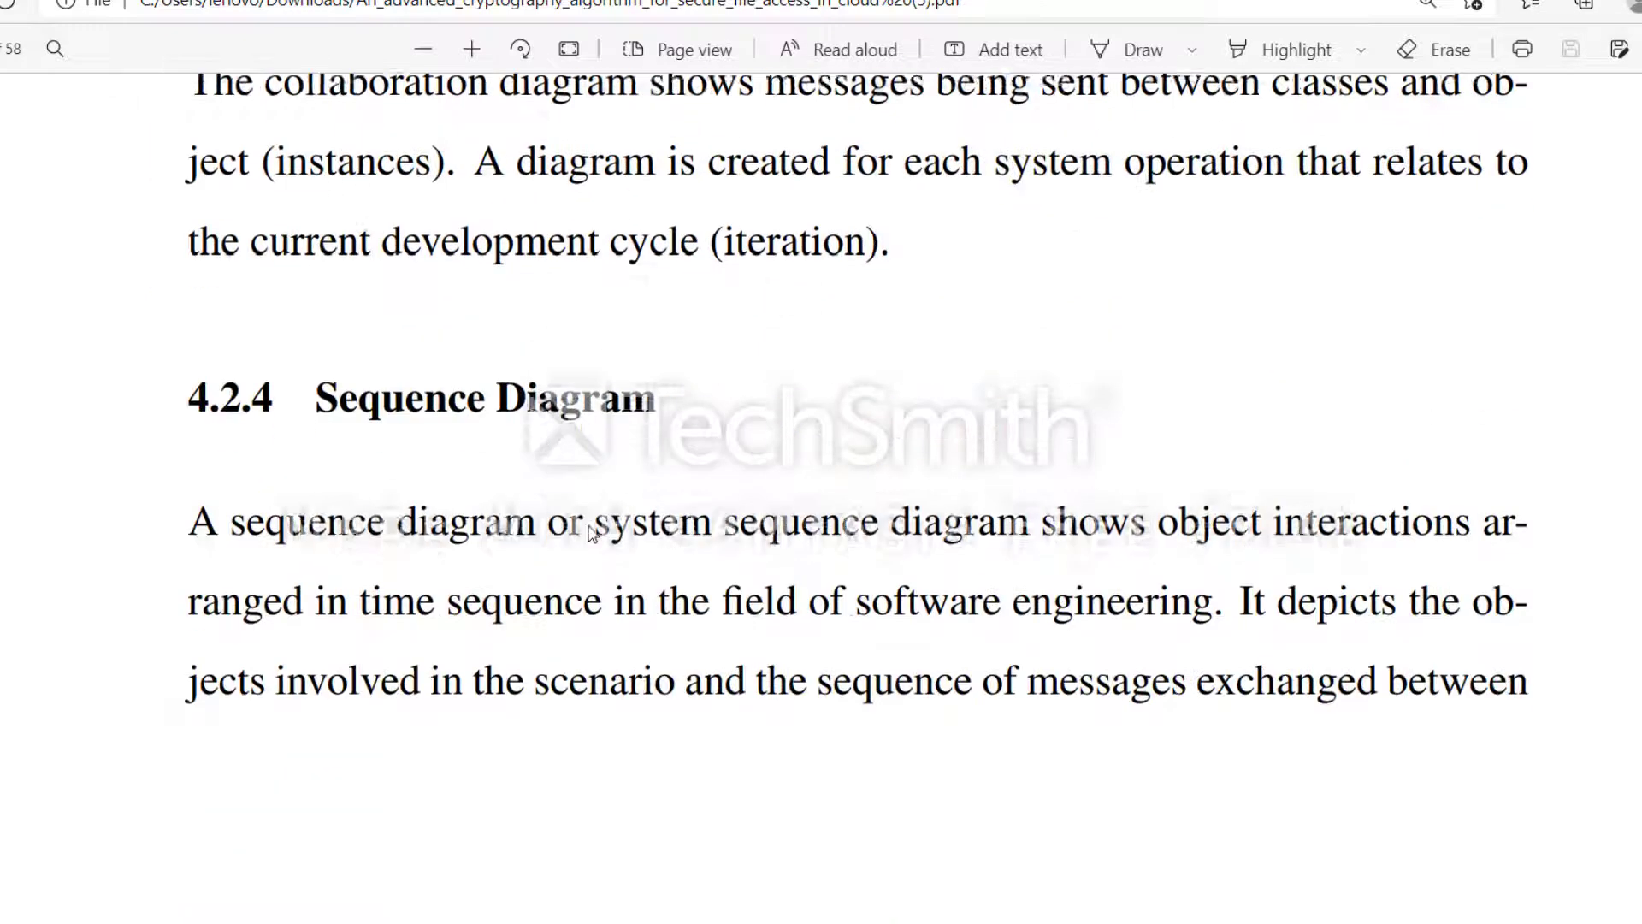
# Scroll through Figure 4.5 Sequence Diagram to its caption and explanatory paragraph
pyautogui.scroll(-3)
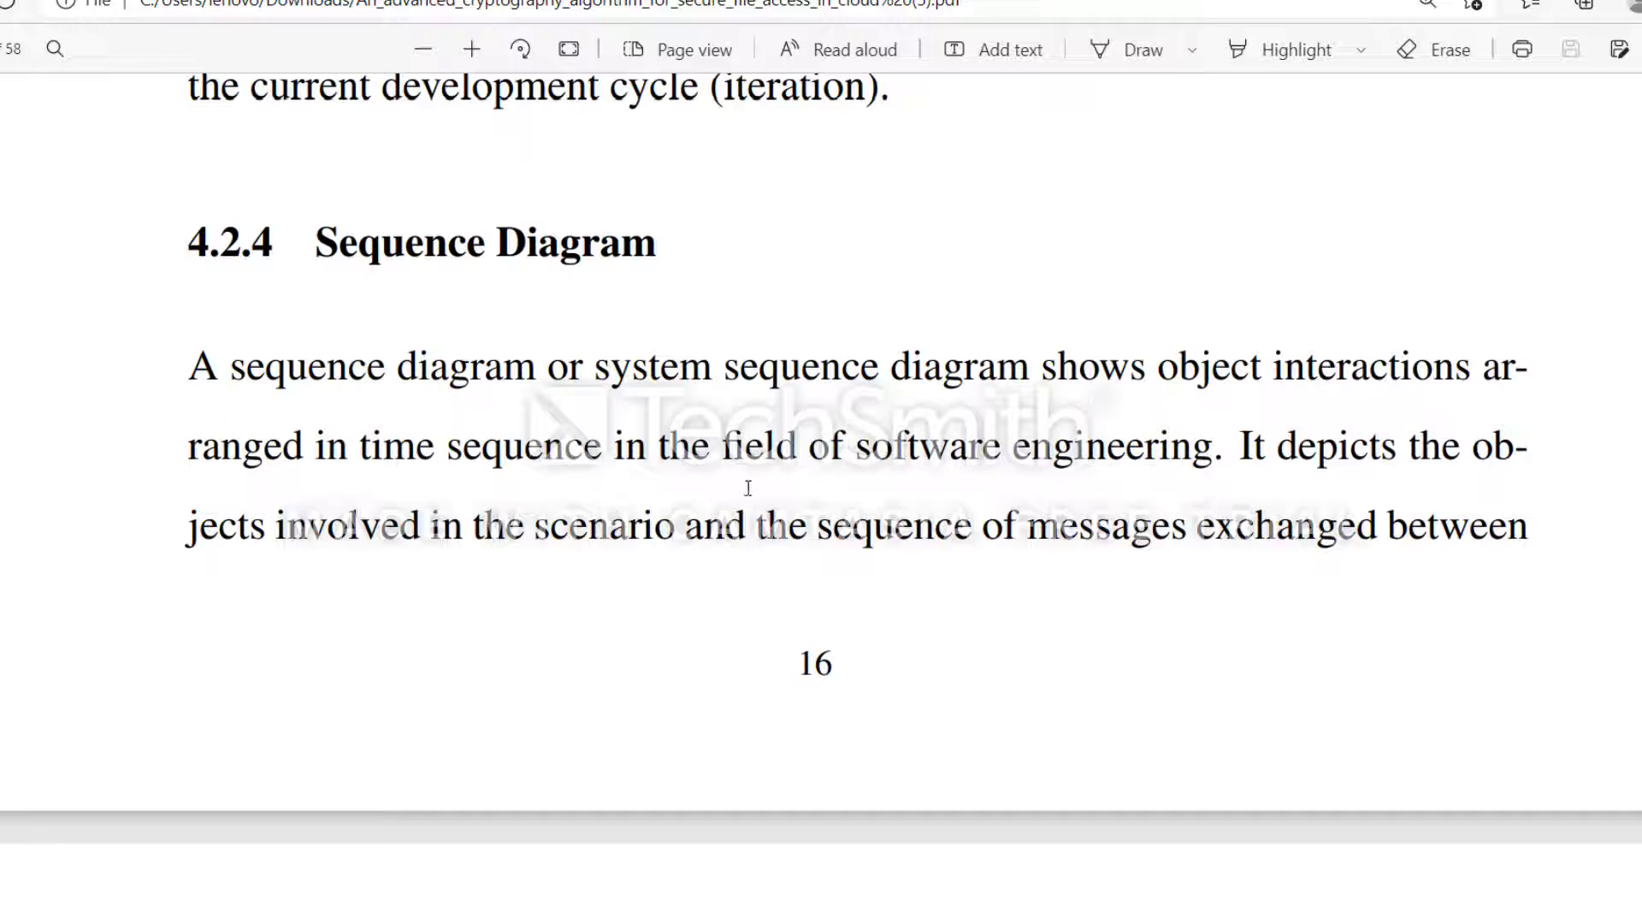
pyautogui.moveTo(874, 502)
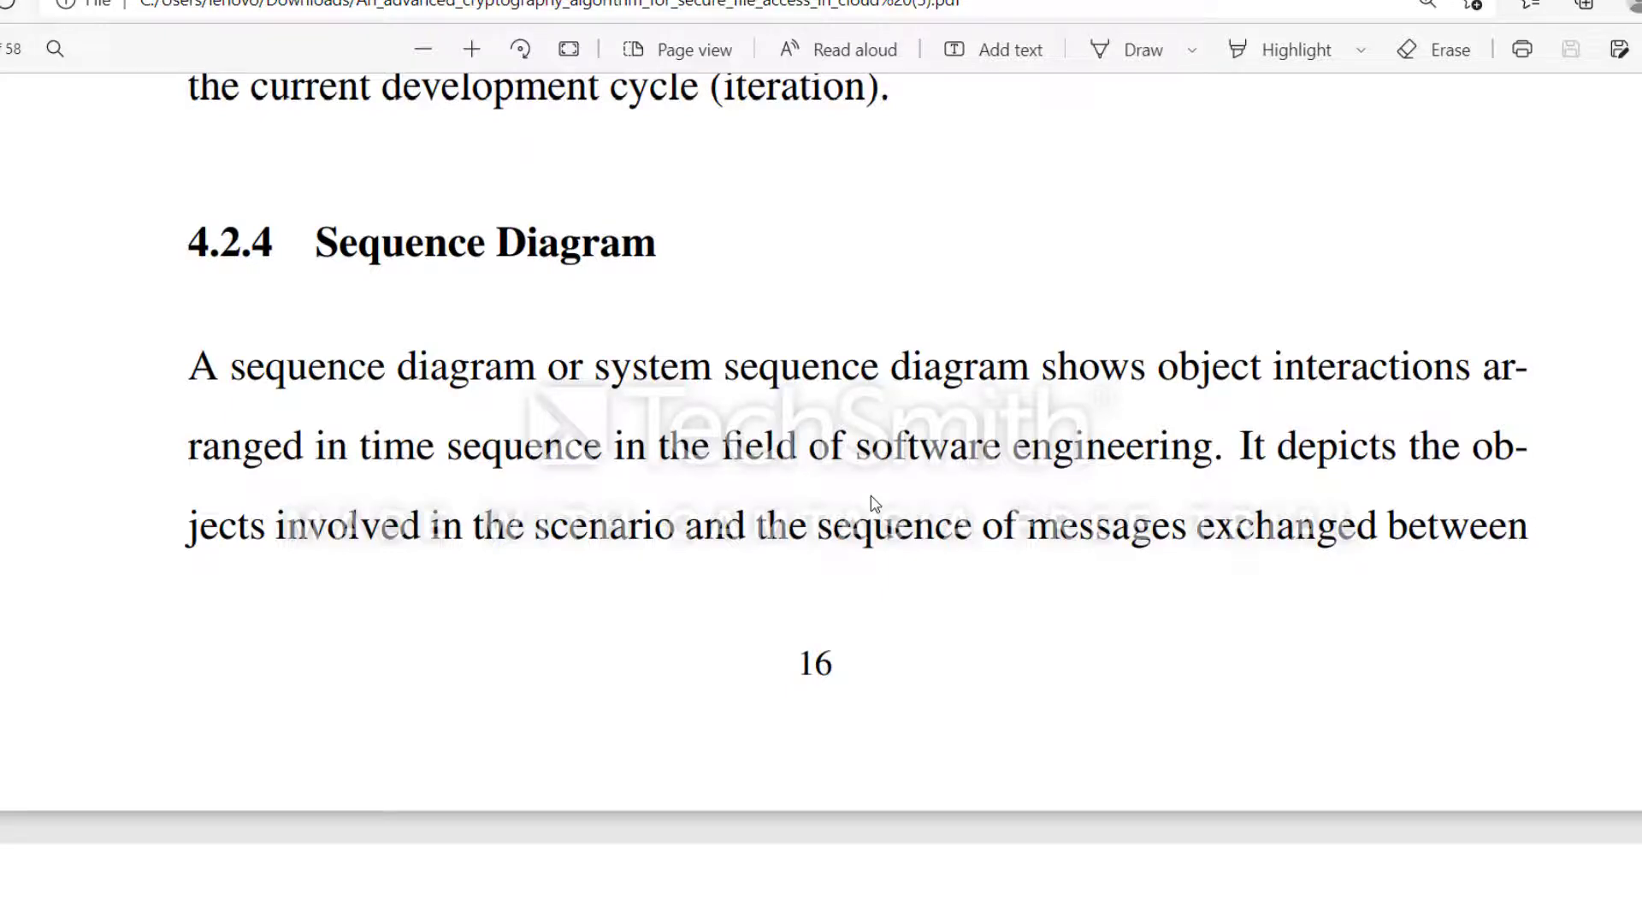
pyautogui.scroll(-3)
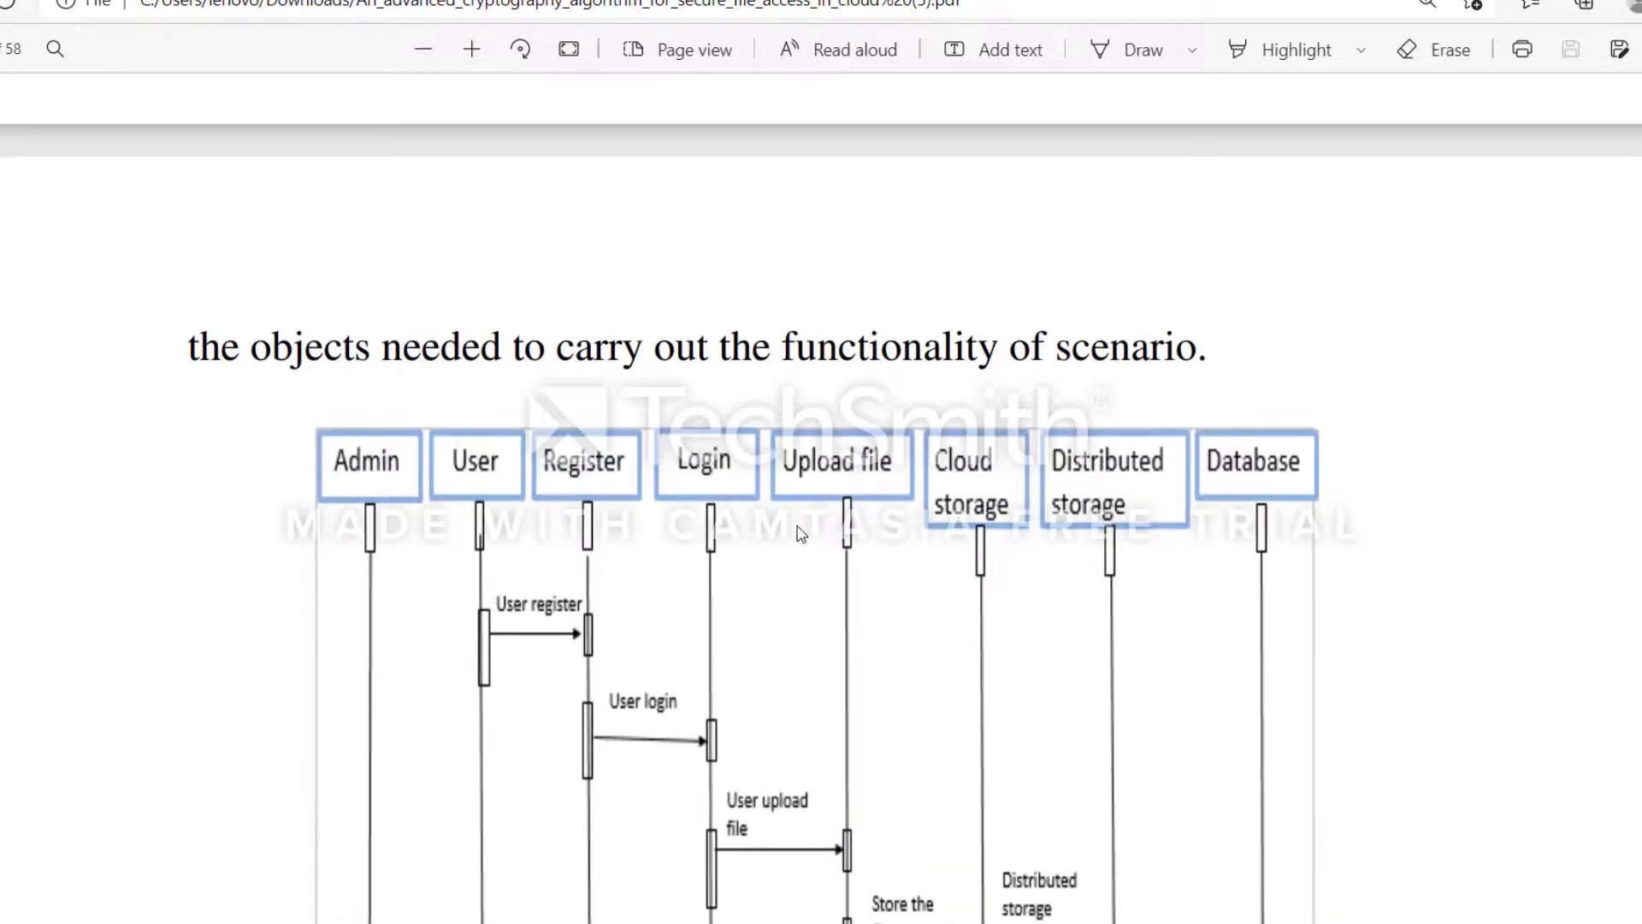
pyautogui.scroll(-3)
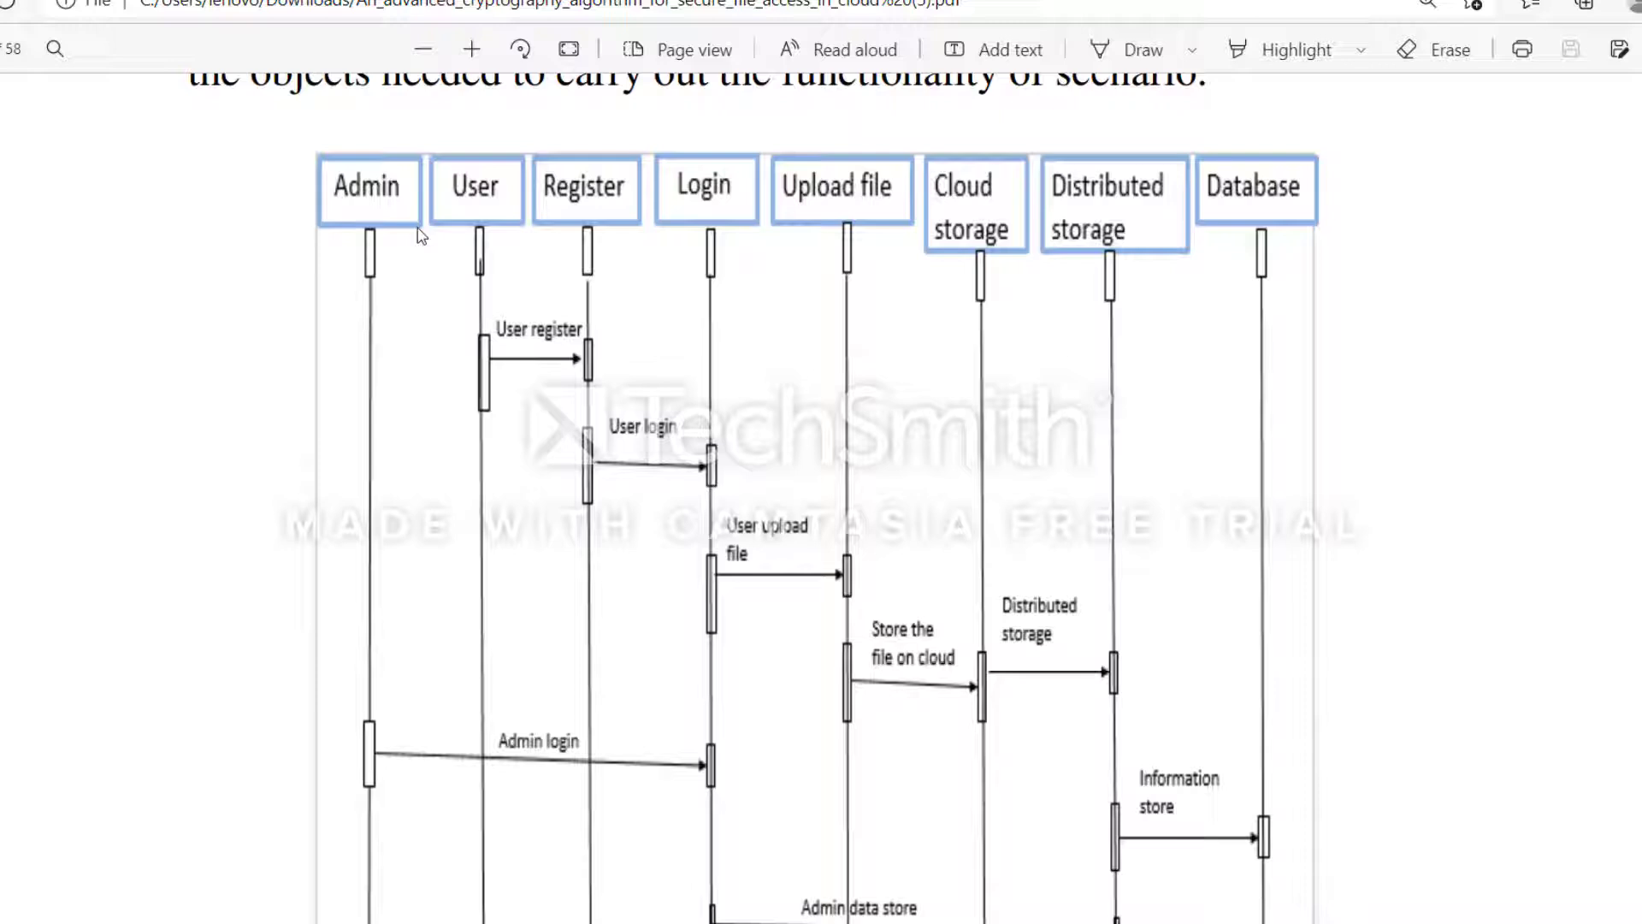
pyautogui.moveTo(864, 228)
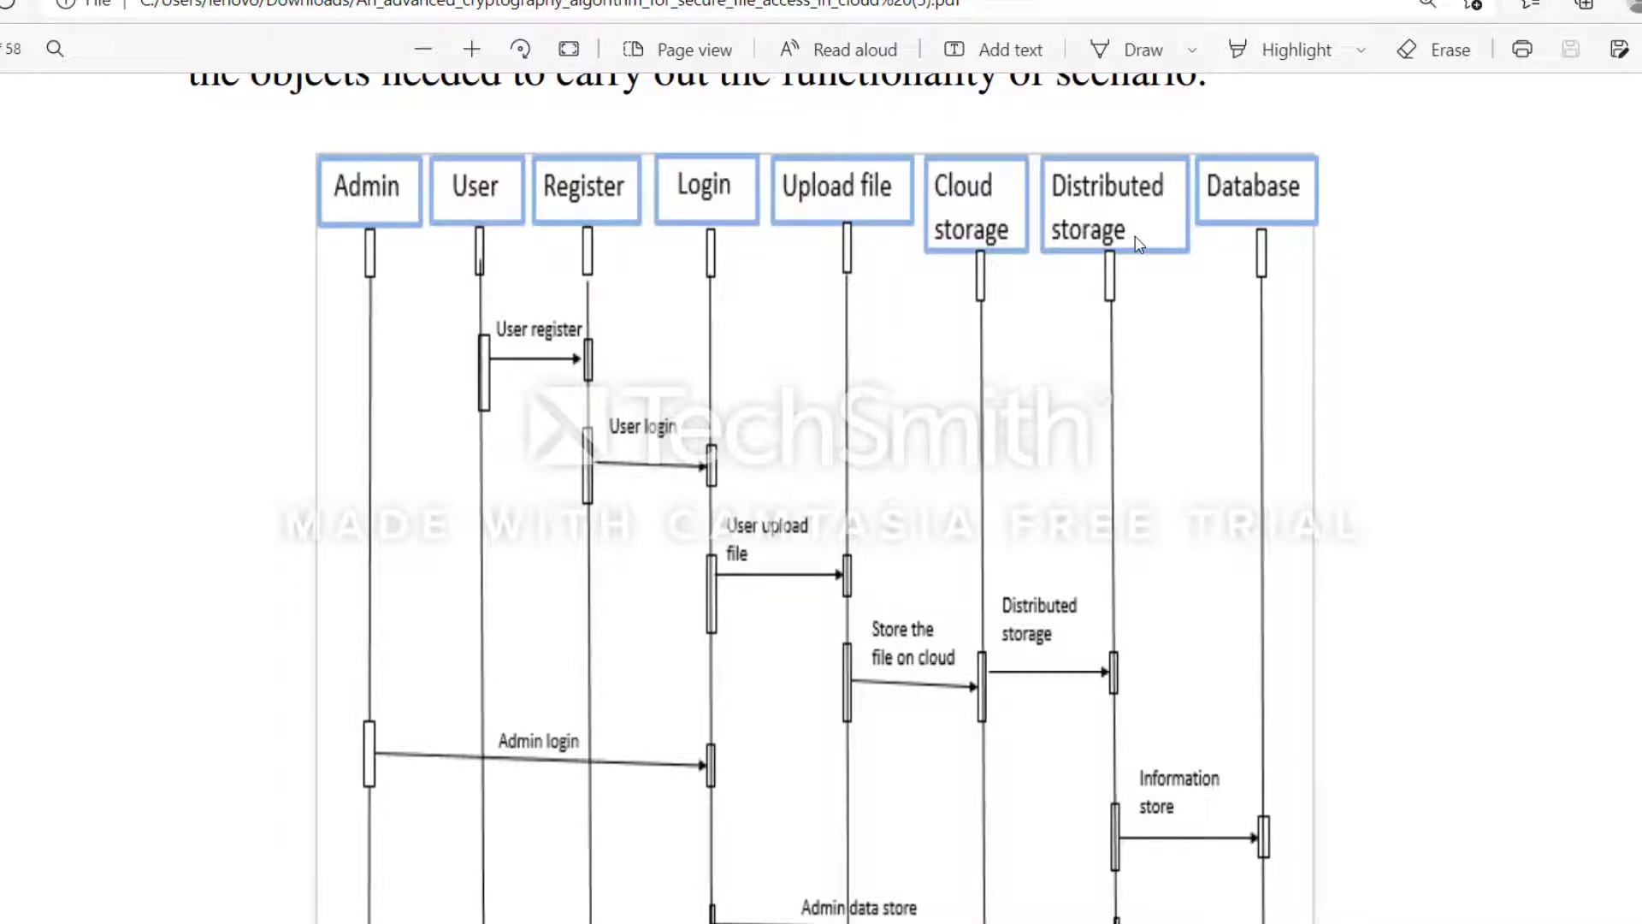
pyautogui.scroll(-3)
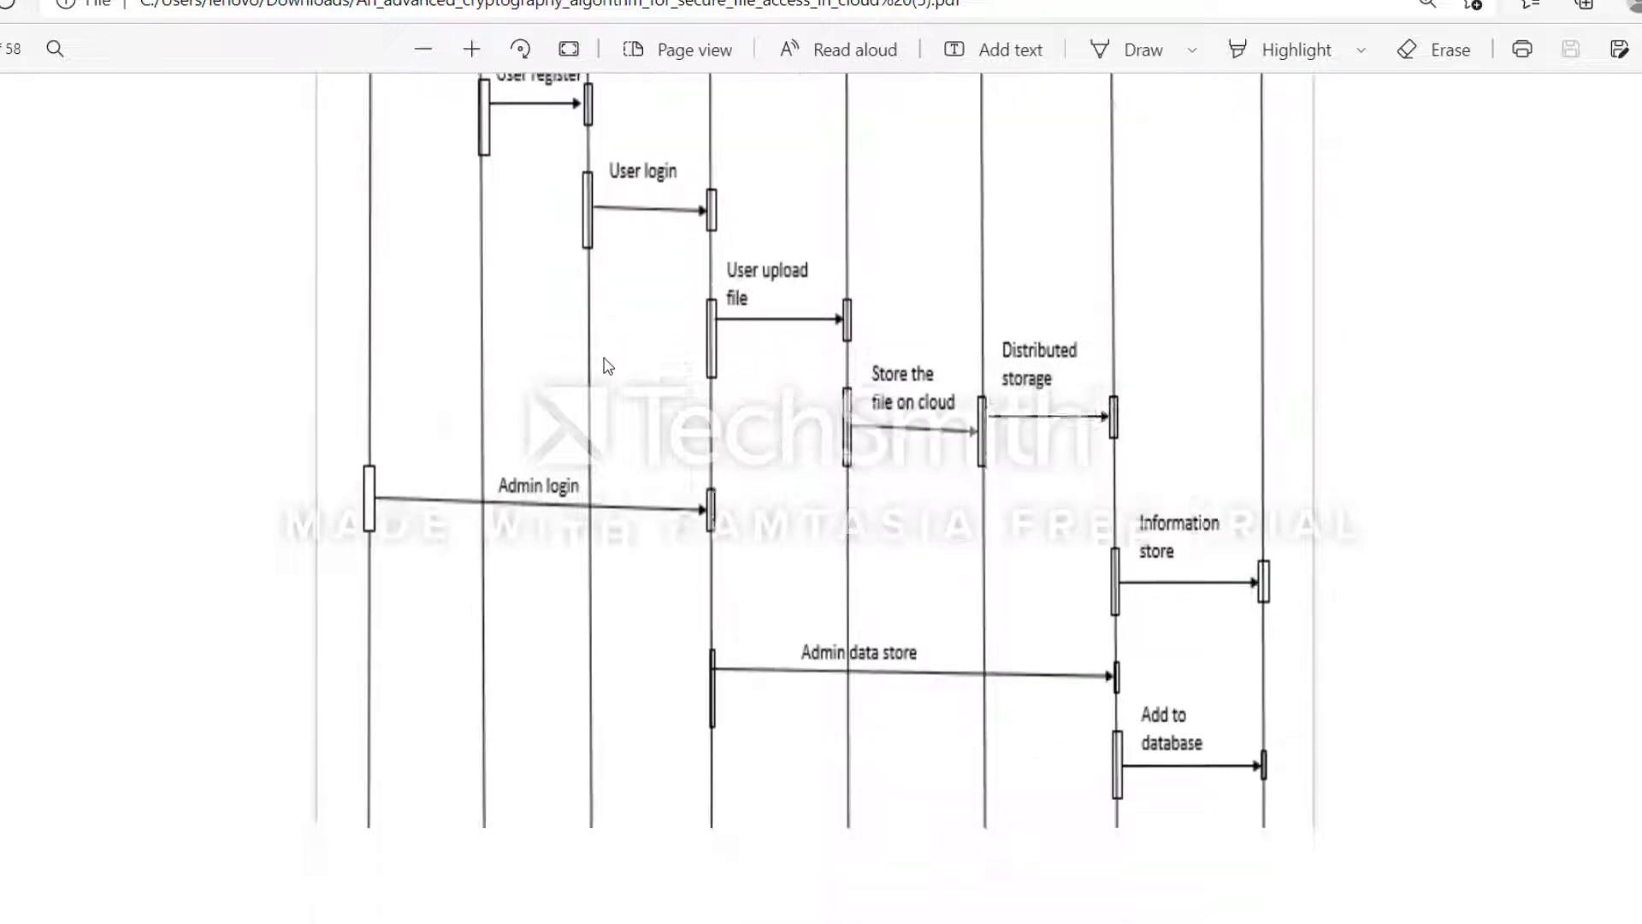
pyautogui.scroll(-3)
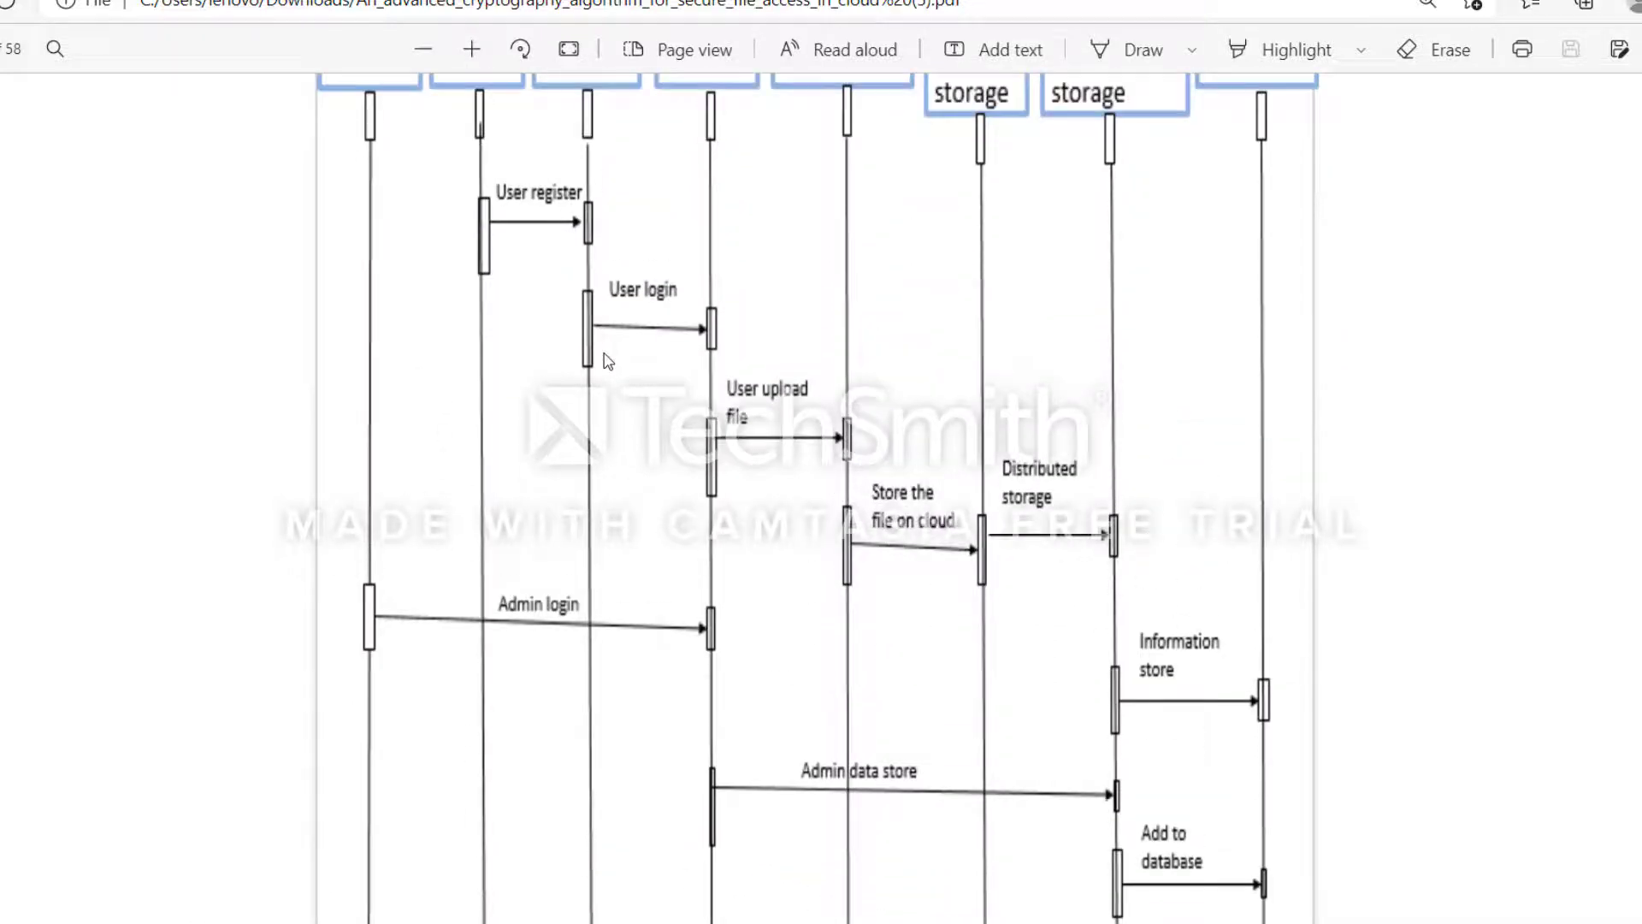
pyautogui.scroll(3)
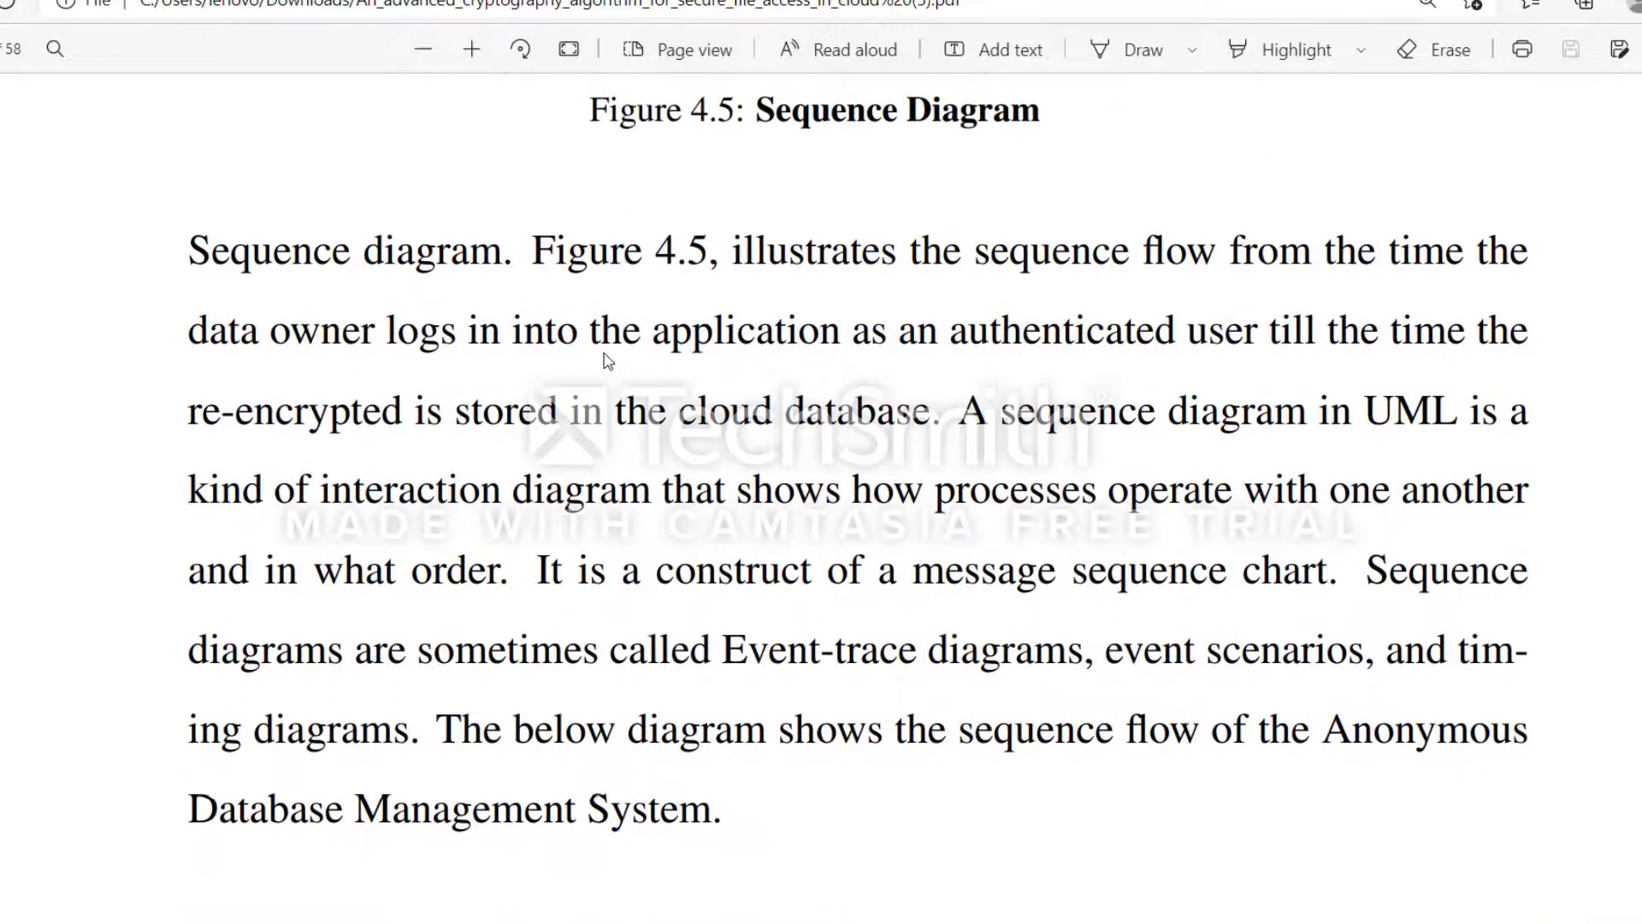
pyautogui.scroll(-3)
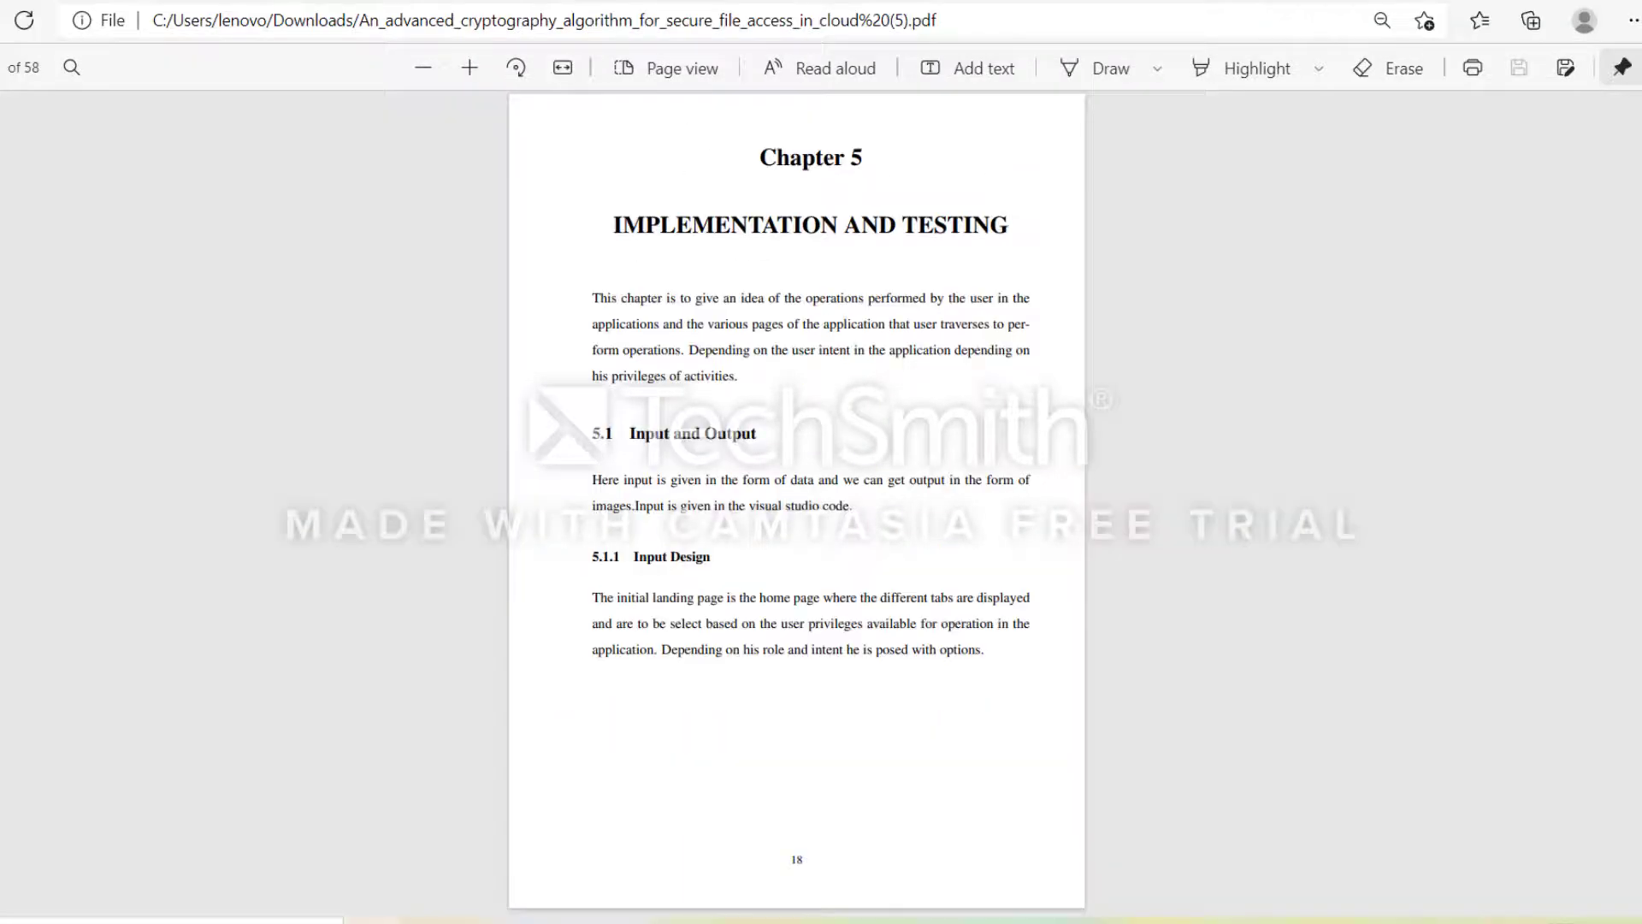
pyautogui.moveTo(332, 5)
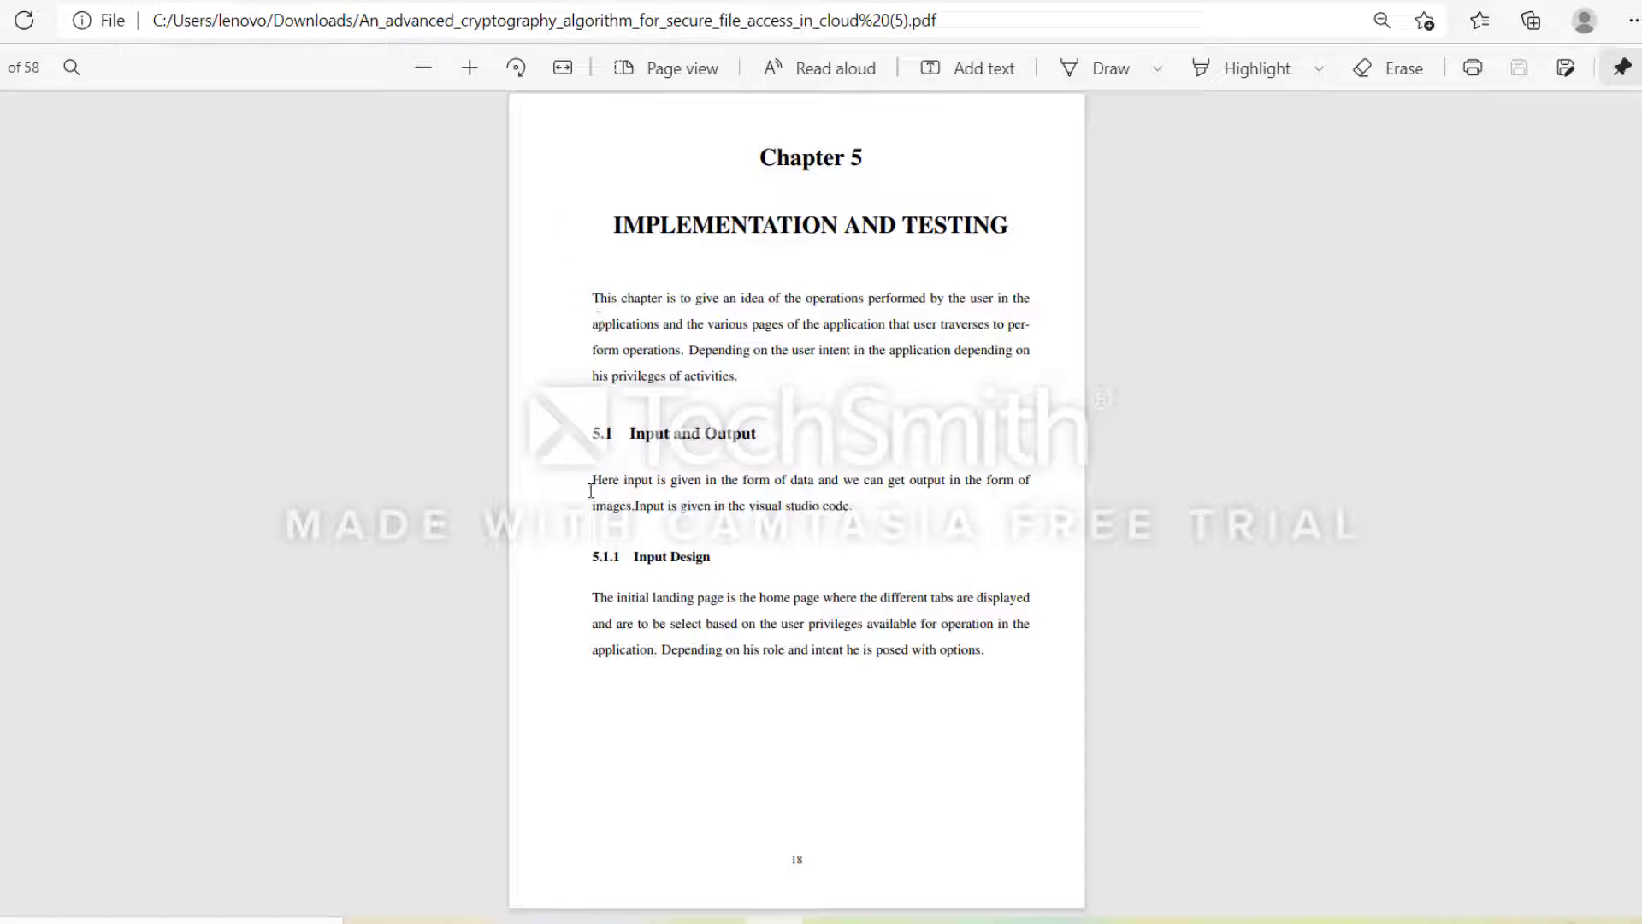
pyautogui.moveTo(440, 484)
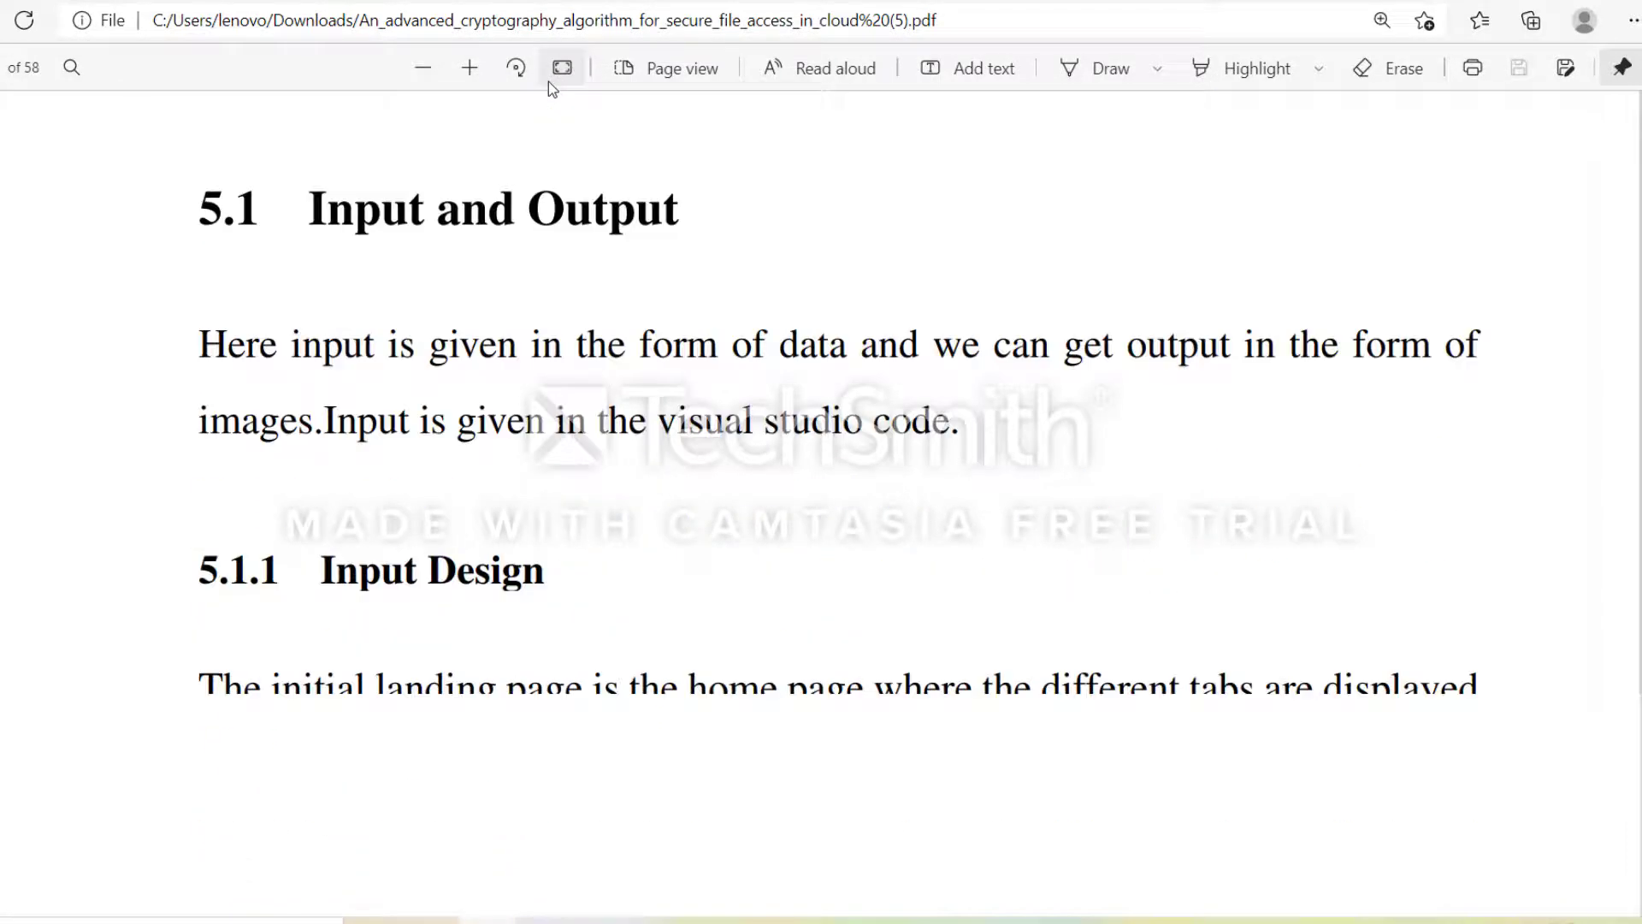
# Scroll past the upload and success page screenshots to the 5.2 Testing heading
pyautogui.scroll(-3)
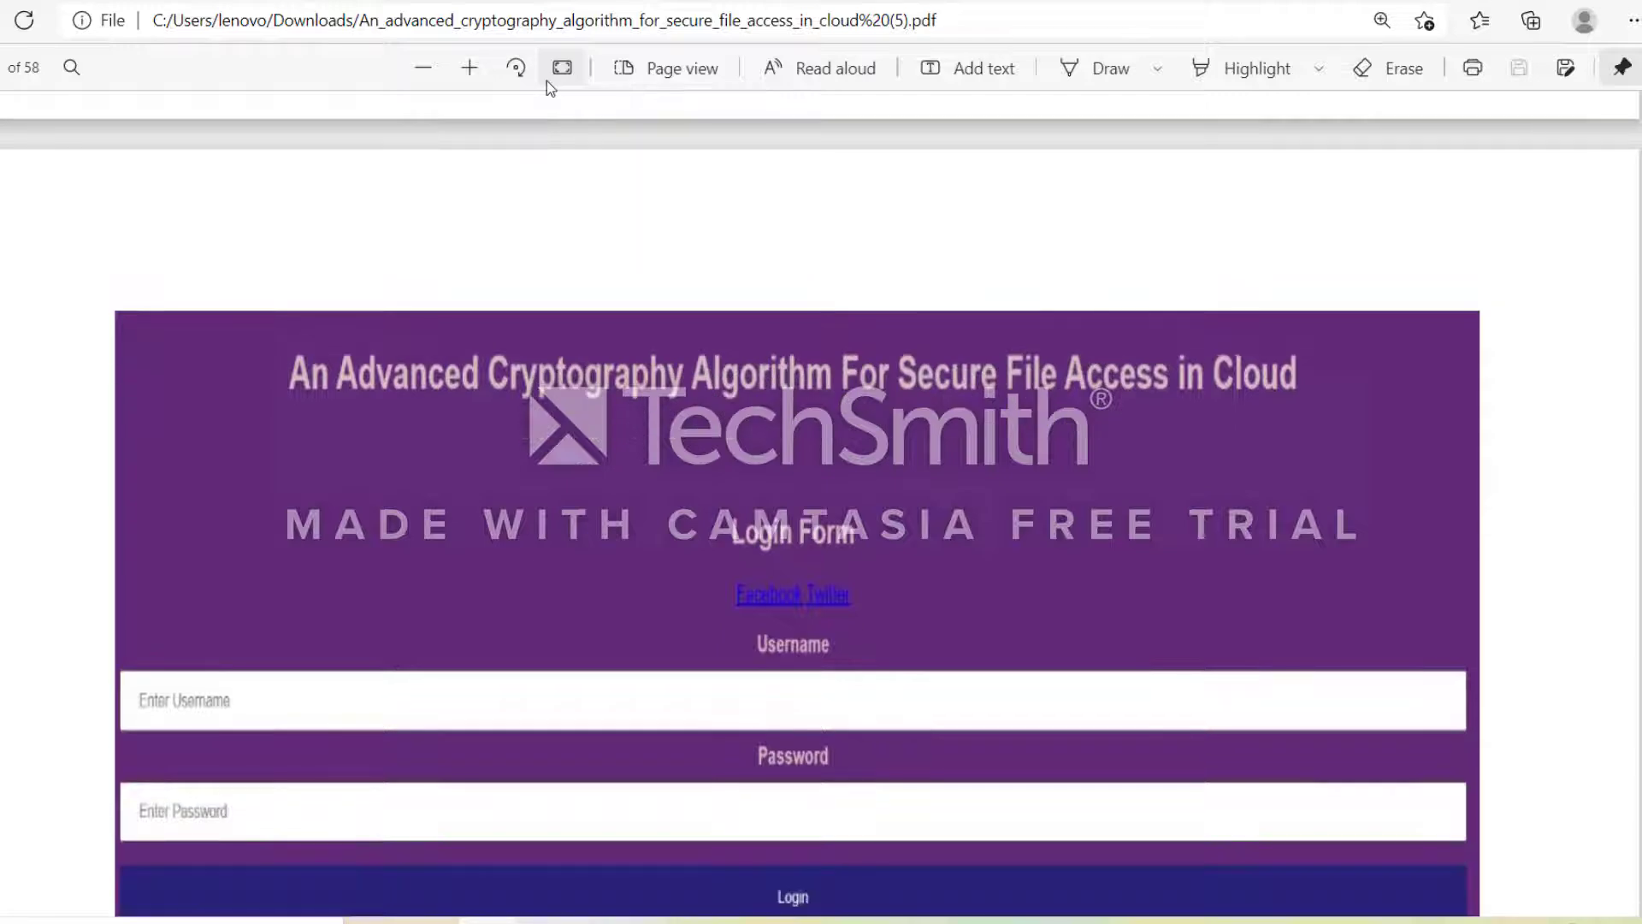
pyautogui.scroll(-3)
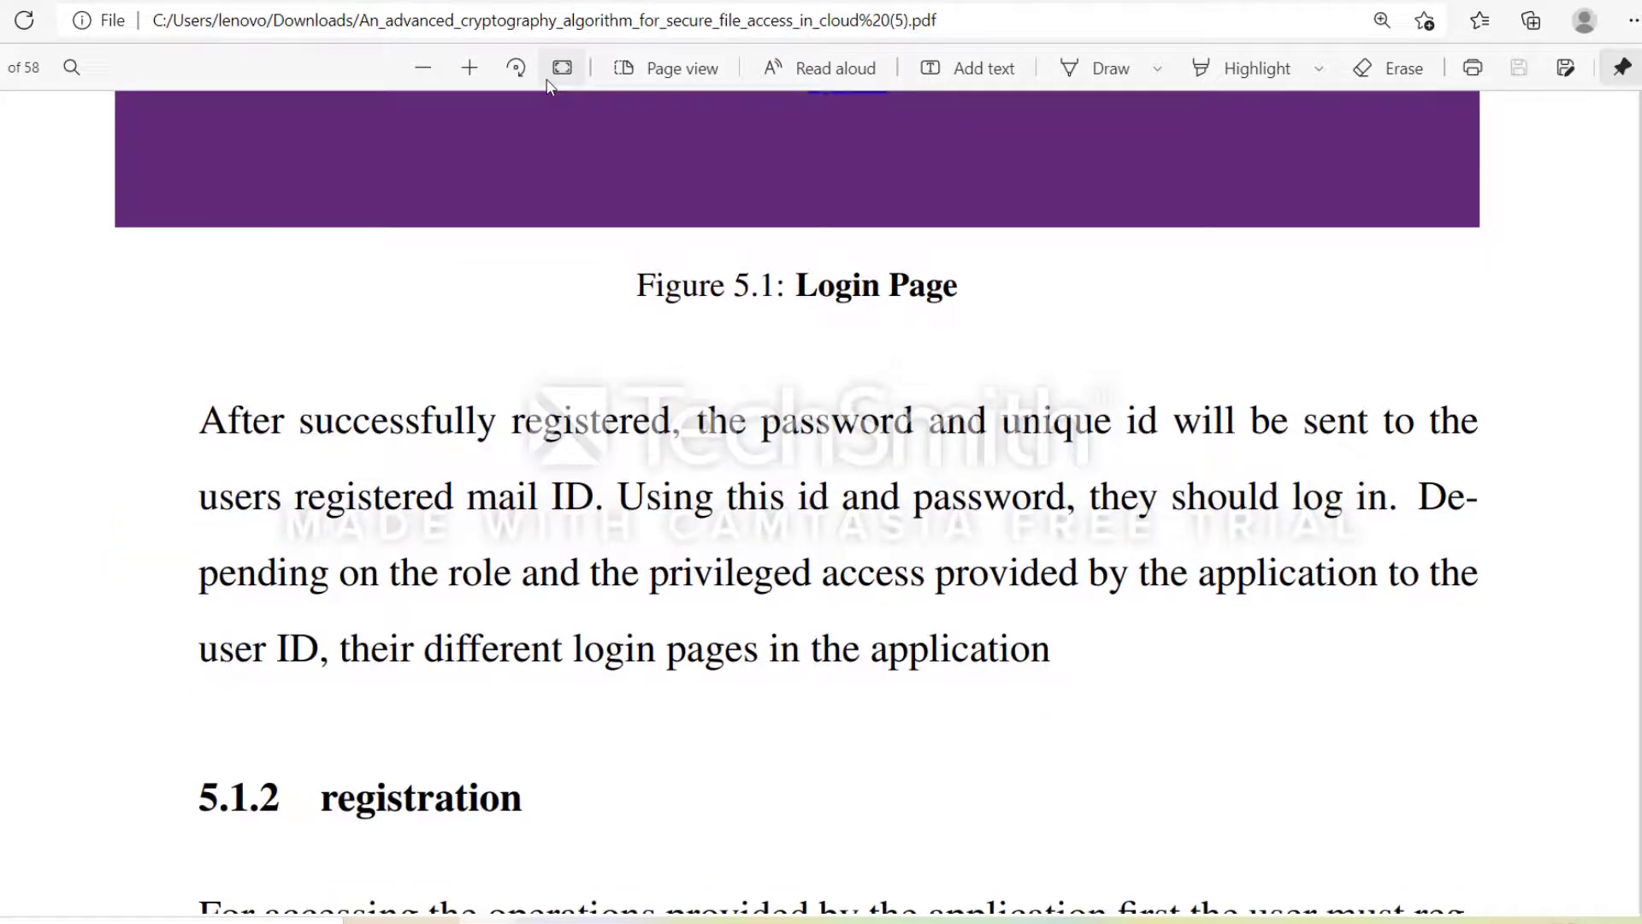
pyautogui.scroll(-3)
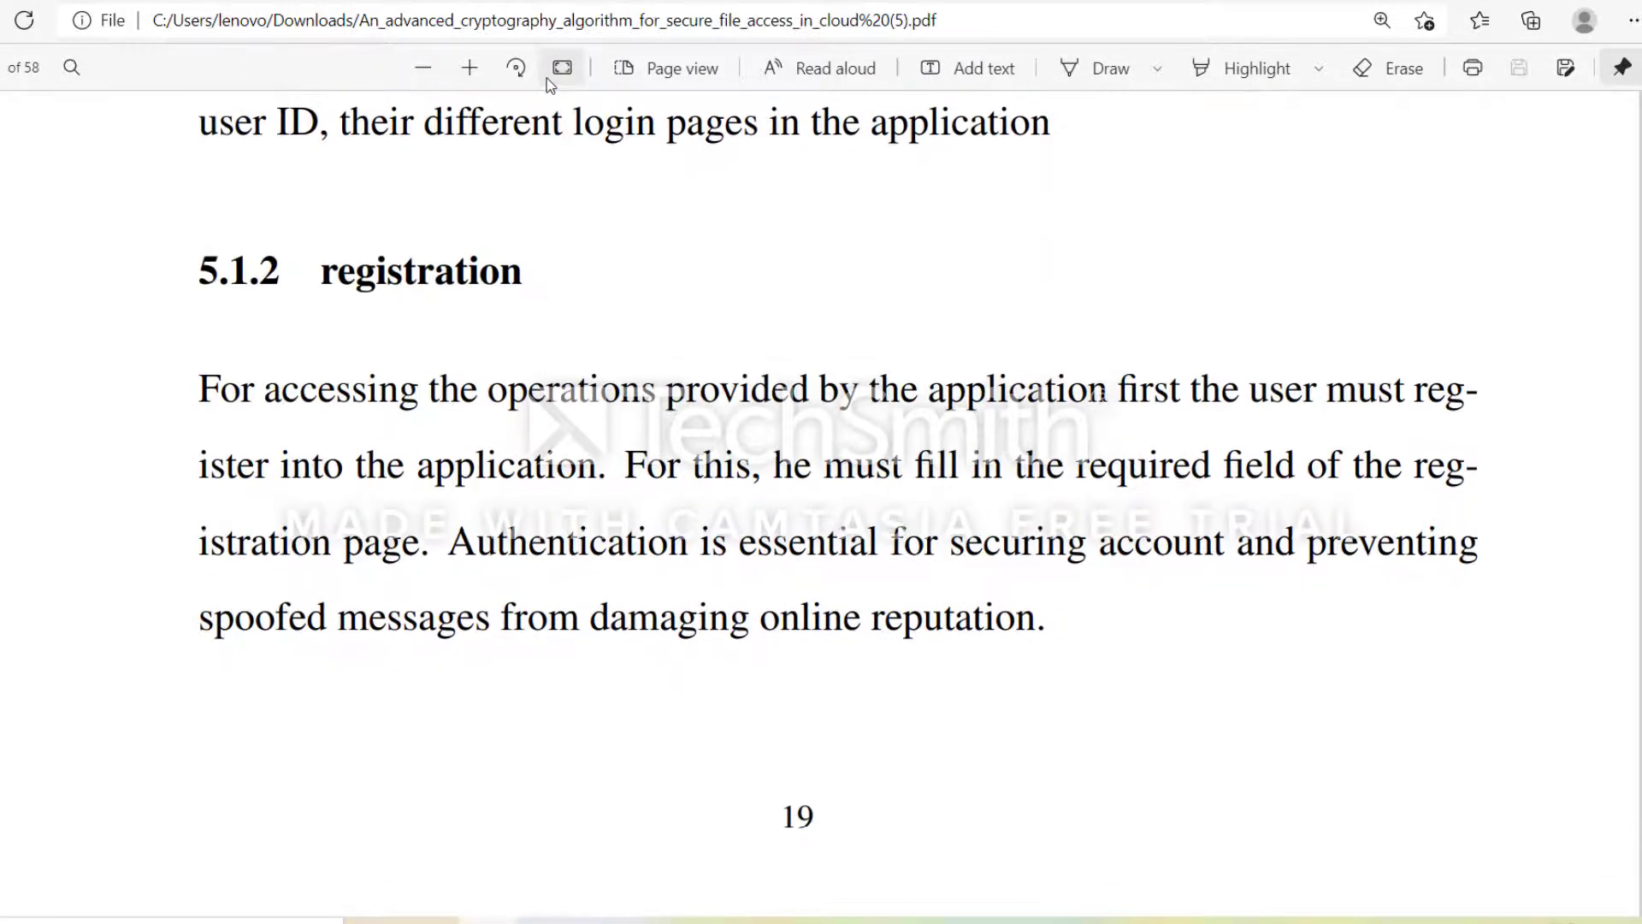
pyautogui.scroll(-3)
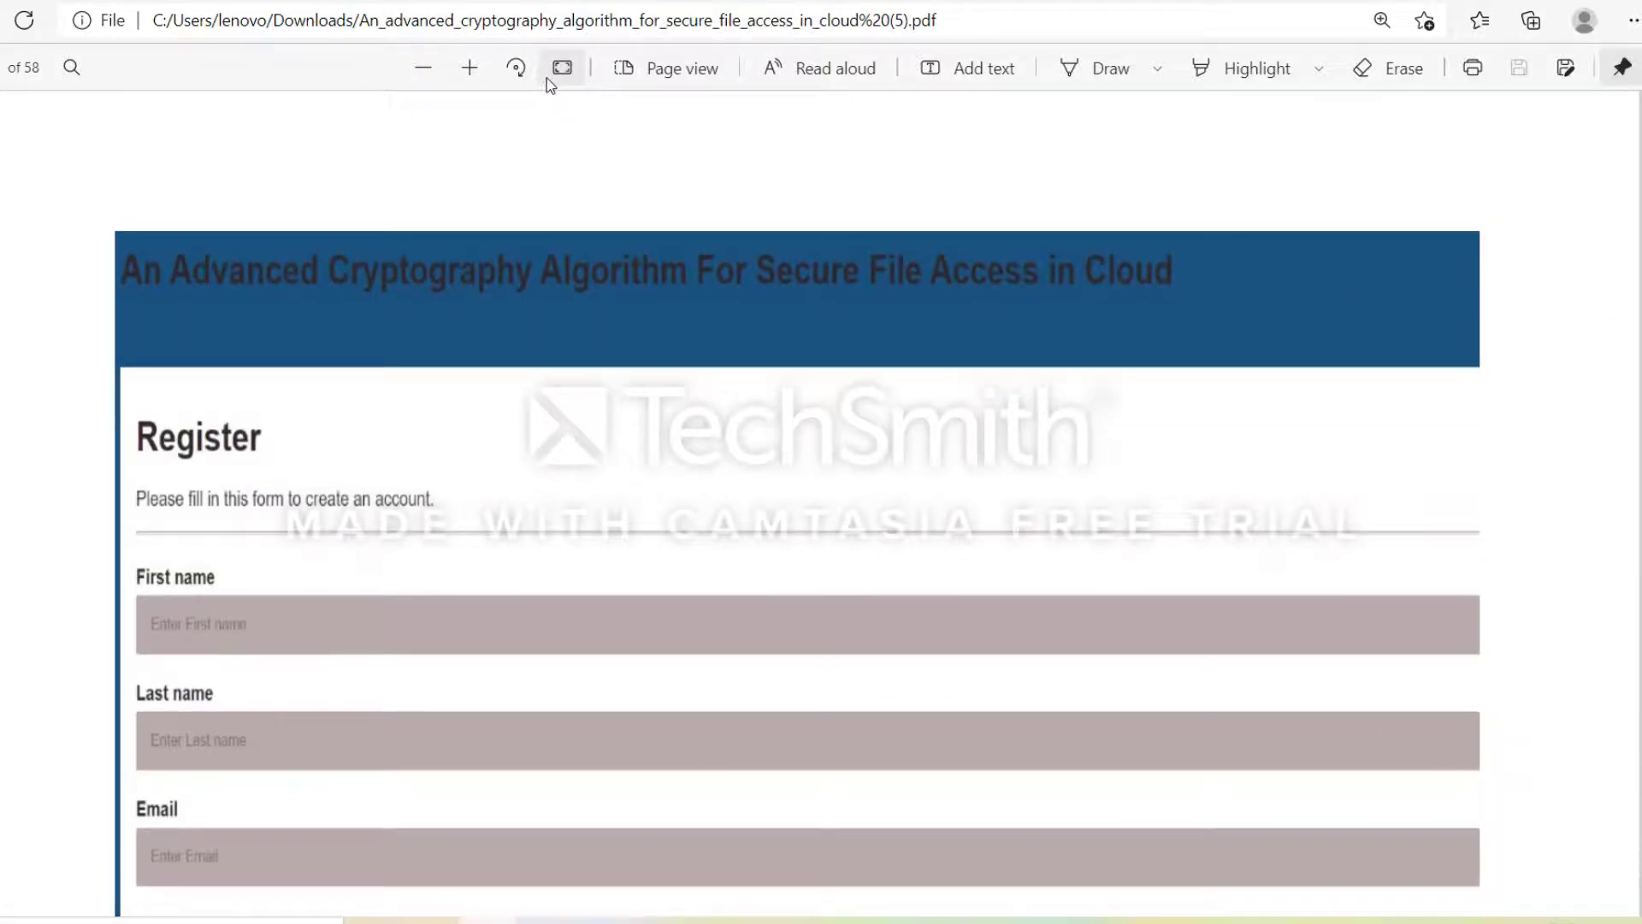
pyautogui.scroll(-3)
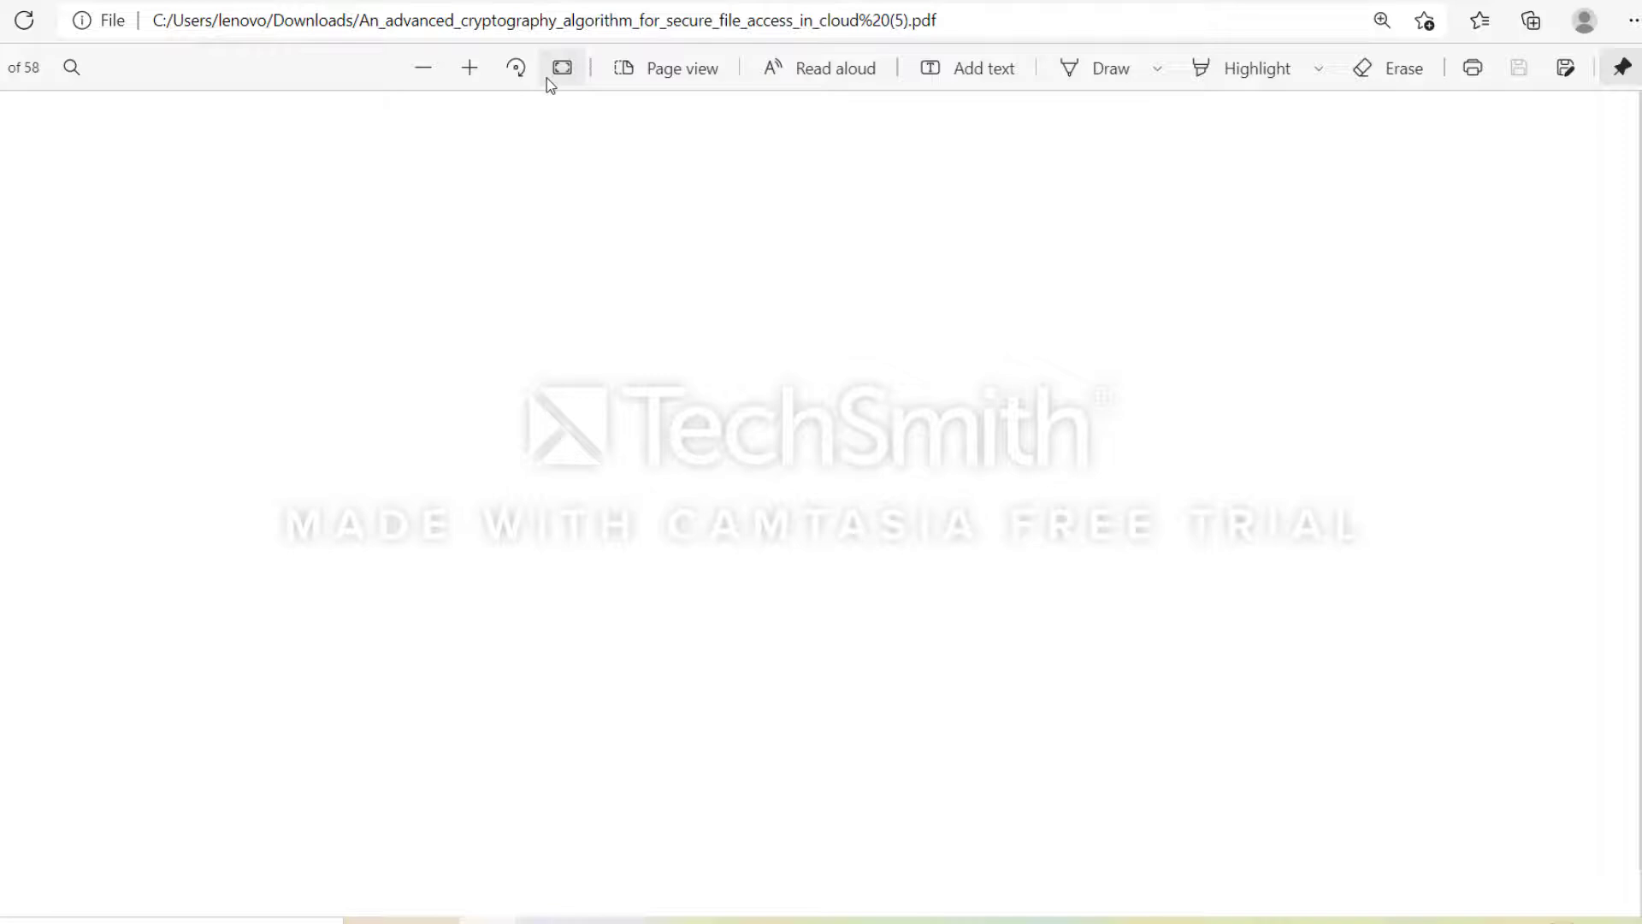
pyautogui.scroll(-3)
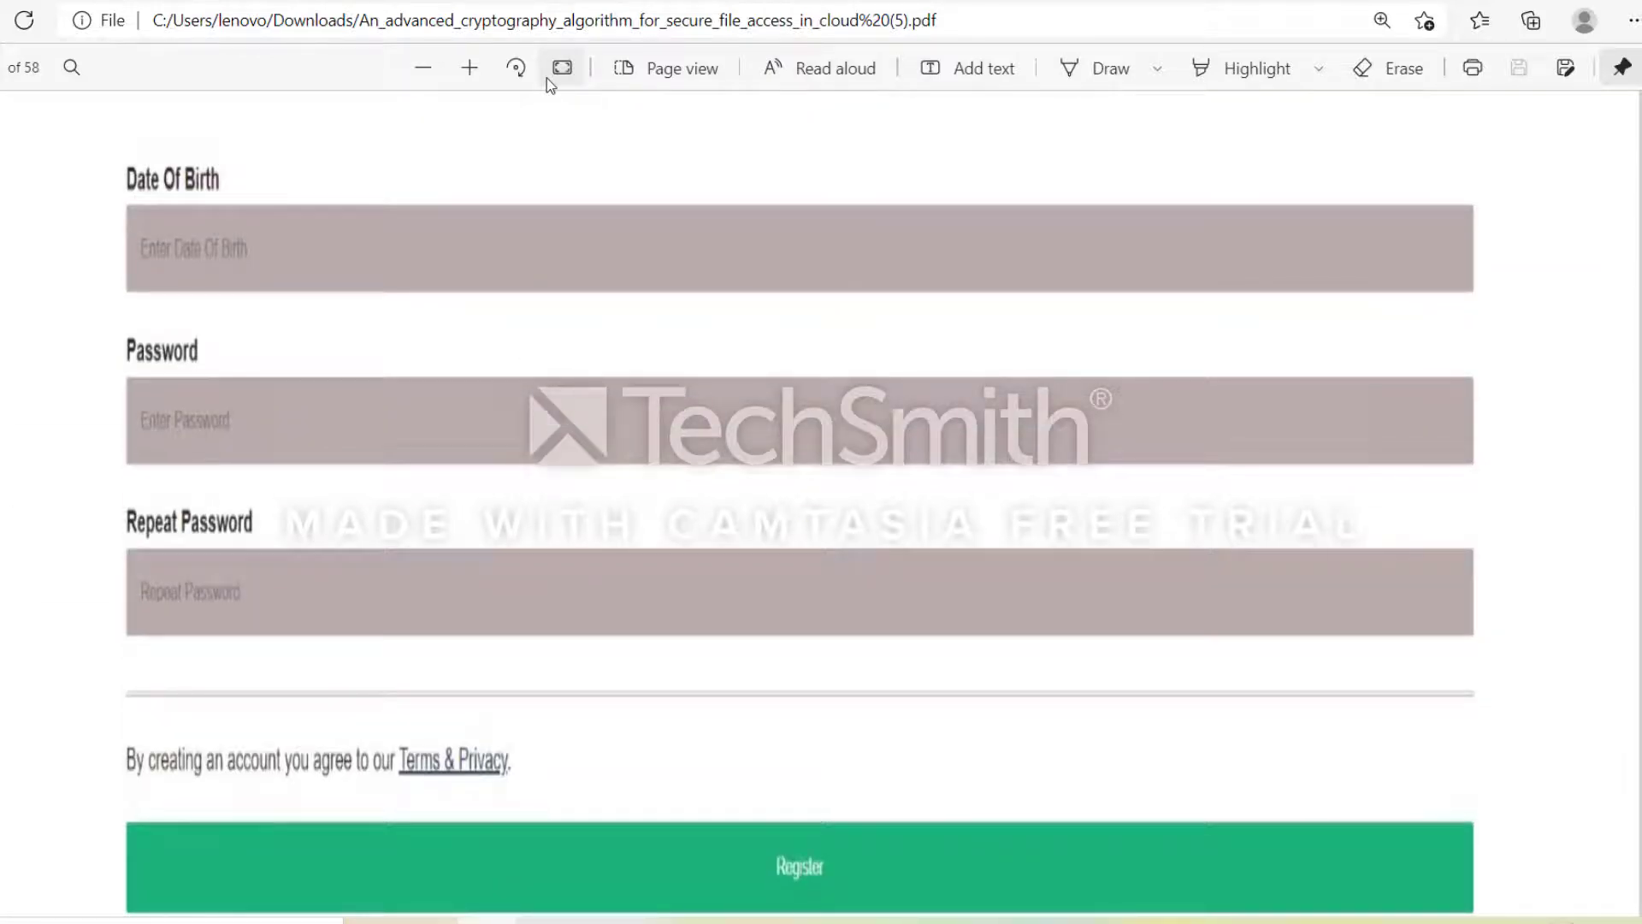
pyautogui.scroll(-3)
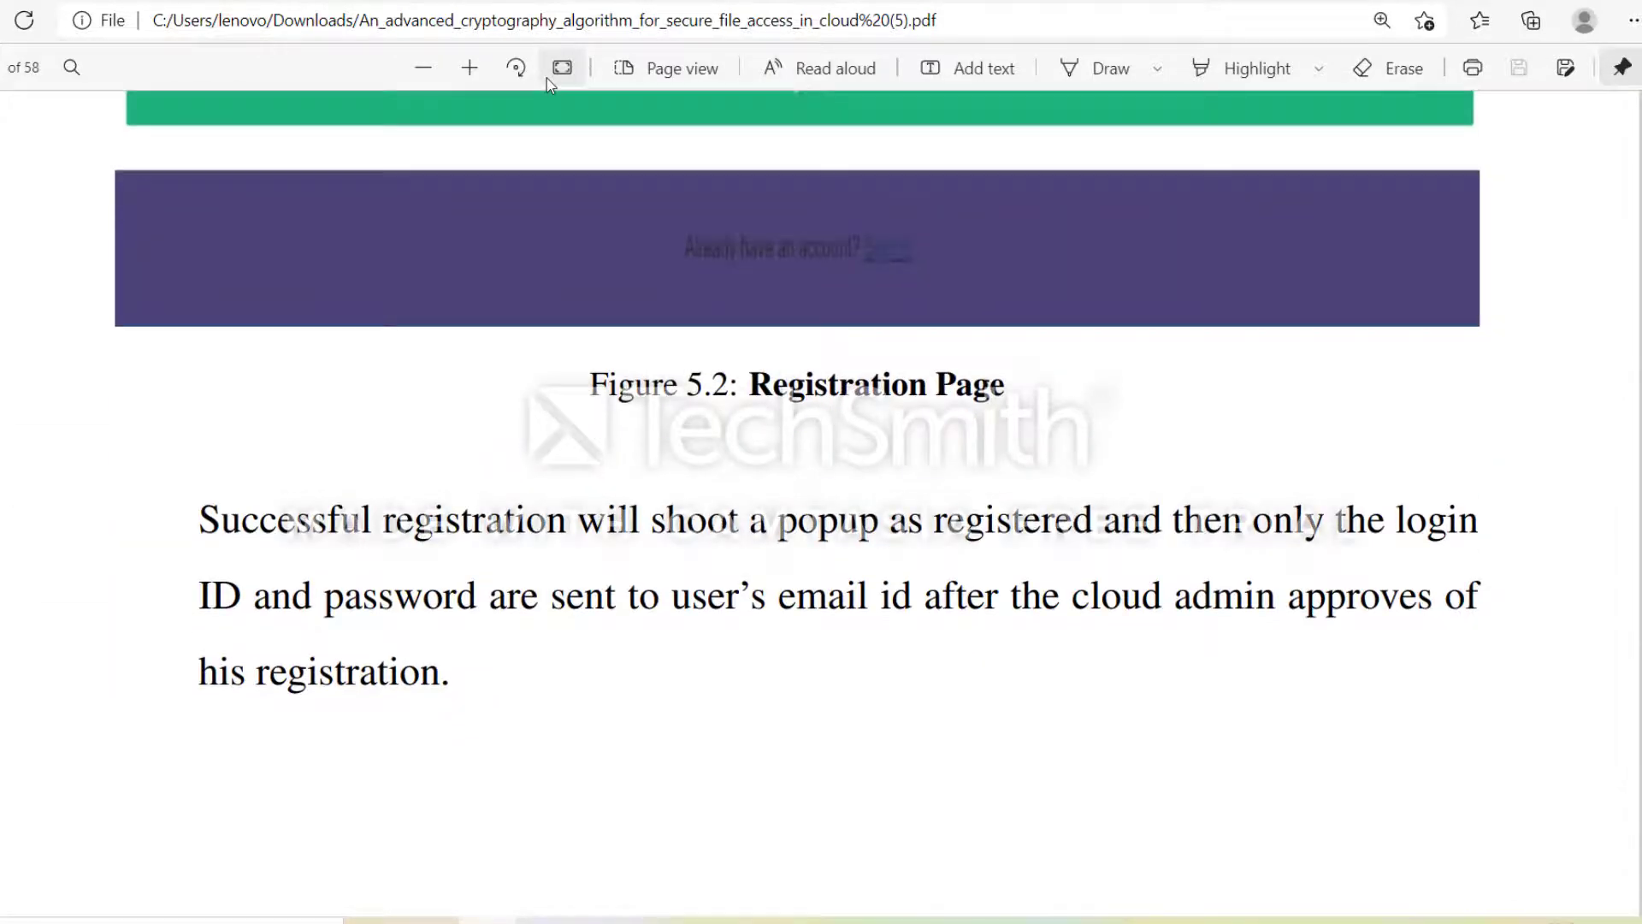
pyautogui.scroll(-3)
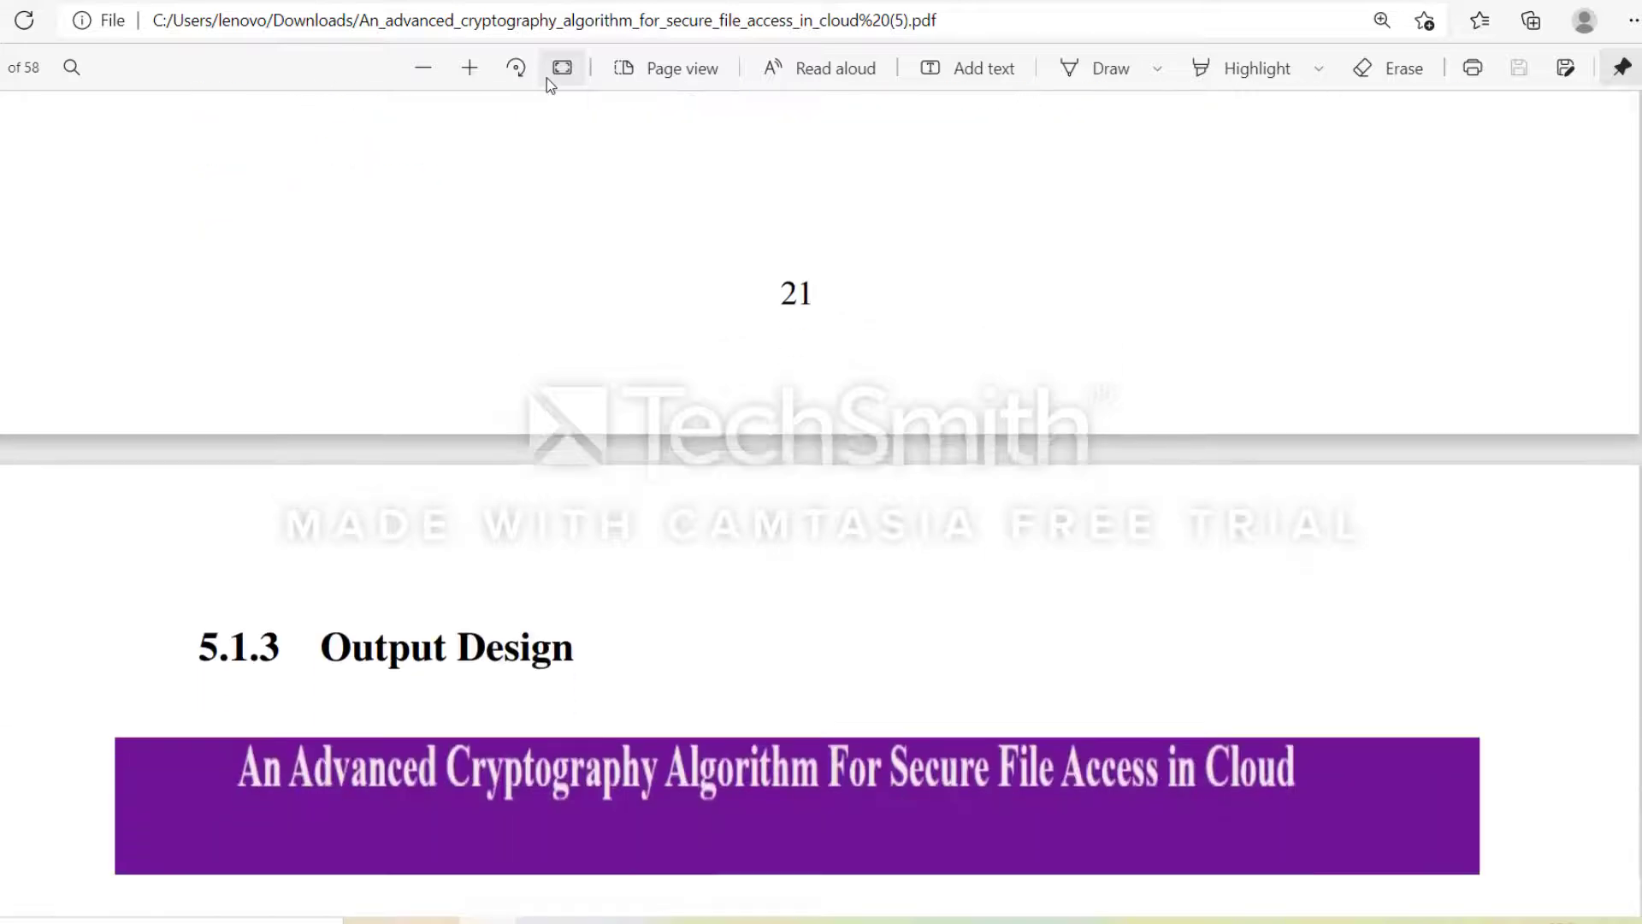
pyautogui.scroll(-3)
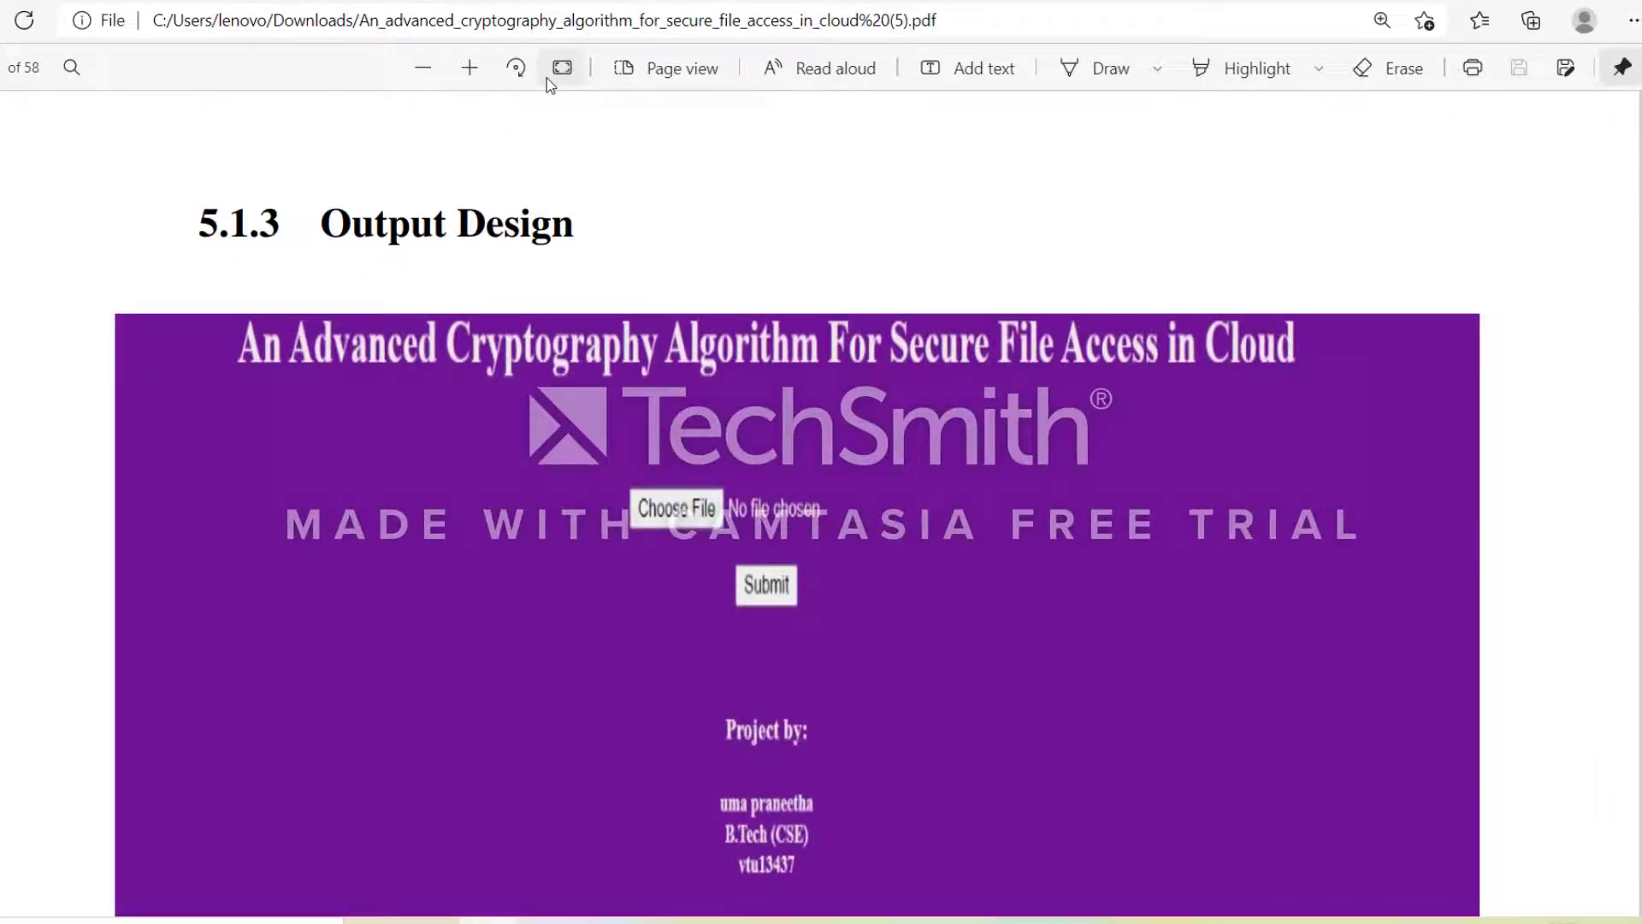
pyautogui.scroll(-3)
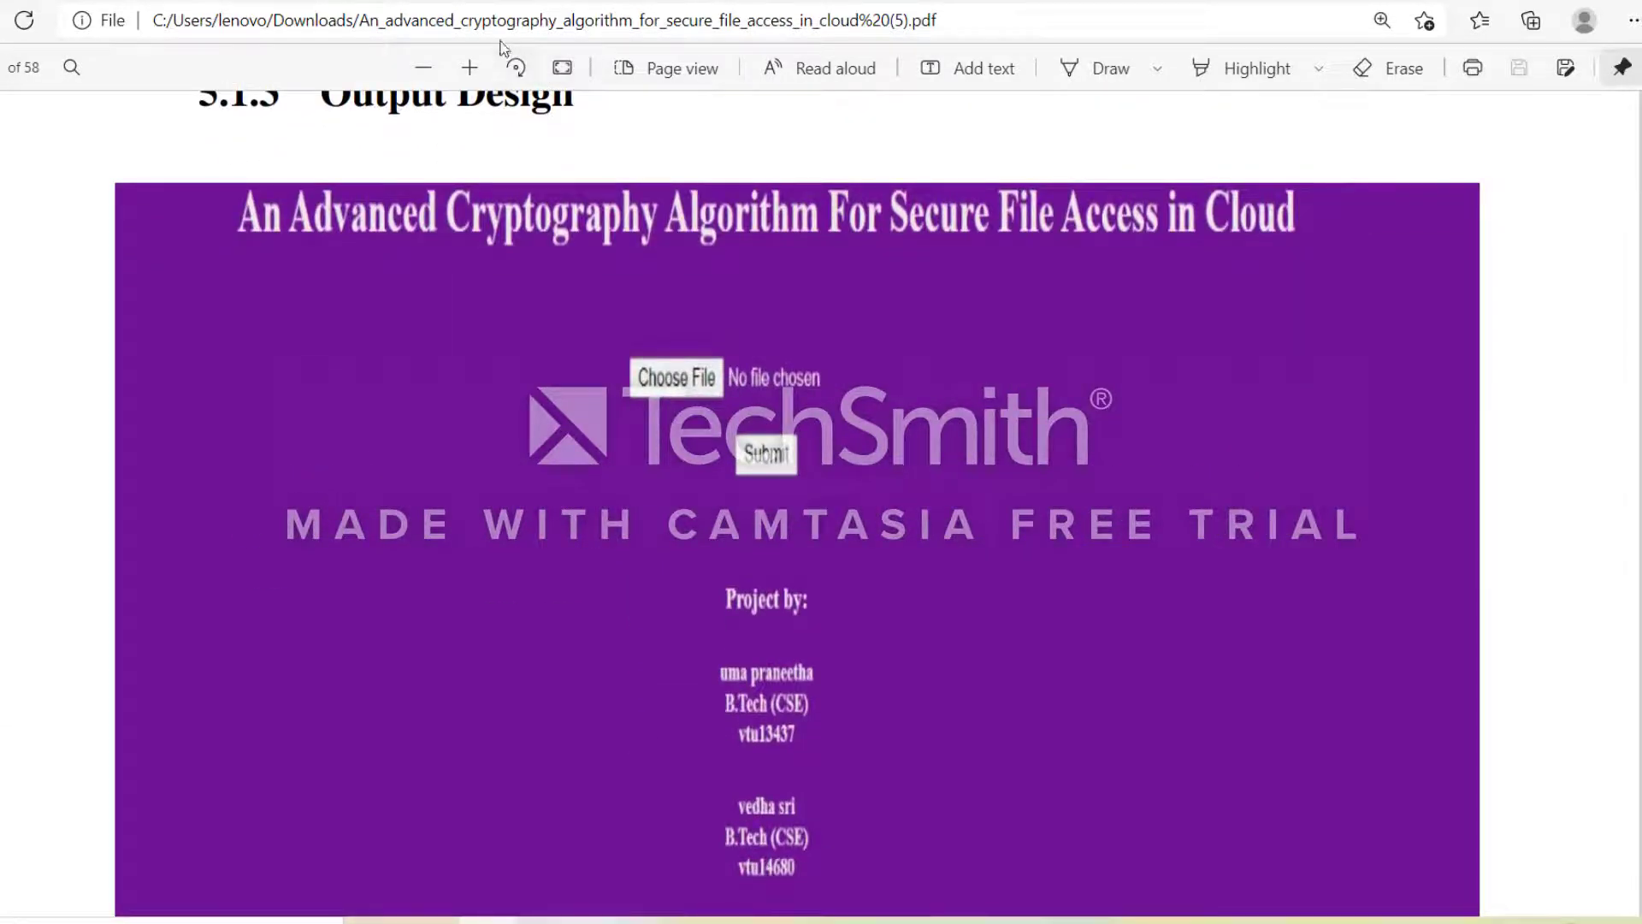
pyautogui.scroll(-3)
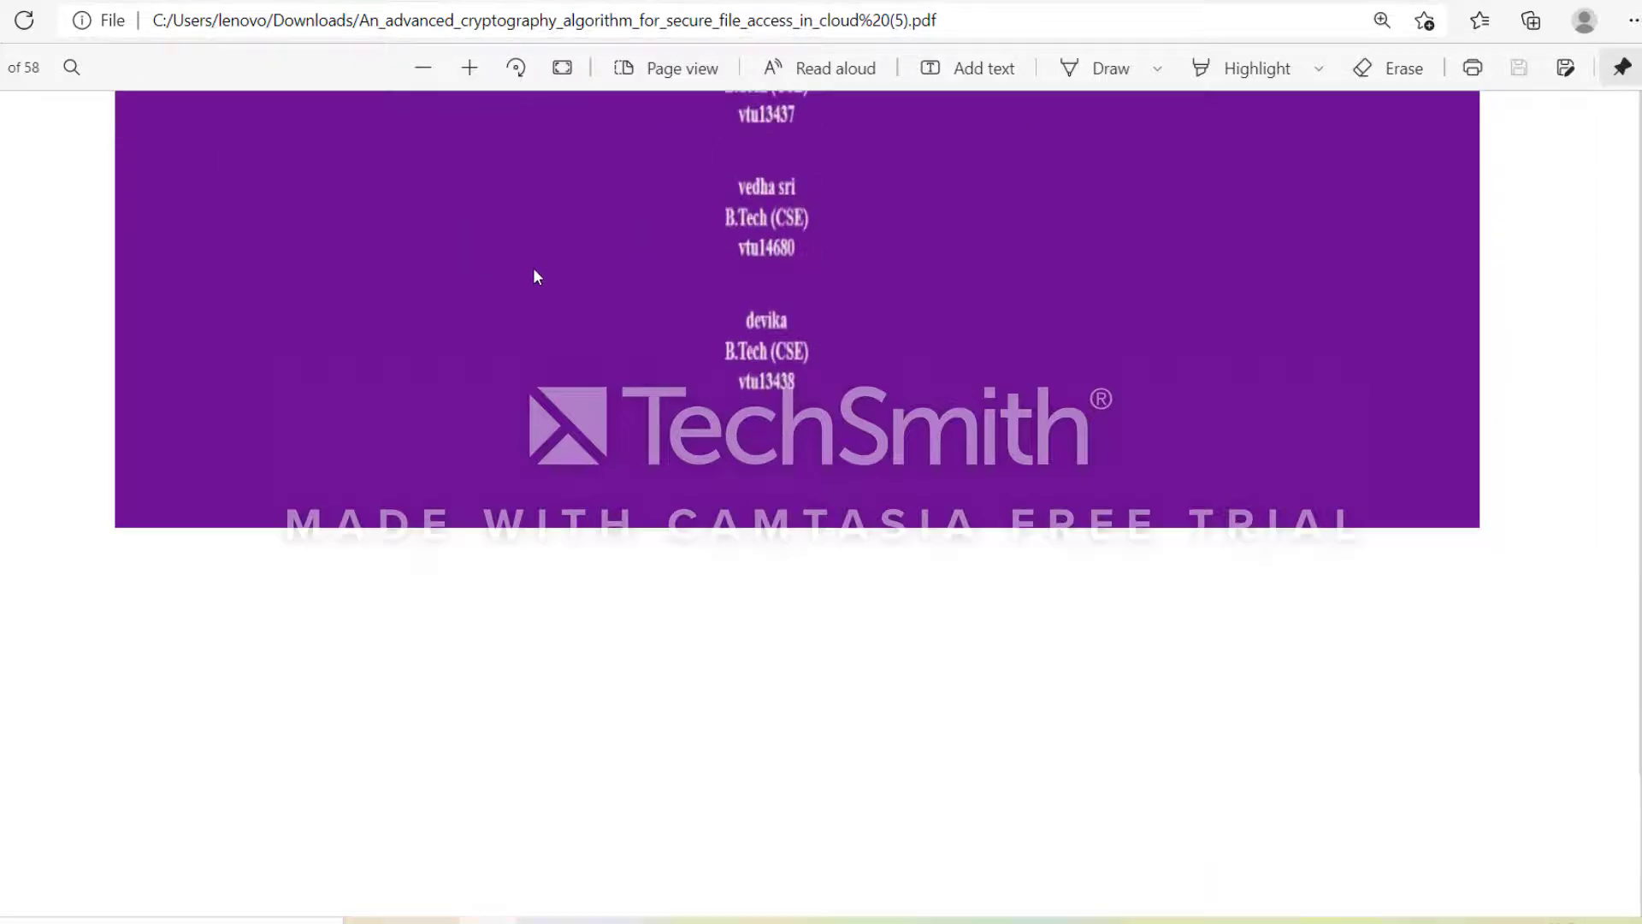
pyautogui.scroll(-3)
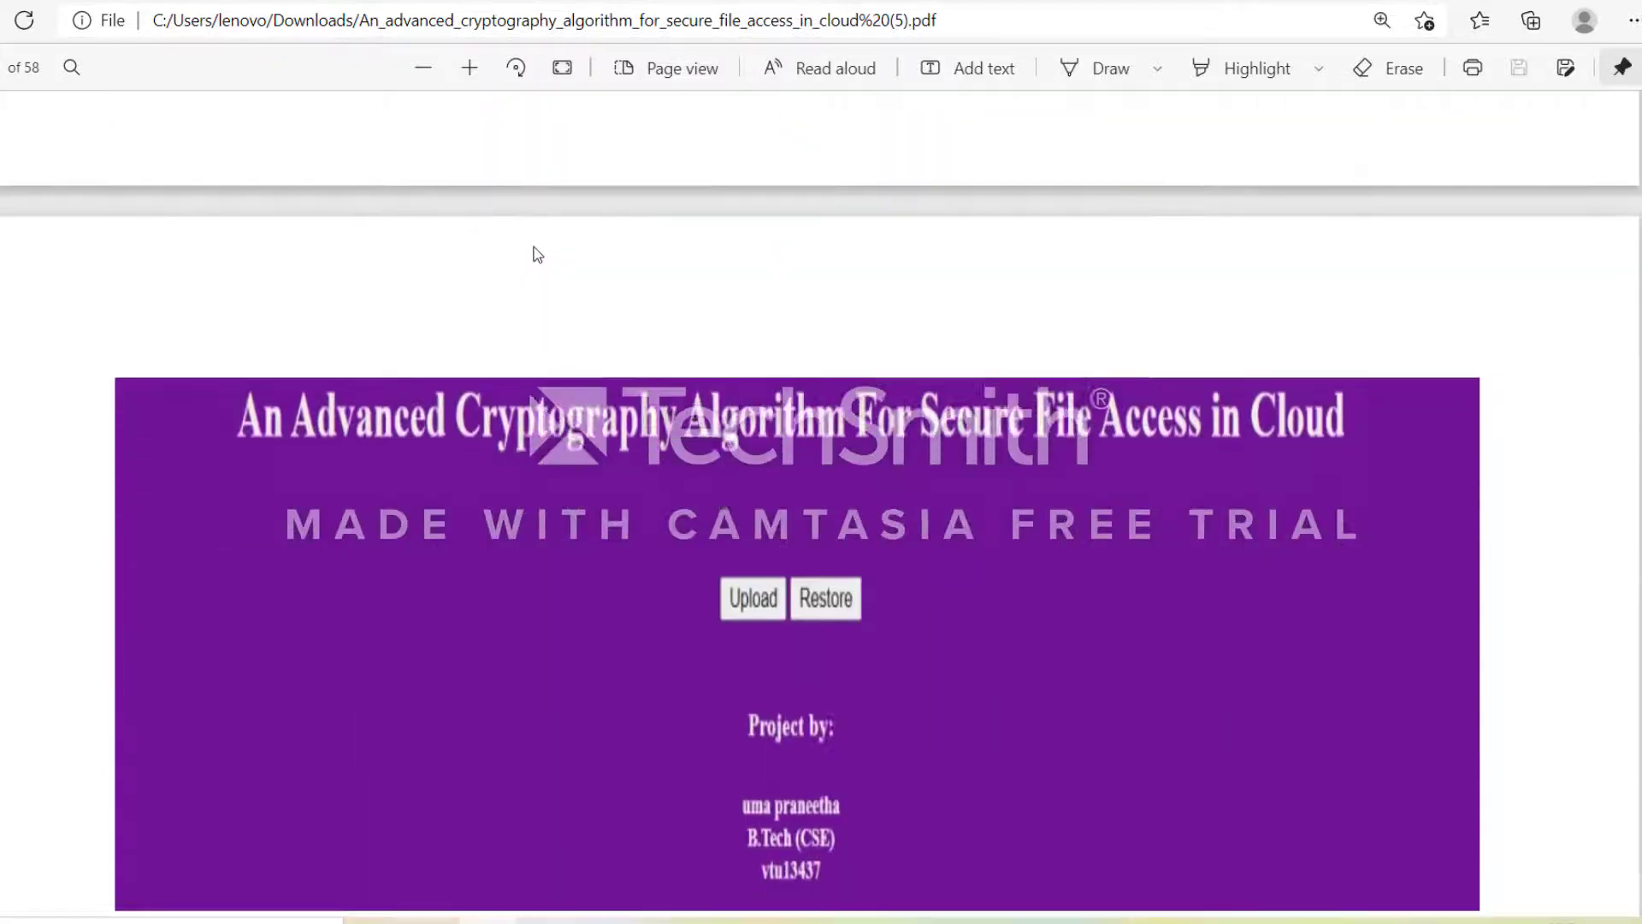
pyautogui.scroll(-3)
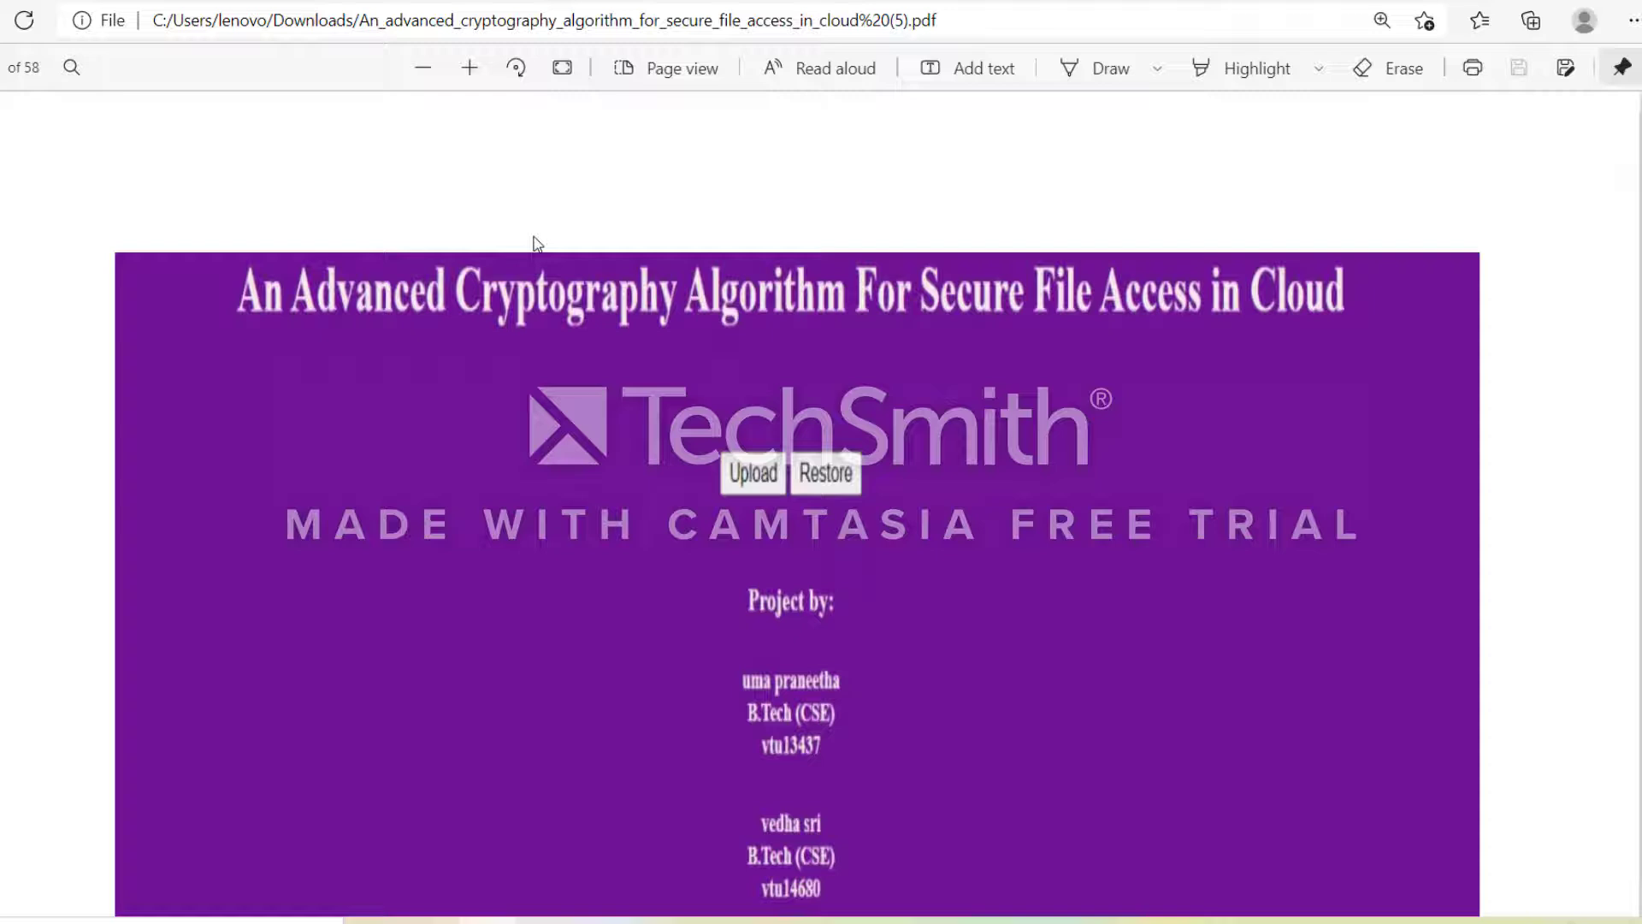
pyautogui.scroll(-3)
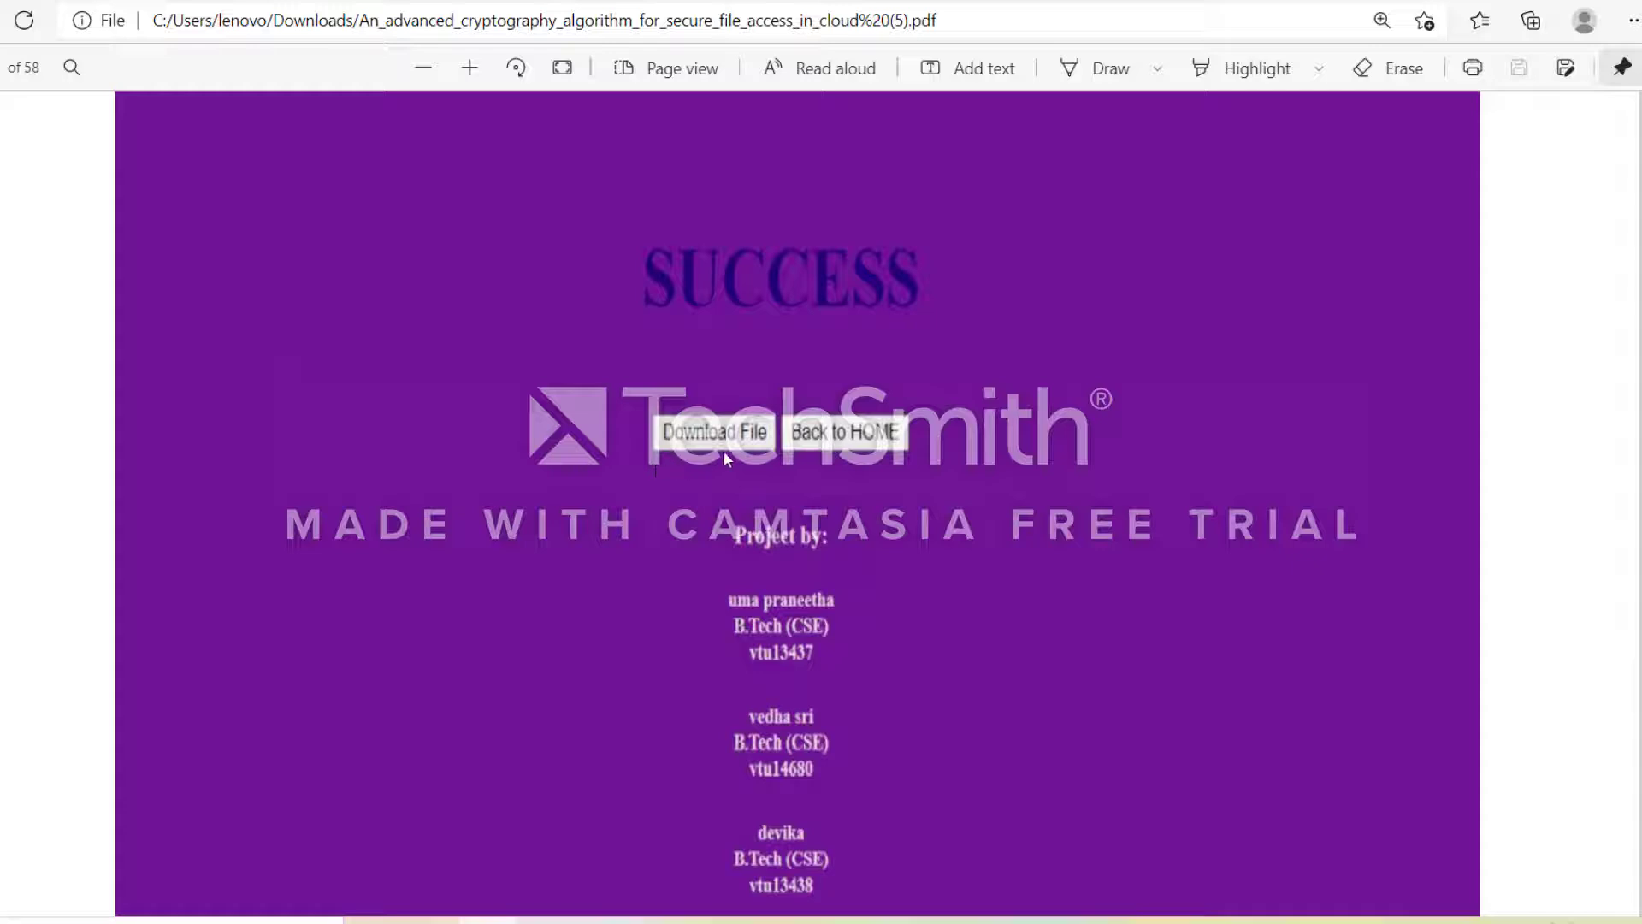
pyautogui.moveTo(584, 365)
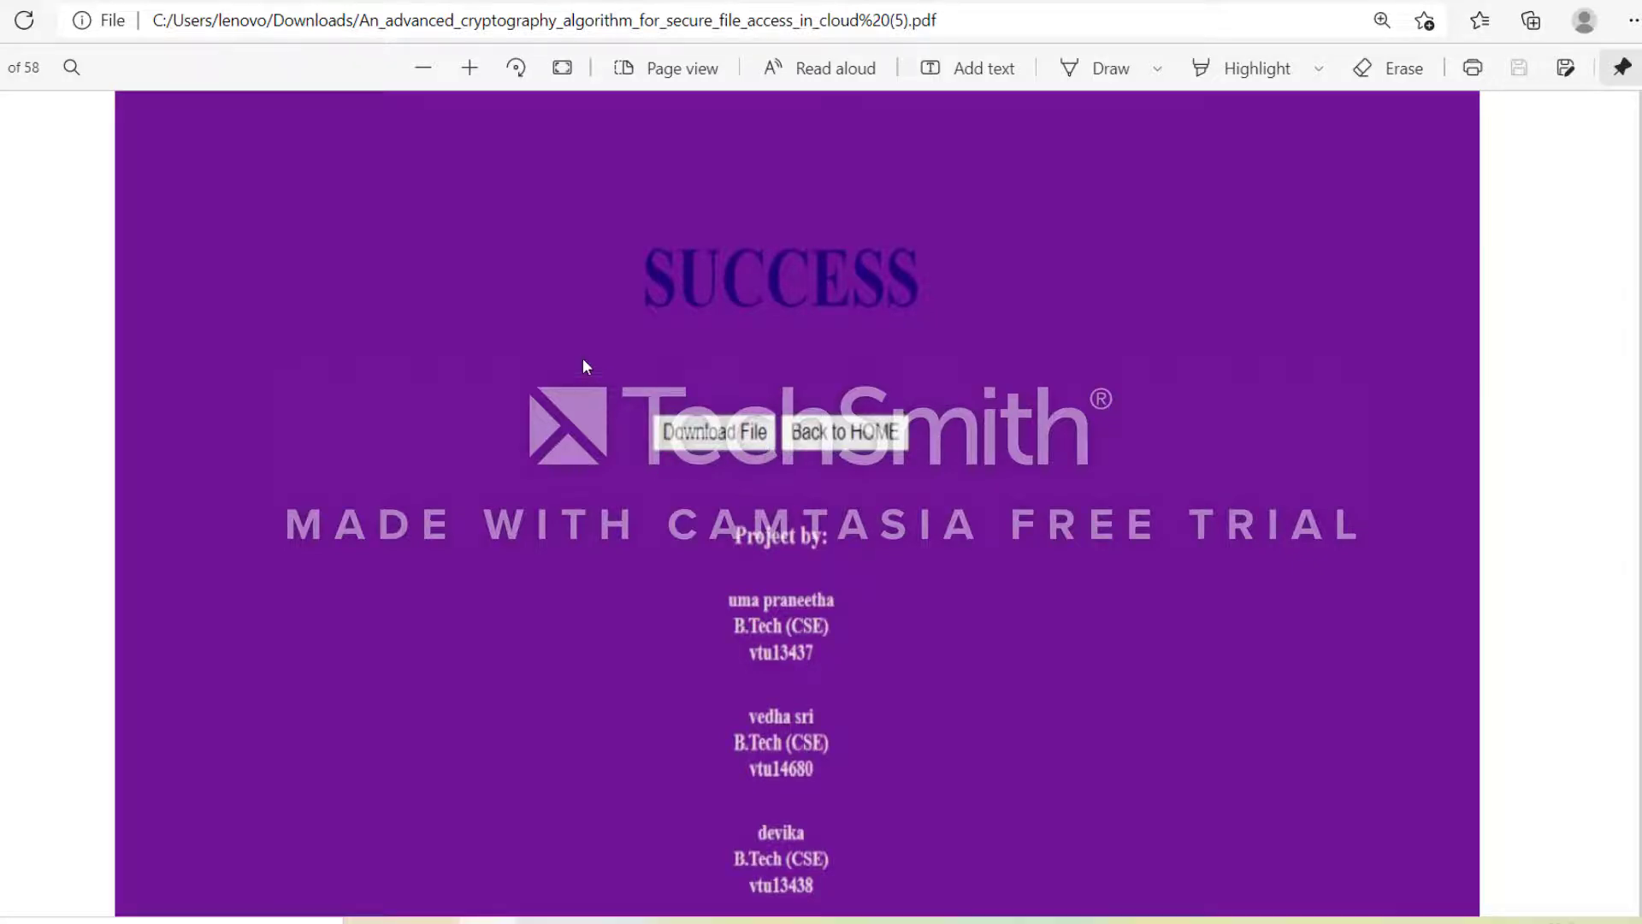
pyautogui.scroll(-3)
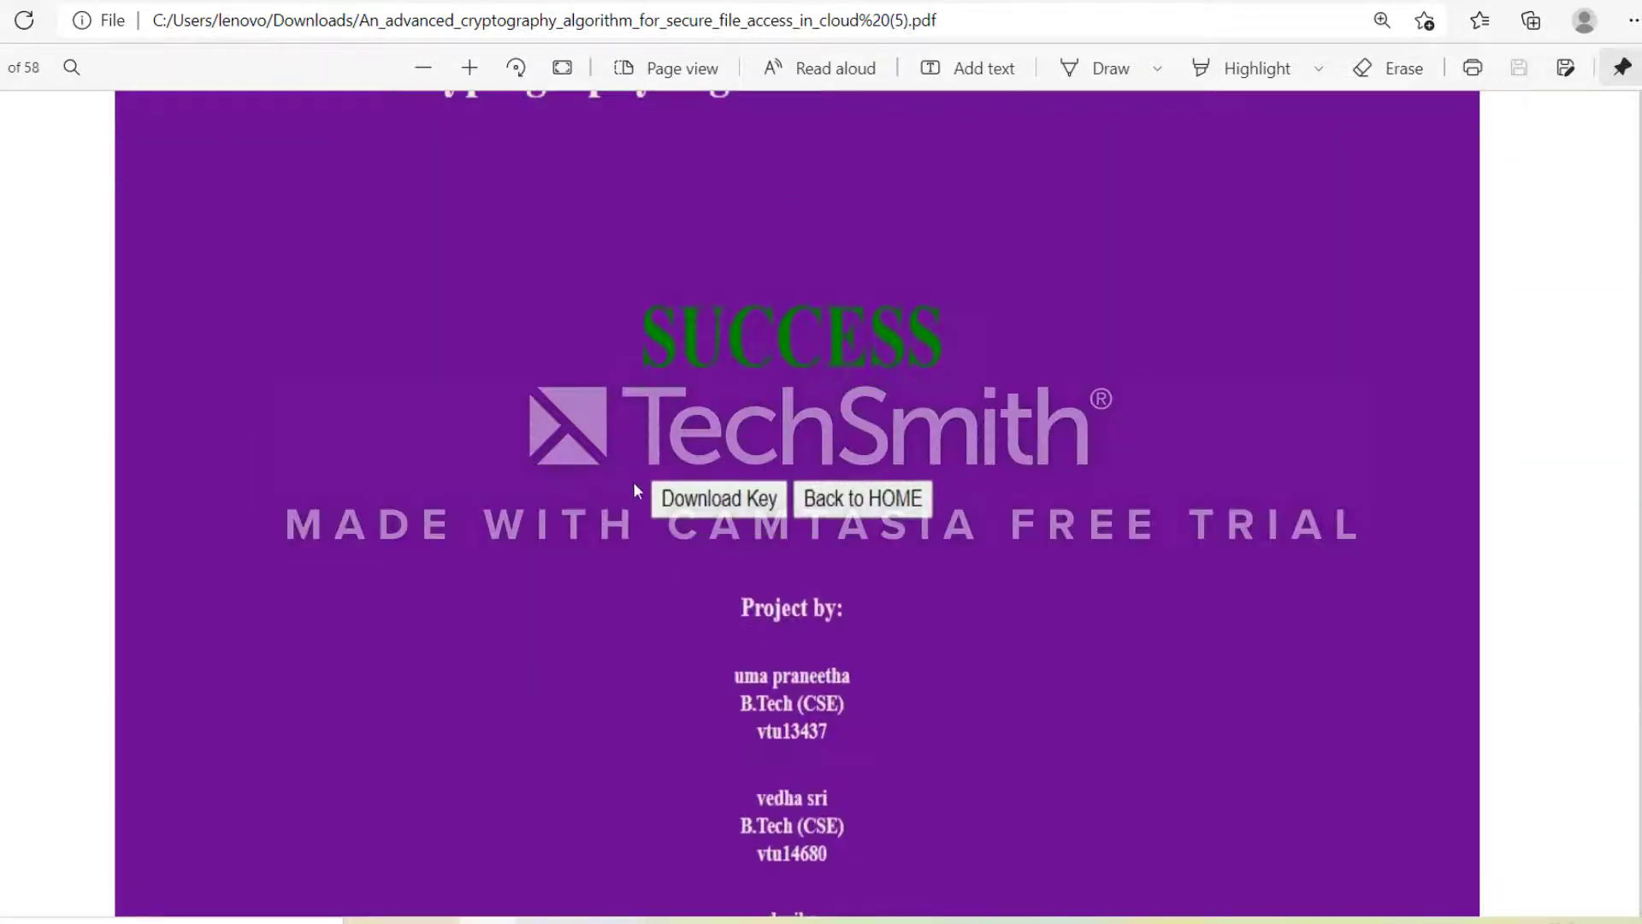
pyautogui.moveTo(769, 527)
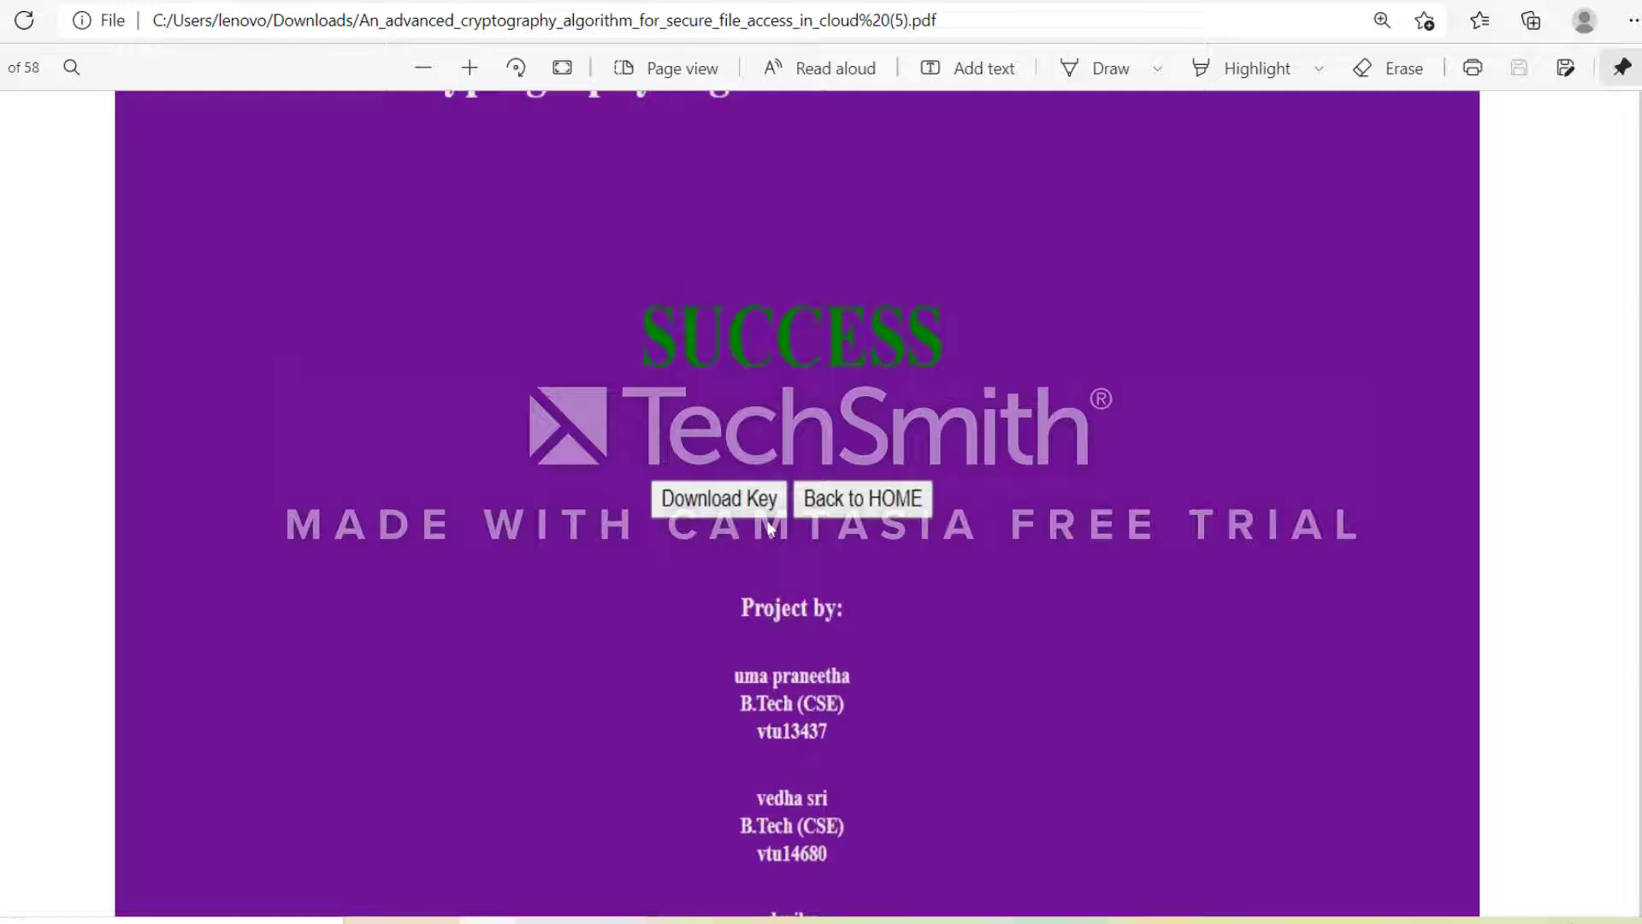
pyautogui.scroll(-3)
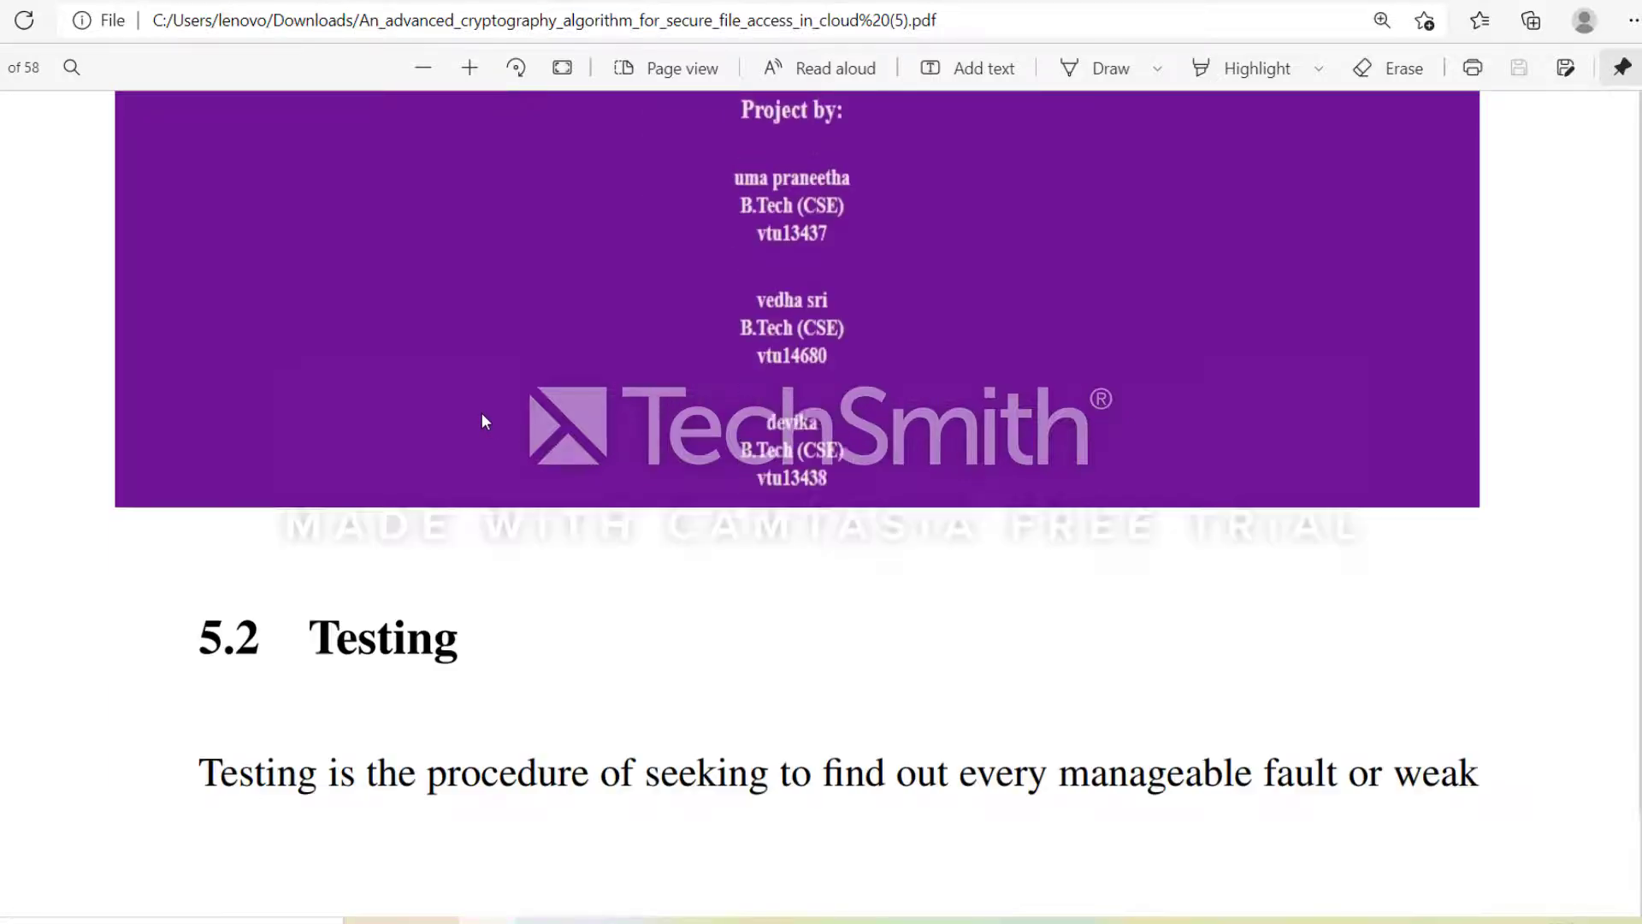
pyautogui.scroll(-3)
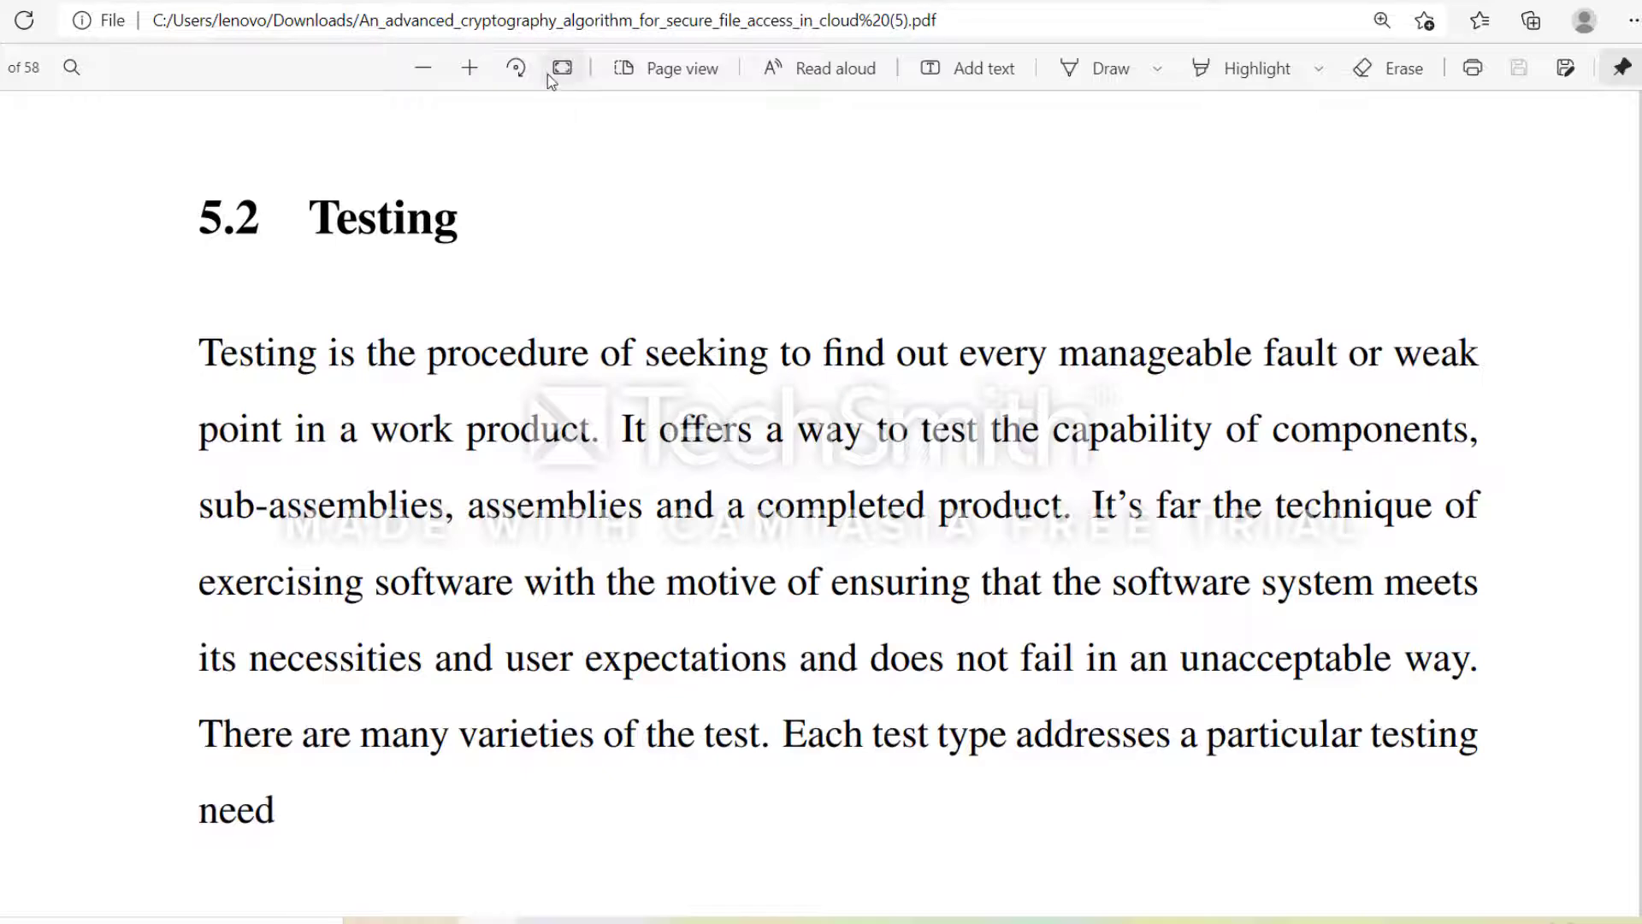
# Show whole pages and scroll through 5.3 Types of Testing to Chapter 6 on page 27
pyautogui.click(563, 68)
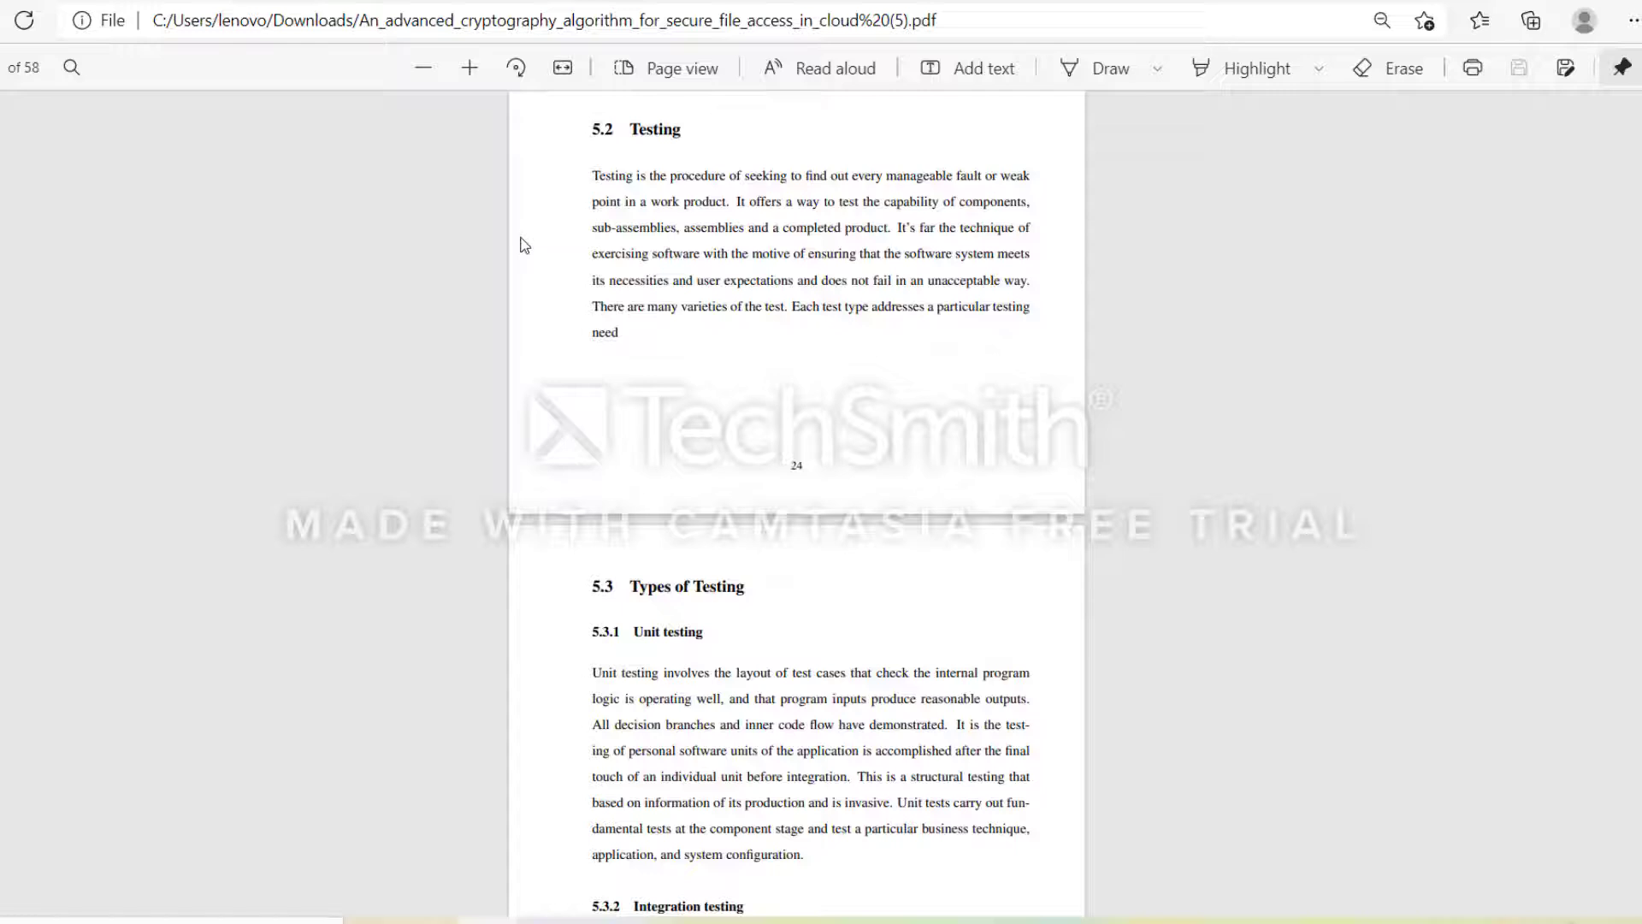
pyautogui.moveTo(531, 269)
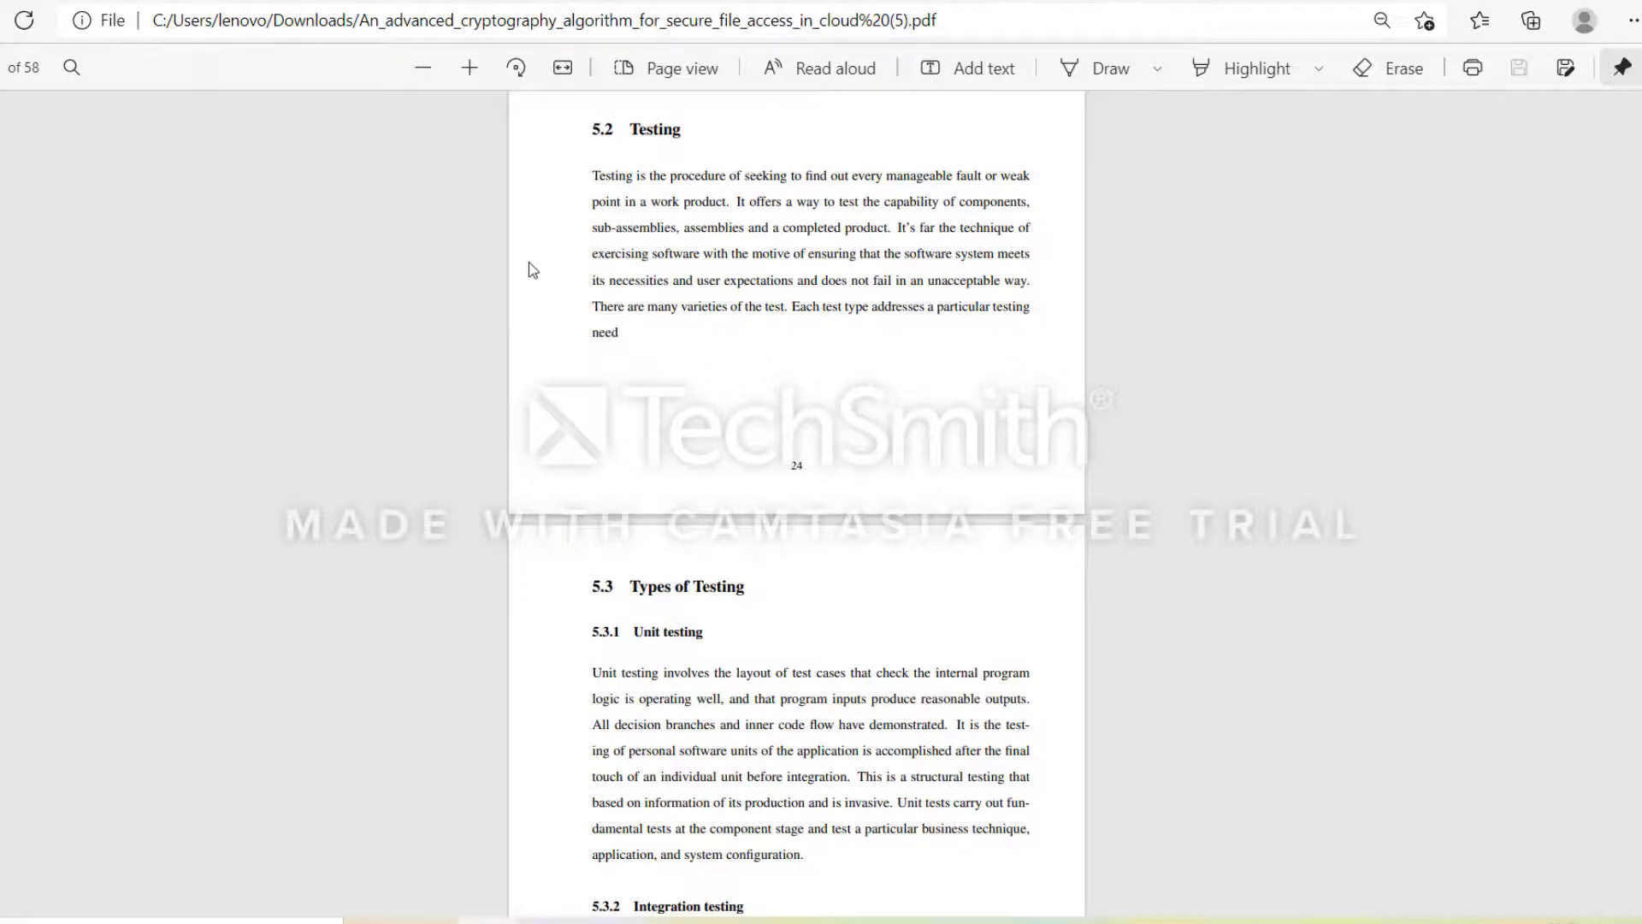
pyautogui.scroll(-3)
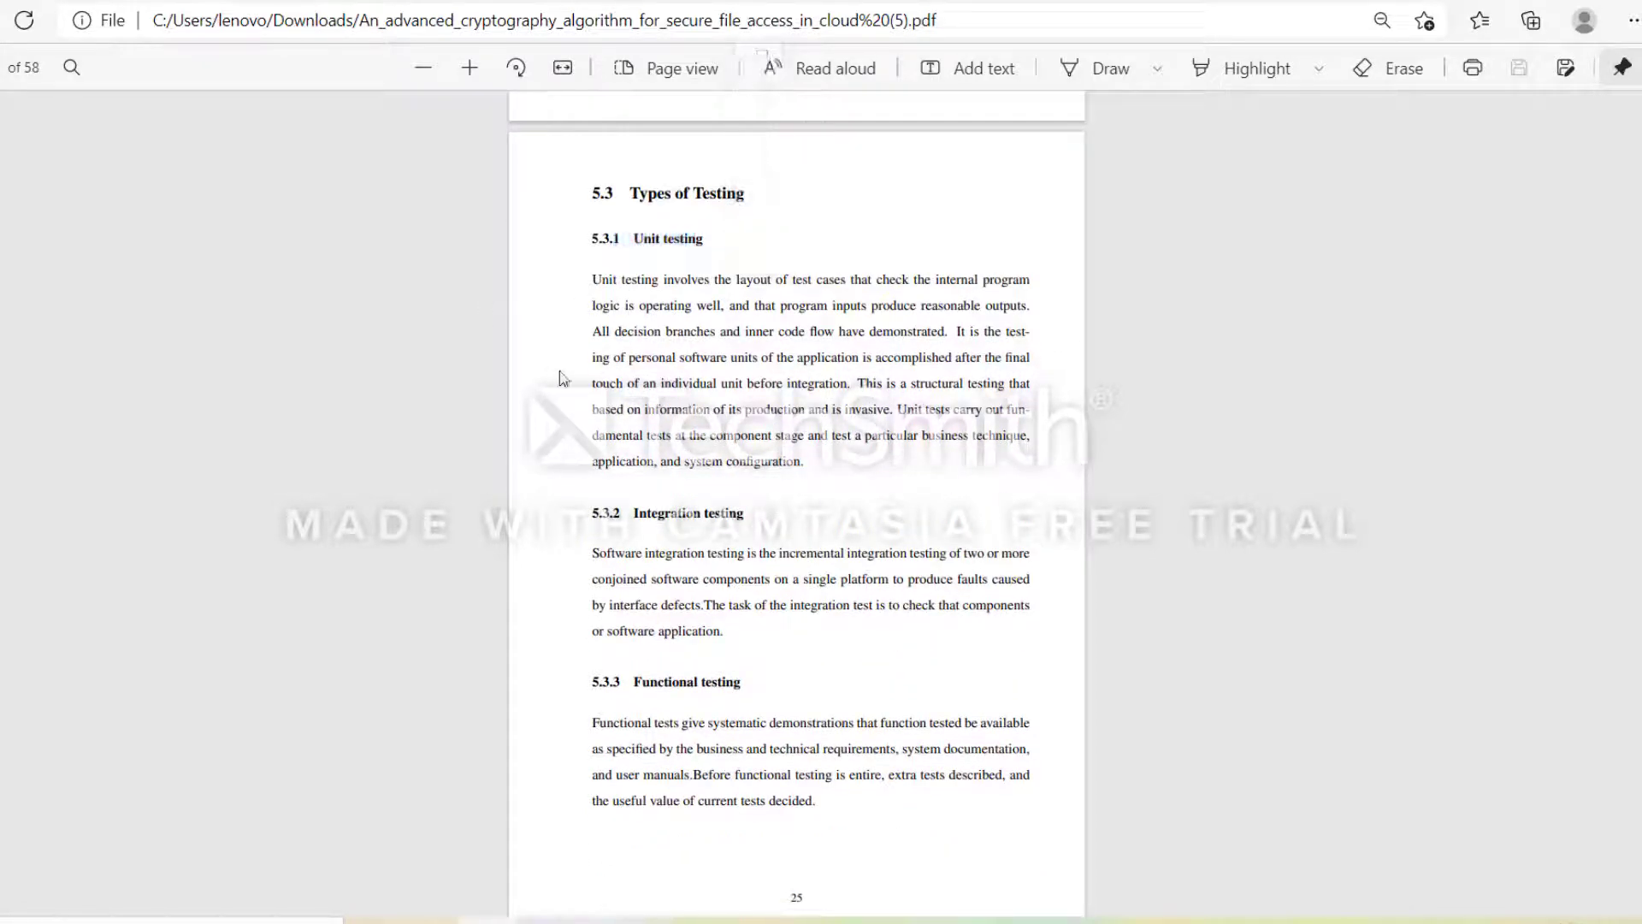
pyautogui.moveTo(465, 479)
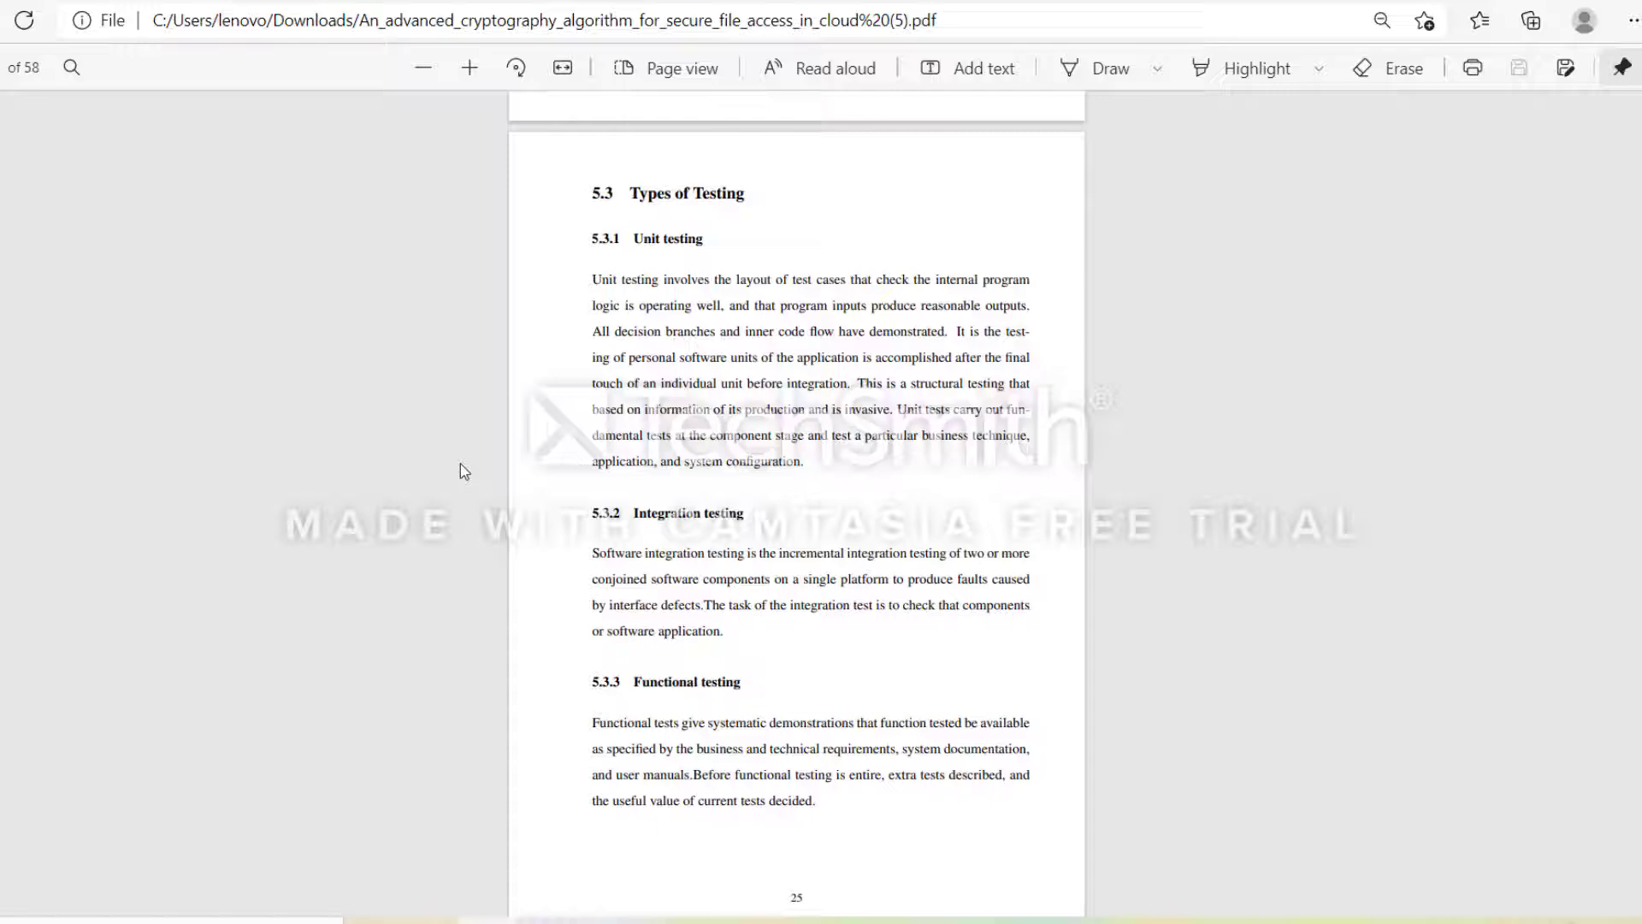
pyautogui.scroll(-3)
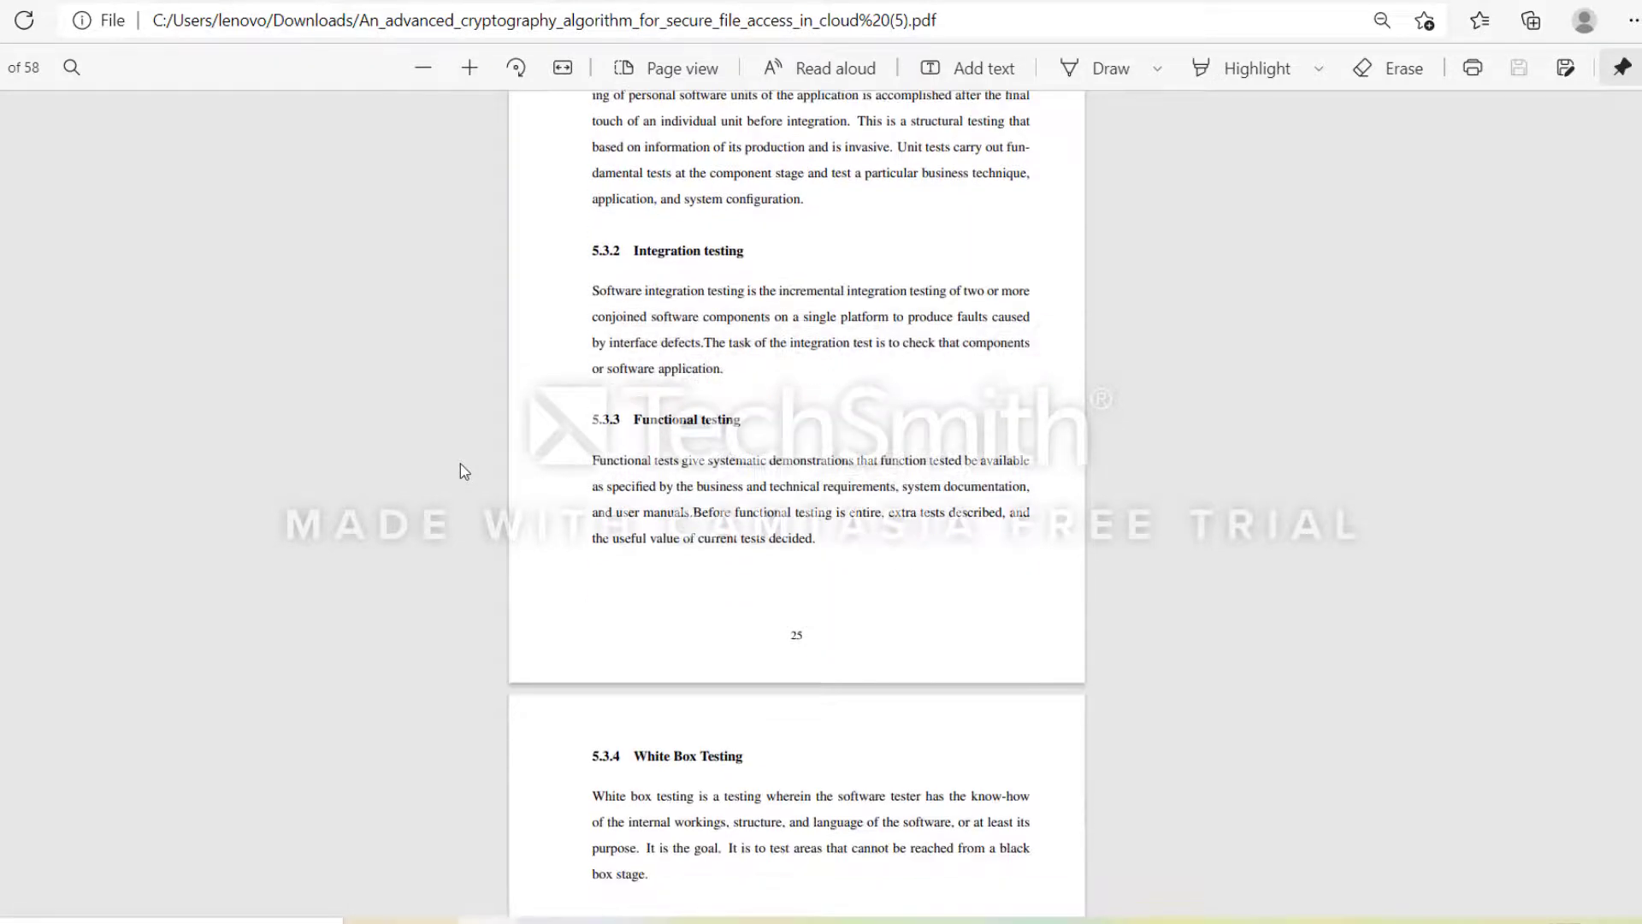
pyautogui.moveTo(471, 468)
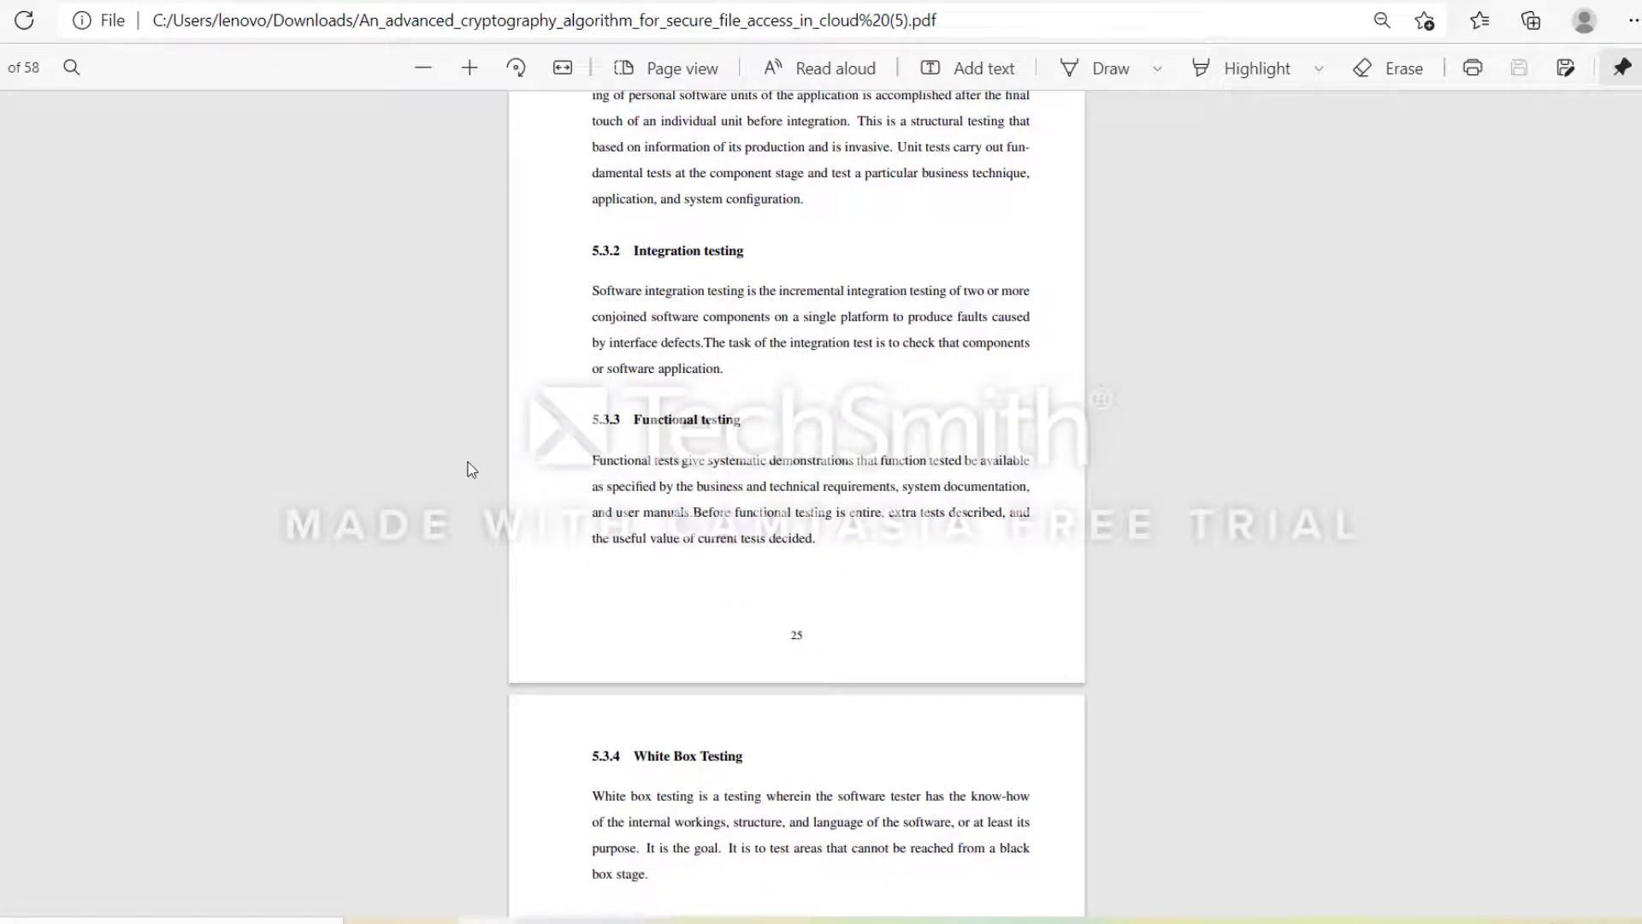
pyautogui.scroll(-3)
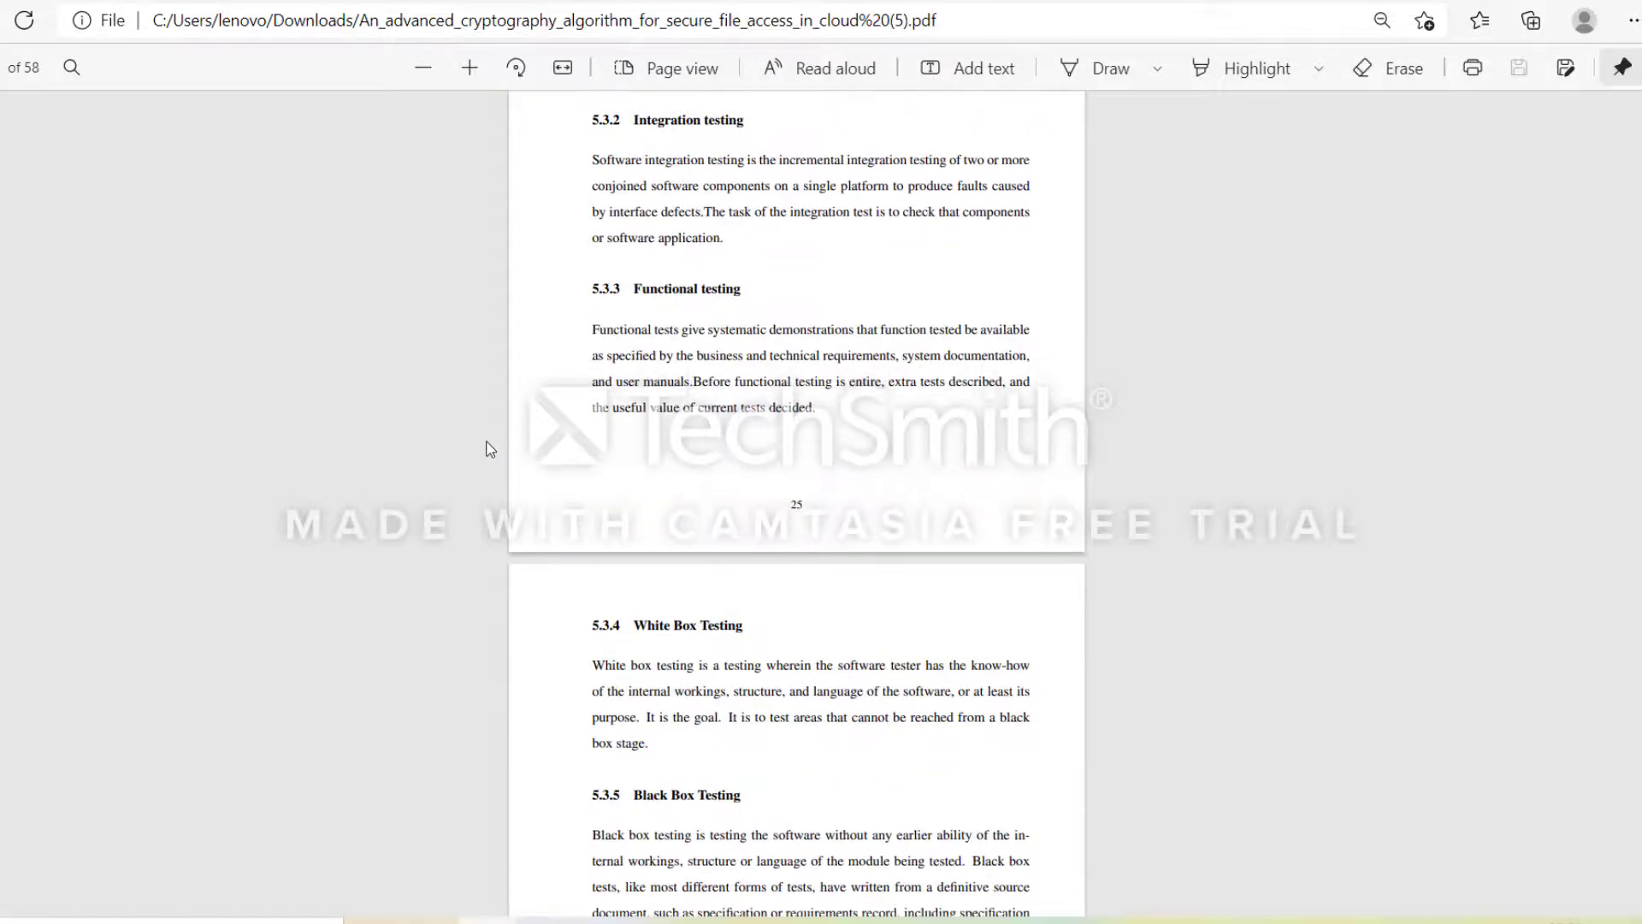
pyautogui.scroll(-3)
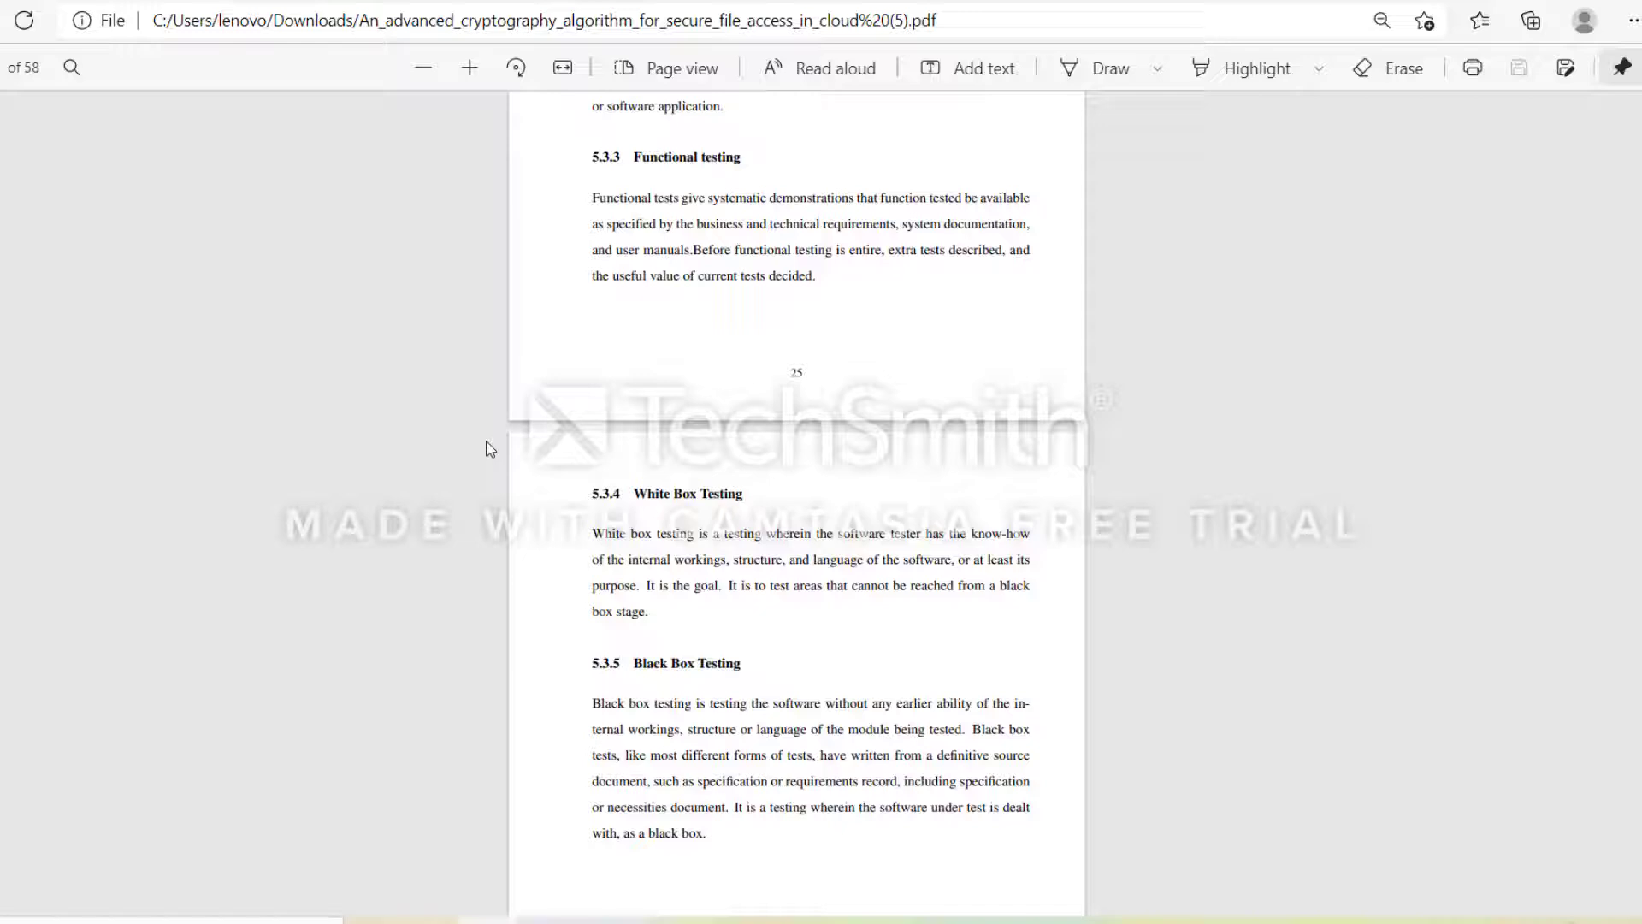
pyautogui.scroll(-3)
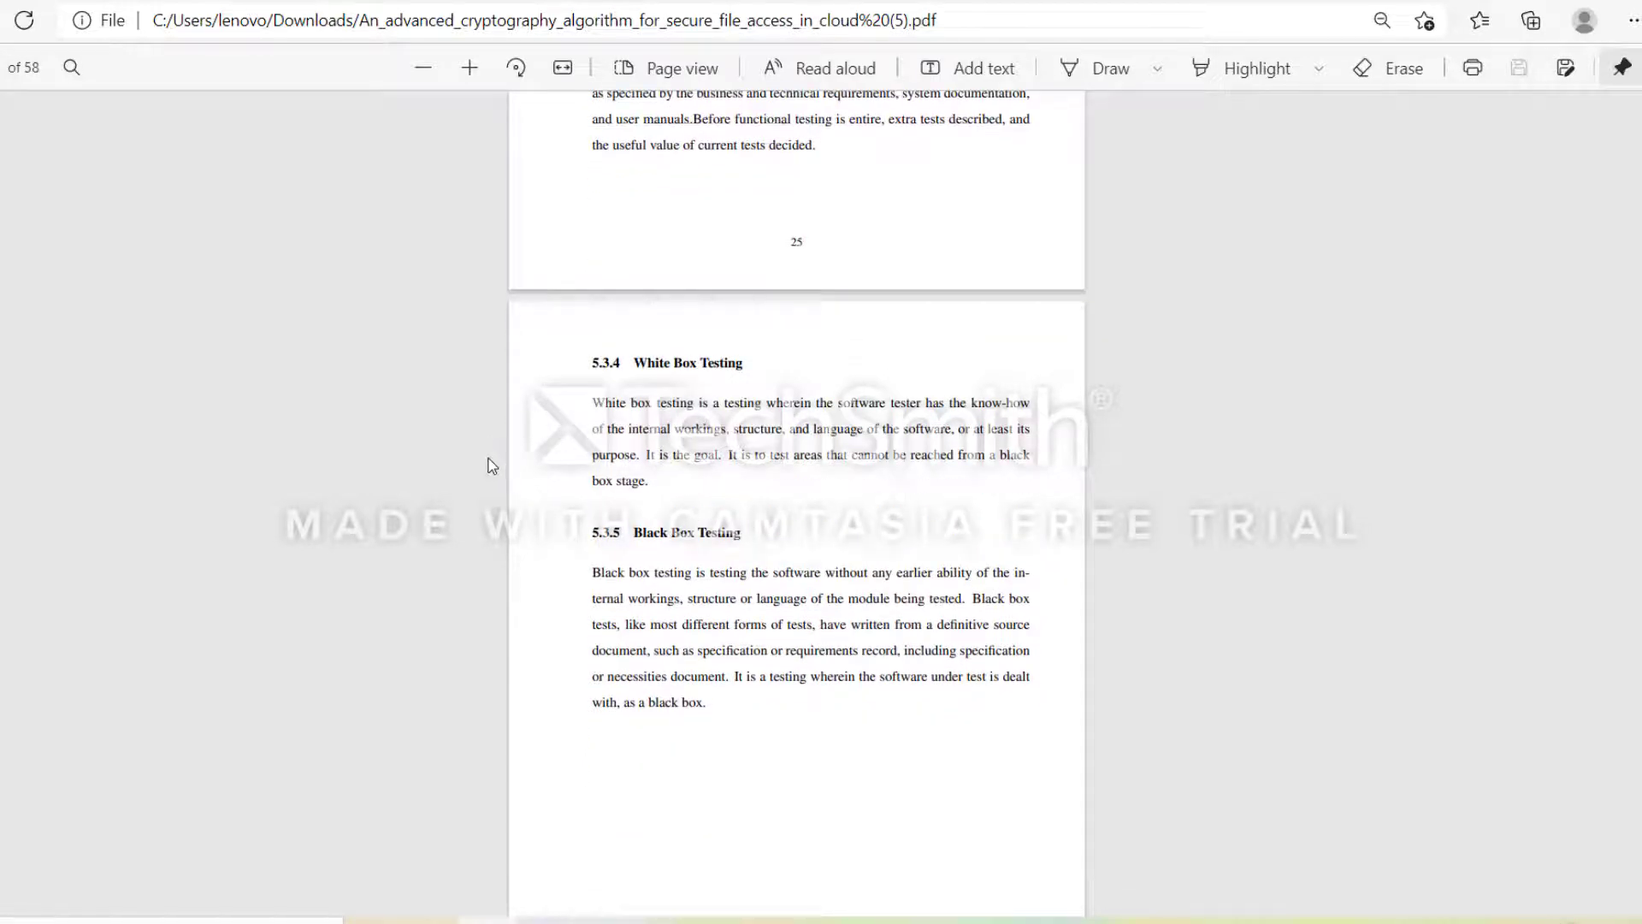
pyautogui.scroll(-3)
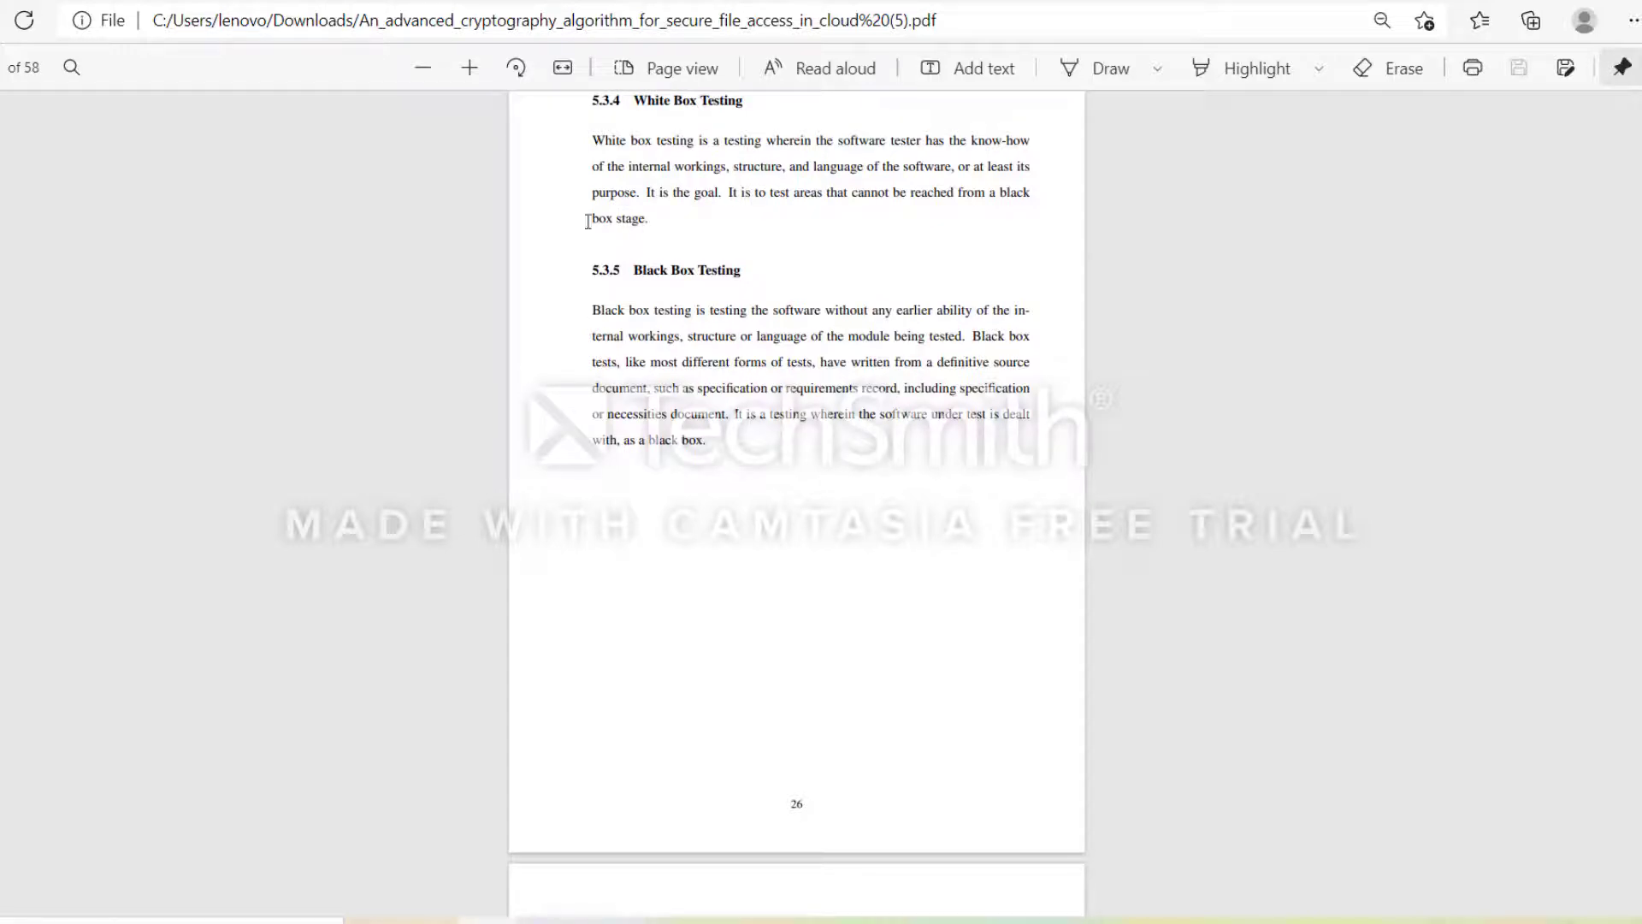
pyautogui.scroll(-3)
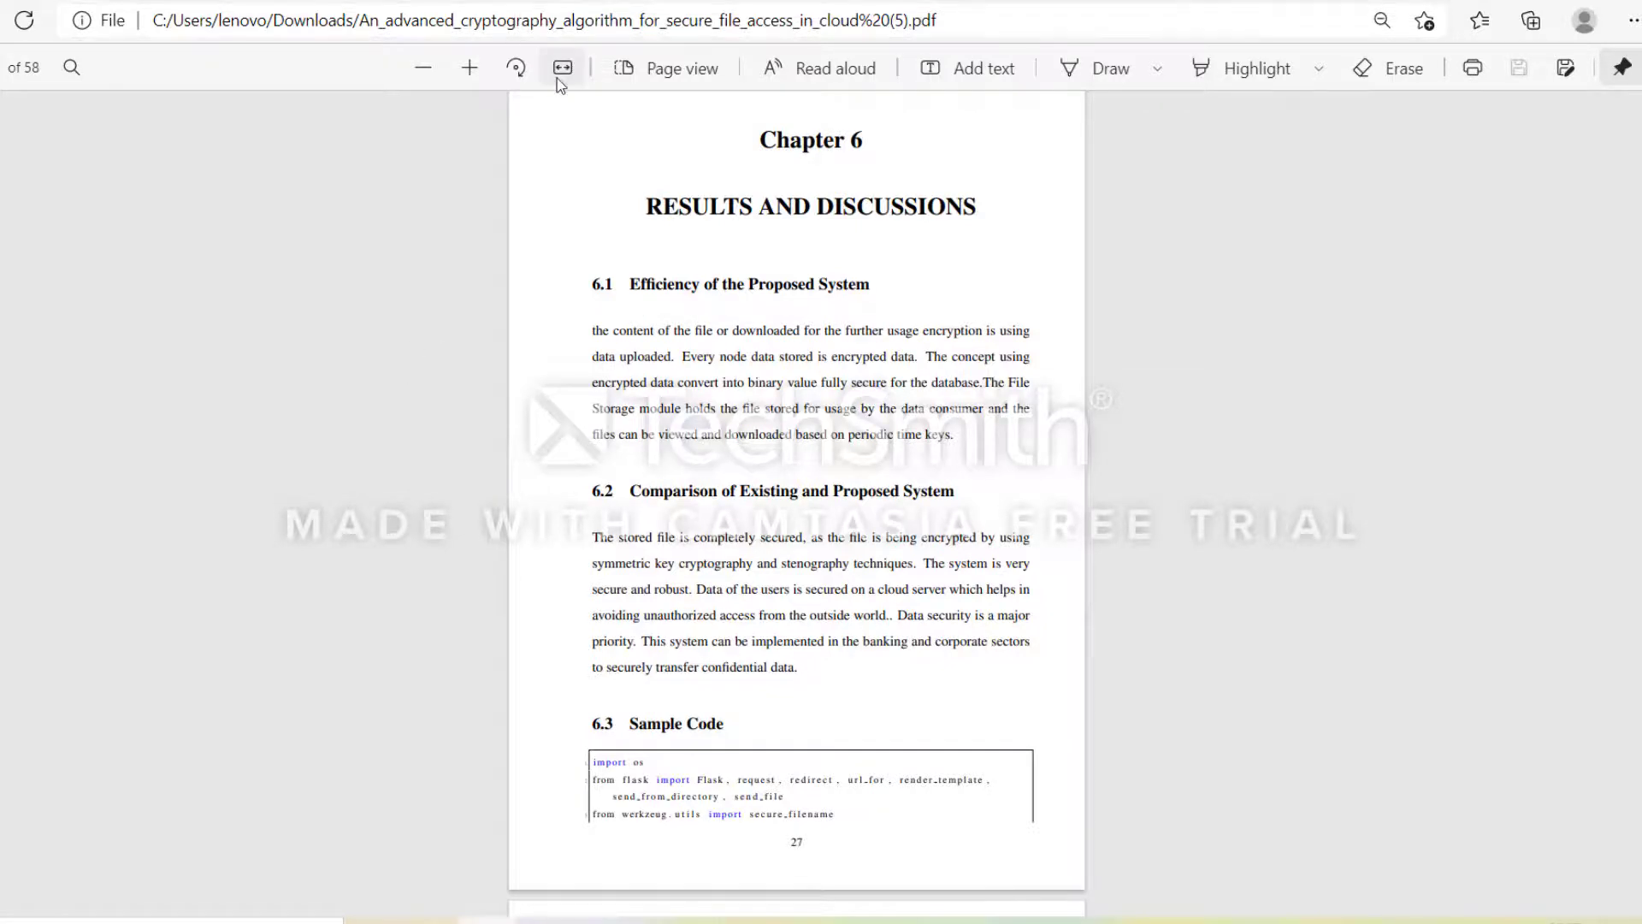
# Fit pages to window width and scroll past the Python code and Output screenshot to Chapter 7
pyautogui.click(470, 69)
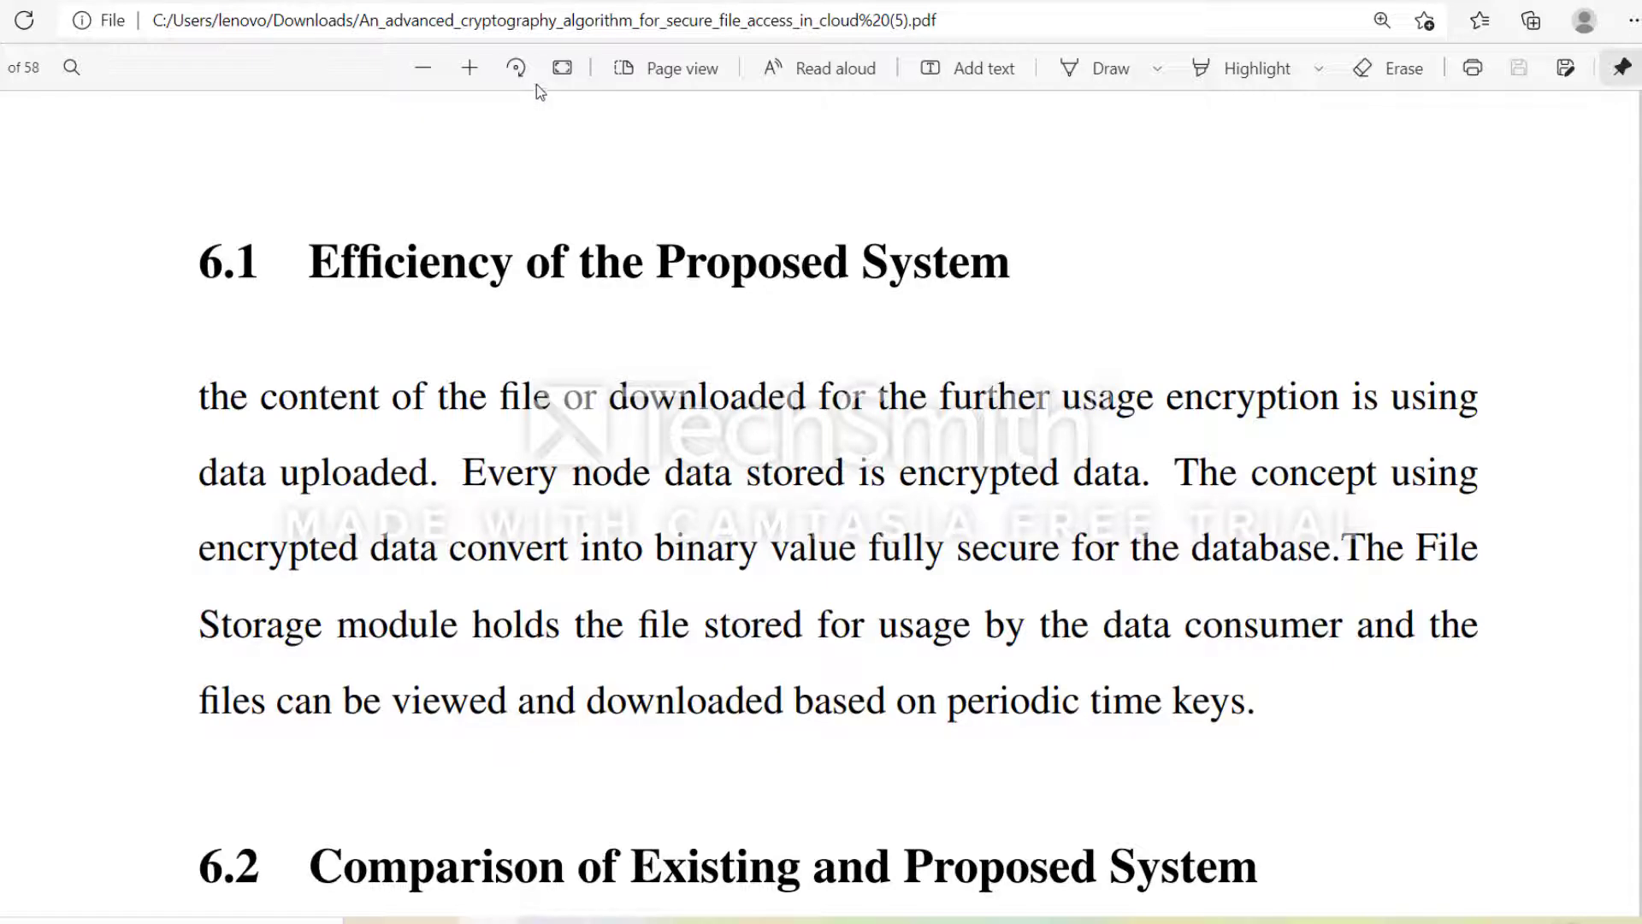
pyautogui.moveTo(576, 168)
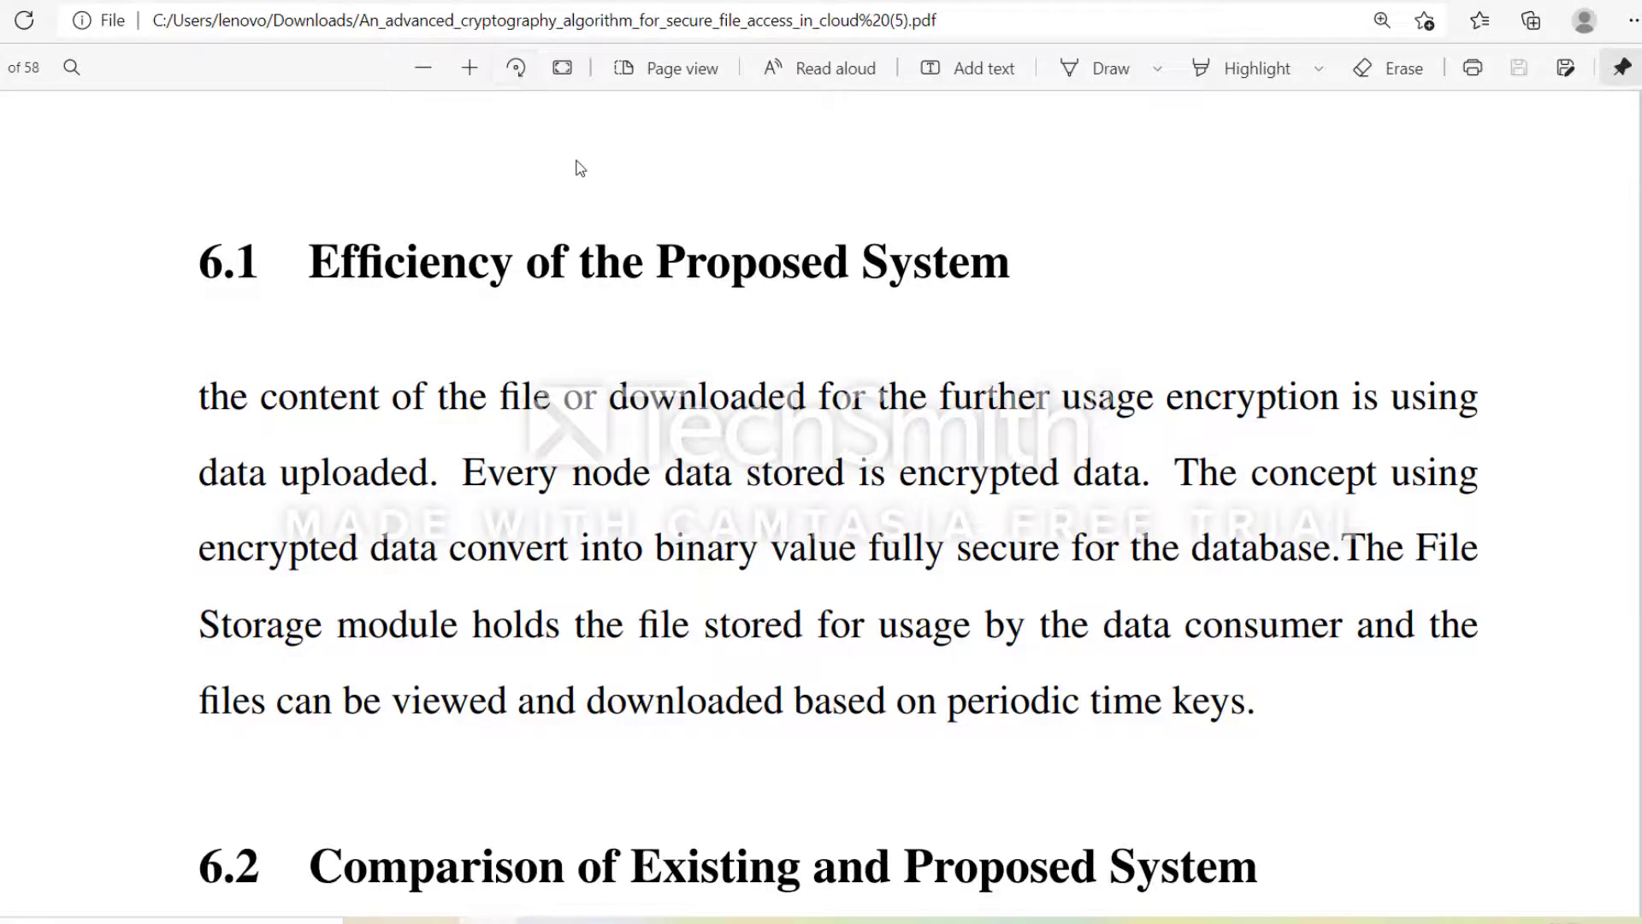
pyautogui.scroll(-3)
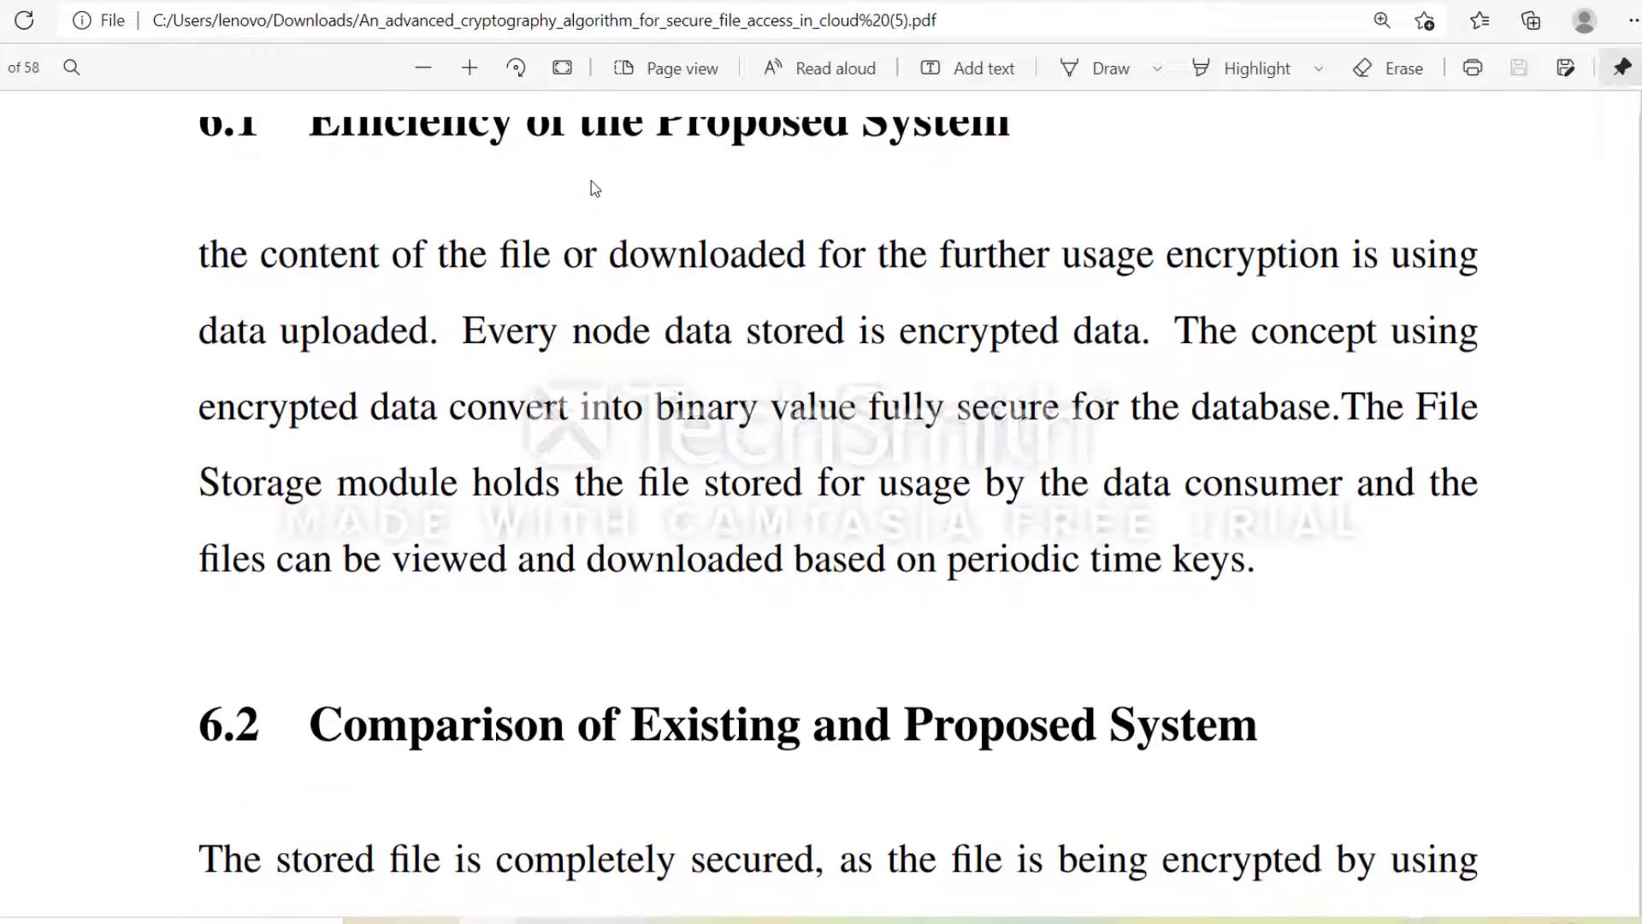
pyautogui.scroll(3)
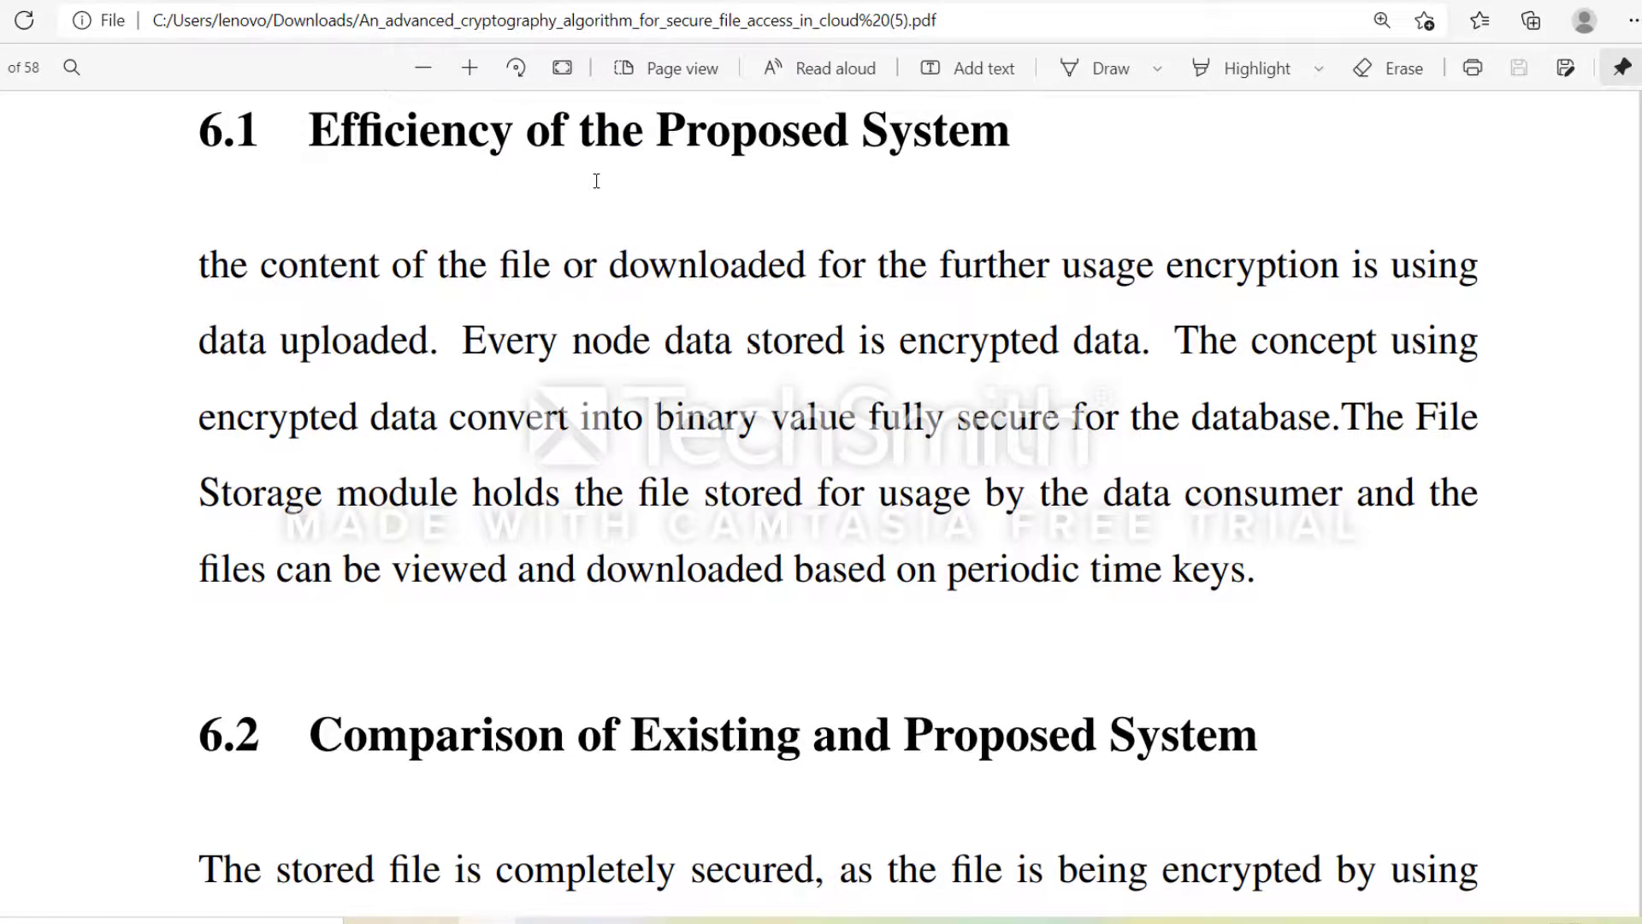
pyautogui.scroll(-3)
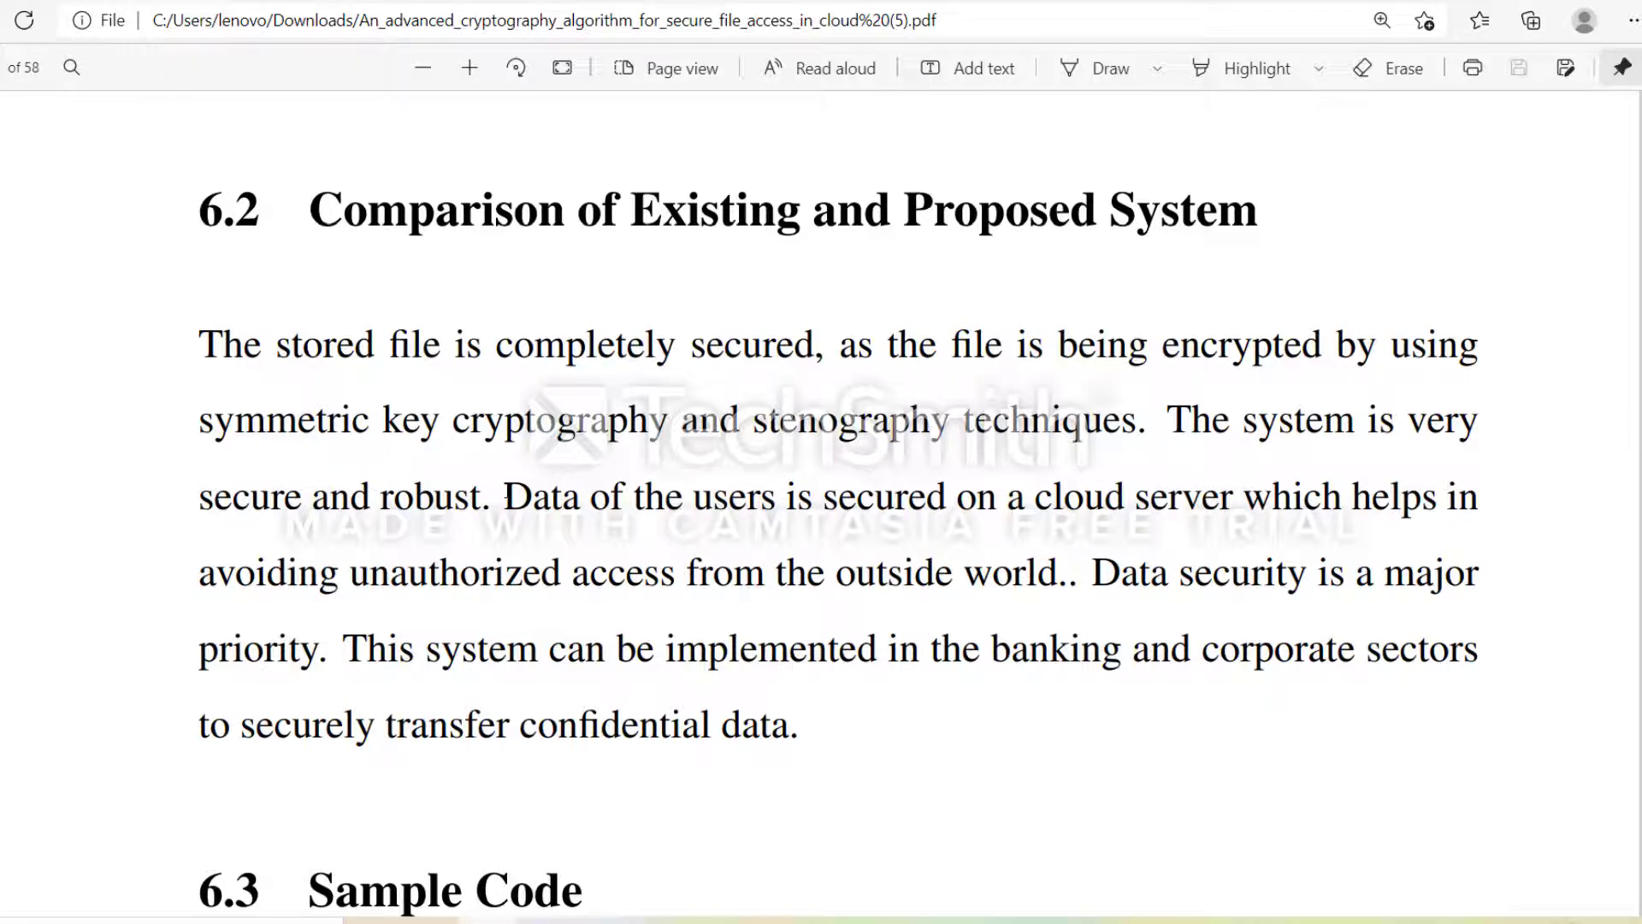
pyautogui.scroll(-3)
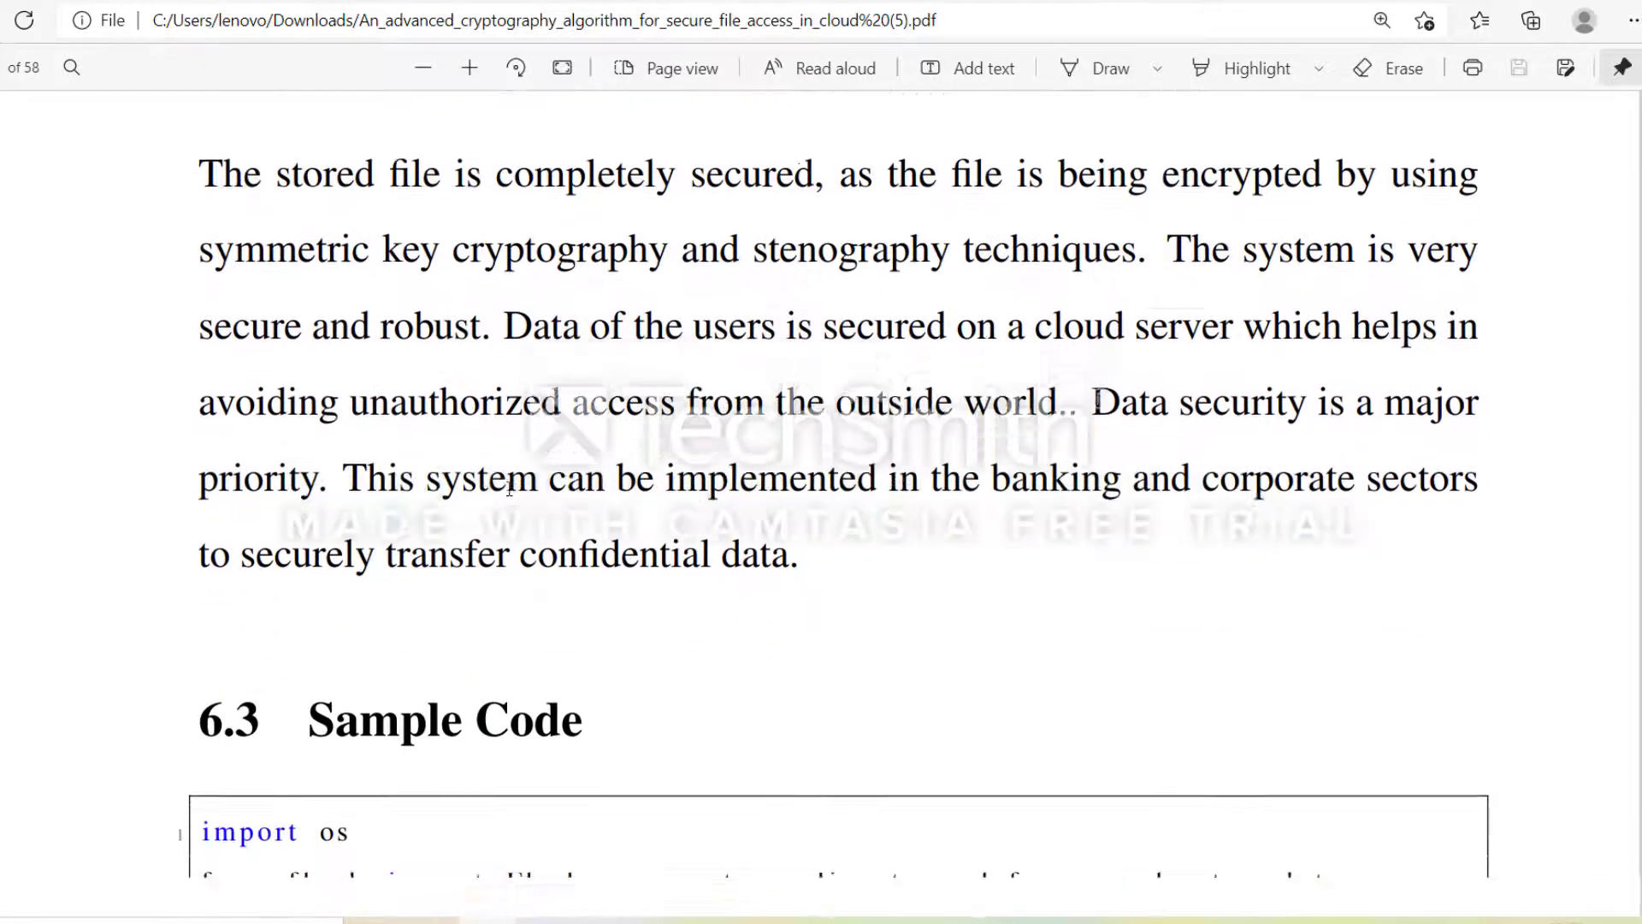
pyautogui.scroll(-3)
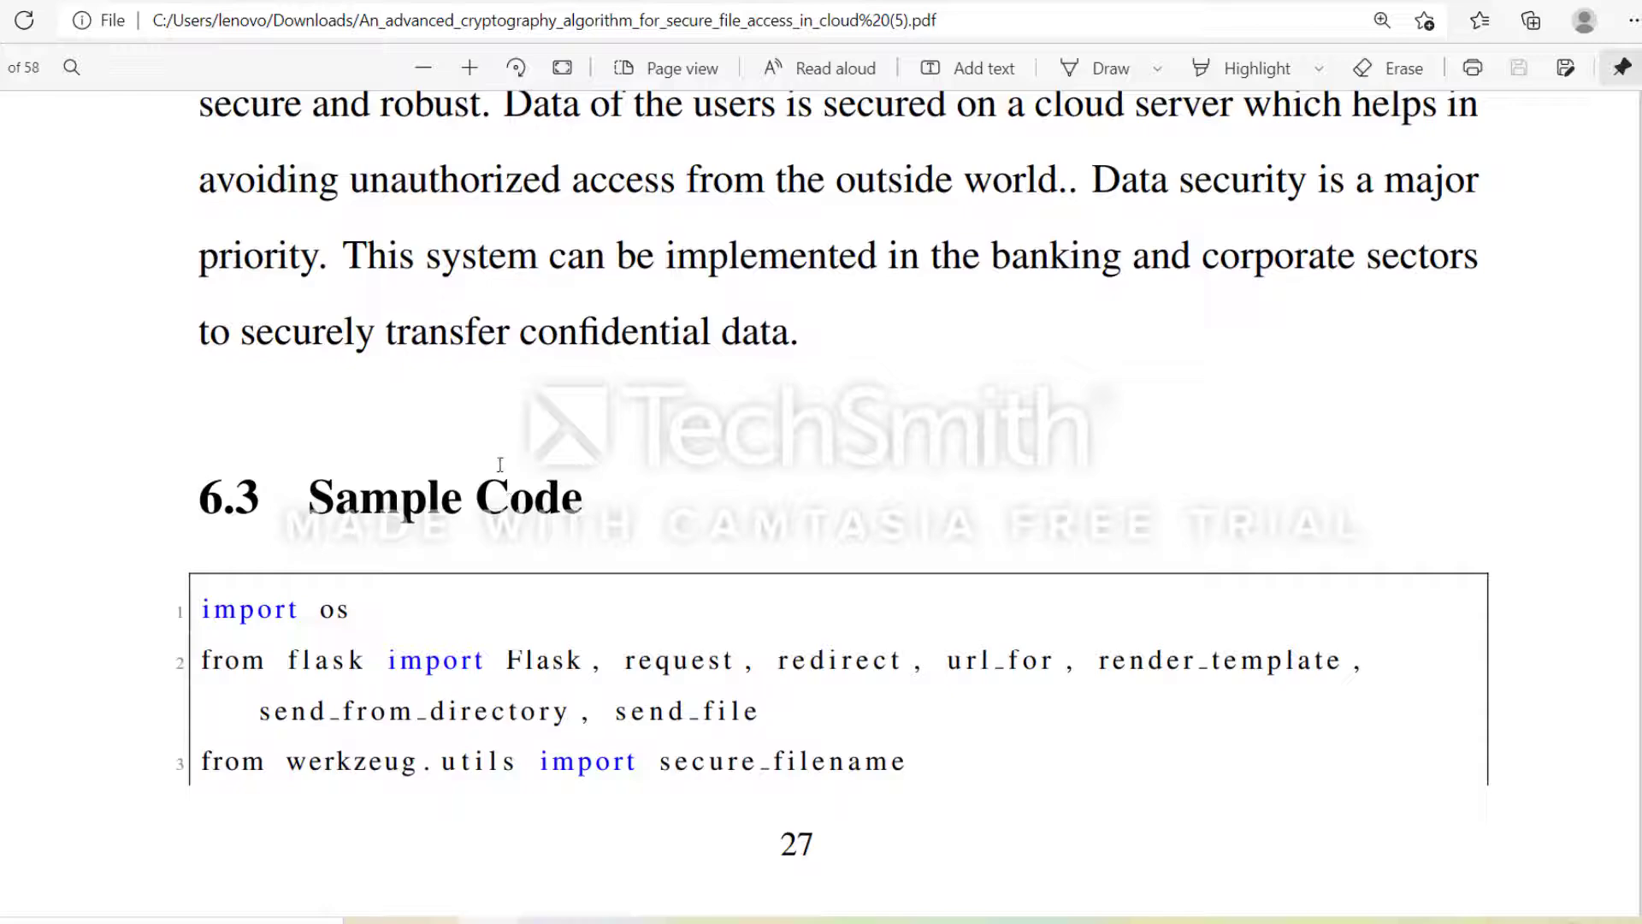
pyautogui.moveTo(623, 422)
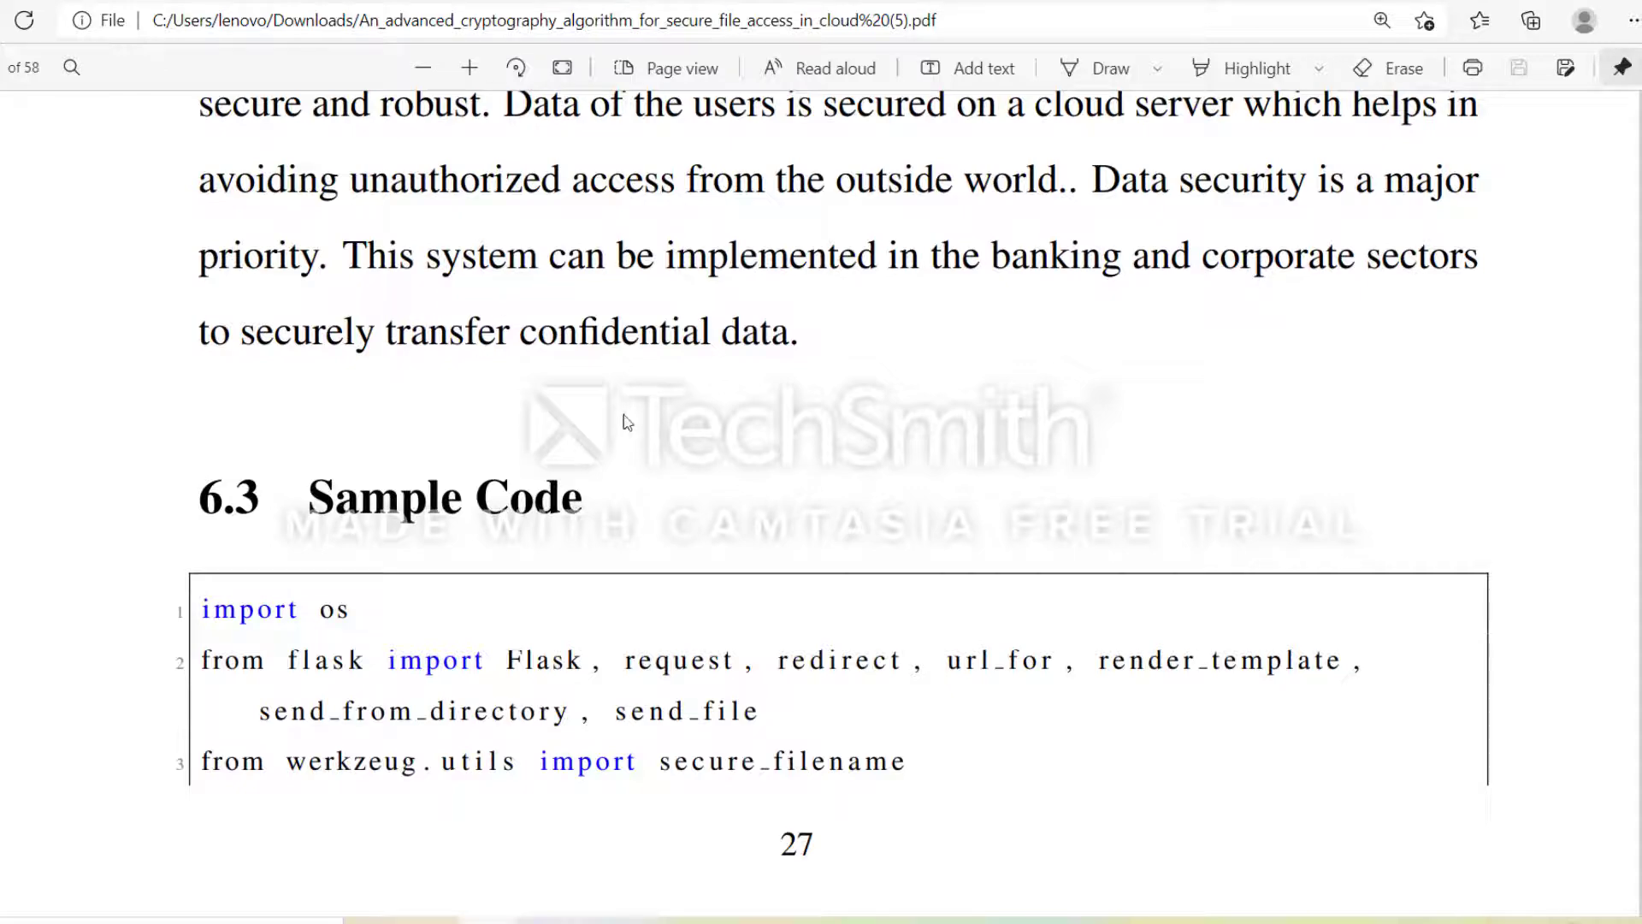
pyautogui.scroll(-3)
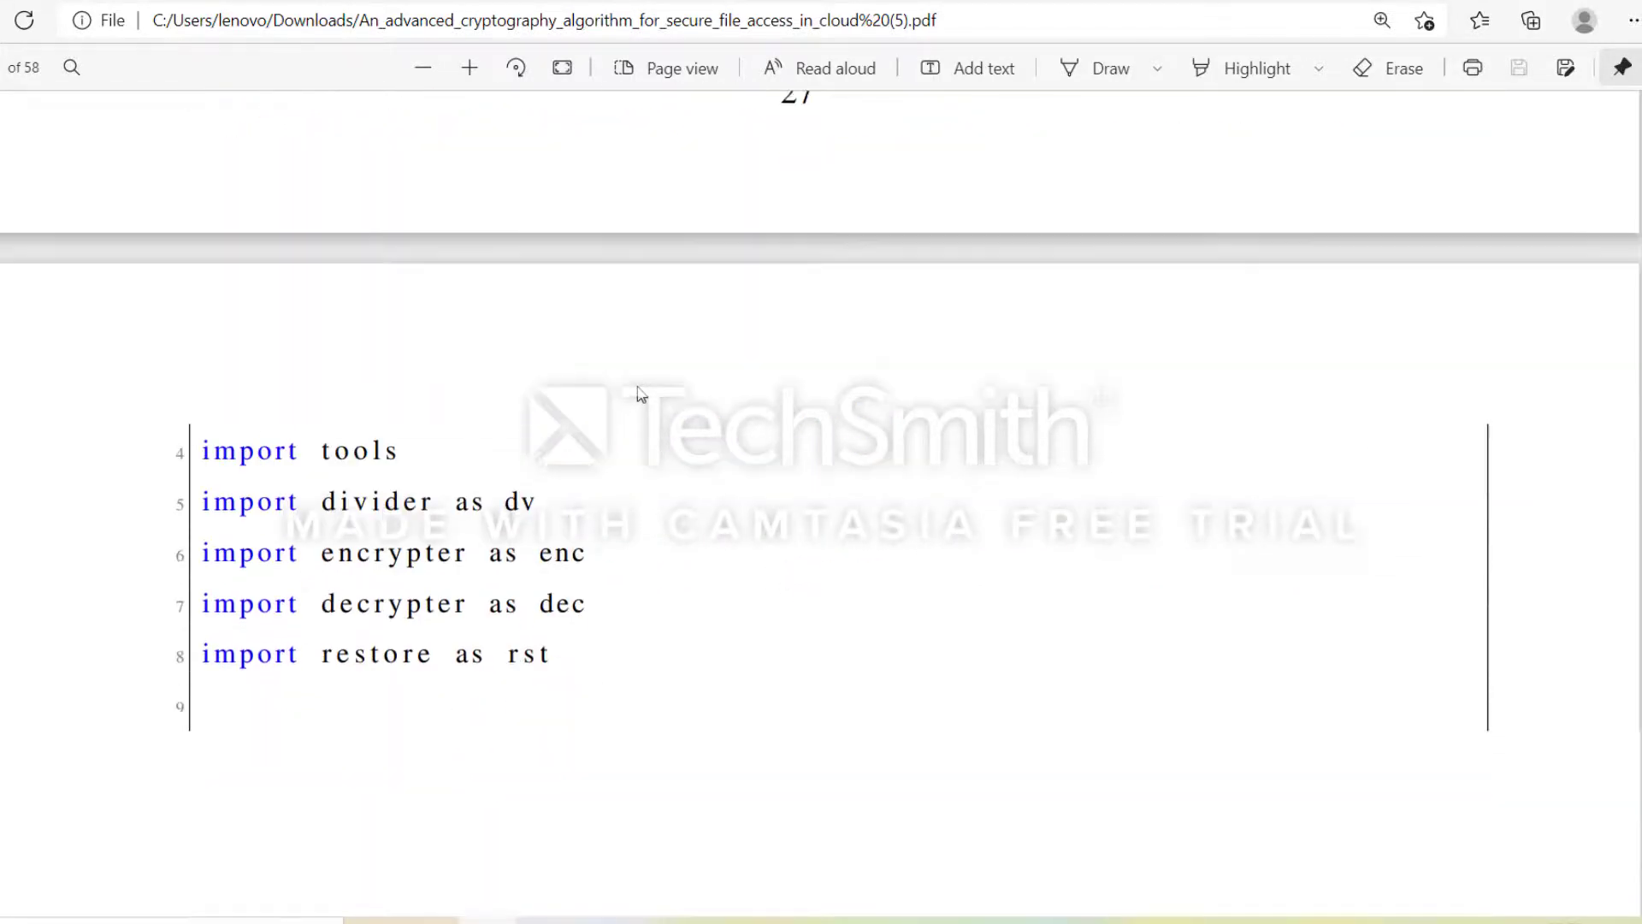
pyautogui.scroll(-3)
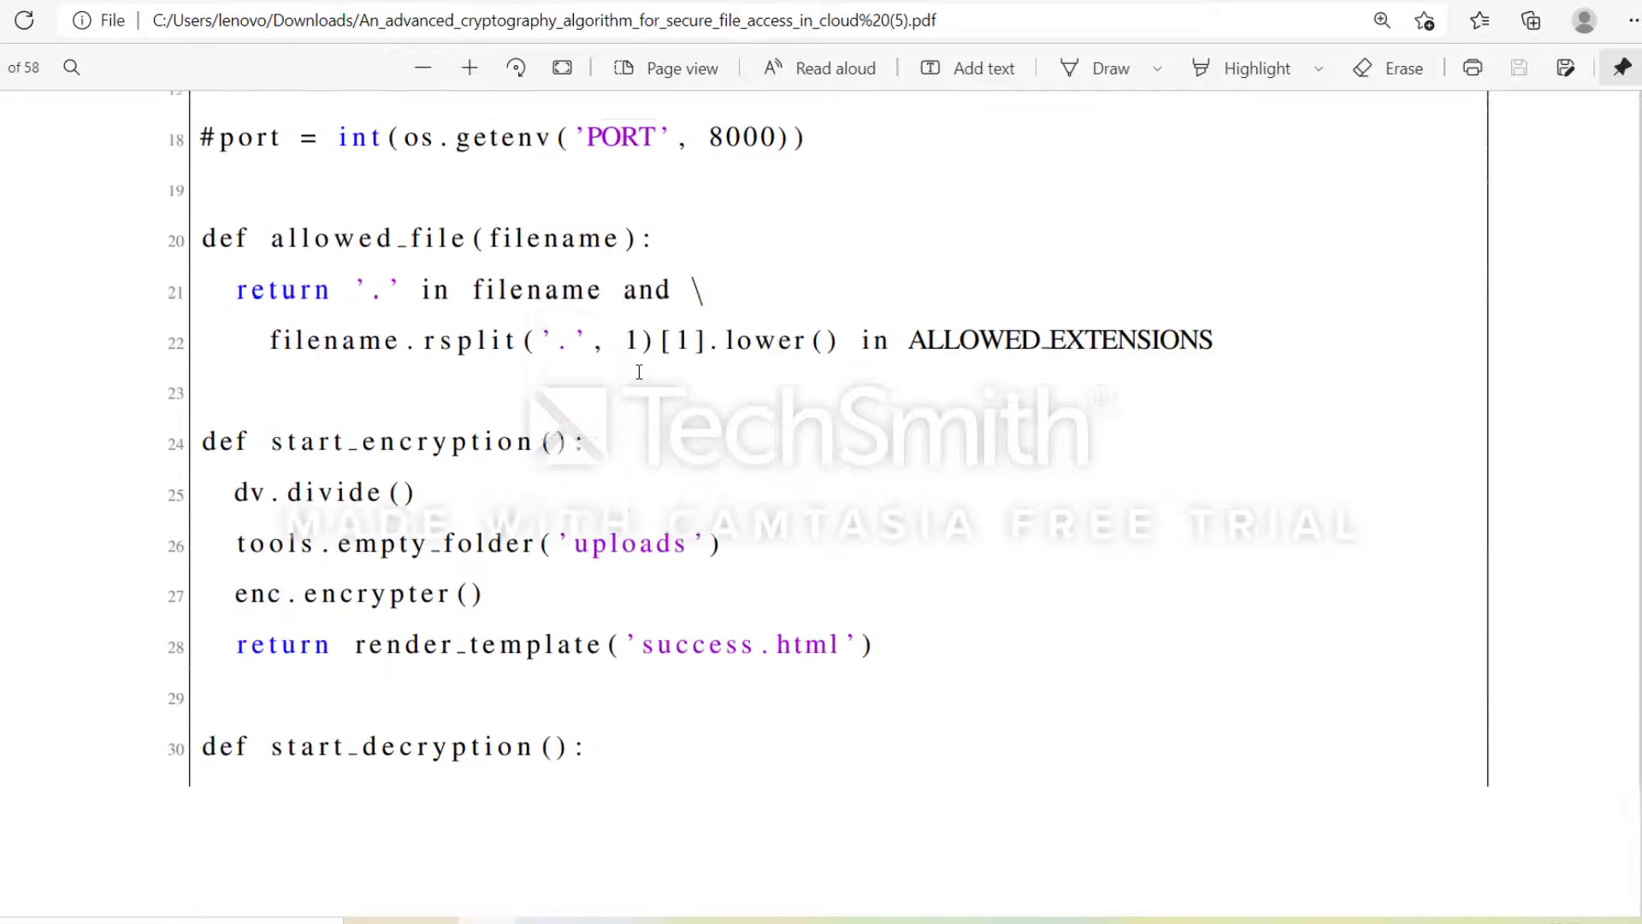
pyautogui.scroll(-3)
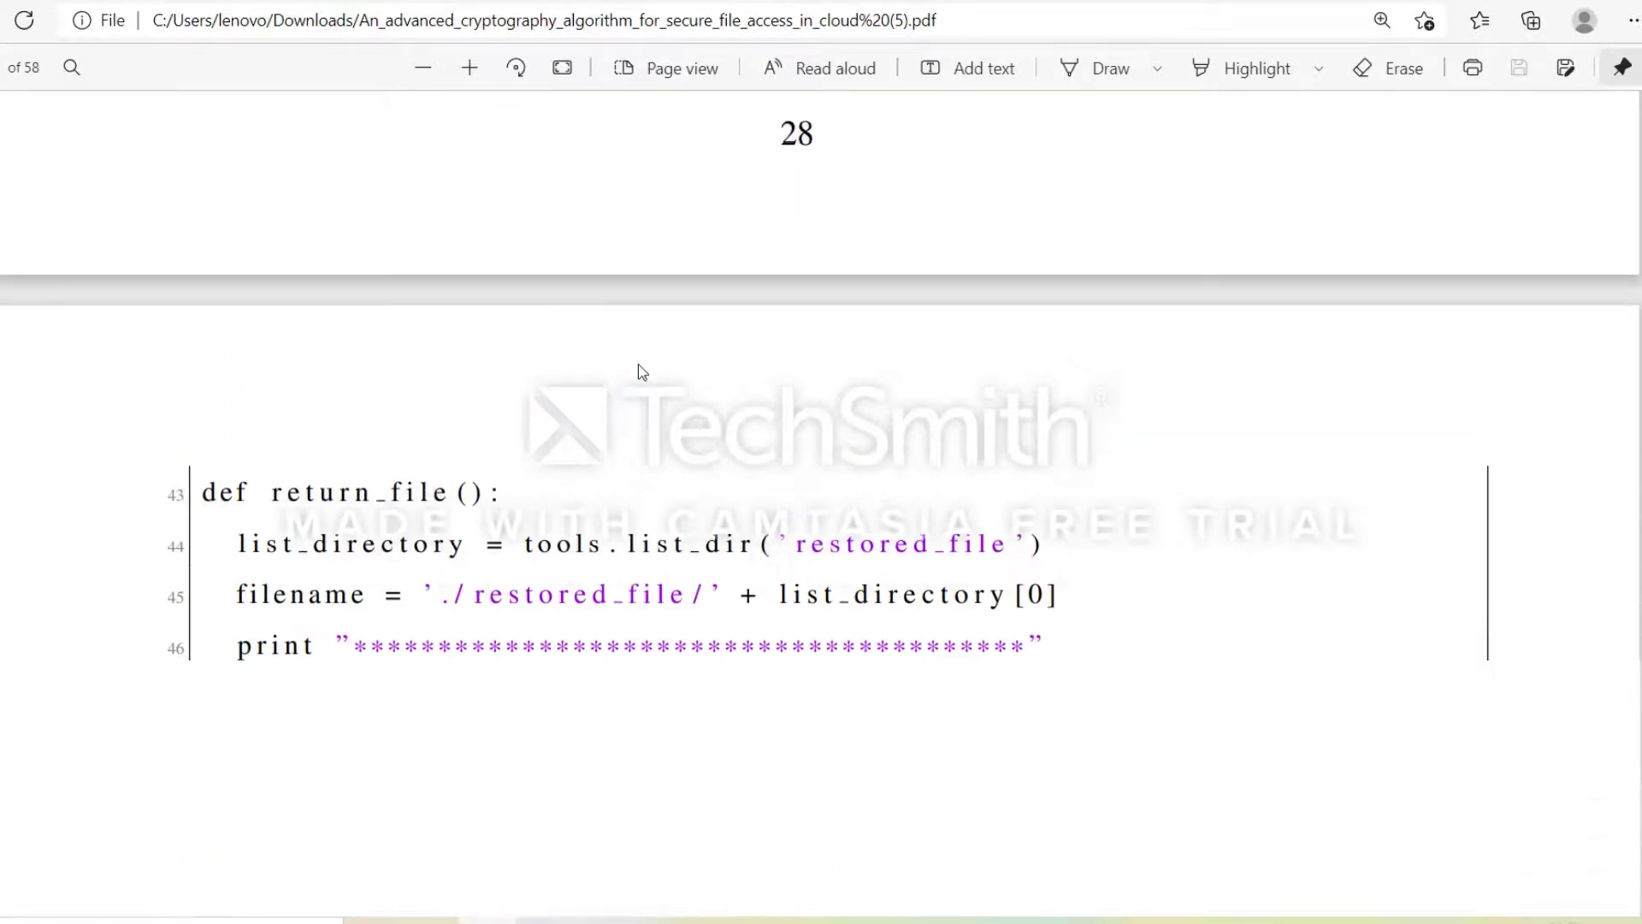
pyautogui.scroll(-3)
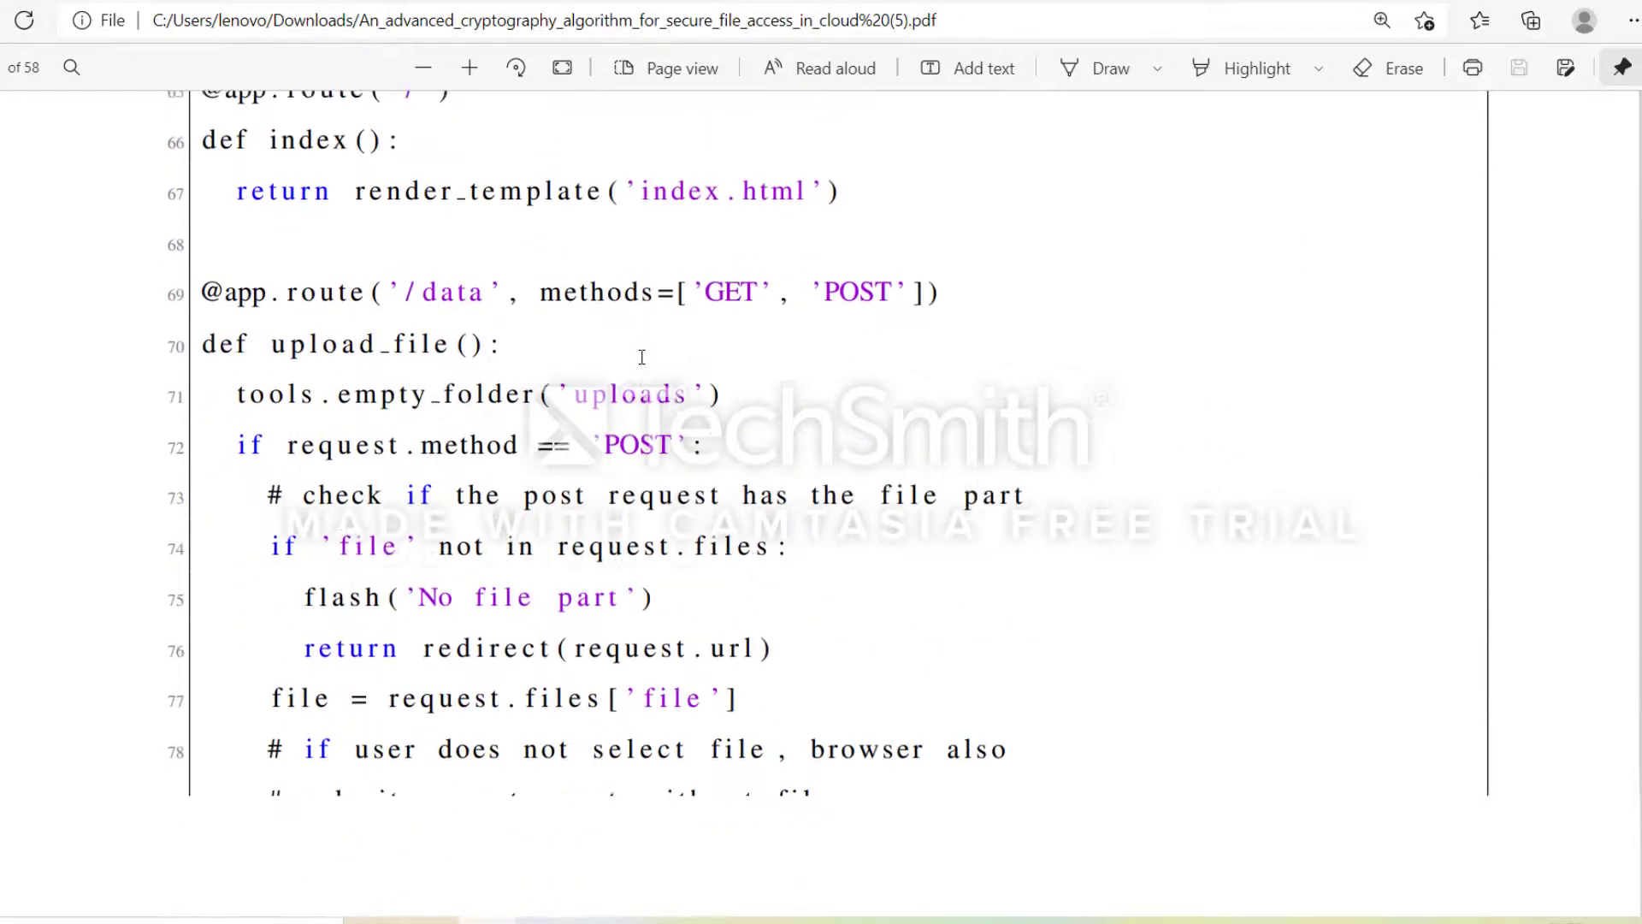
pyautogui.scroll(-3)
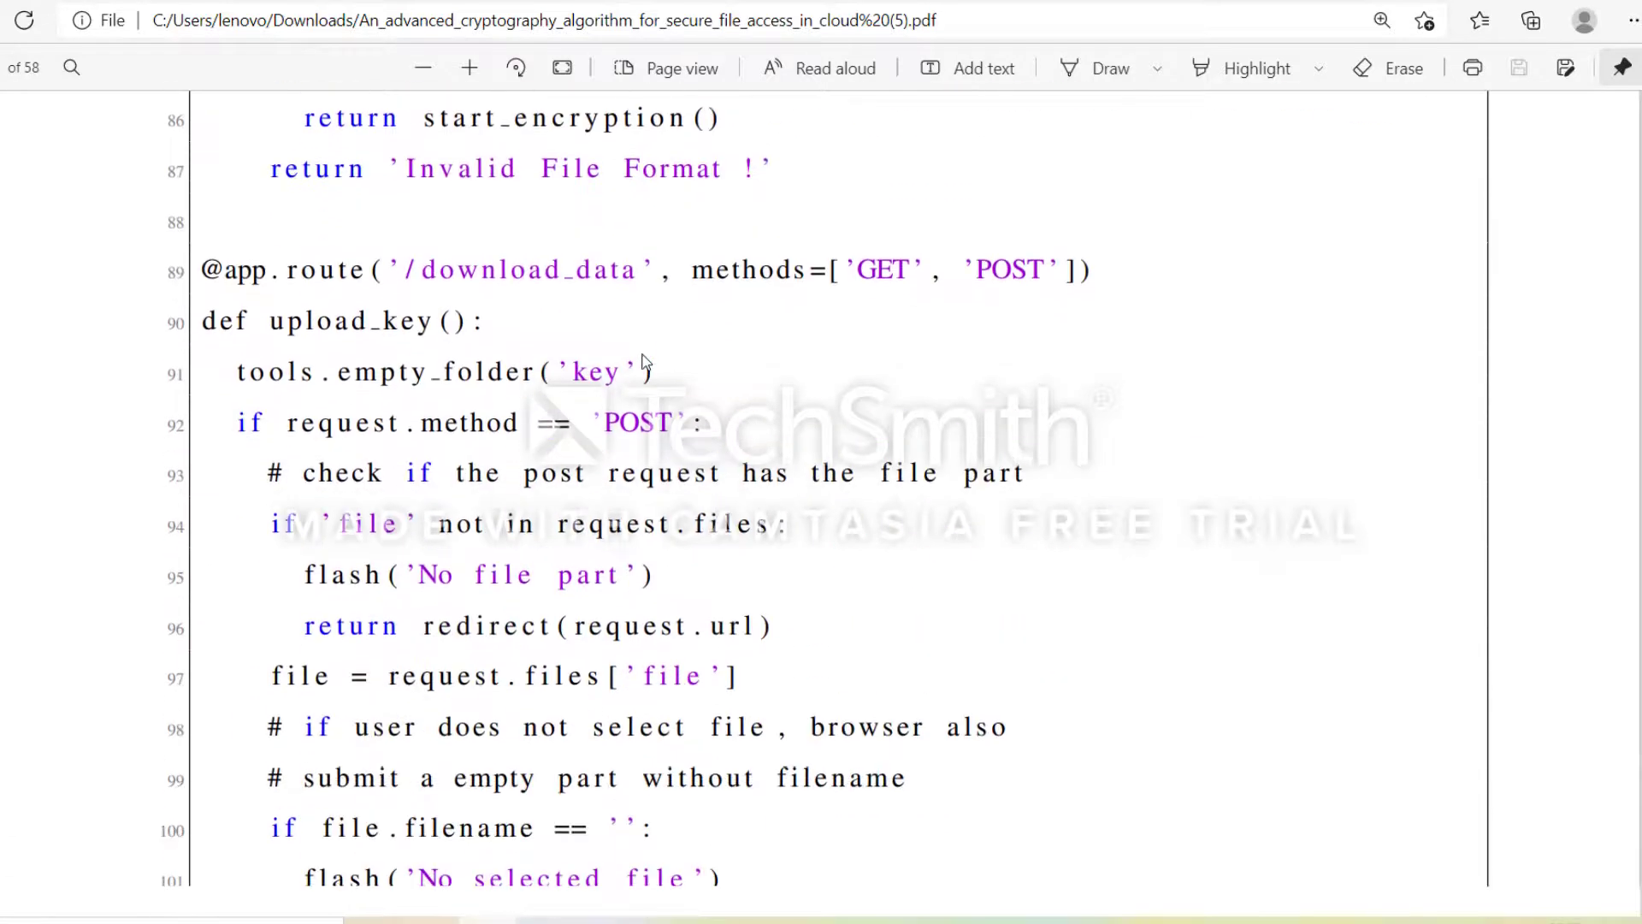
pyautogui.scroll(-3)
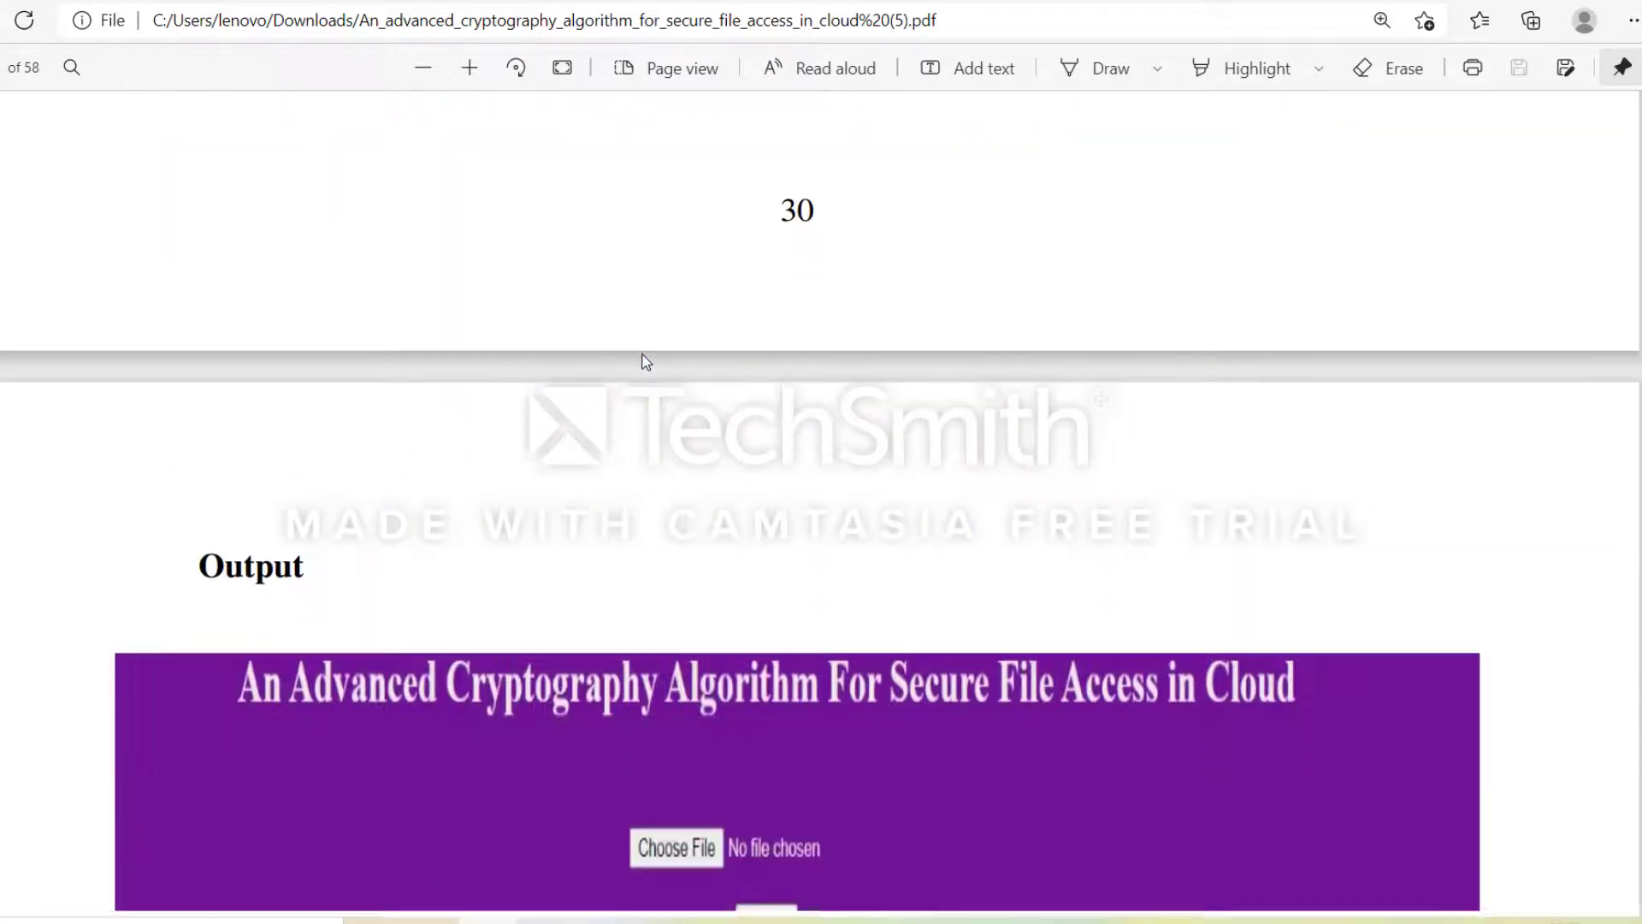
pyautogui.scroll(-3)
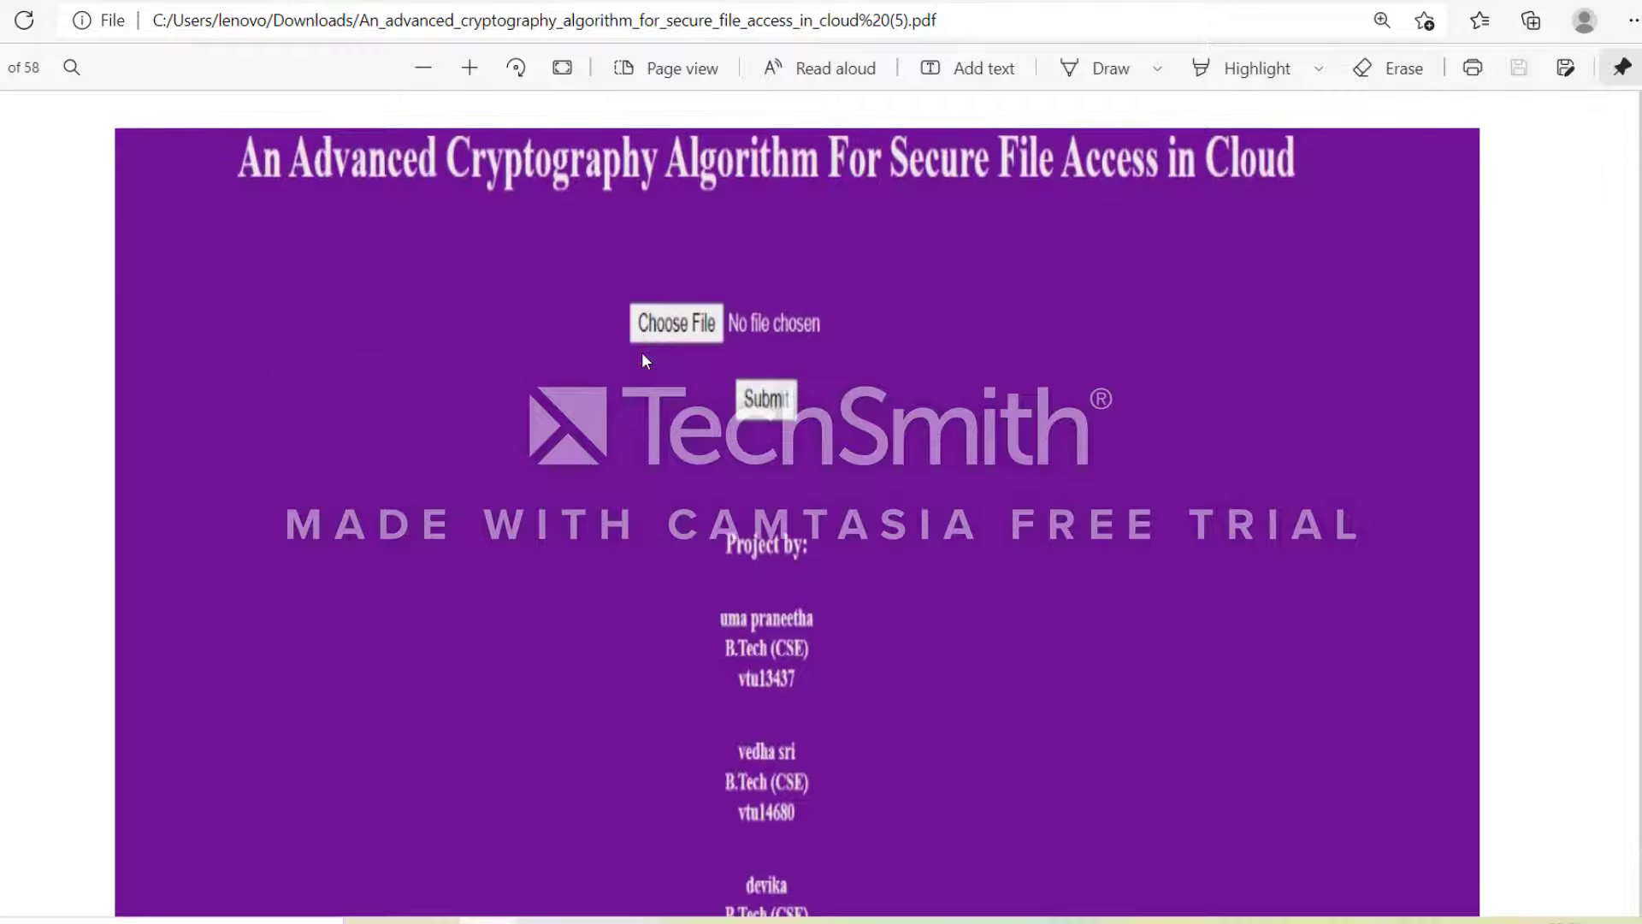
pyautogui.scroll(-3)
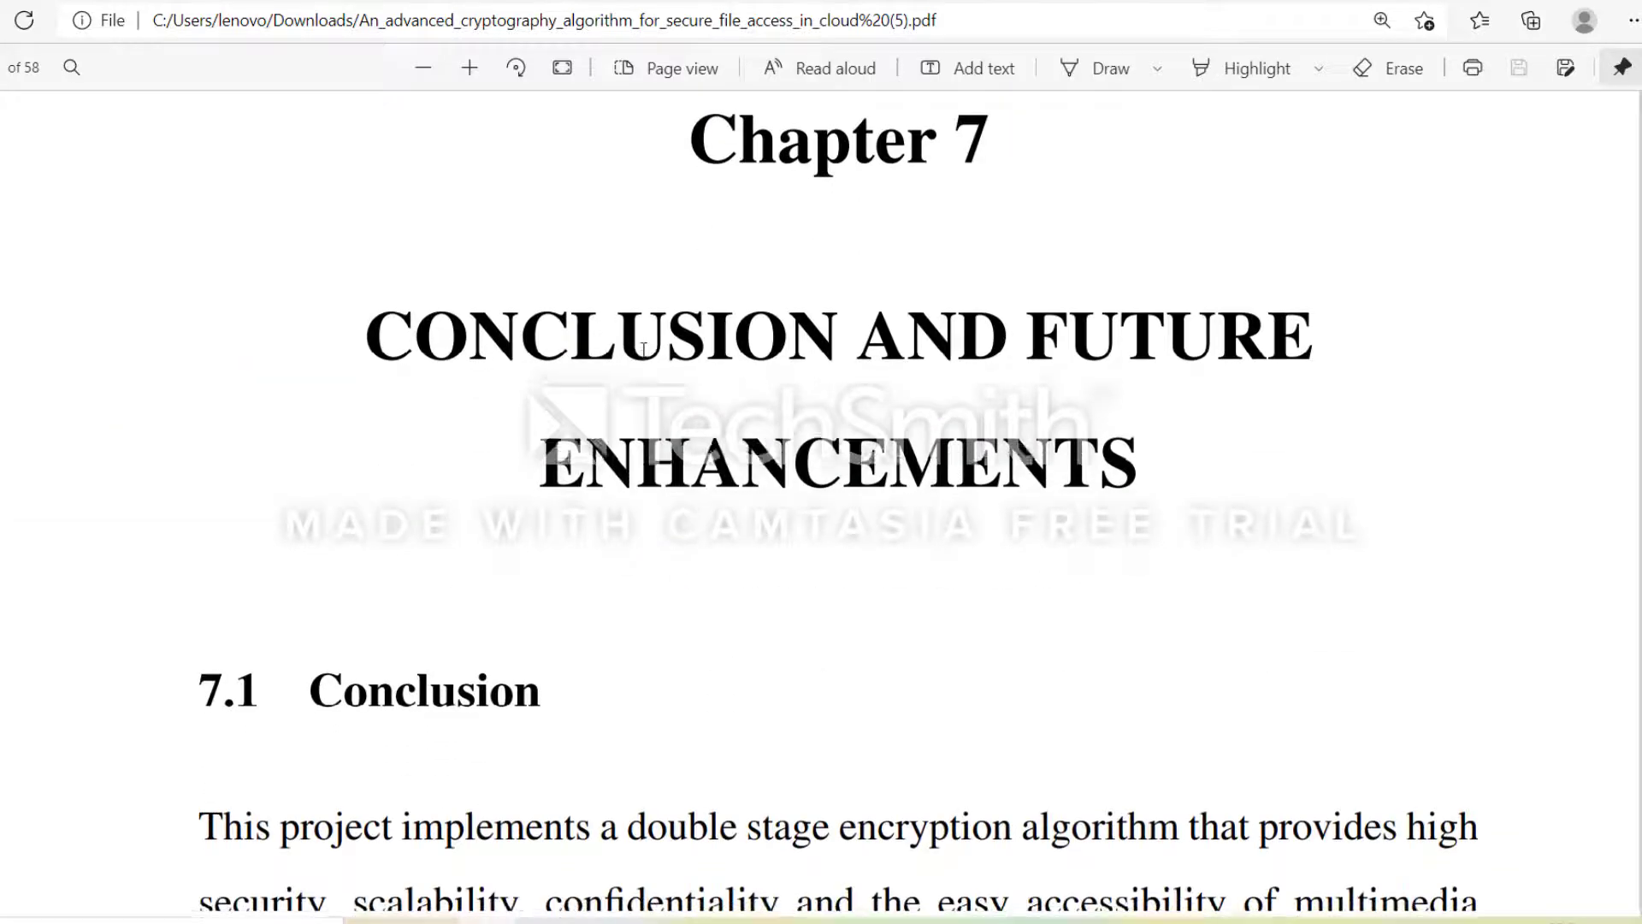
# Show whole pages and scroll past 7.1 and 7.2 to Chapter 9's Login source code
pyautogui.scroll(-3)
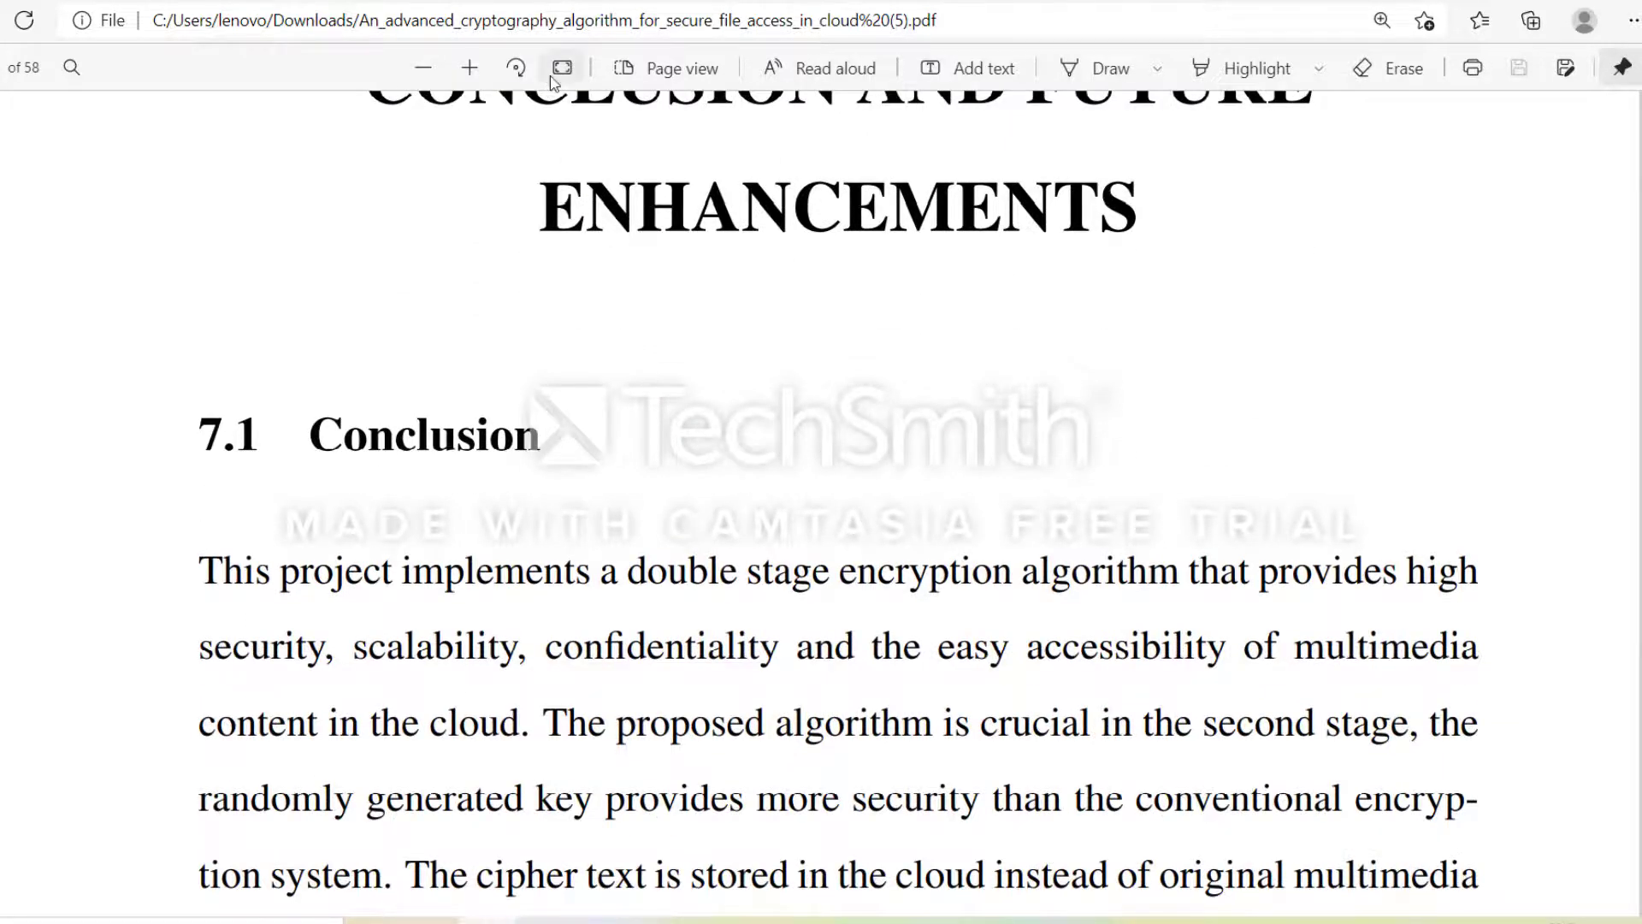
pyautogui.click(562, 66)
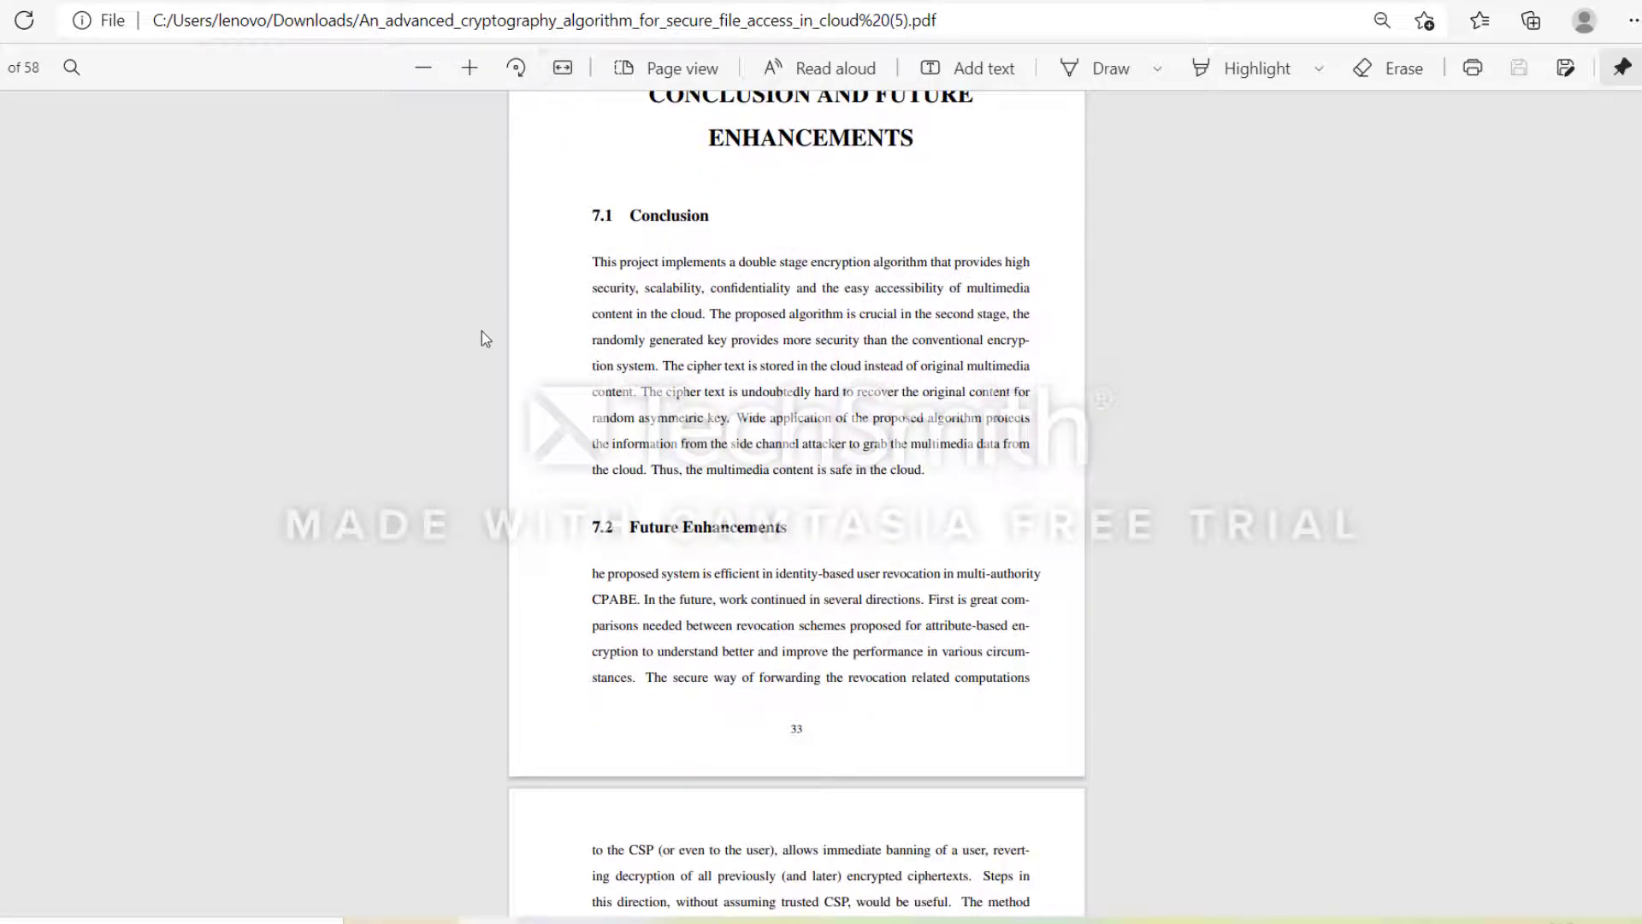
pyautogui.moveTo(475, 346)
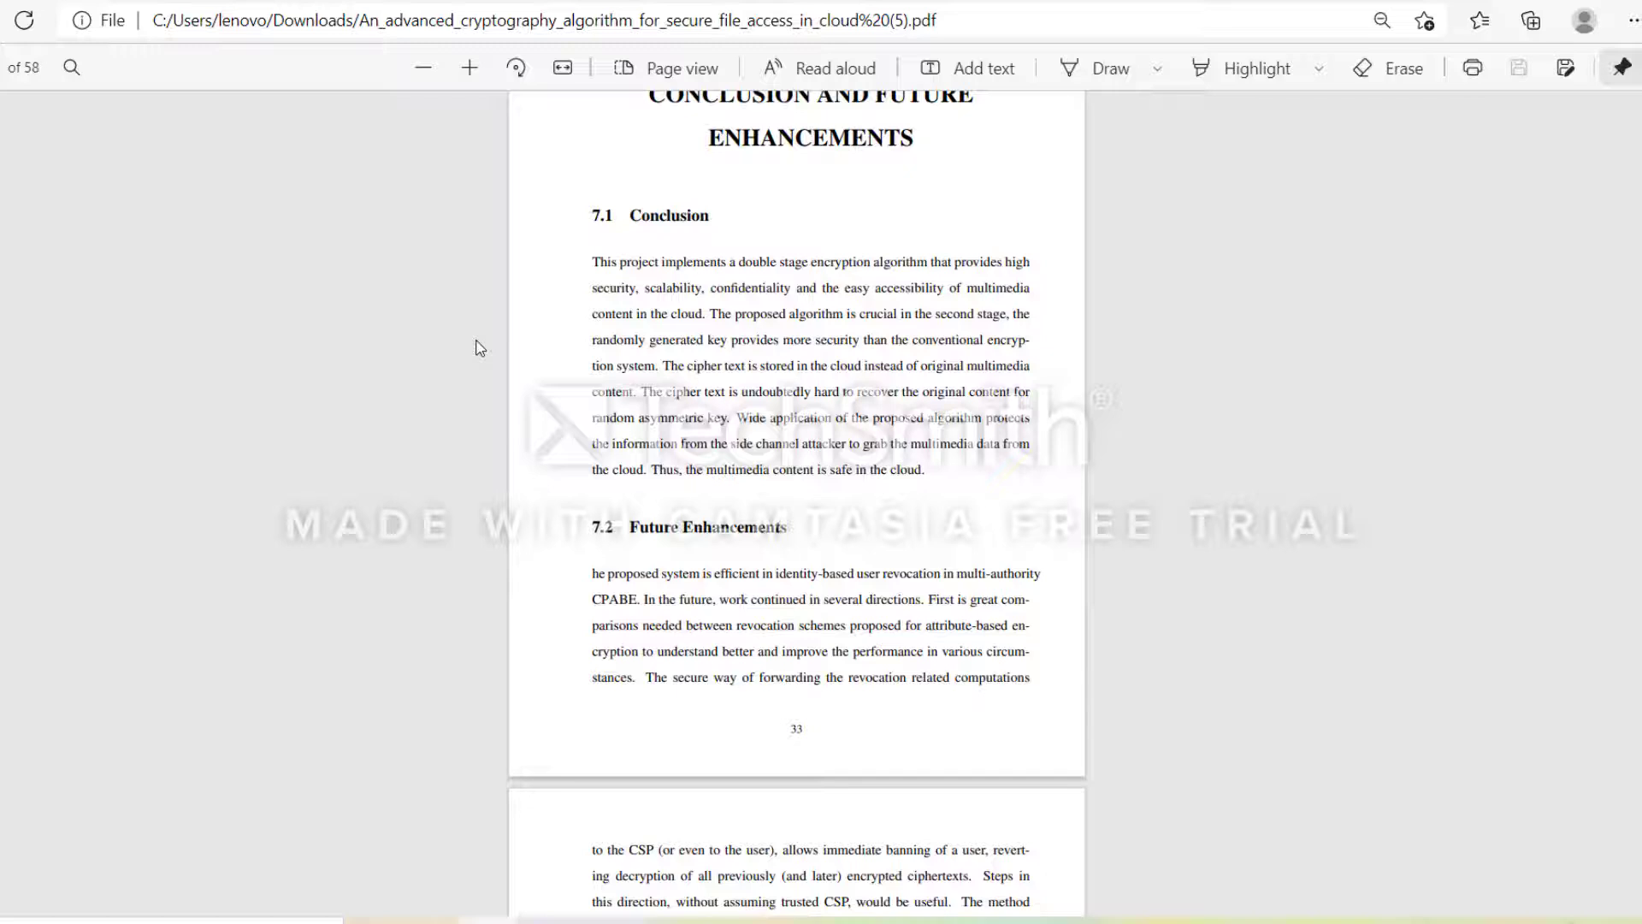
pyautogui.scroll(3)
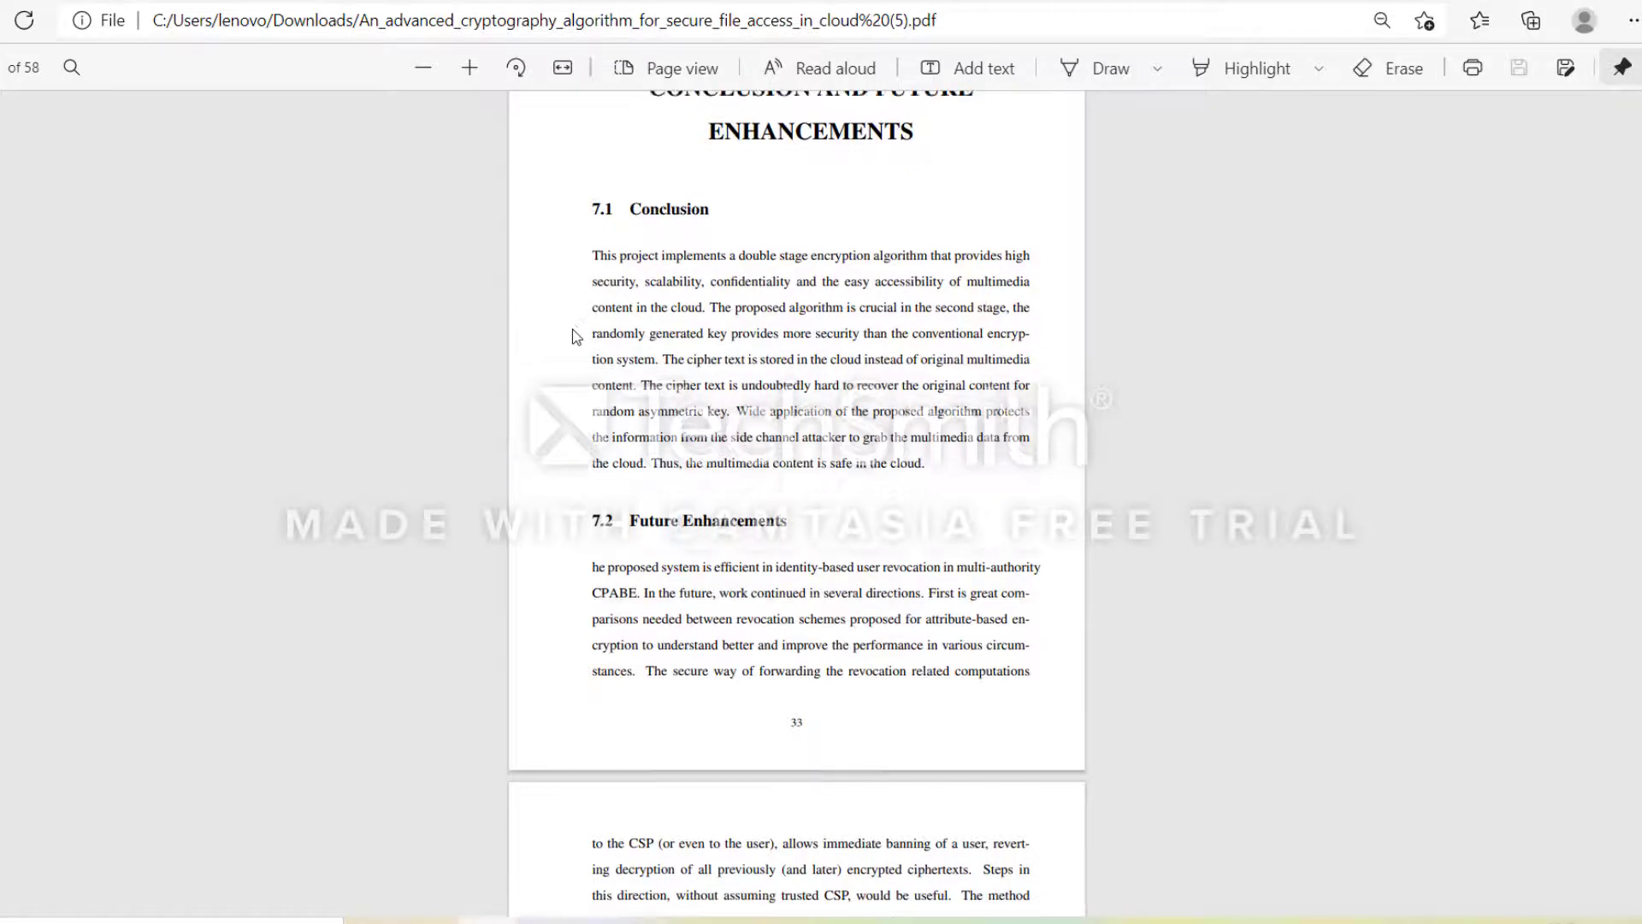
pyautogui.scroll(-3)
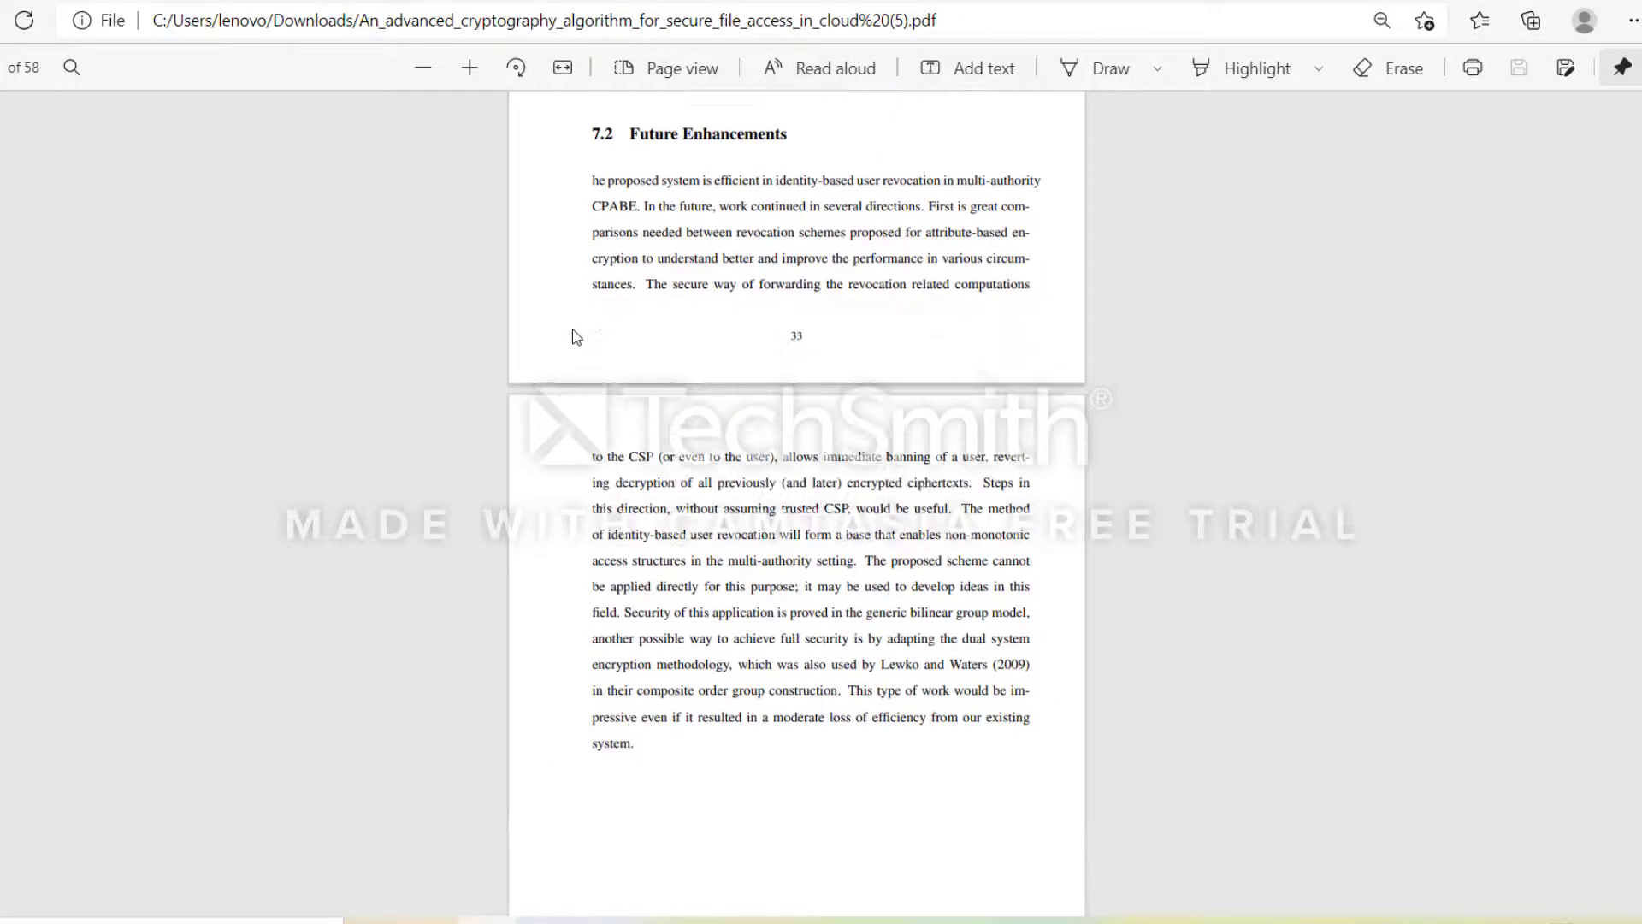
pyautogui.moveTo(629, 342)
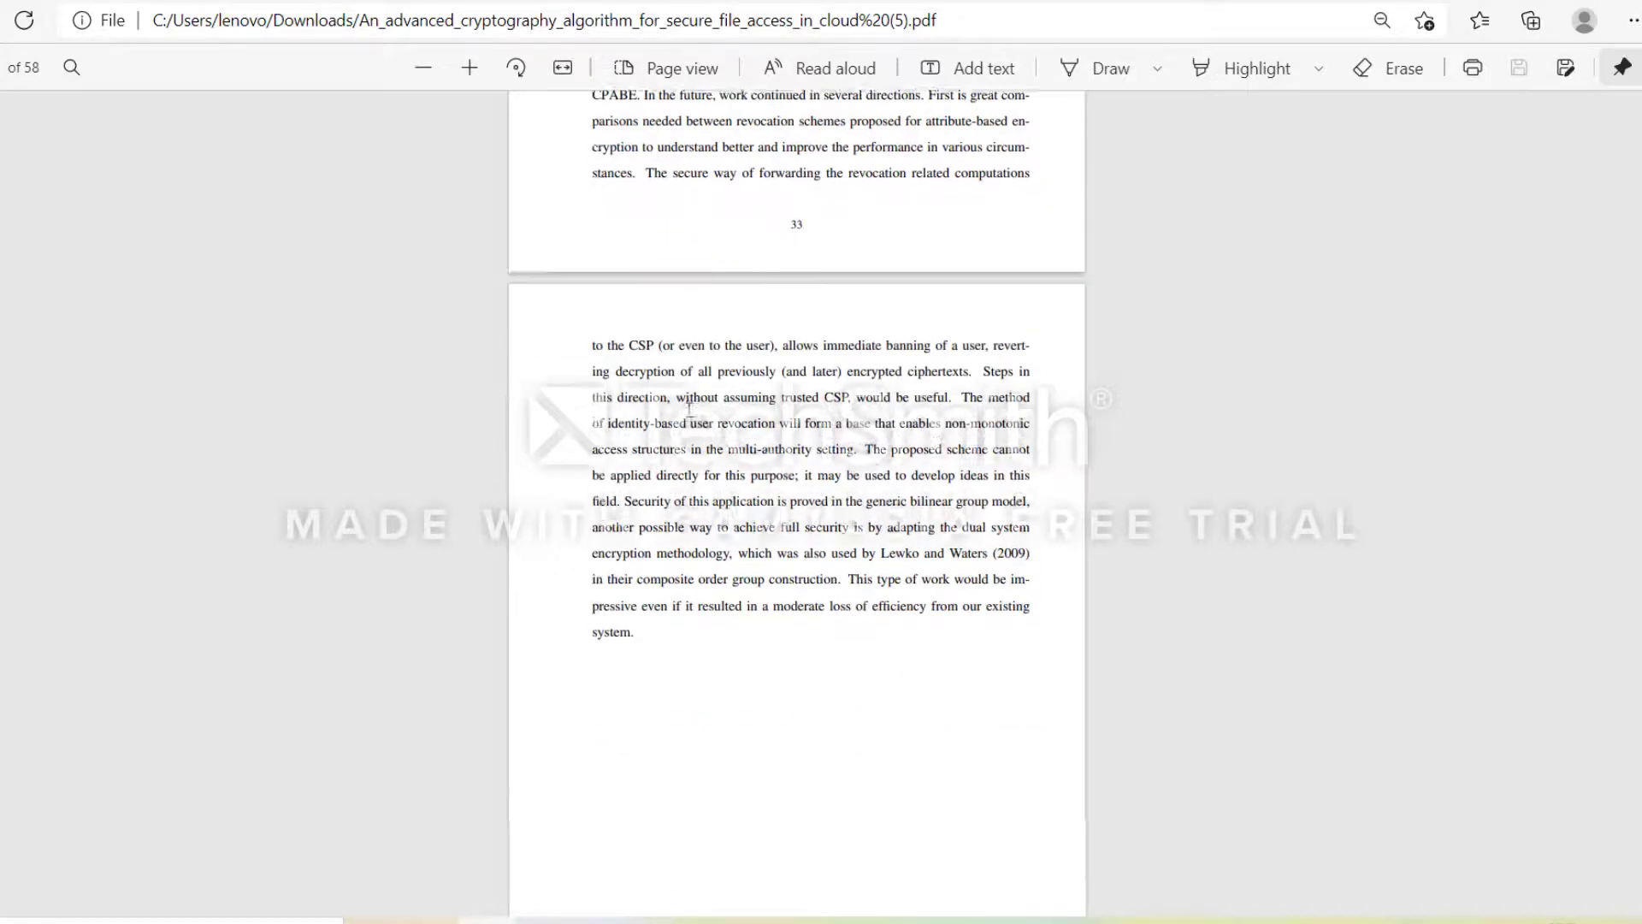
pyautogui.scroll(-3)
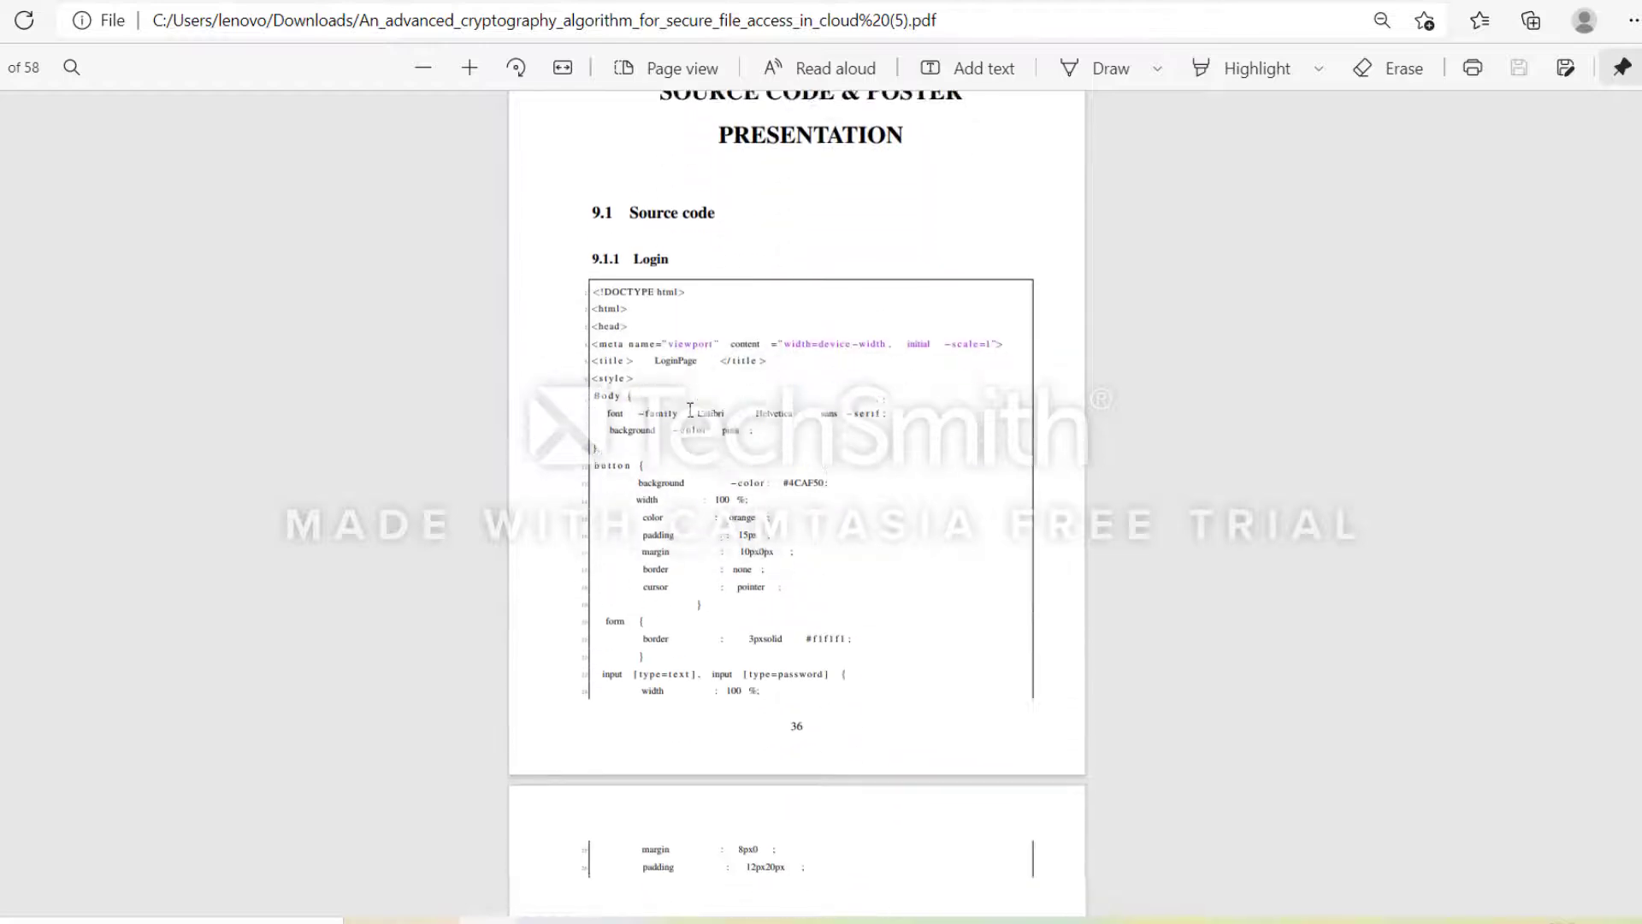
# Fit the report to window width and begin scrolling through the HTML page listings
pyautogui.click(563, 67)
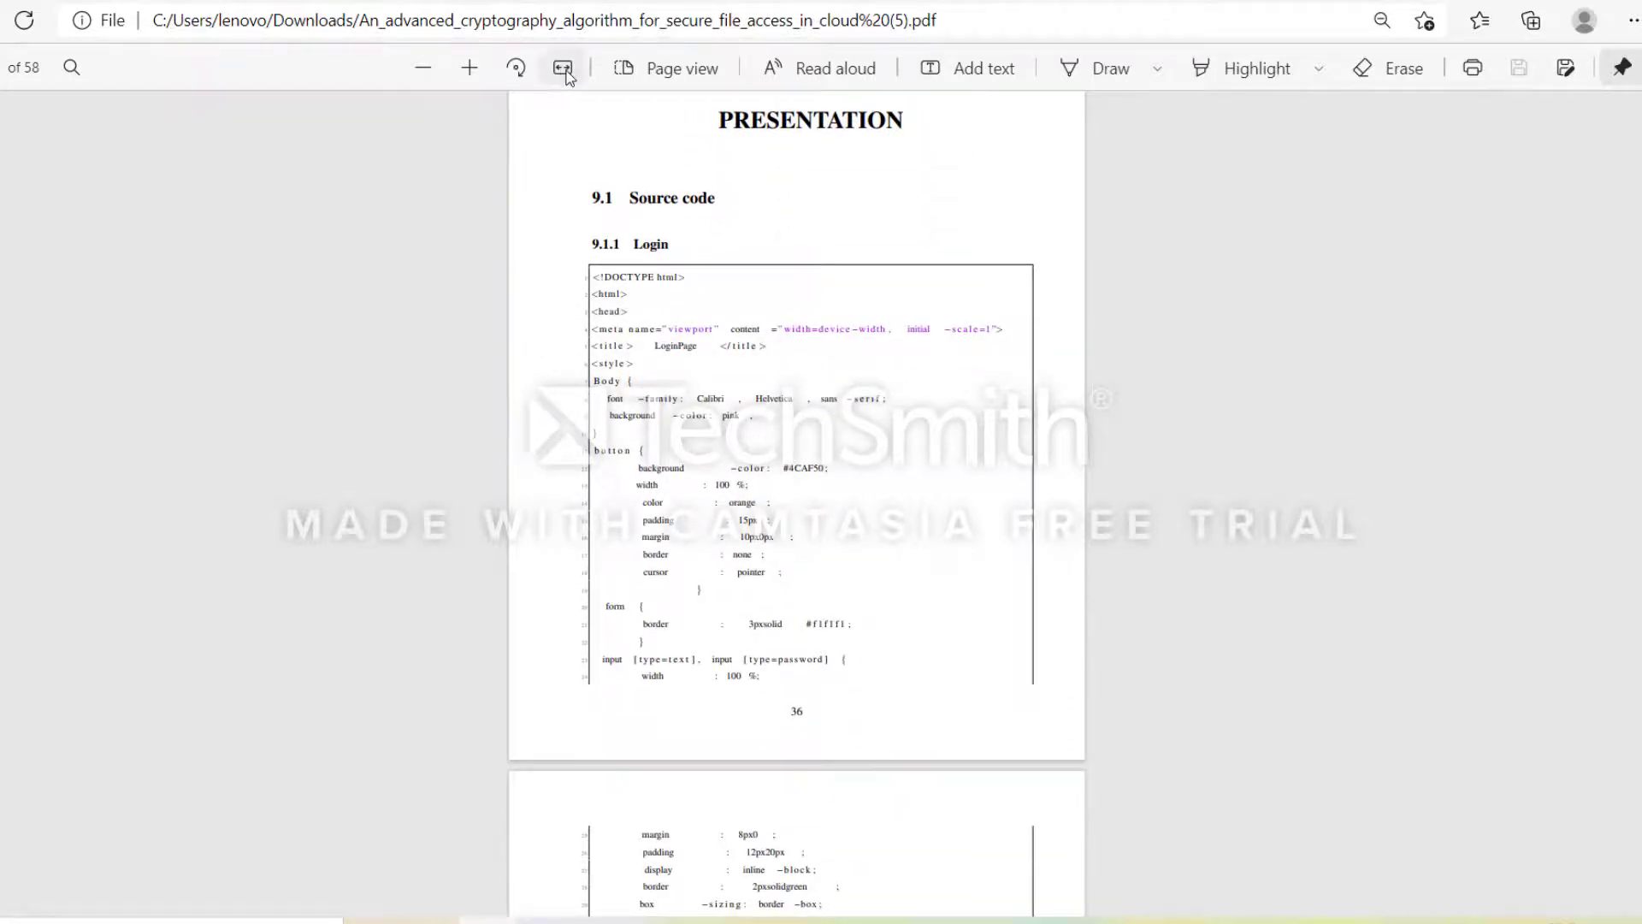
pyautogui.click(562, 66)
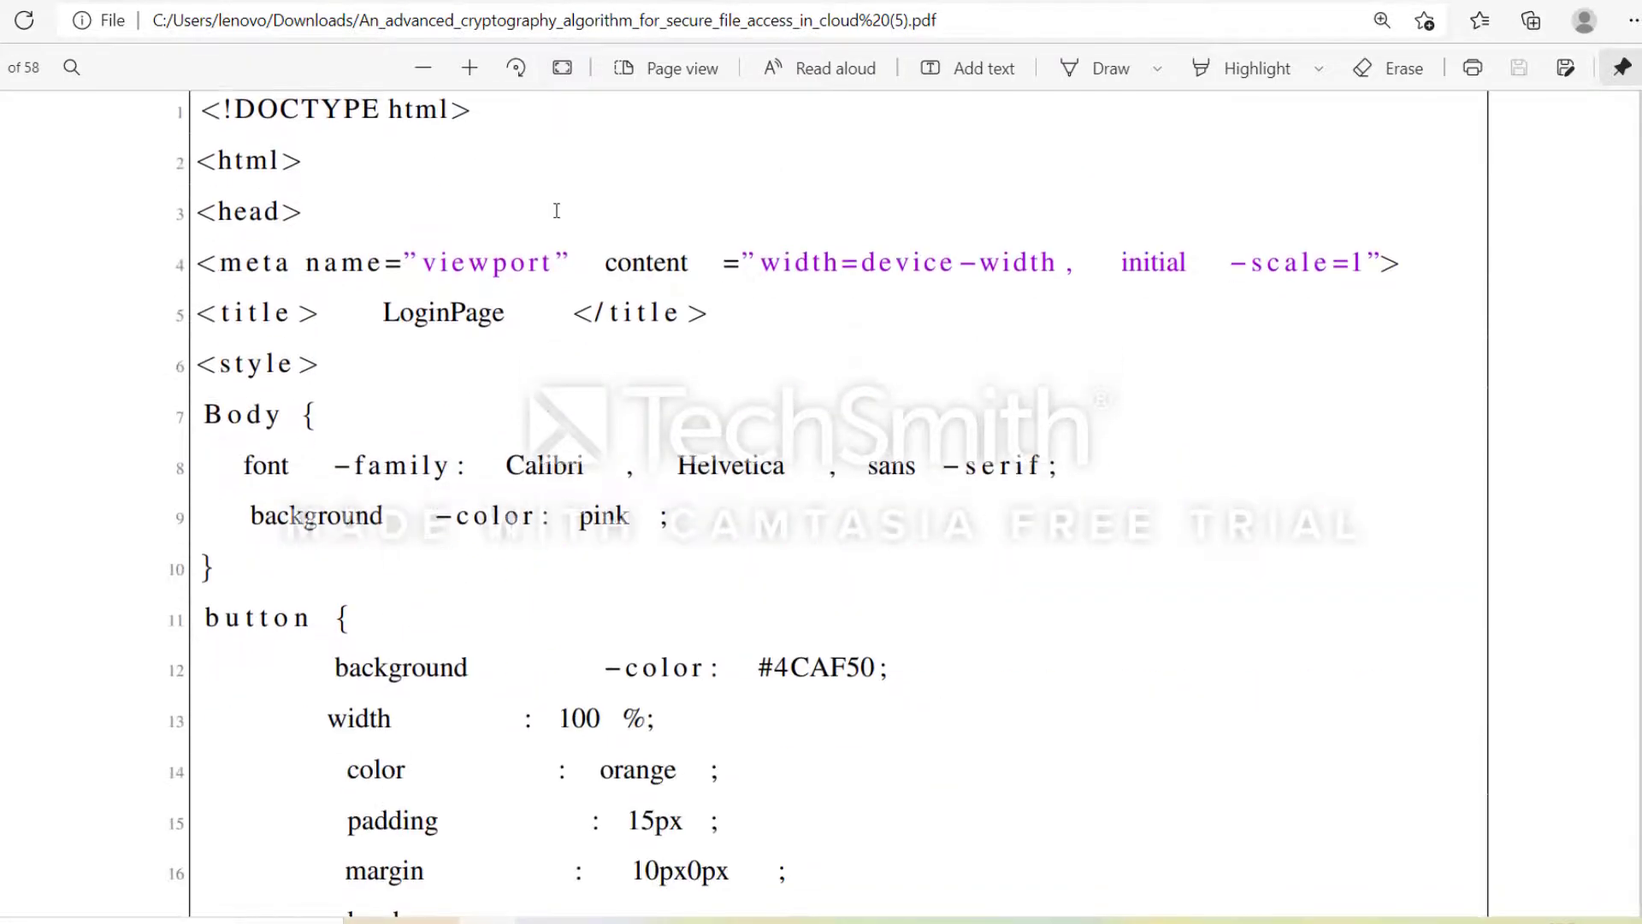
pyautogui.scroll(-3)
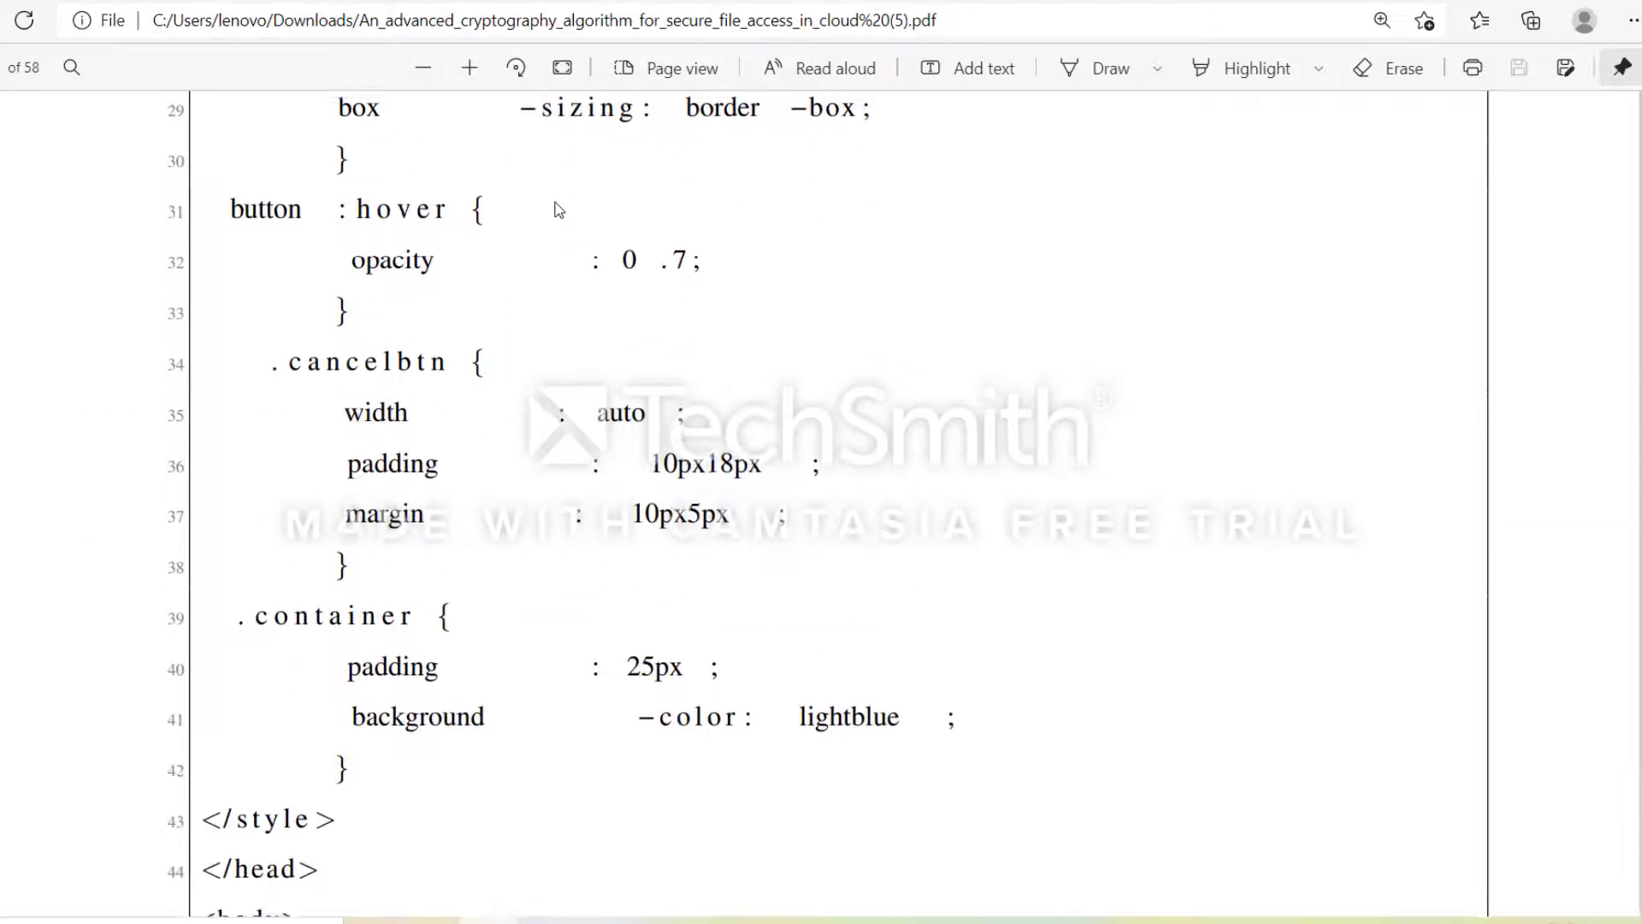
pyautogui.scroll(-3)
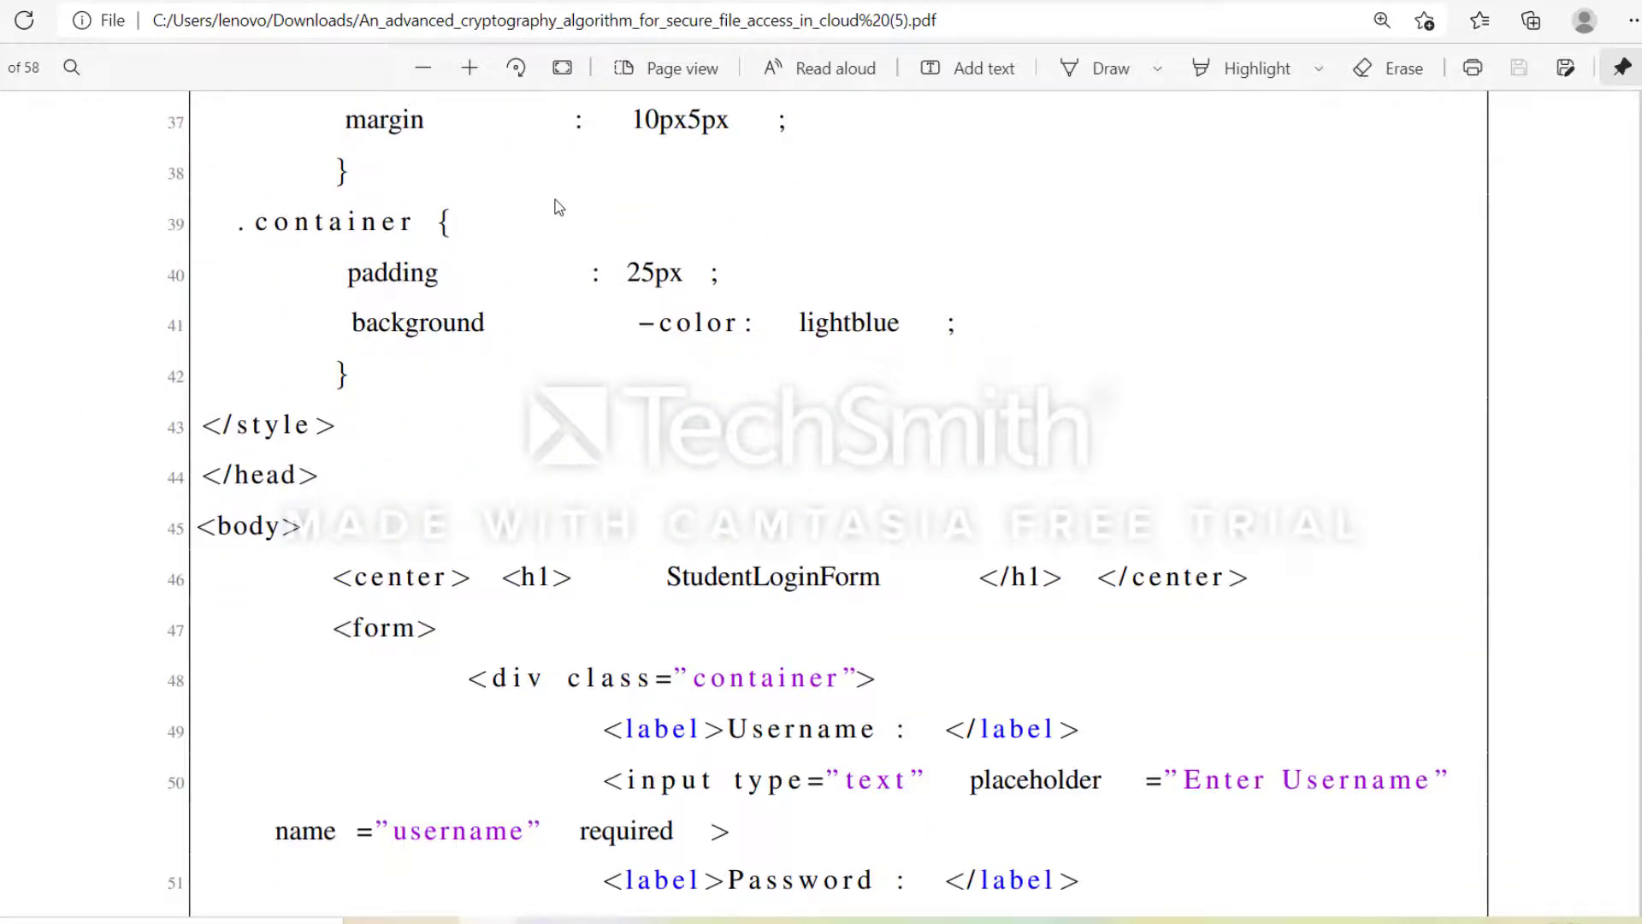
pyautogui.scroll(-3)
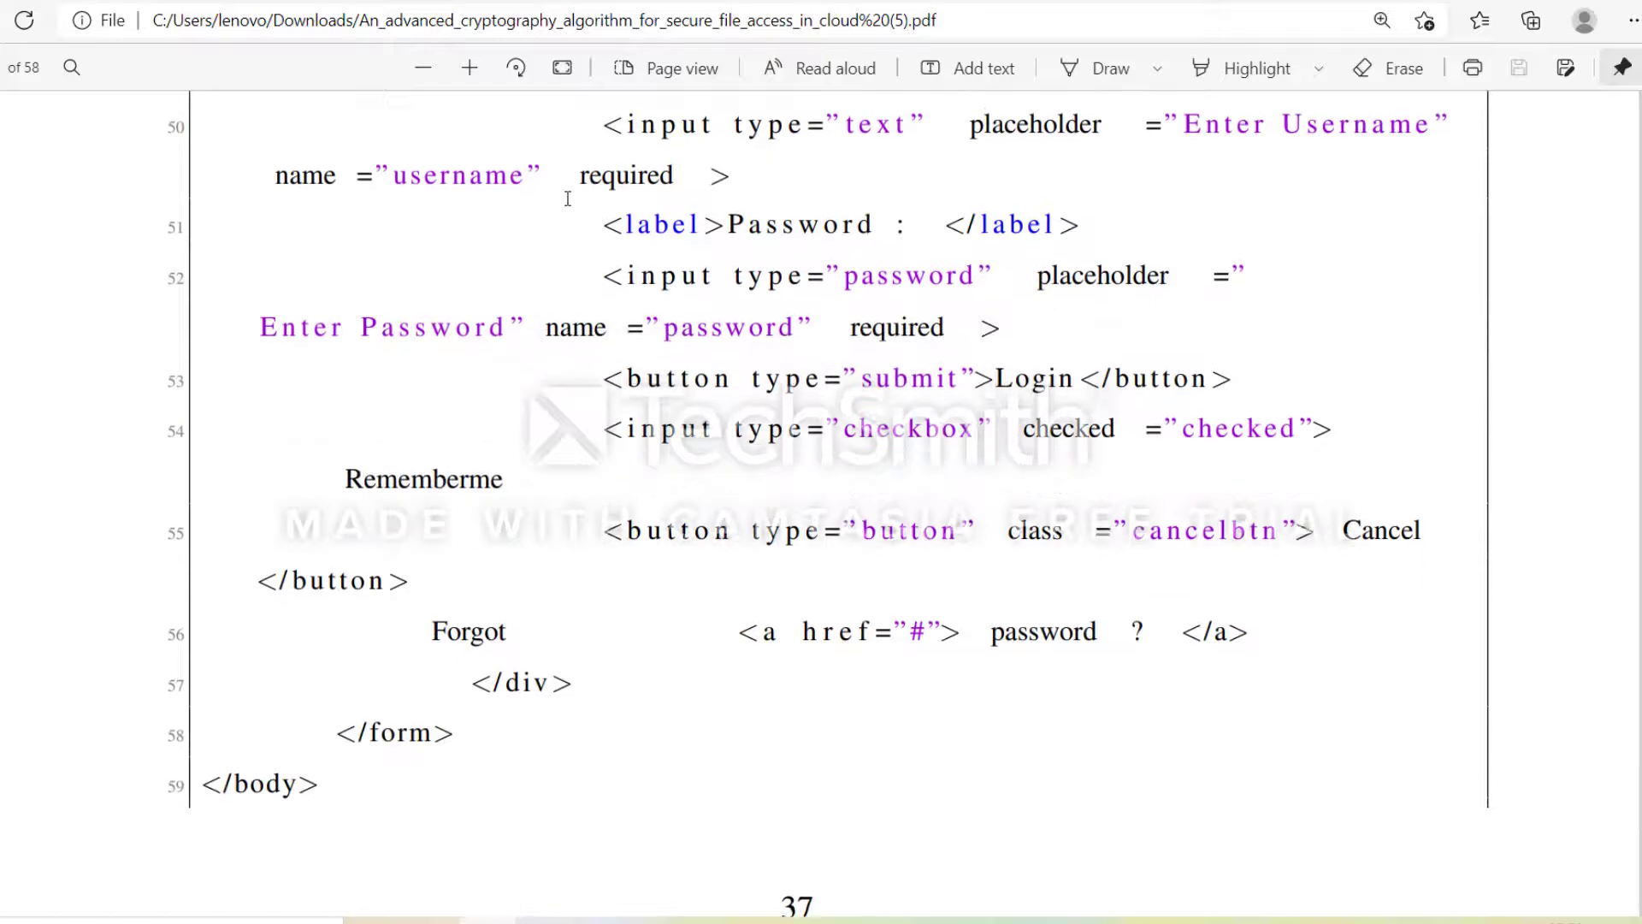
pyautogui.scroll(-3)
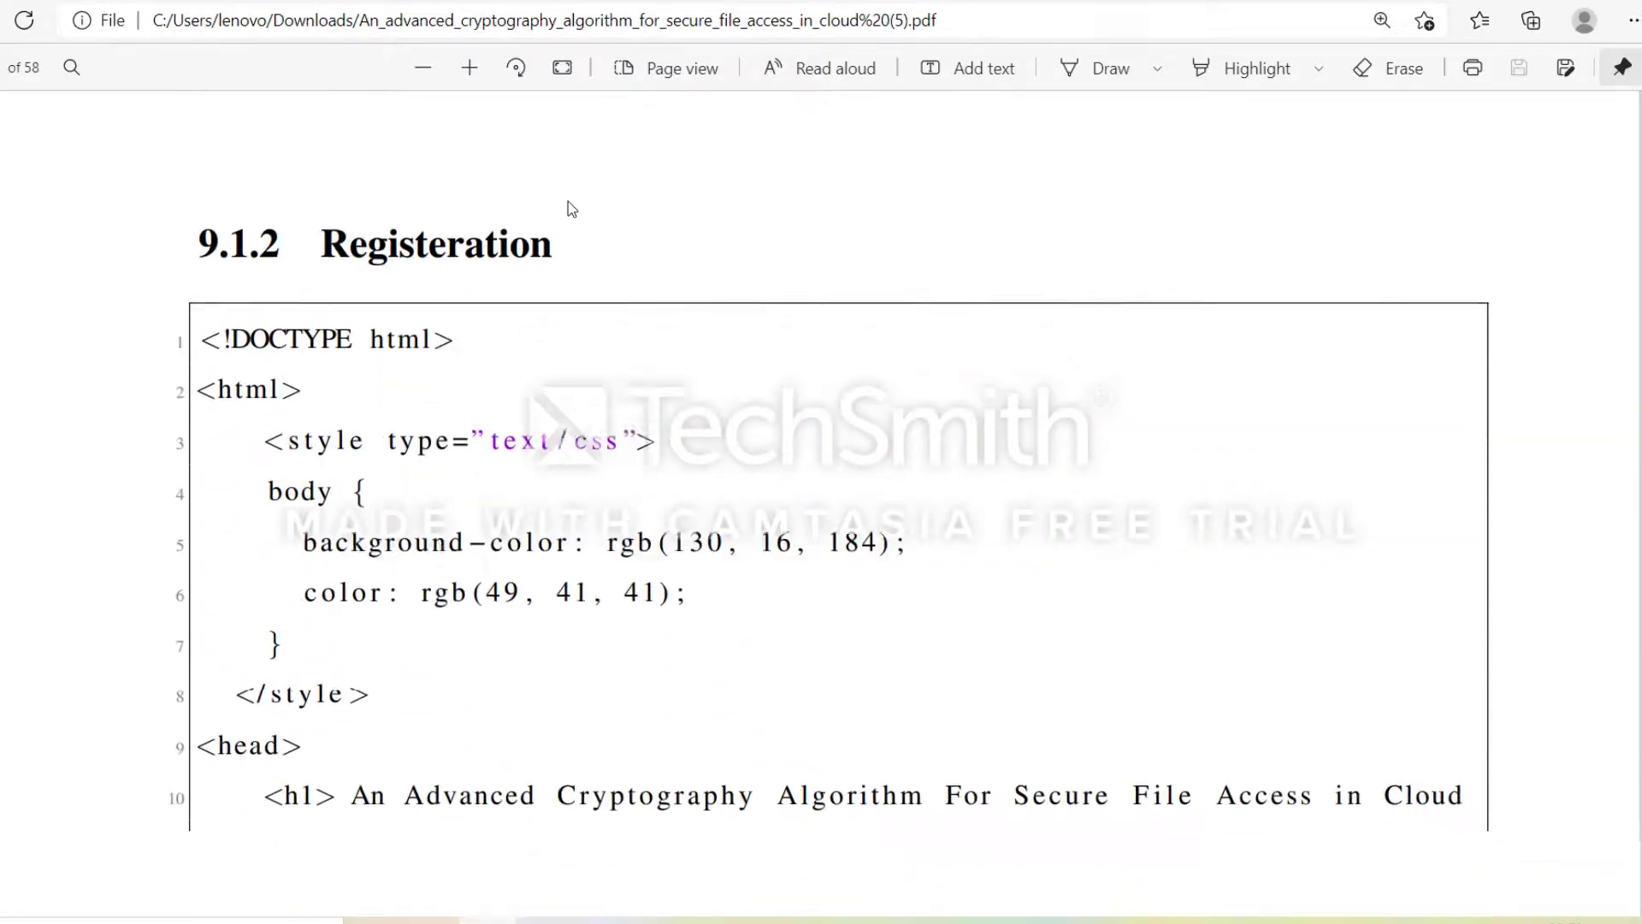
pyautogui.scroll(-3)
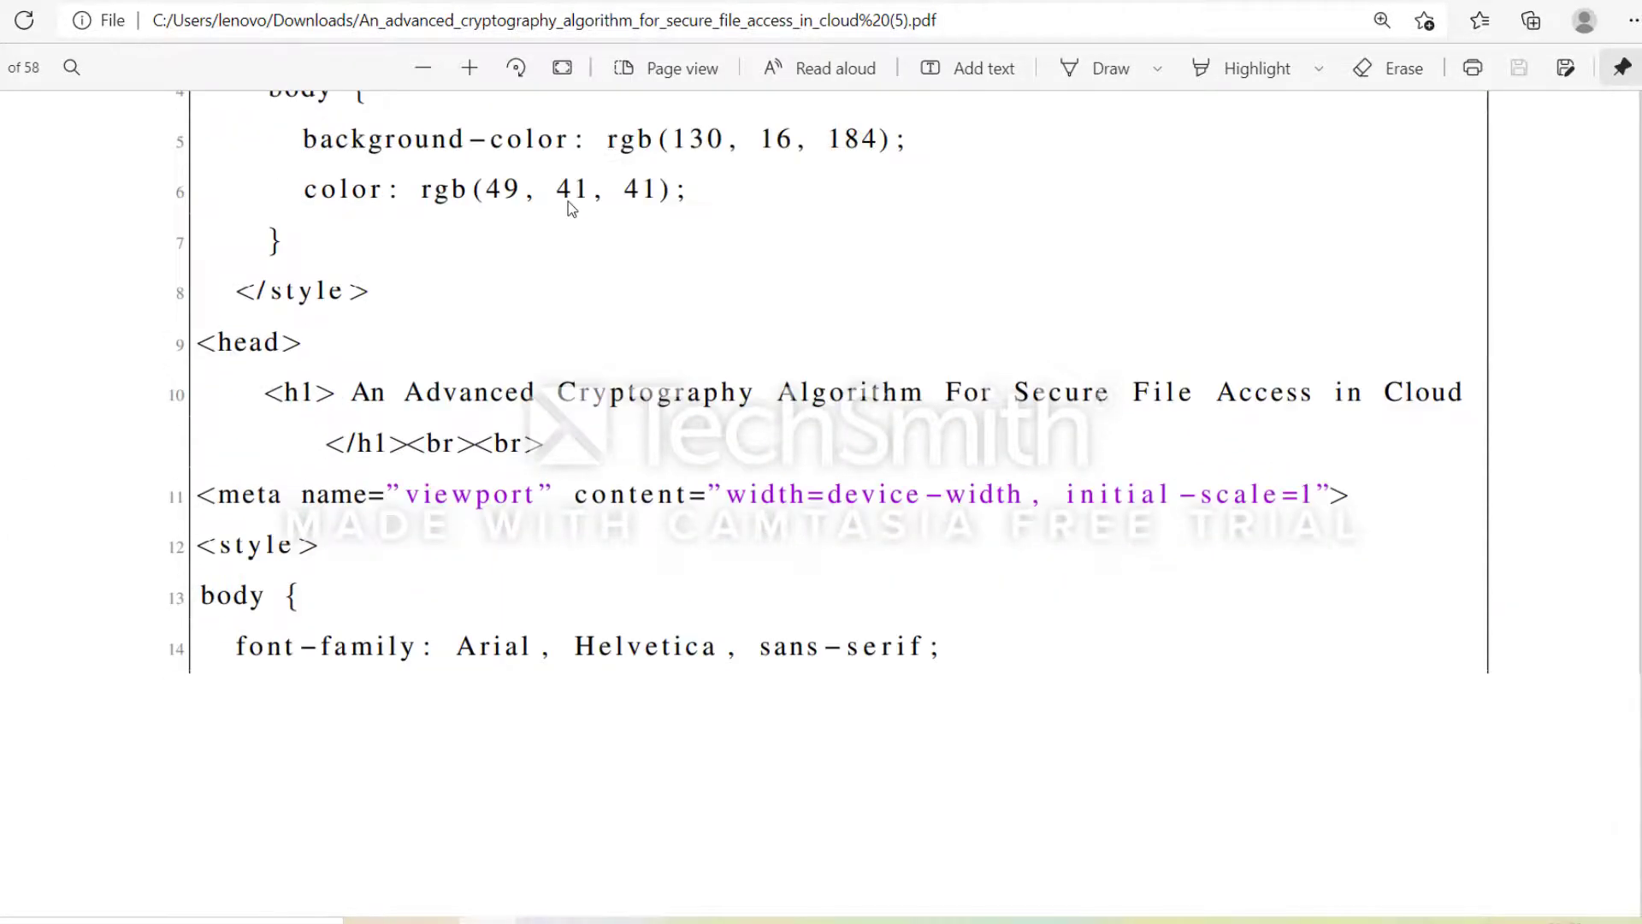
# Scroll past the remaining listings to the 'An Advanced Cryptography Algorithm' poster page
pyautogui.scroll(-3)
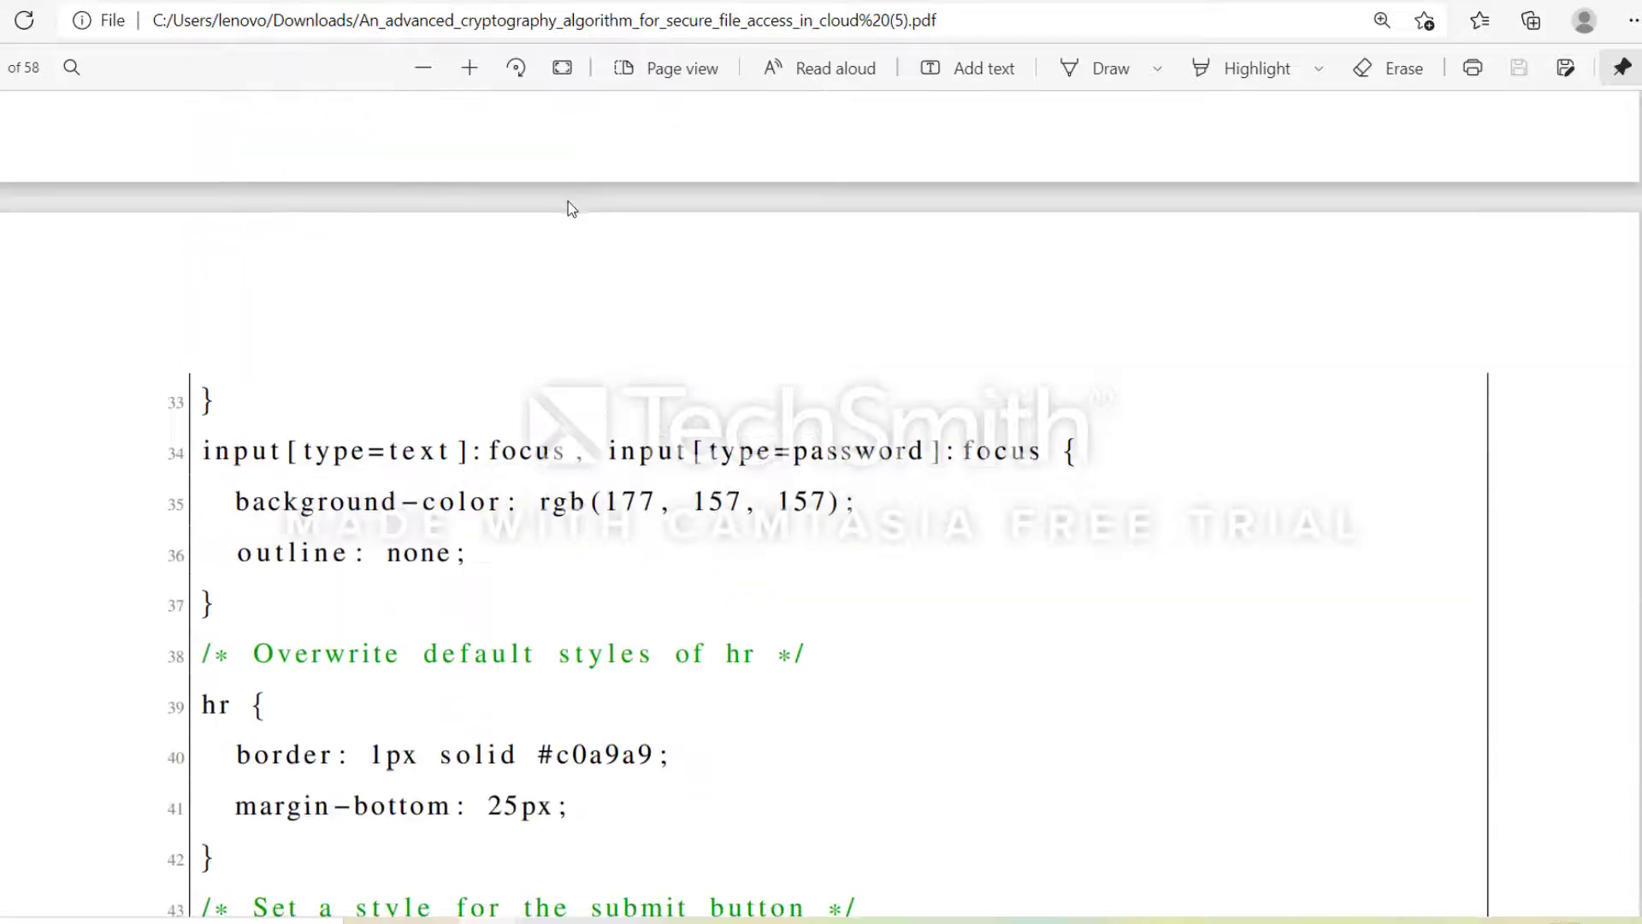
pyautogui.scroll(-3)
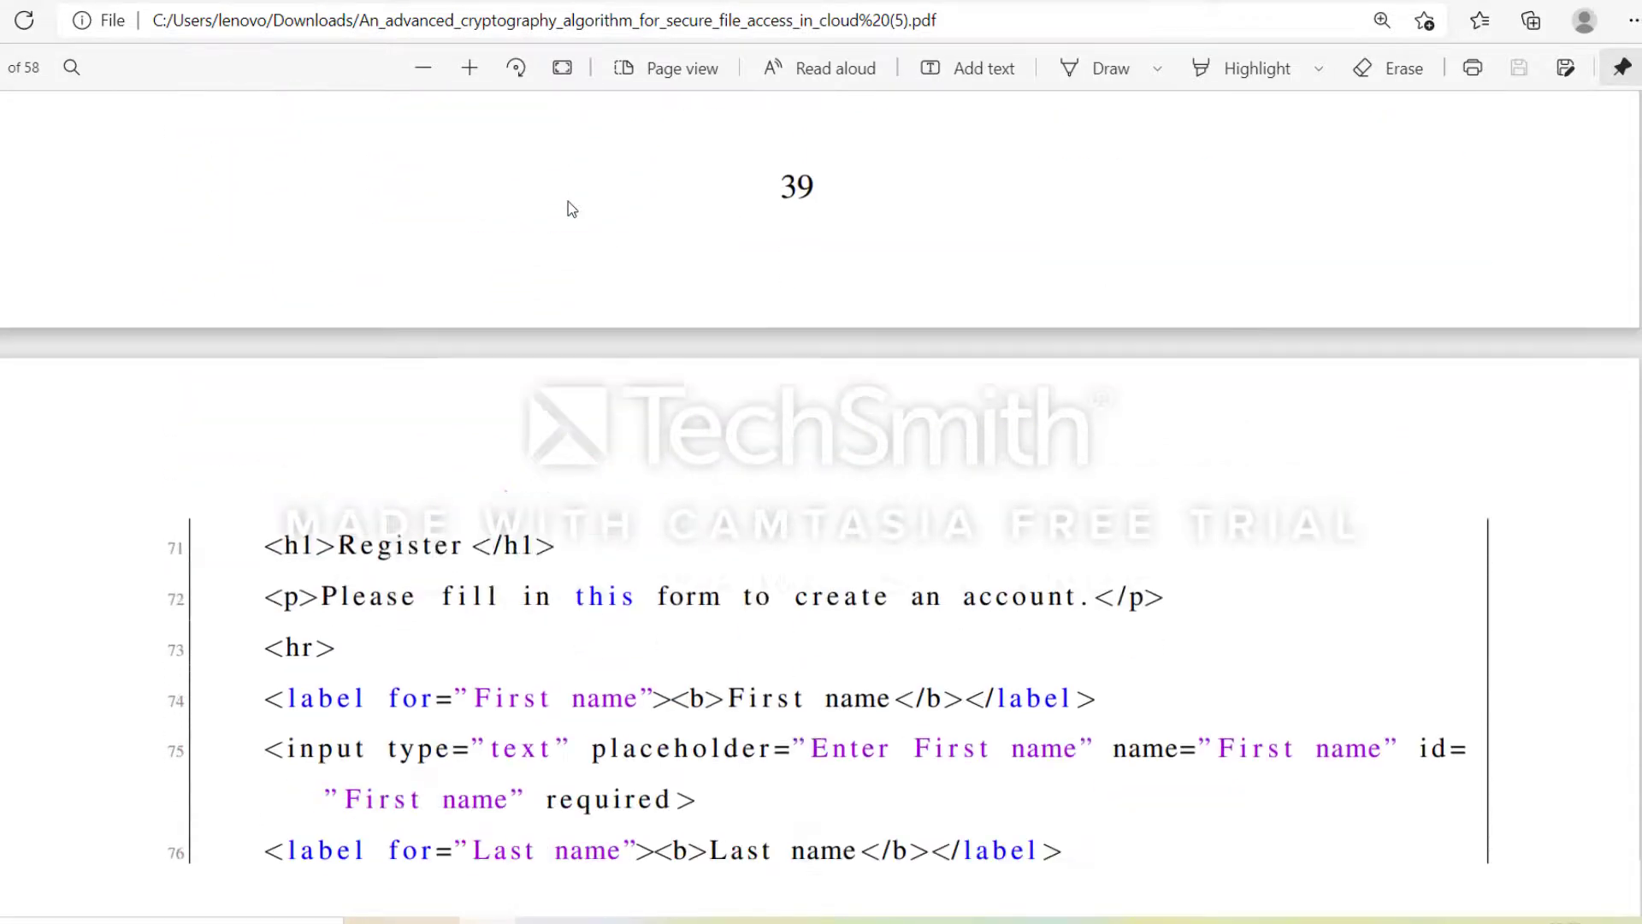
pyautogui.scroll(-3)
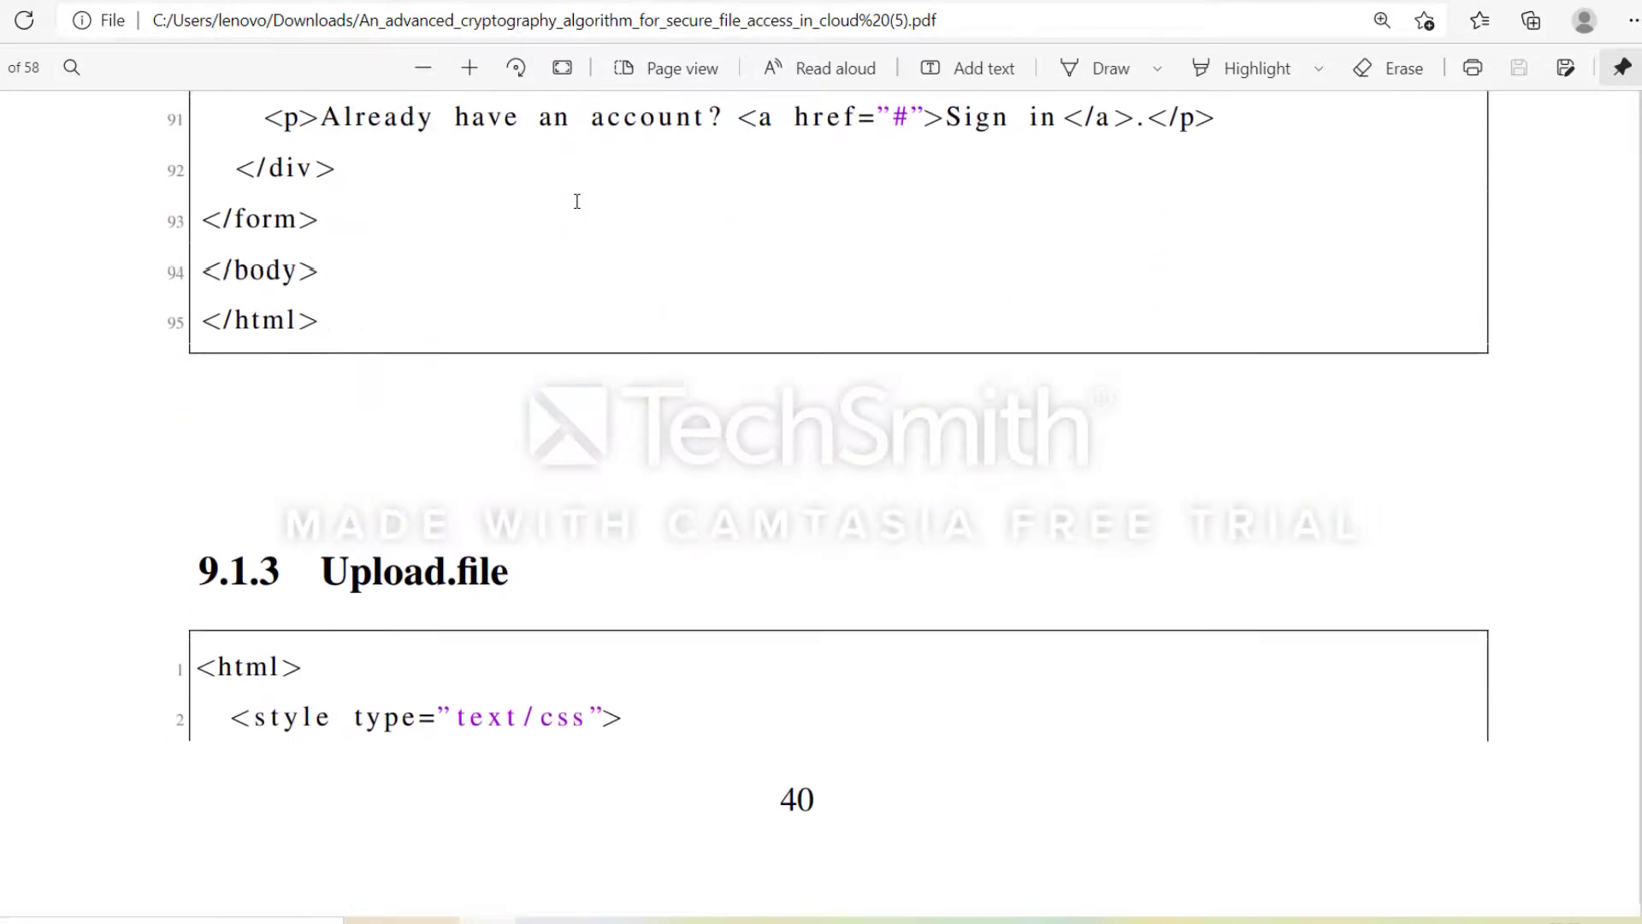
pyautogui.scroll(-3)
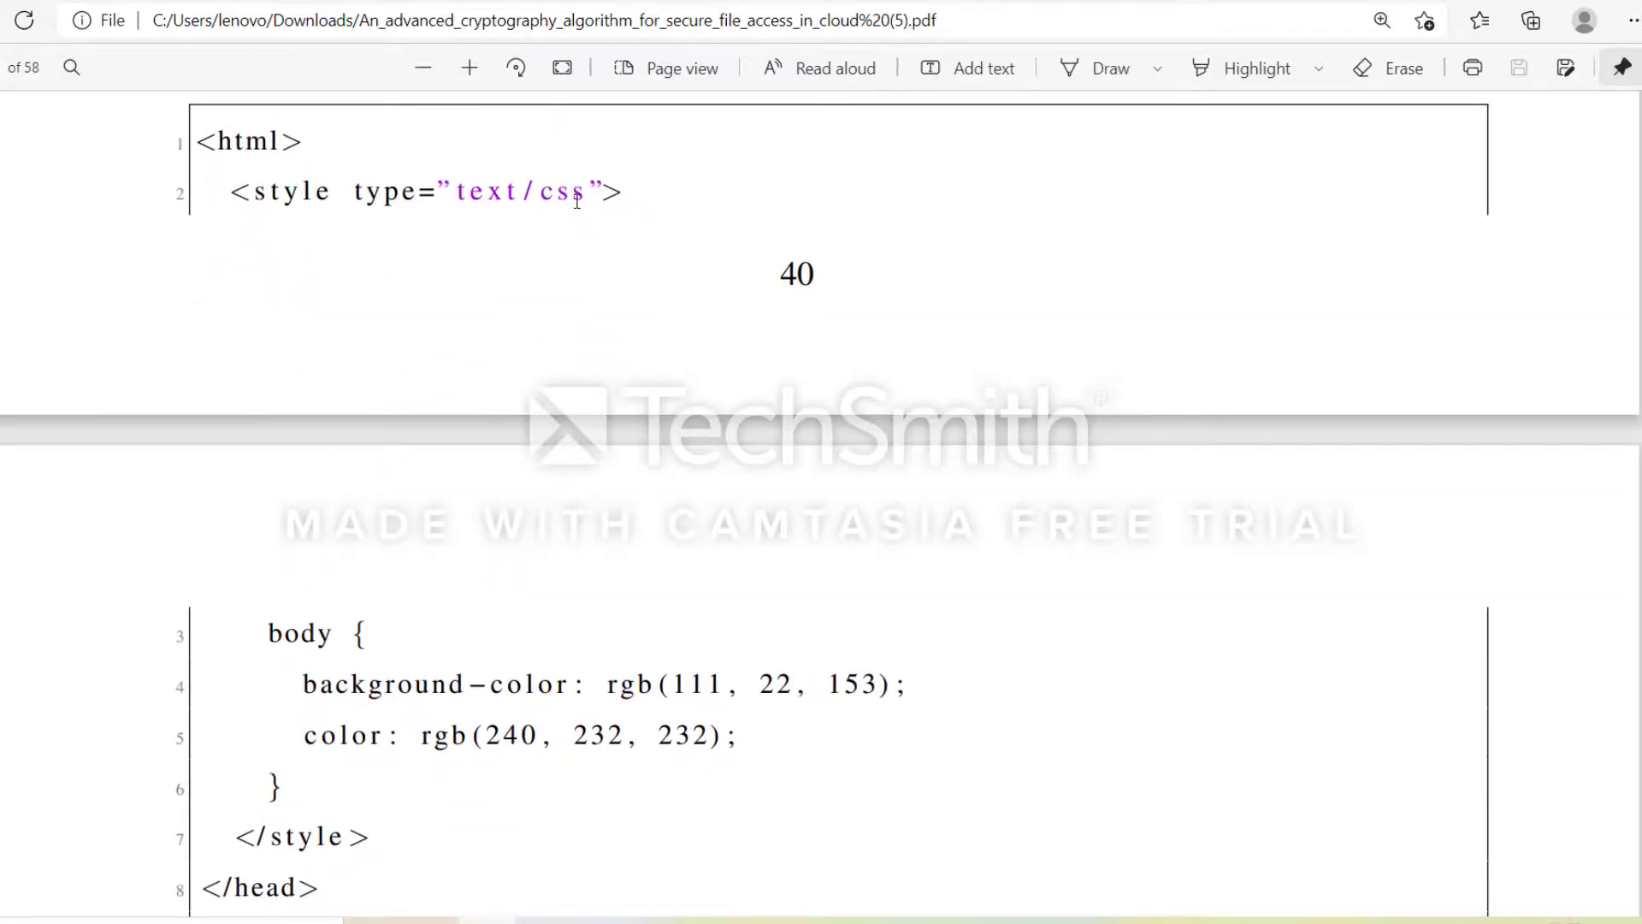
pyautogui.scroll(-3)
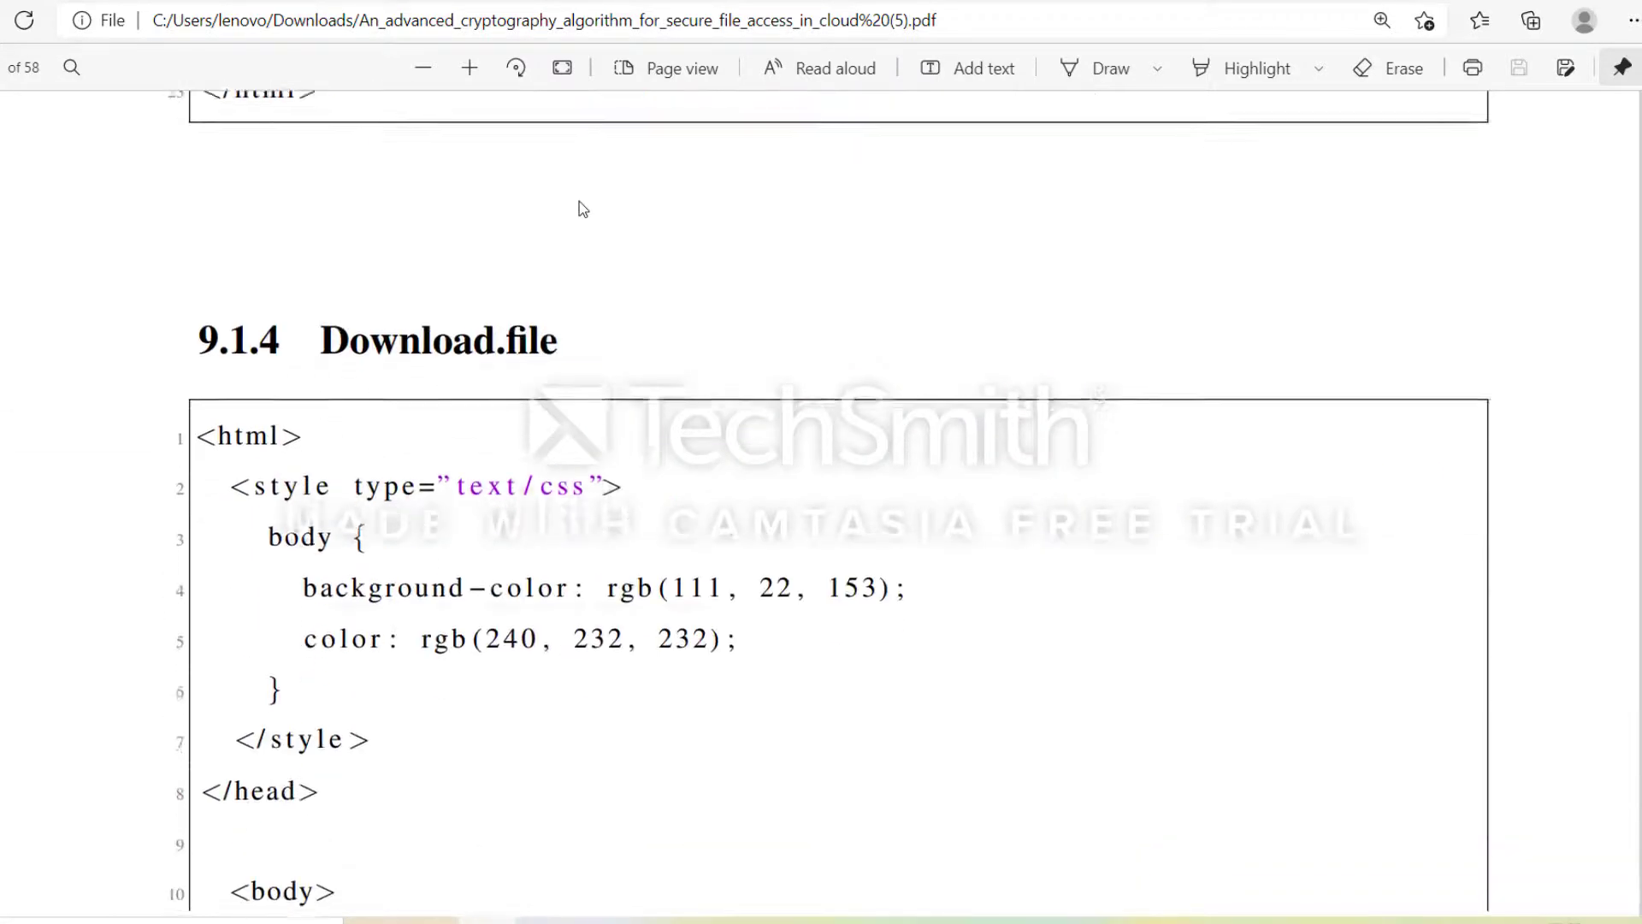
pyautogui.scroll(-3)
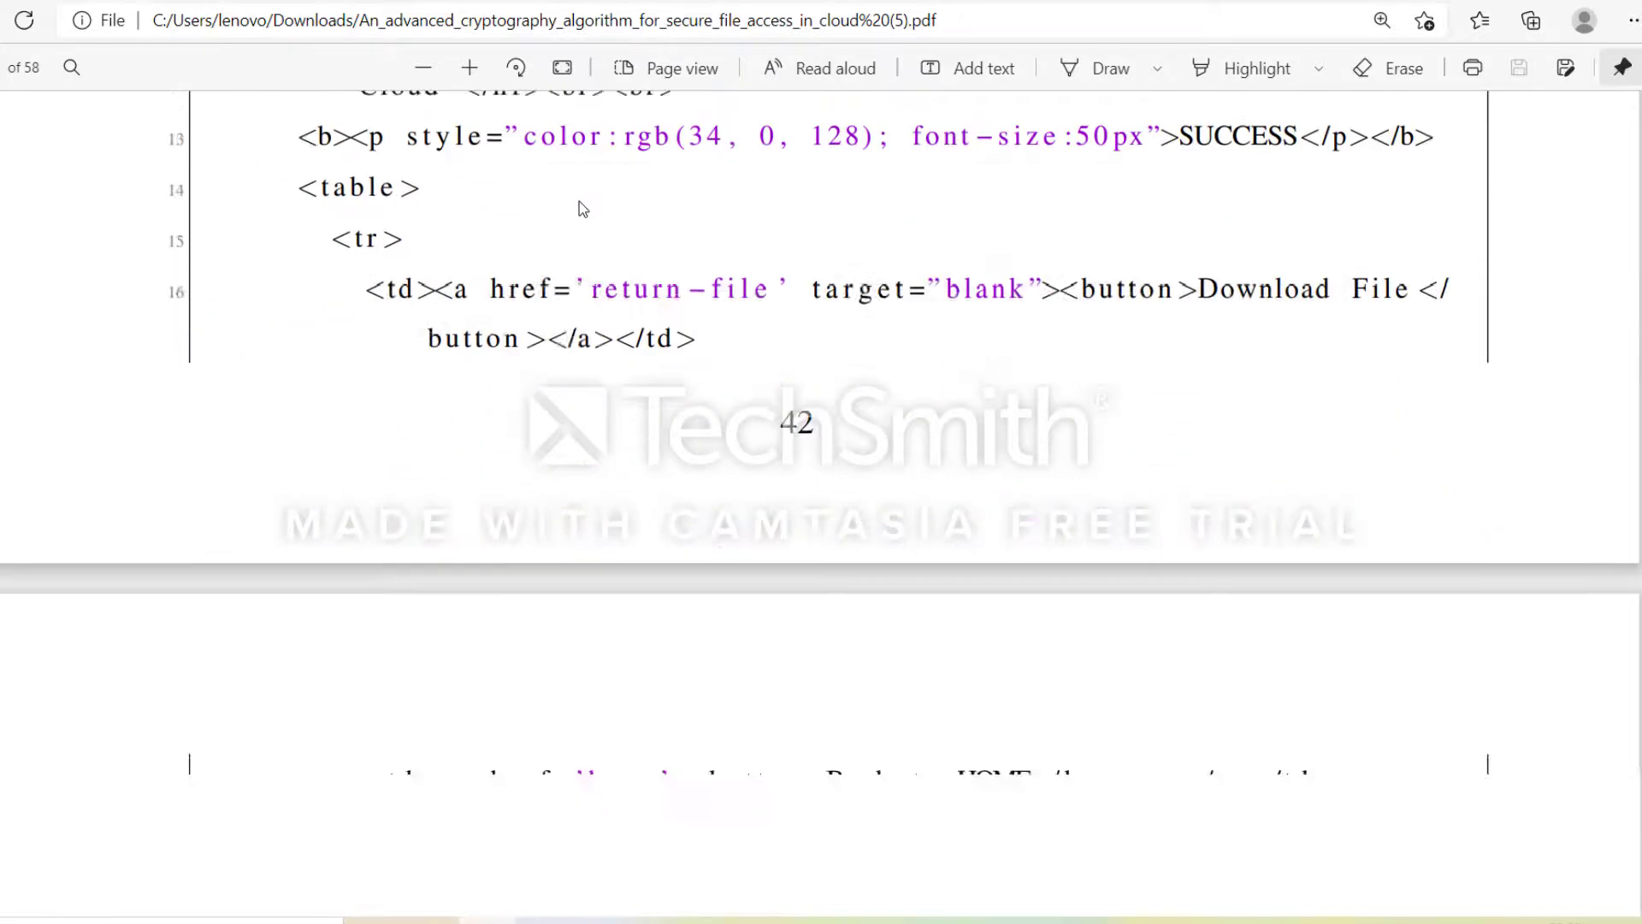
pyautogui.scroll(-3)
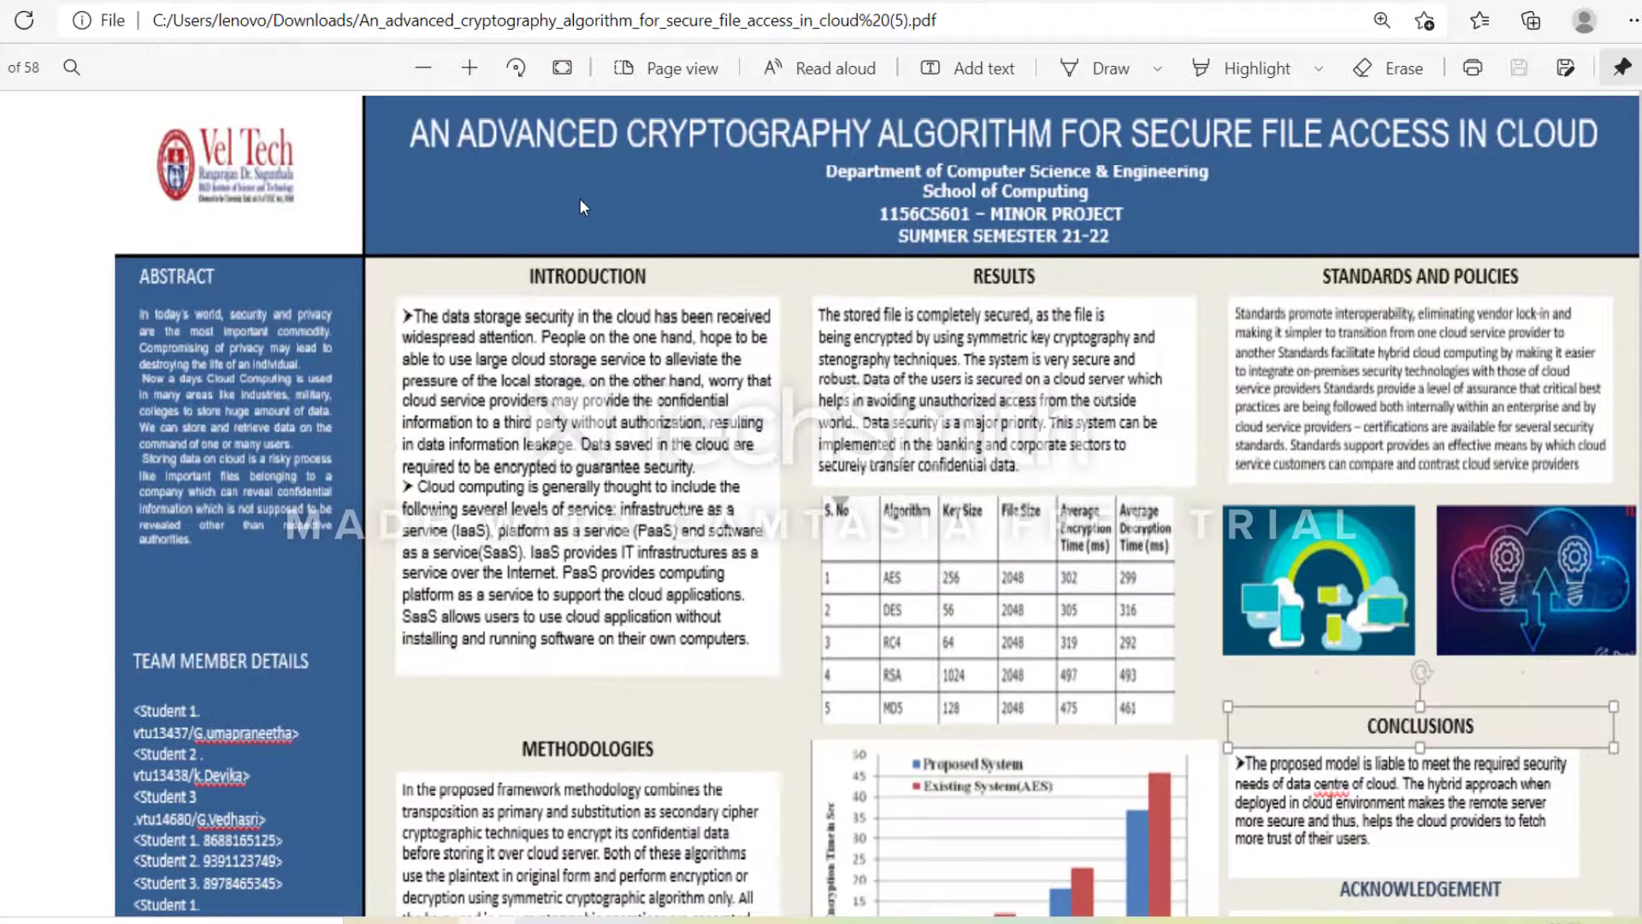
pyautogui.moveTo(483, 185)
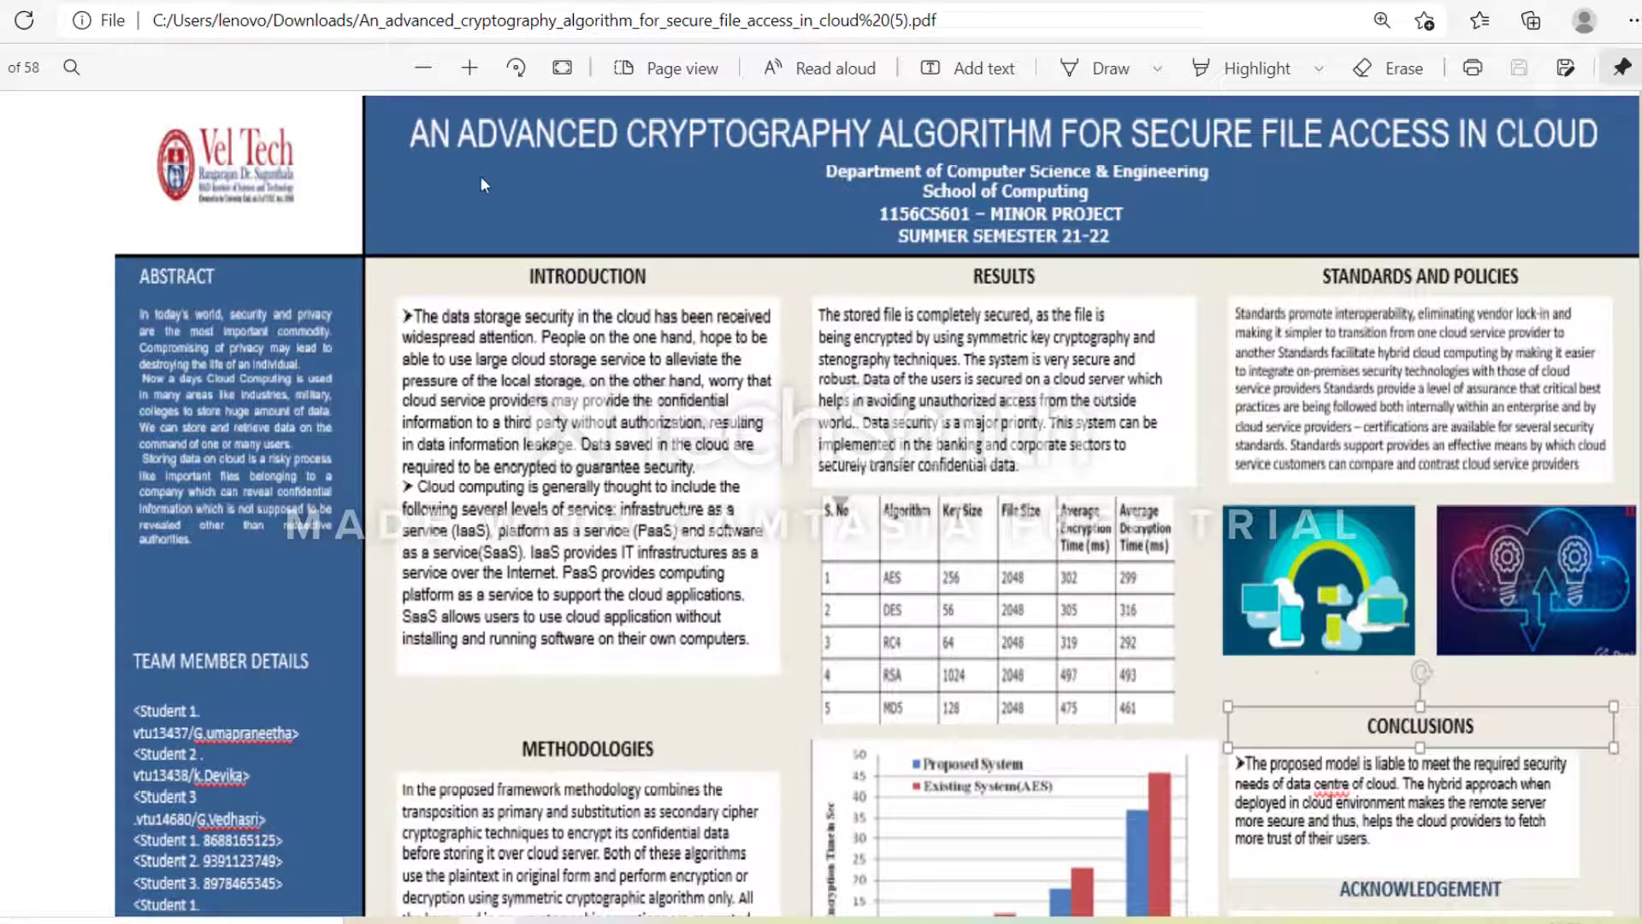
pyautogui.moveTo(479, 330)
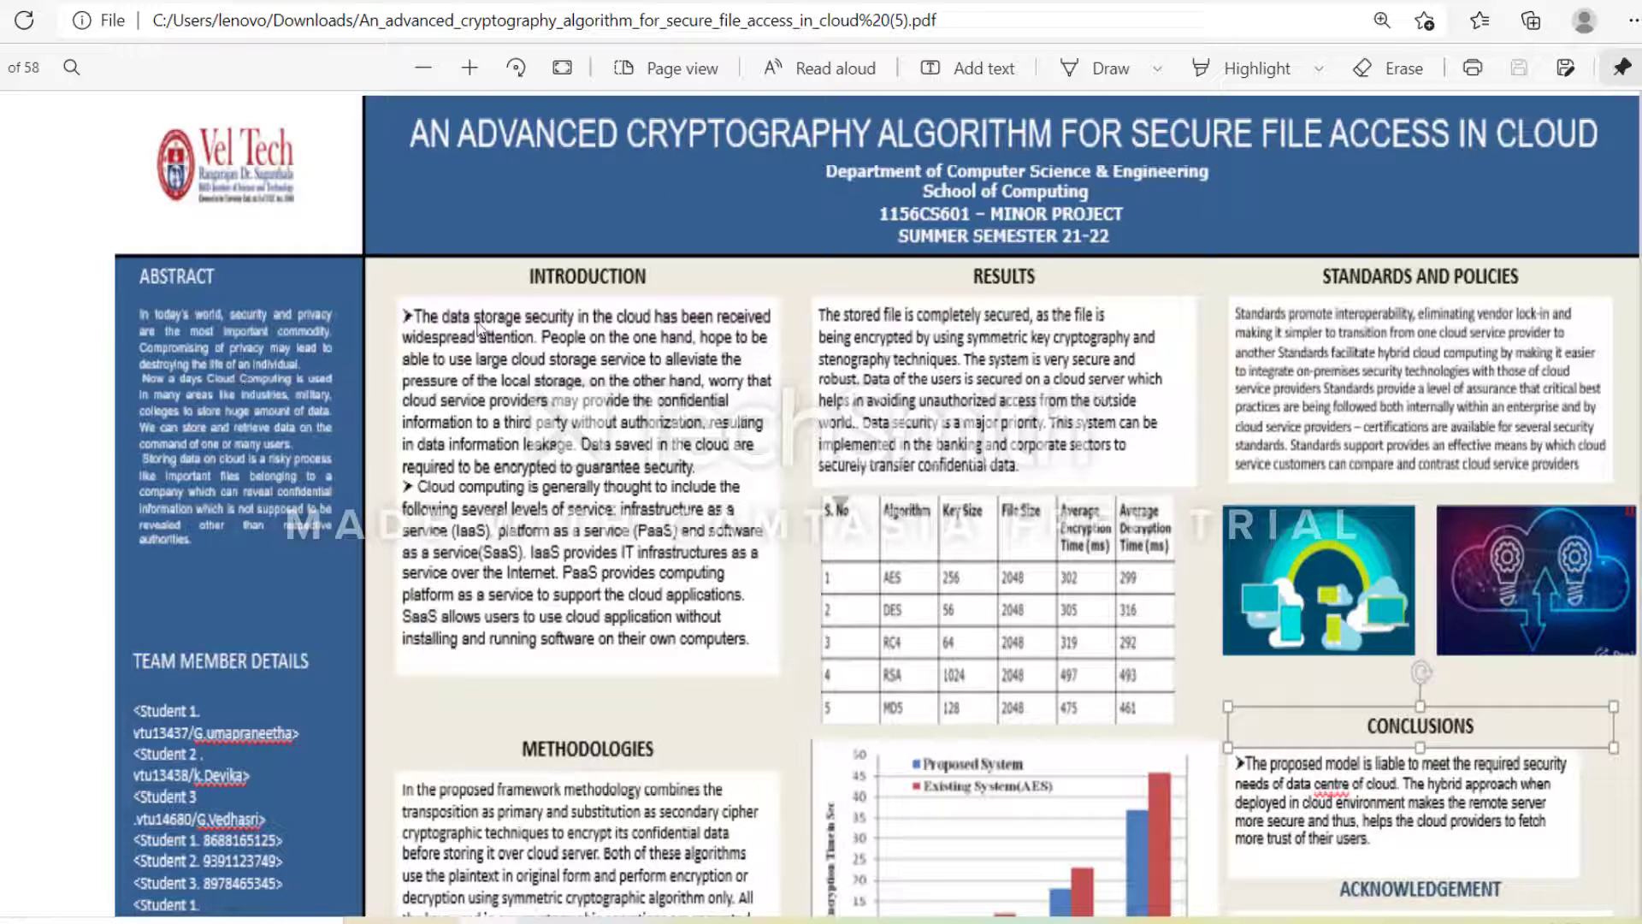
pyautogui.moveTo(611, 294)
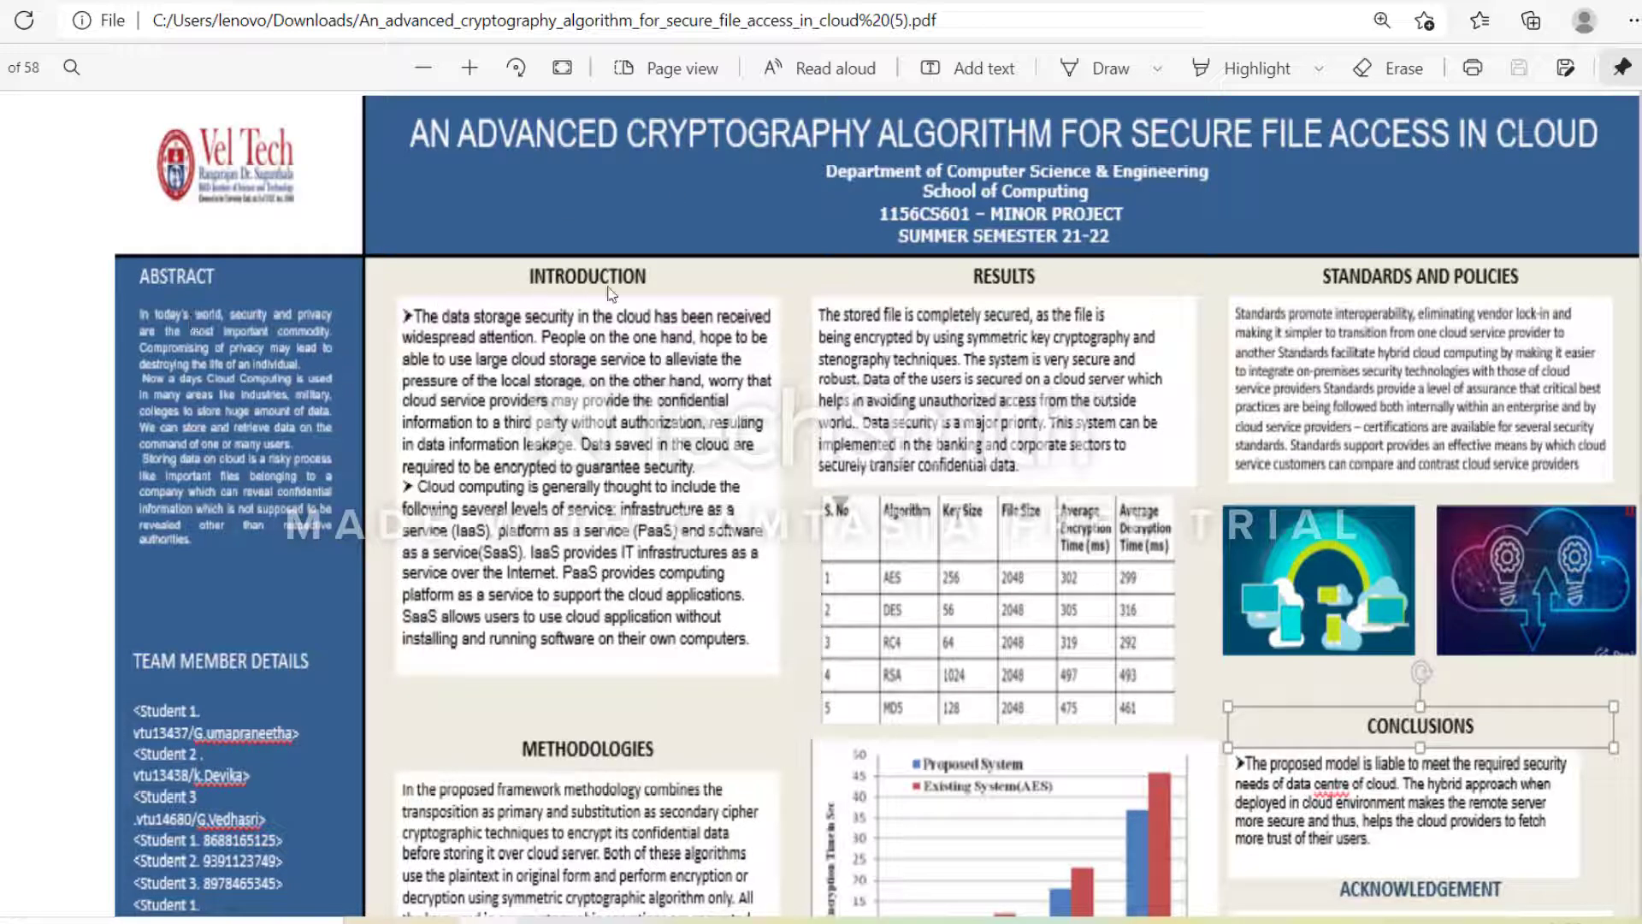
pyautogui.moveTo(1044, 775)
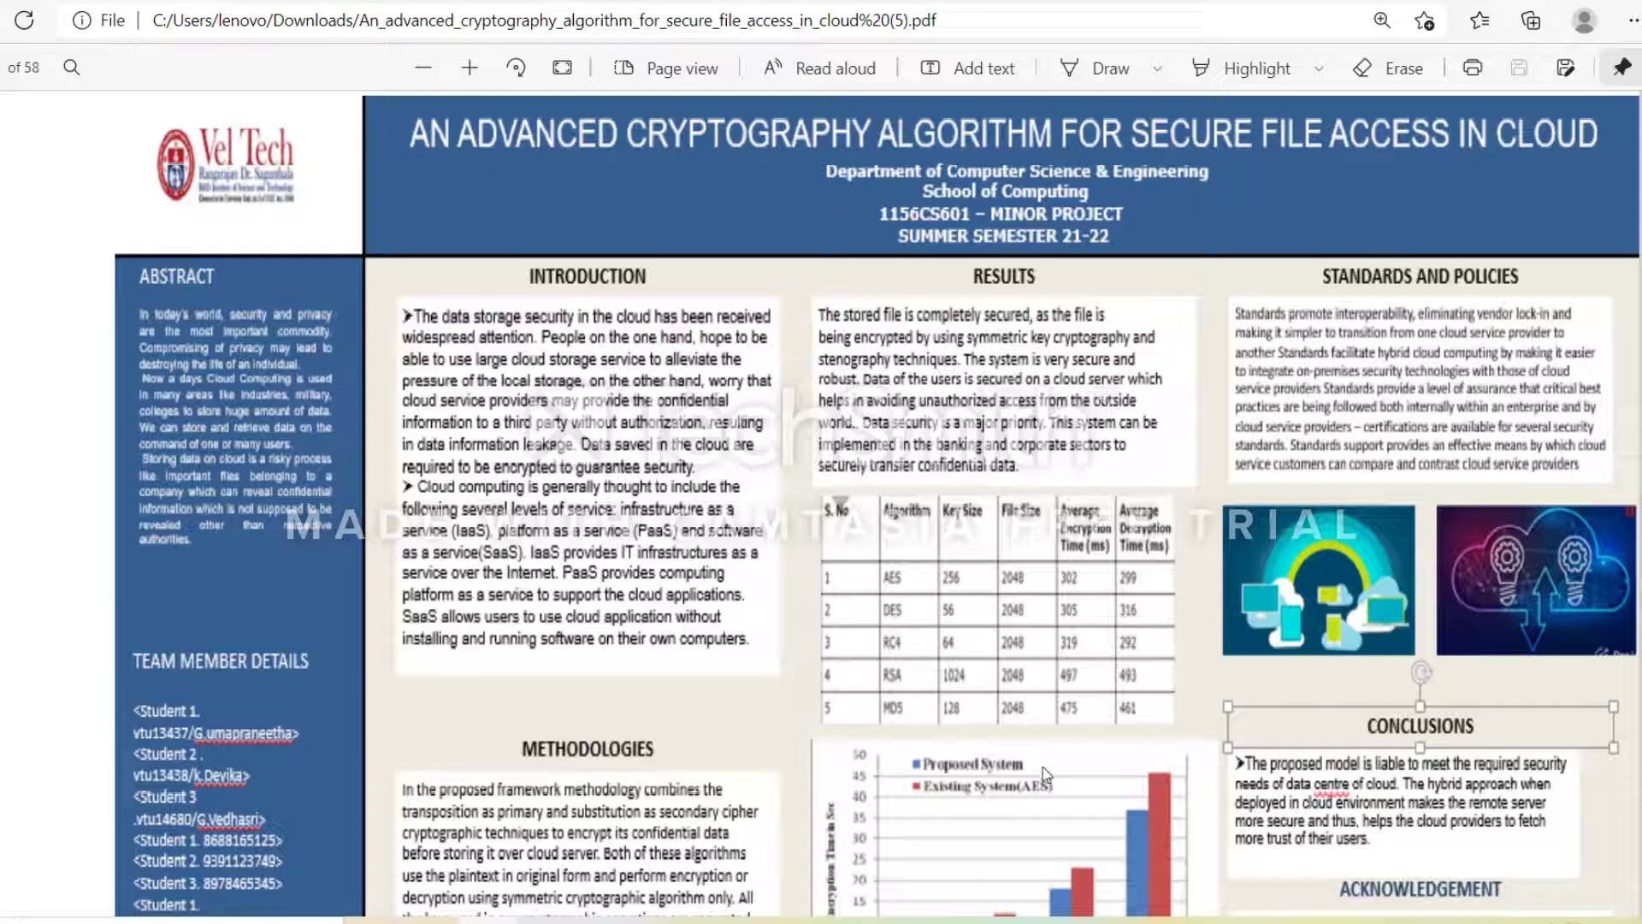
pyautogui.moveTo(560, 784)
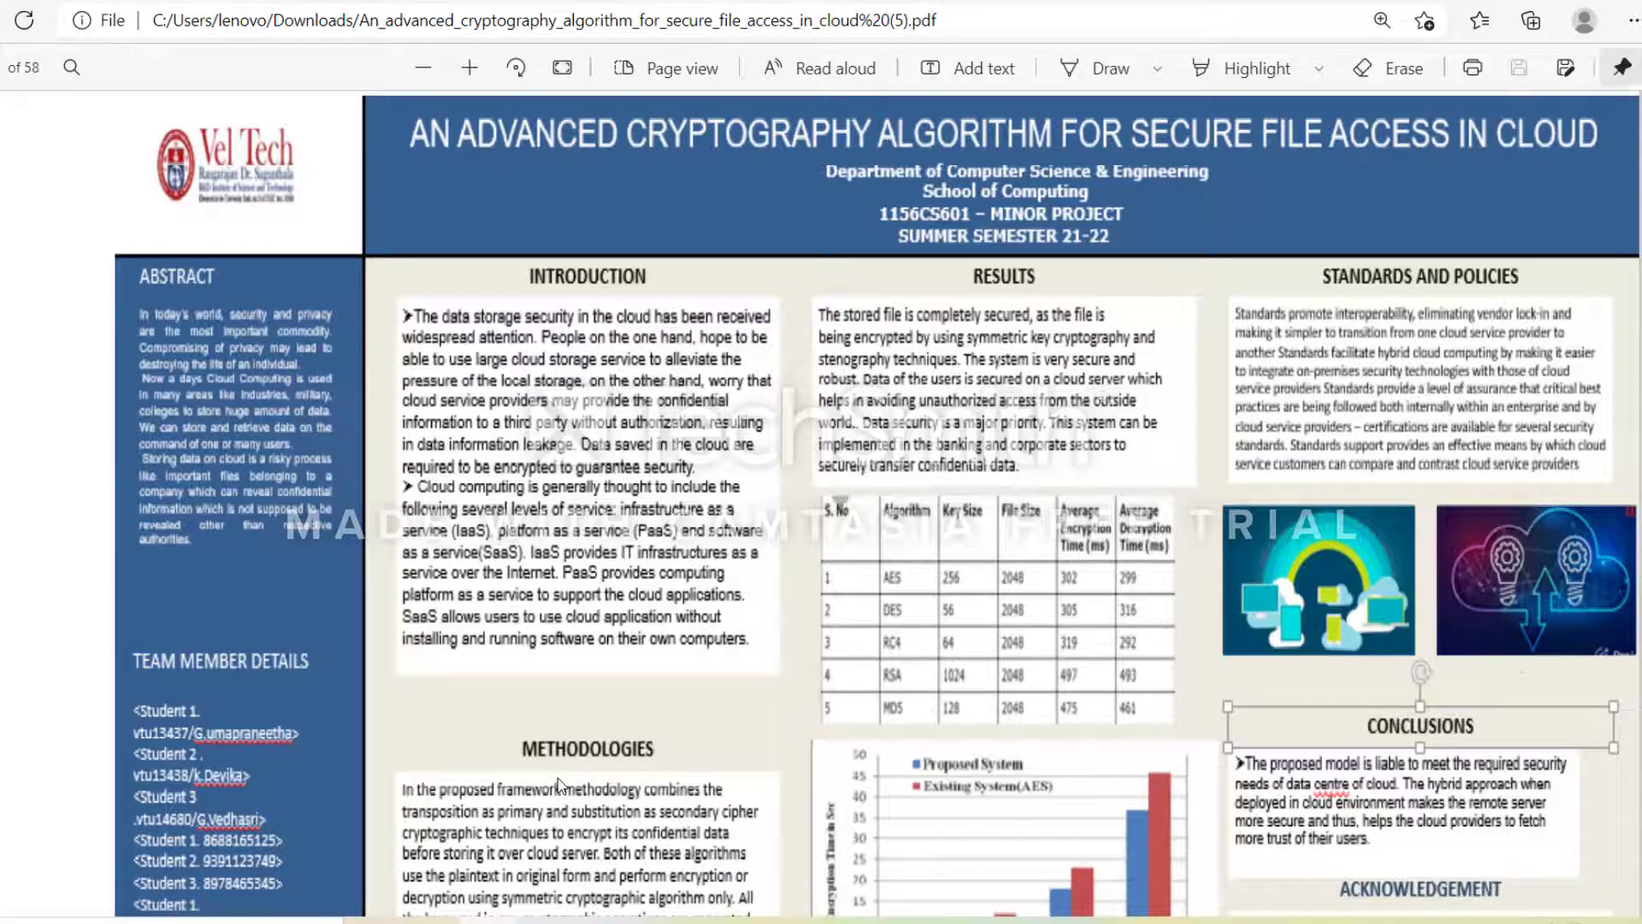
pyautogui.scroll(-3)
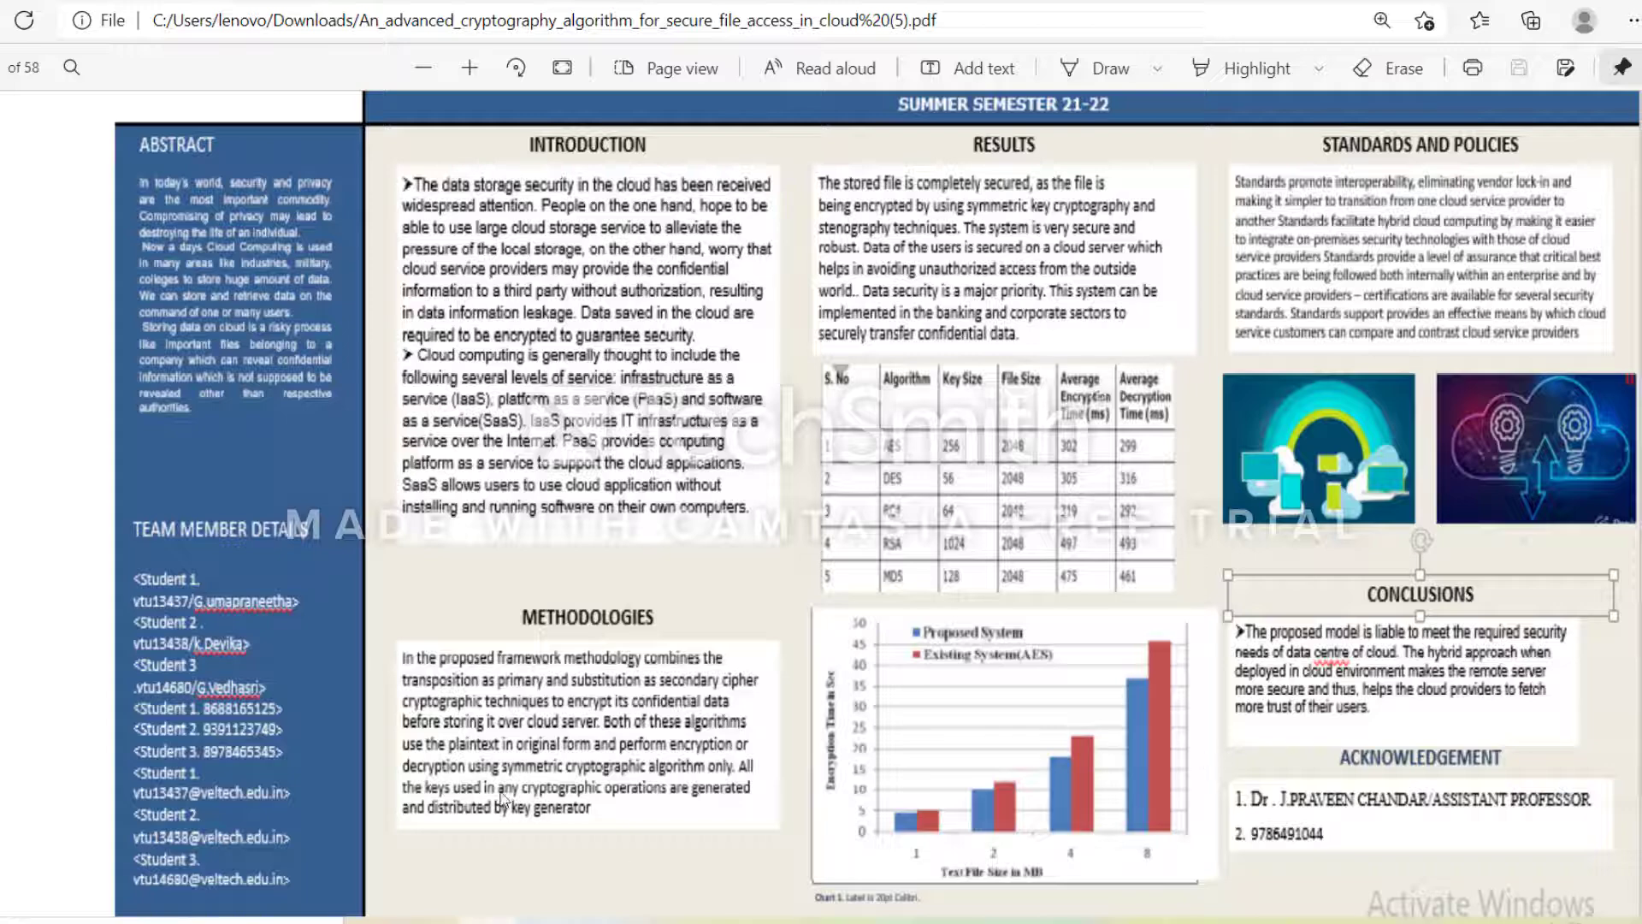
pyautogui.scroll(-3)
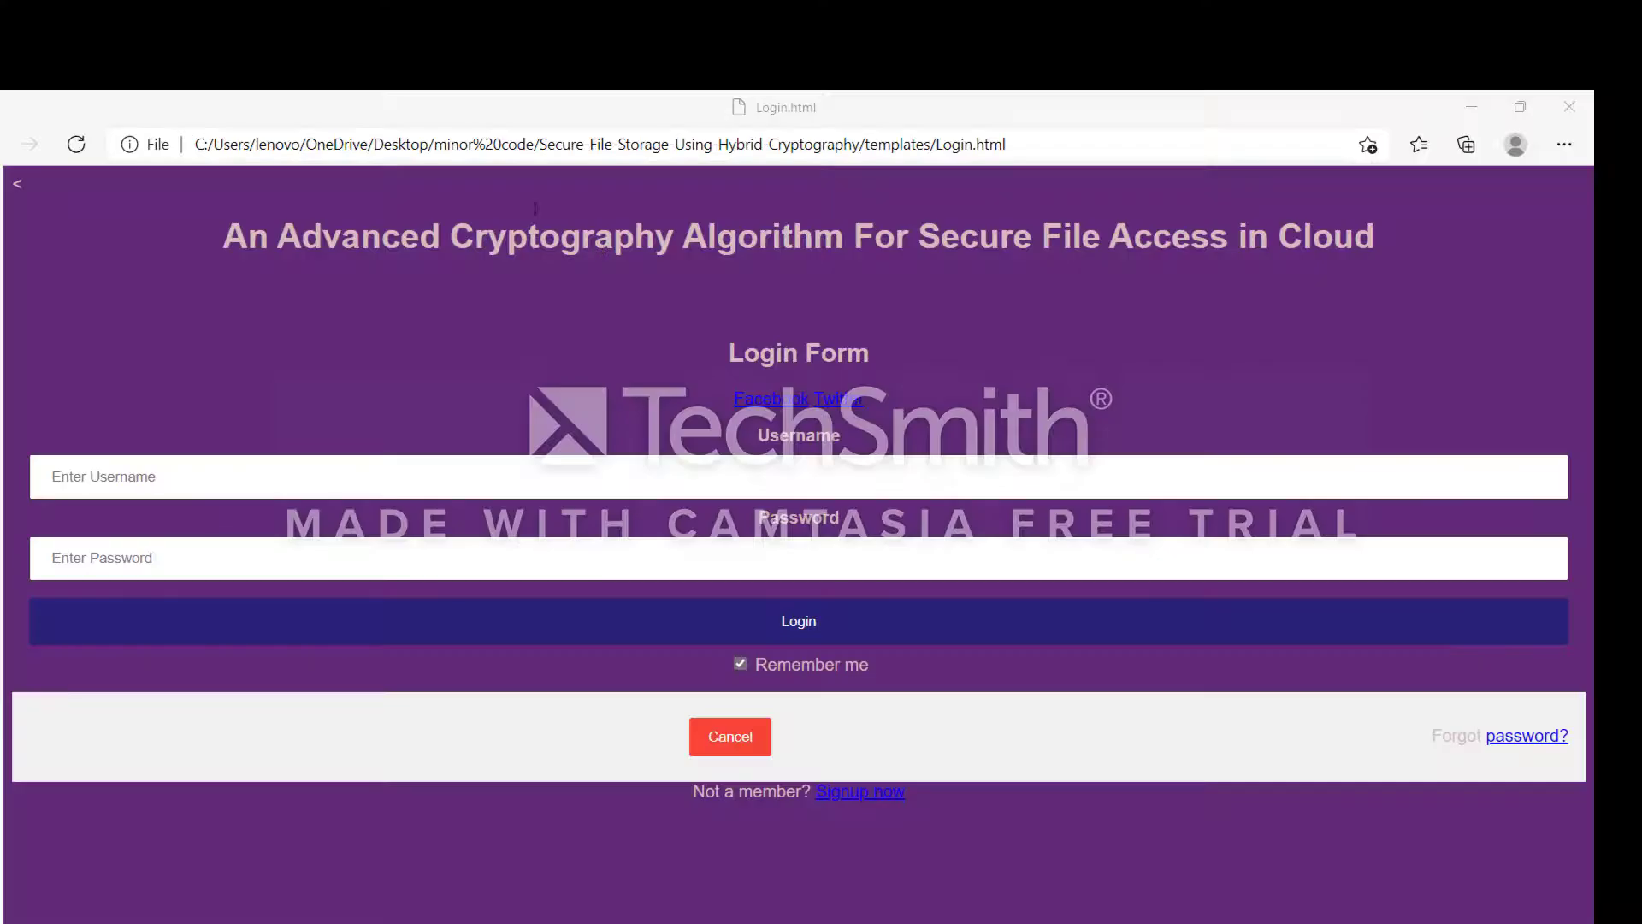
pyautogui.moveTo(503, 280)
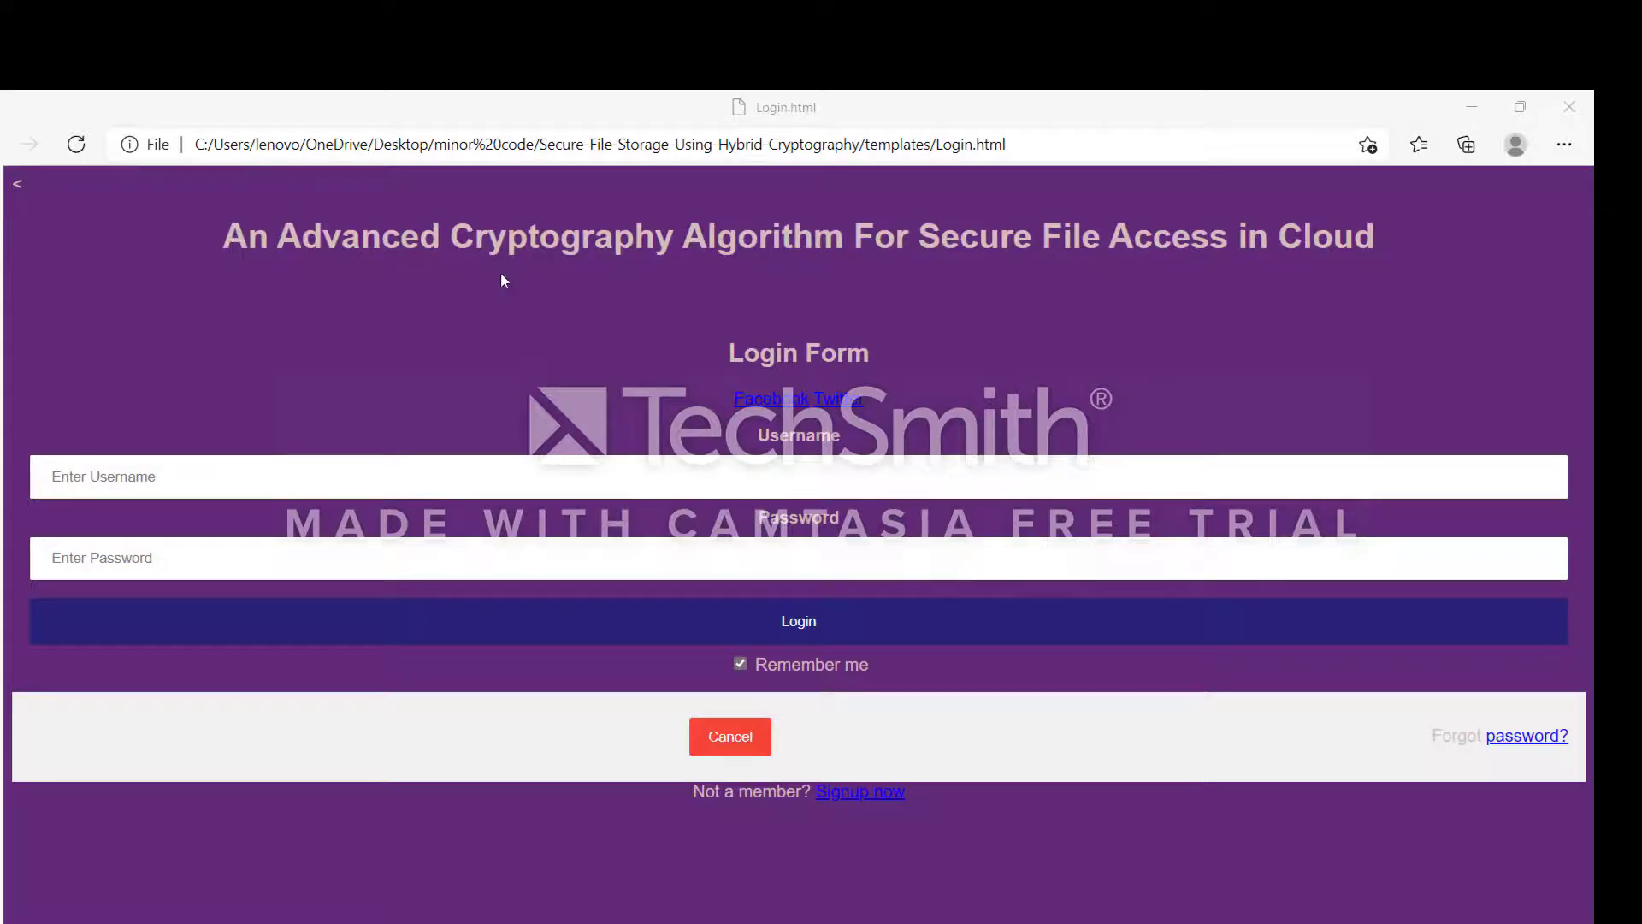
pyautogui.moveTo(1222, 241)
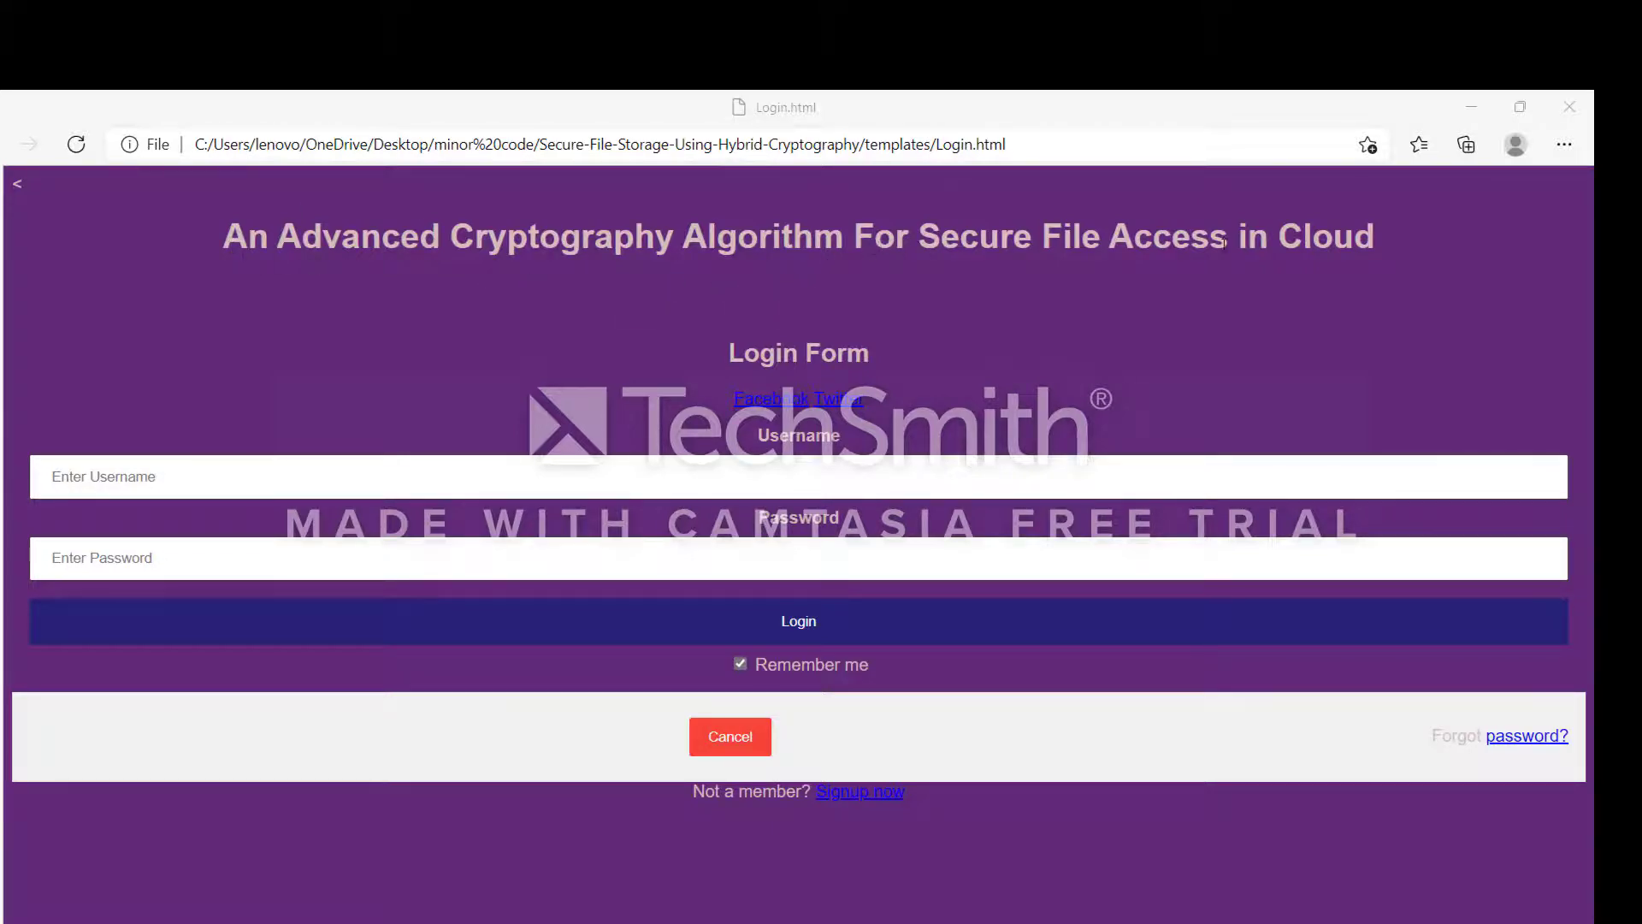
pyautogui.click(797, 620)
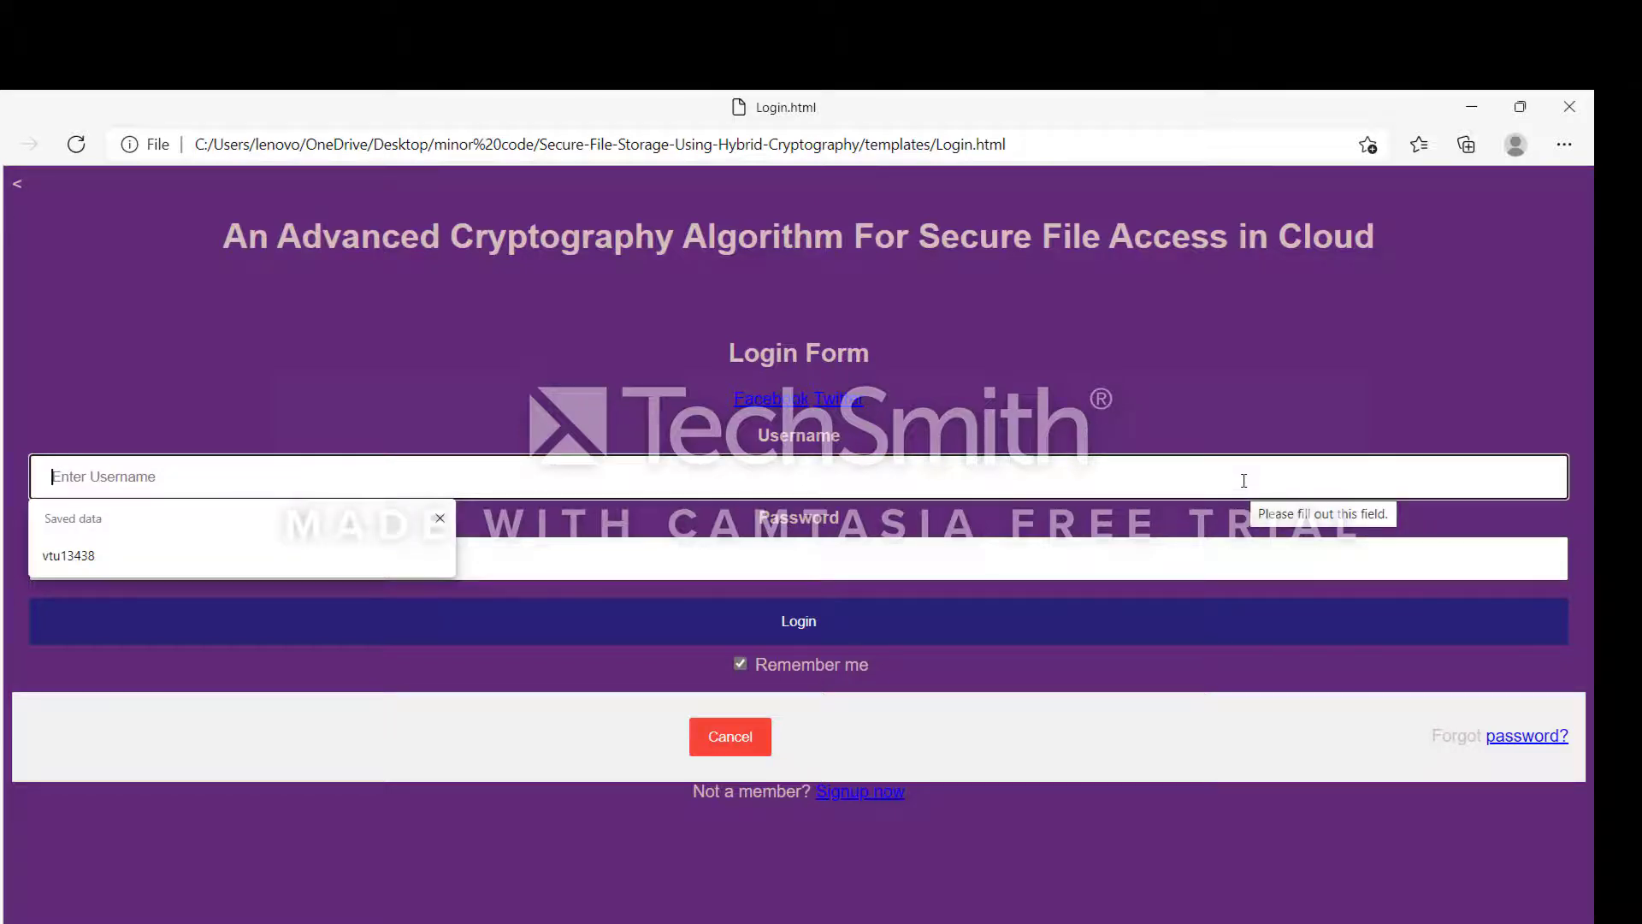
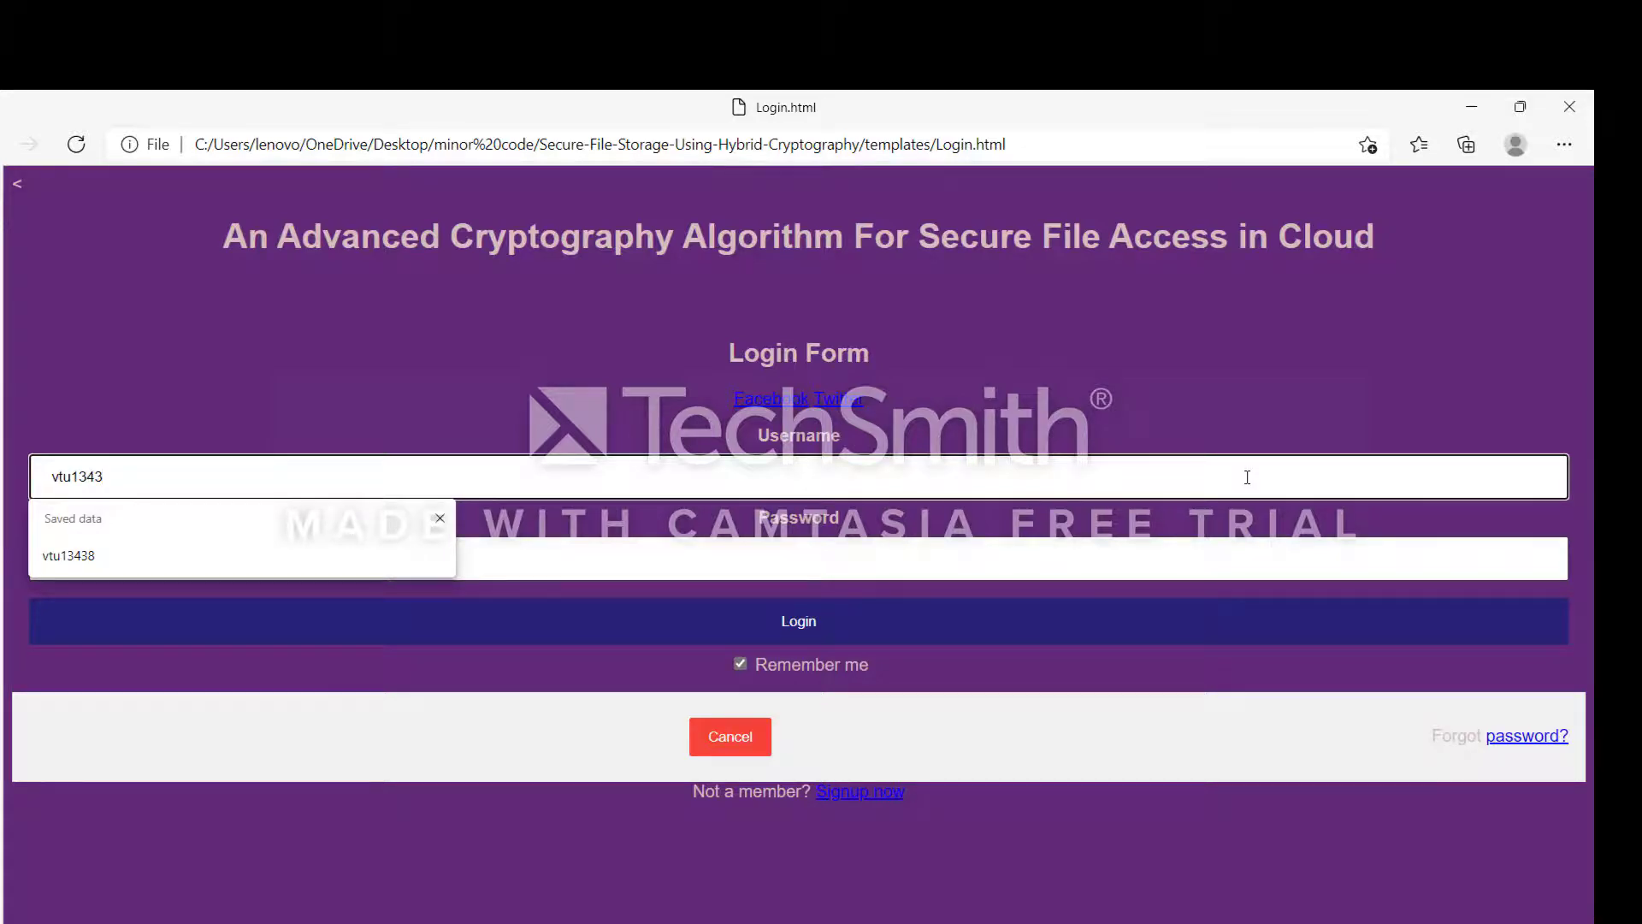
pyautogui.click(69, 555)
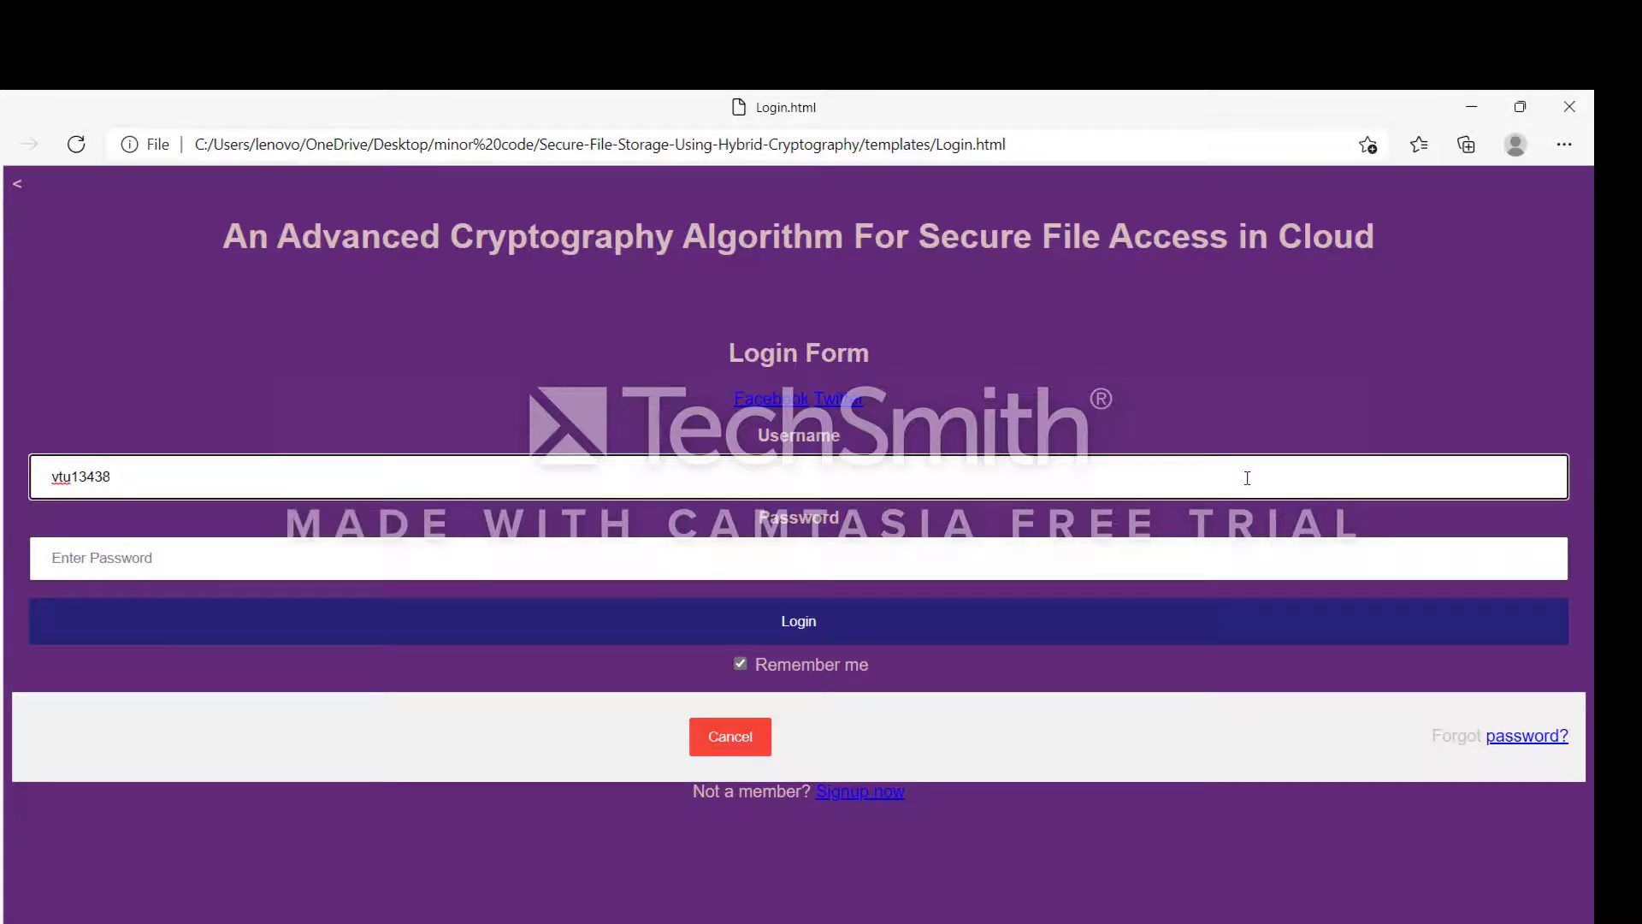
pyautogui.moveTo(1000, 491)
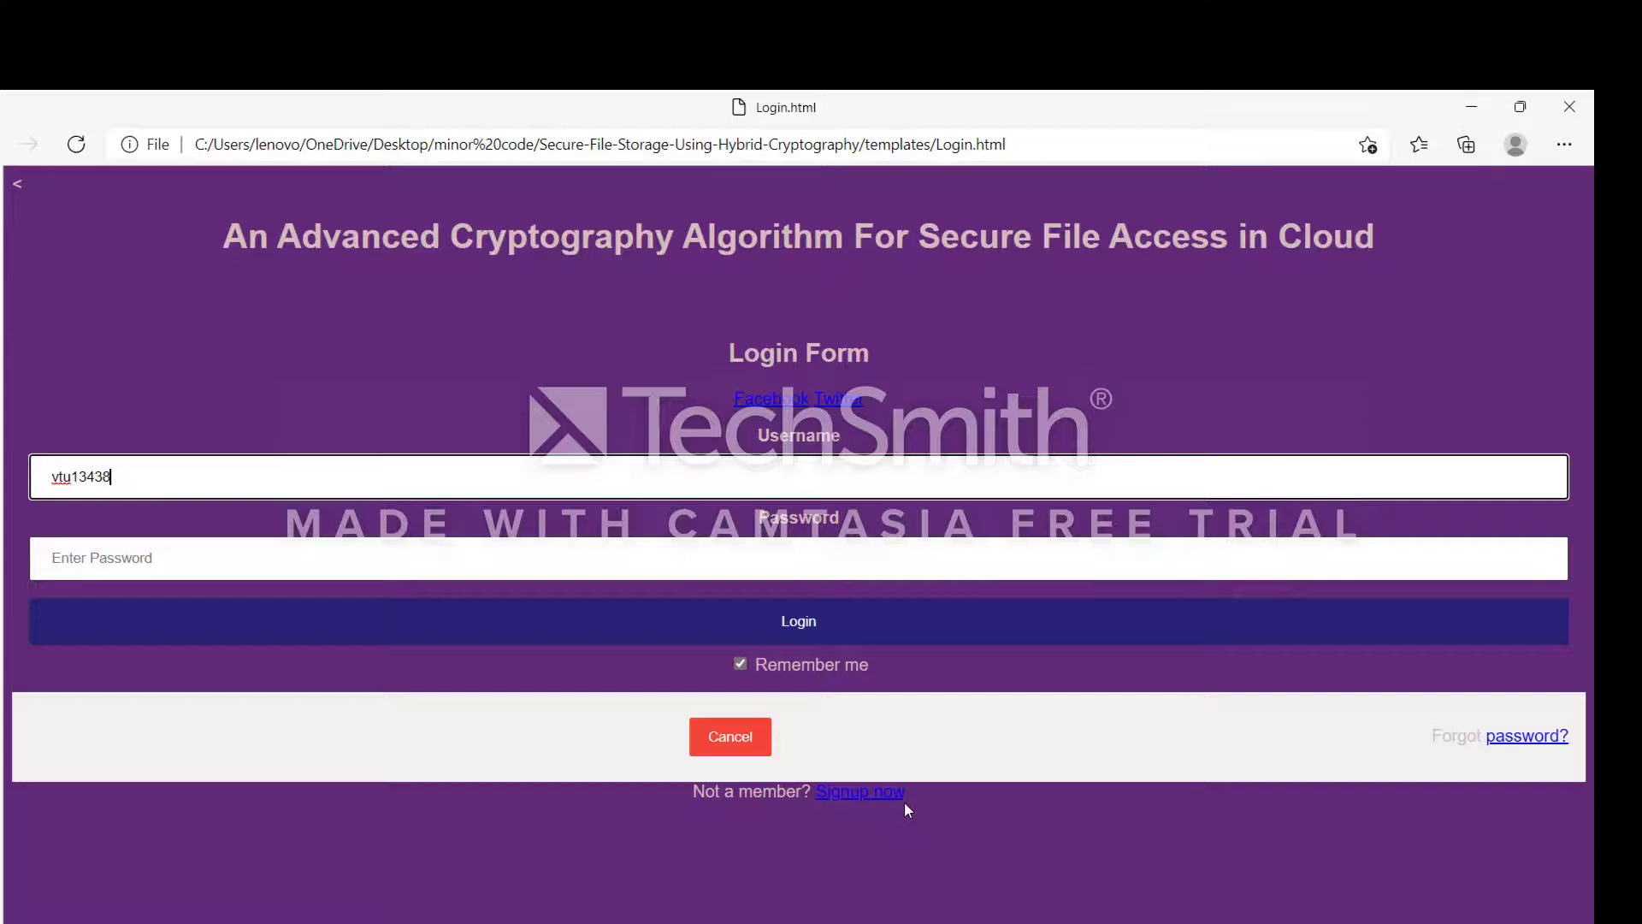
pyautogui.moveTo(768, 416)
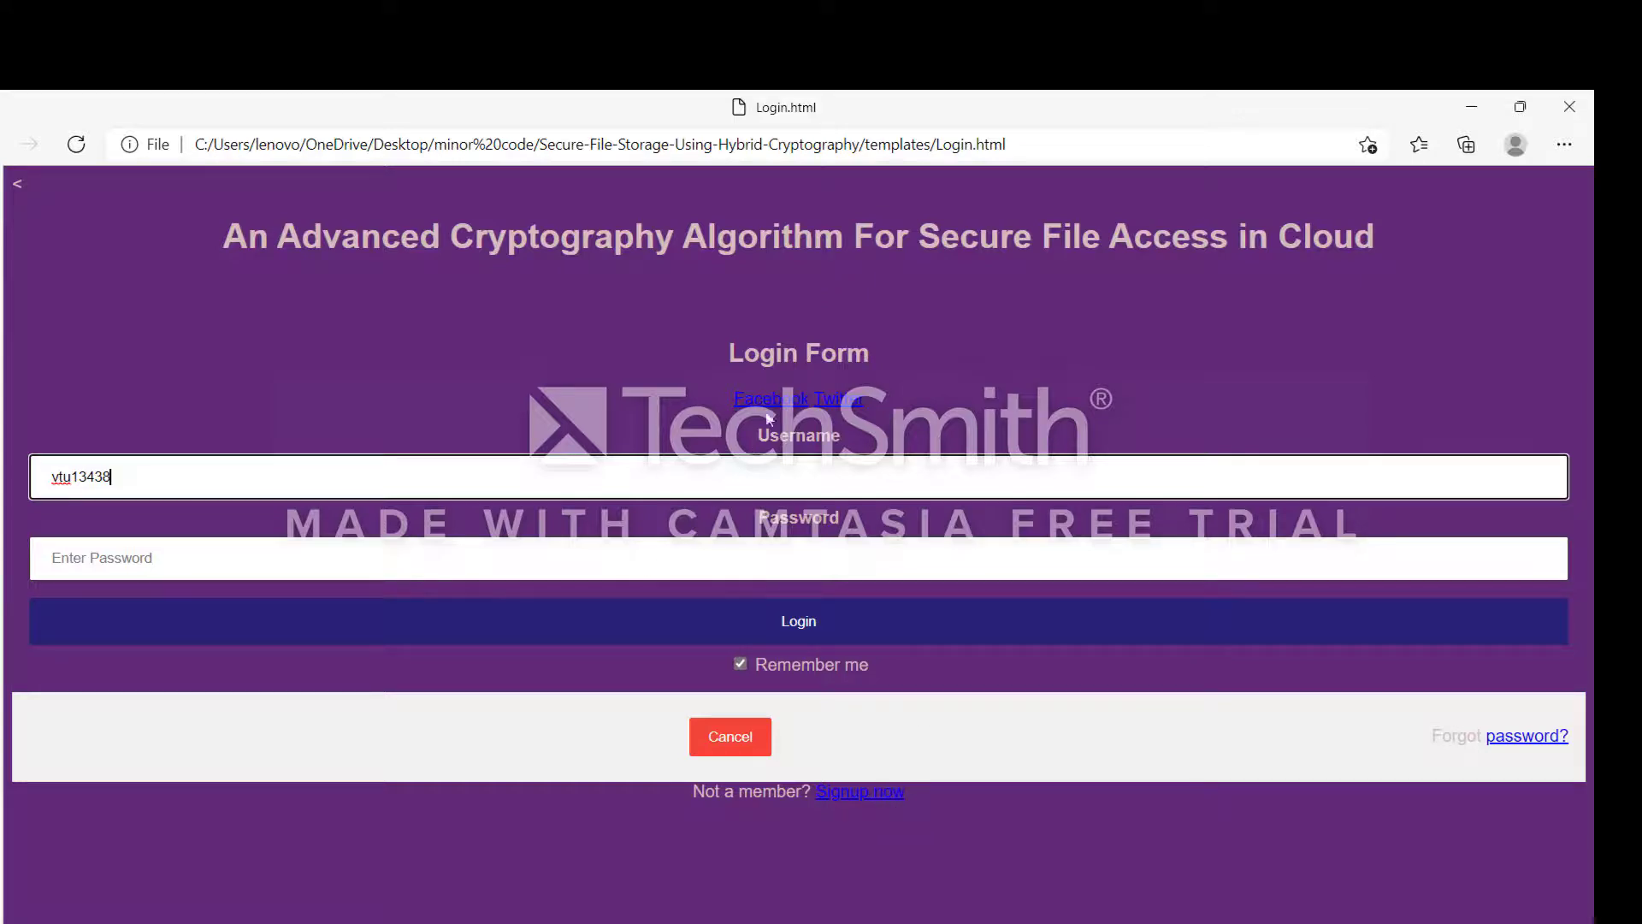
pyautogui.moveTo(803, 415)
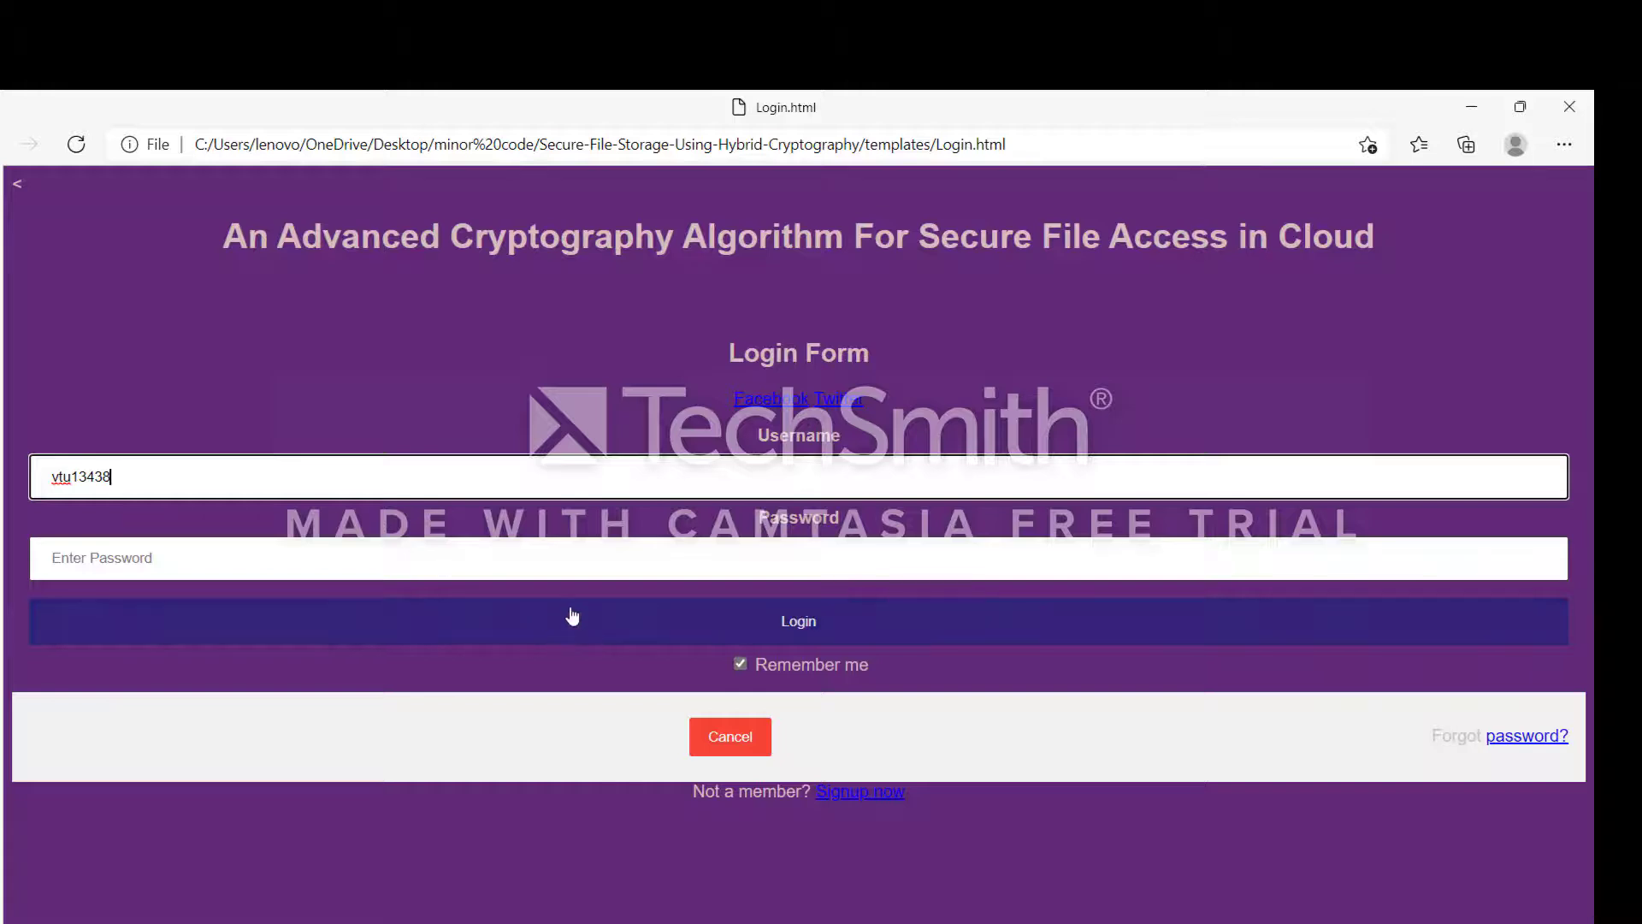
pyautogui.moveTo(1538, 757)
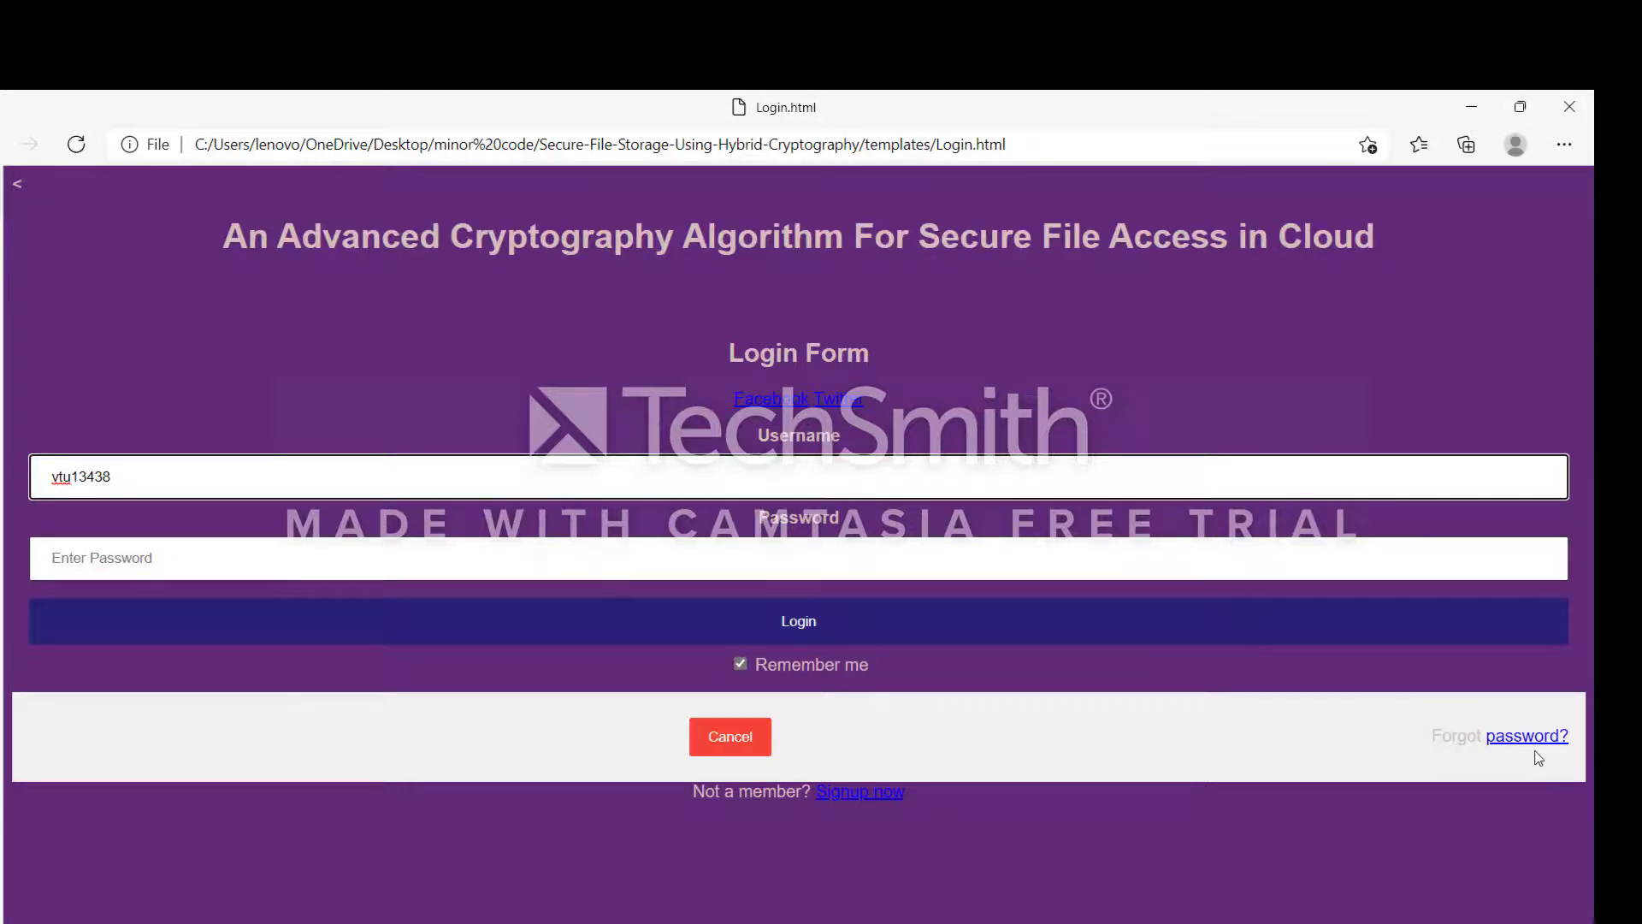
pyautogui.moveTo(1526, 735)
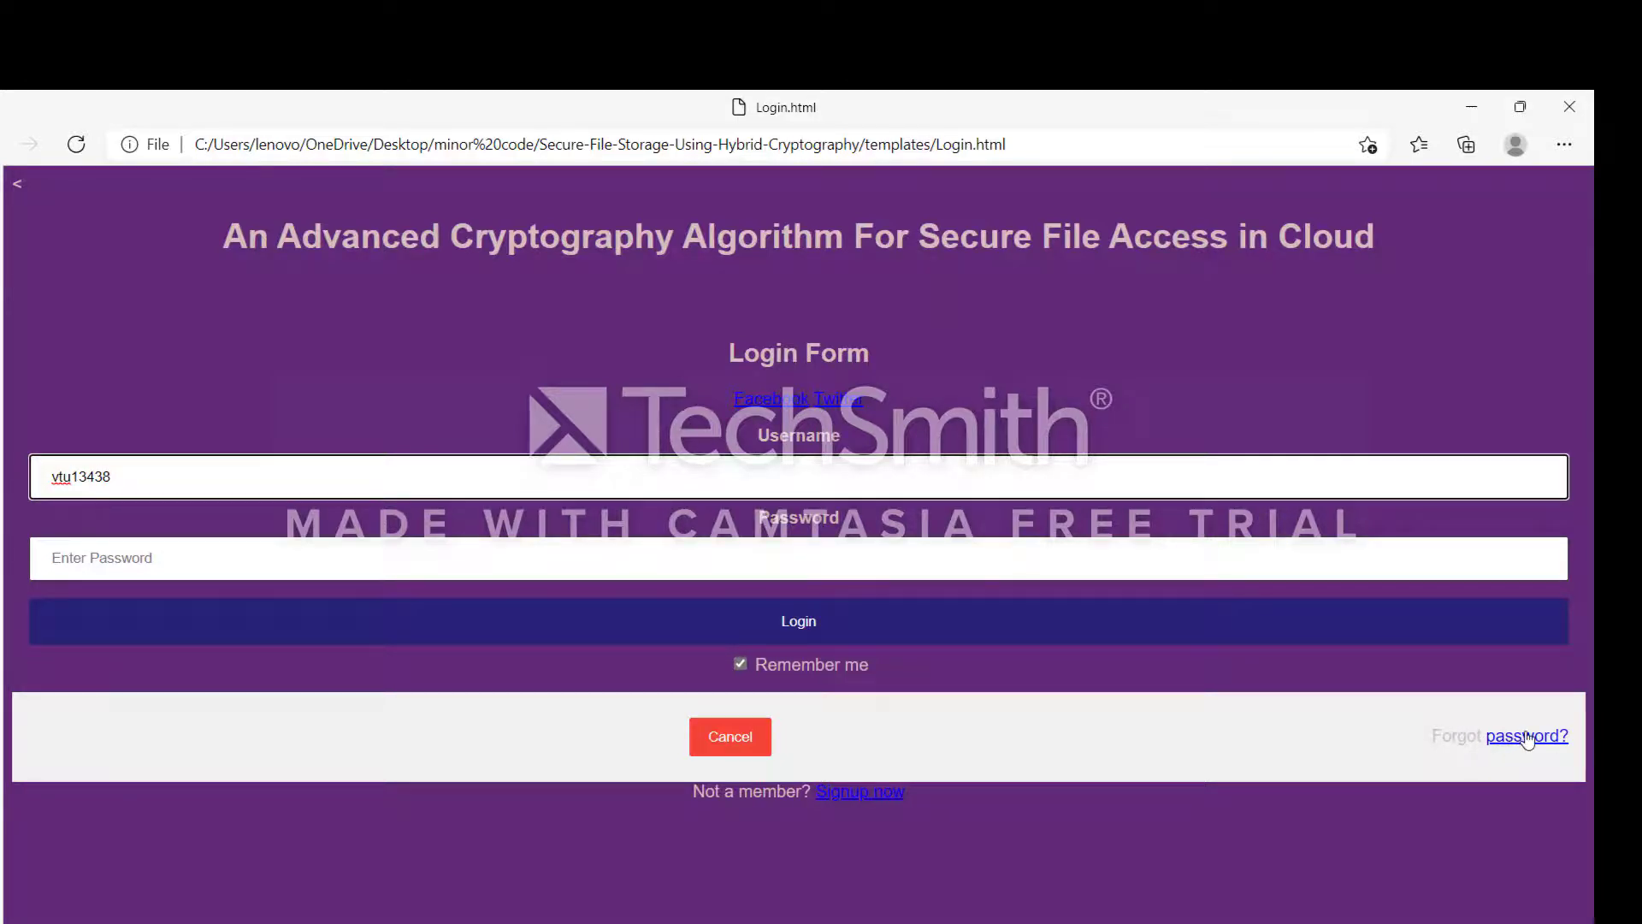
pyautogui.moveTo(1526, 736)
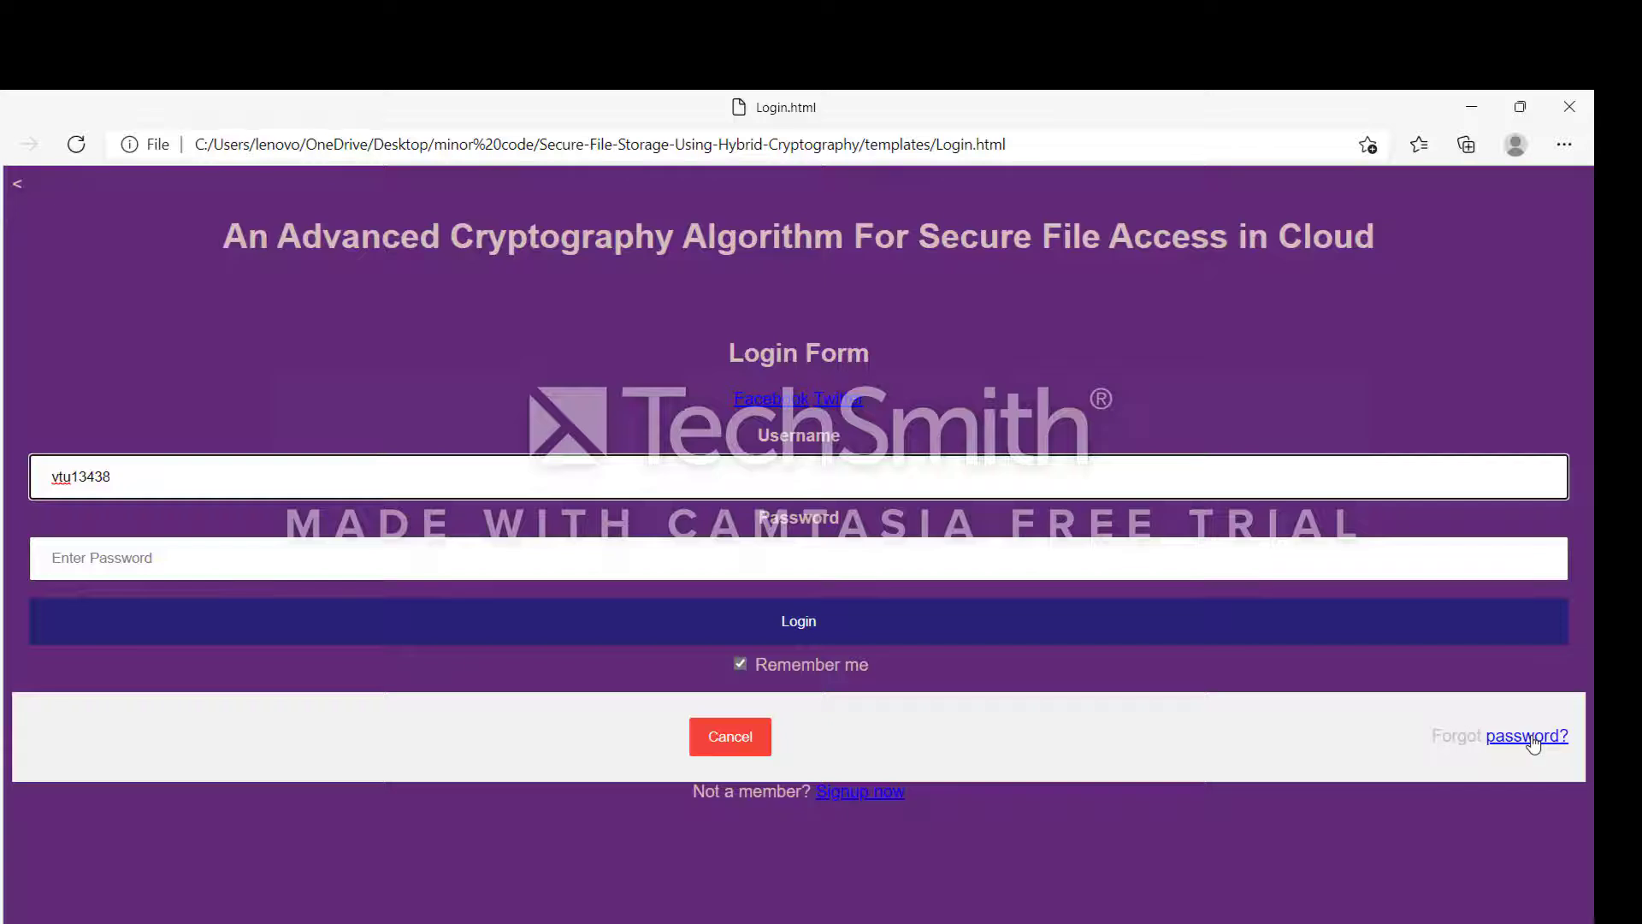
pyautogui.moveTo(5, 406)
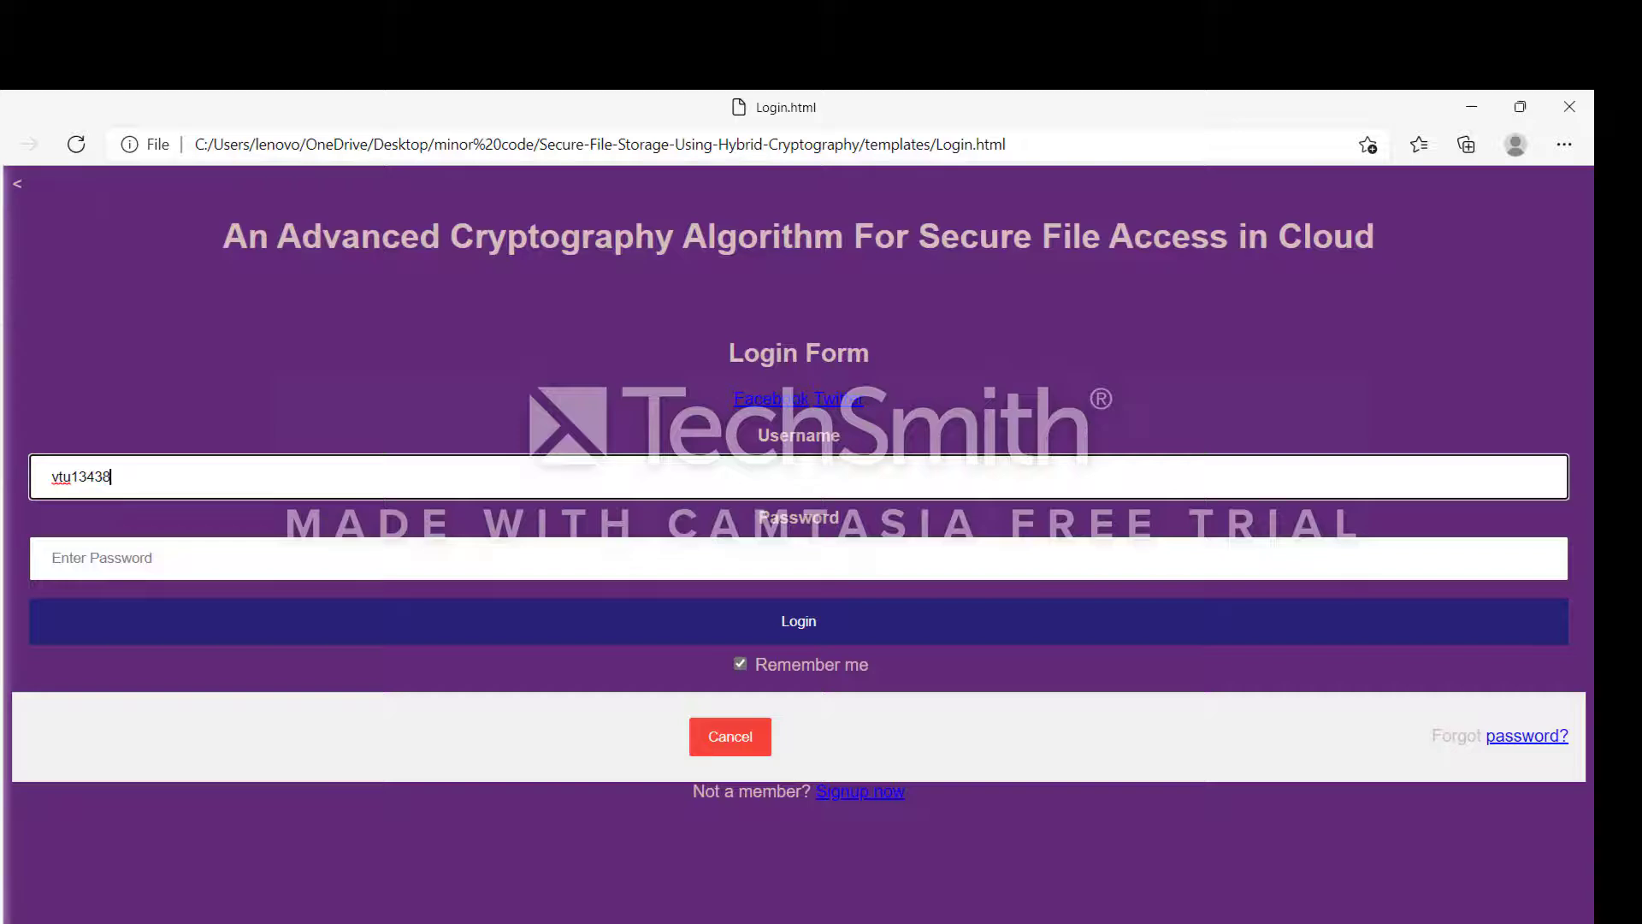
# Go to the registration page and enter the names 'aaaaa' and 'aaa'
pyautogui.click(859, 790)
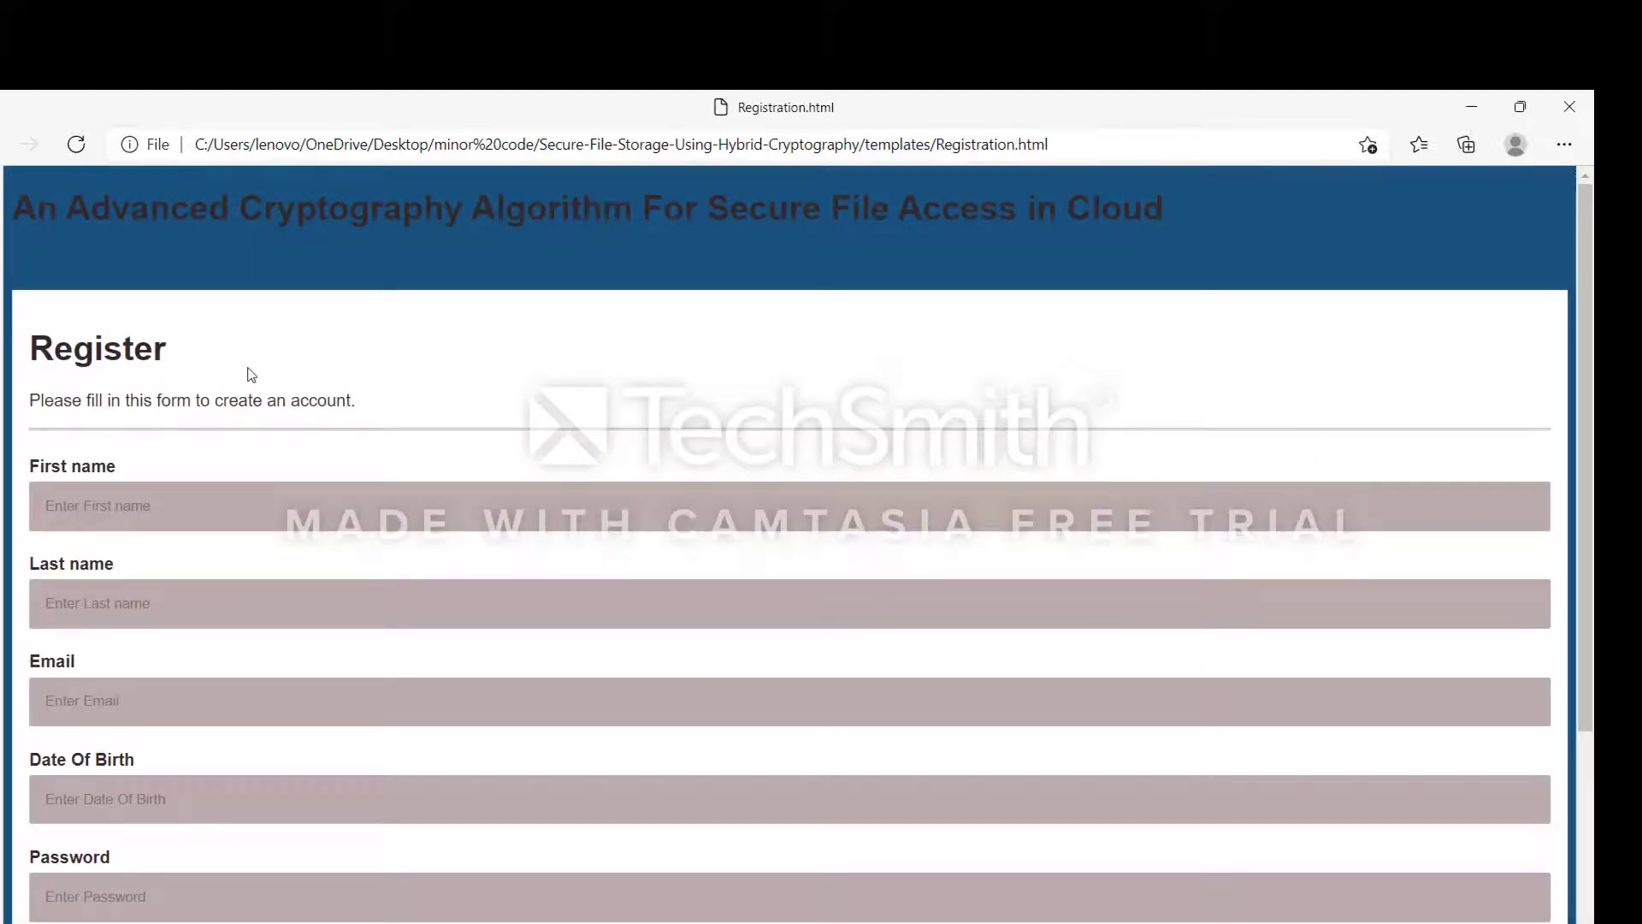
pyautogui.moveTo(581, 303)
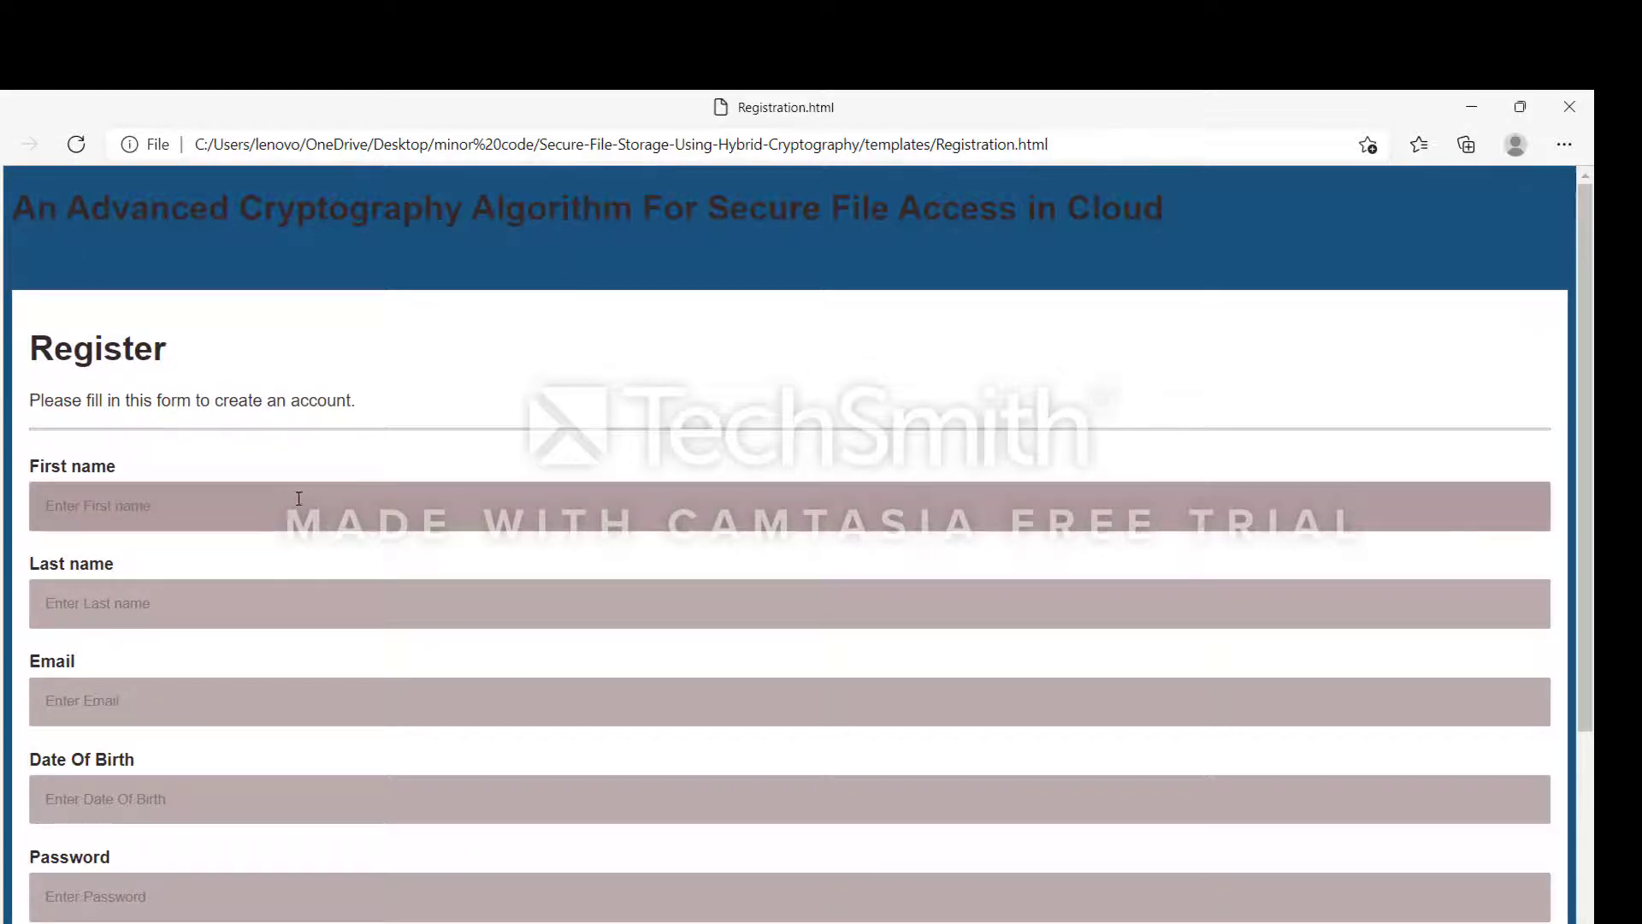
pyautogui.write('aaaaa')
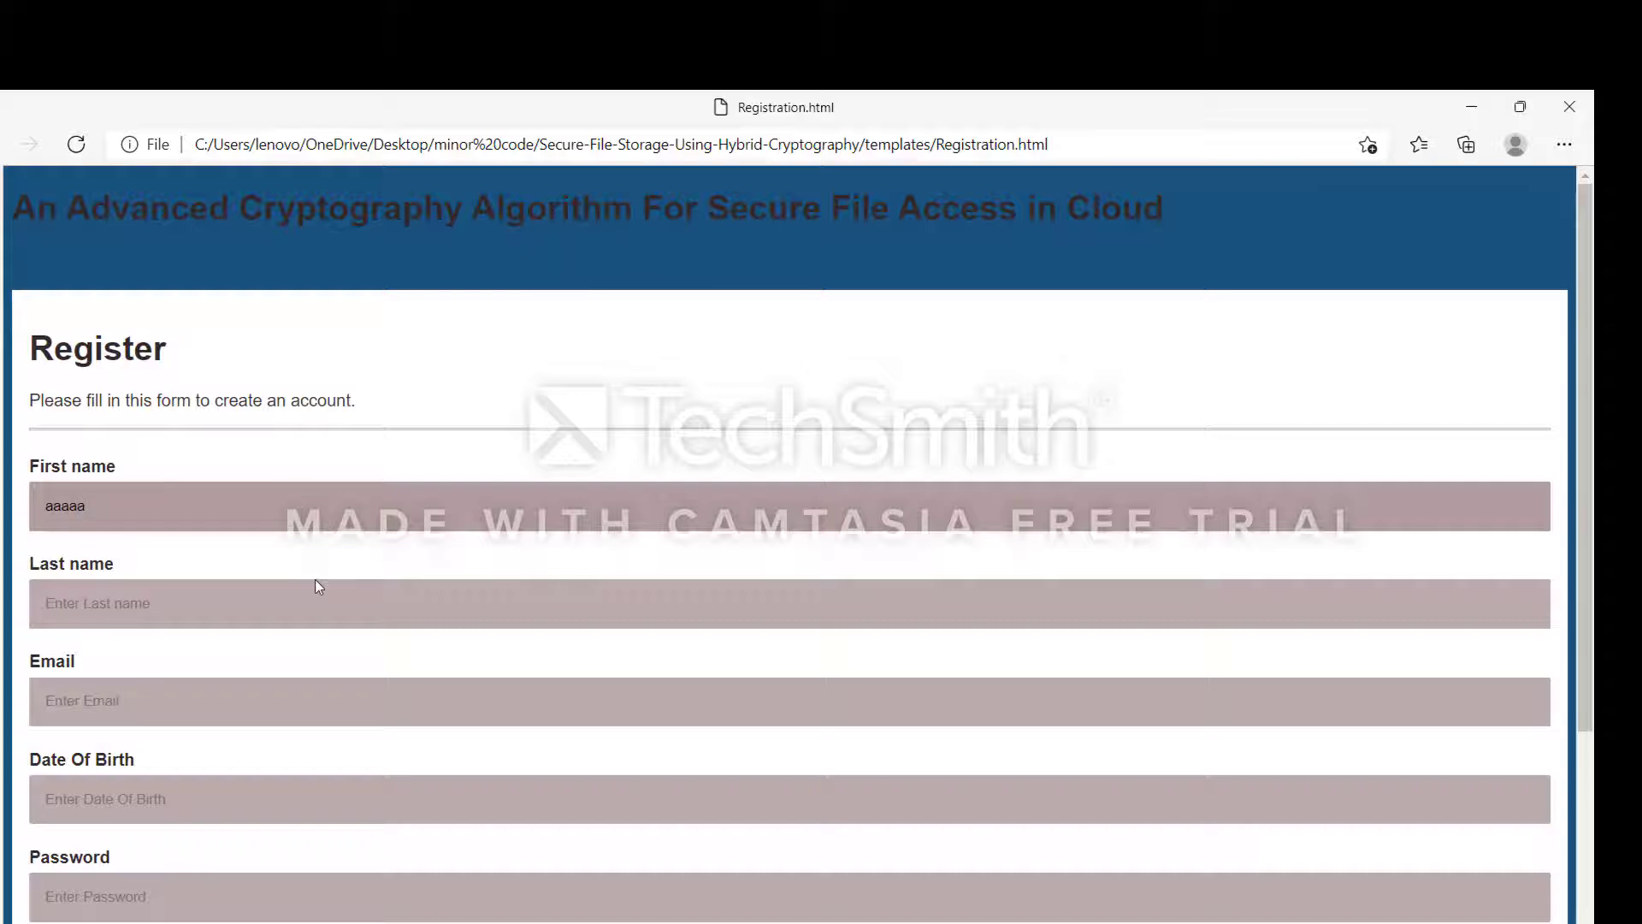
pyautogui.write('aaaa')
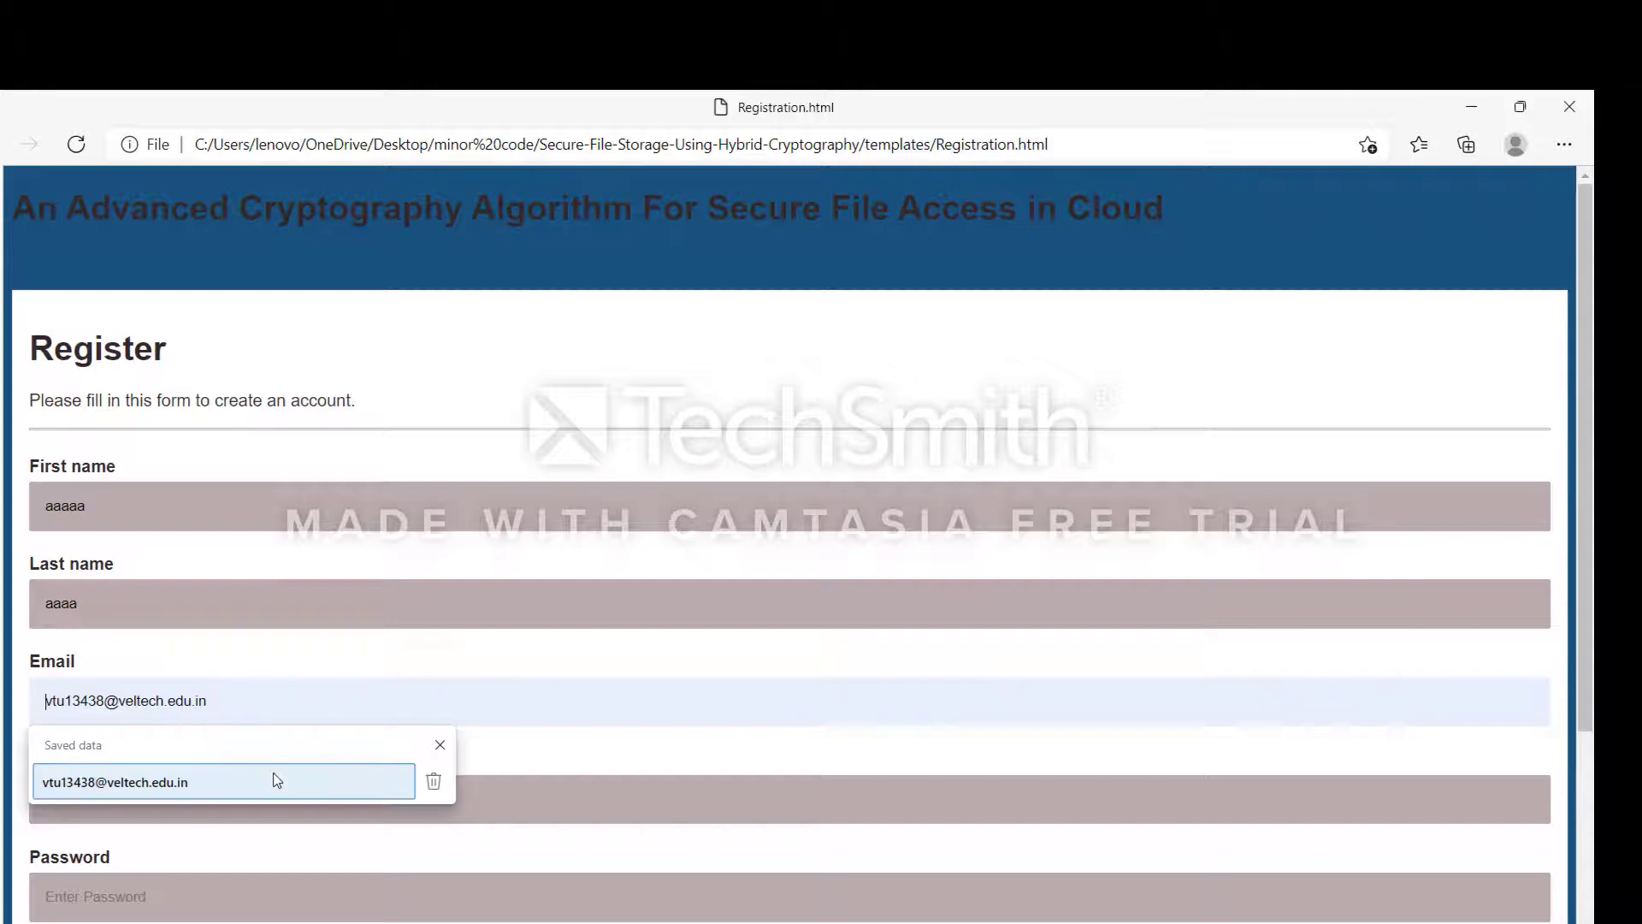
pyautogui.scroll(-3)
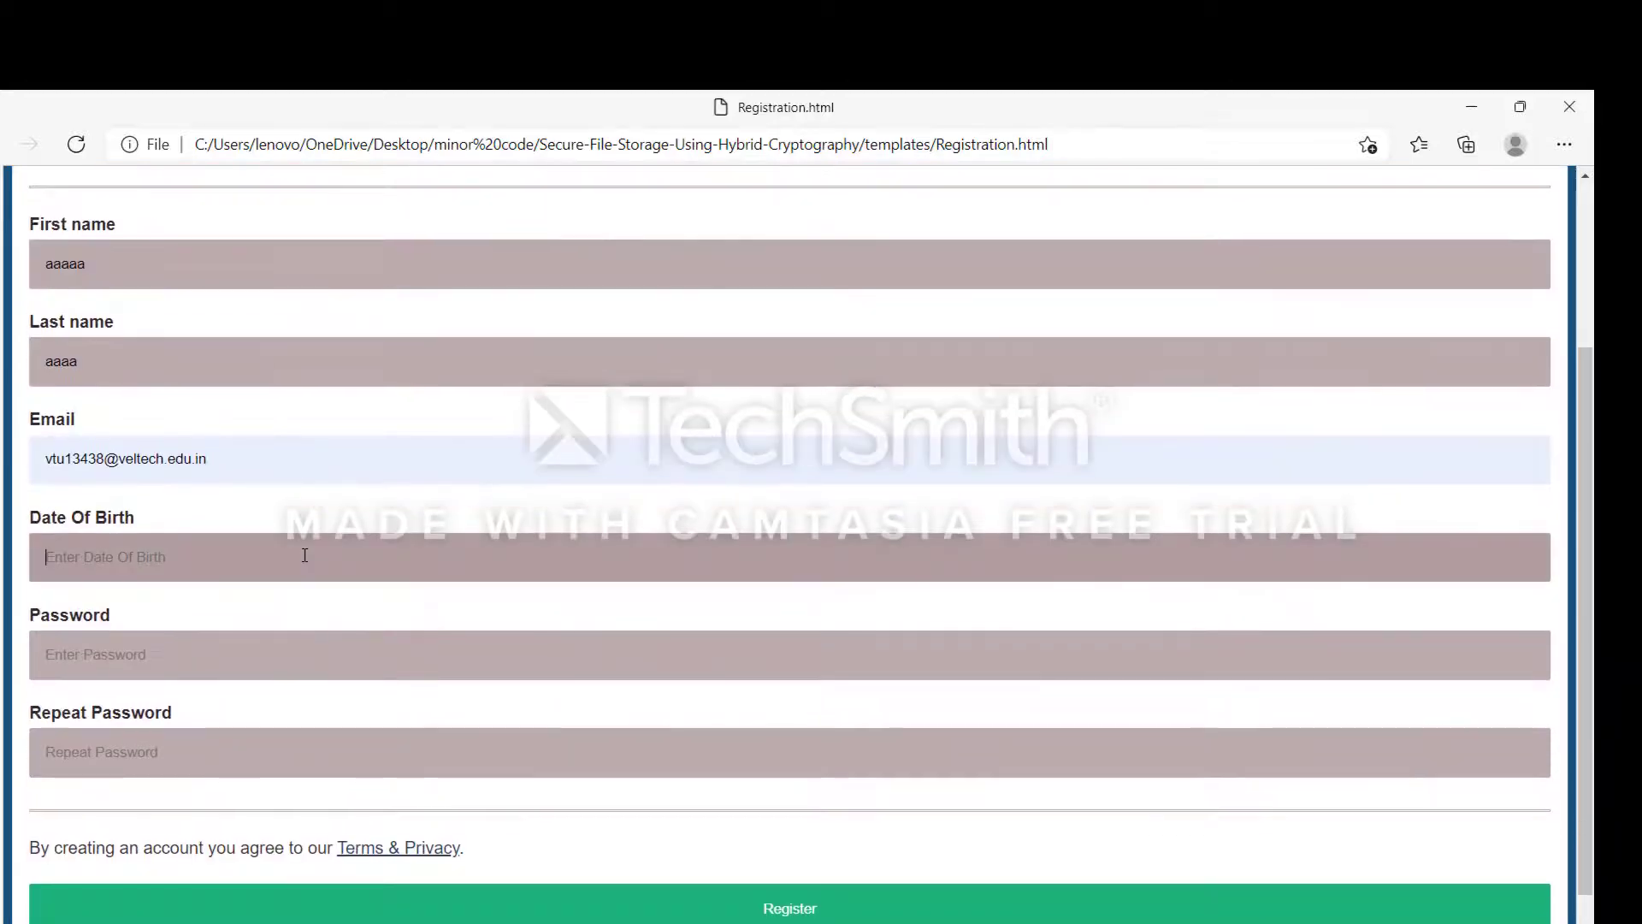
pyautogui.moveTo(313, 610)
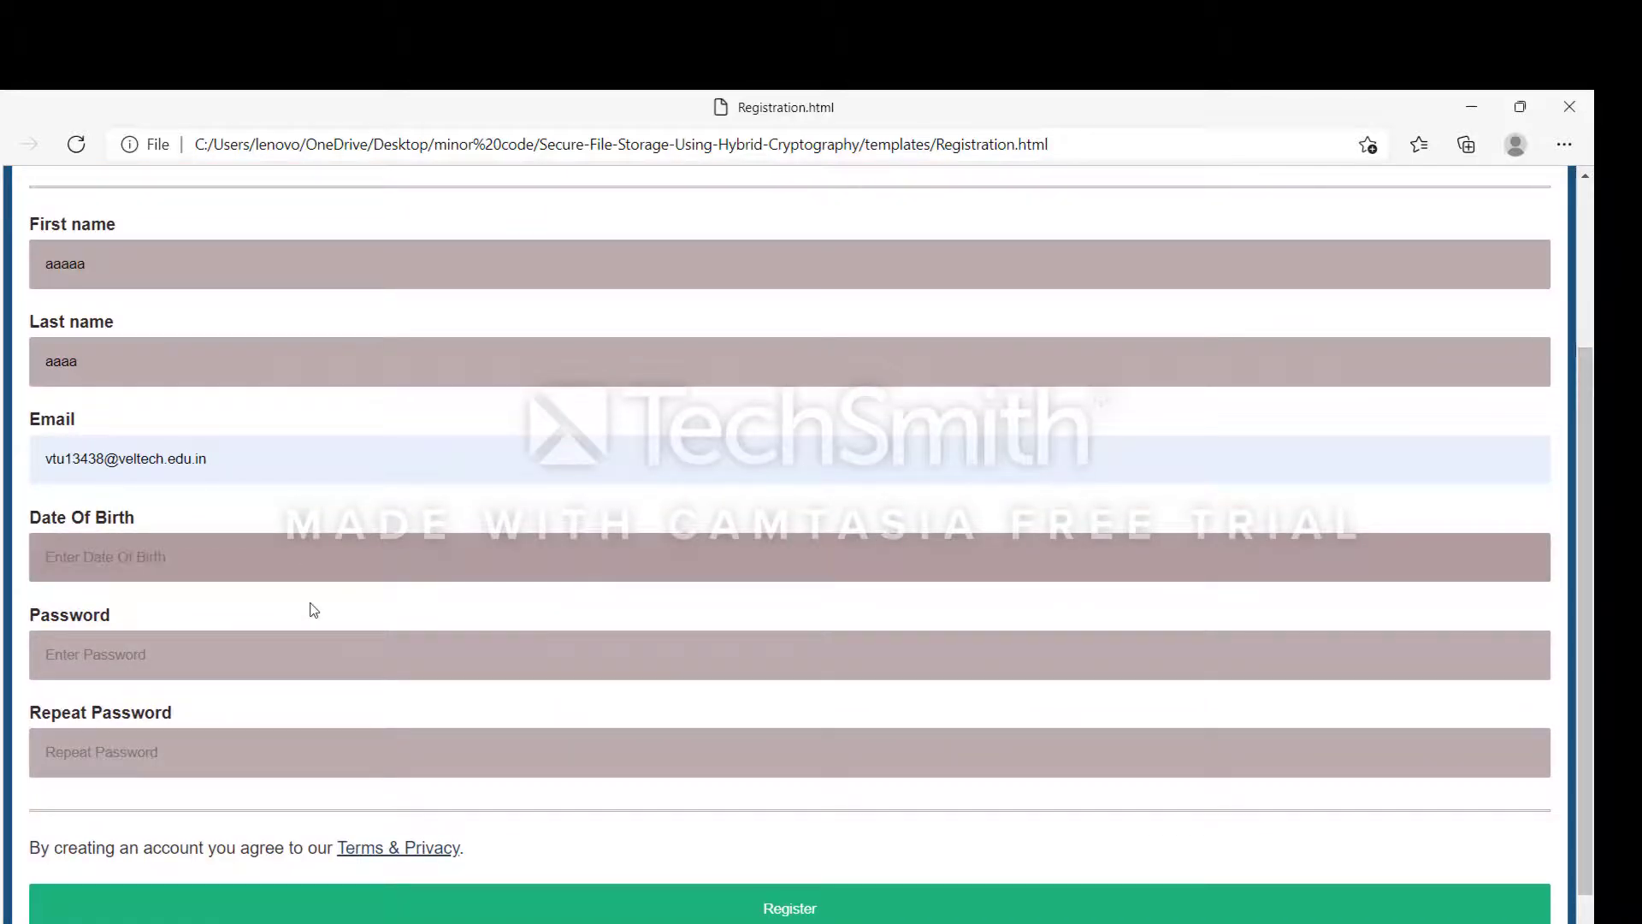
pyautogui.write('12')
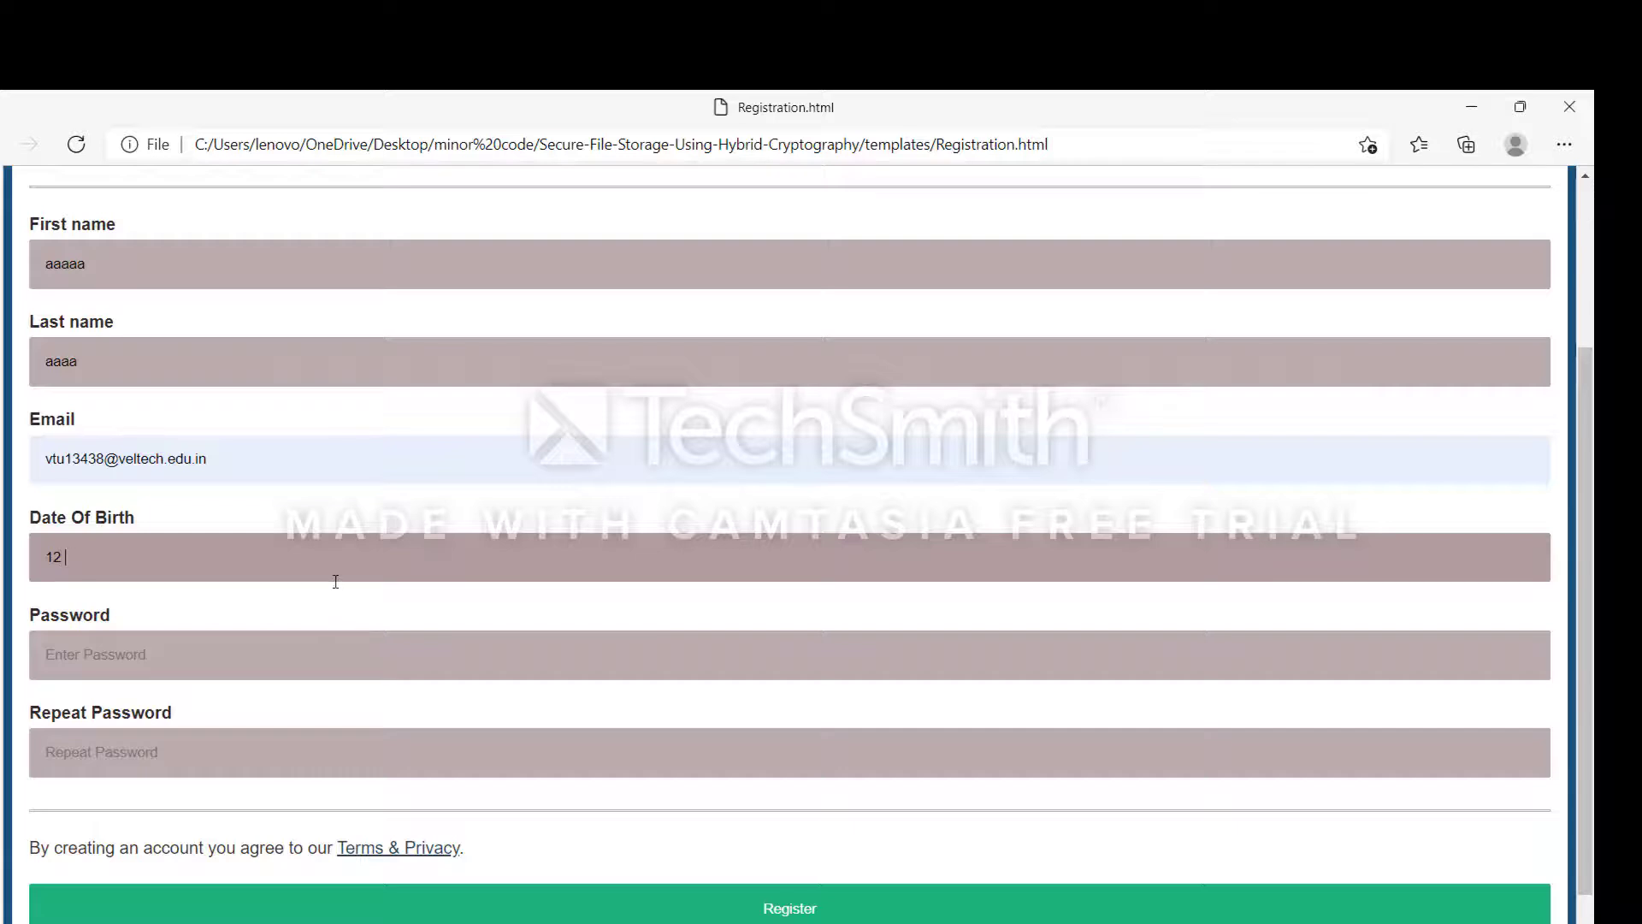
pyautogui.write('11 2')
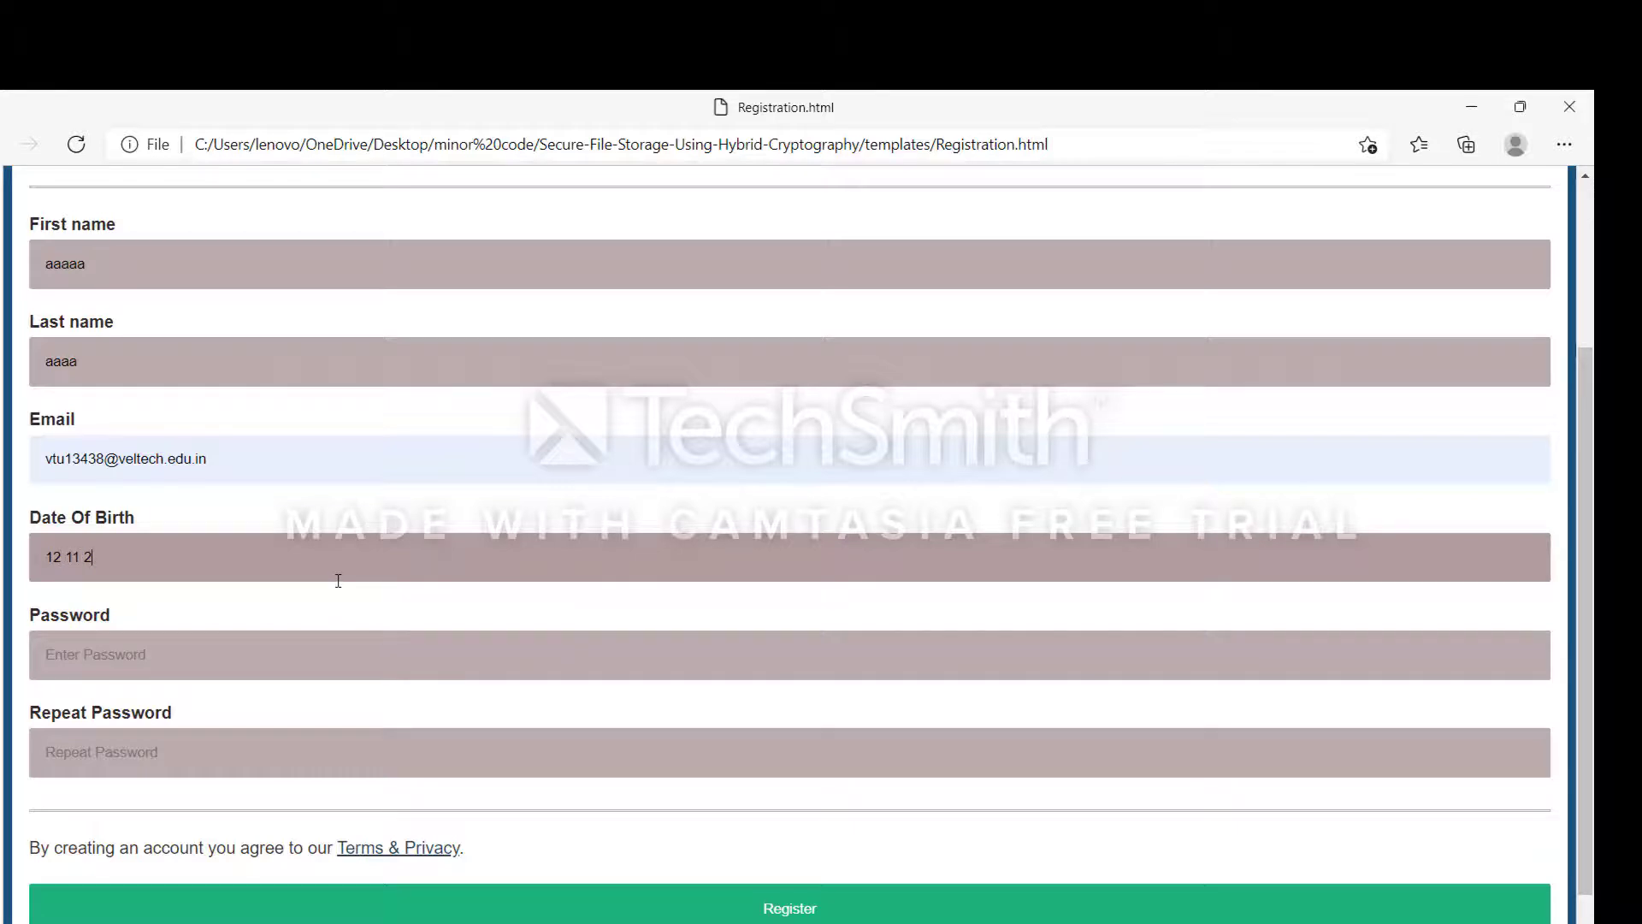
pyautogui.write('021')
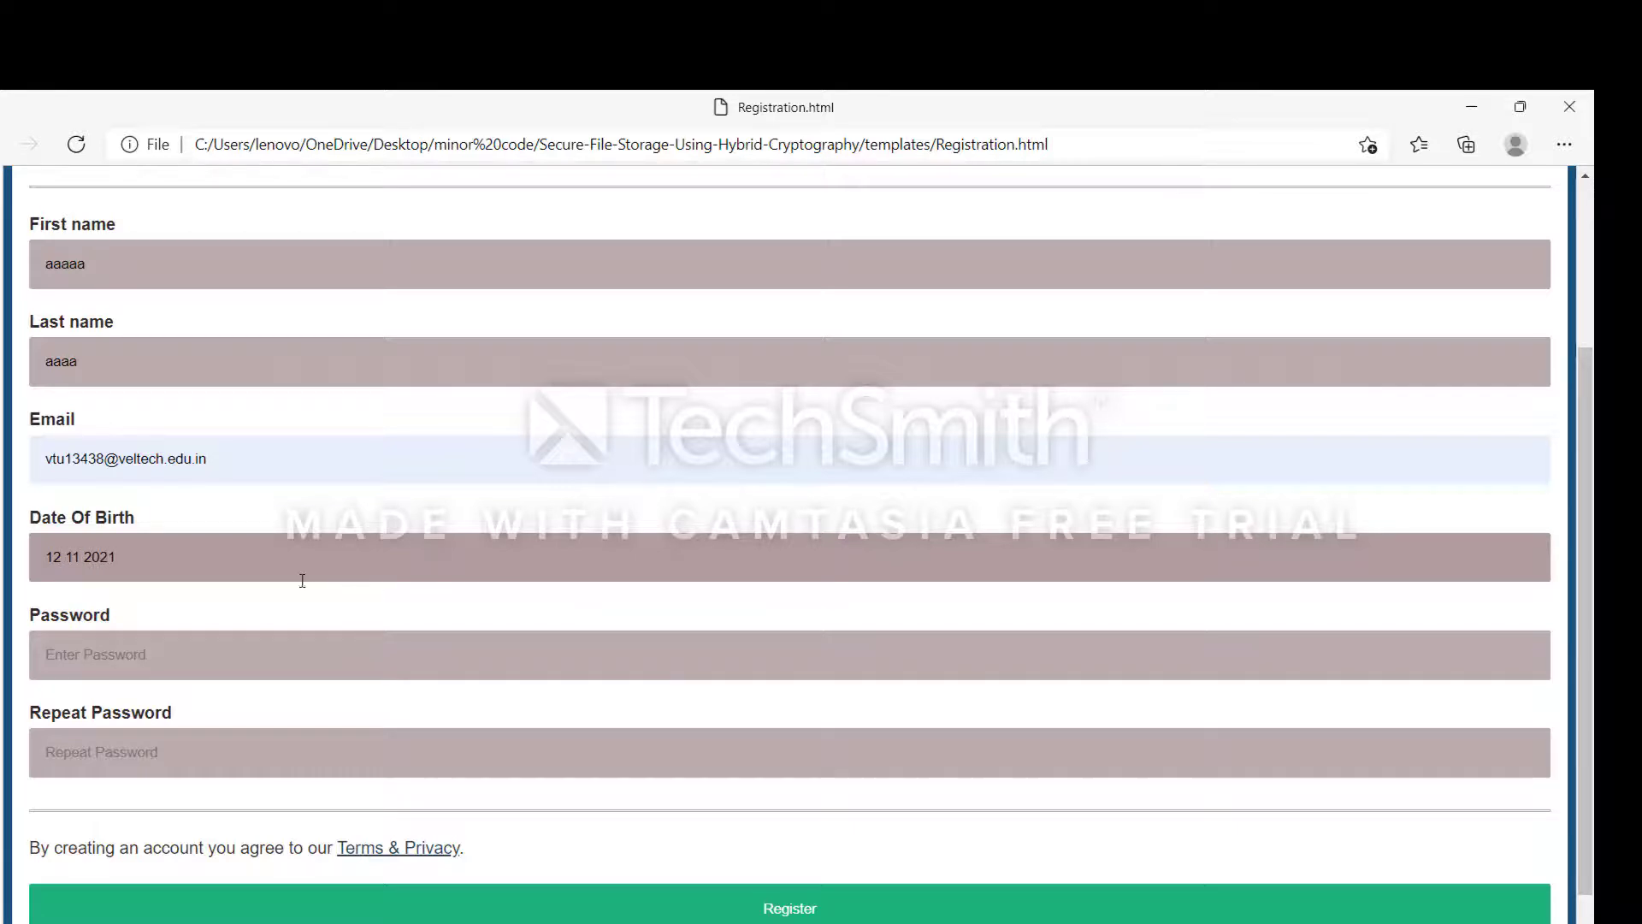
pyautogui.click(789, 906)
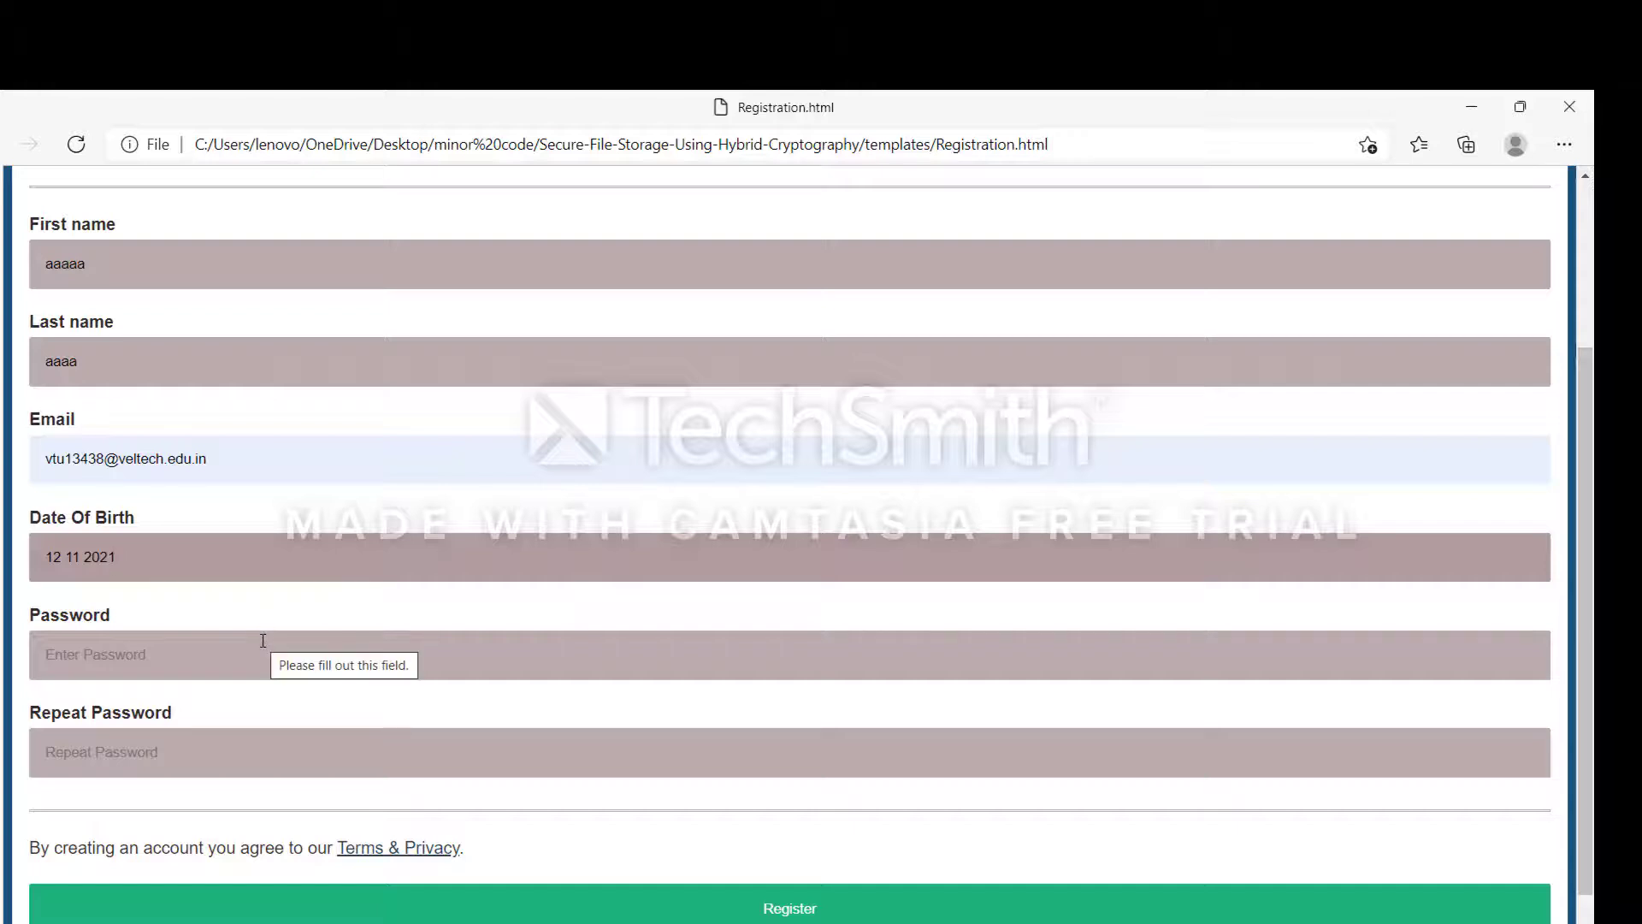
pyautogui.scroll(-3)
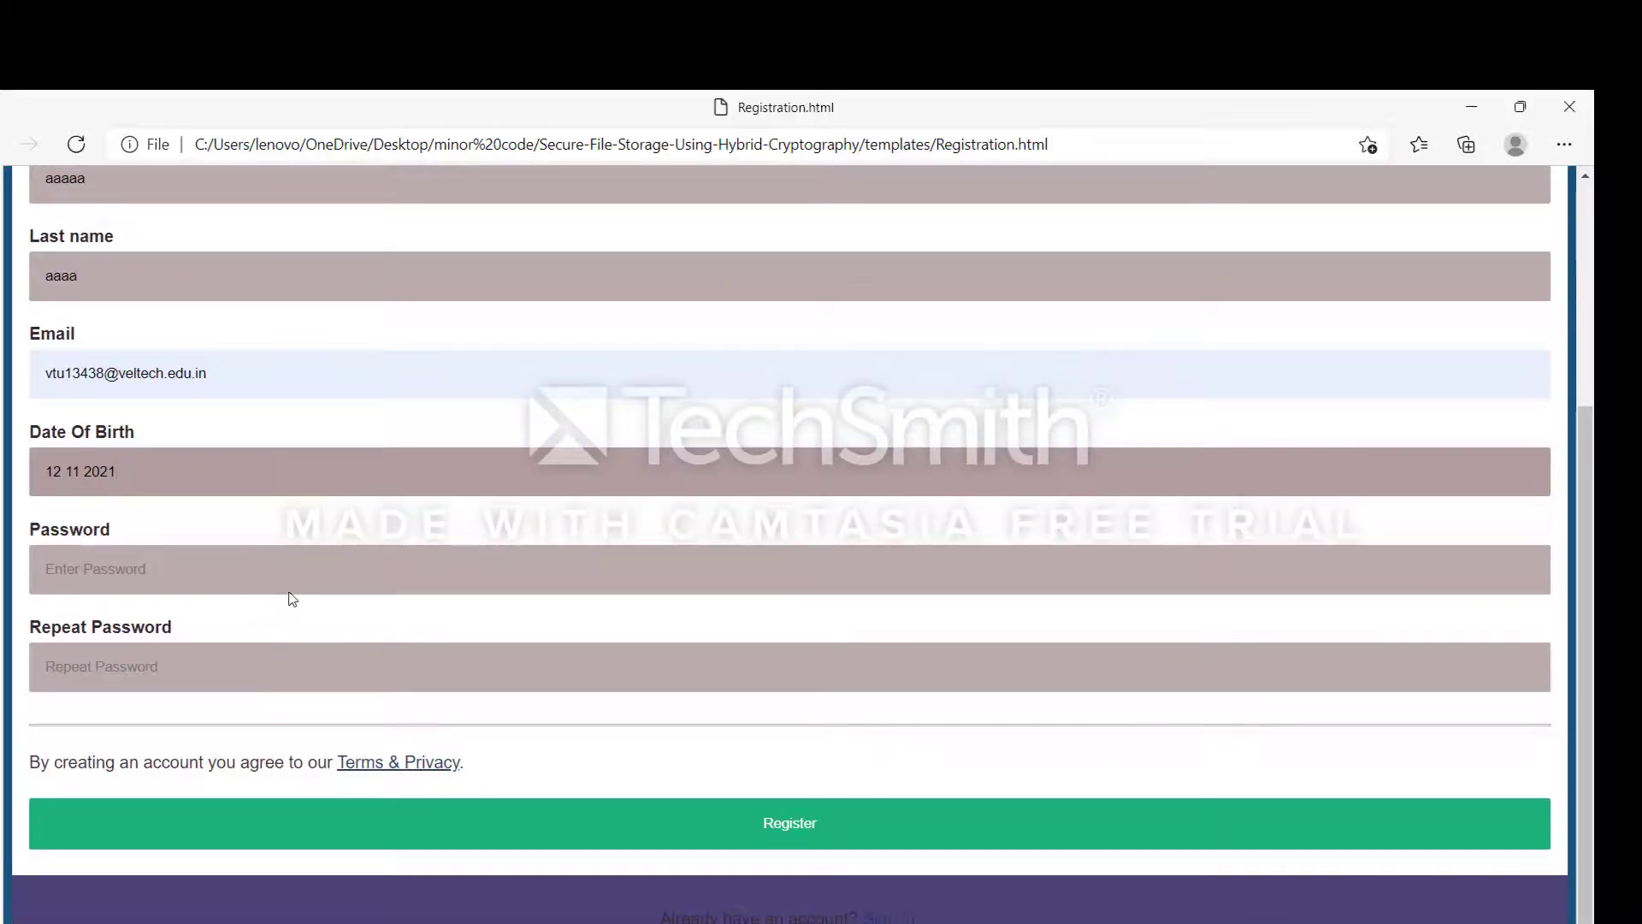
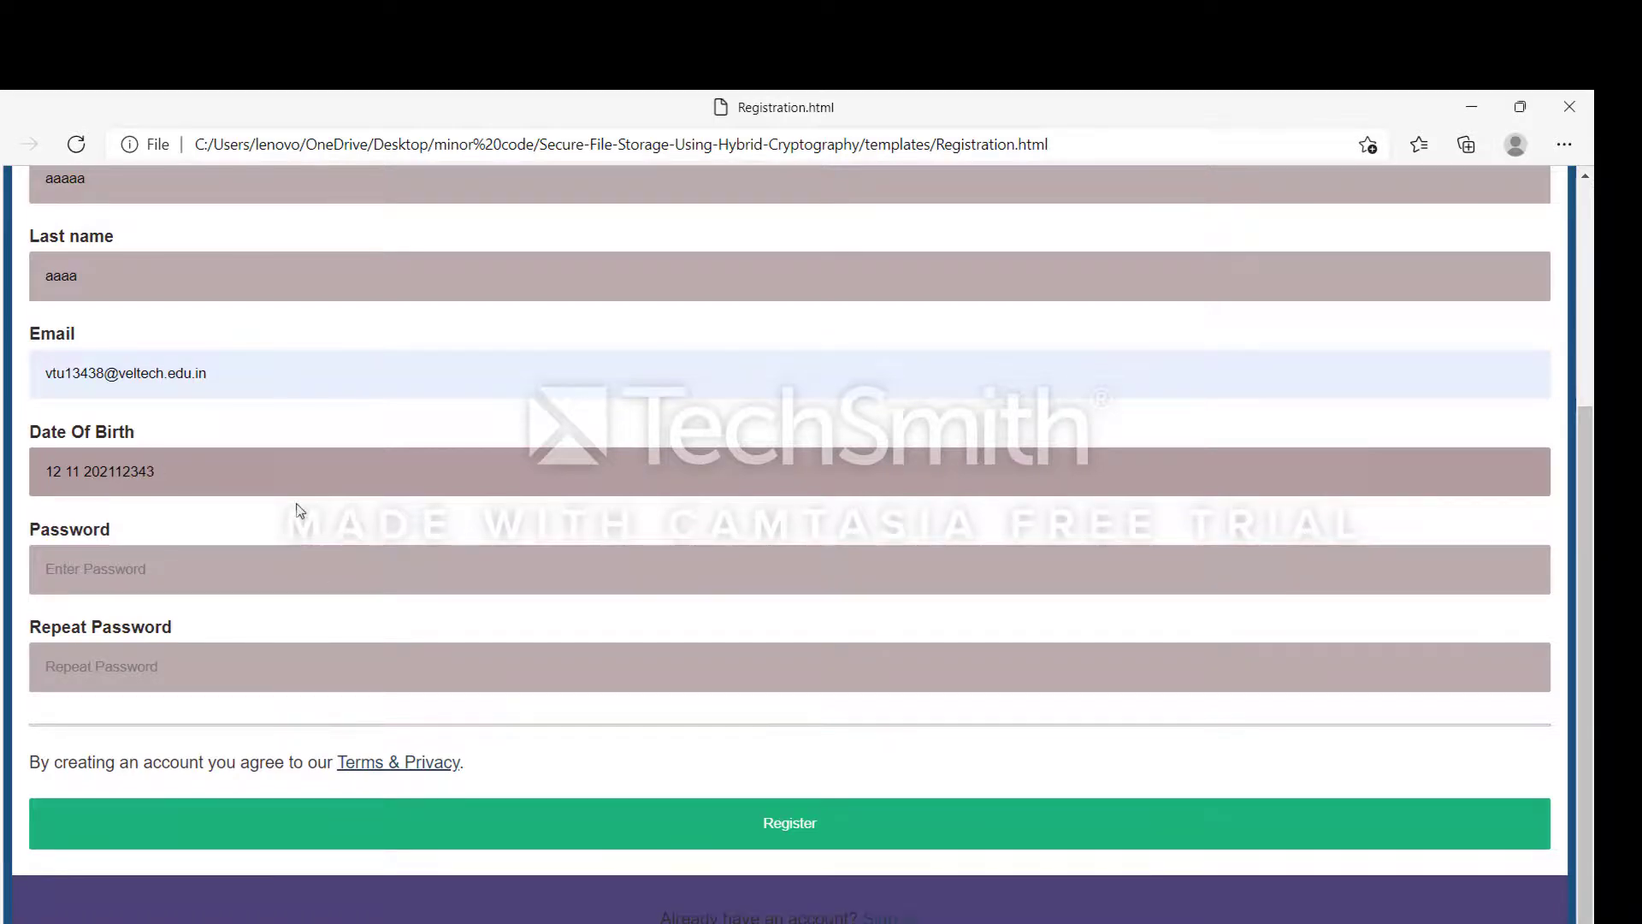
pyautogui.press('Backspace')
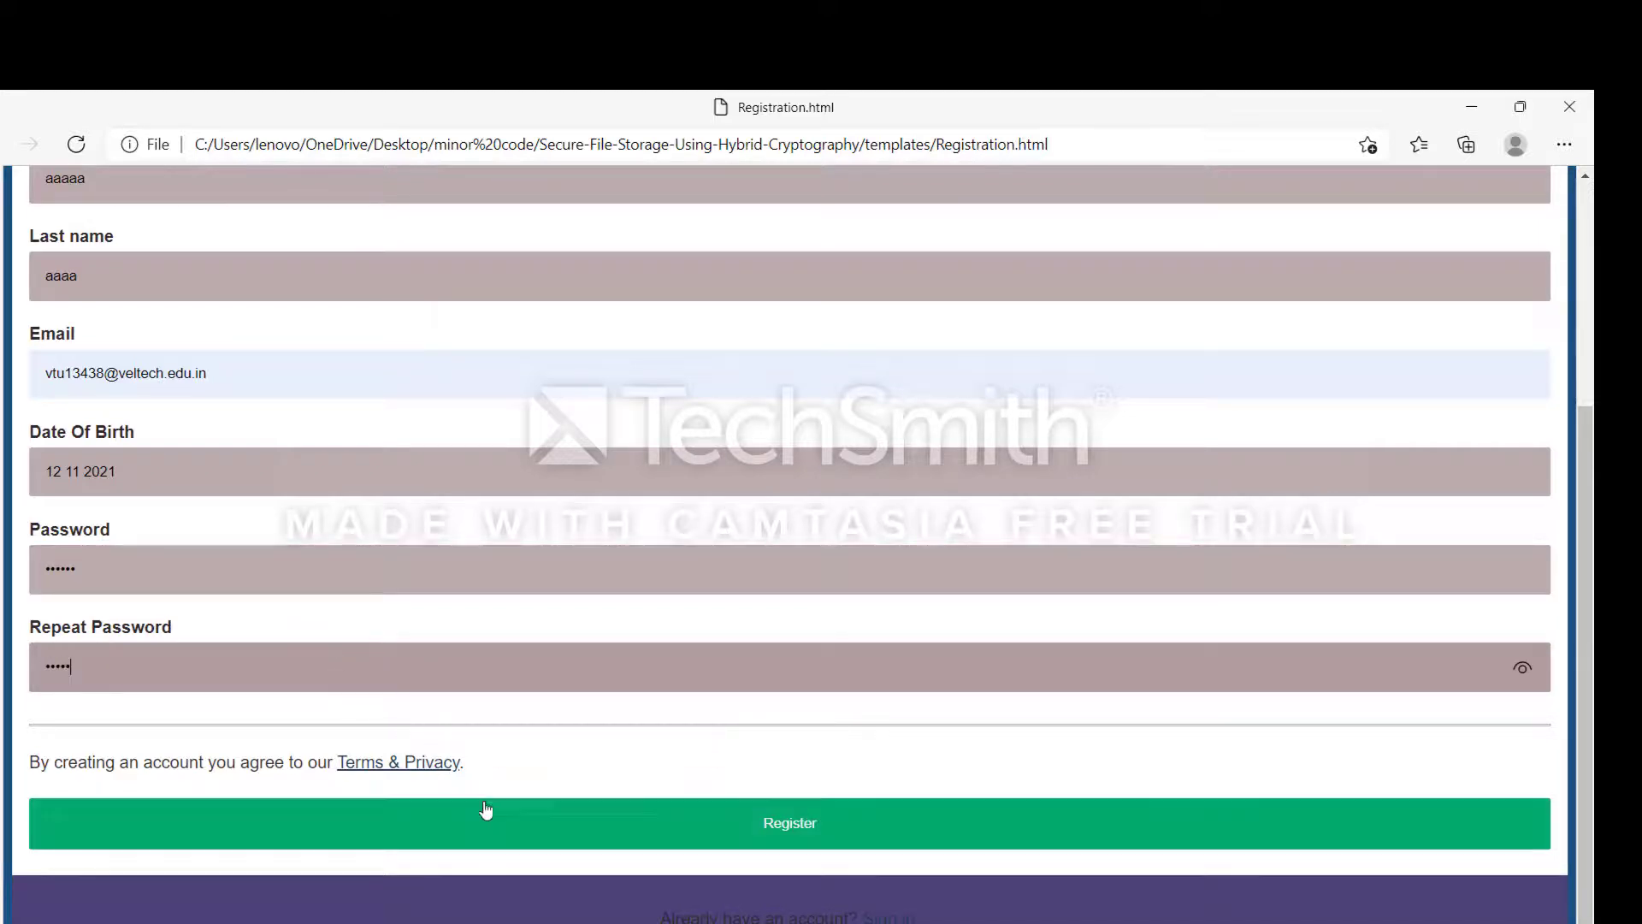
pyautogui.moveTo(371, 774)
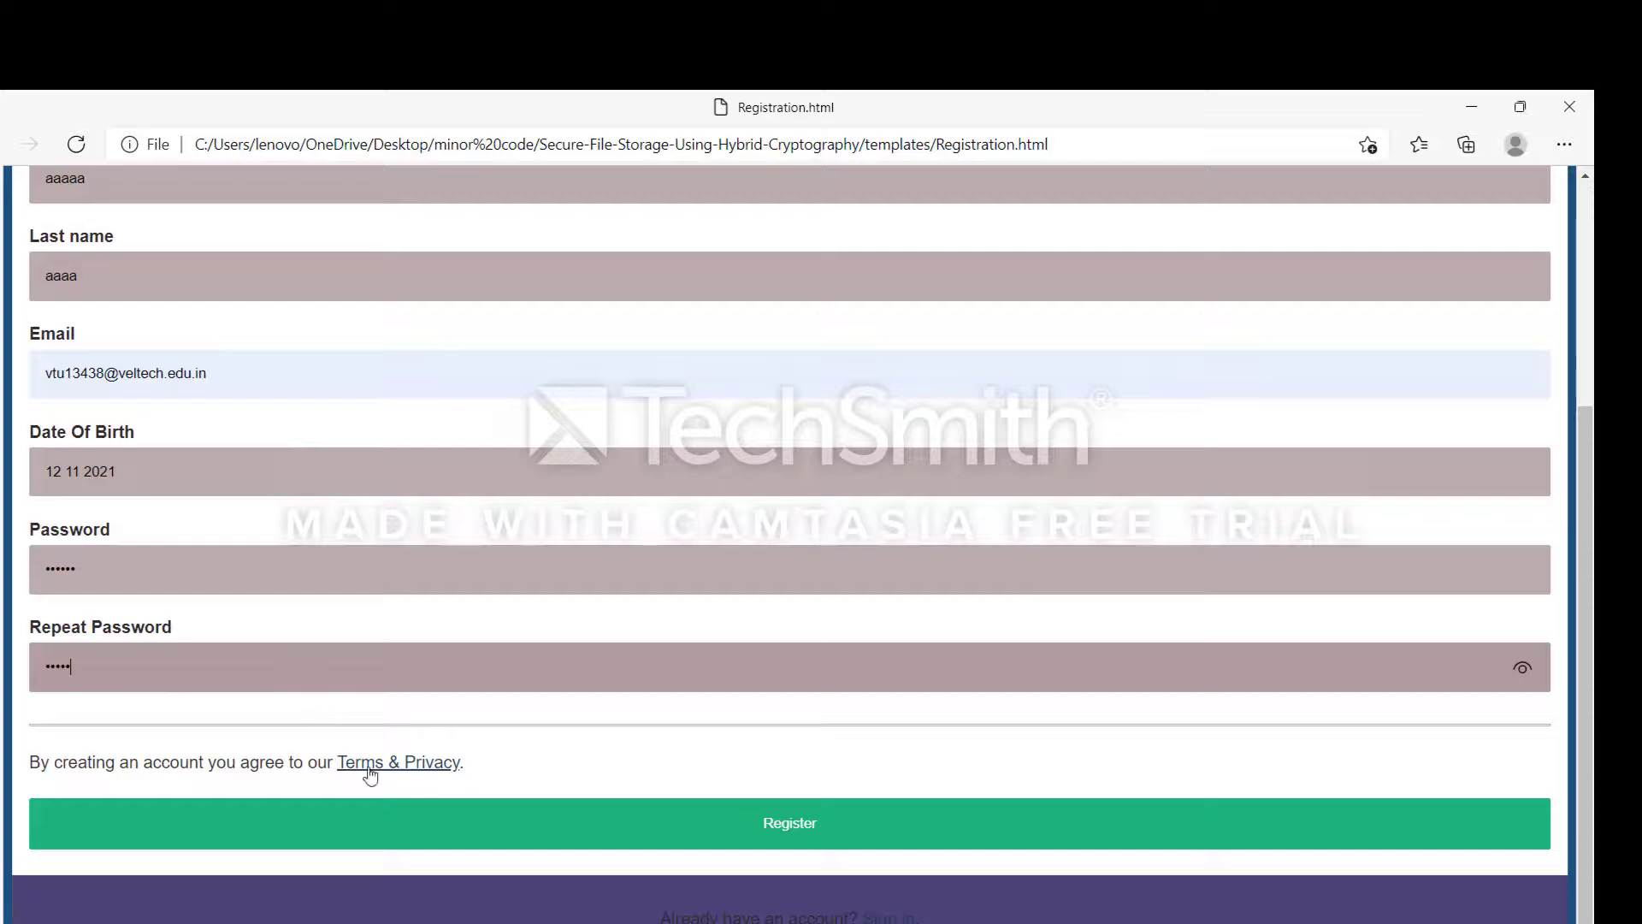
pyautogui.moveTo(485, 810)
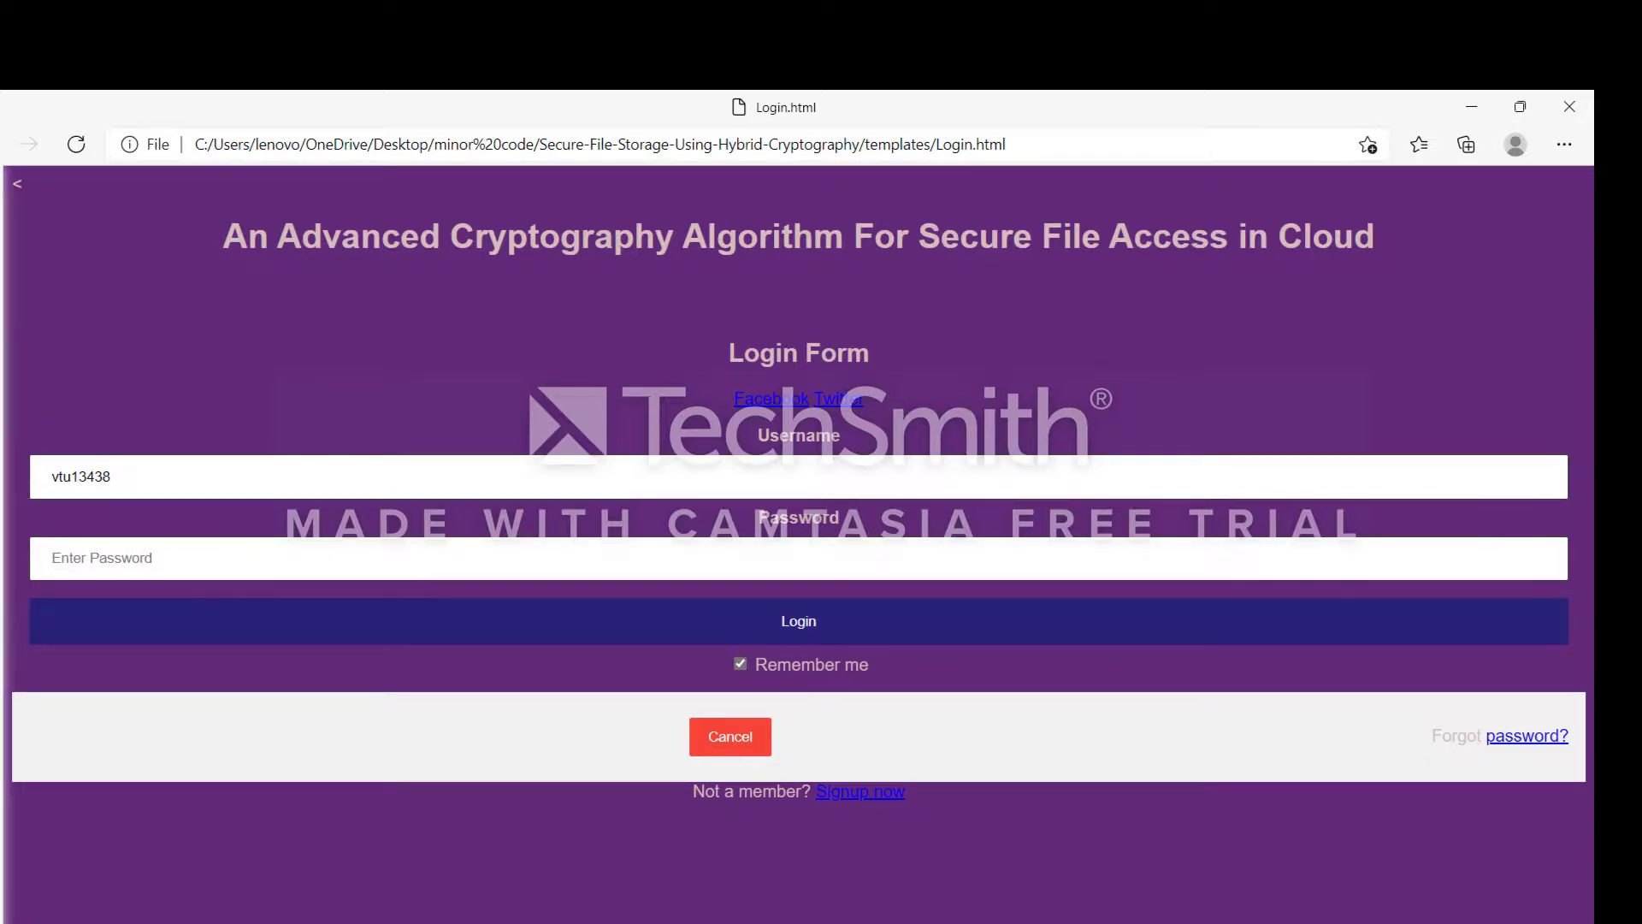
# Log in to reach the project's index page
pyautogui.click(797, 620)
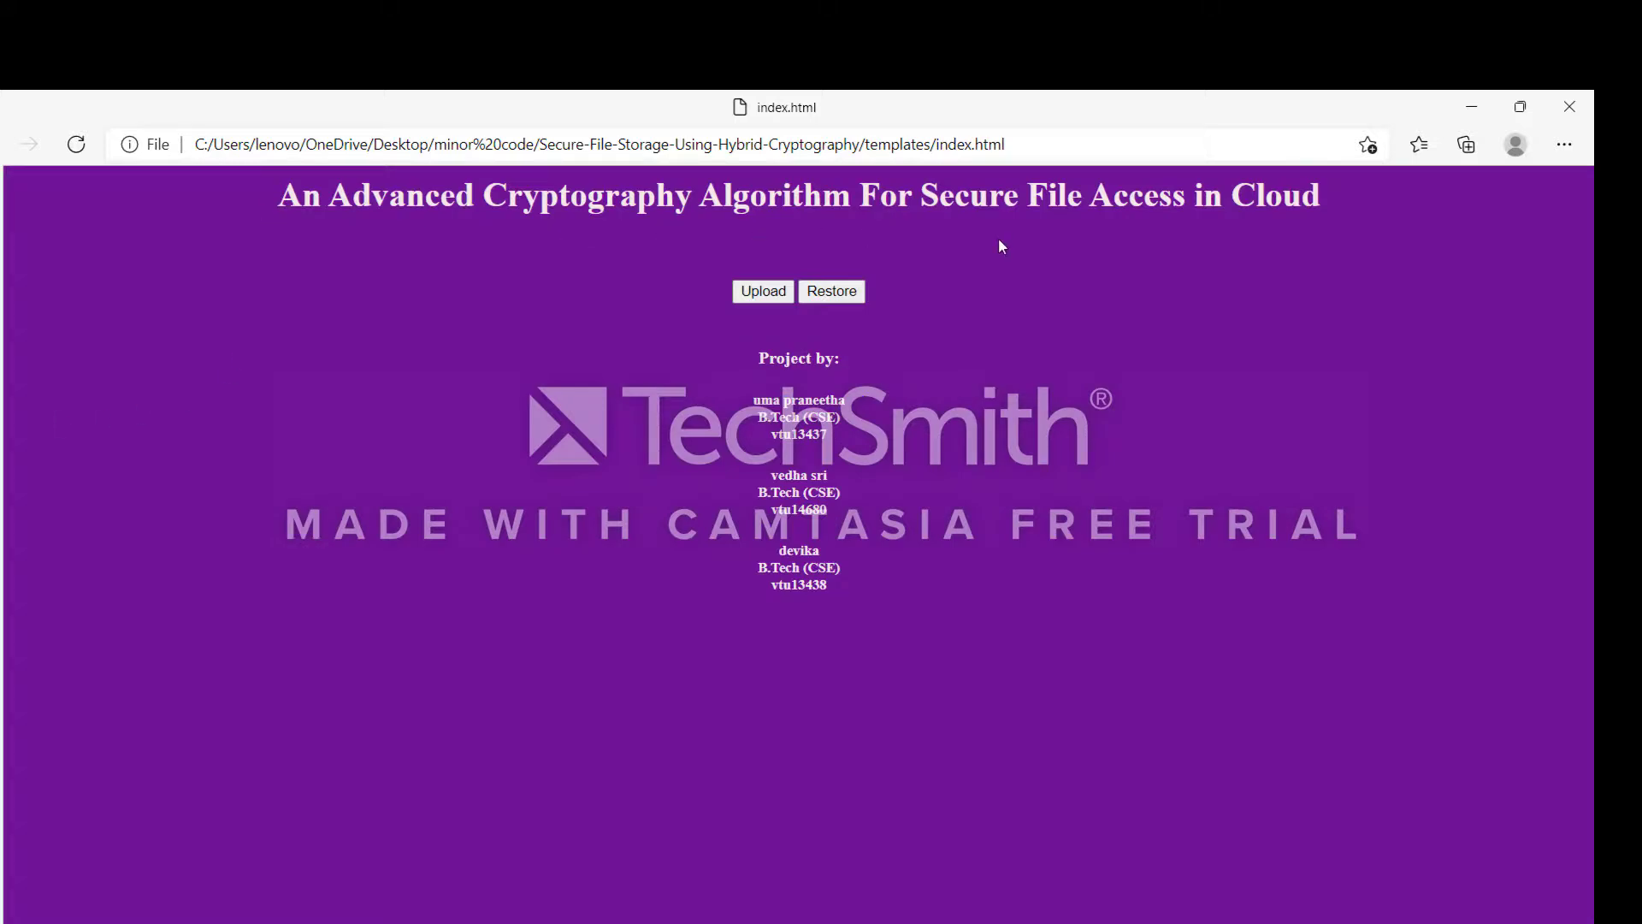
pyautogui.moveTo(1305, 225)
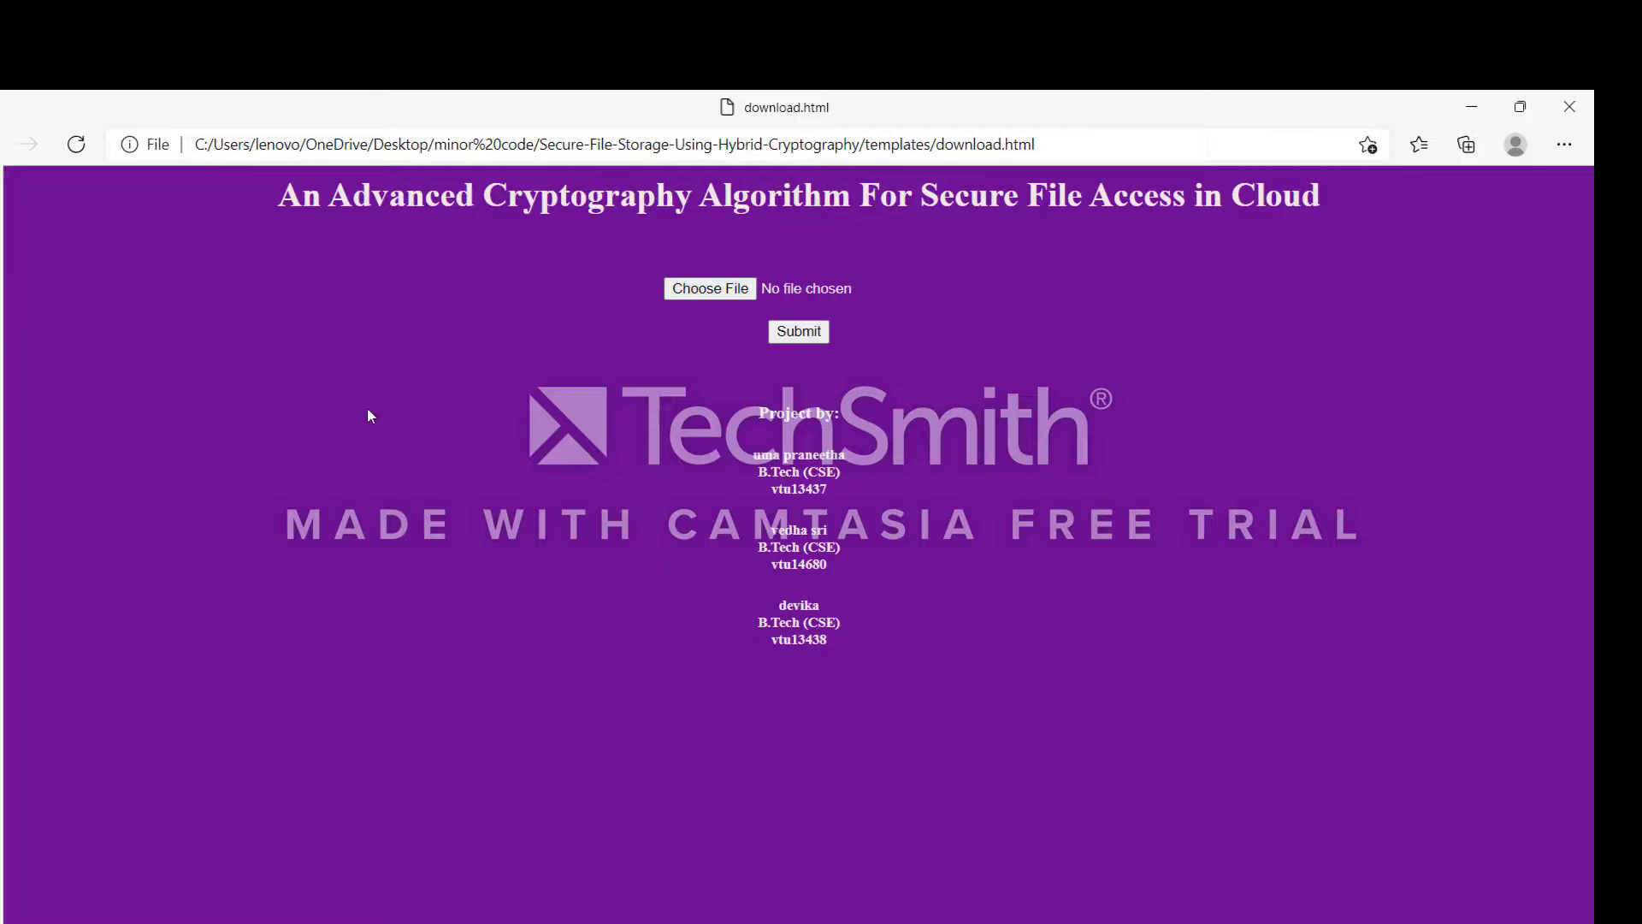
pyautogui.moveTo(731, 333)
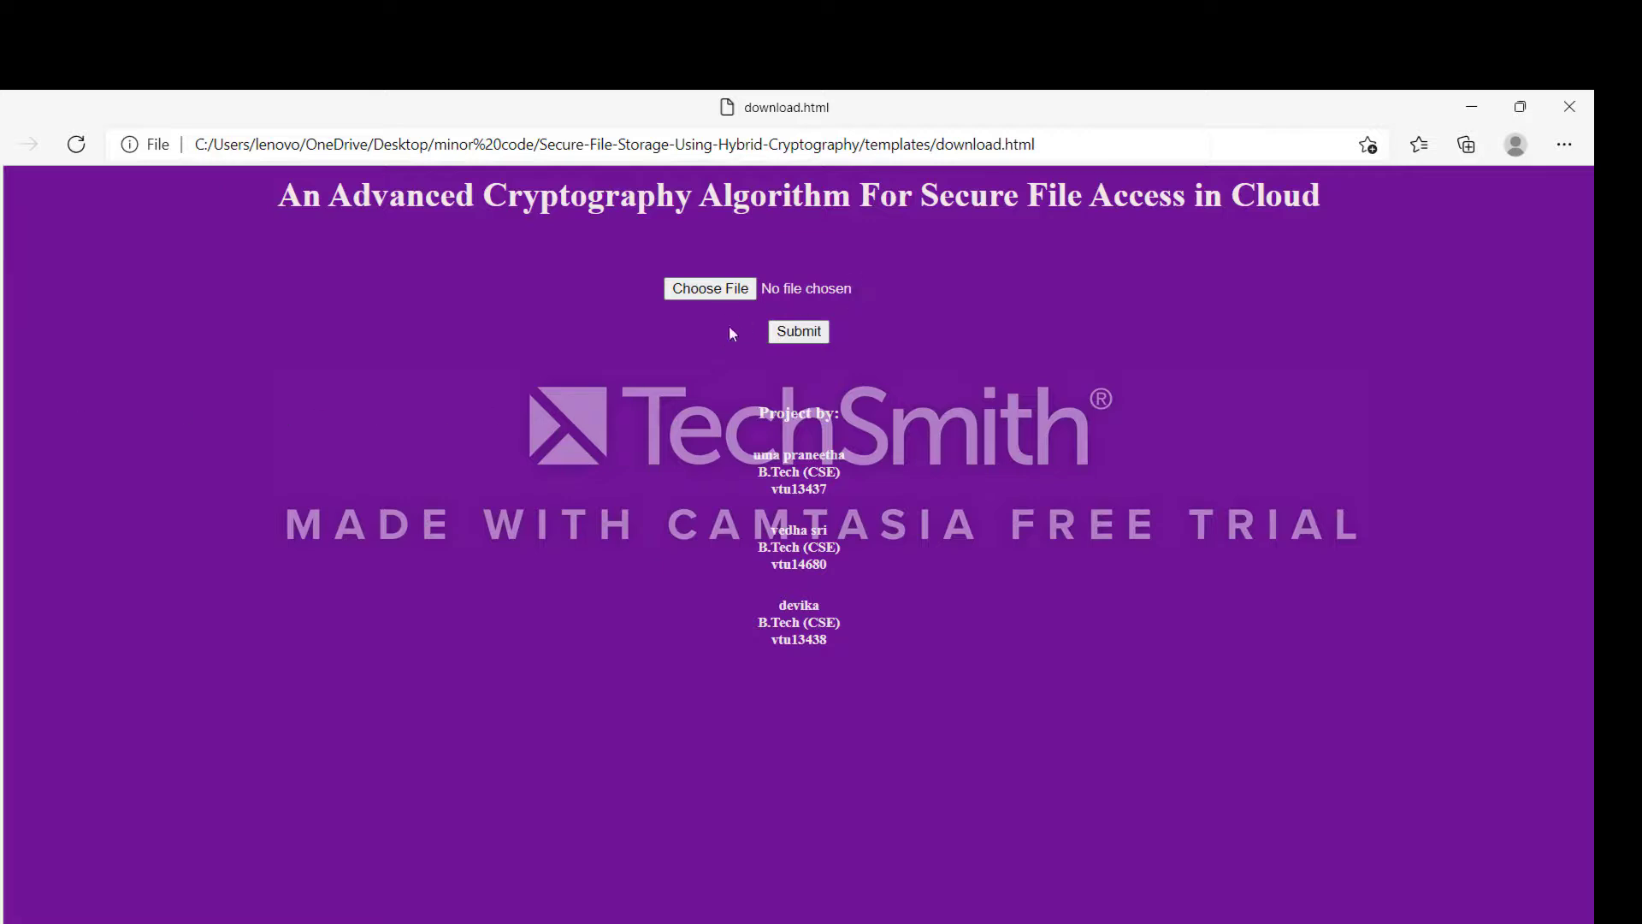
pyautogui.moveTo(762, 280)
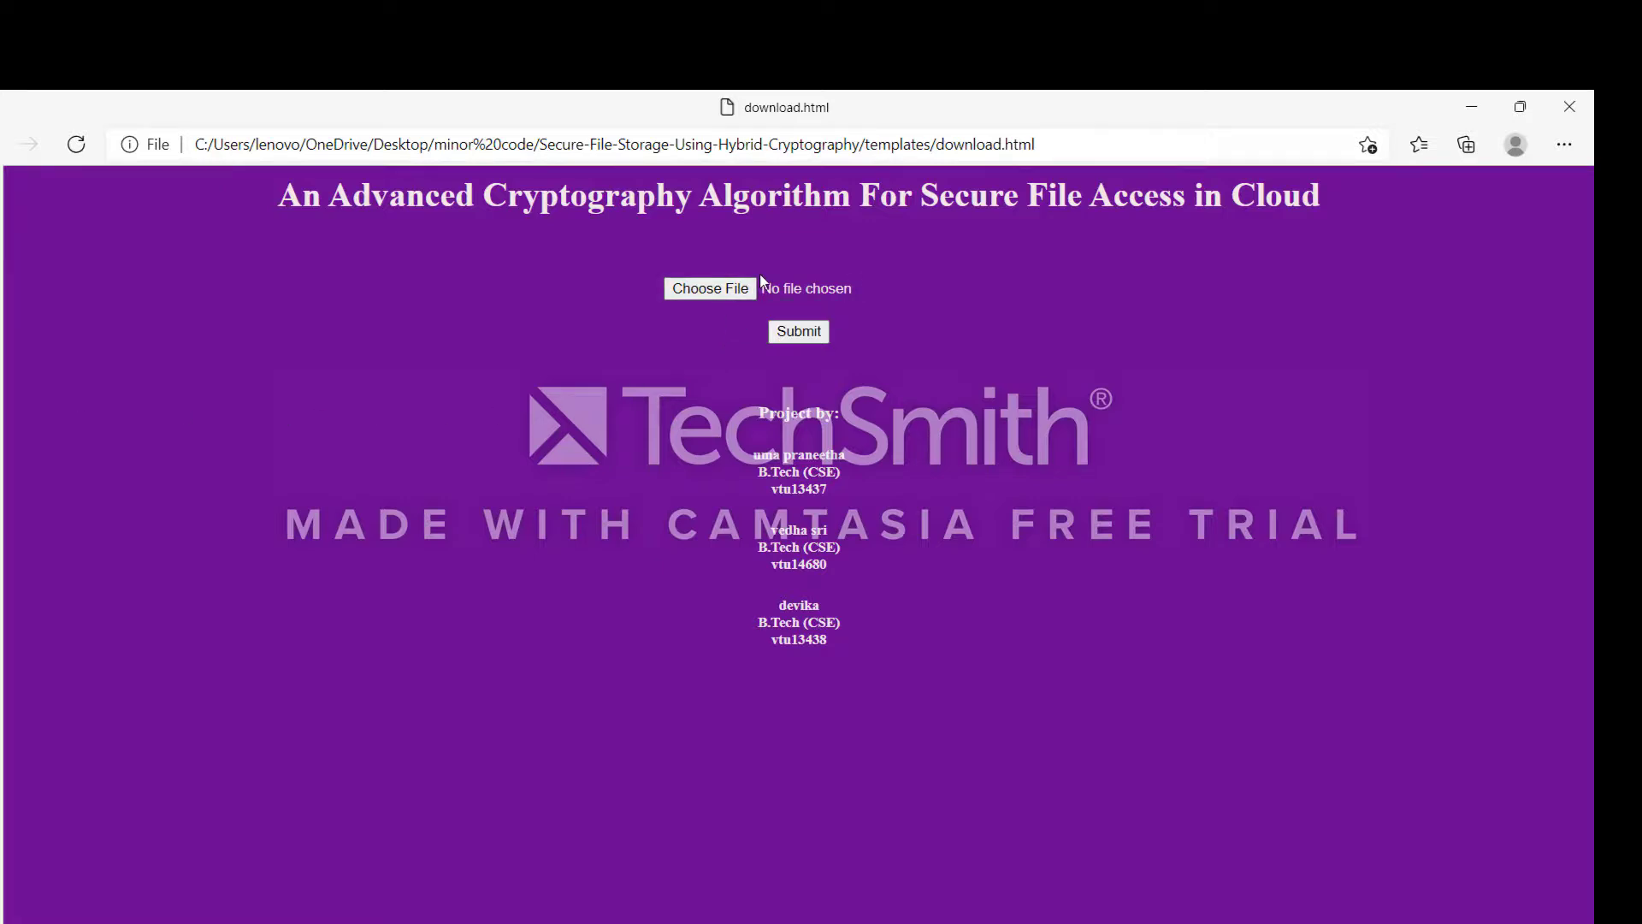
pyautogui.moveTo(709, 288)
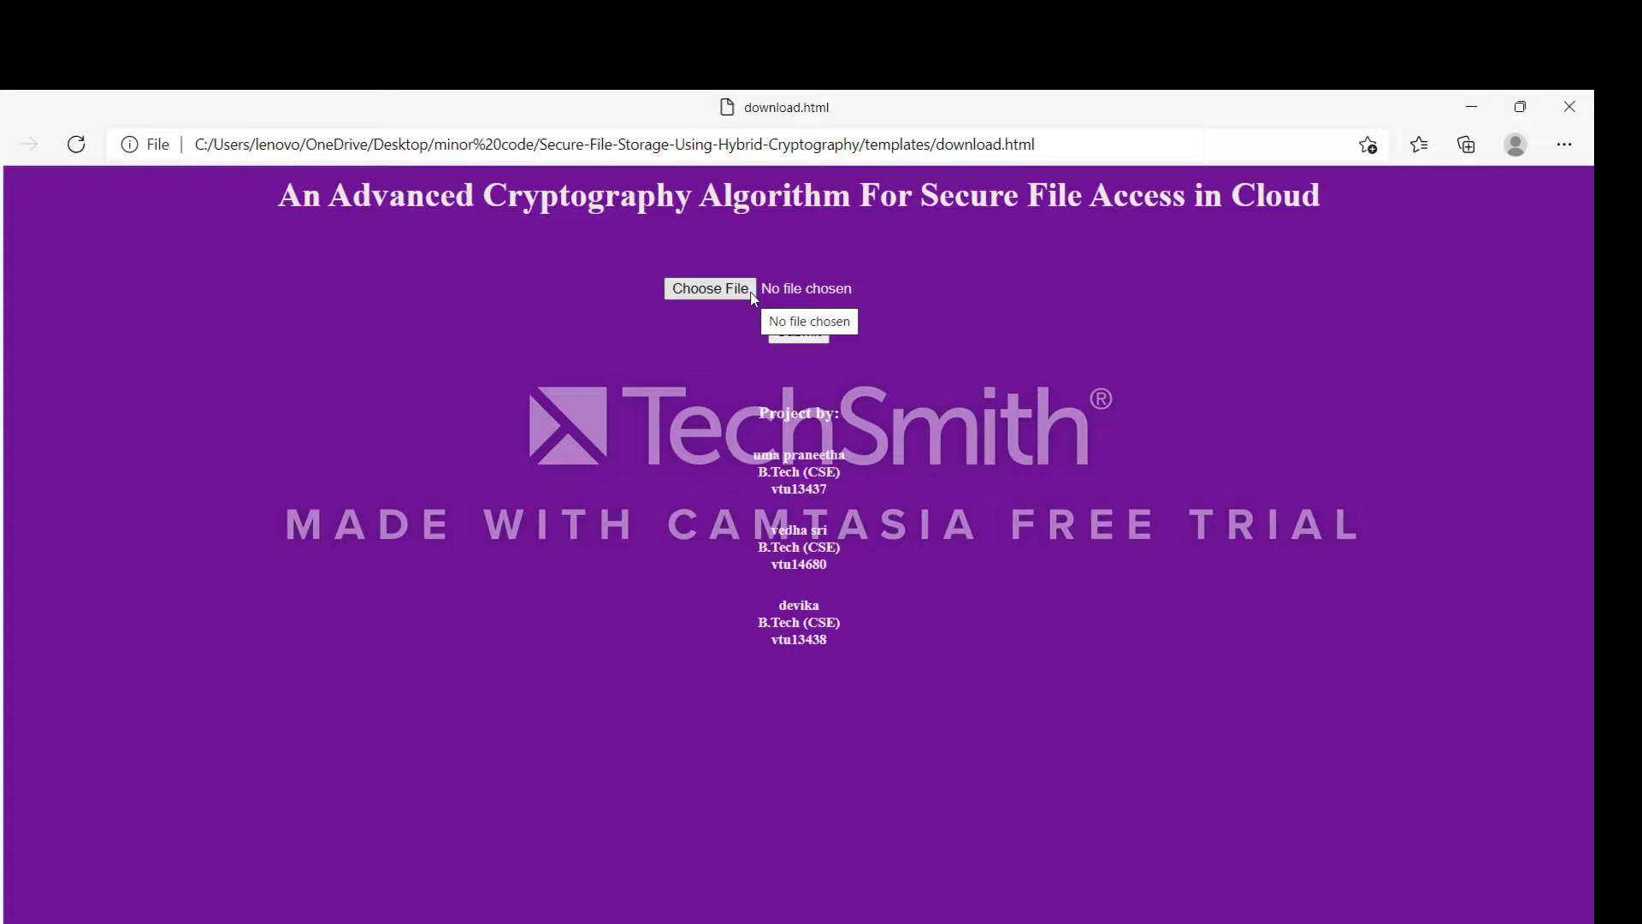
pyautogui.moveTo(739, 299)
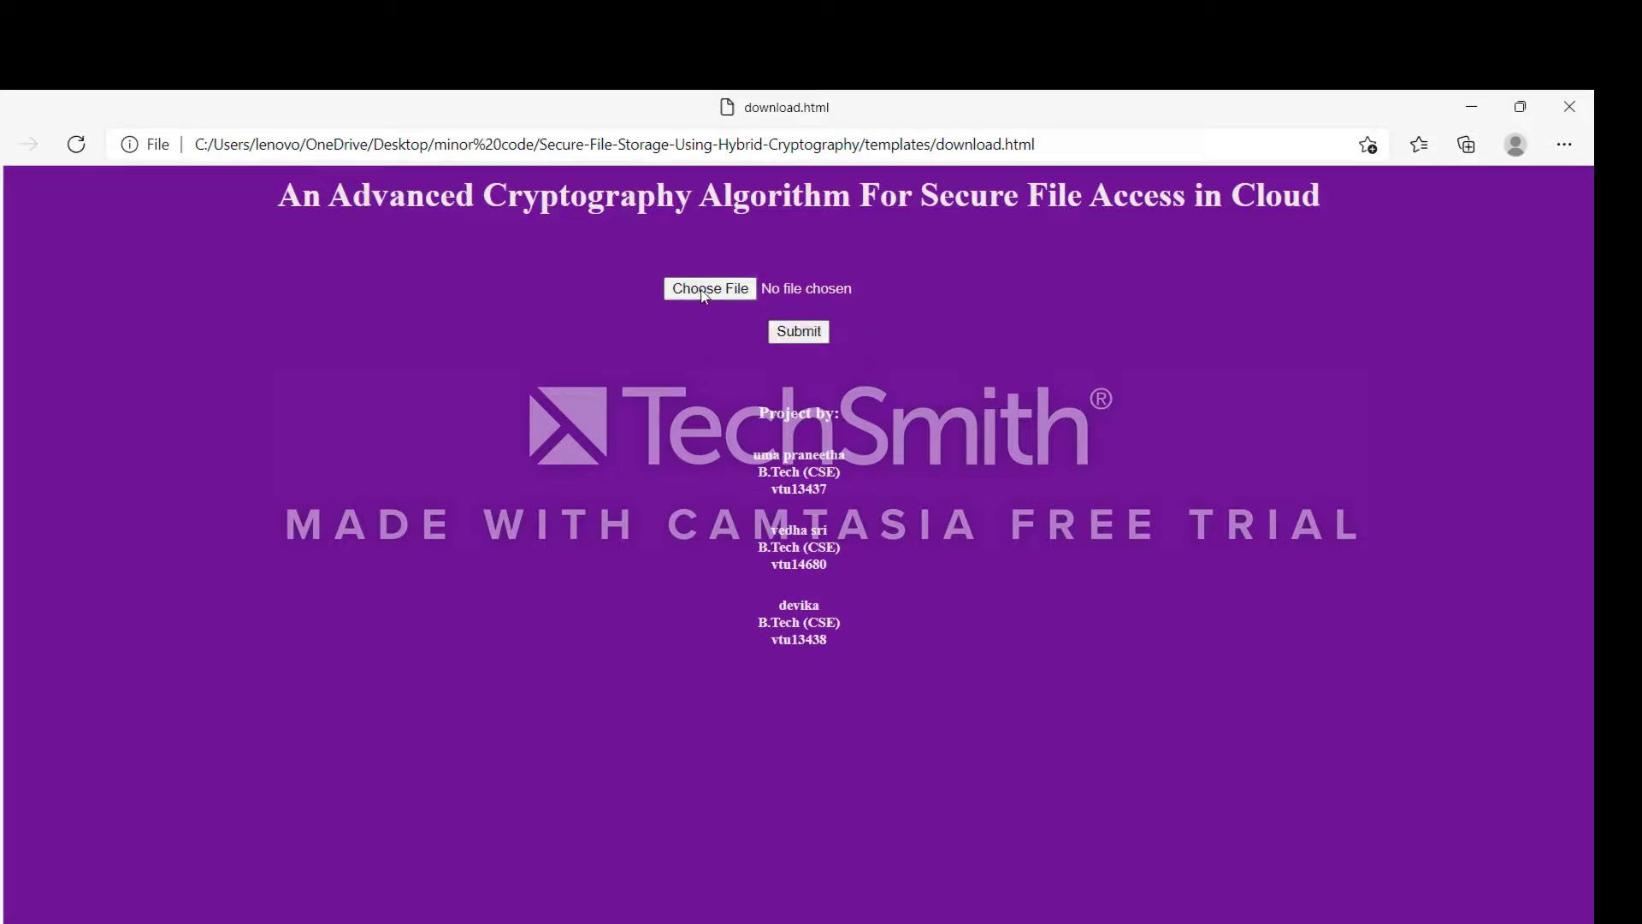
# Choose the text file git.txt on the download page and submit it
pyautogui.click(709, 288)
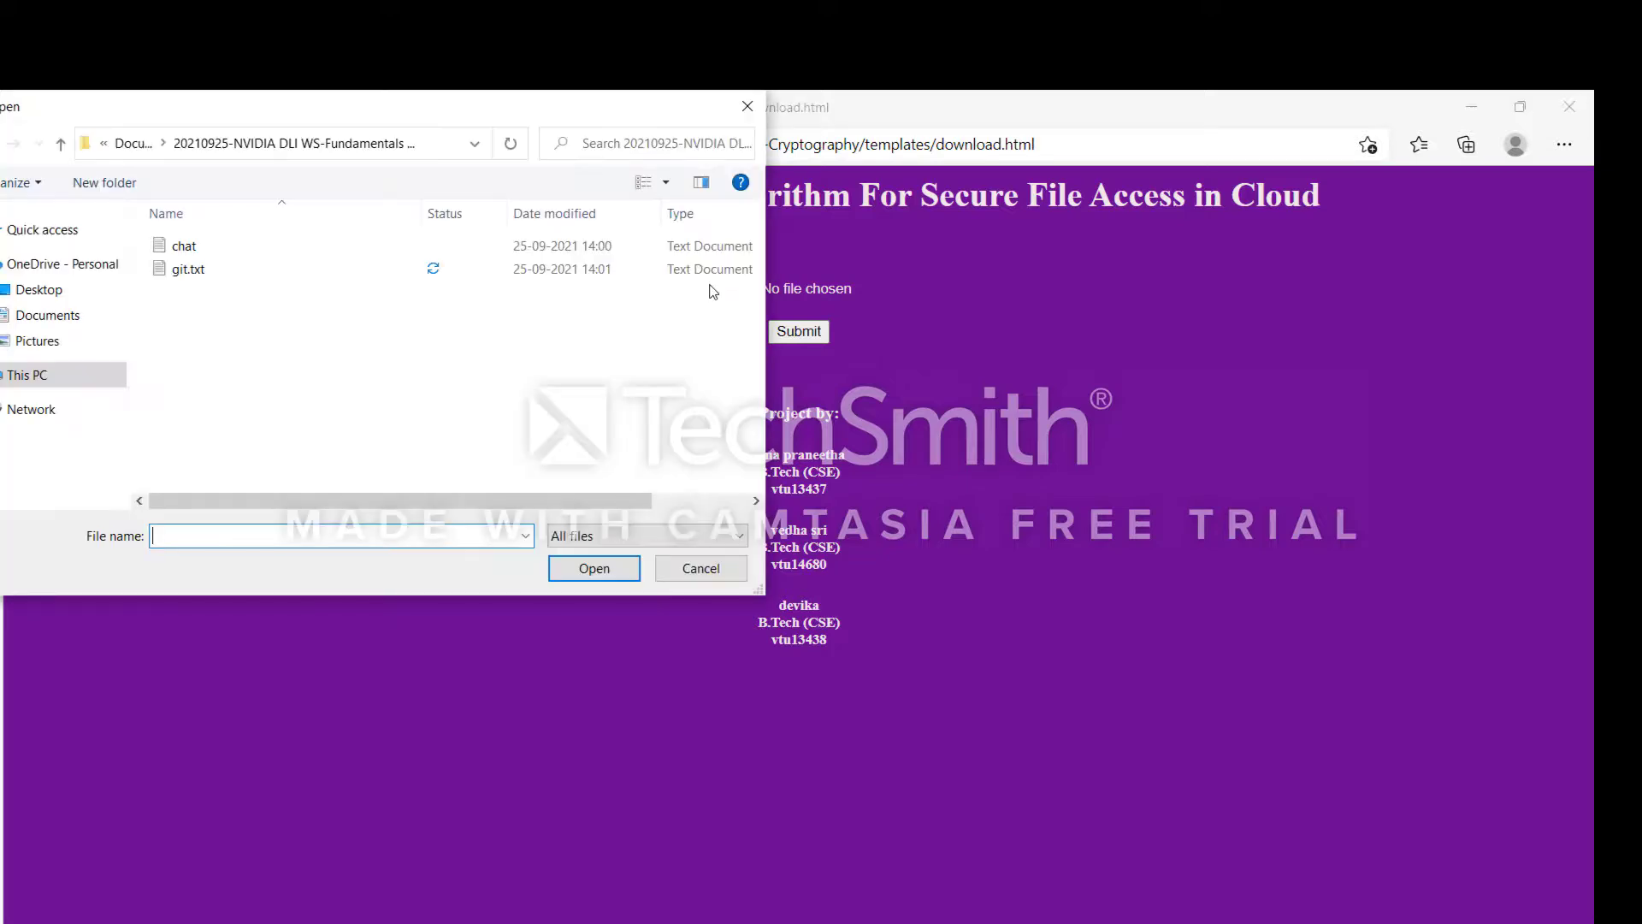
pyautogui.click(184, 246)
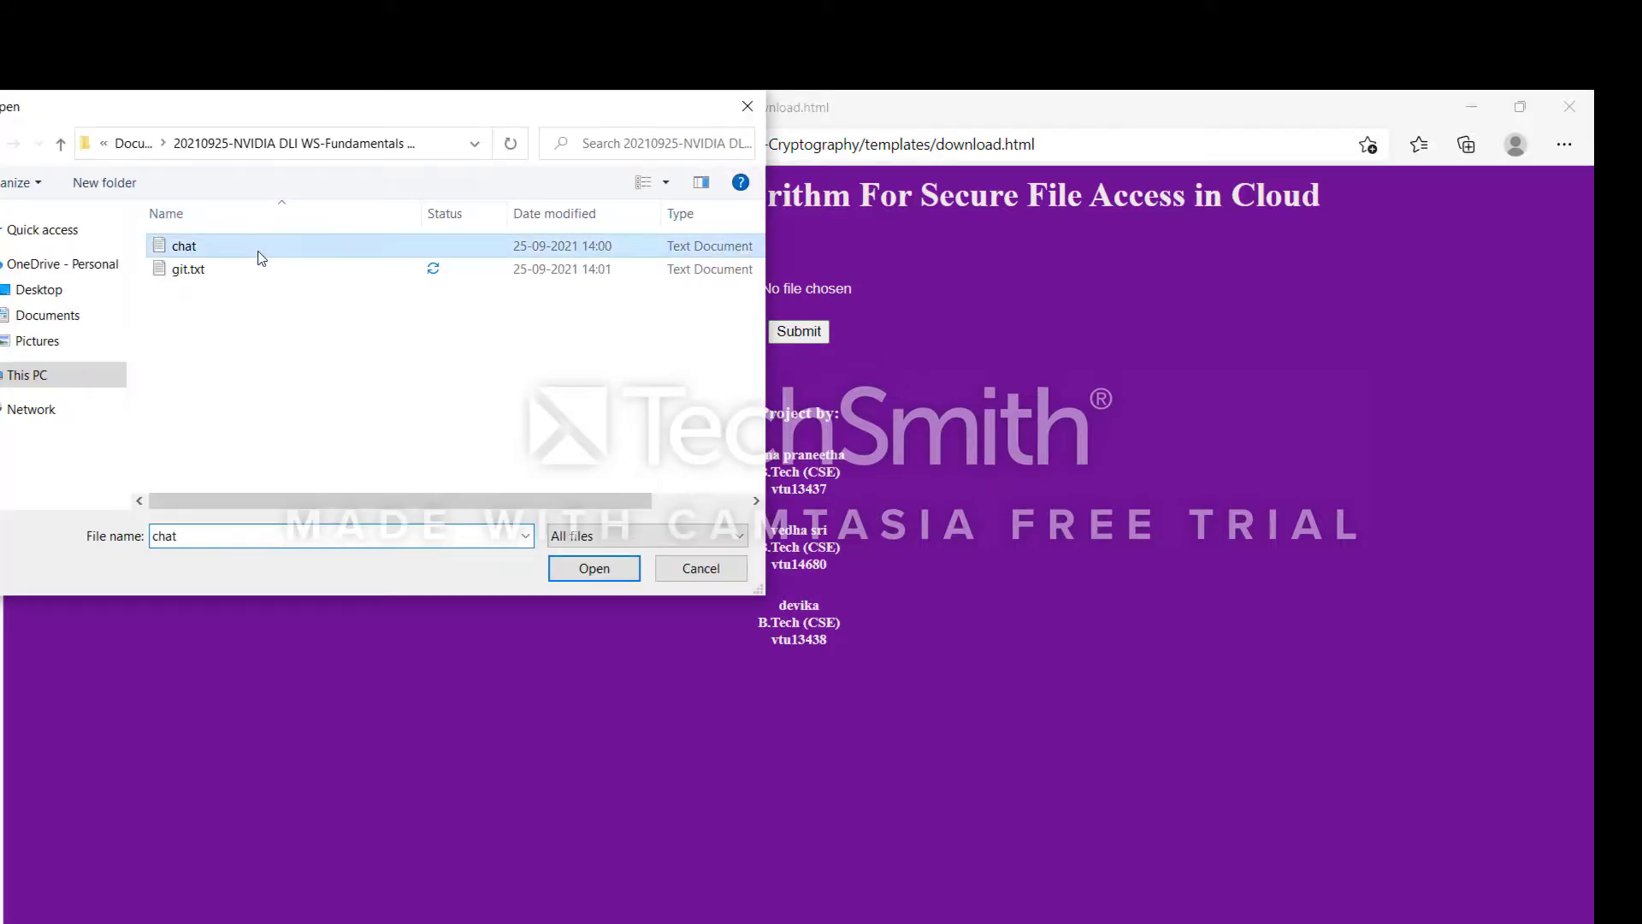
pyautogui.click(188, 268)
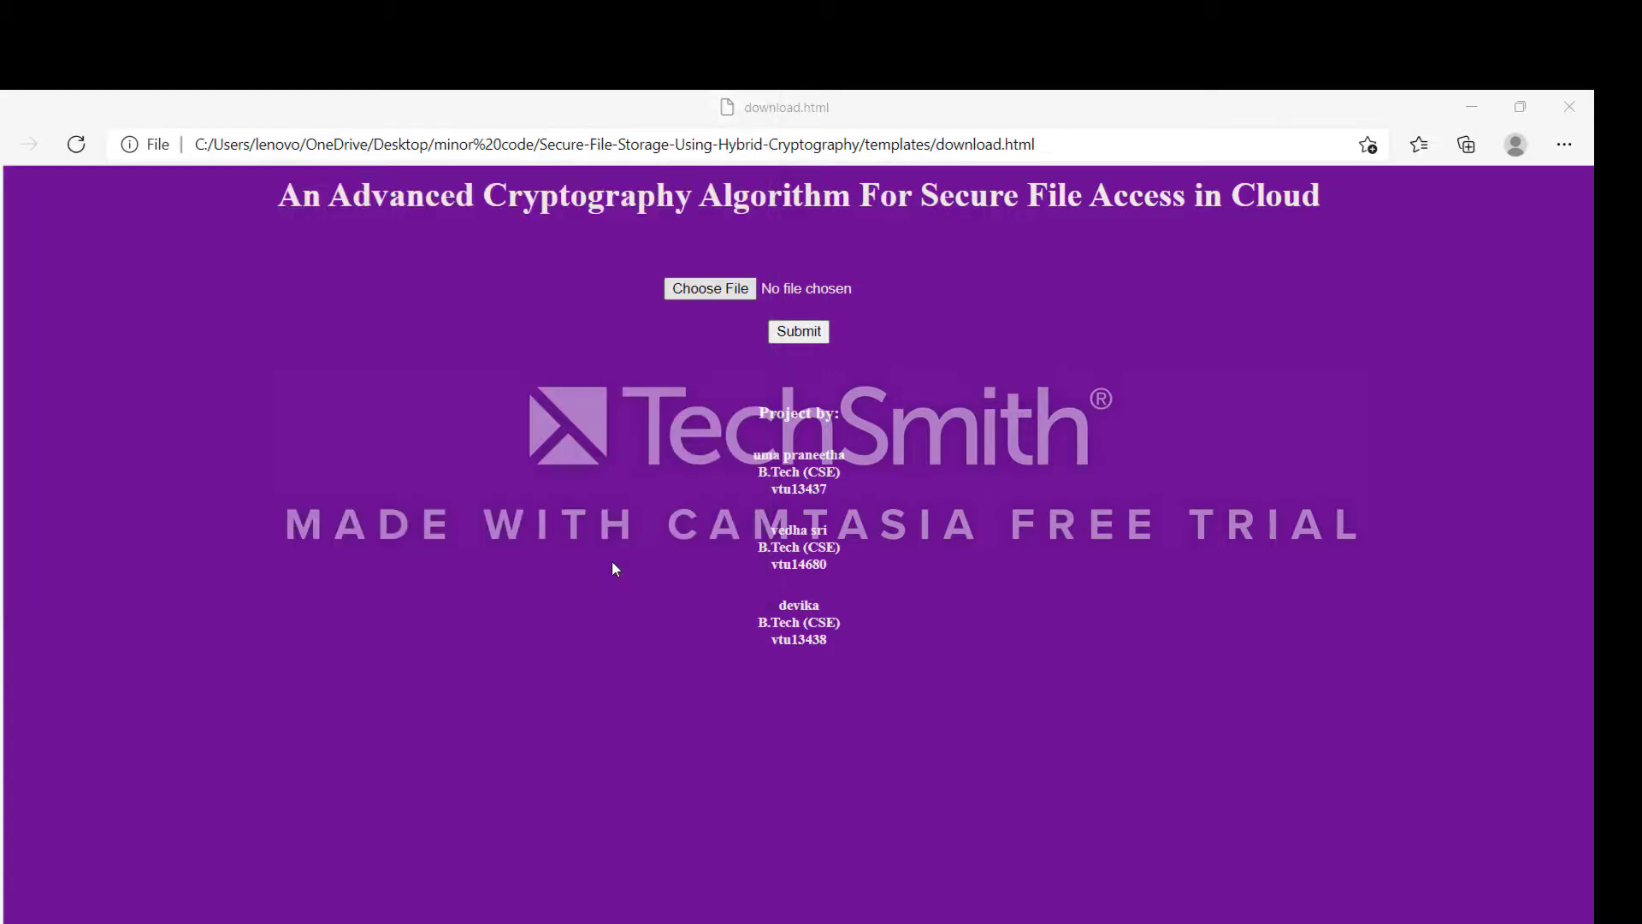
pyautogui.click(709, 288)
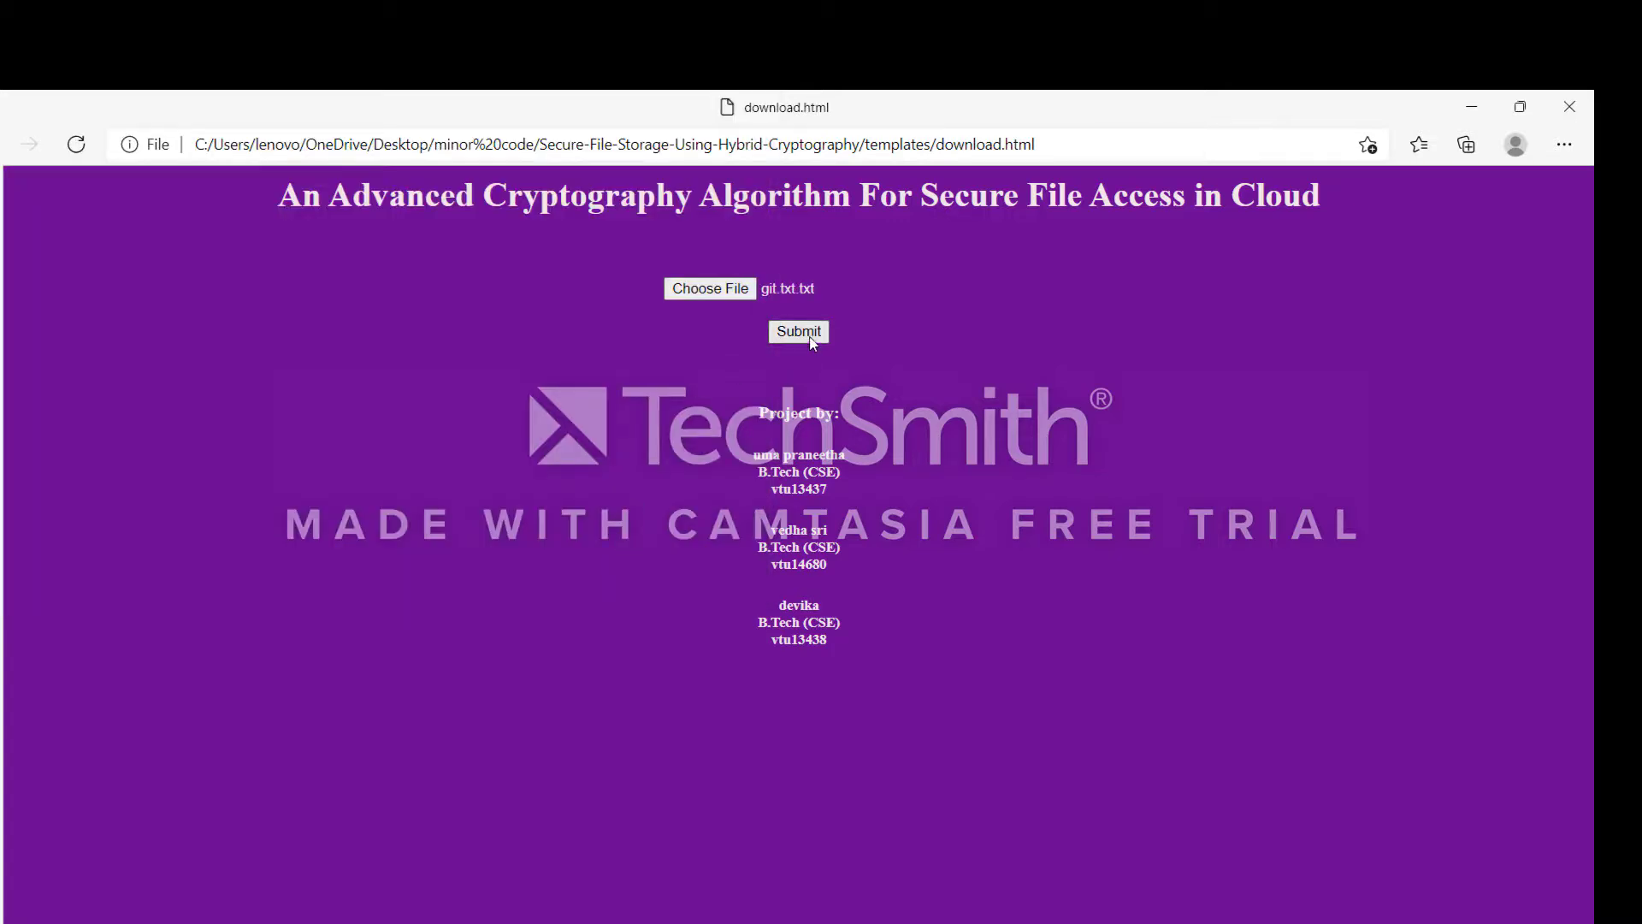
pyautogui.moveTo(207, 426)
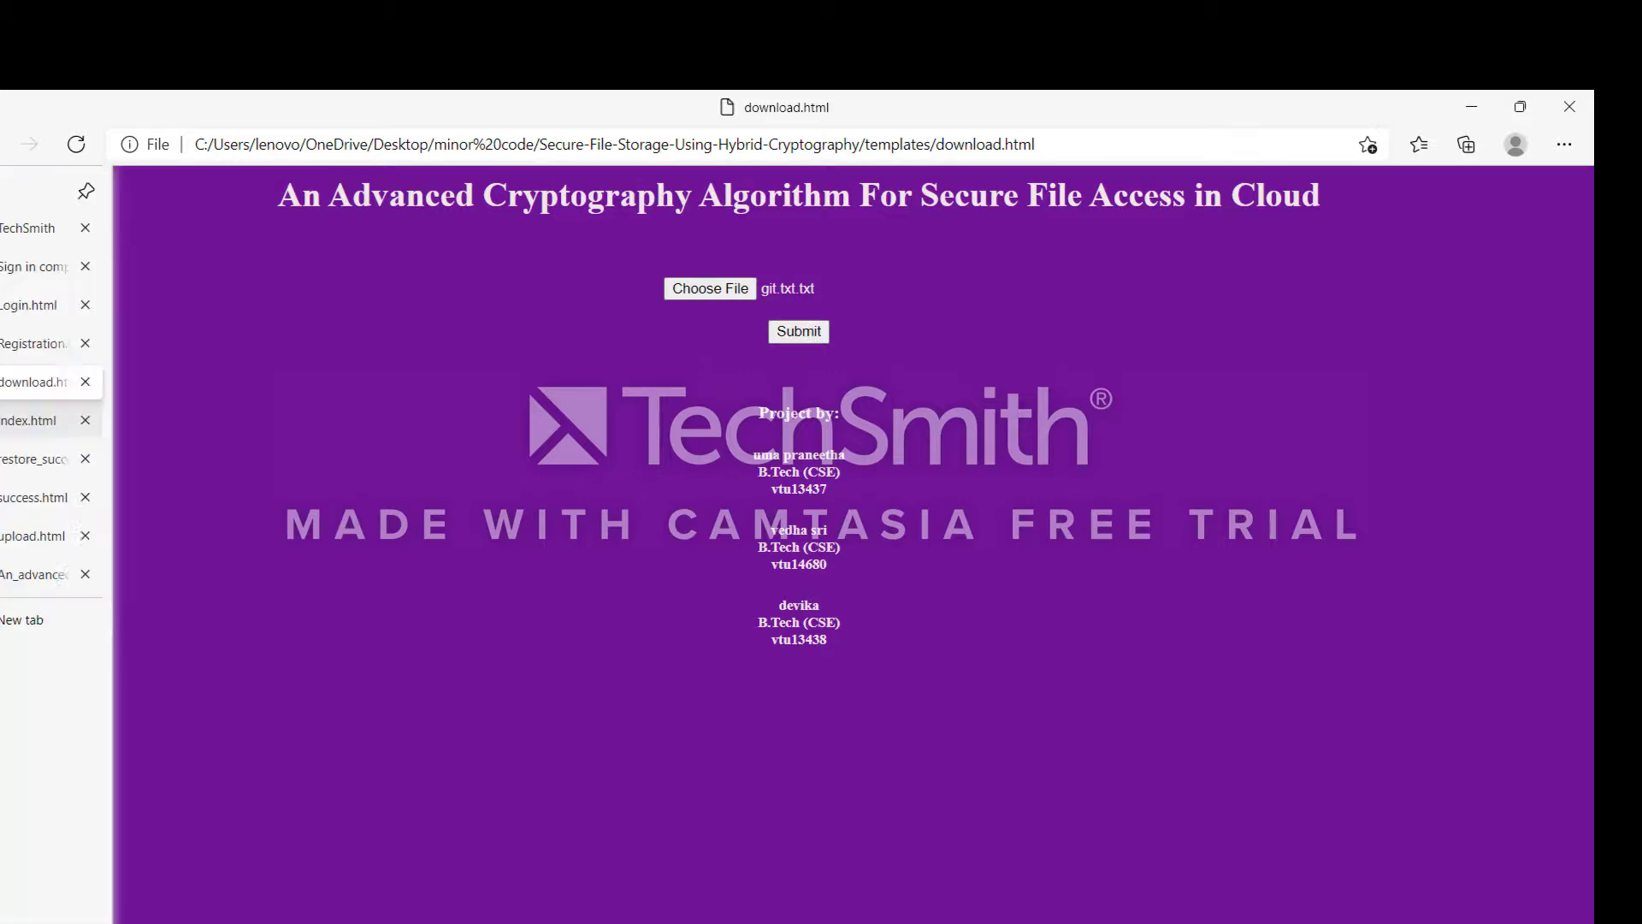
# Switch to the index.html tab in the vertical tabs list
pyautogui.click(32, 420)
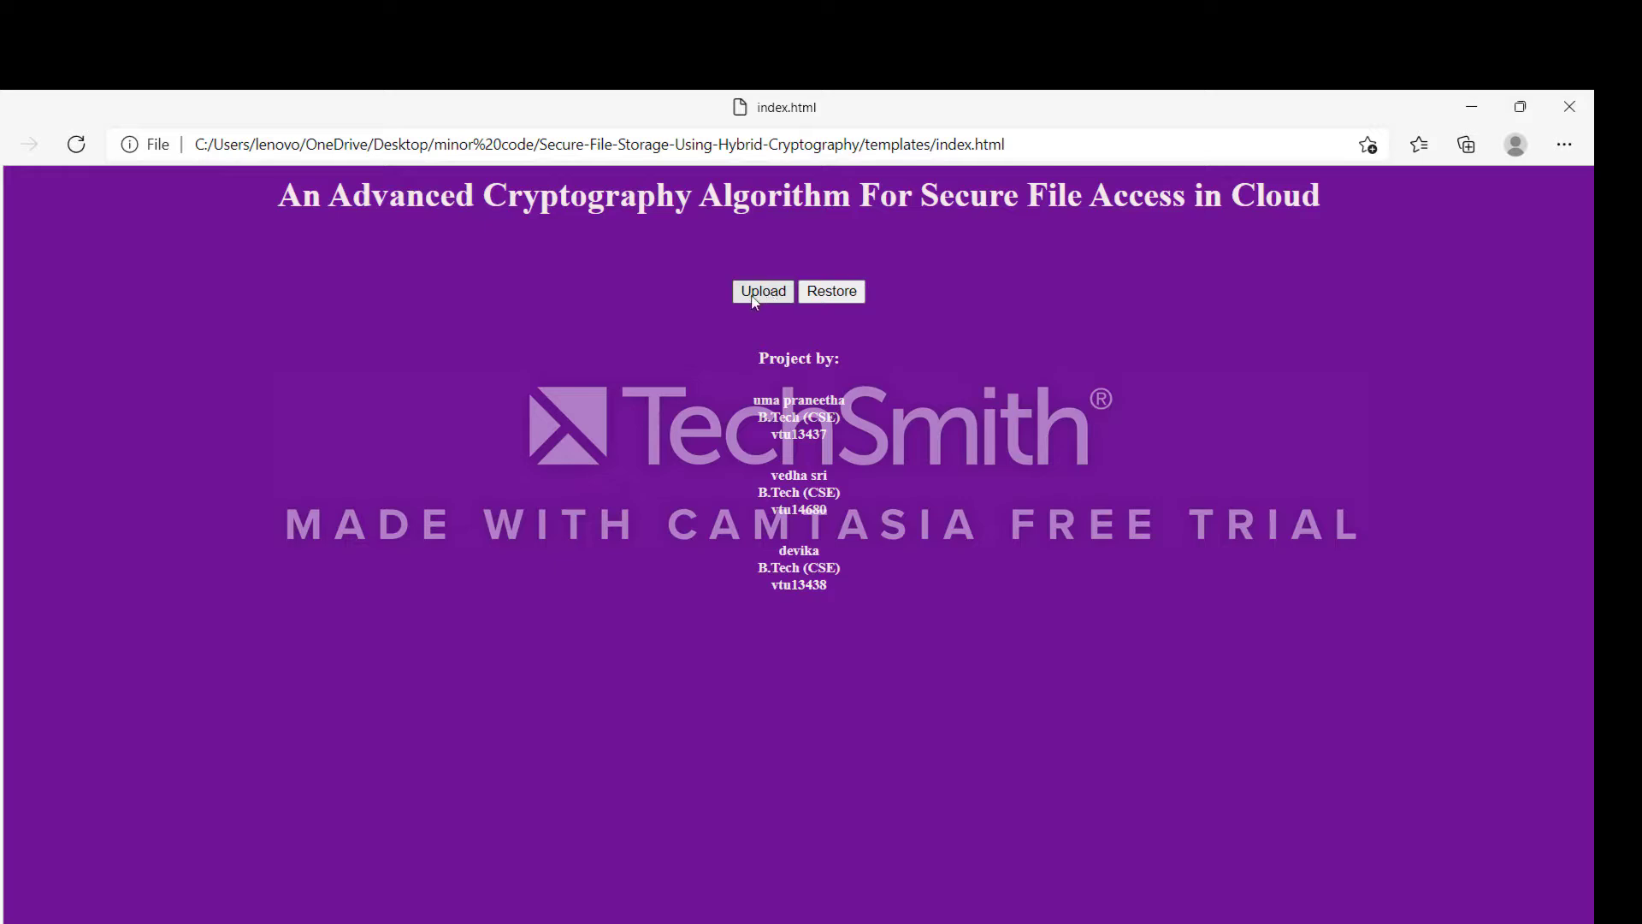
pyautogui.moveTo(831, 290)
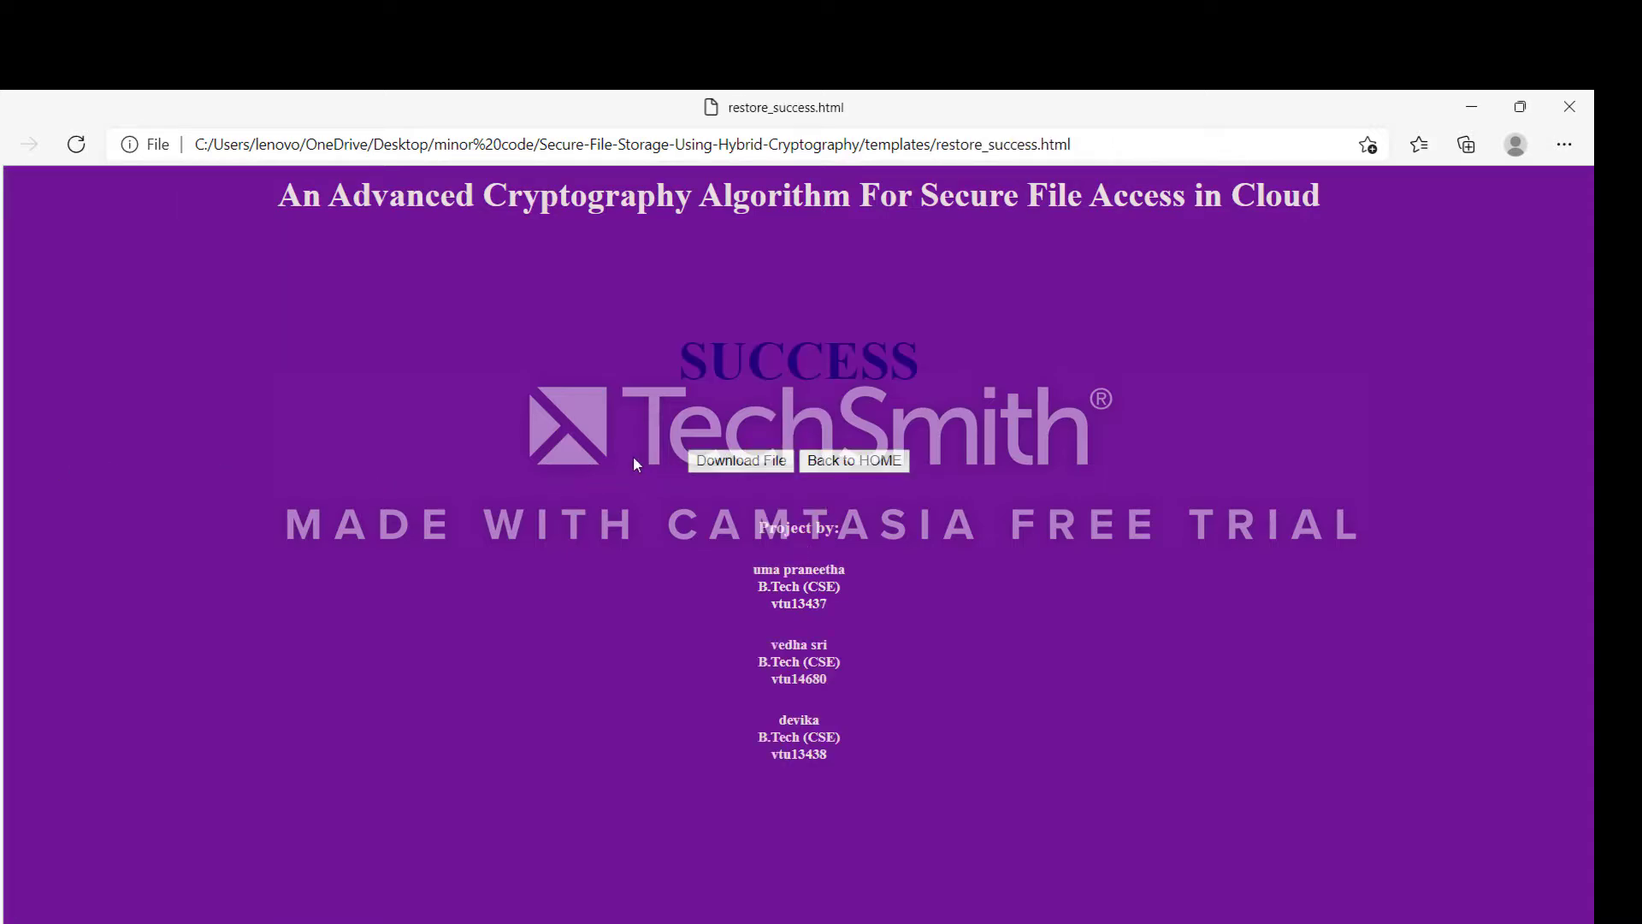
pyautogui.moveTo(1245, 356)
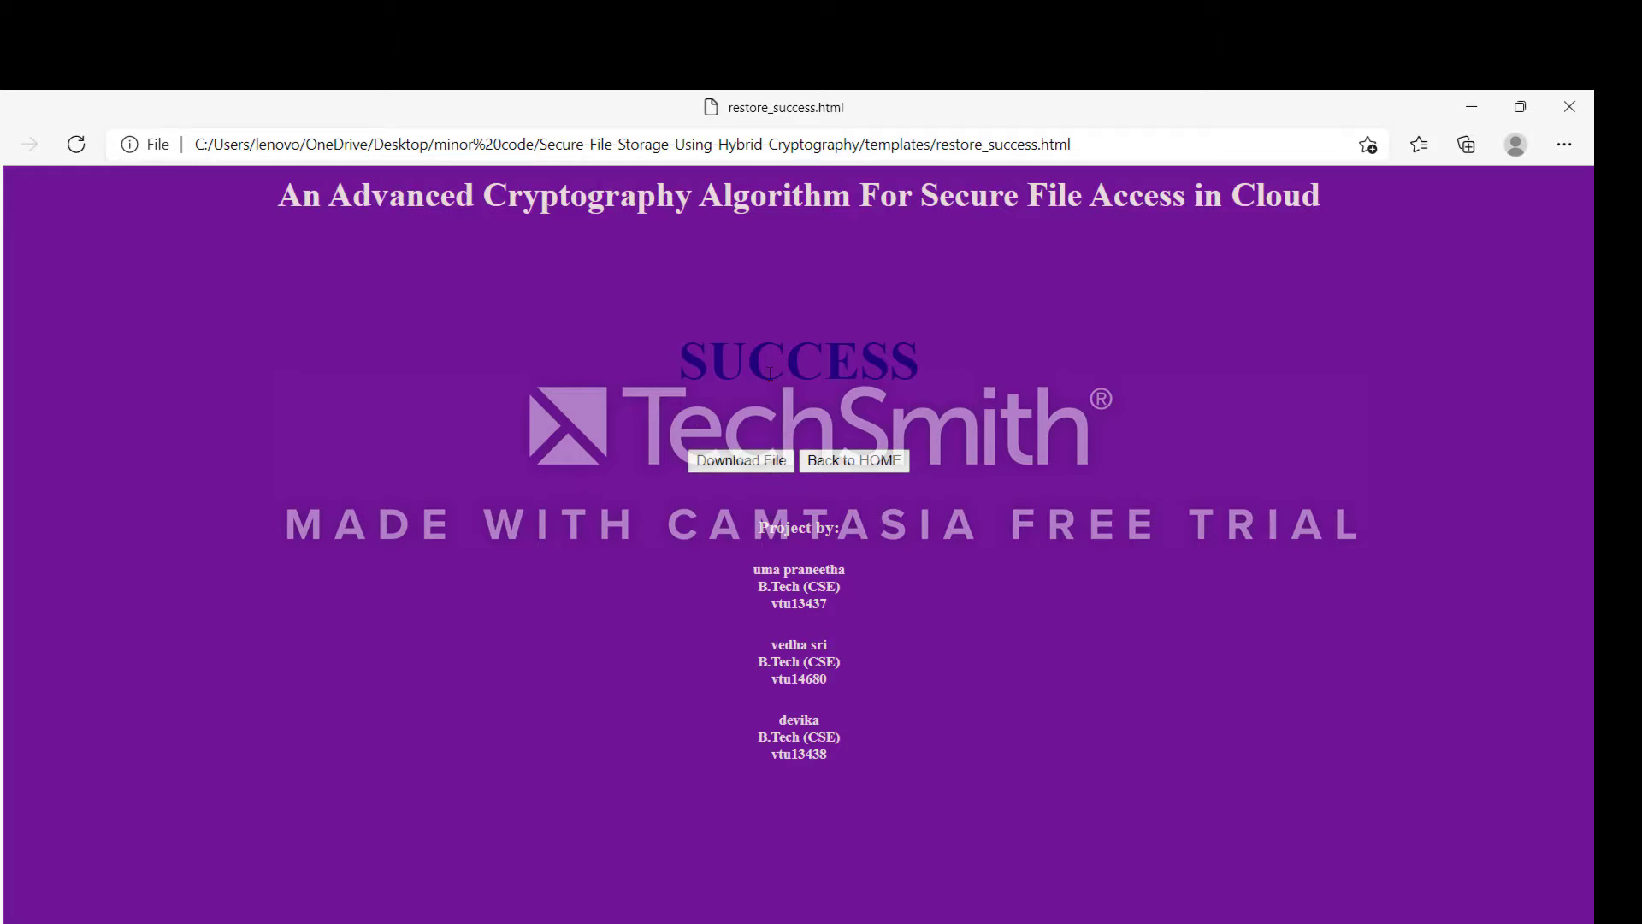
pyautogui.moveTo(832, 397)
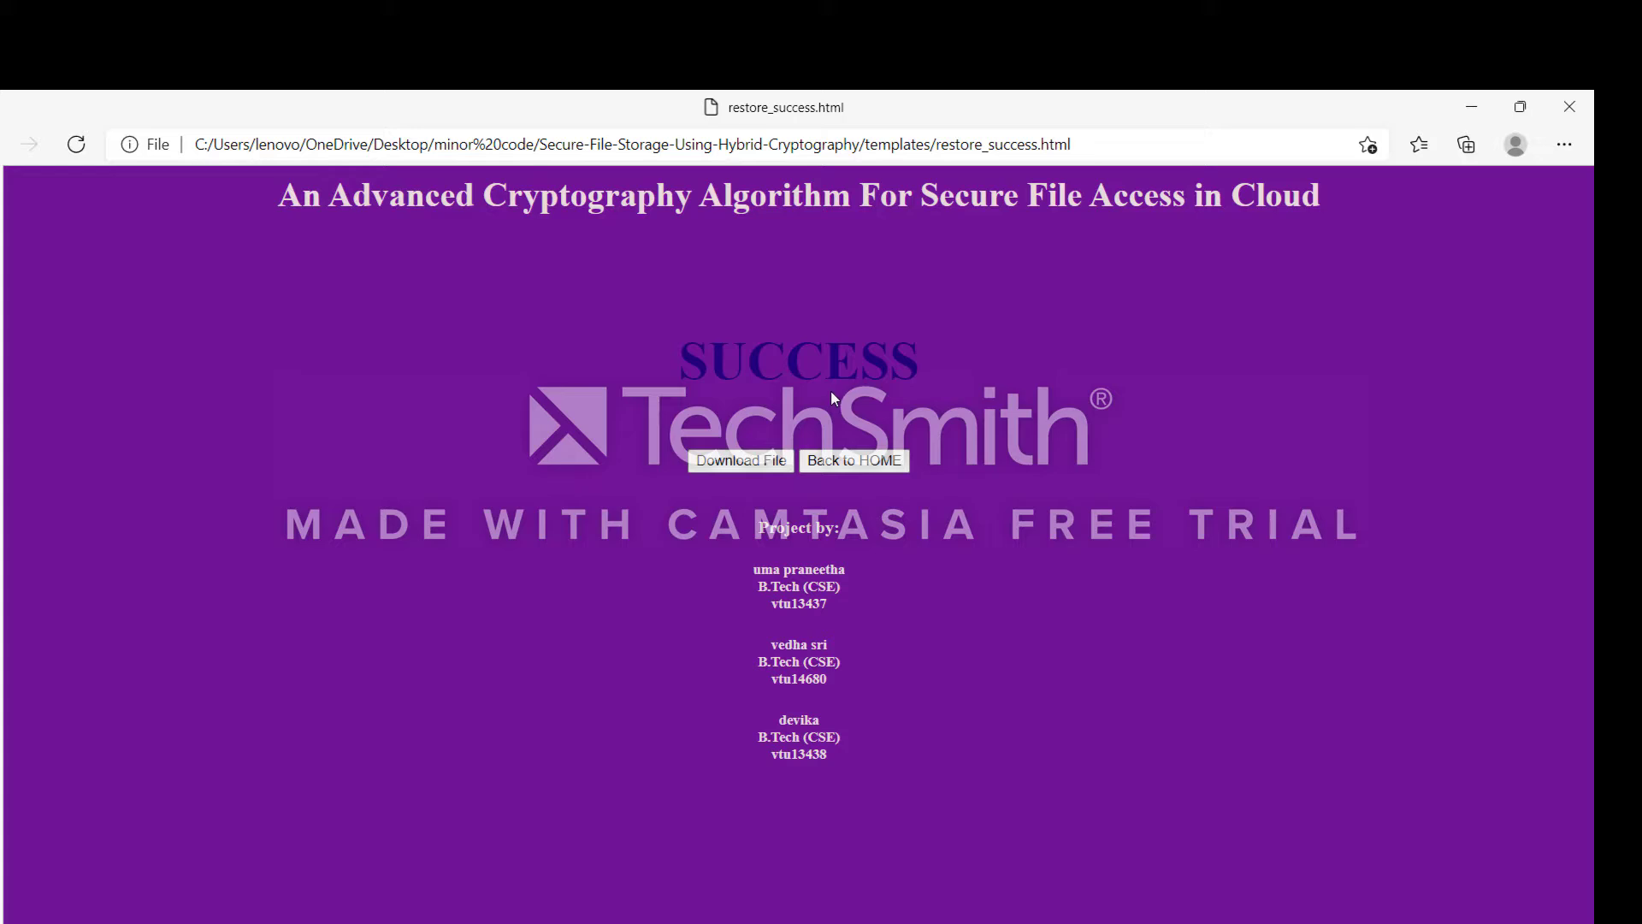
pyautogui.moveTo(785, 406)
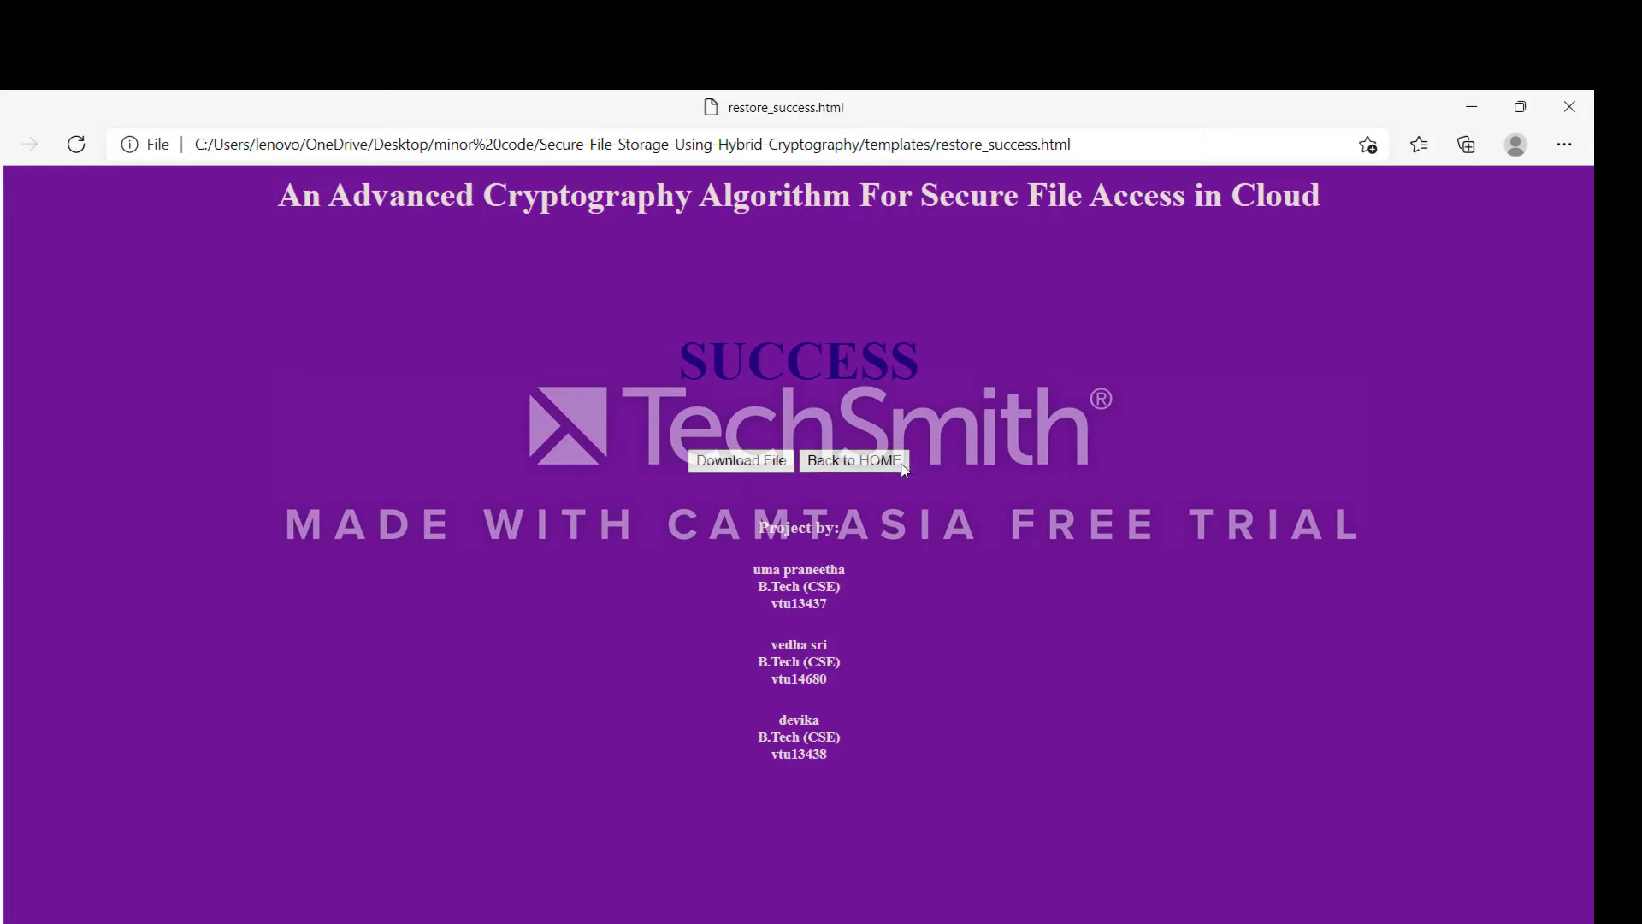
pyautogui.moveTo(69, 494)
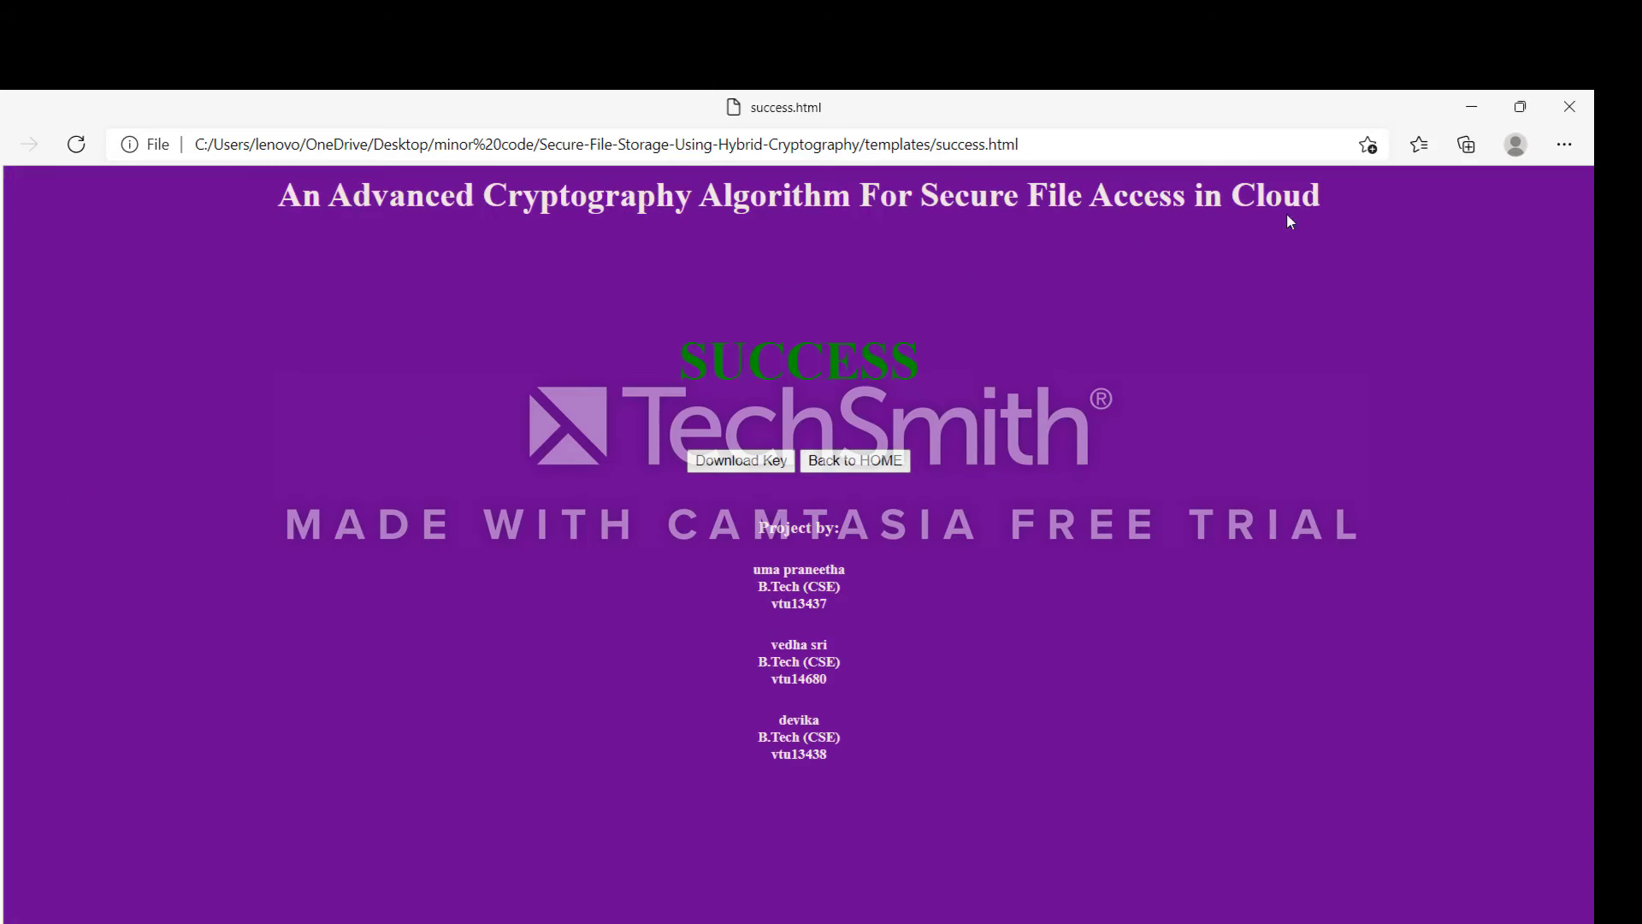
pyautogui.moveTo(739, 460)
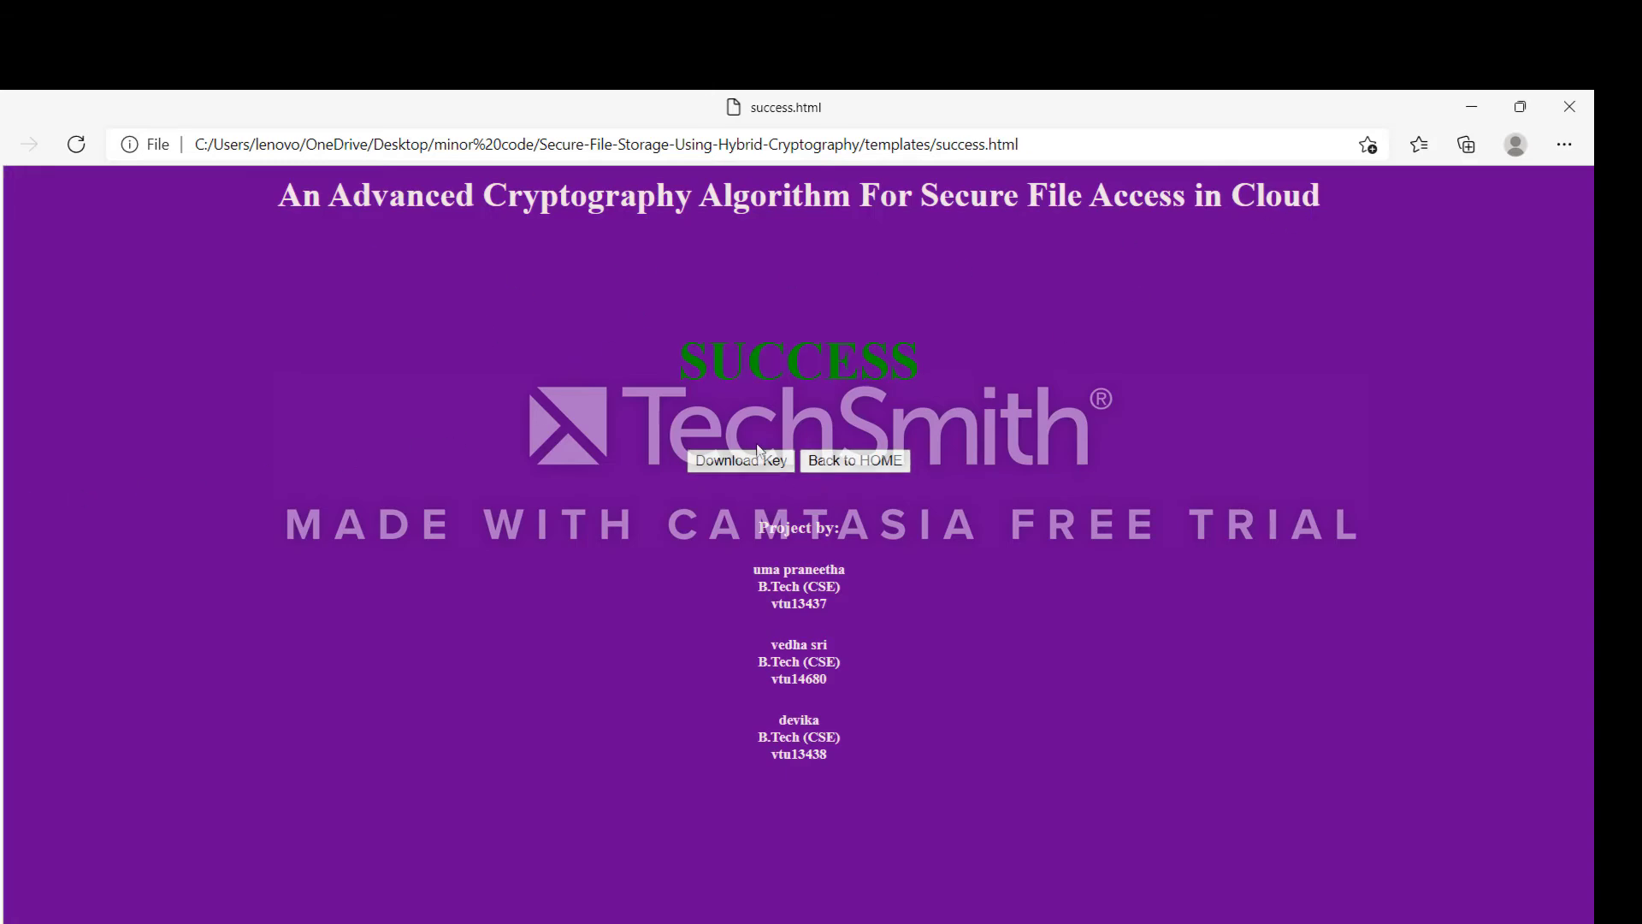
pyautogui.moveTo(899, 514)
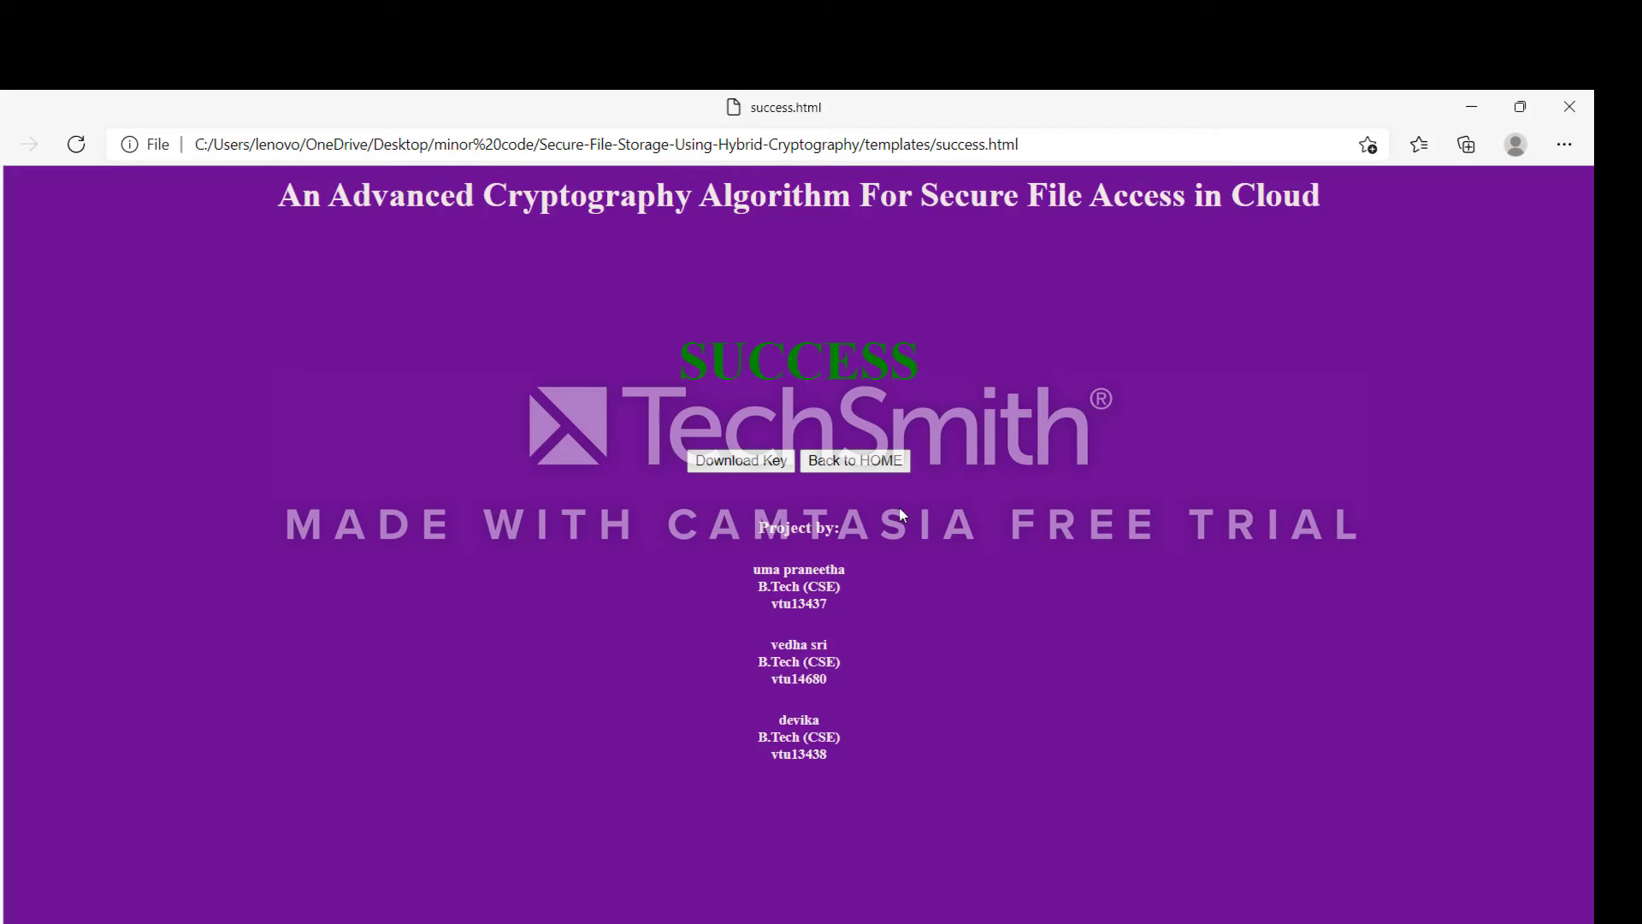
pyautogui.moveTo(155, 268)
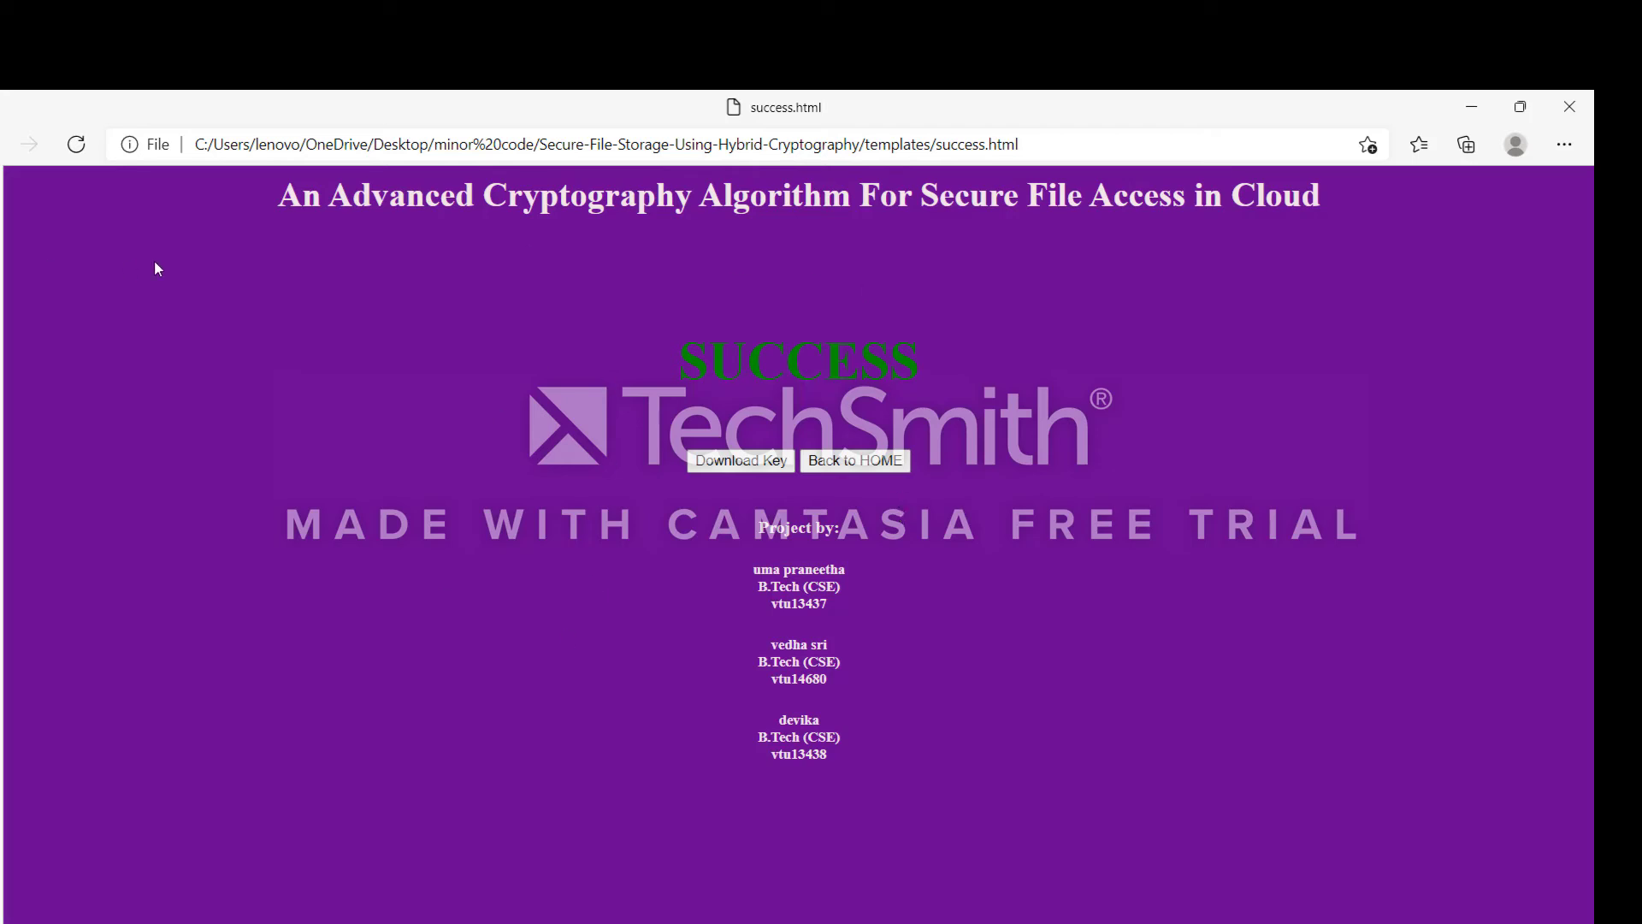
pyautogui.moveTo(985, 268)
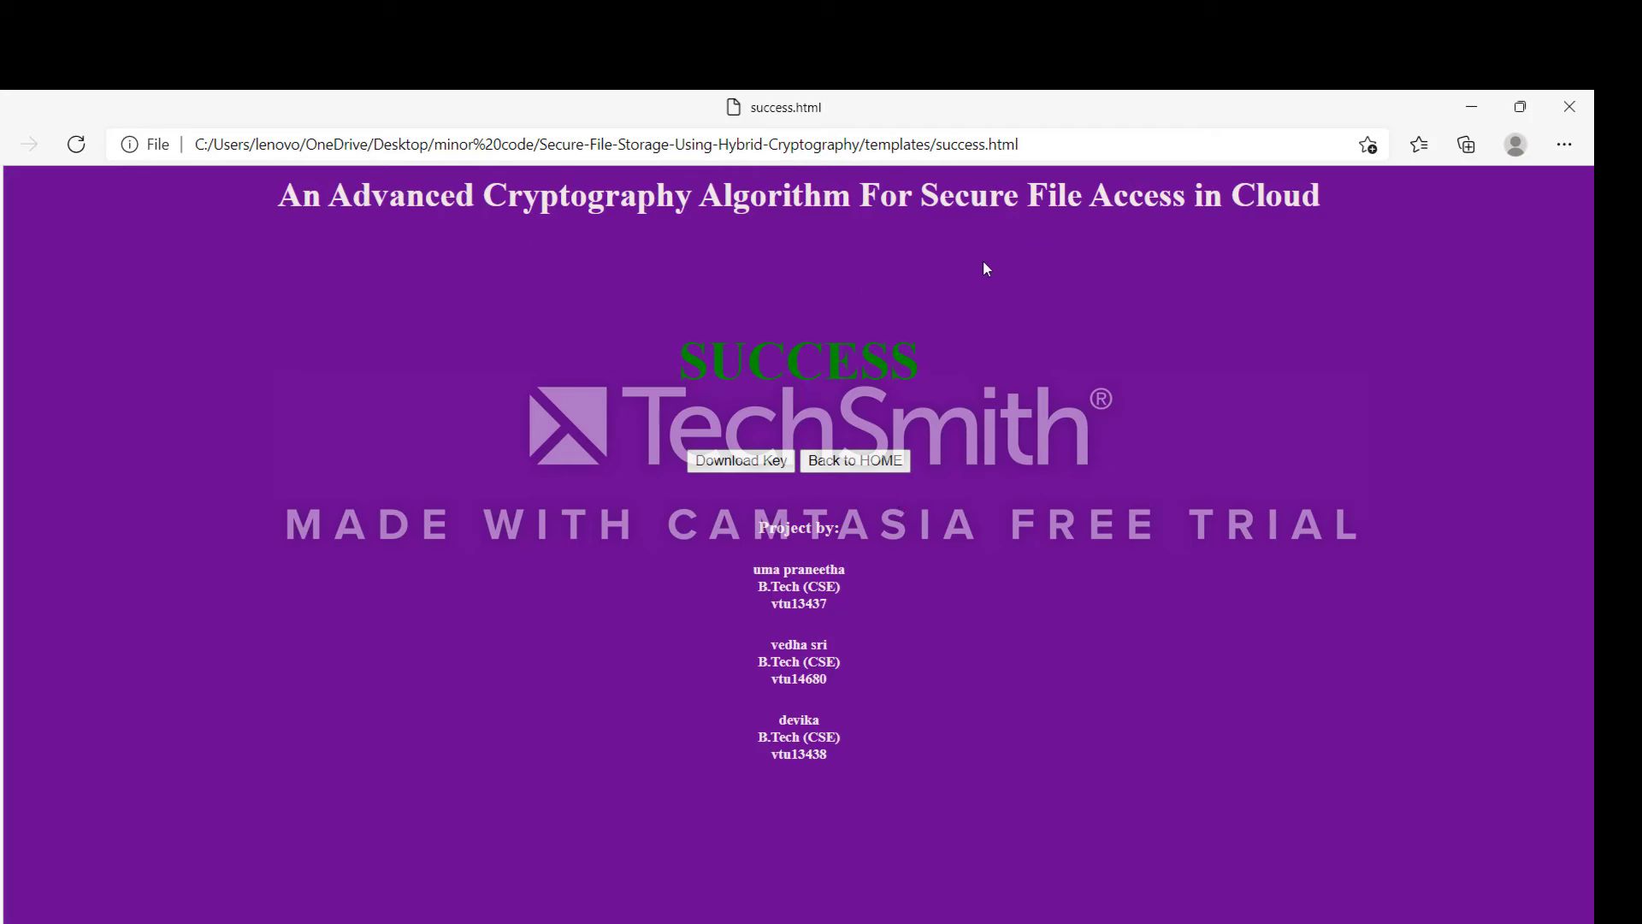